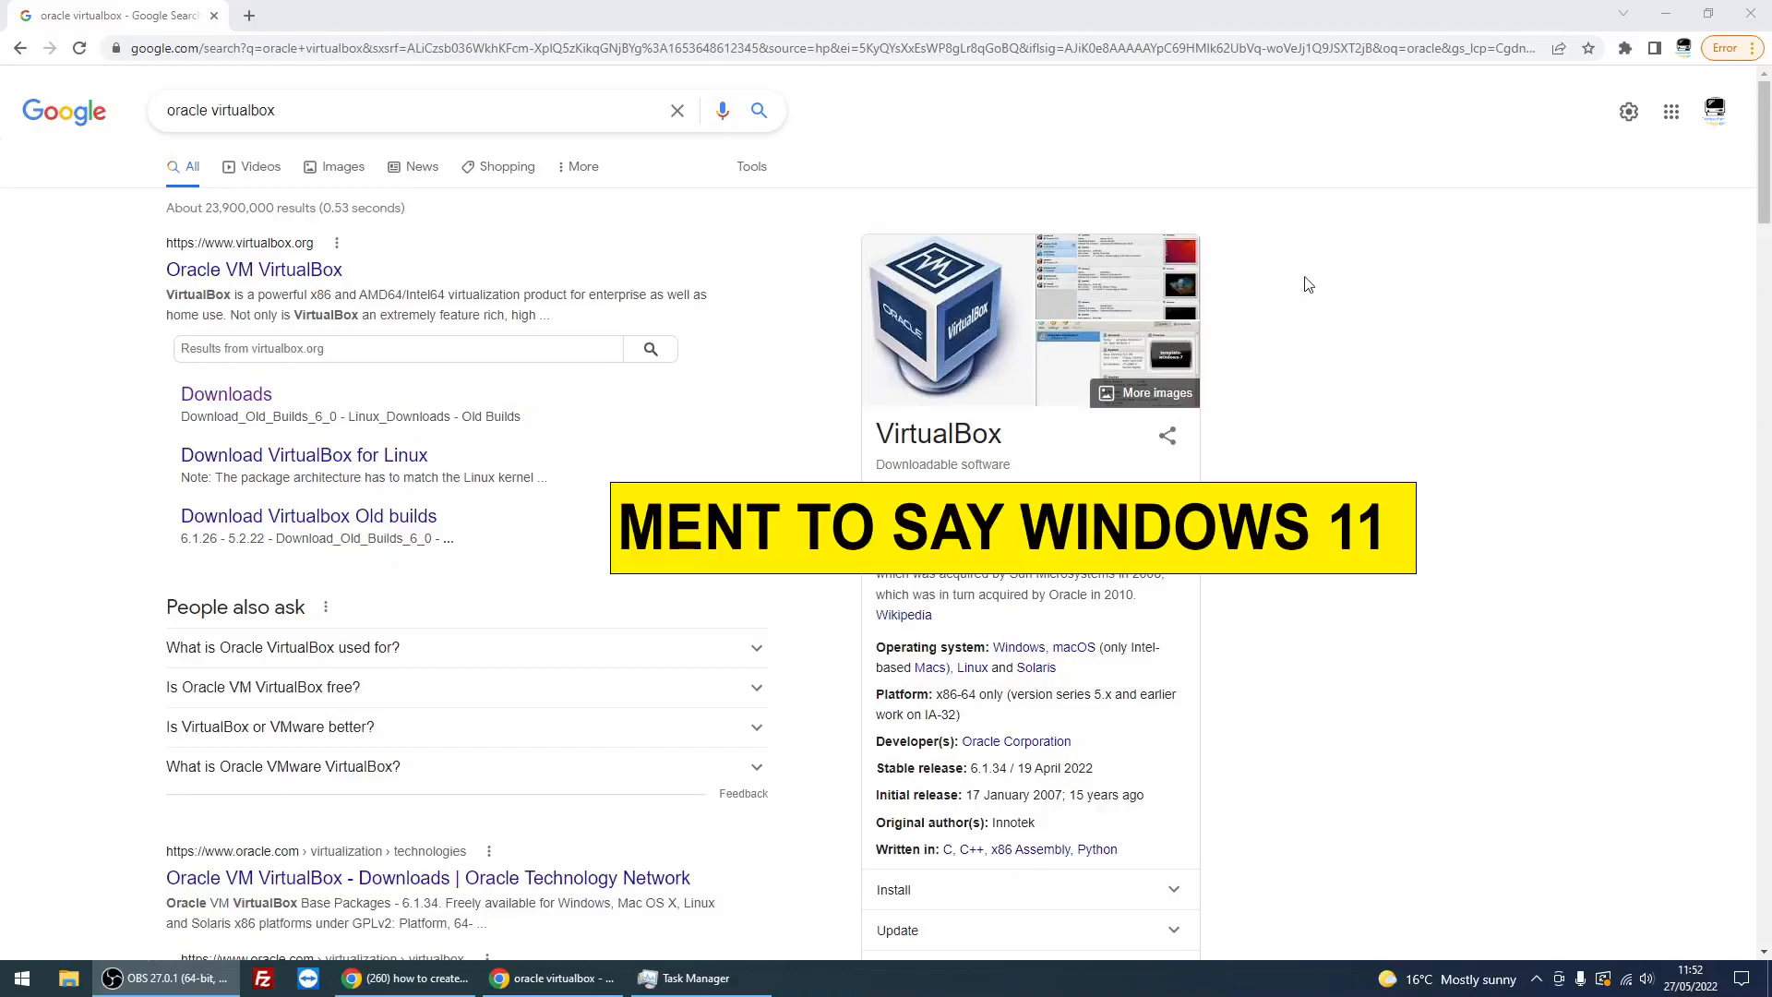
mouse_move(1040, 173)
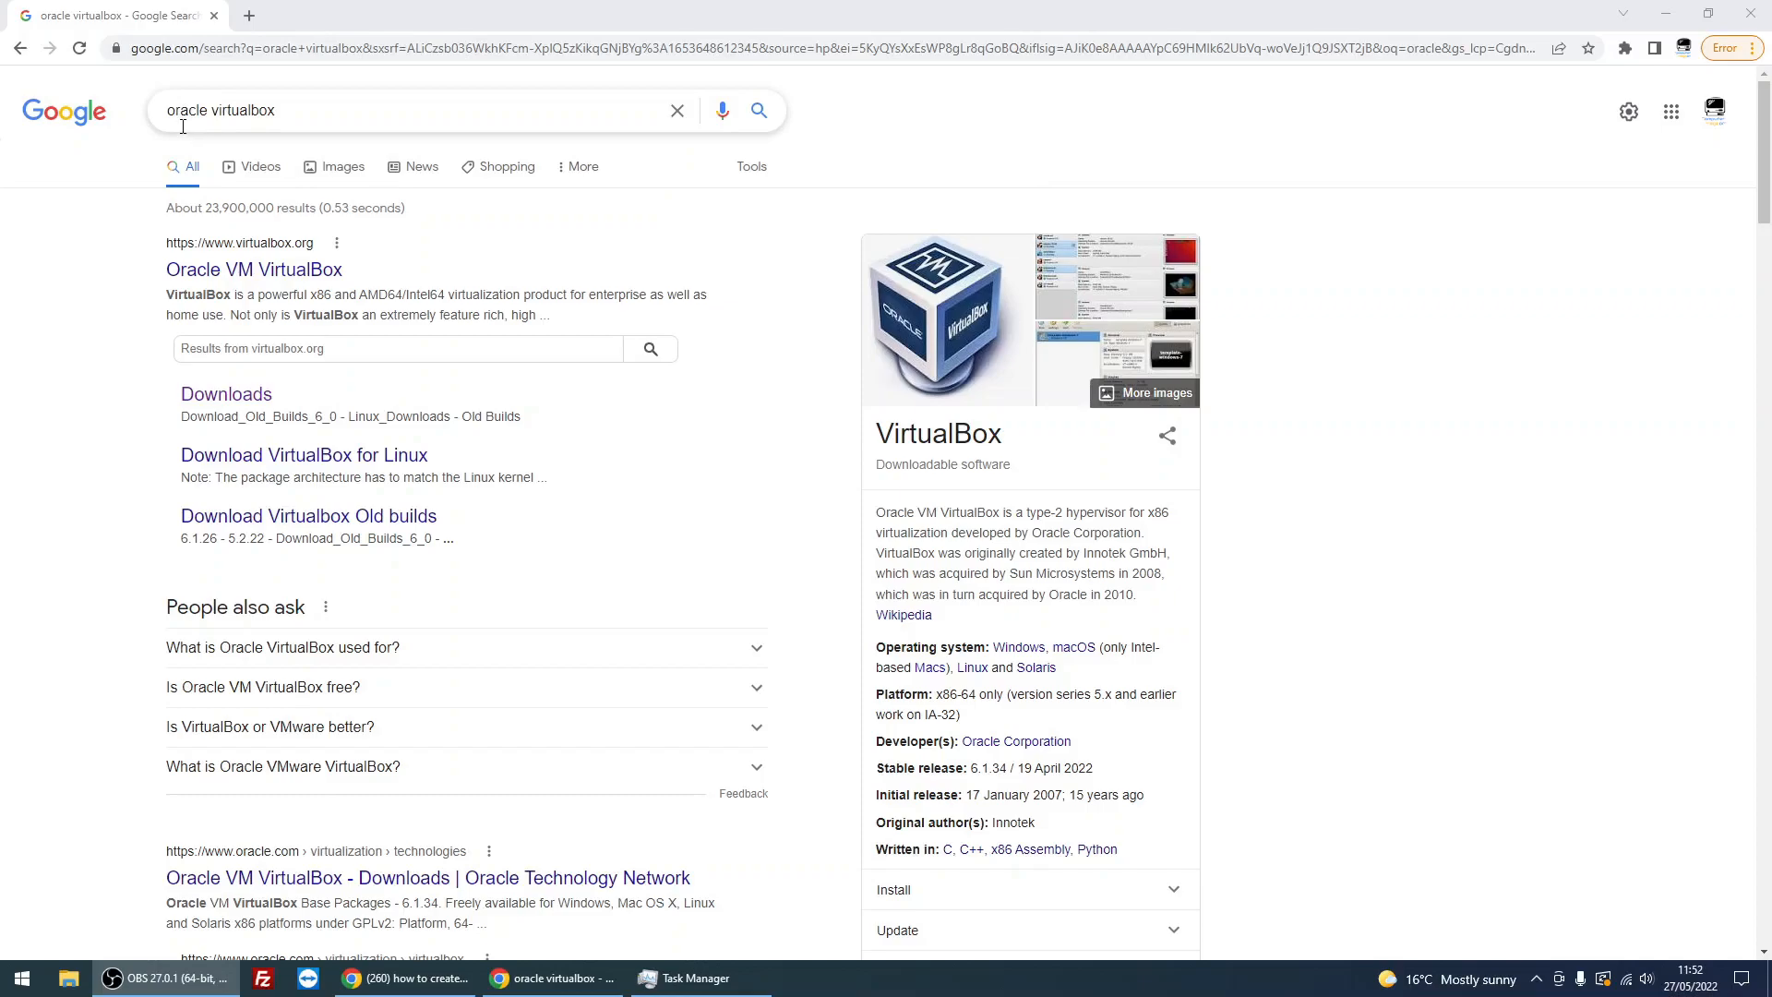
mouse_move(323, 296)
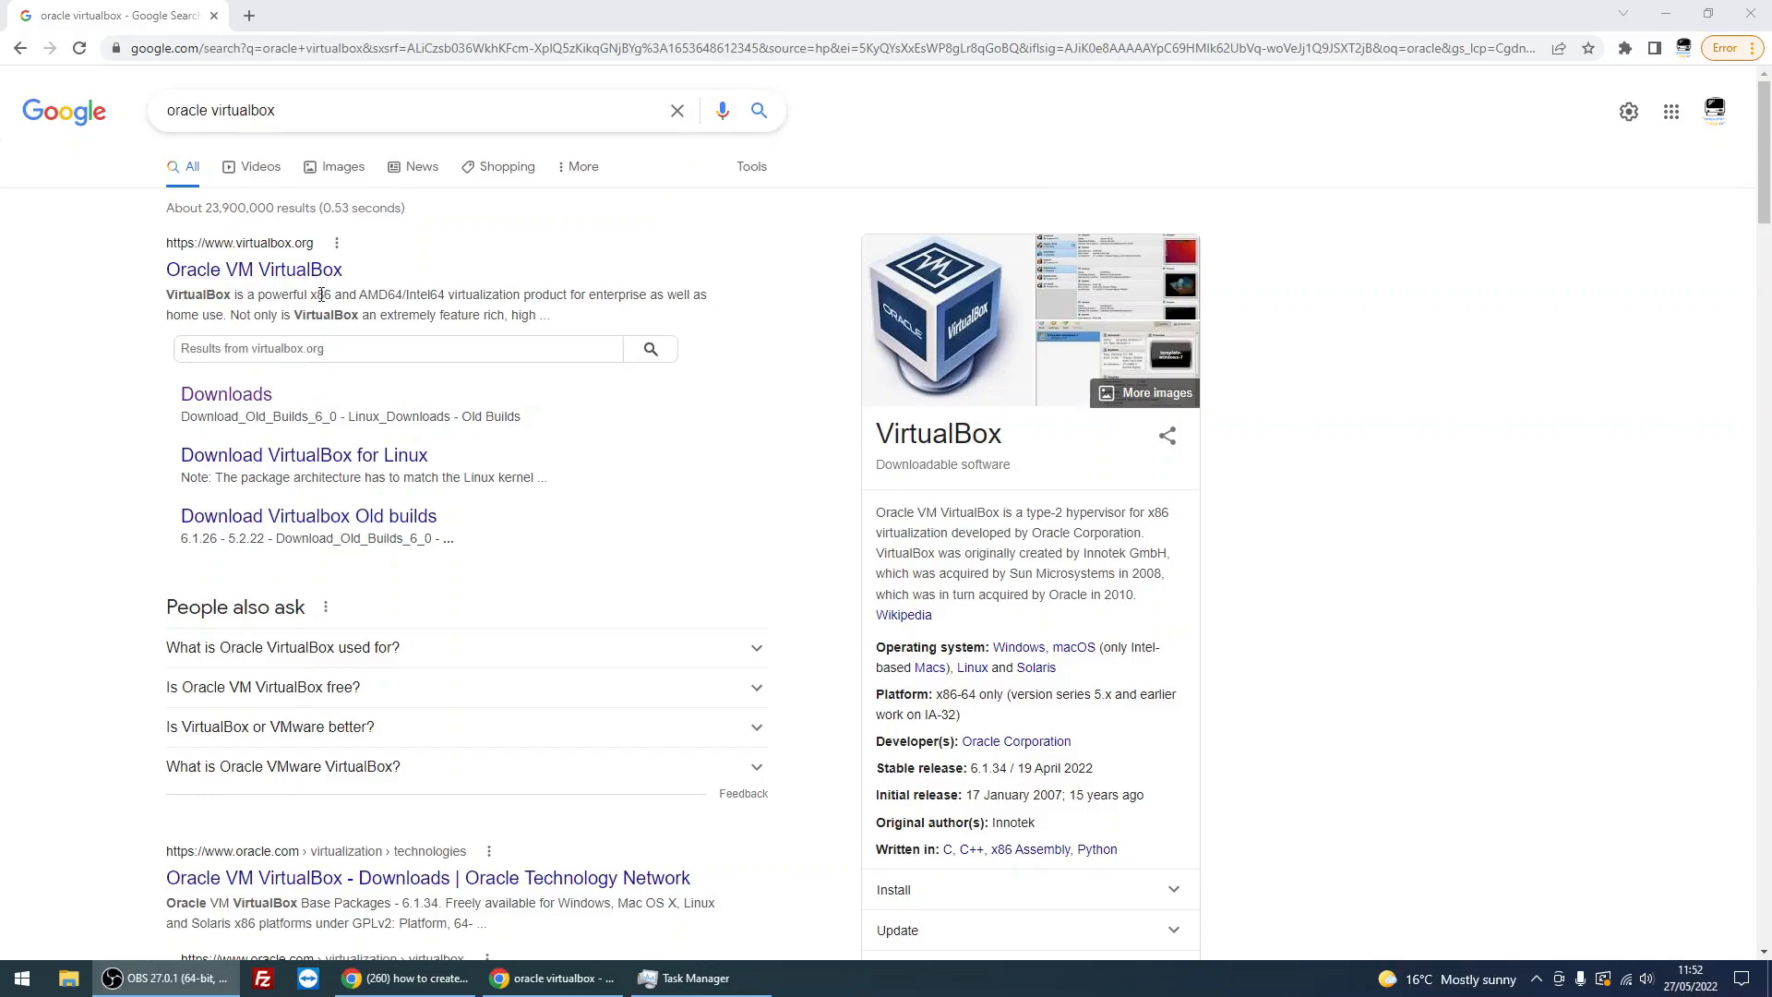
mouse_move(255, 270)
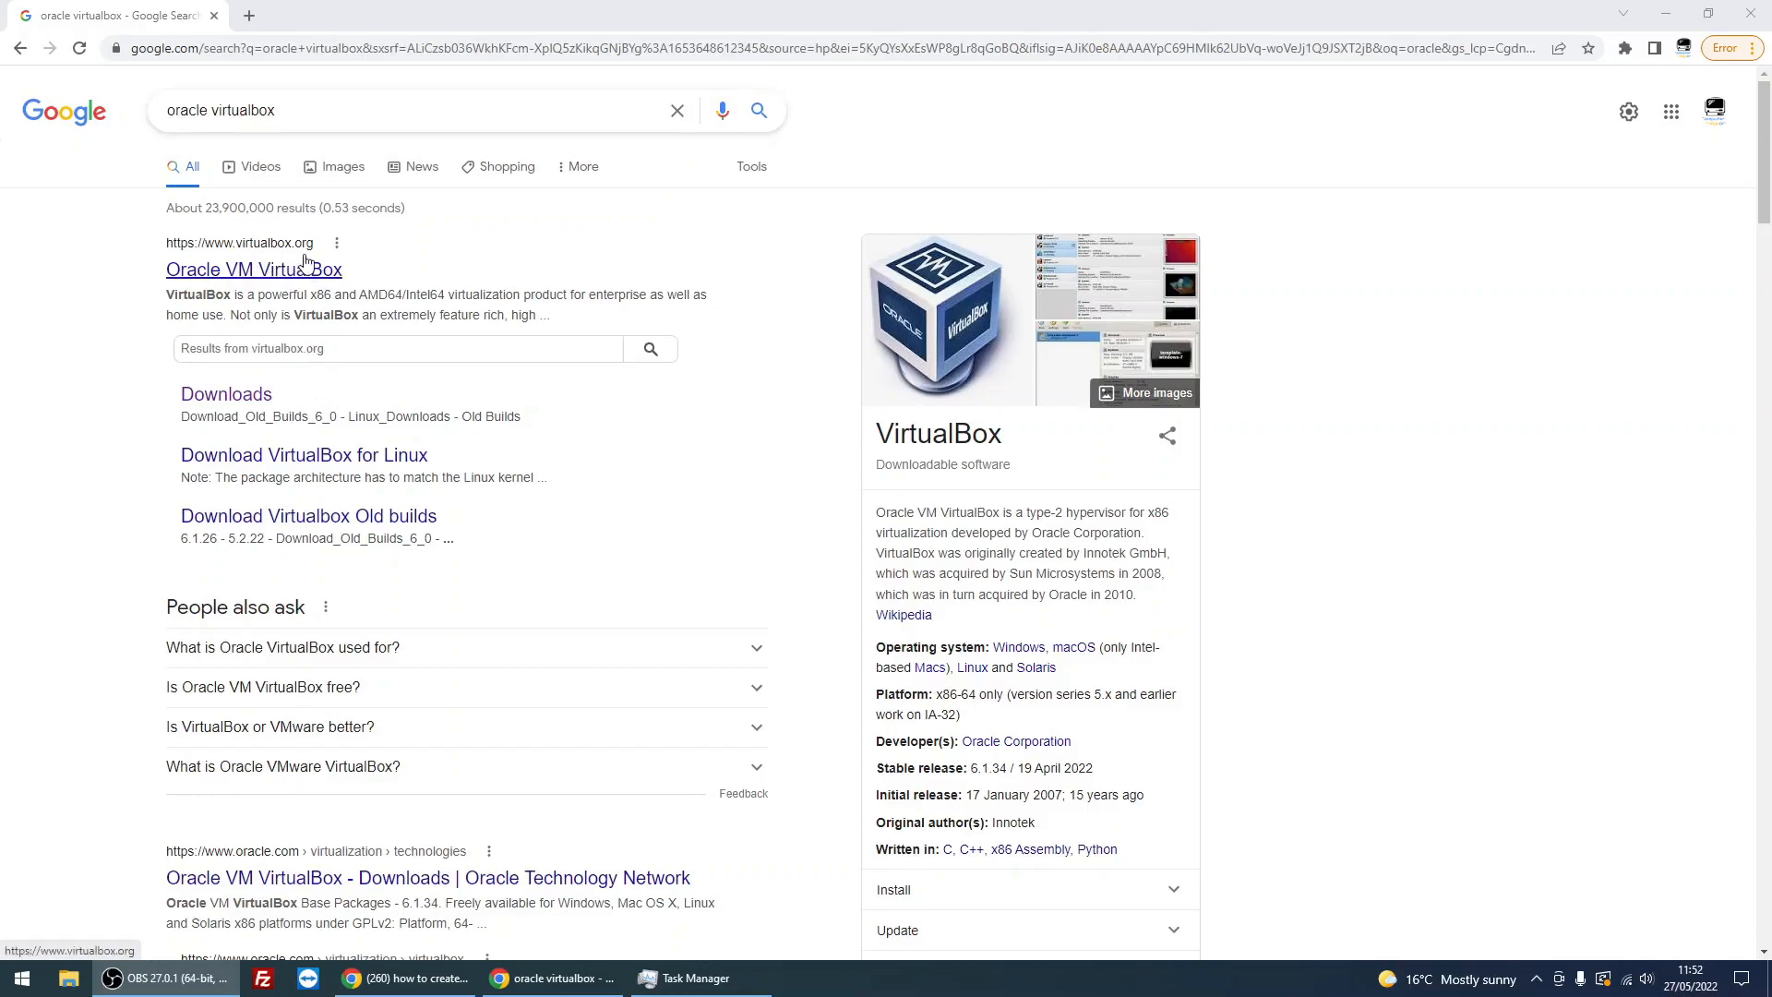
mouse_move(226, 394)
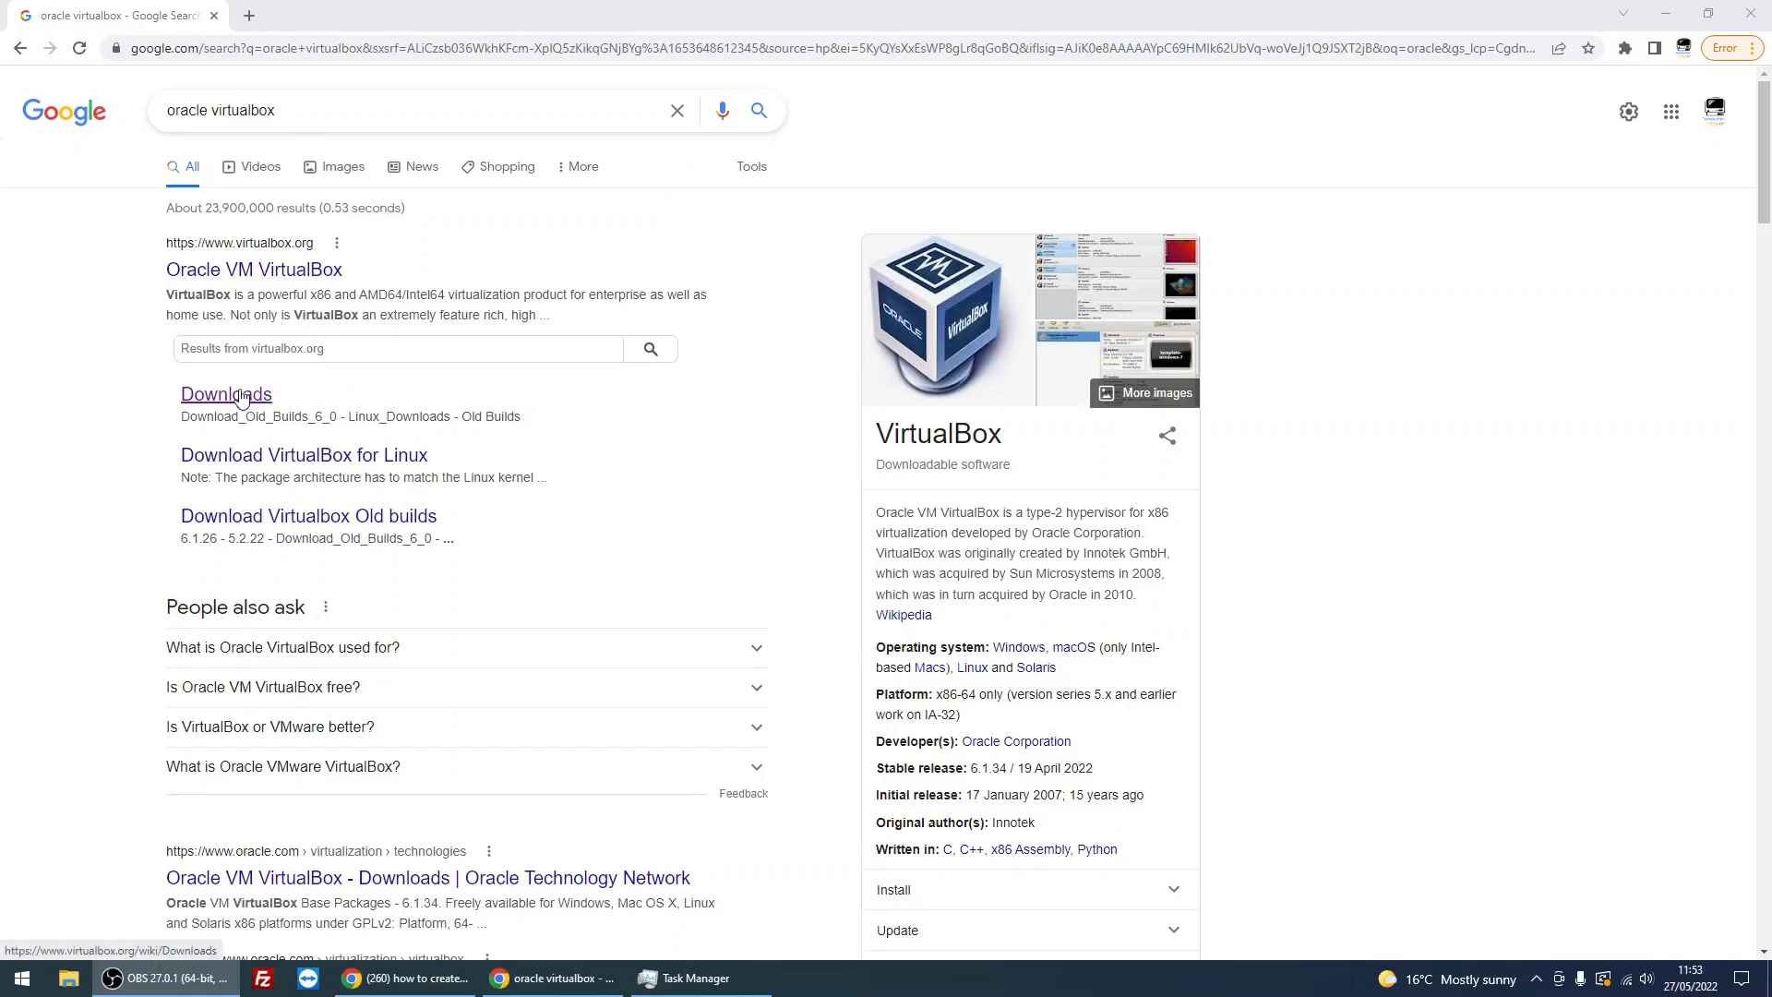
- Reach the VirtualBox downloads page from the search results
left_click(225, 393)
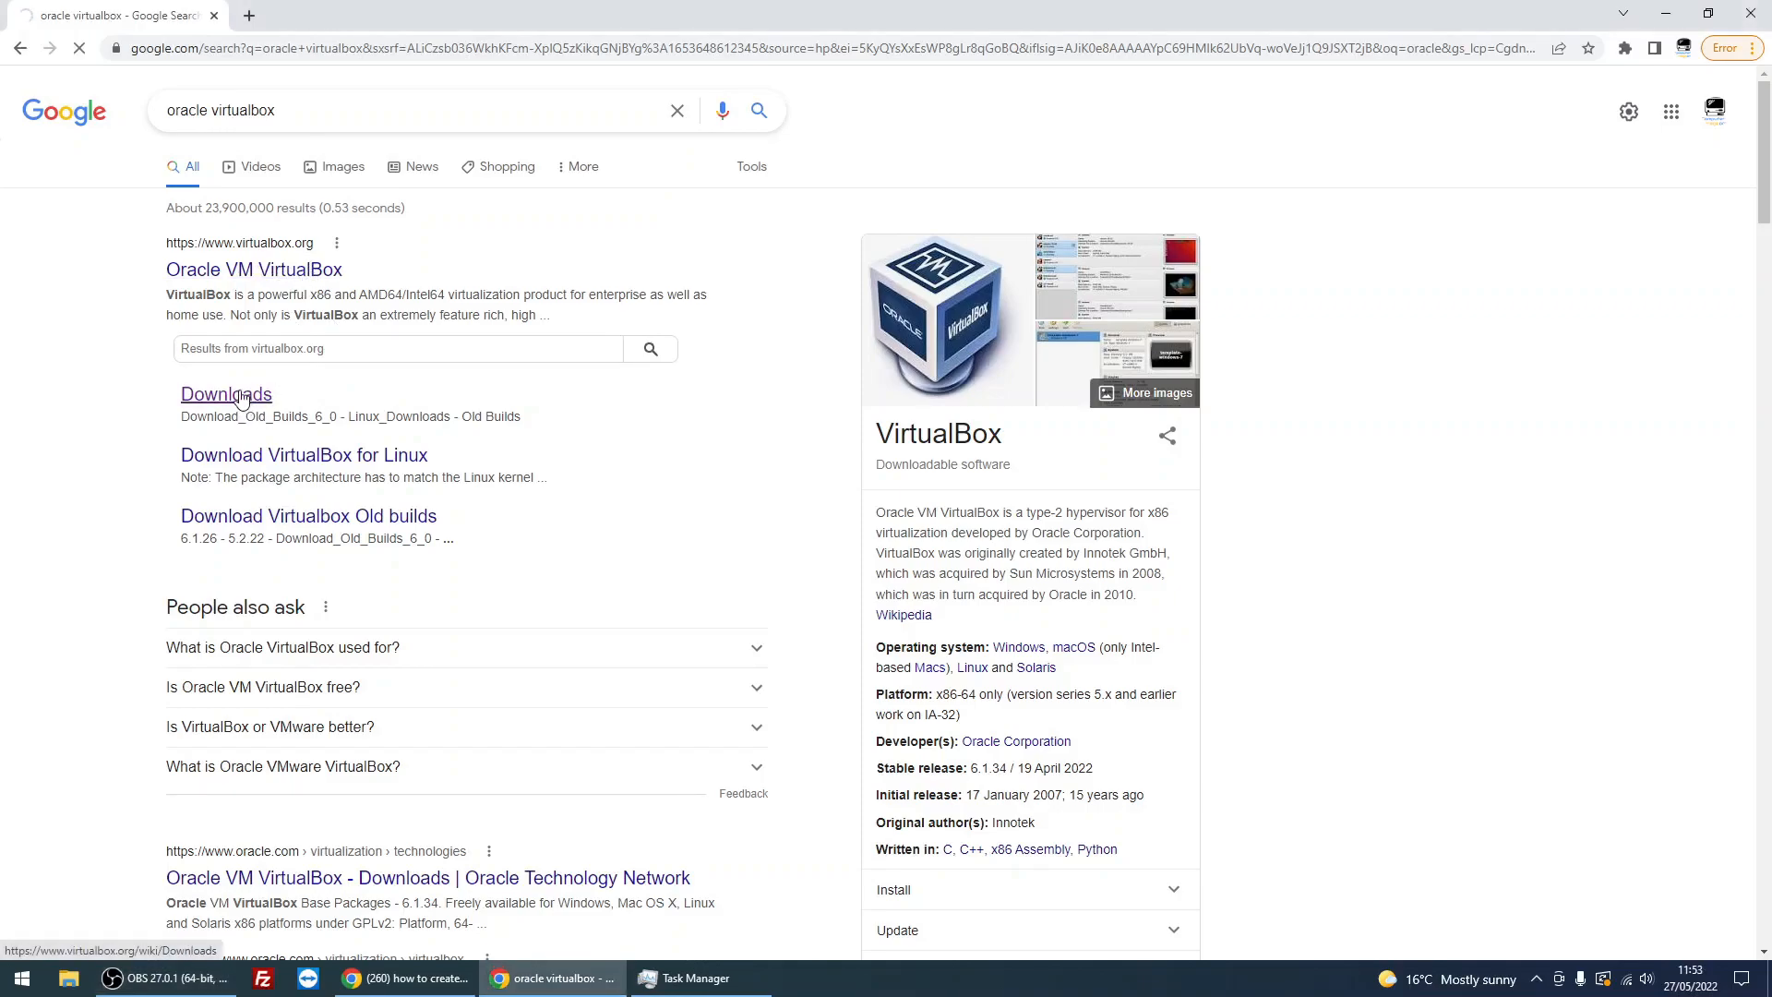
left_click(226, 393)
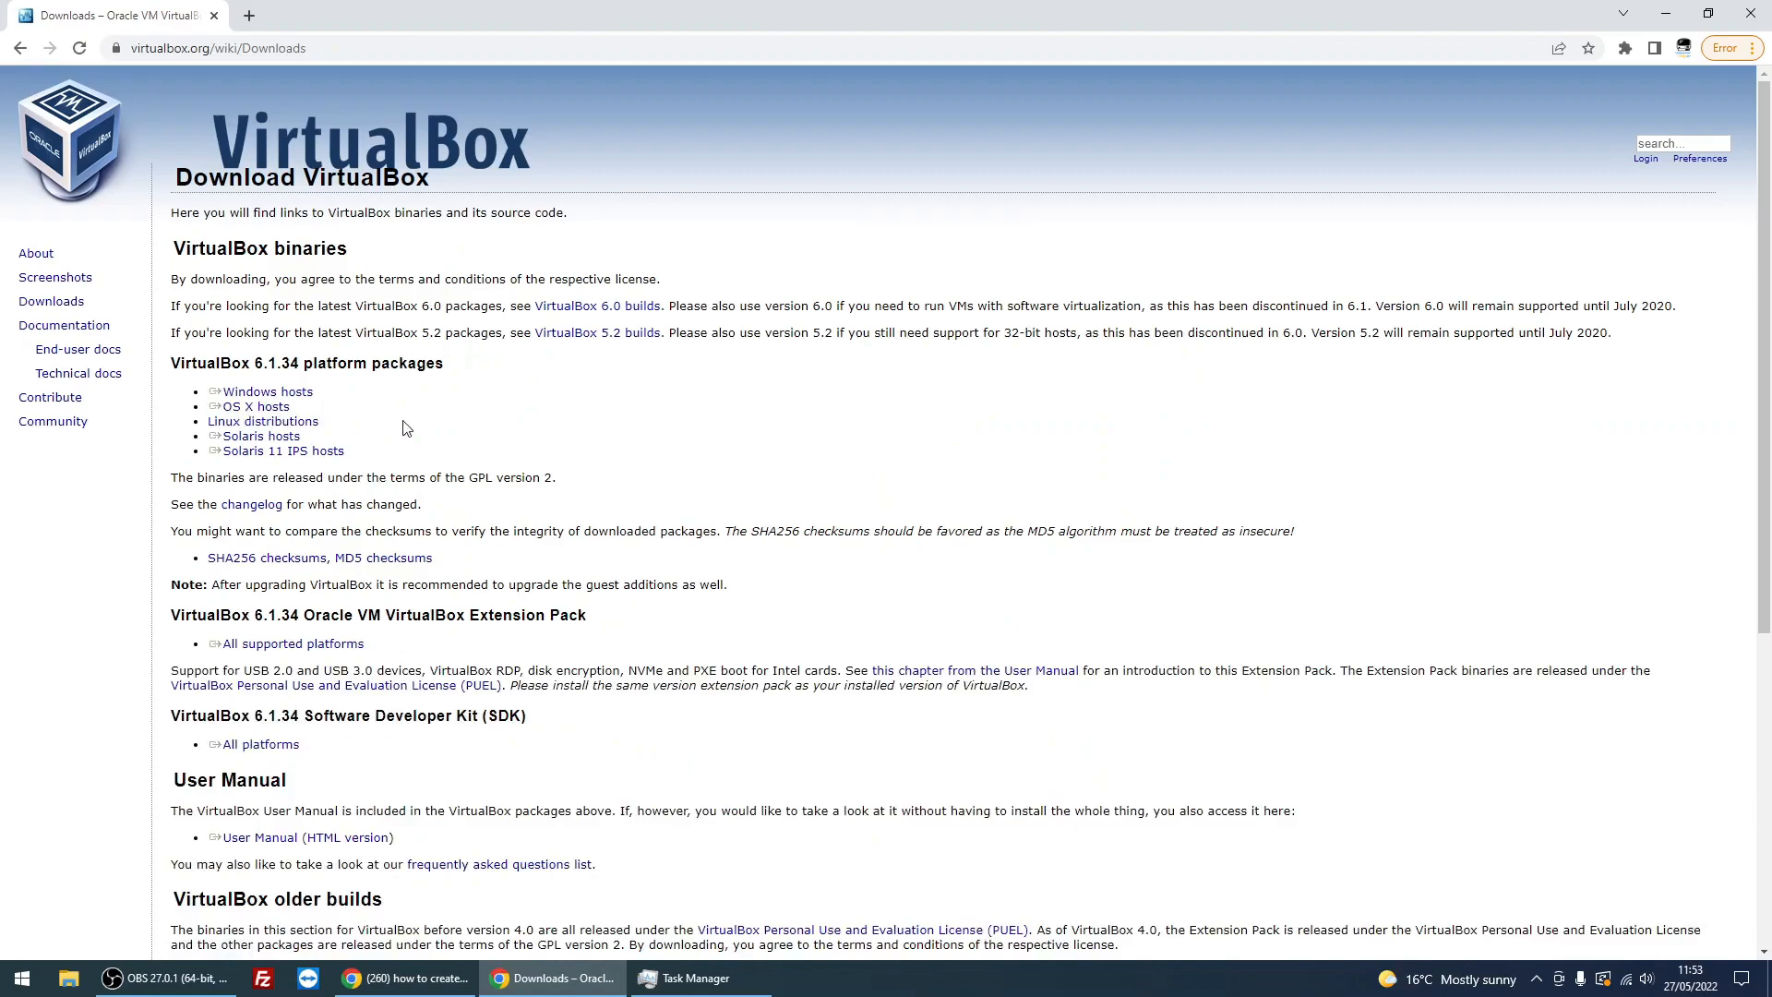
mouse_move(325, 404)
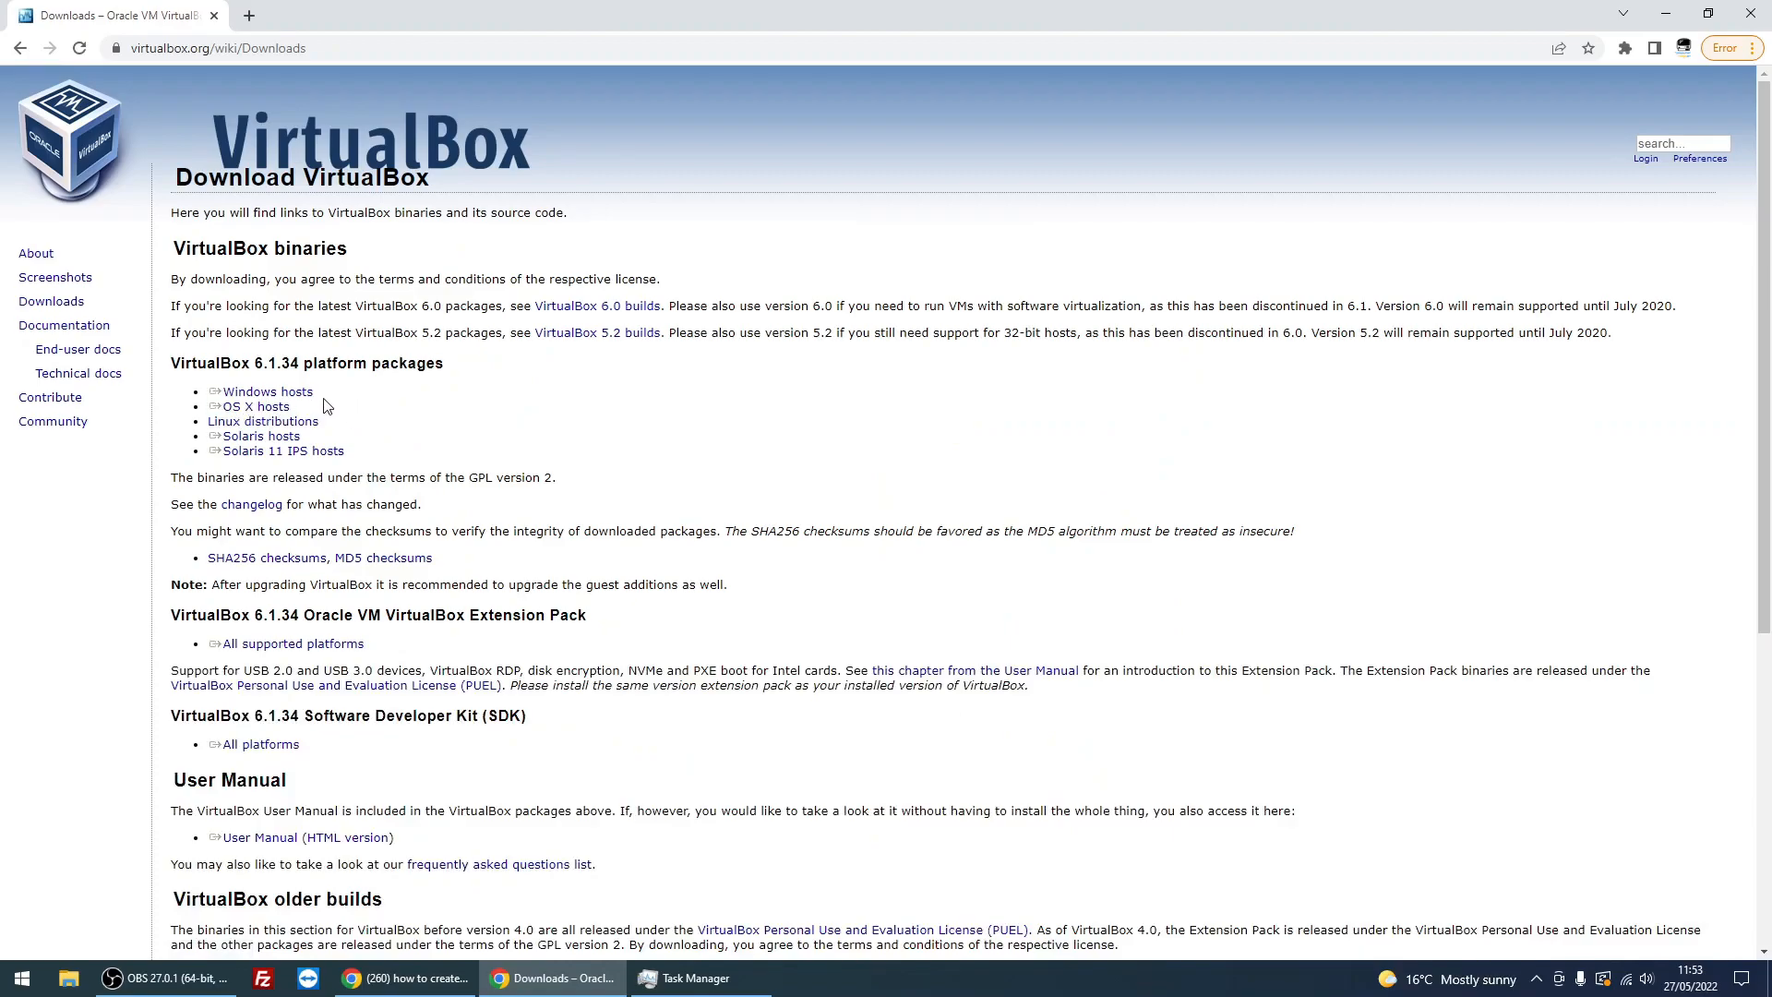
double_click(275, 450)
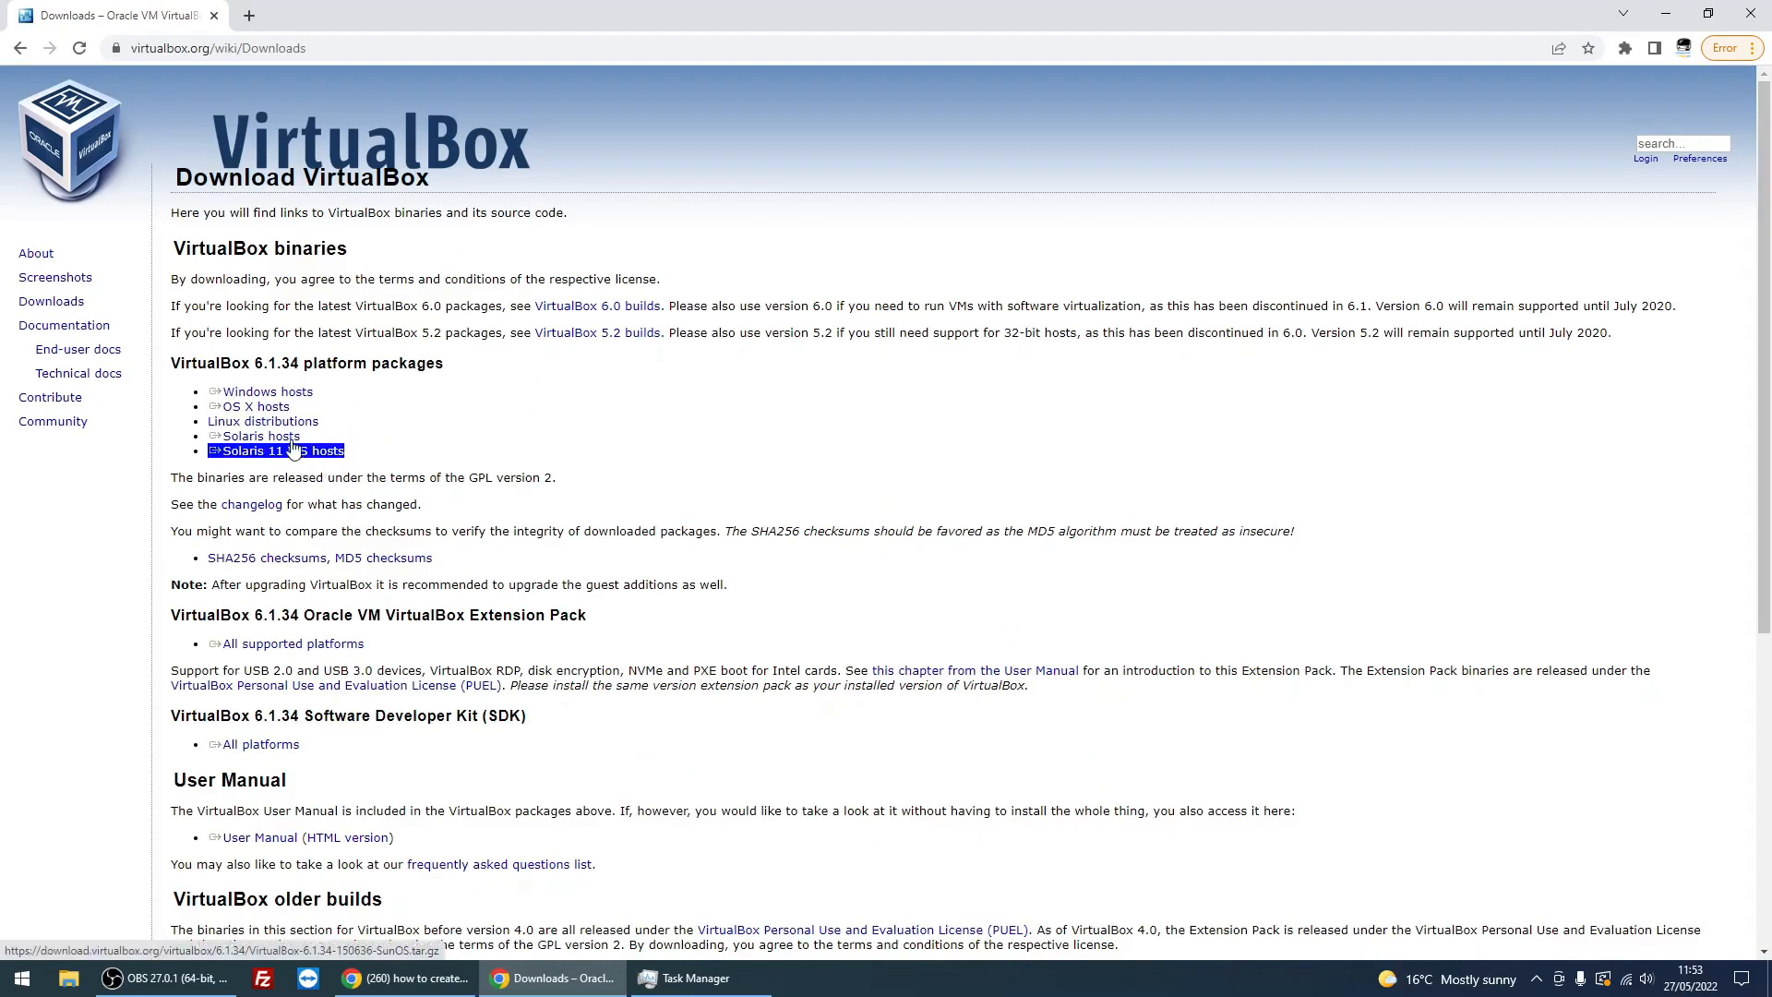
- Download the VirtualBox 6.1.34 Windows hosts installer and run it
left_click(266, 391)
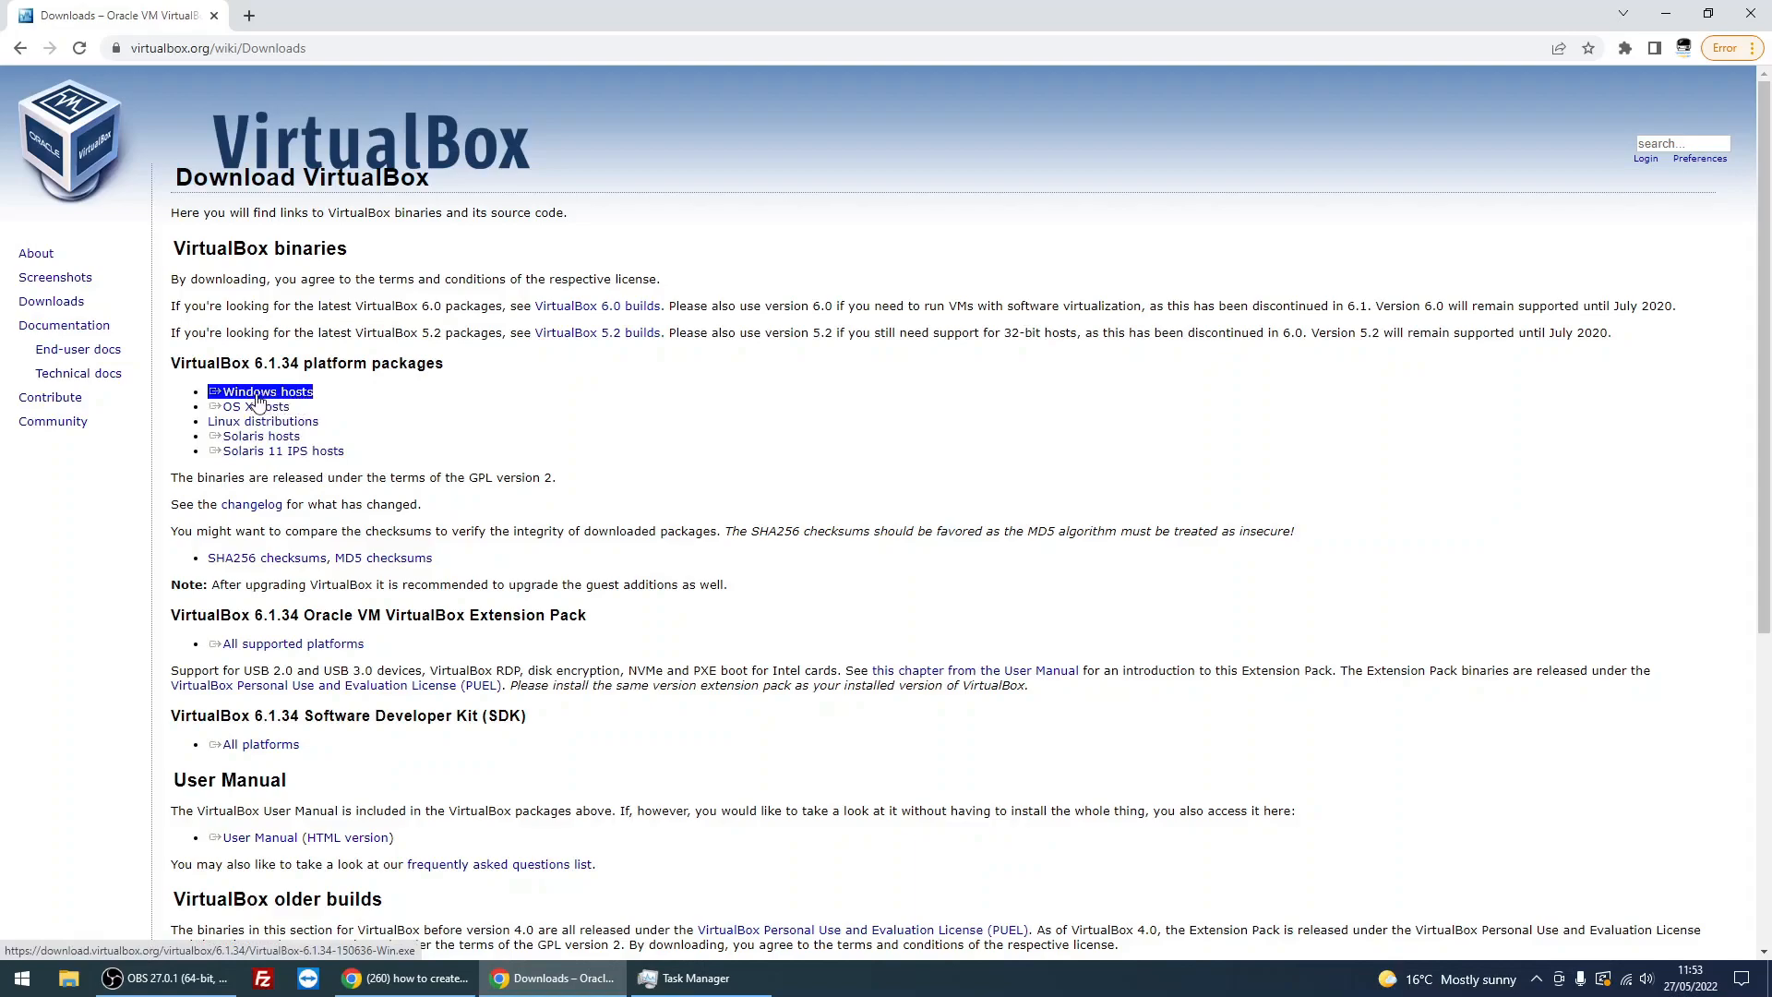
left_click(265, 391)
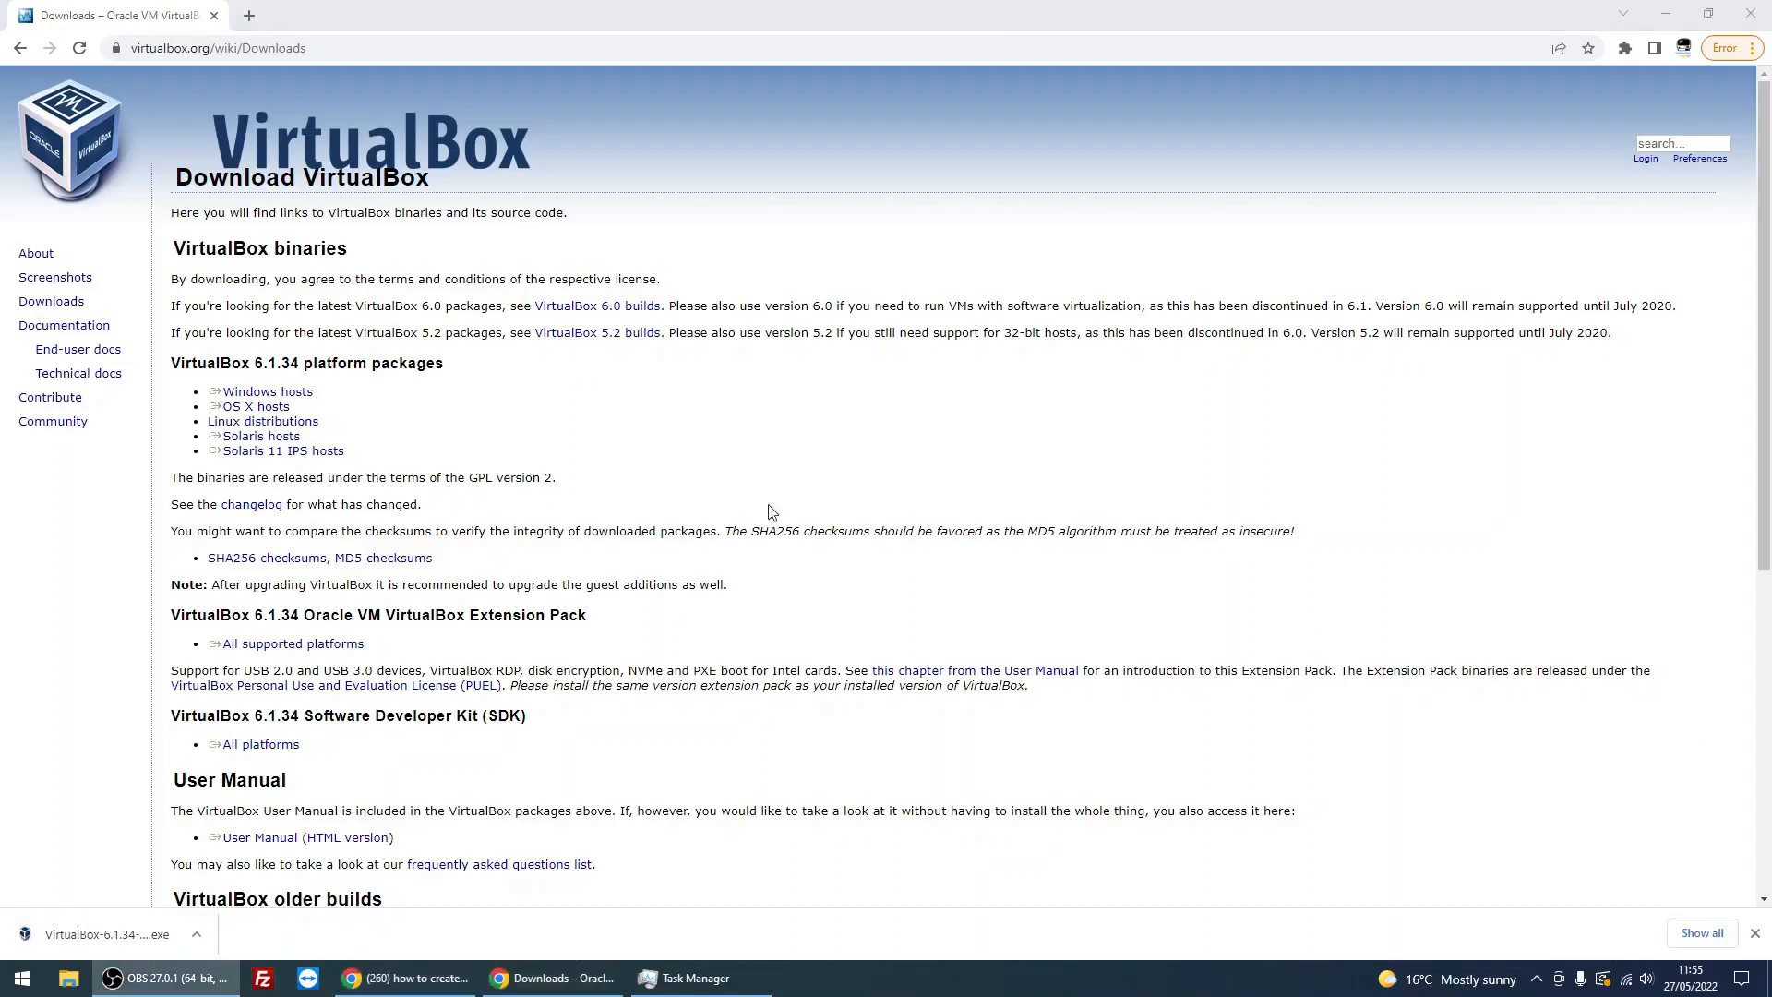
left_click(107, 934)
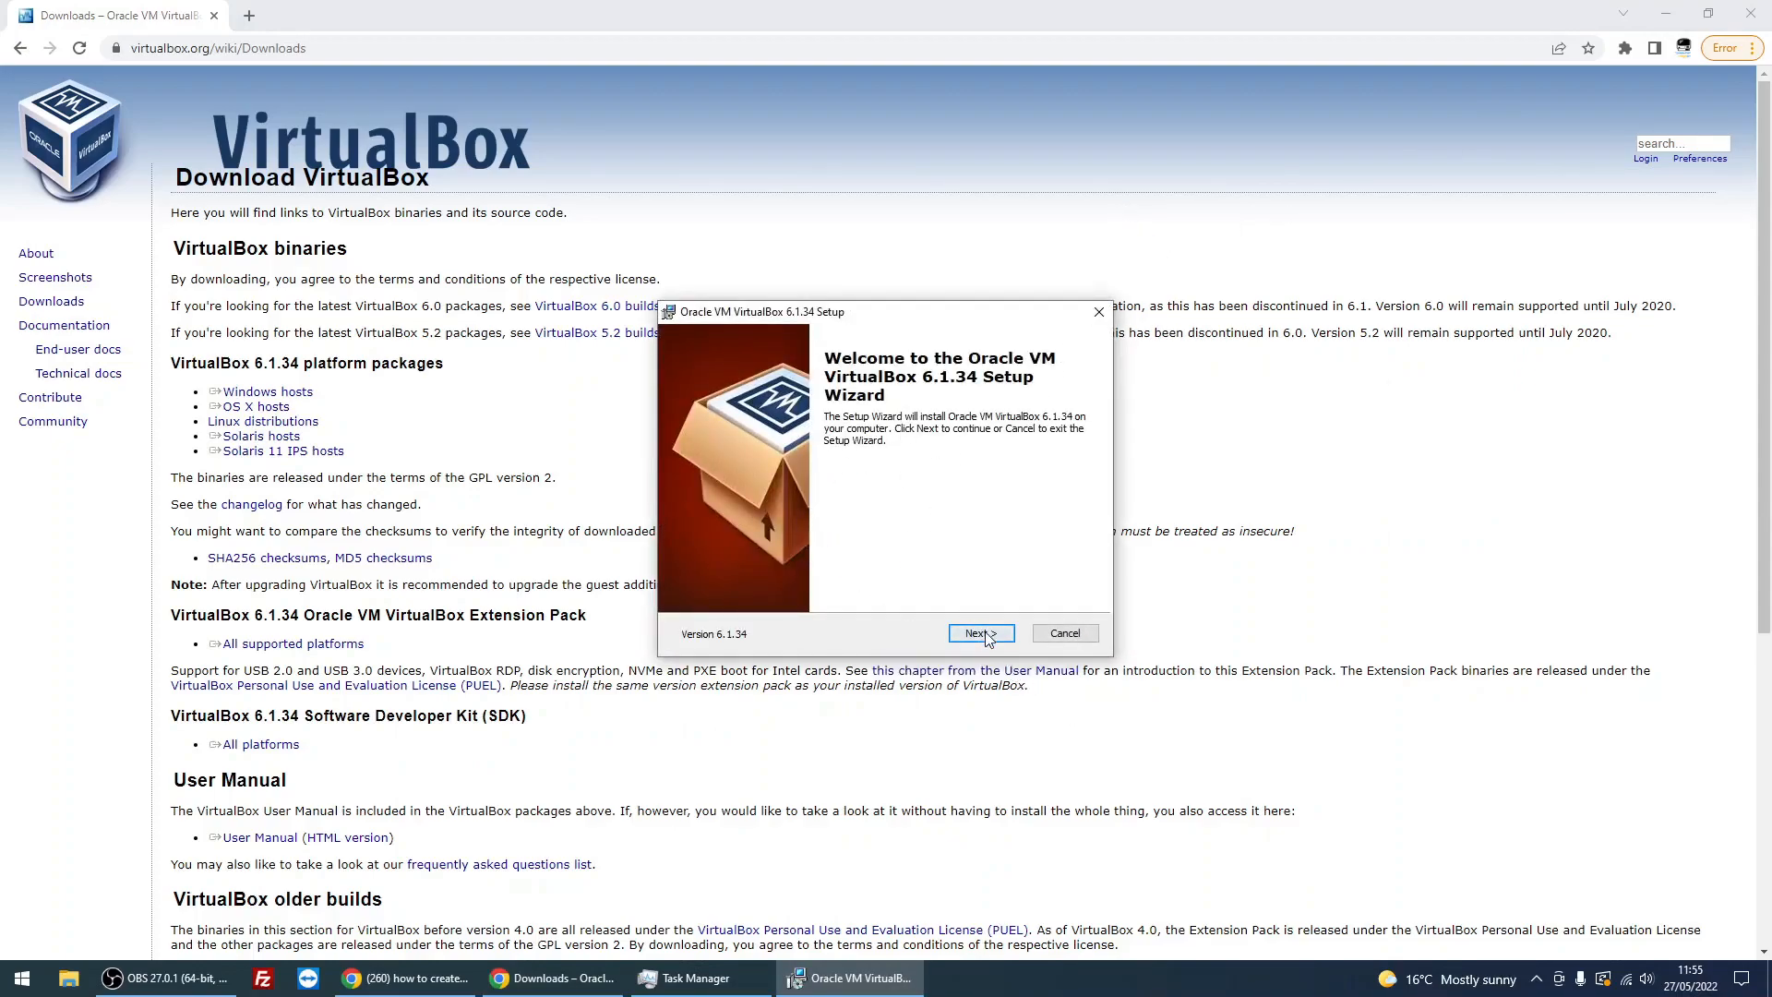
- Move past the welcome page and review the USB support feature's install choices
left_click(978, 634)
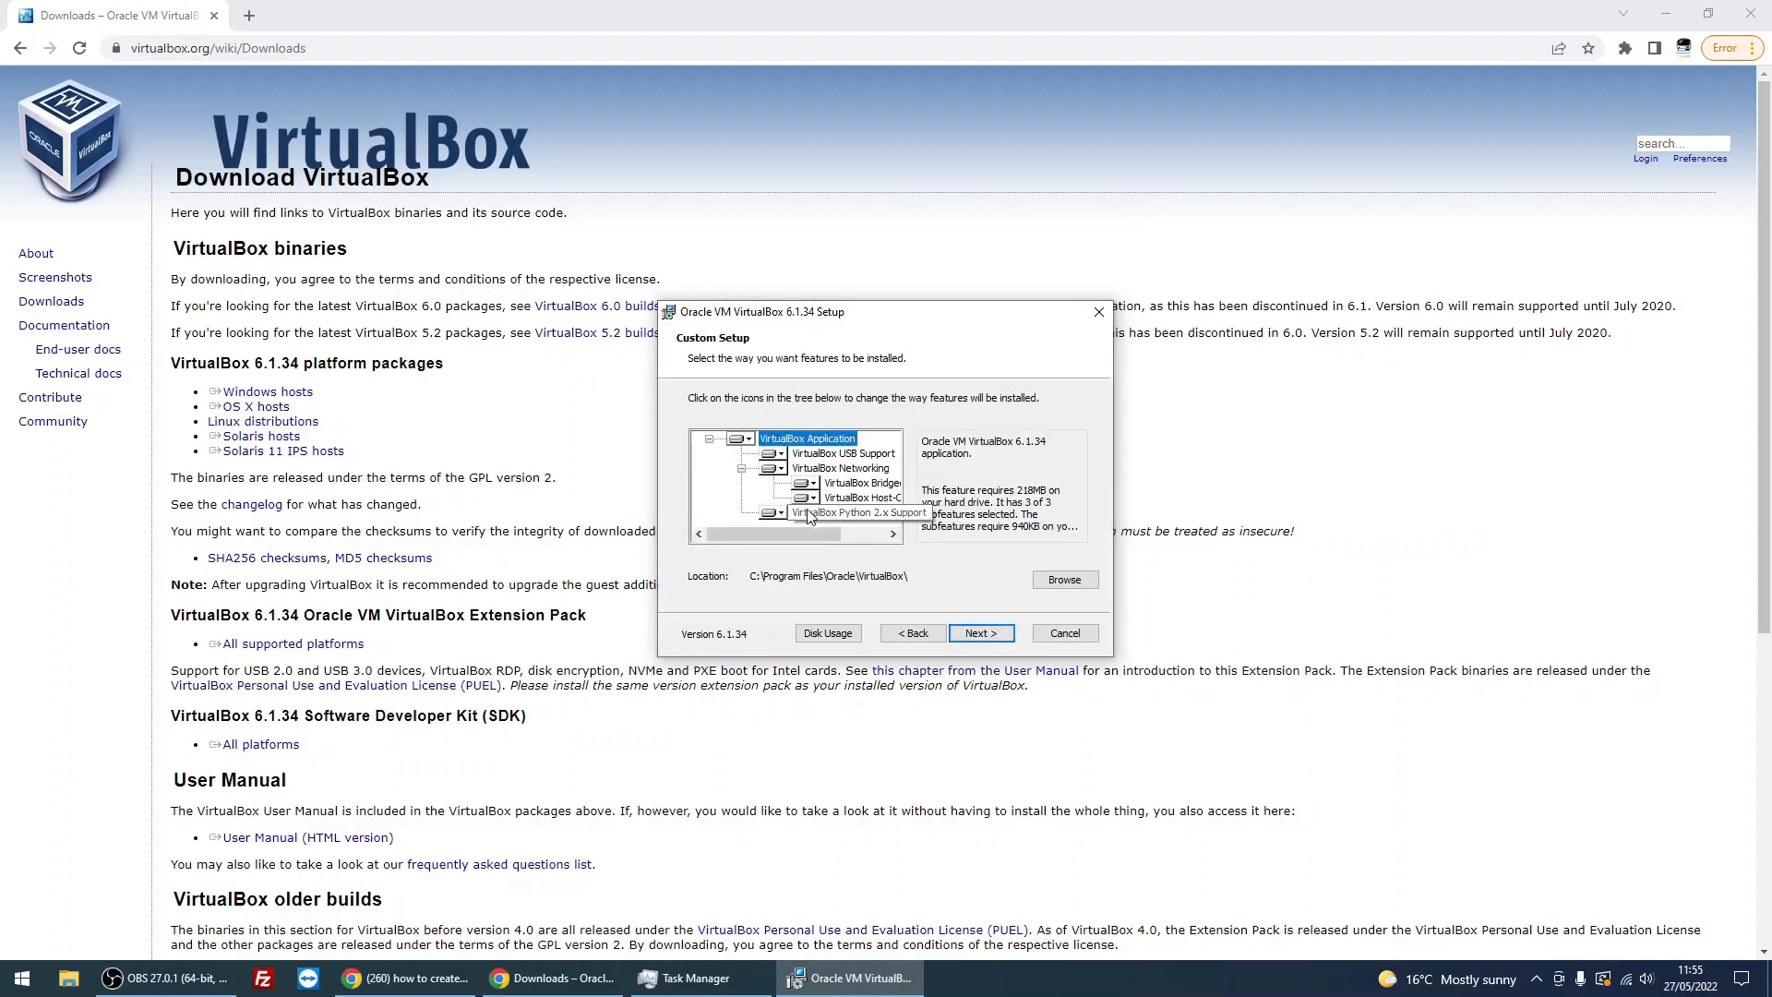
mouse_move(825, 513)
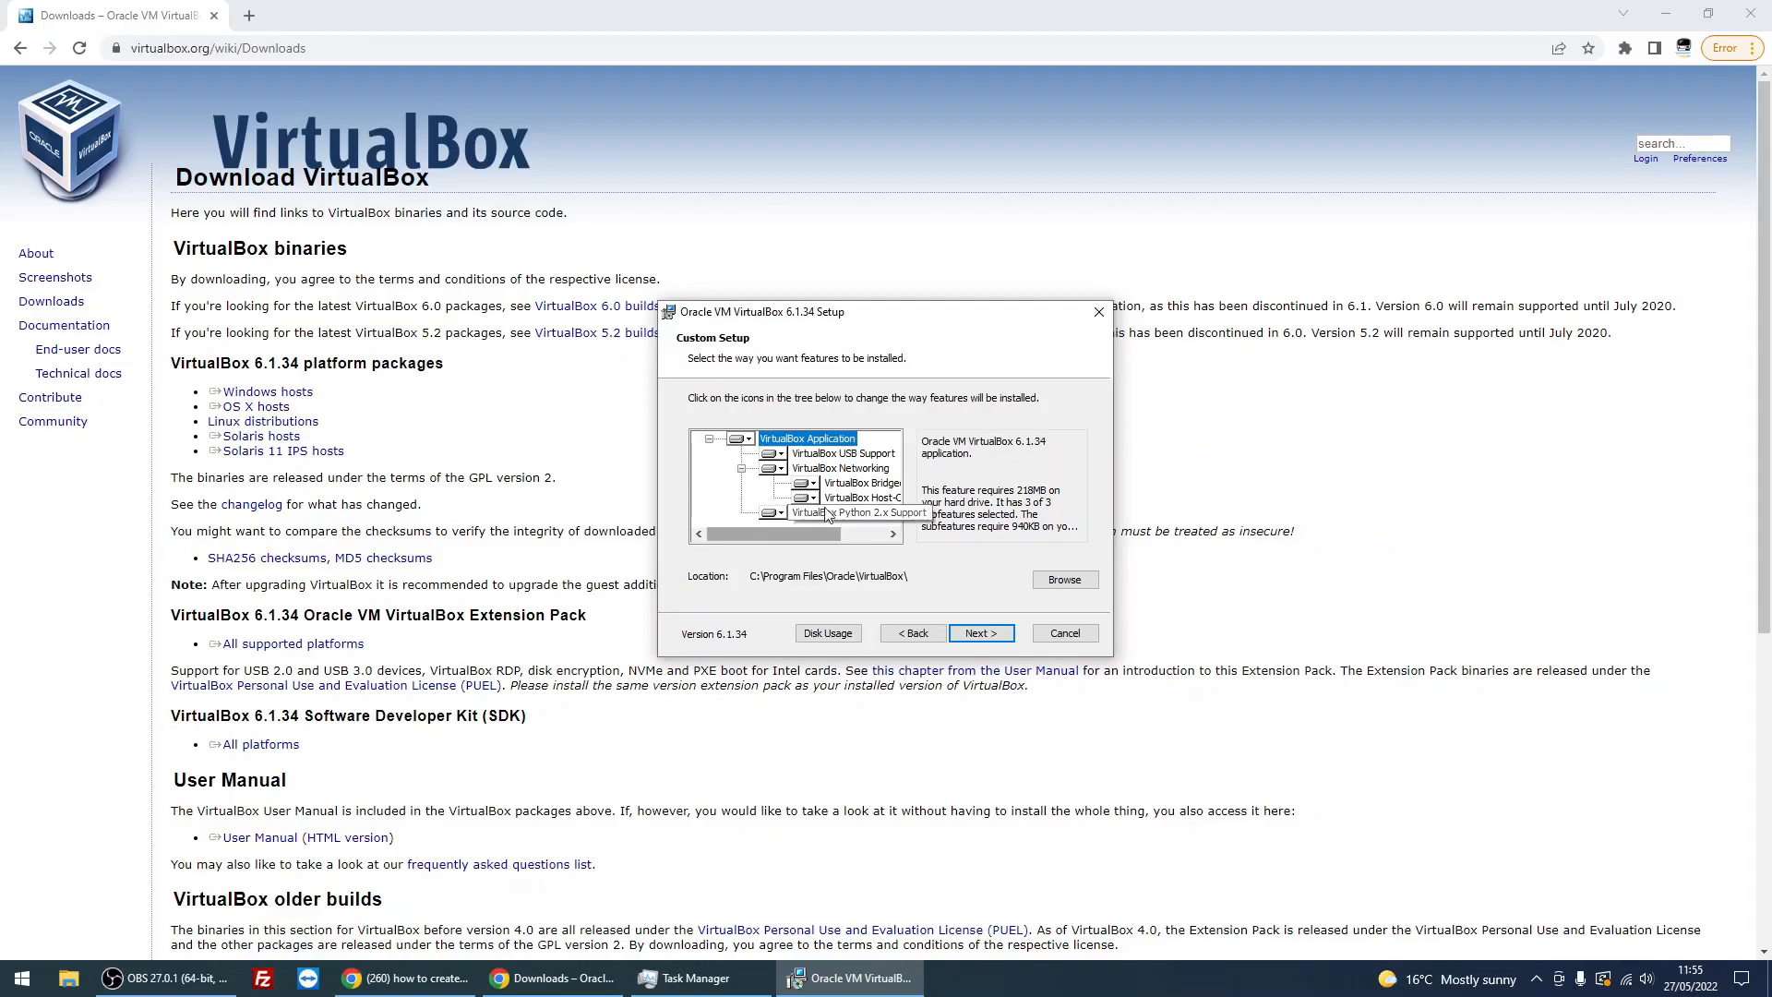
left_click(778, 454)
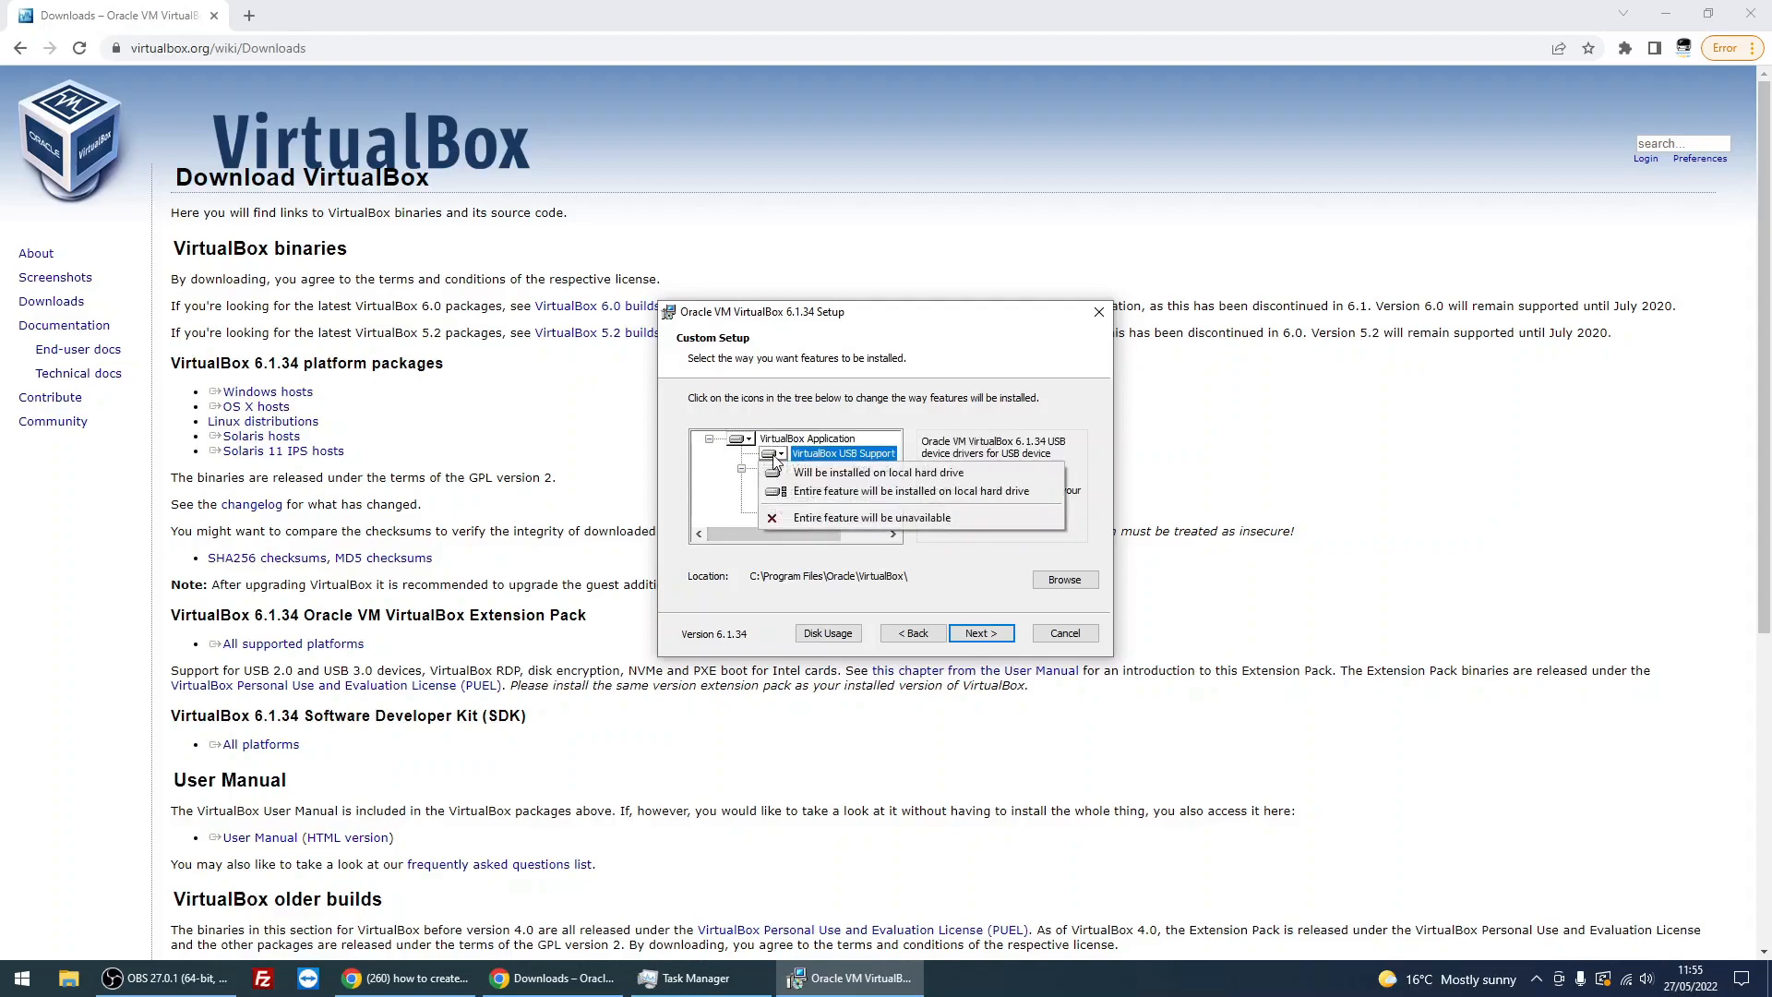
mouse_move(859, 464)
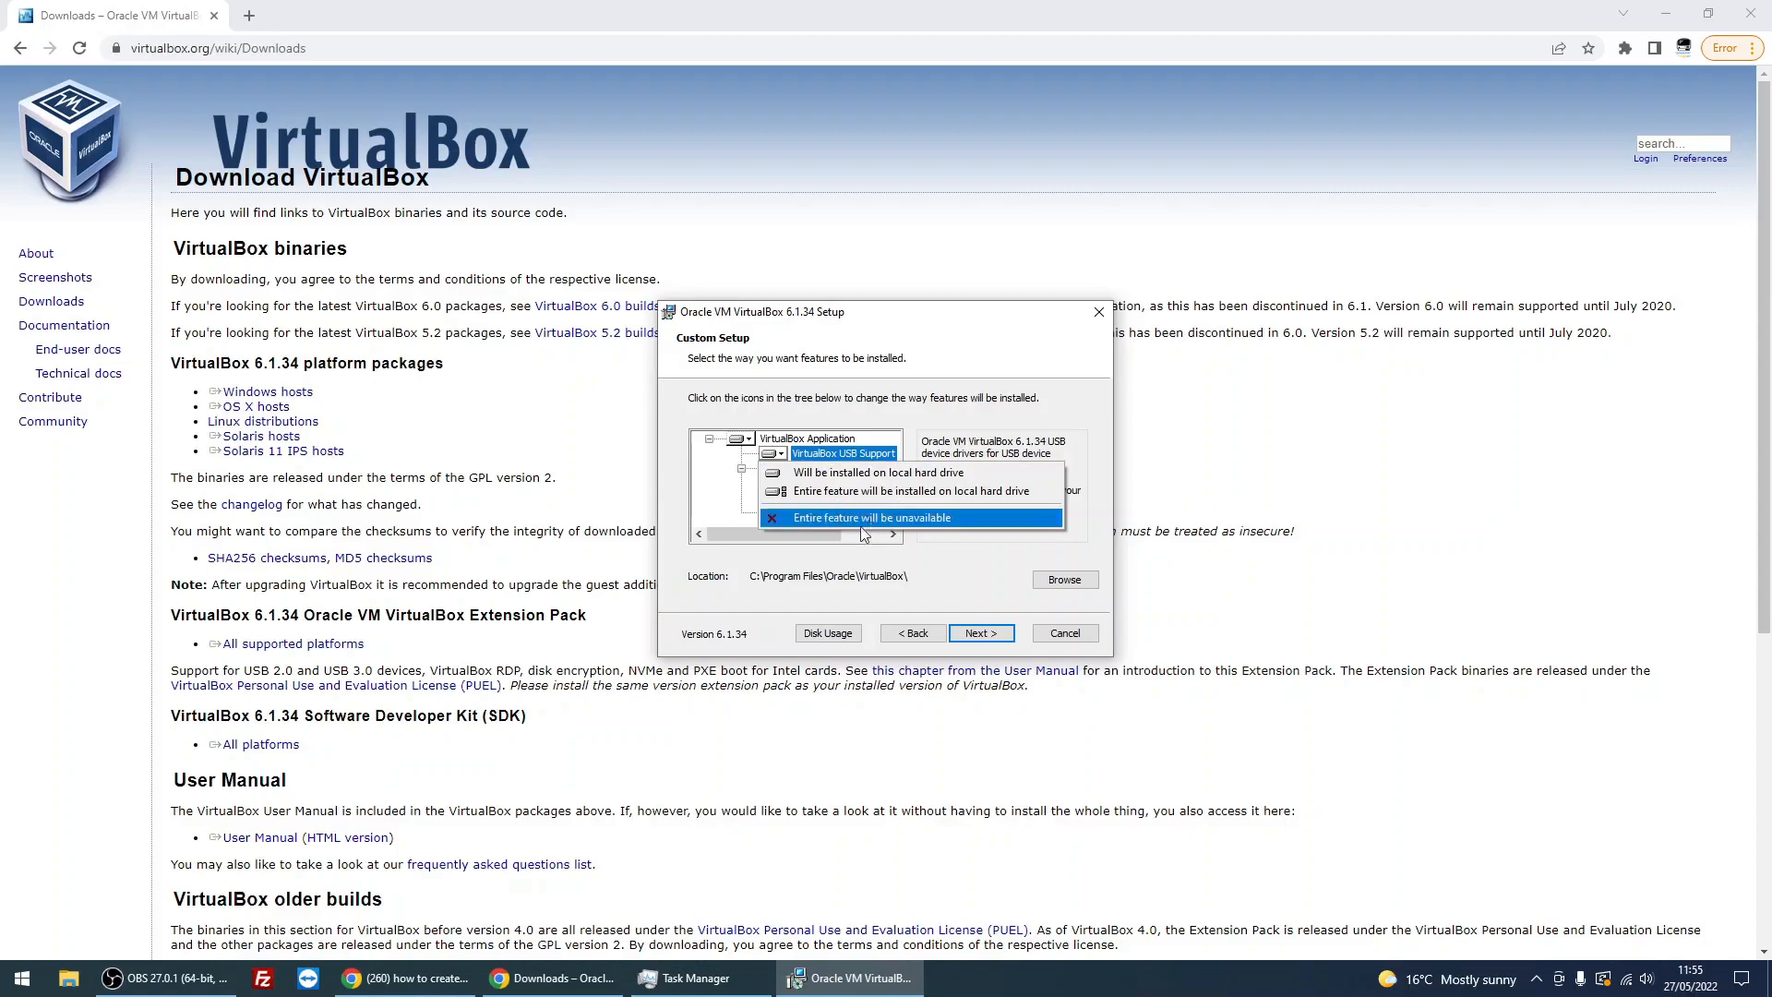
left_click(869, 517)
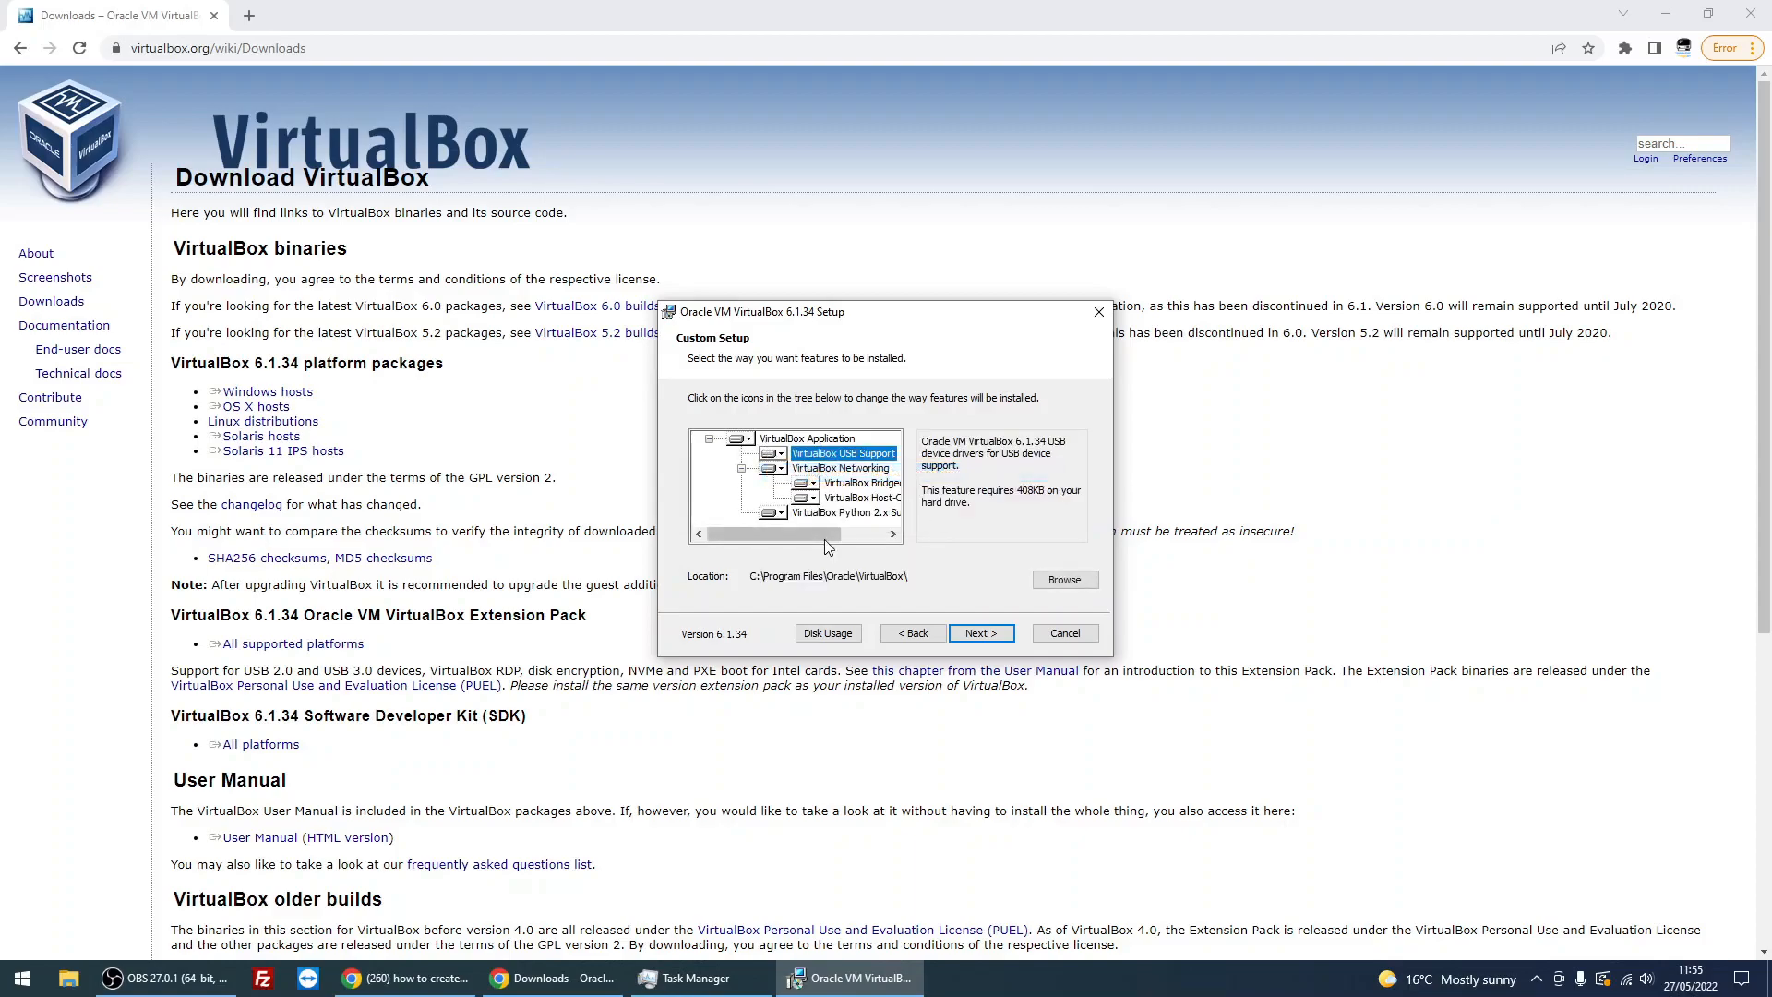
mouse_move(758, 555)
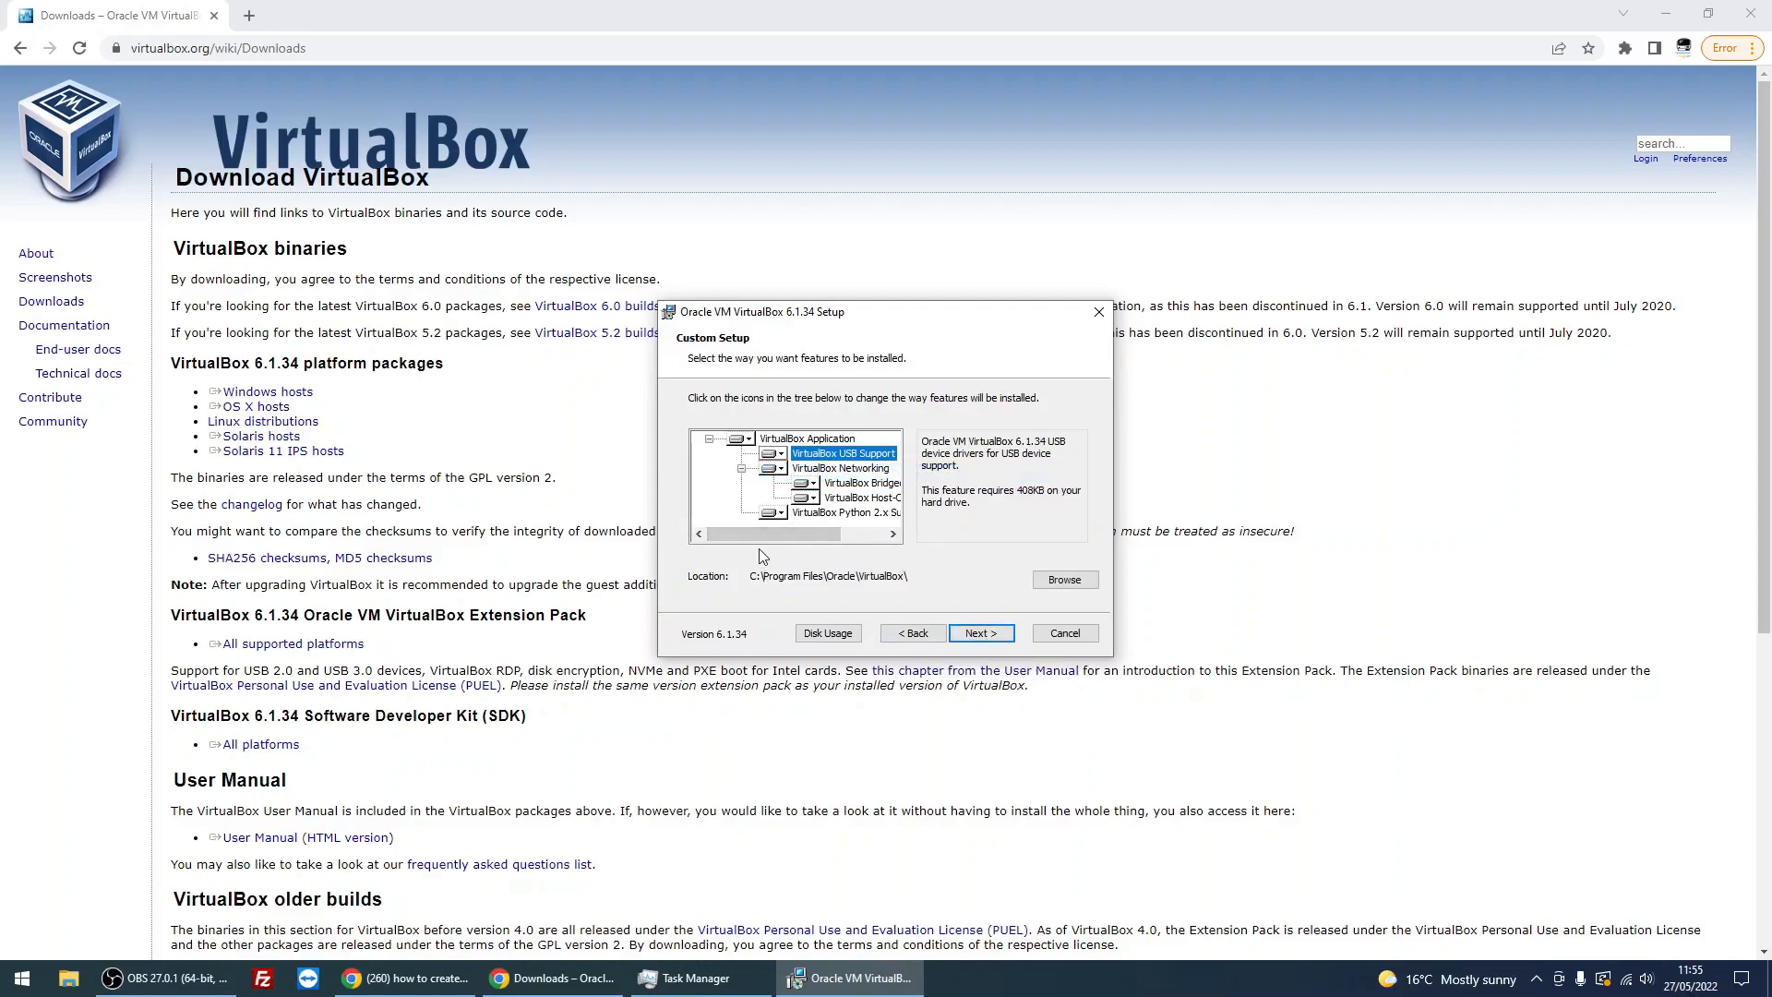
mouse_move(746, 587)
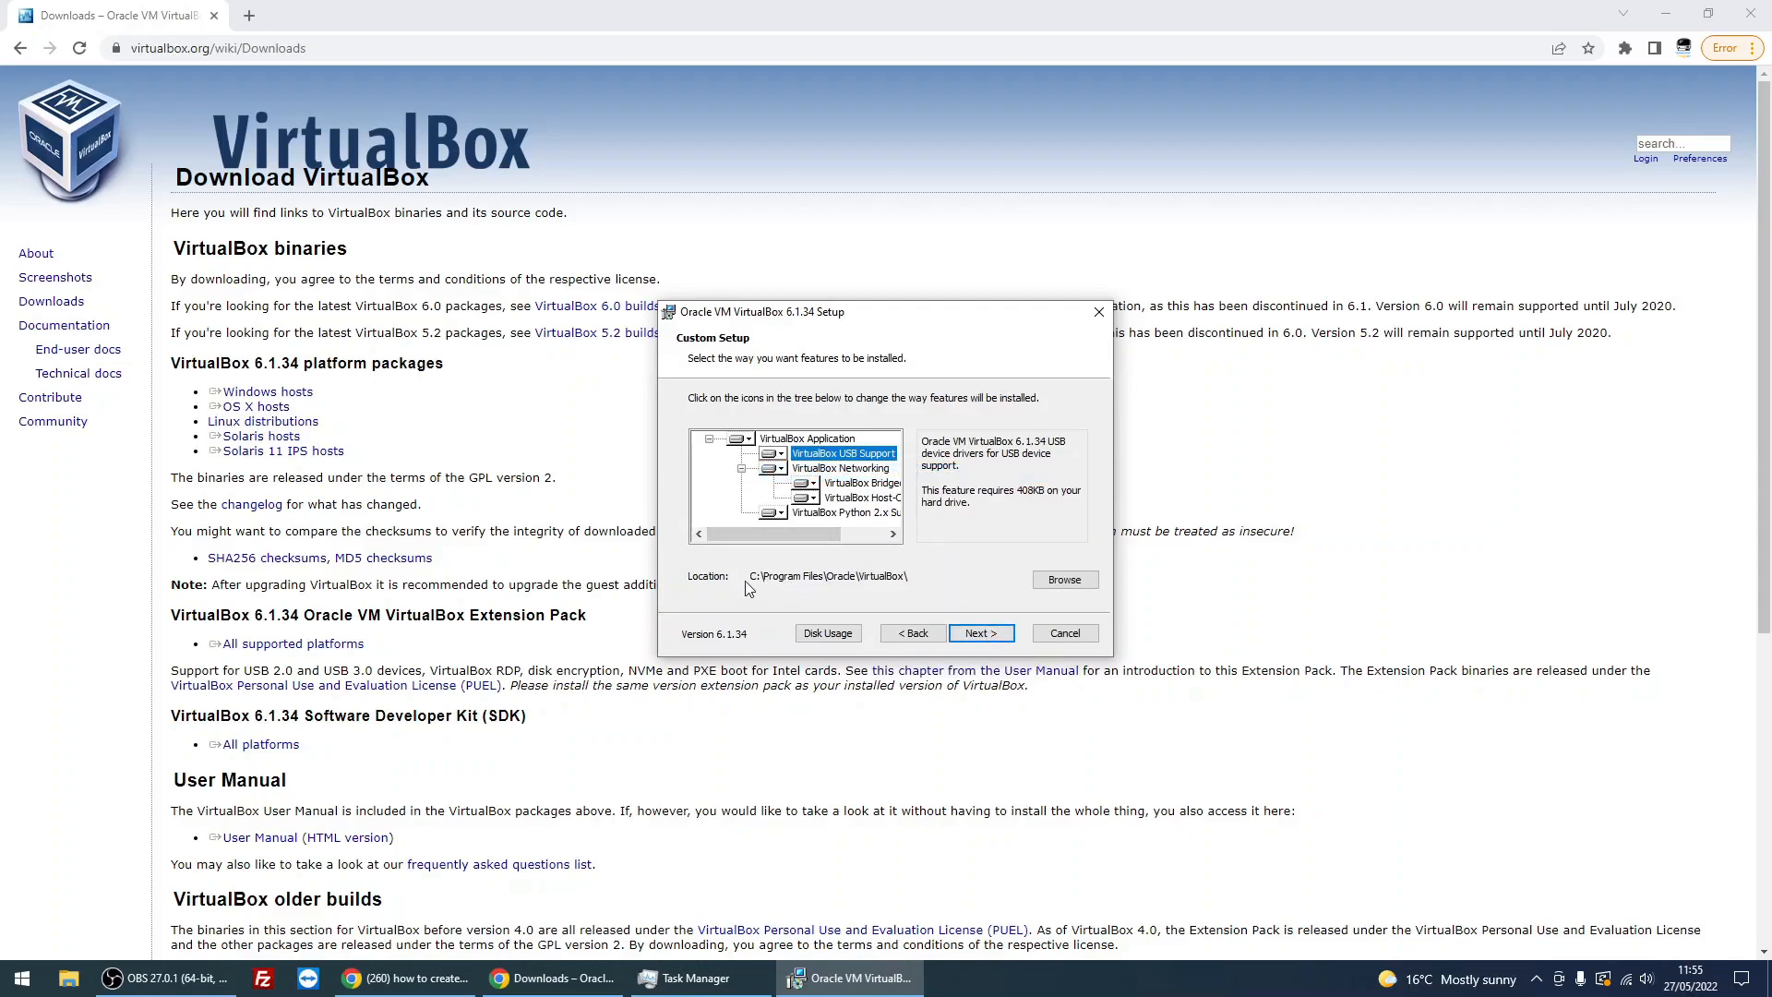
mouse_move(748, 580)
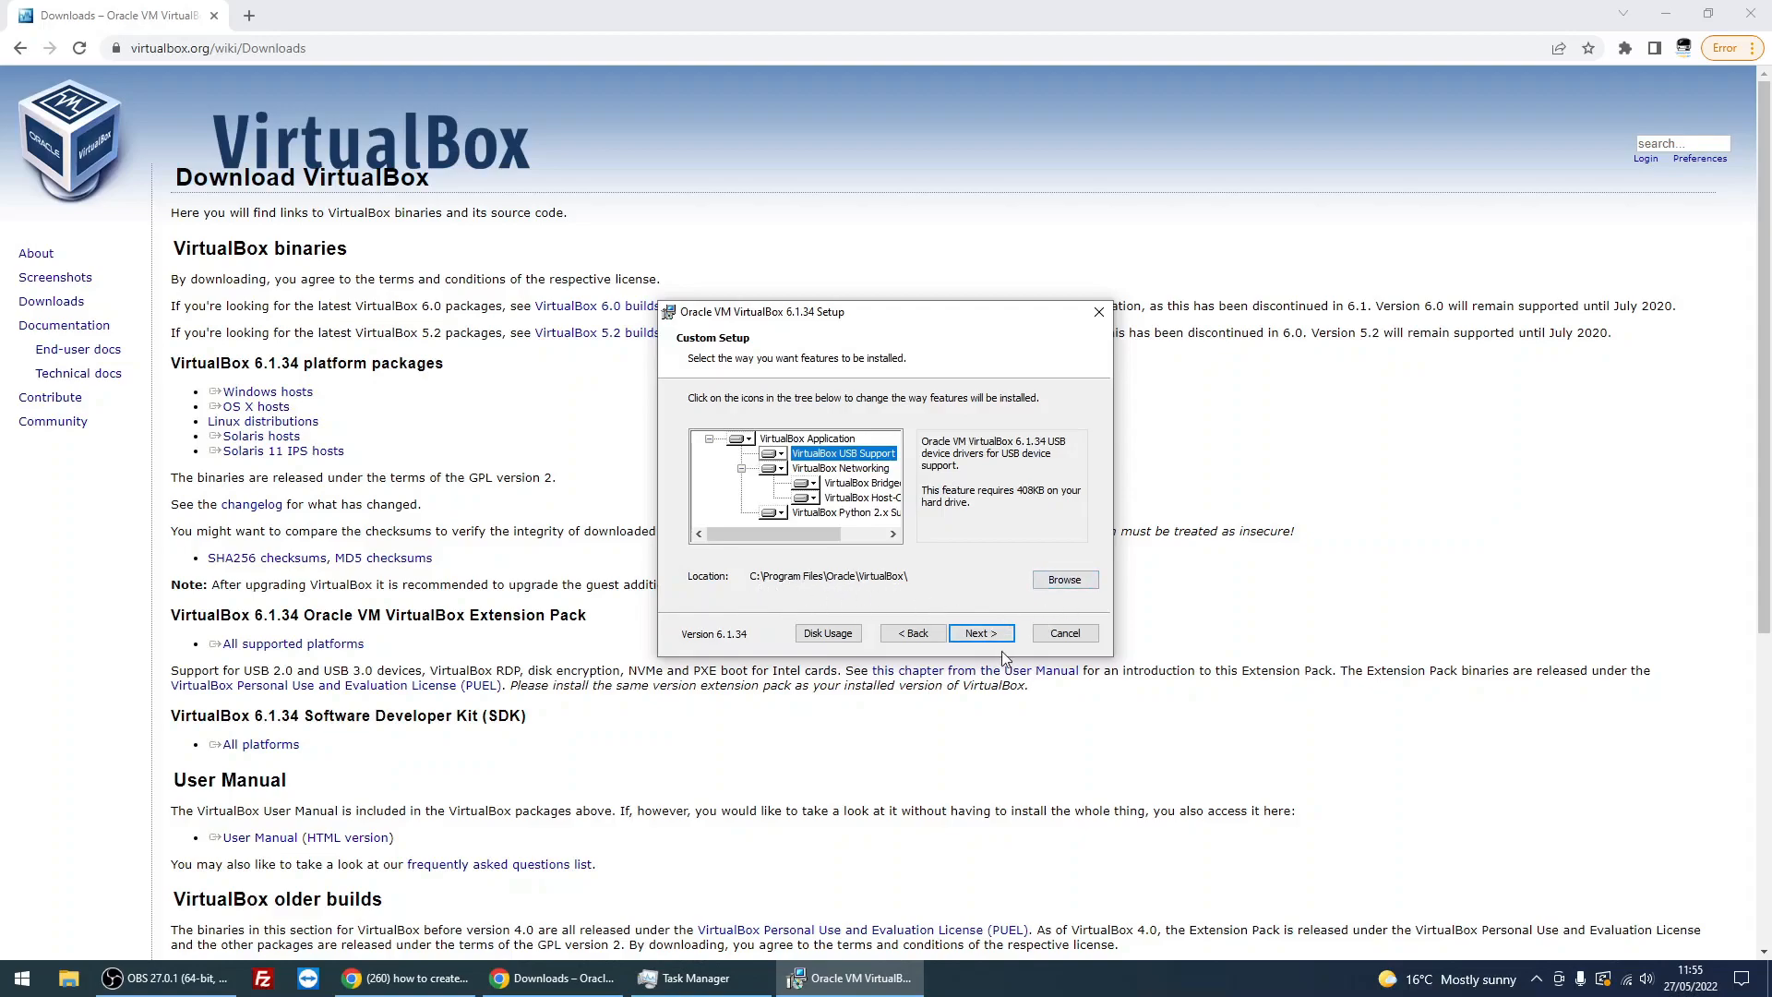
- Accept feature and shortcut options through to the Ready to Install page
left_click(980, 633)
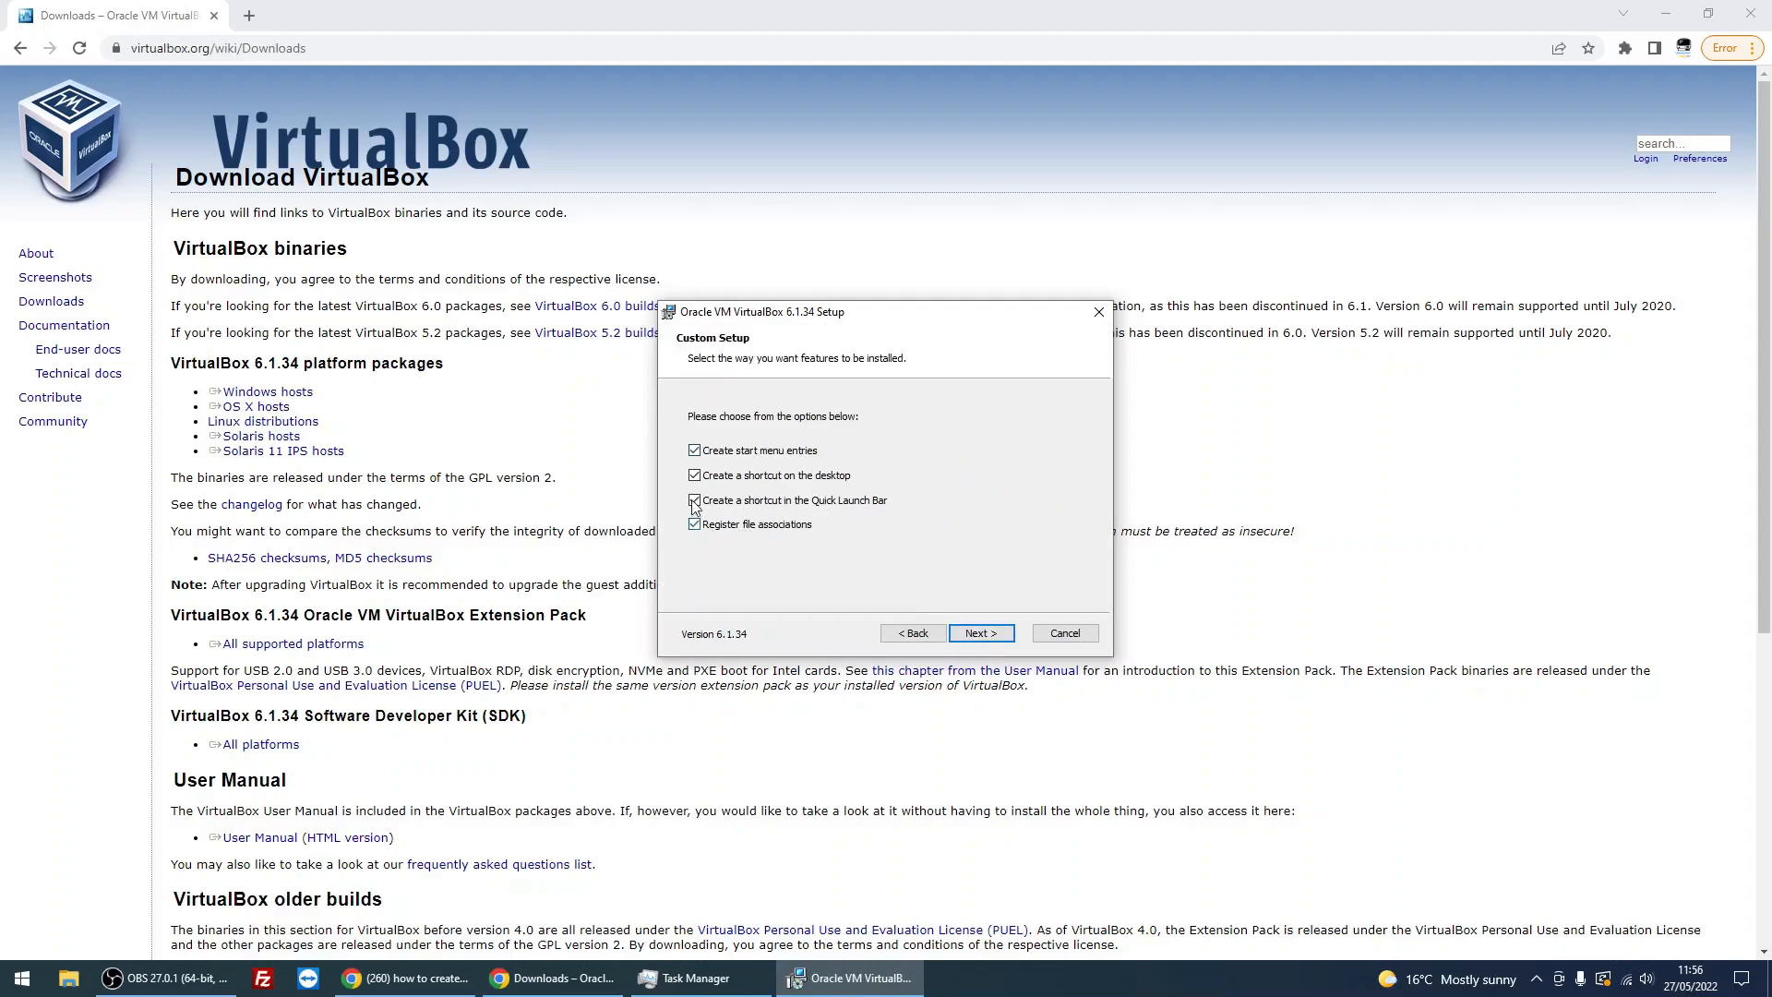
mouse_move(755, 461)
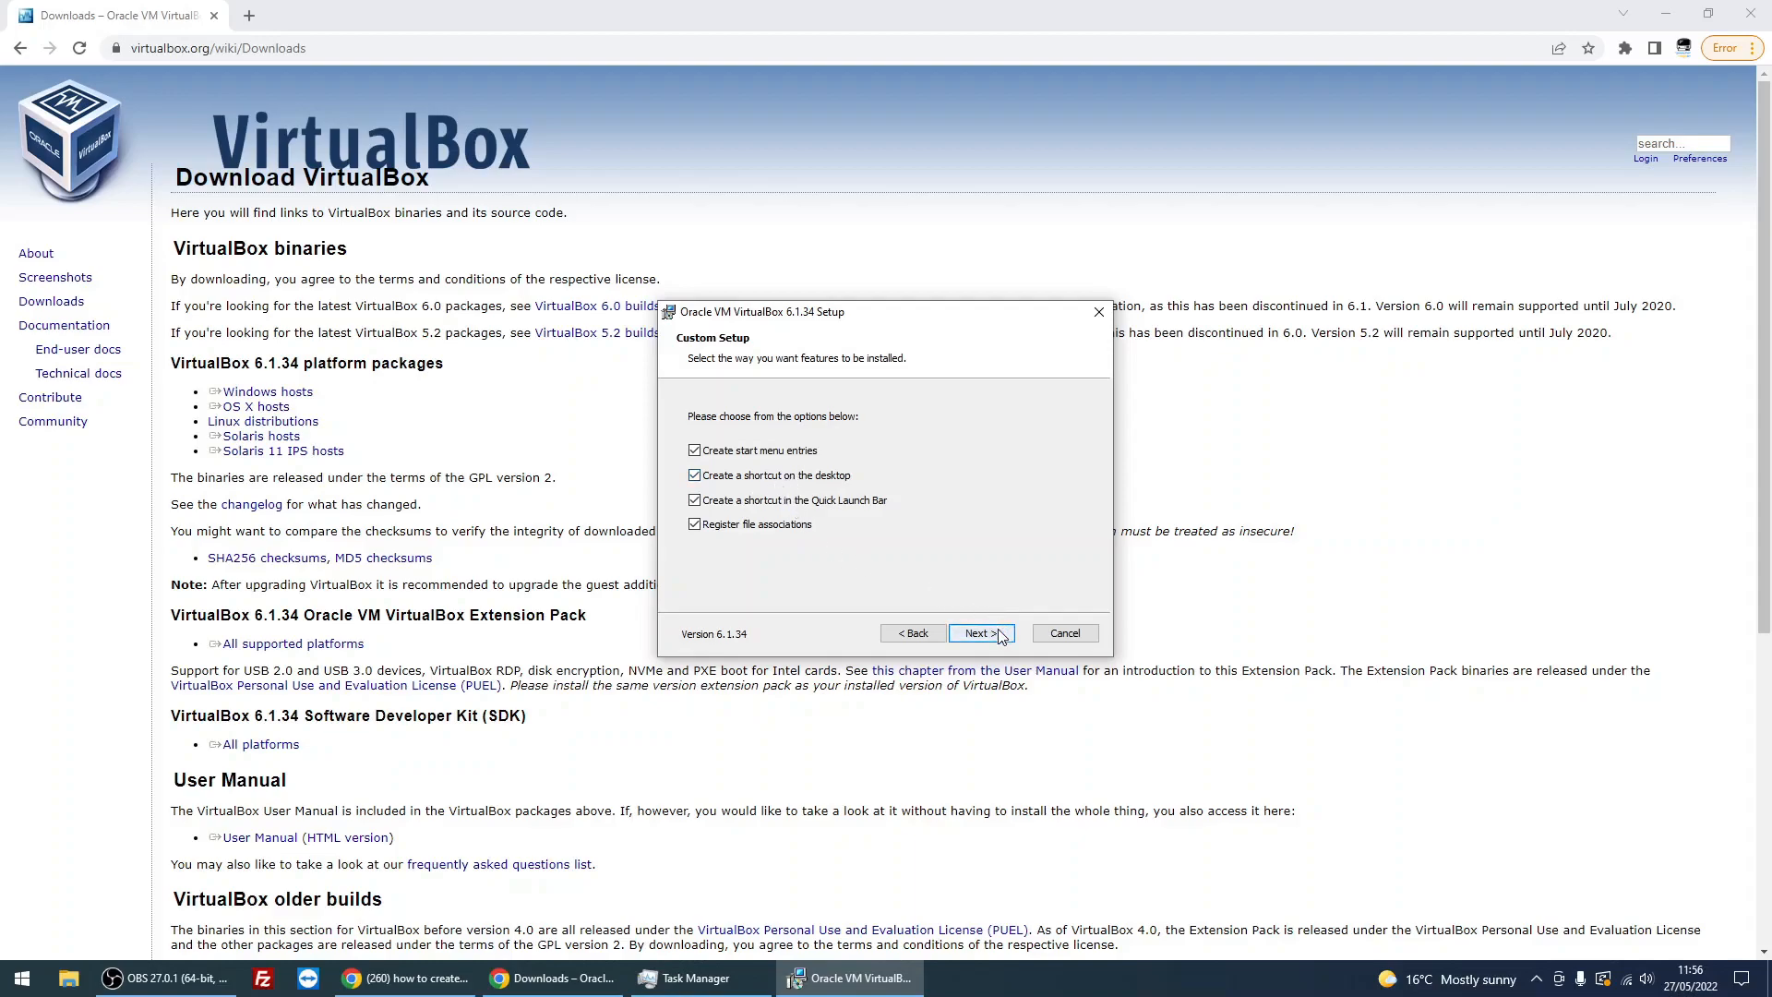
left_click(978, 633)
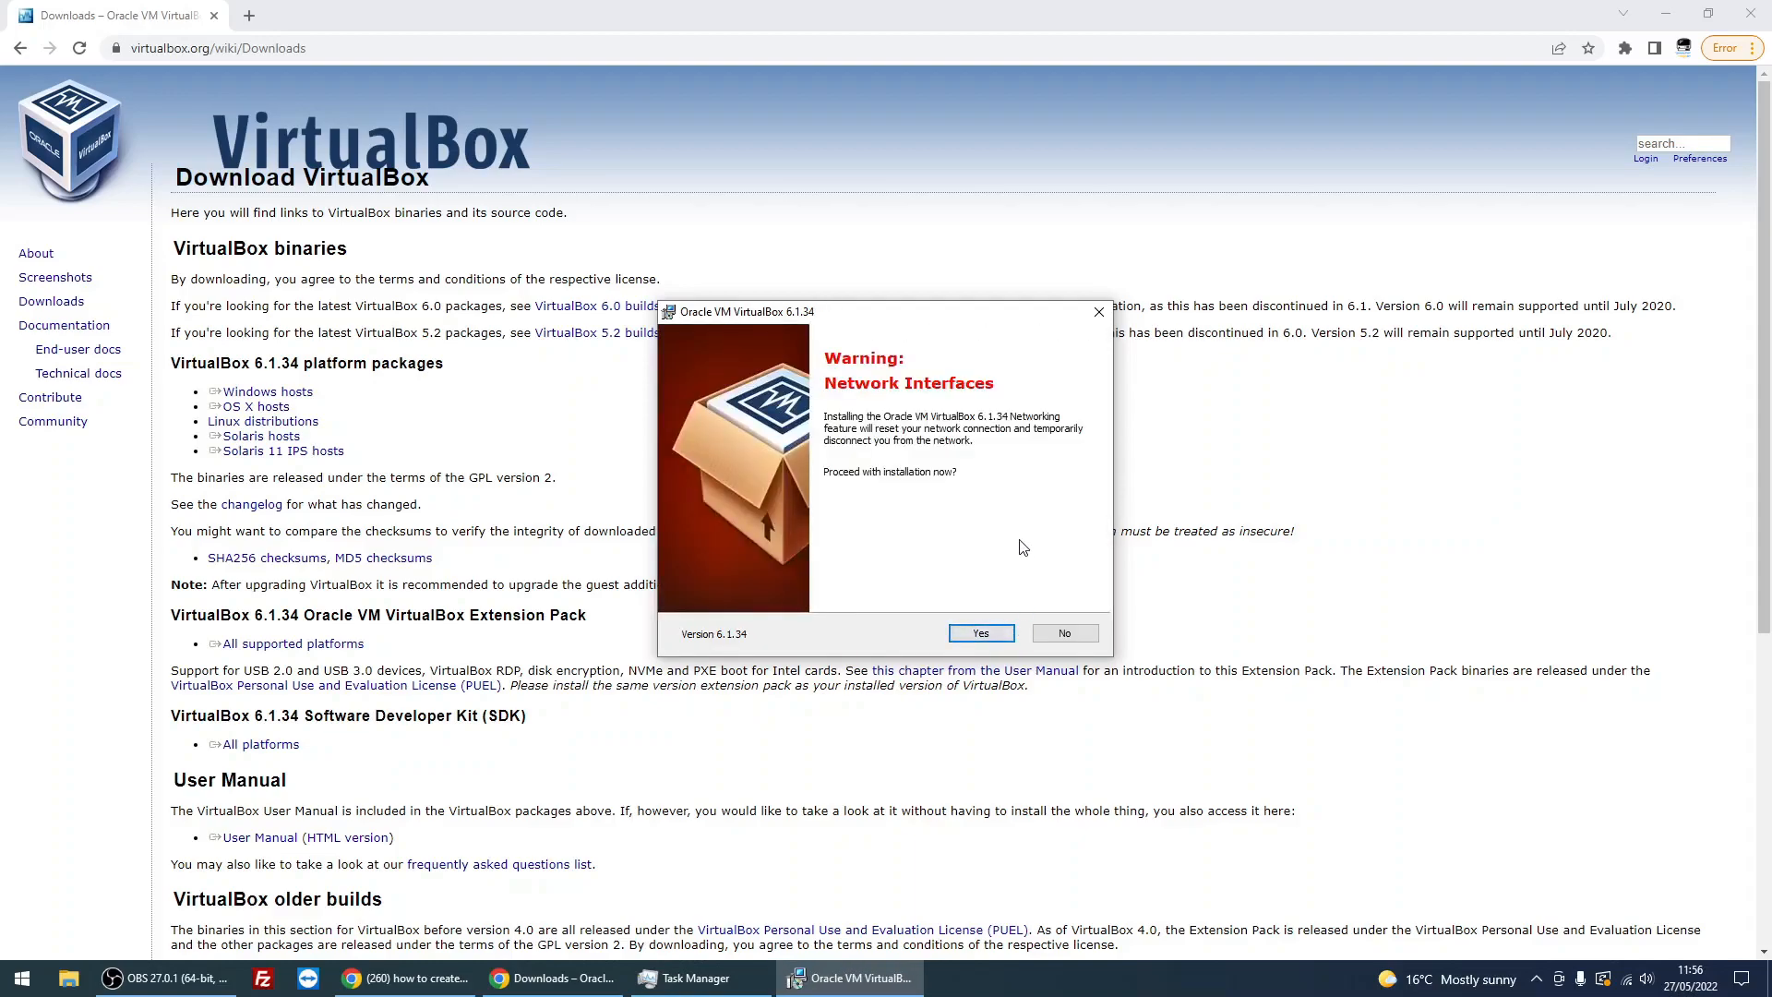
mouse_move(869, 452)
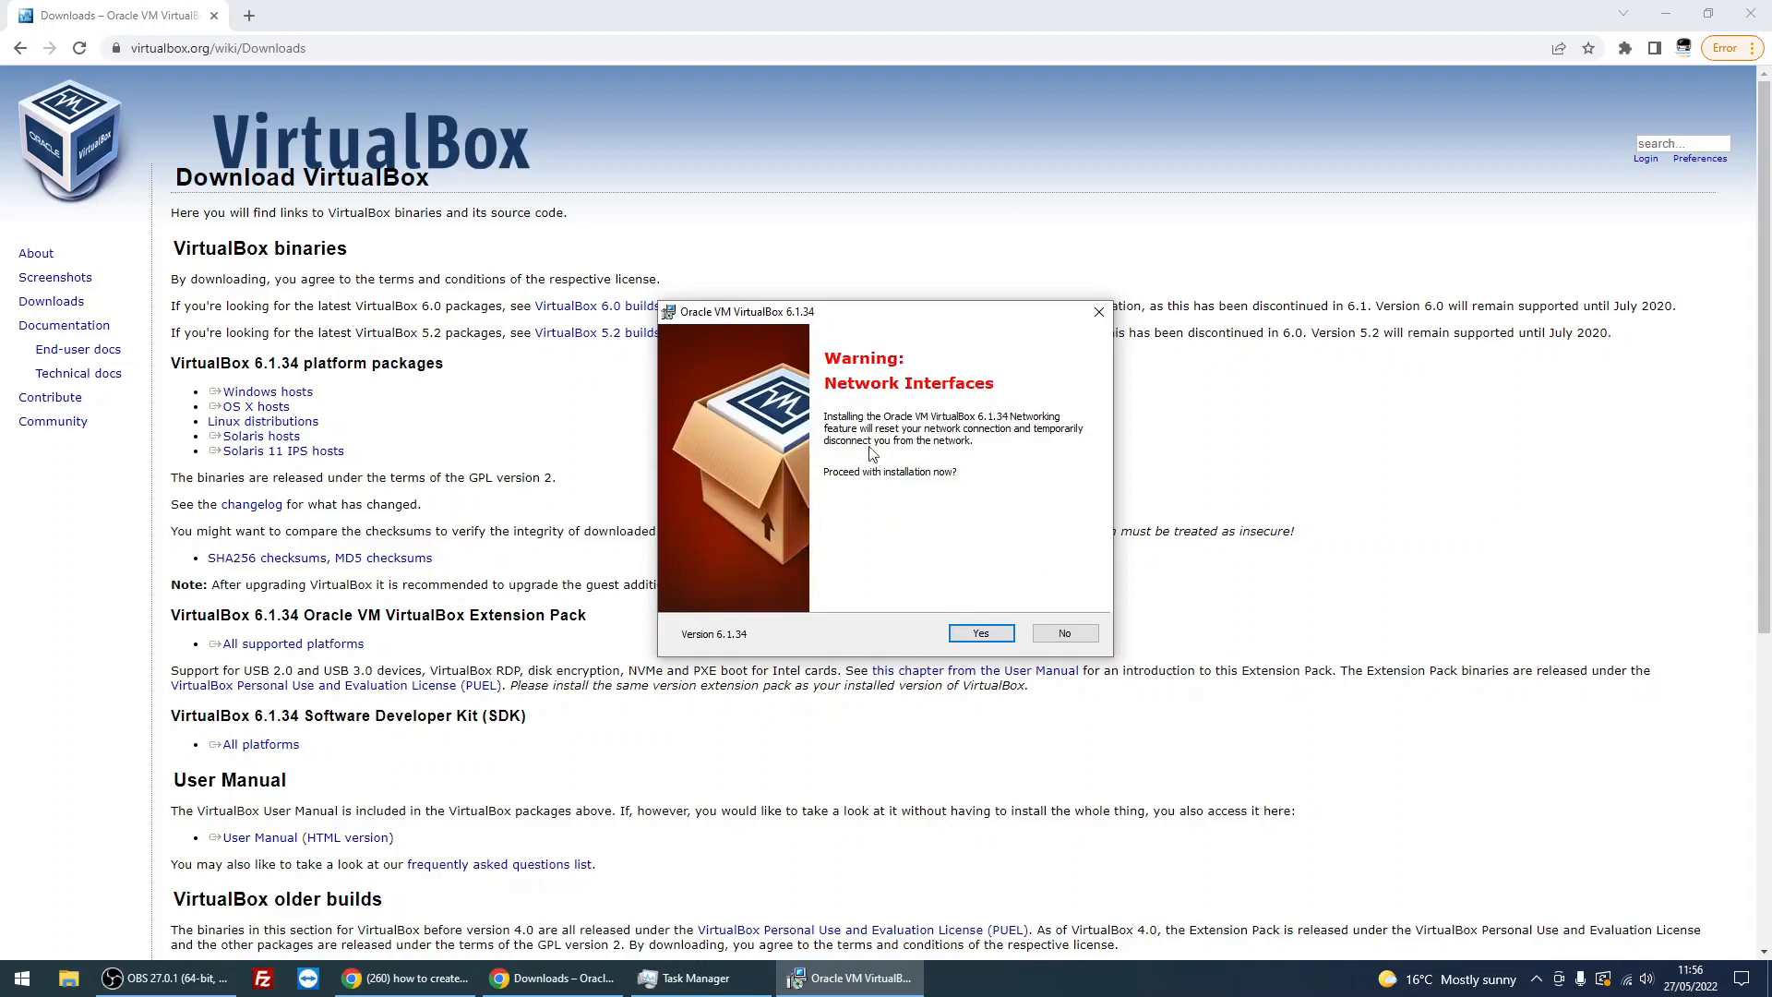
mouse_move(846, 442)
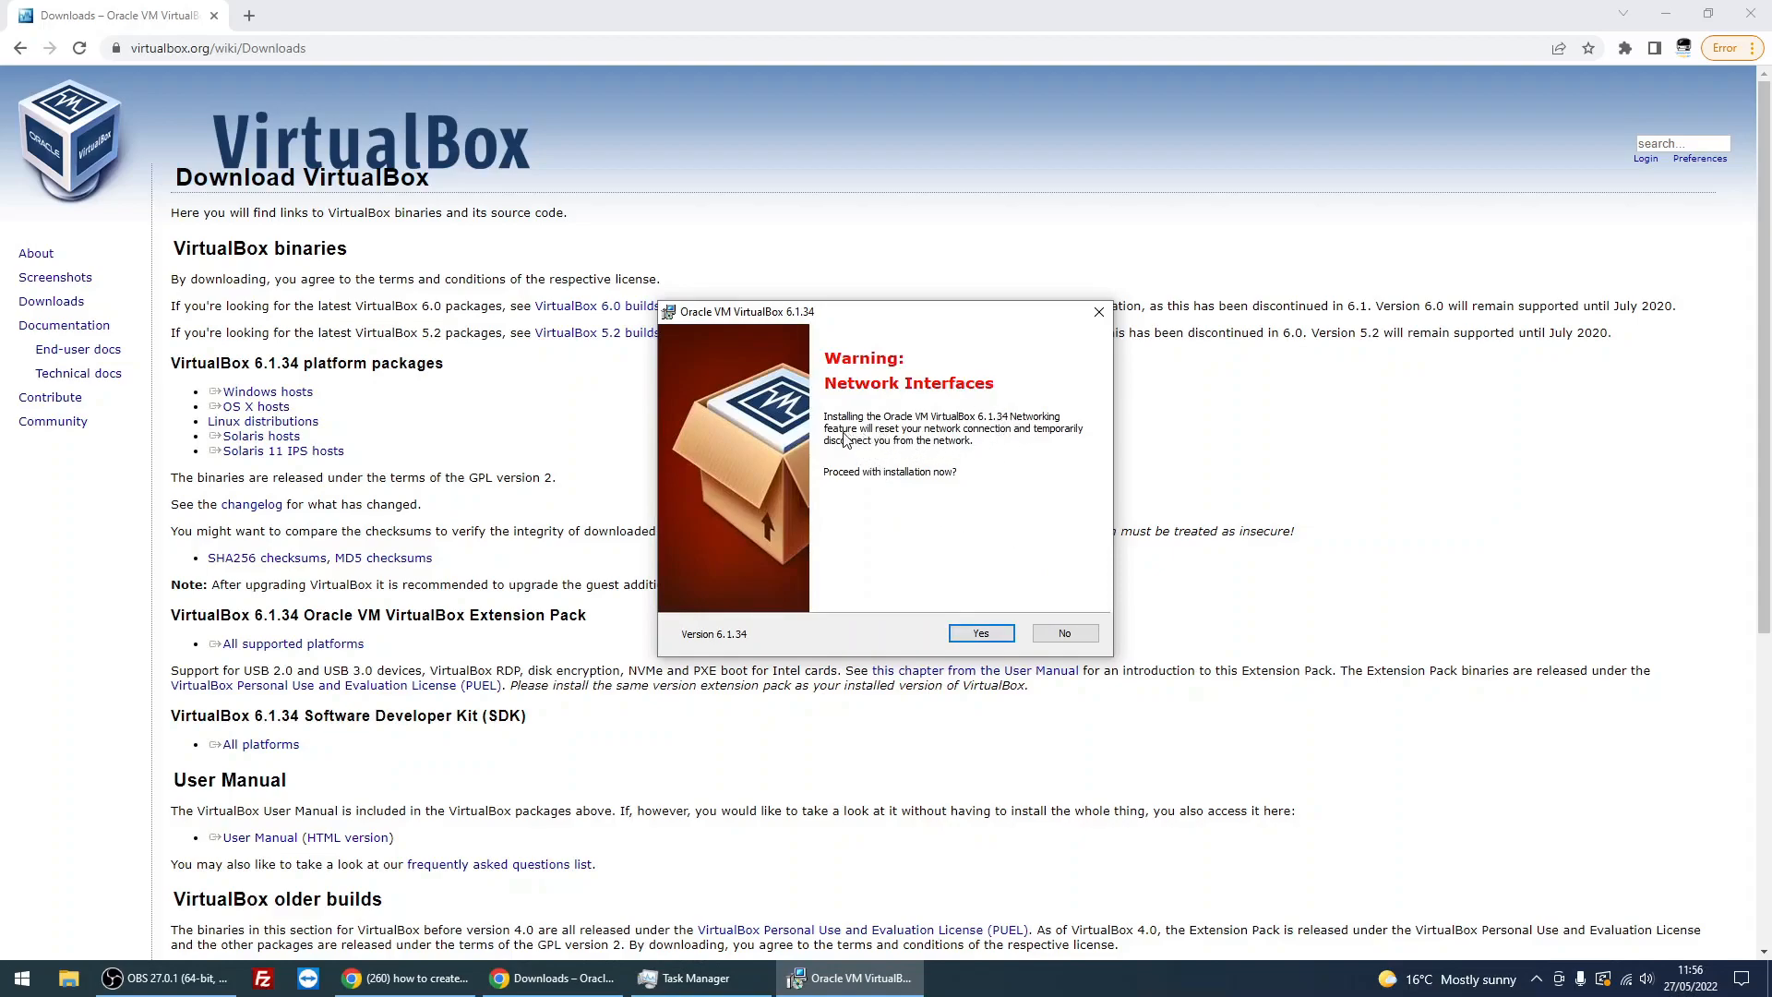
mouse_move(995, 463)
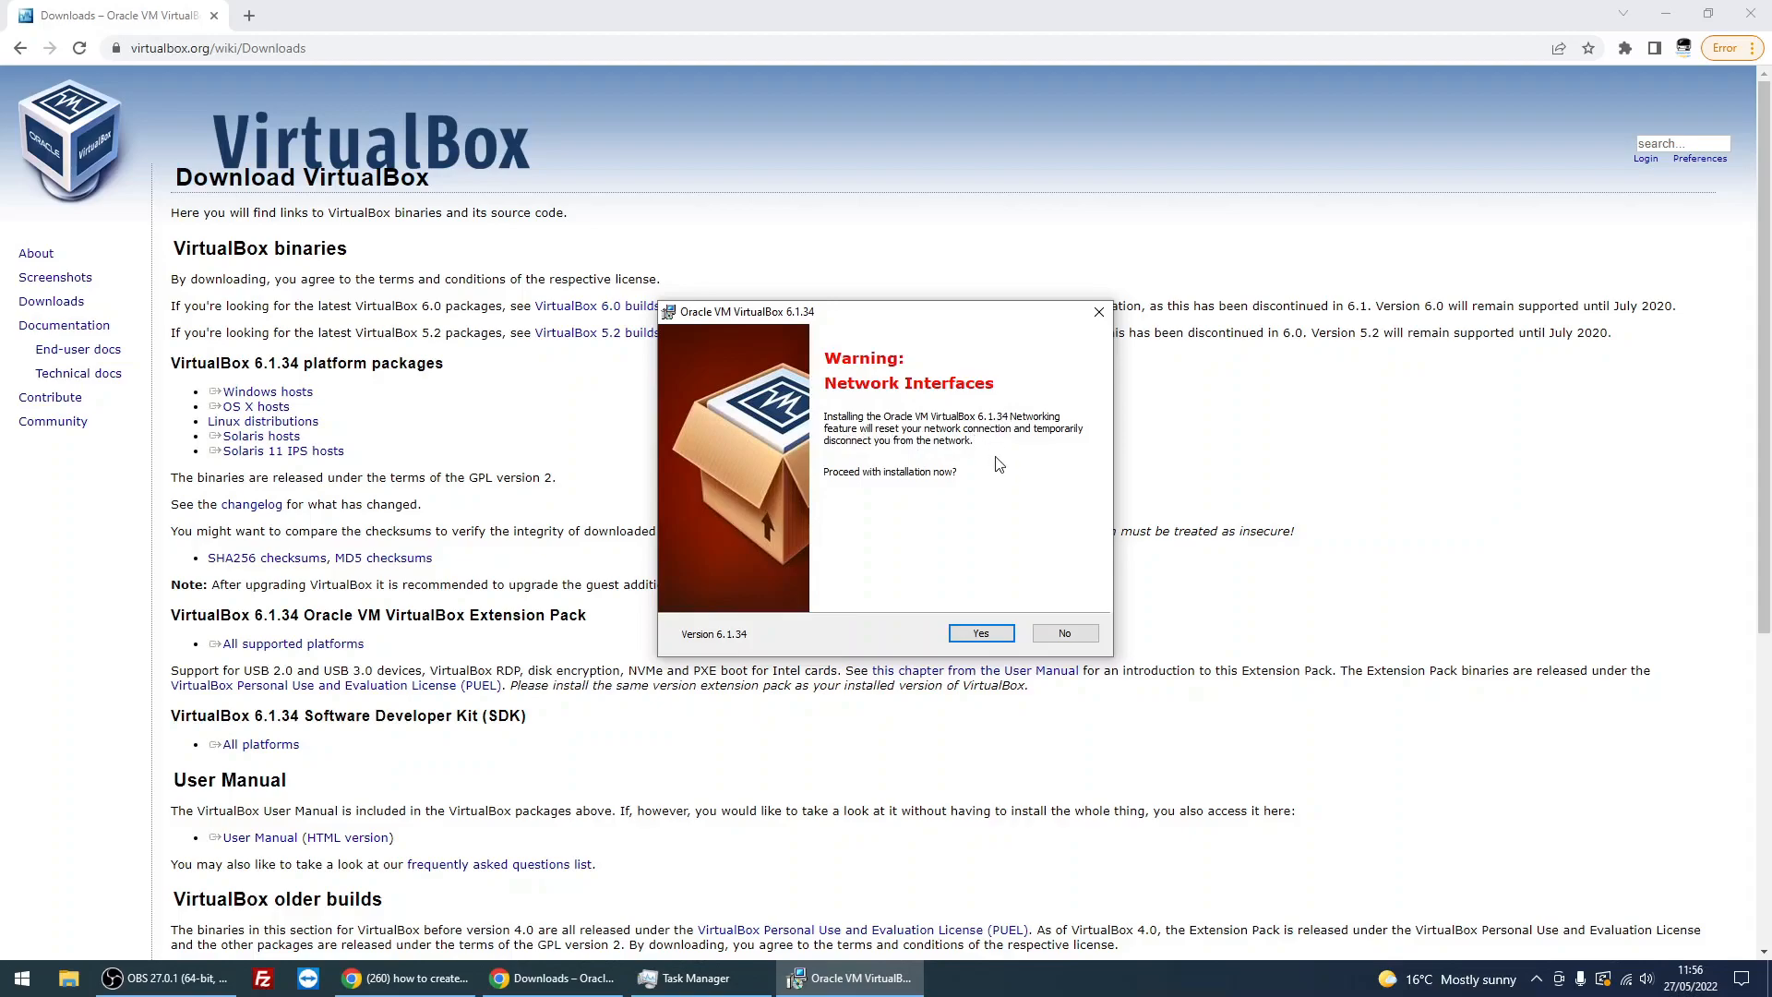
mouse_move(946, 517)
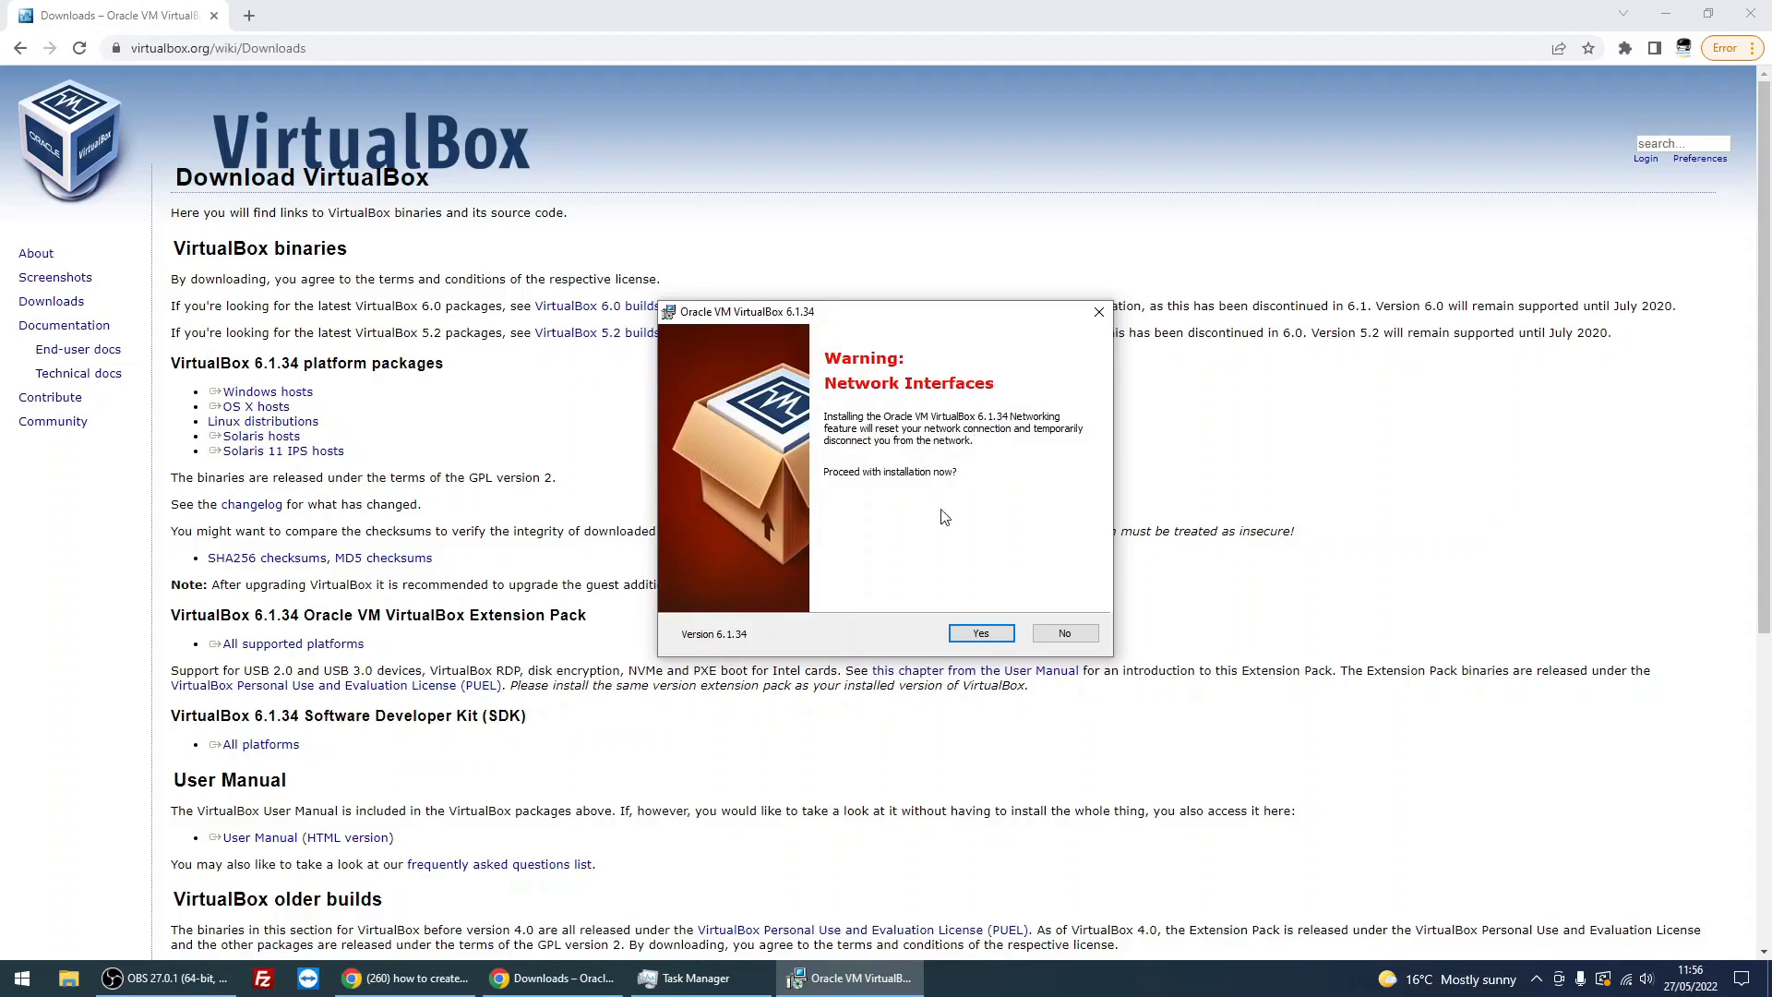
mouse_move(904, 522)
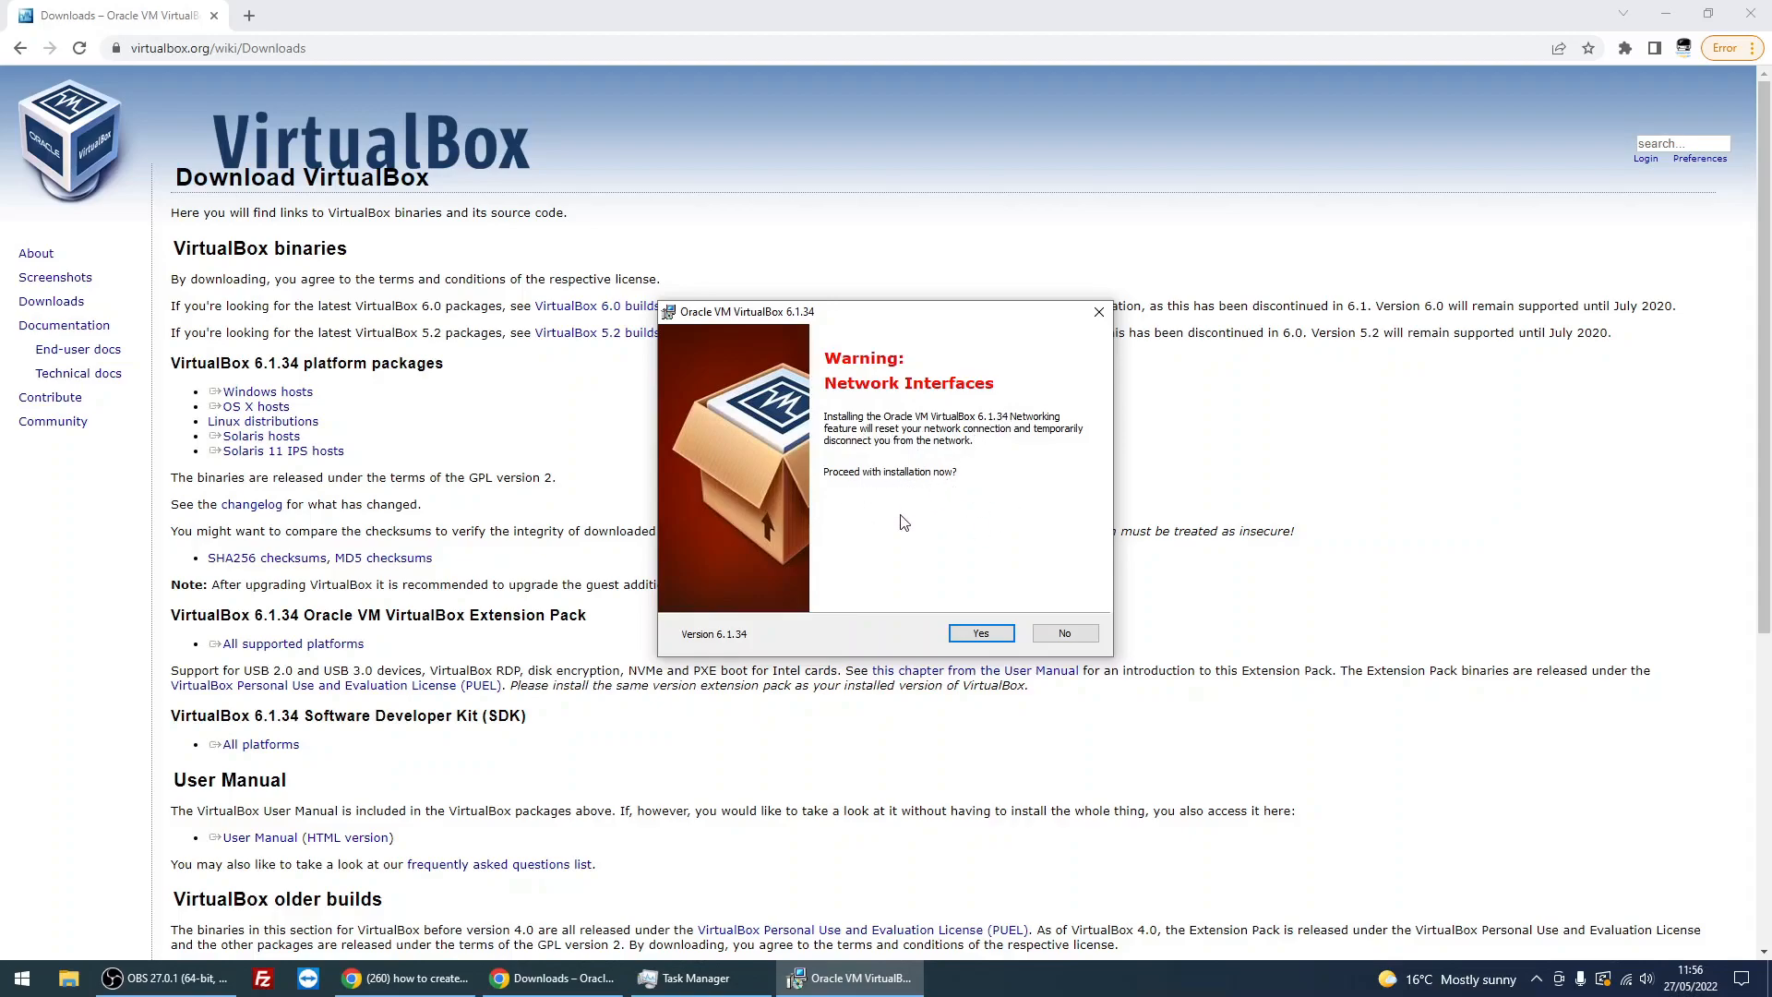
left_click(979, 633)
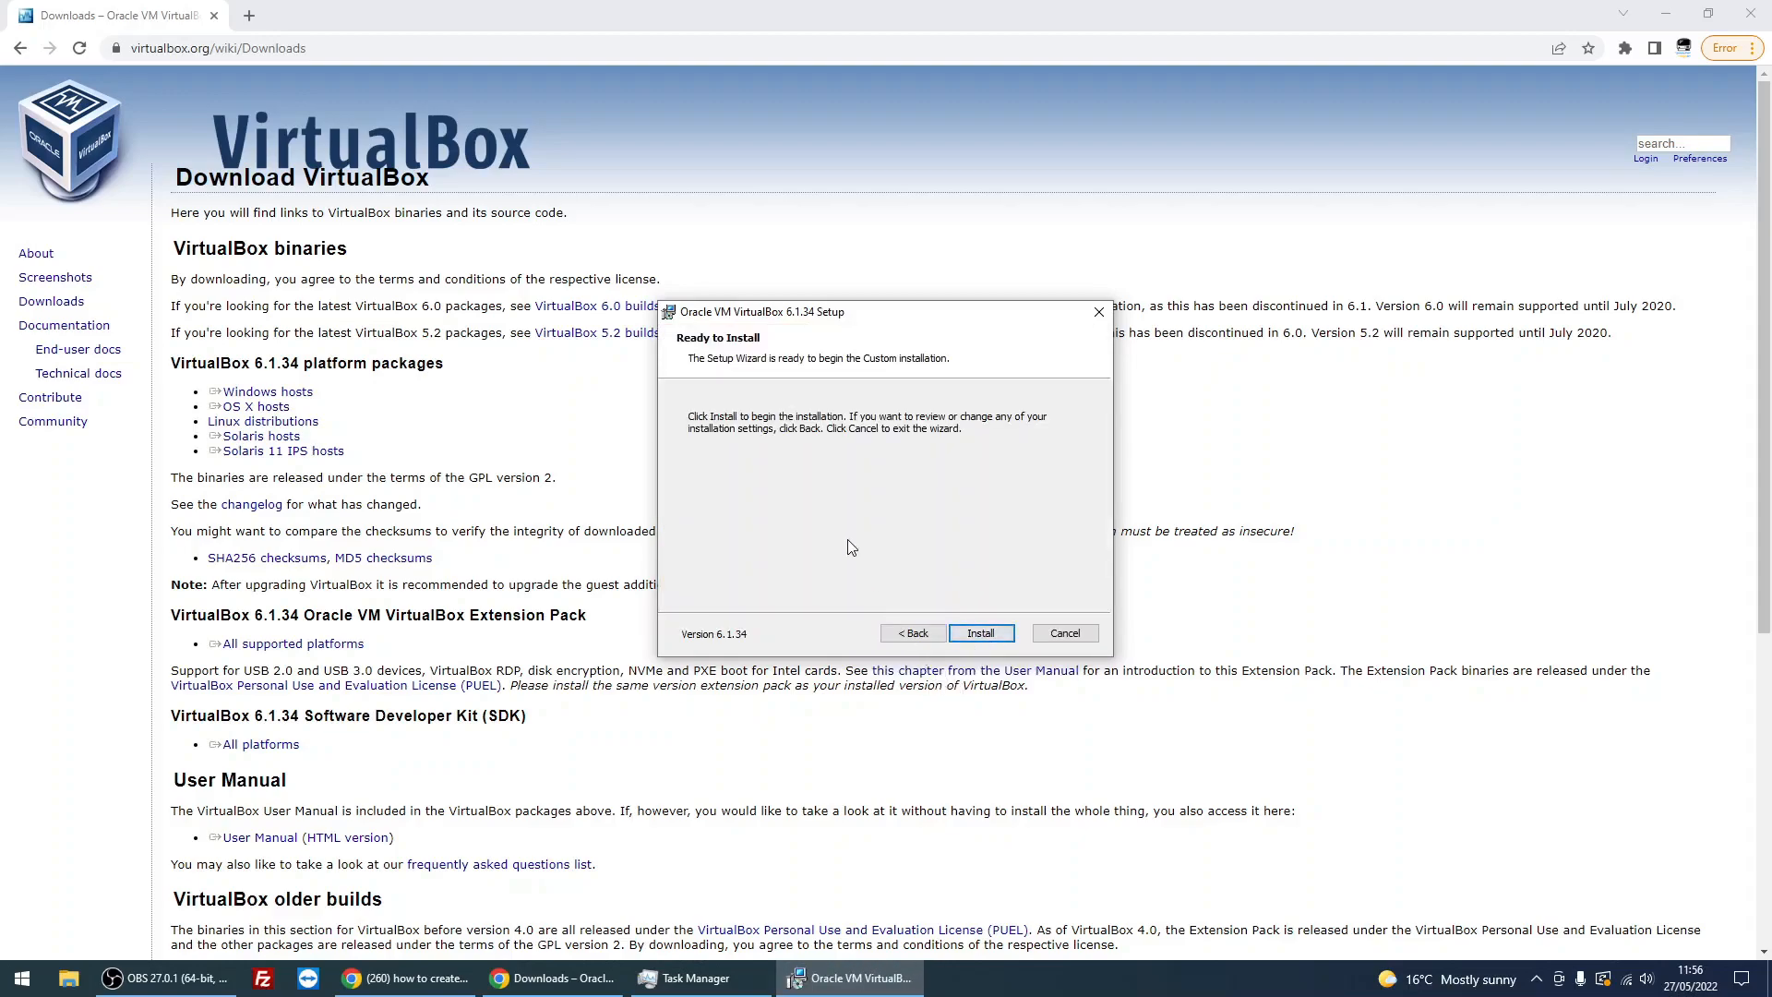
left_click(981, 633)
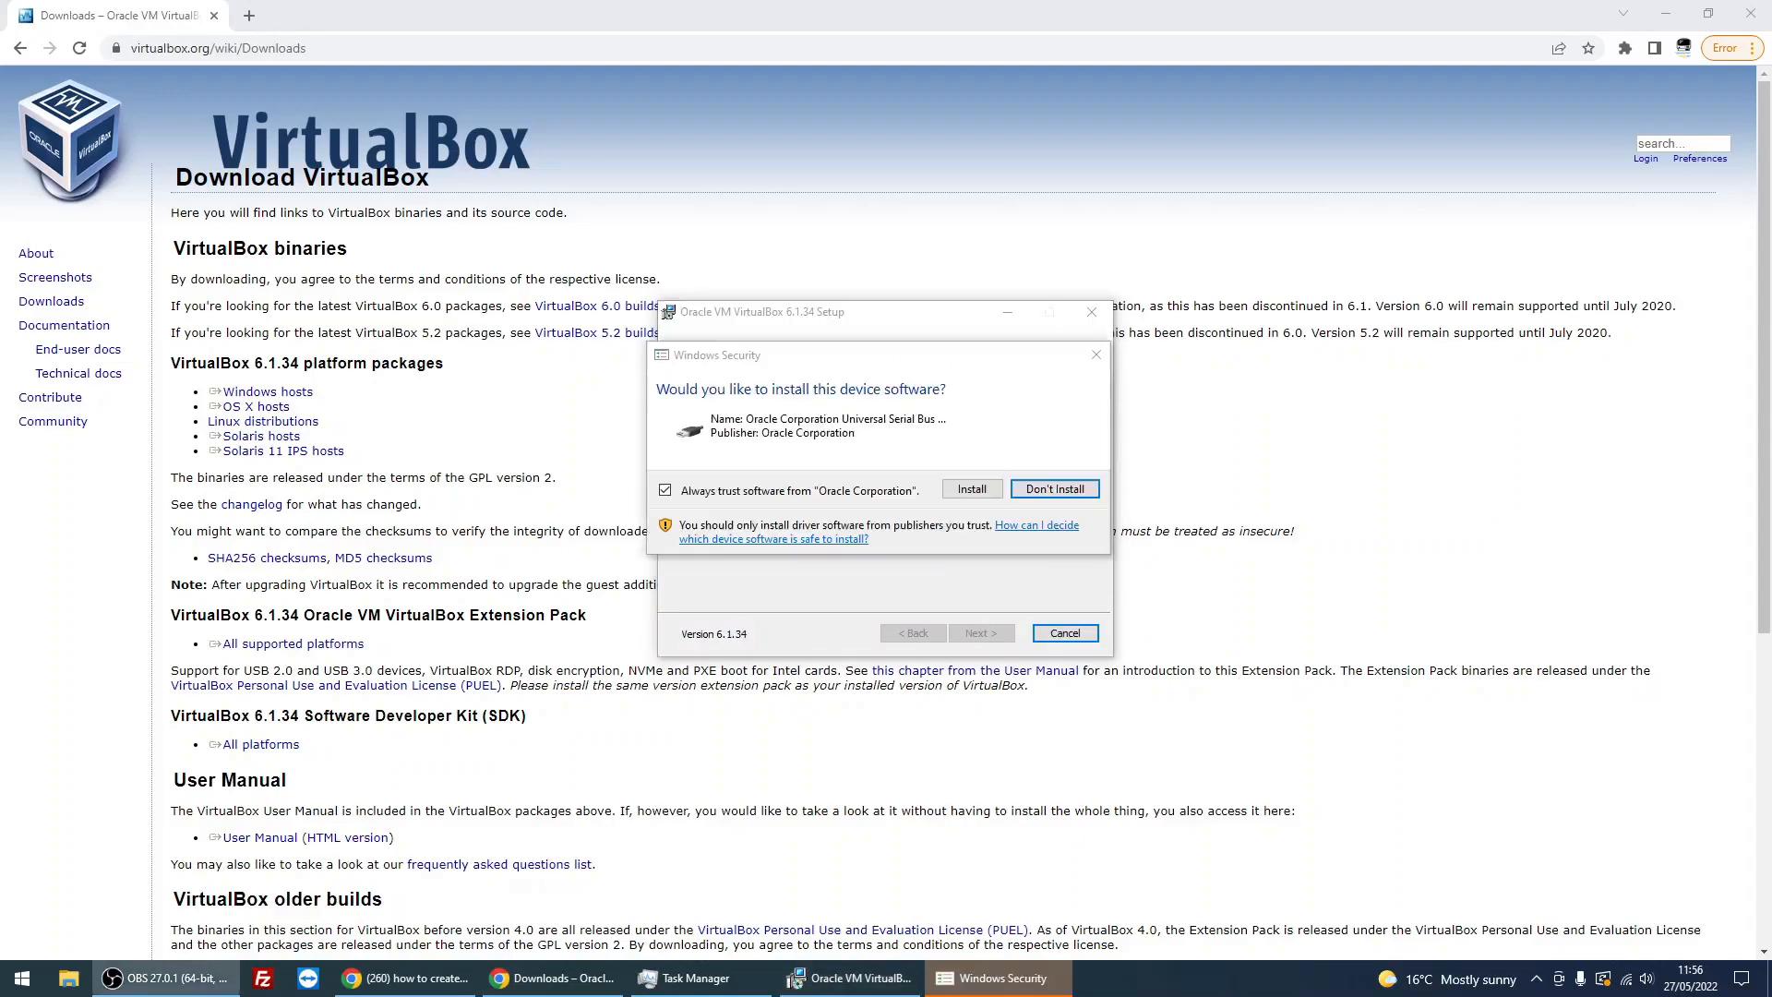
mouse_move(1226, 474)
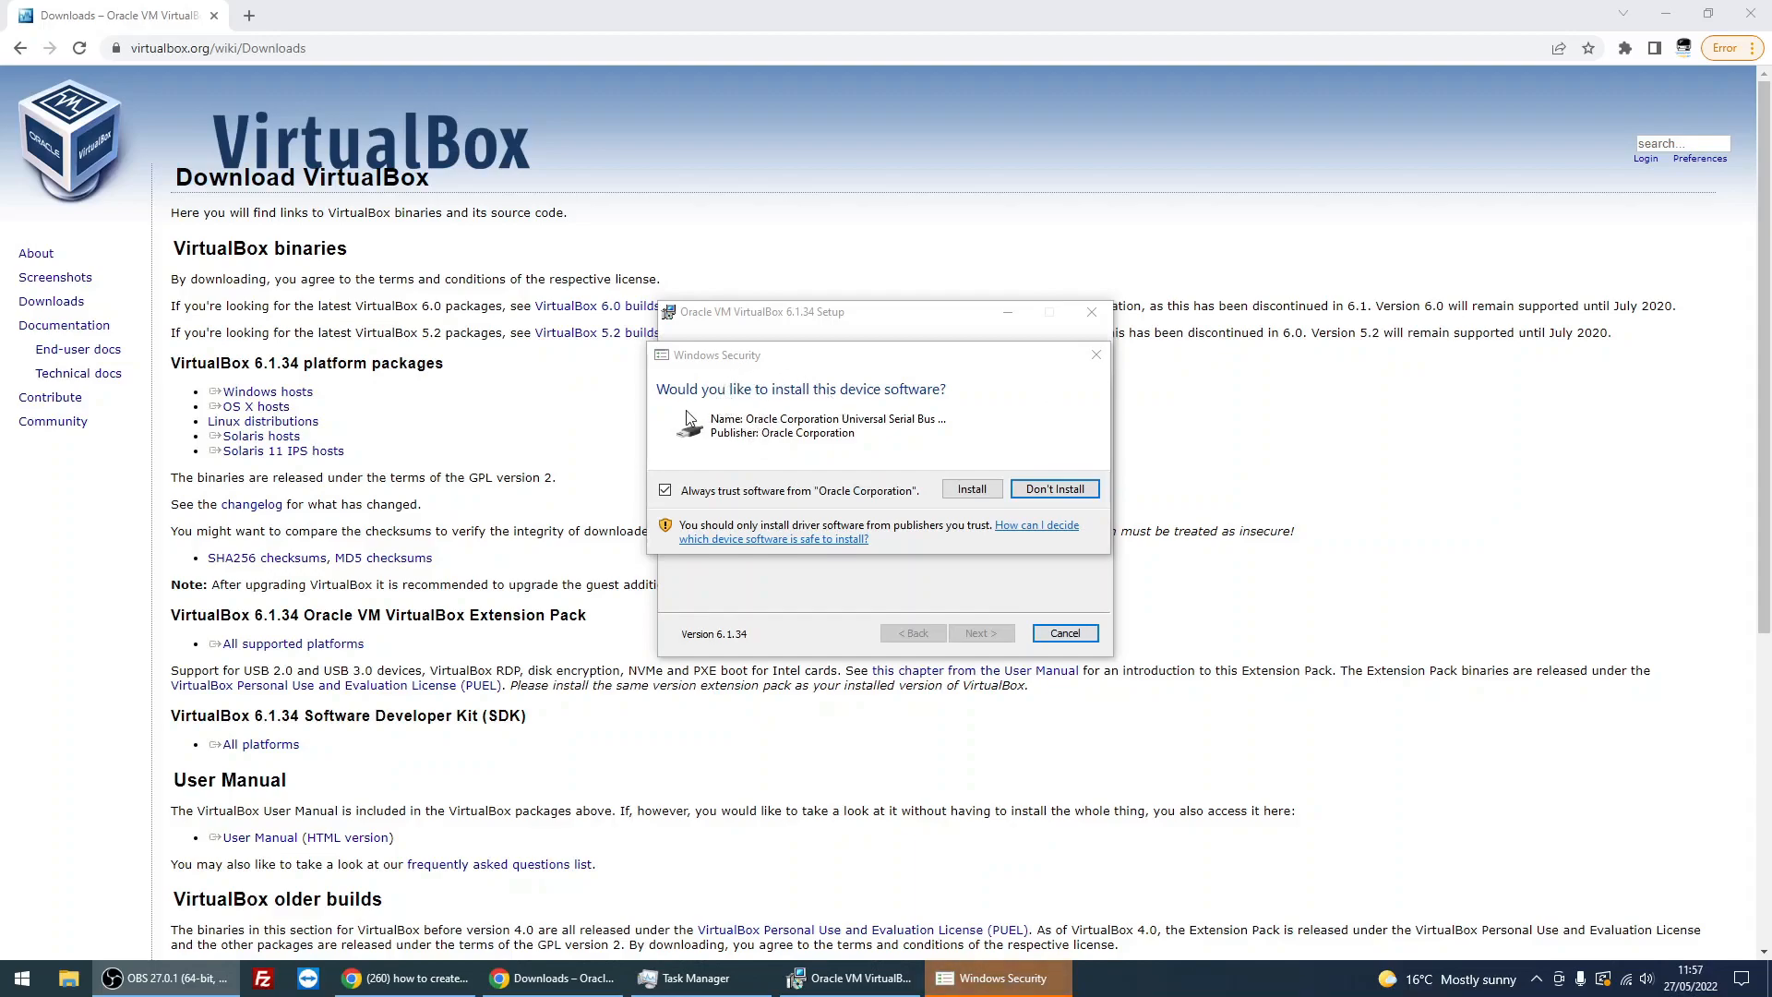
mouse_move(885, 422)
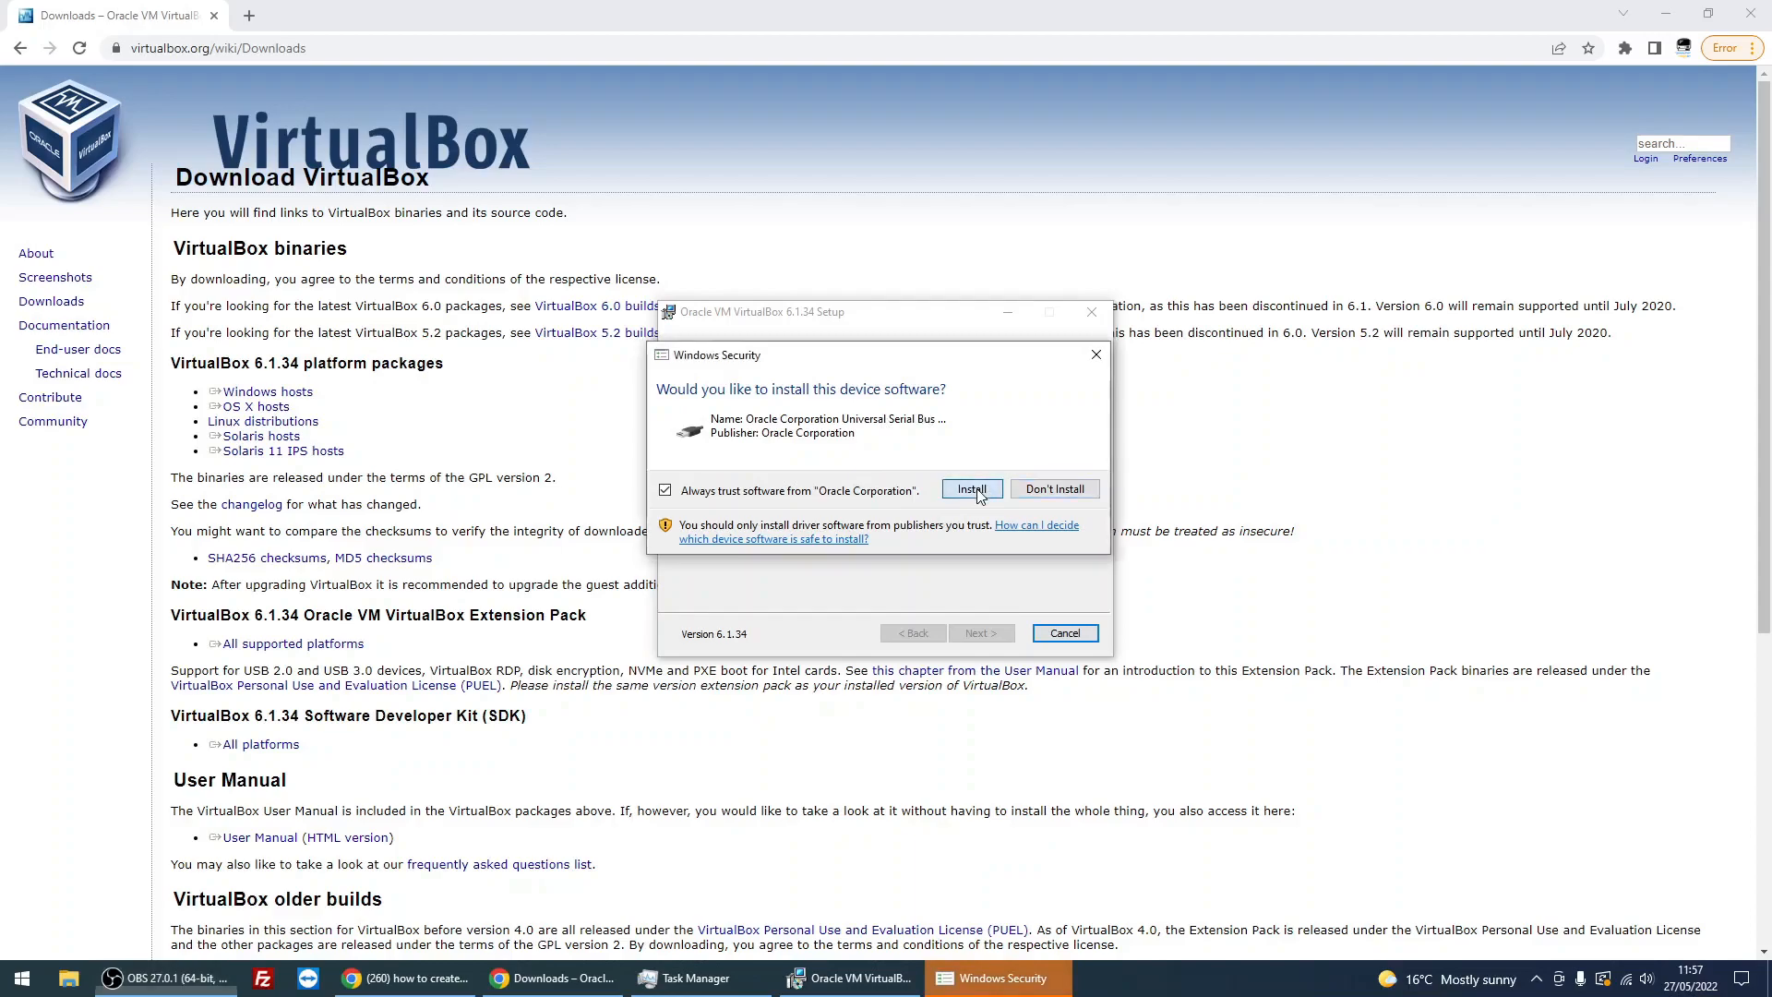
left_click(969, 487)
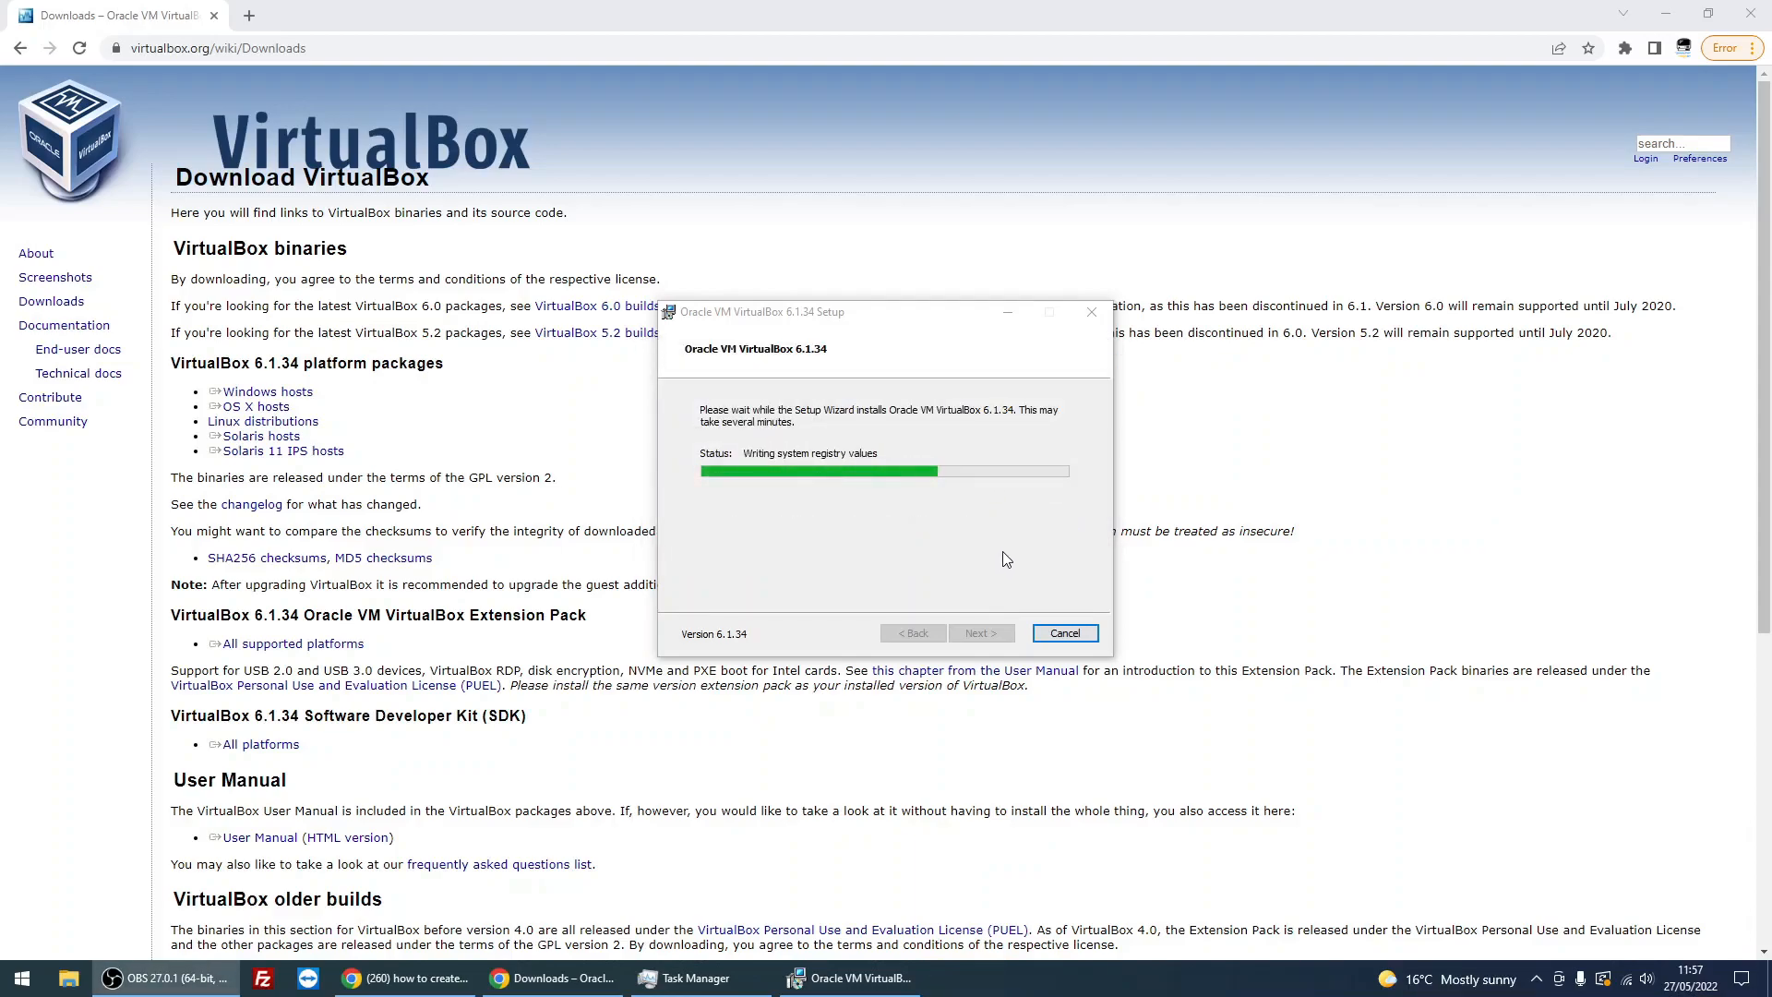
mouse_move(980, 550)
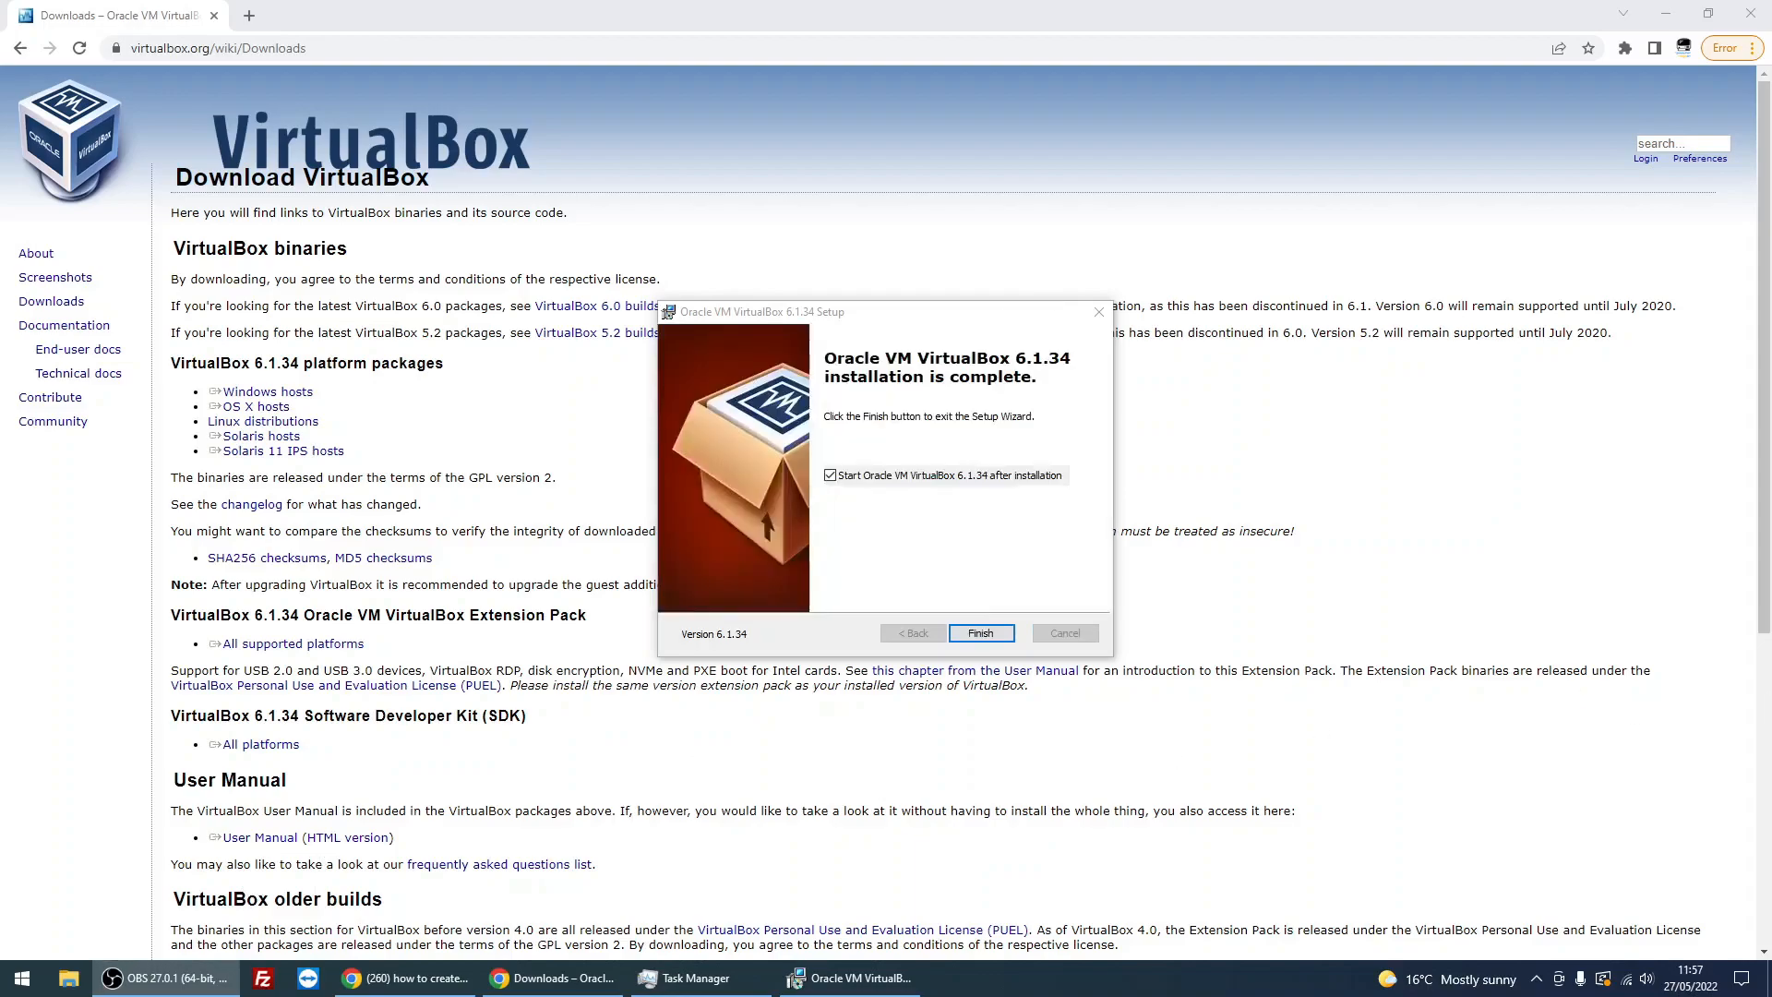
mouse_move(862, 432)
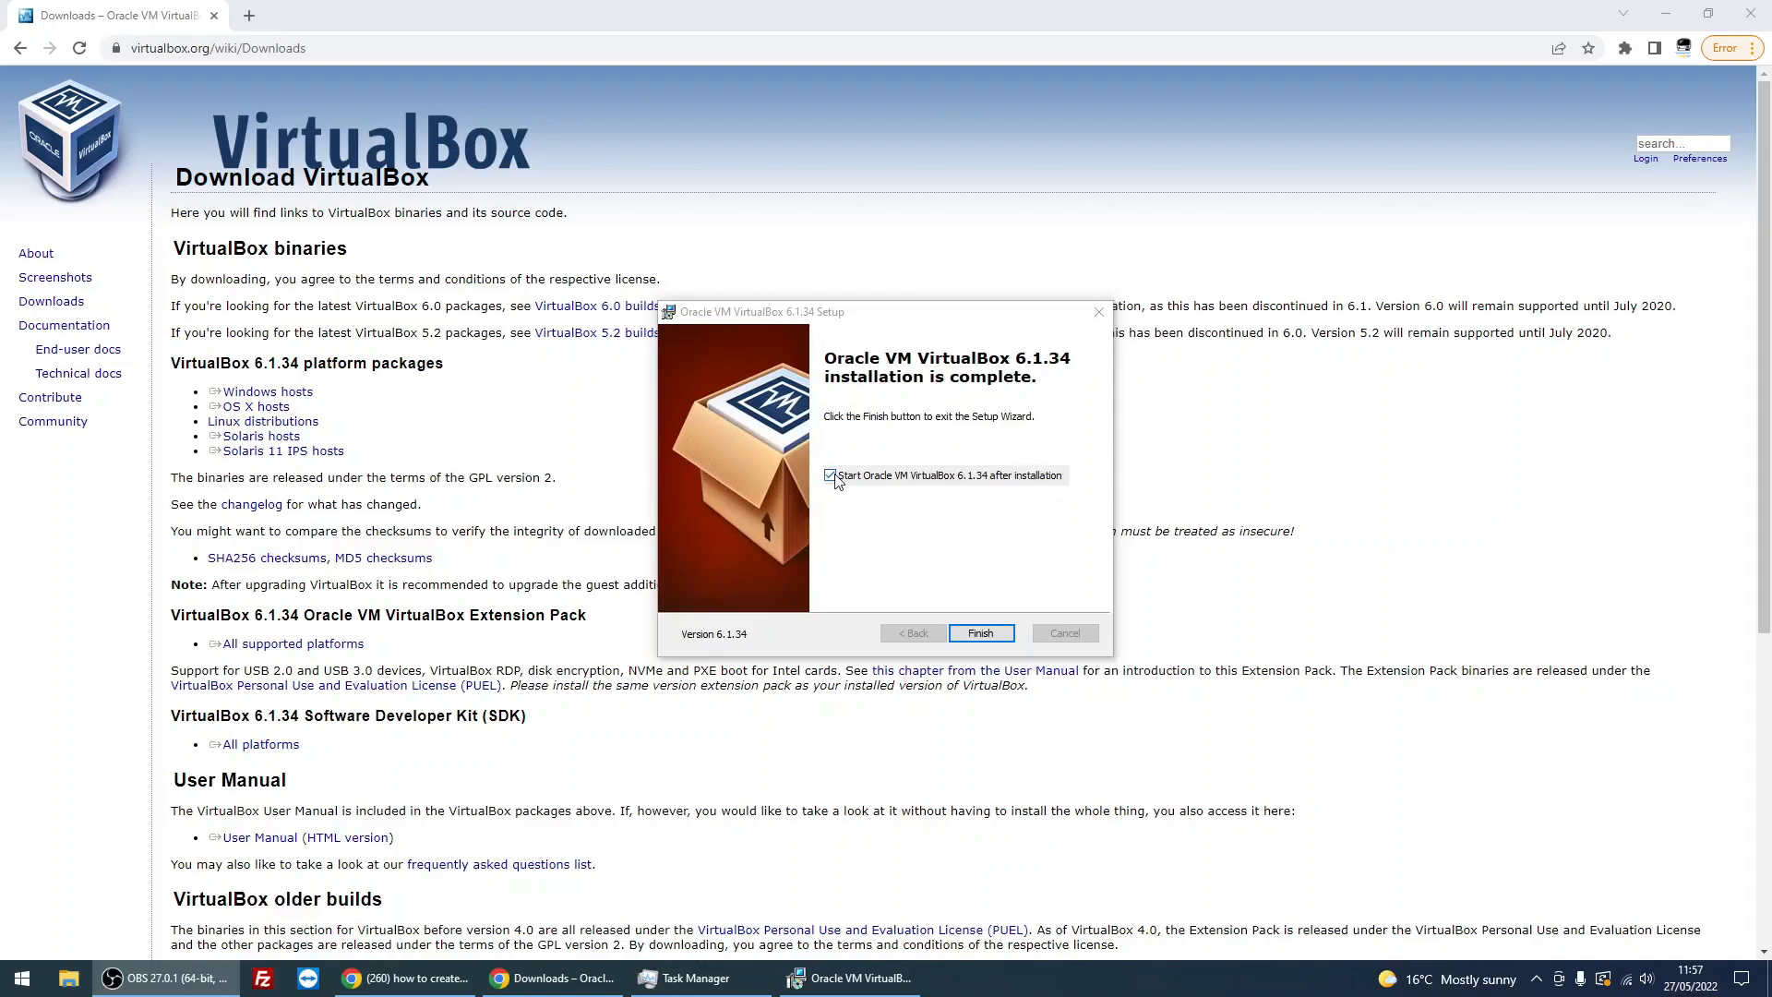
mouse_move(879, 502)
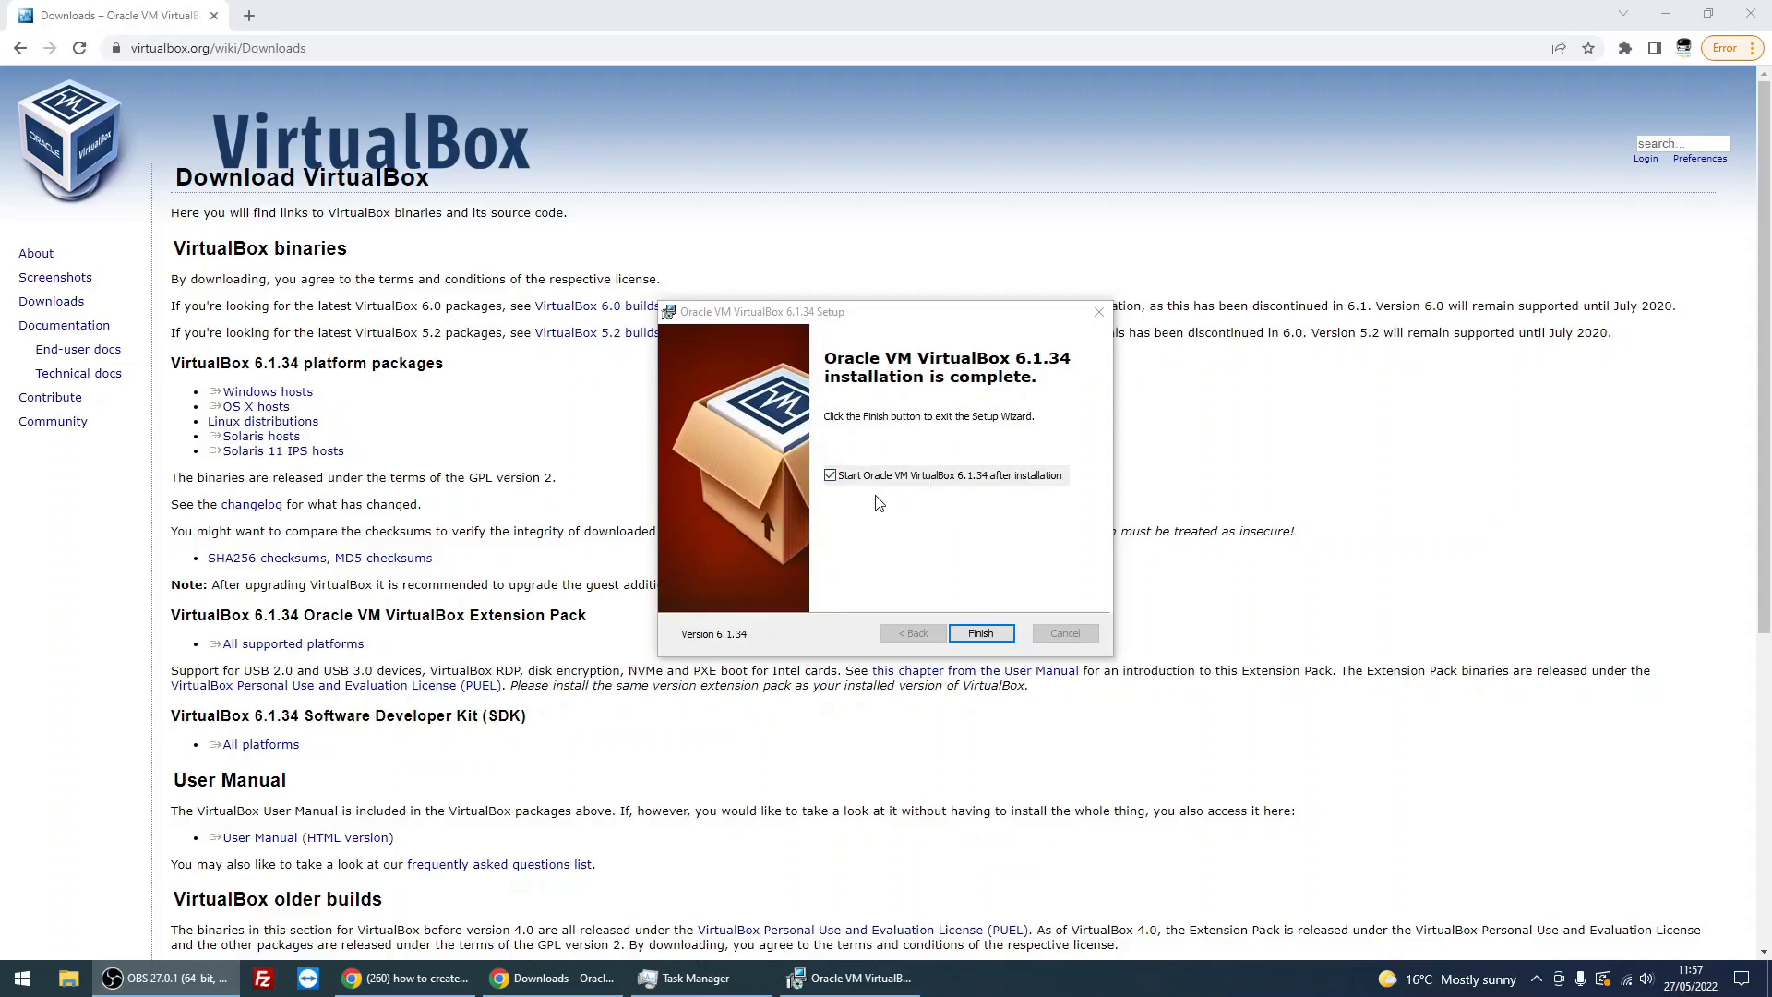
left_click(980, 633)
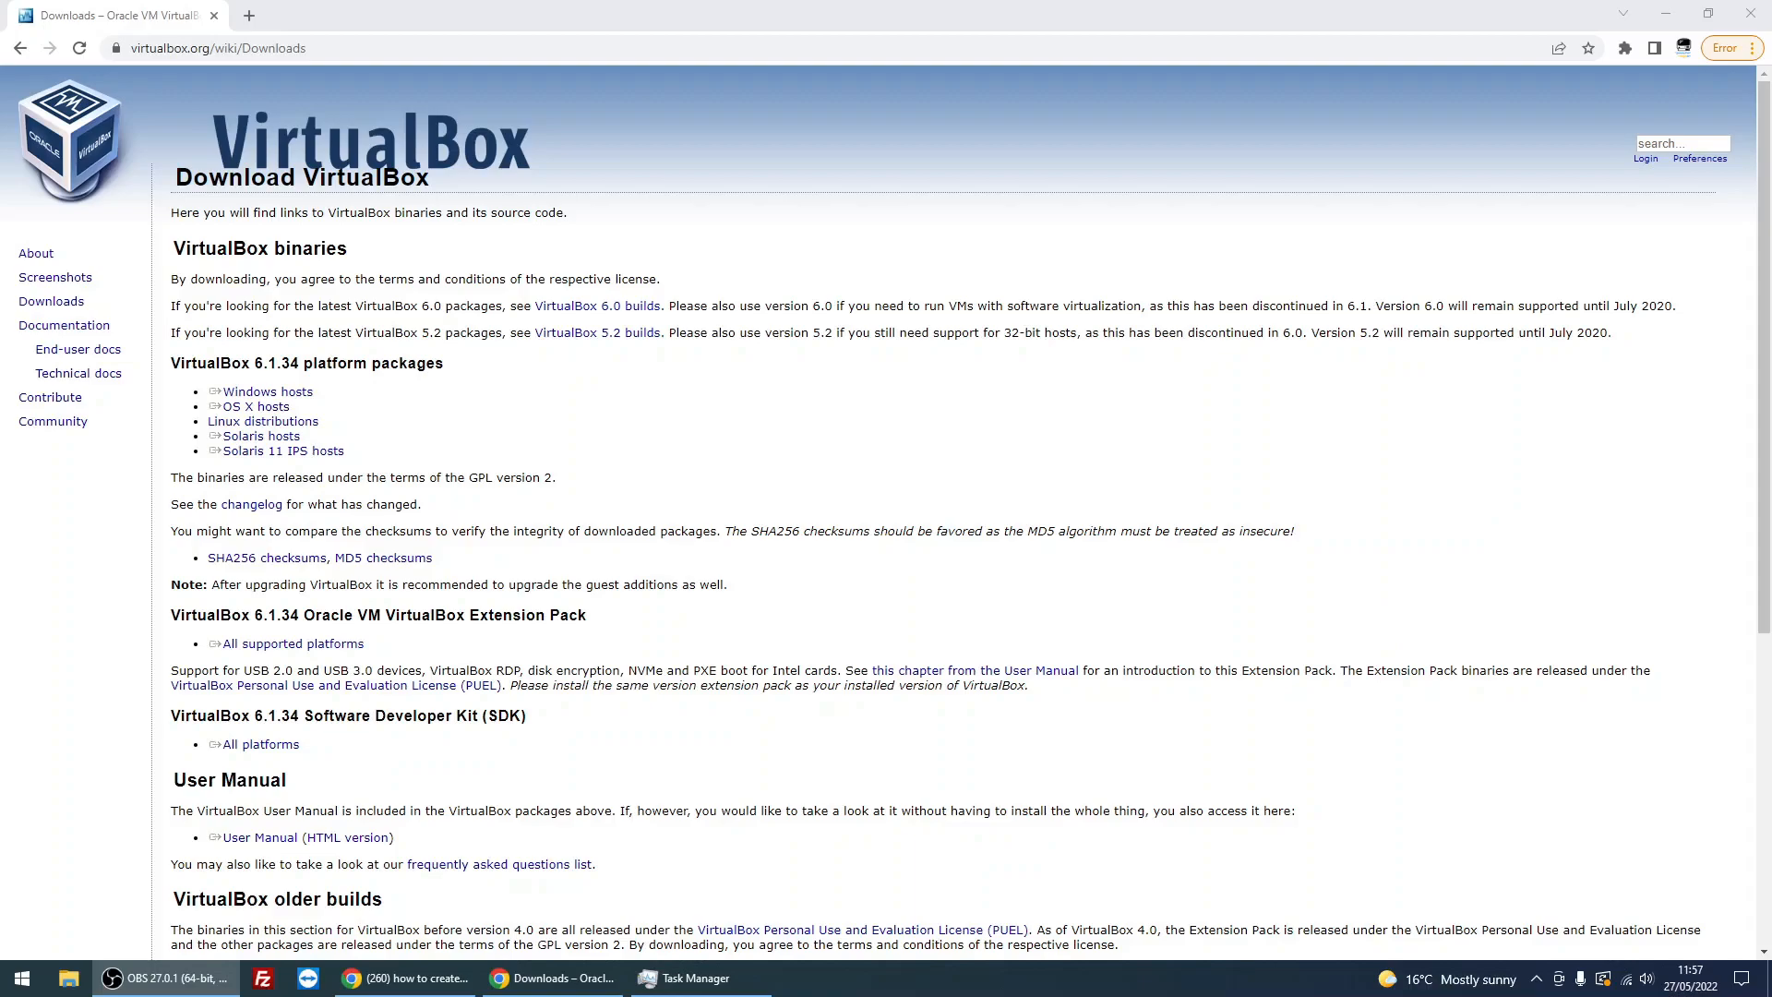
- Reach Microsoft's Download Windows 11 page and its ISO section
left_click(842, 979)
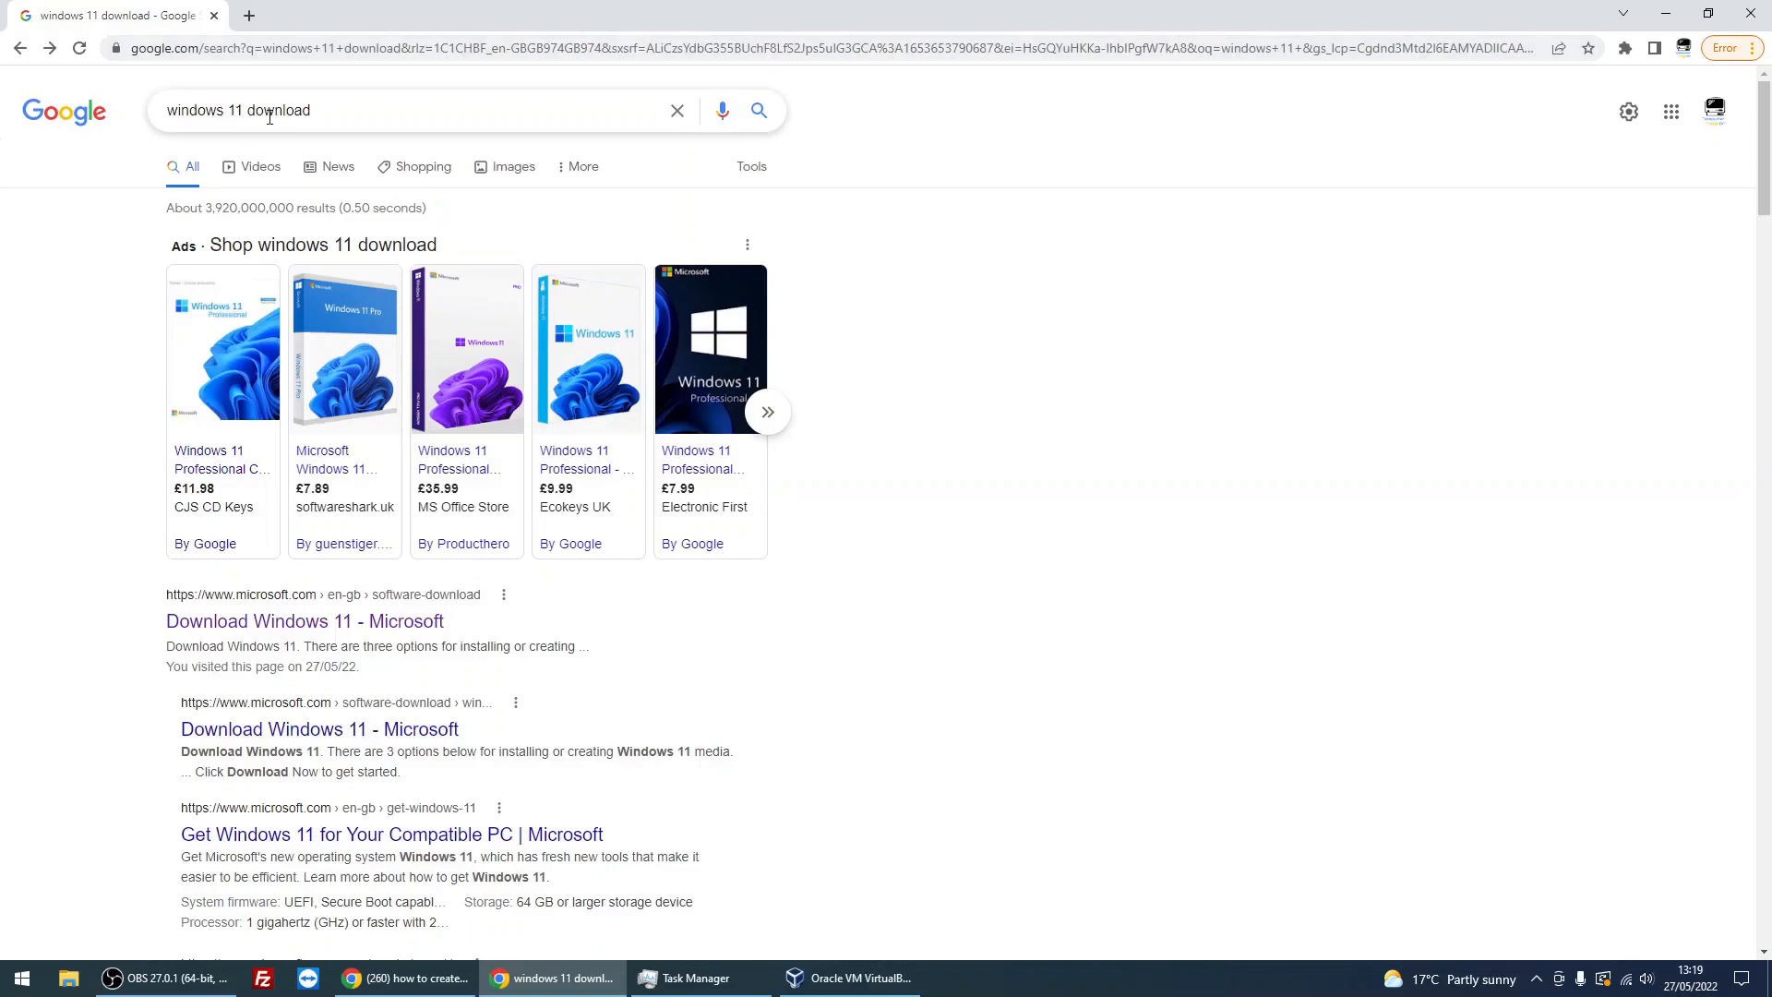
mouse_move(303, 620)
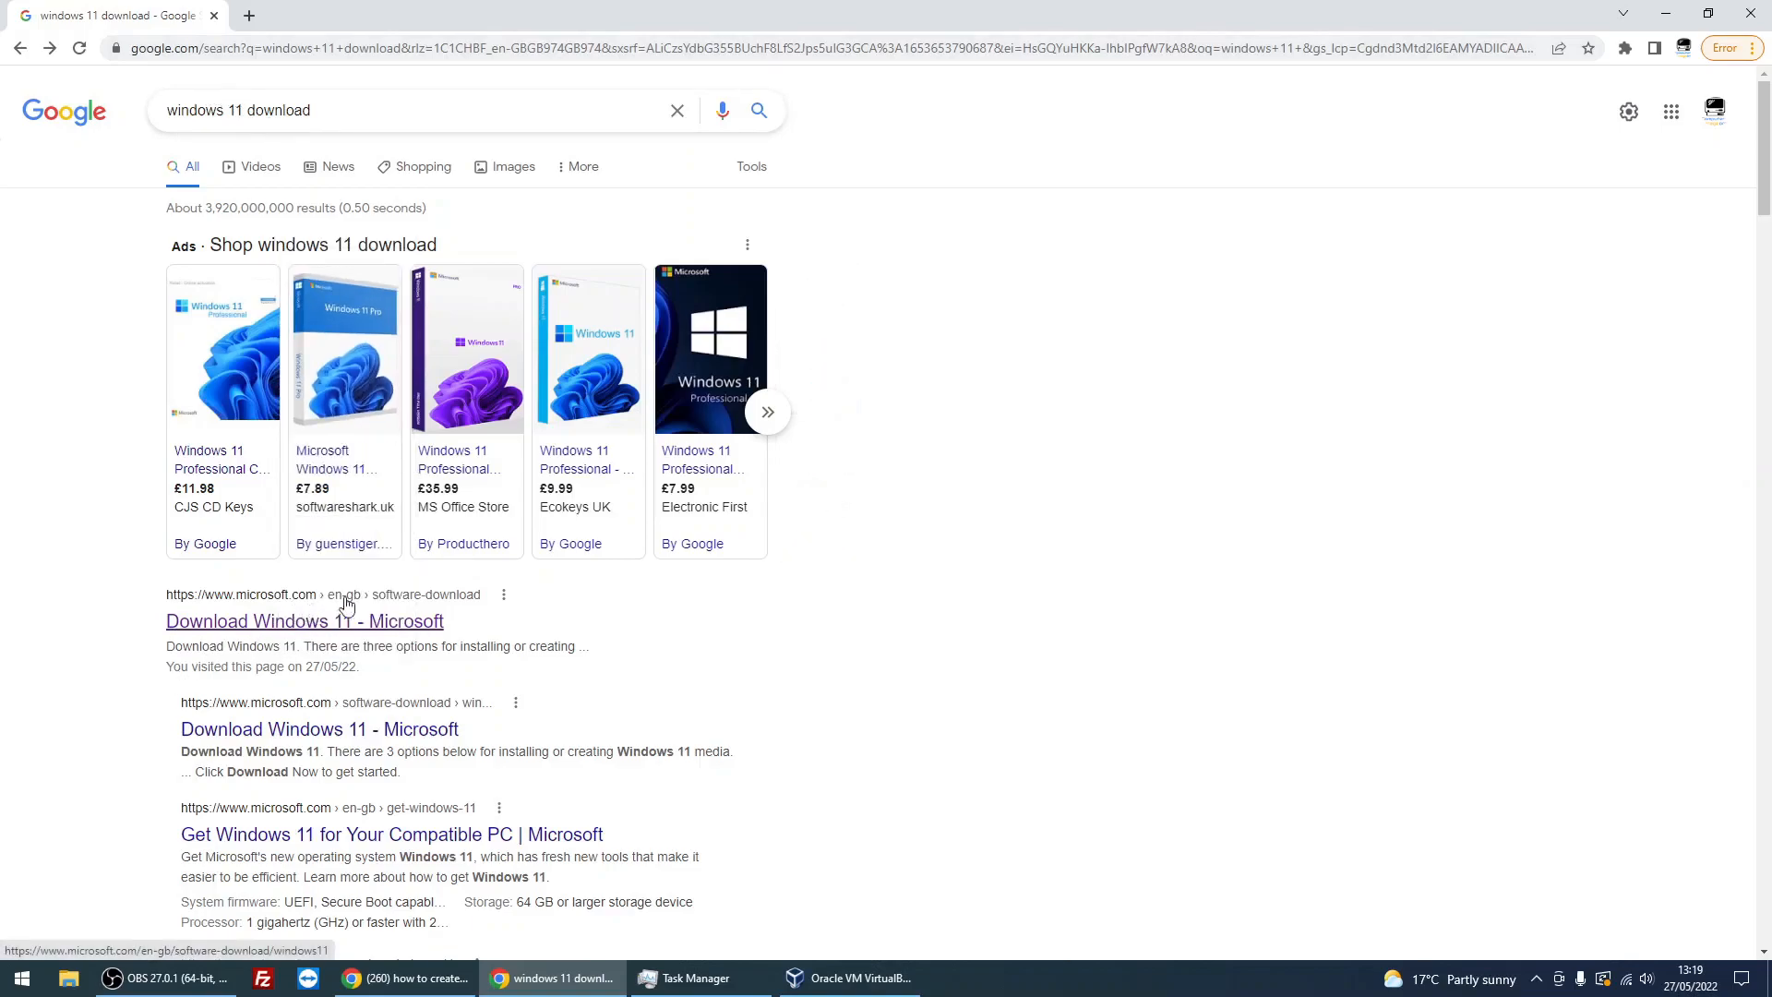
mouse_move(310, 637)
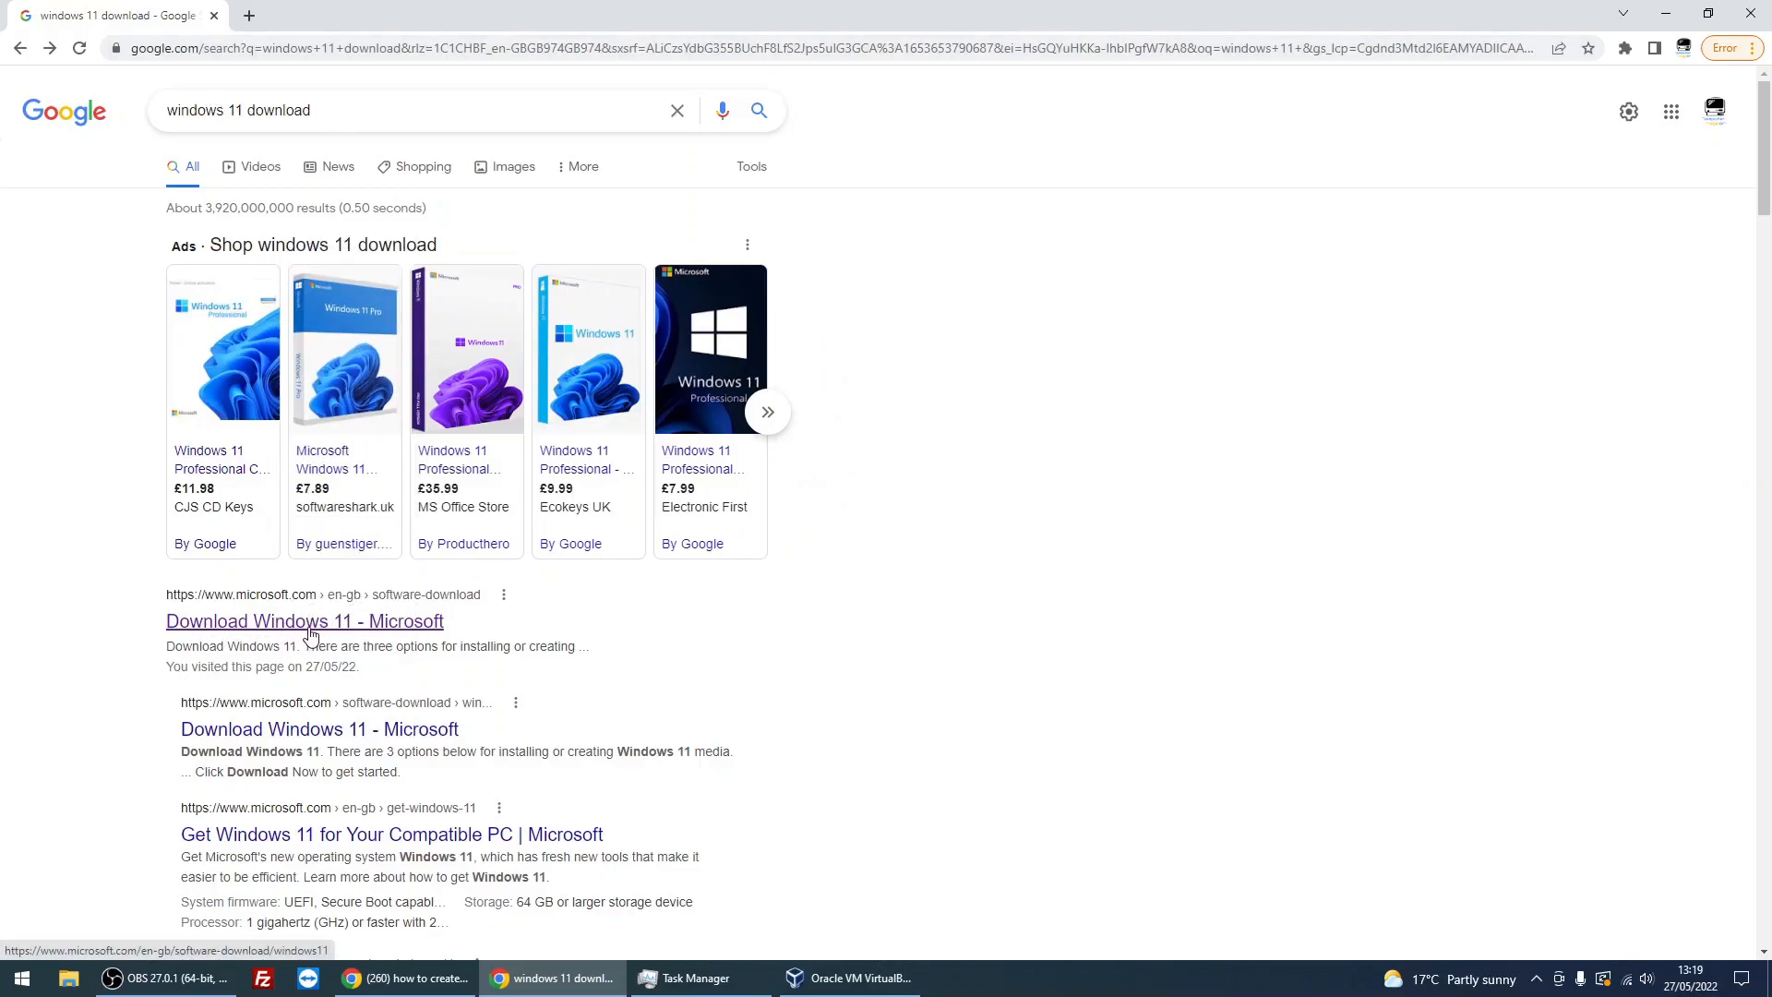
left_click(305, 620)
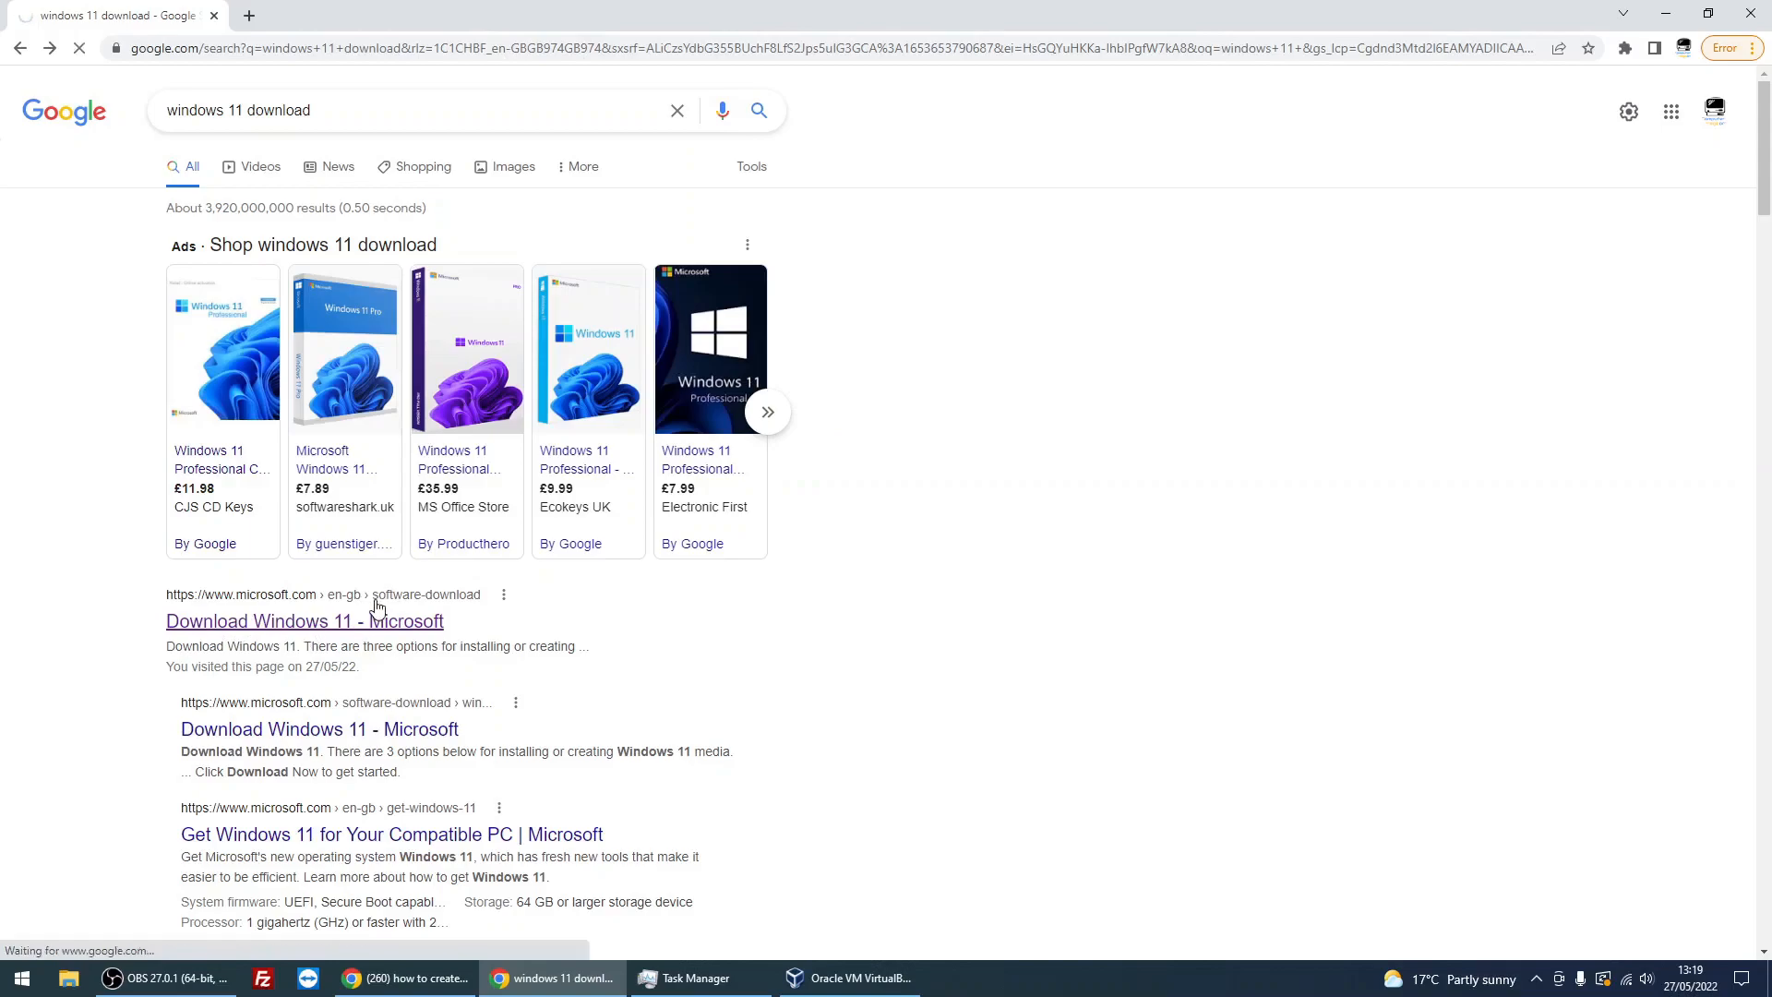
left_click(304, 621)
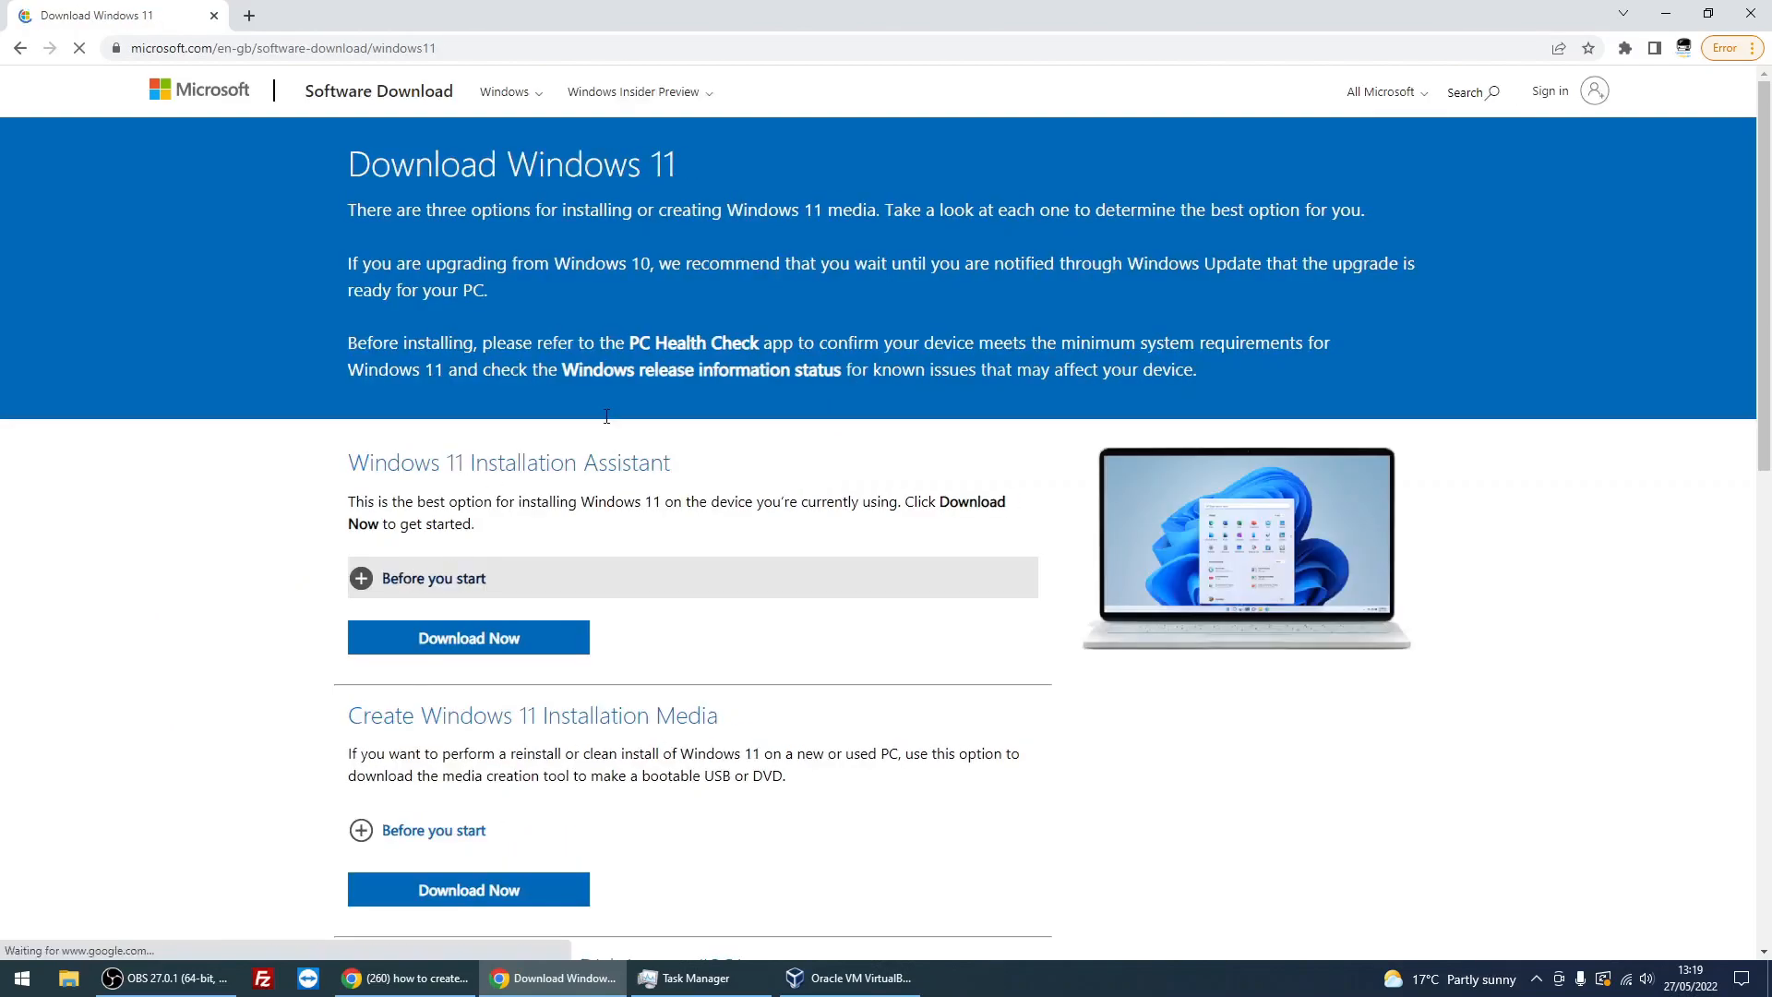
scroll("down", 3)
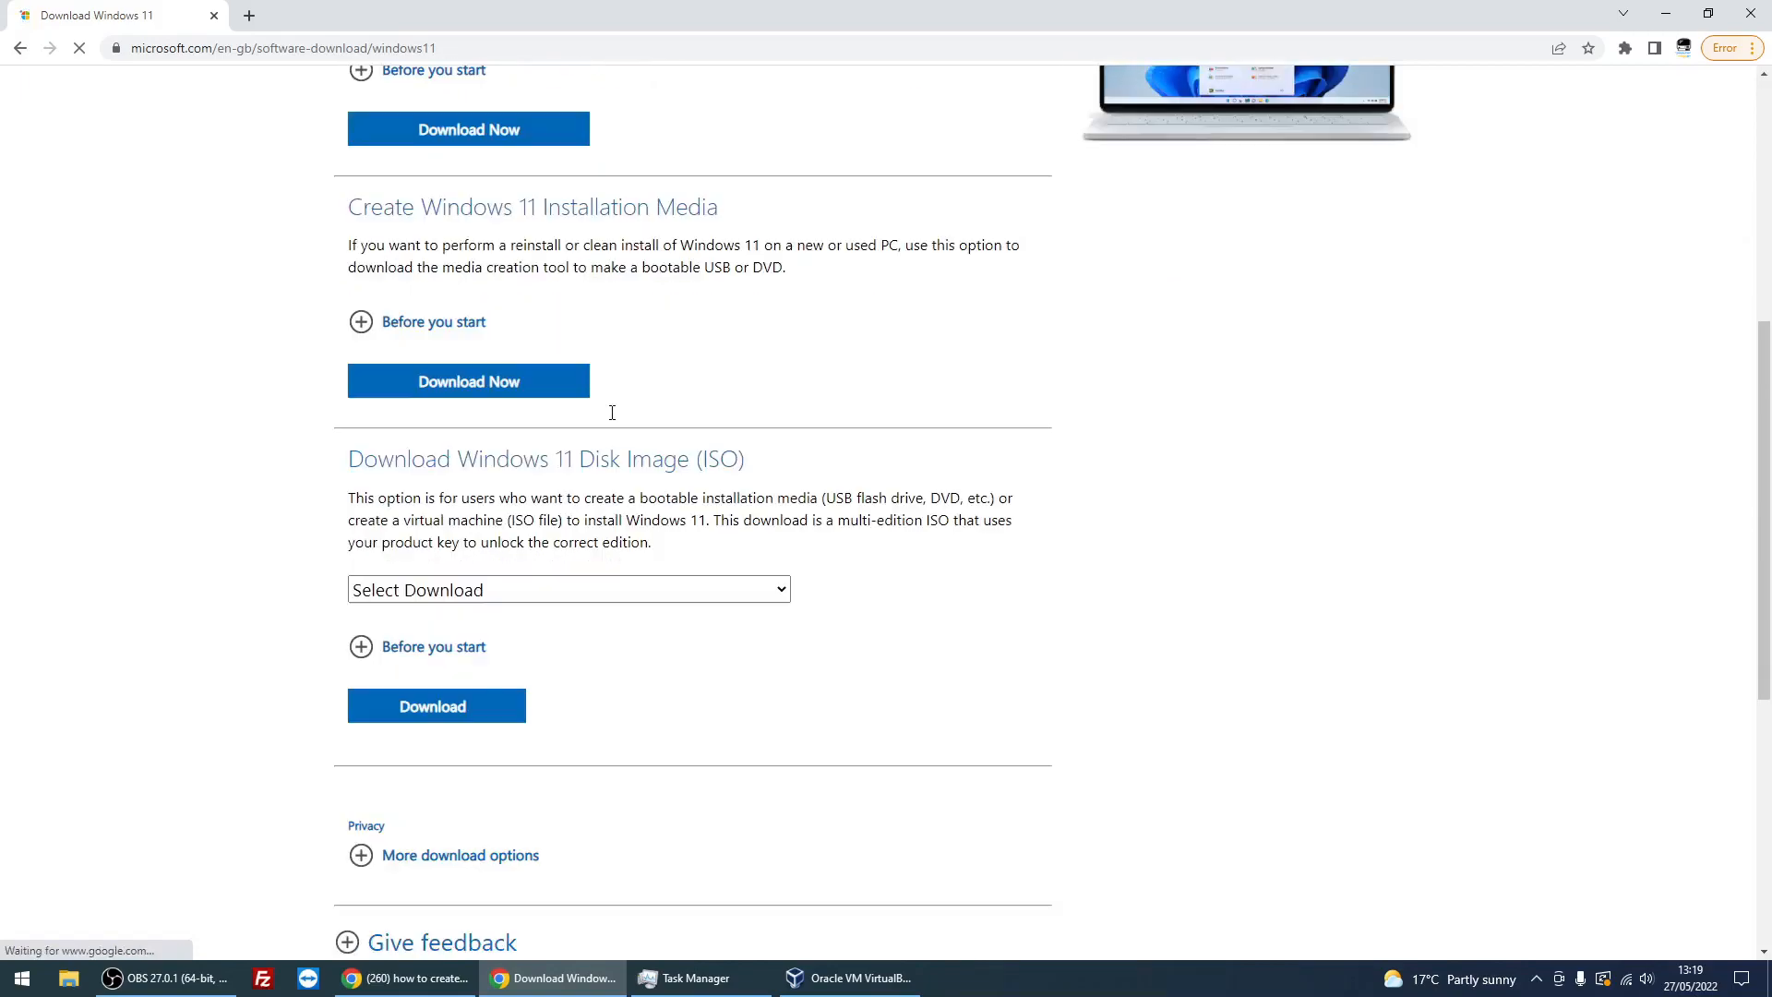
scroll("down", 3)
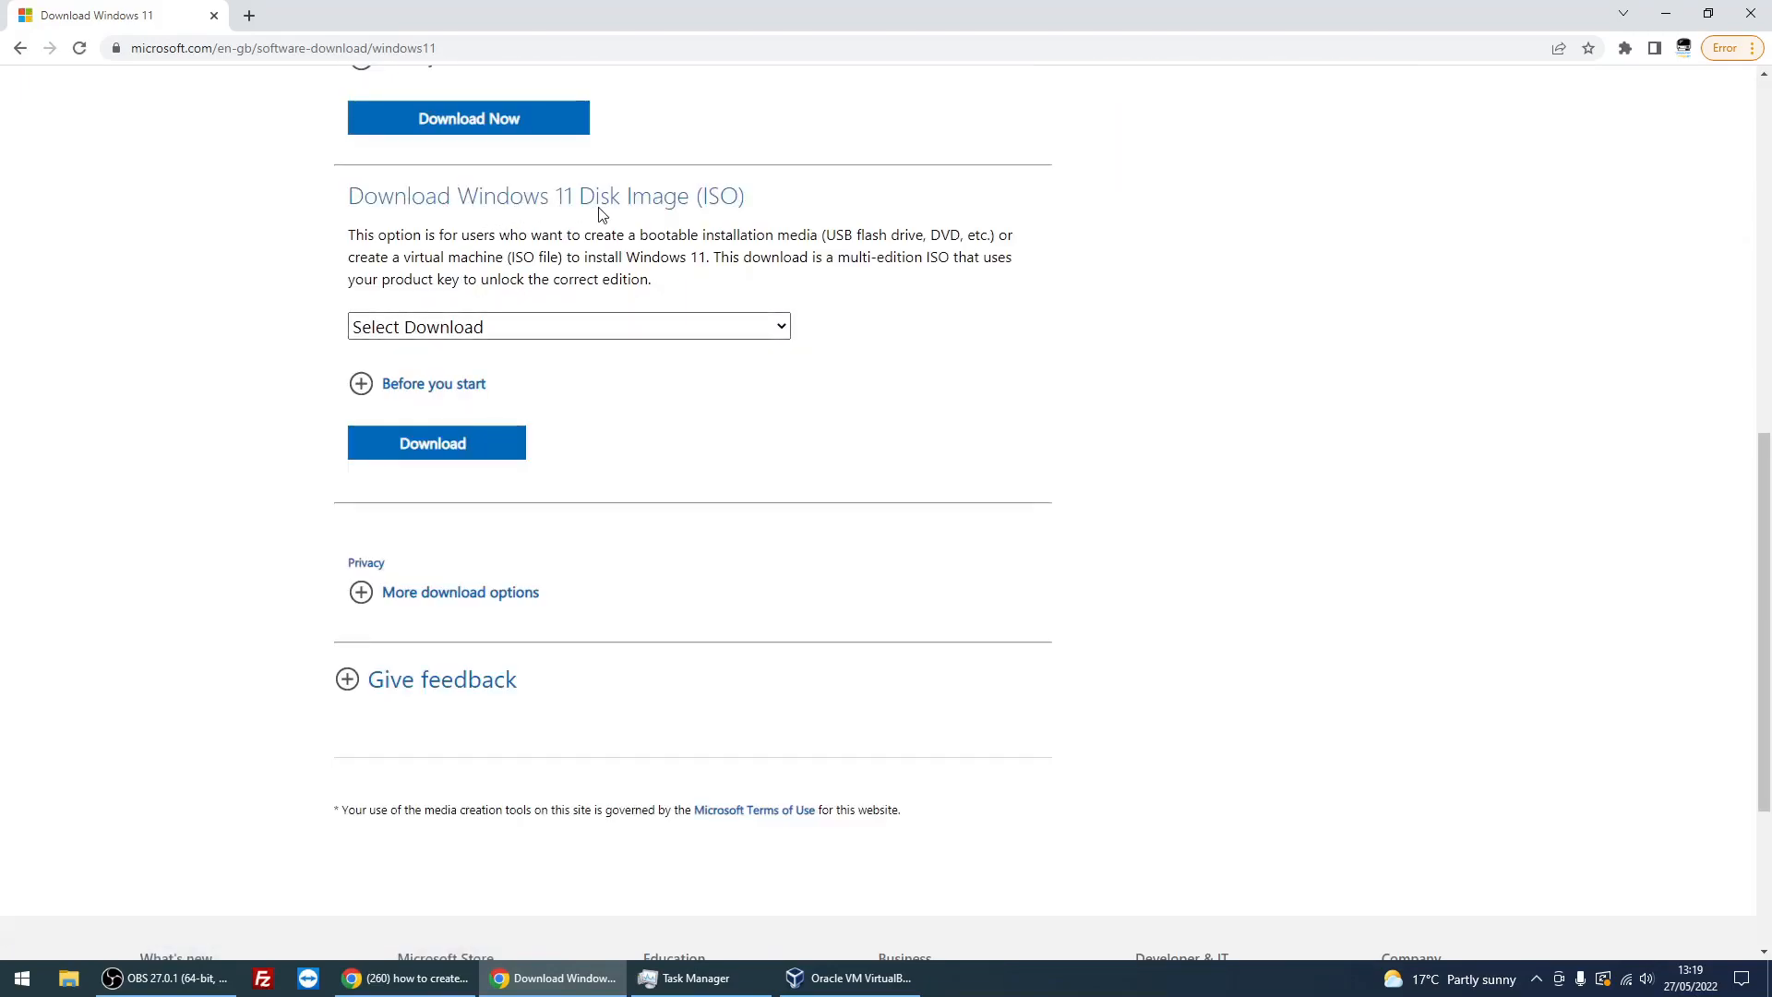
- Choose the Windows 11 multi-edition ISO download
left_click(566, 327)
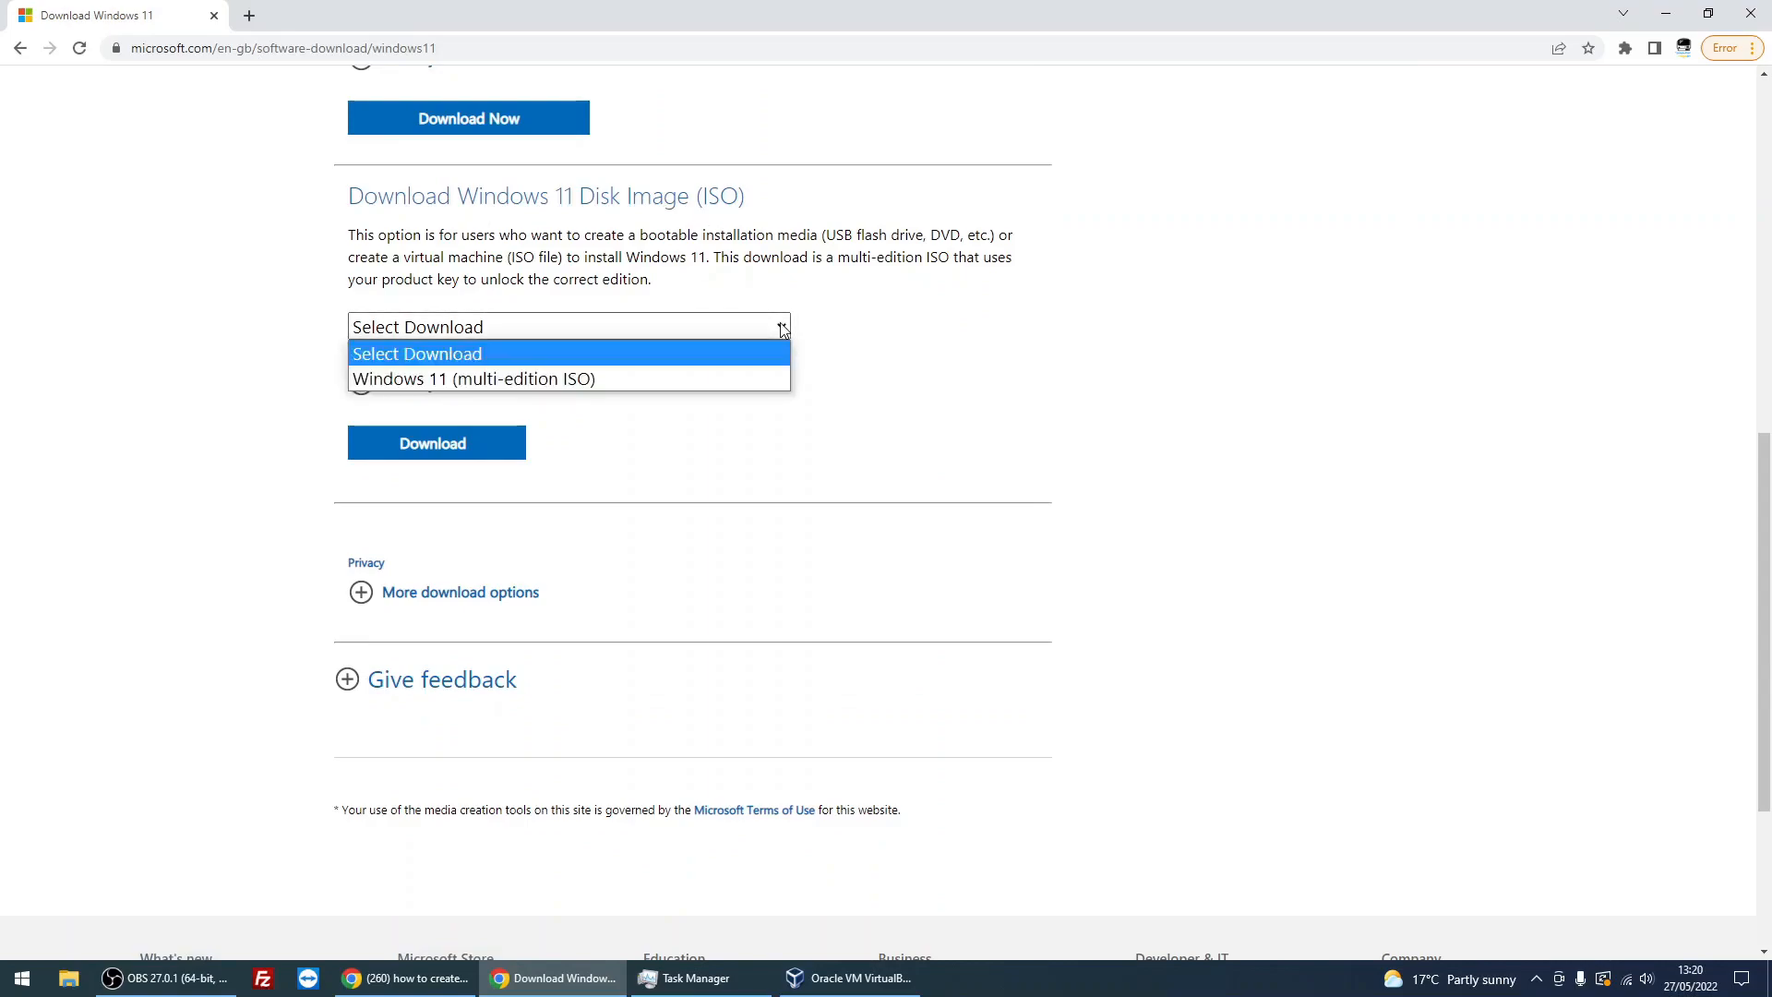
left_click(475, 379)
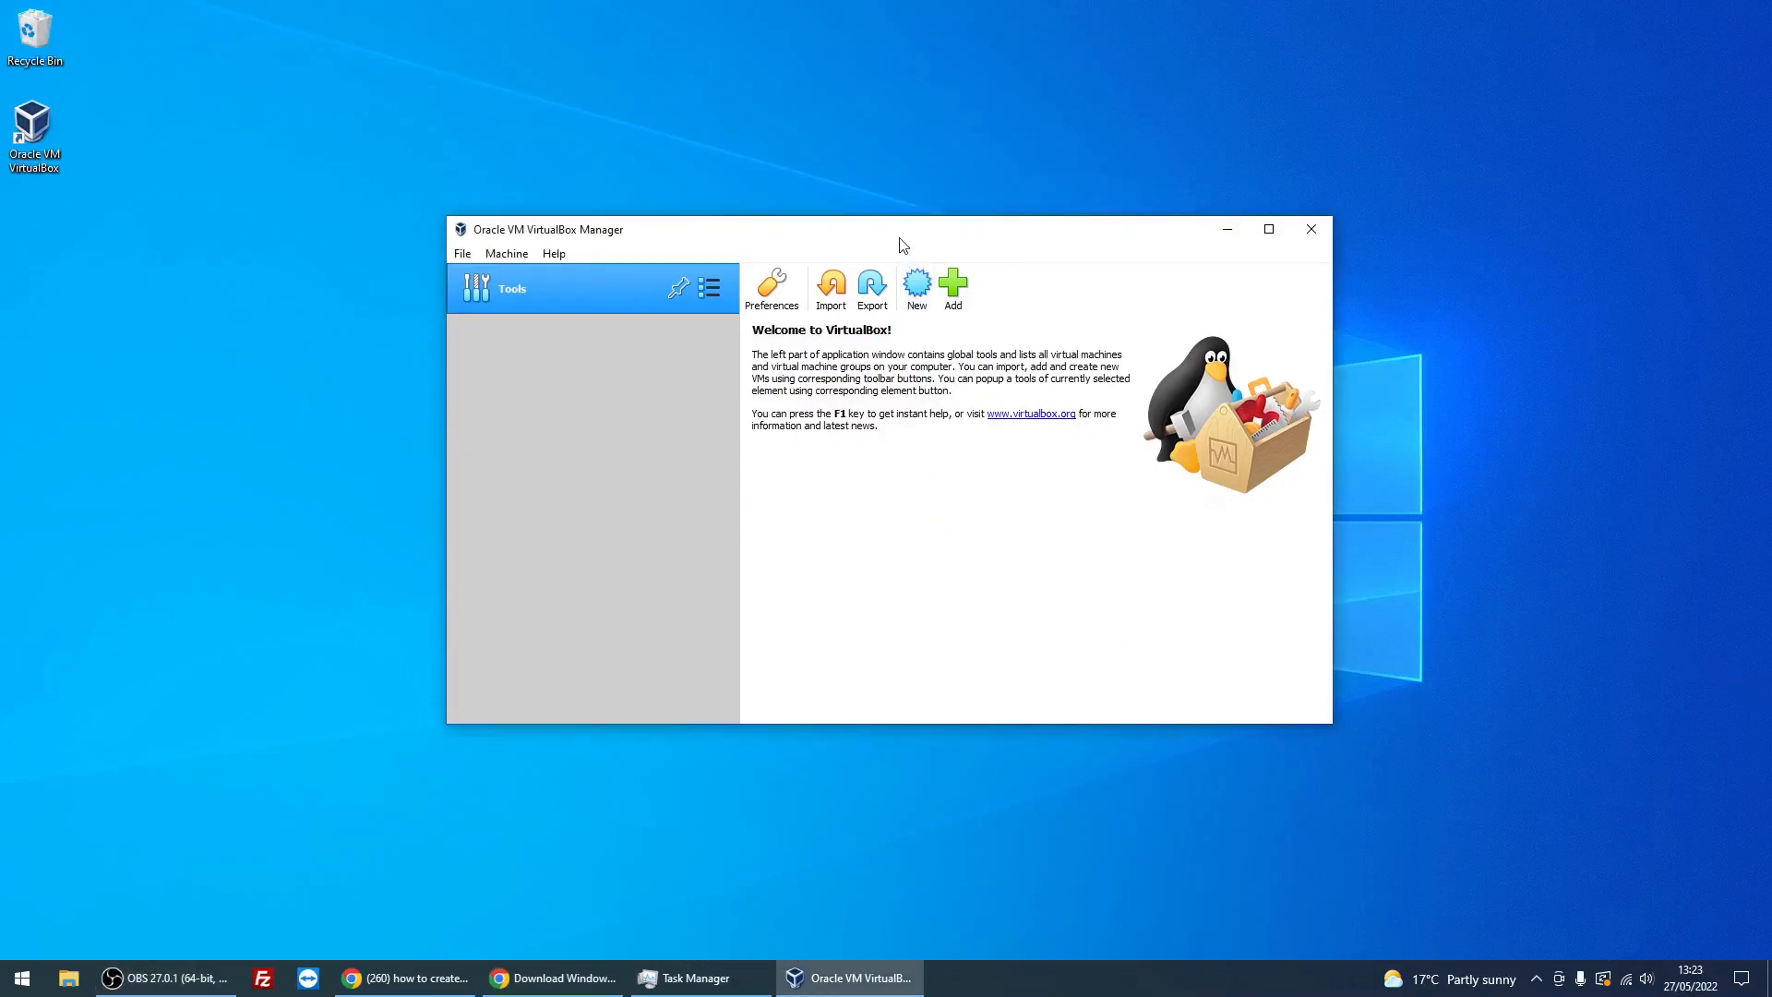
mouse_move(890, 262)
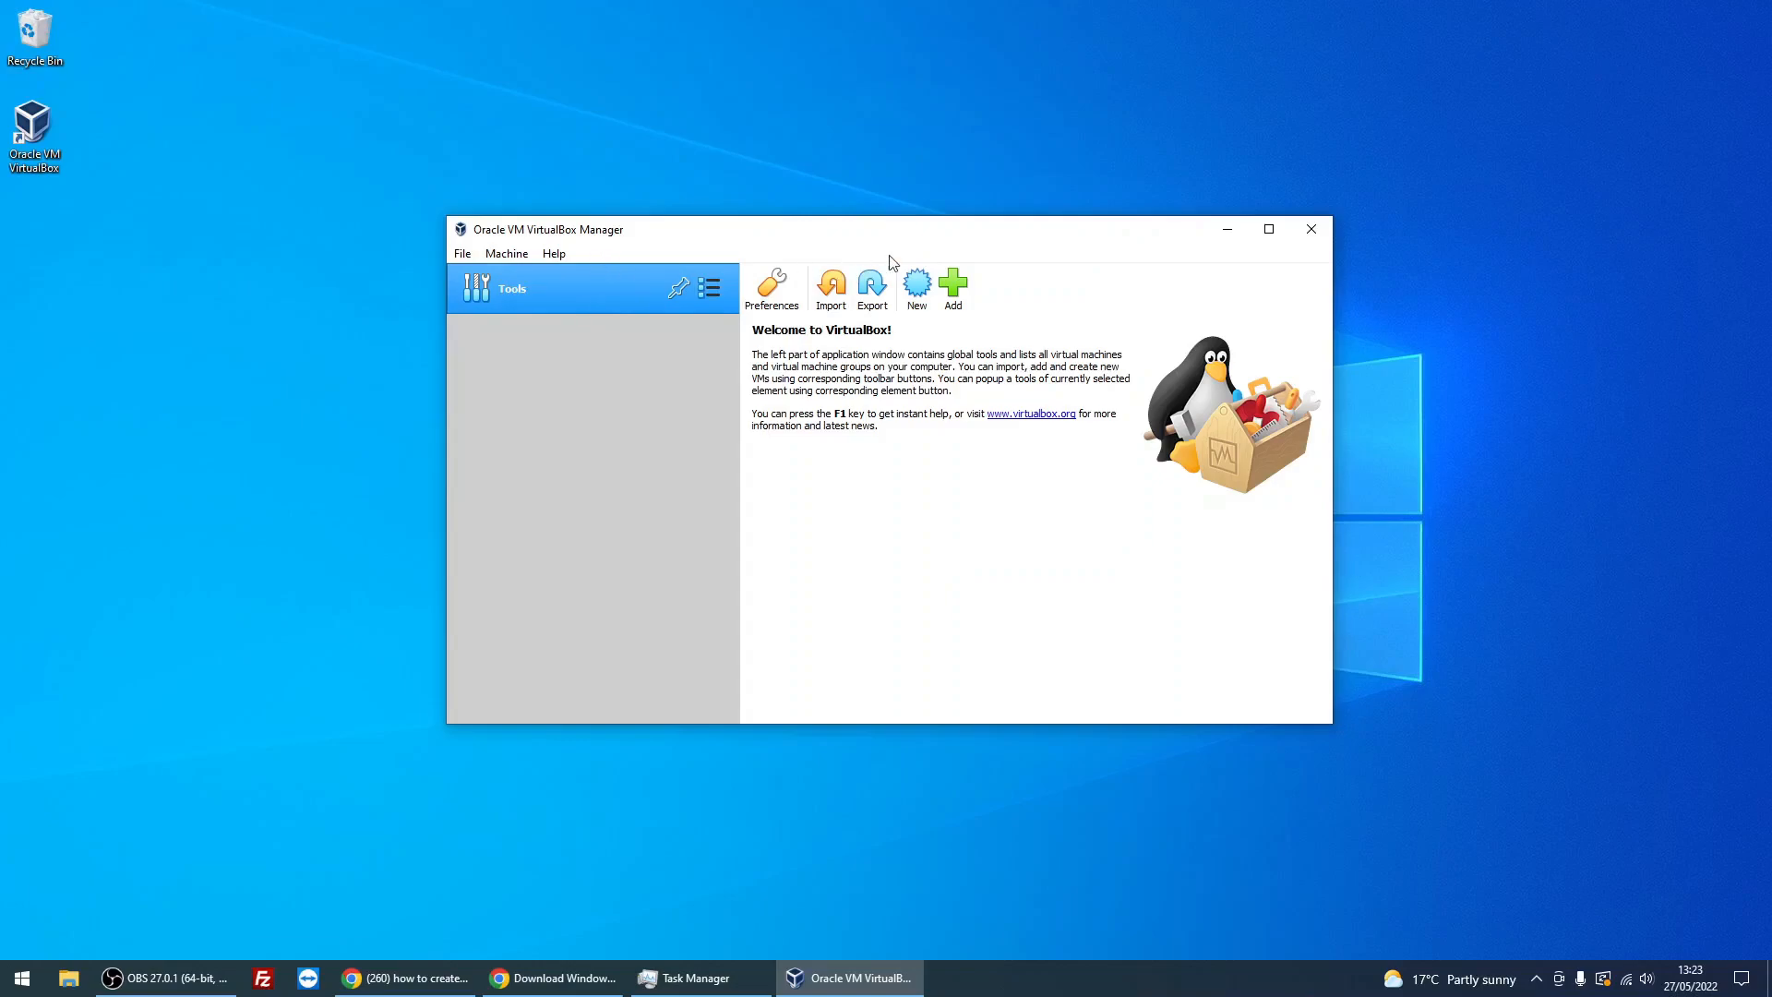
- Start a new virtual machine named Windows11
left_click(915, 288)
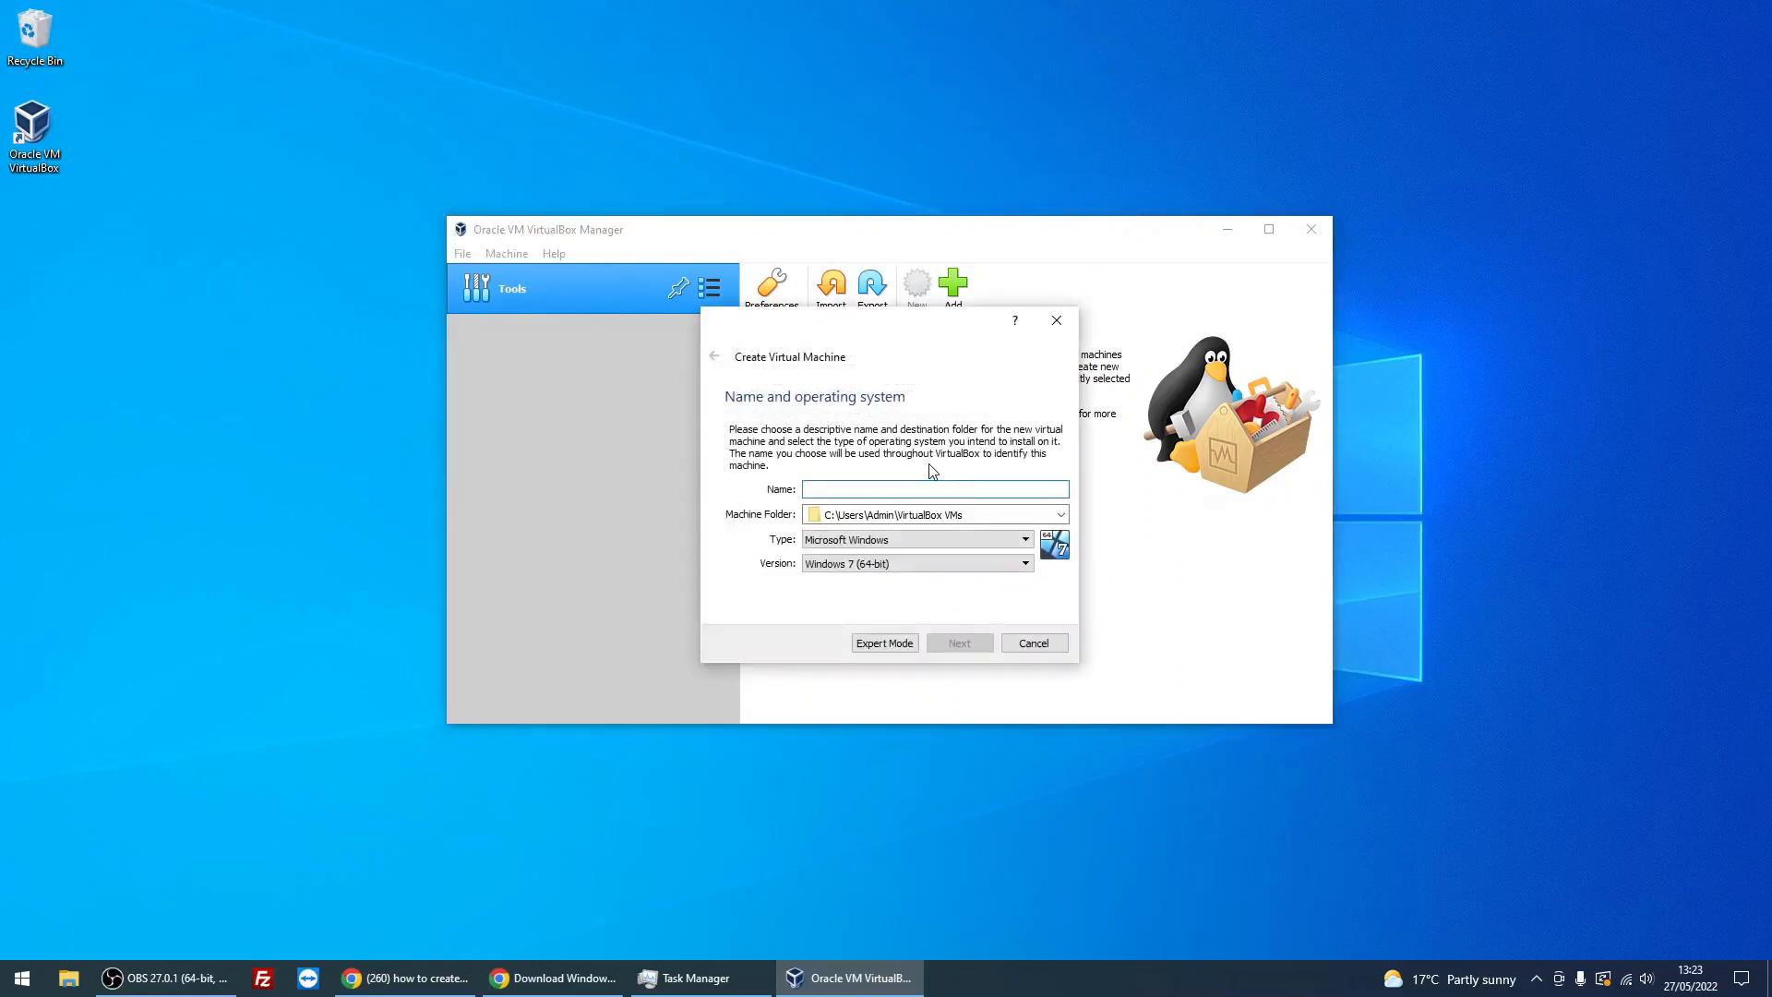
type("Windows")
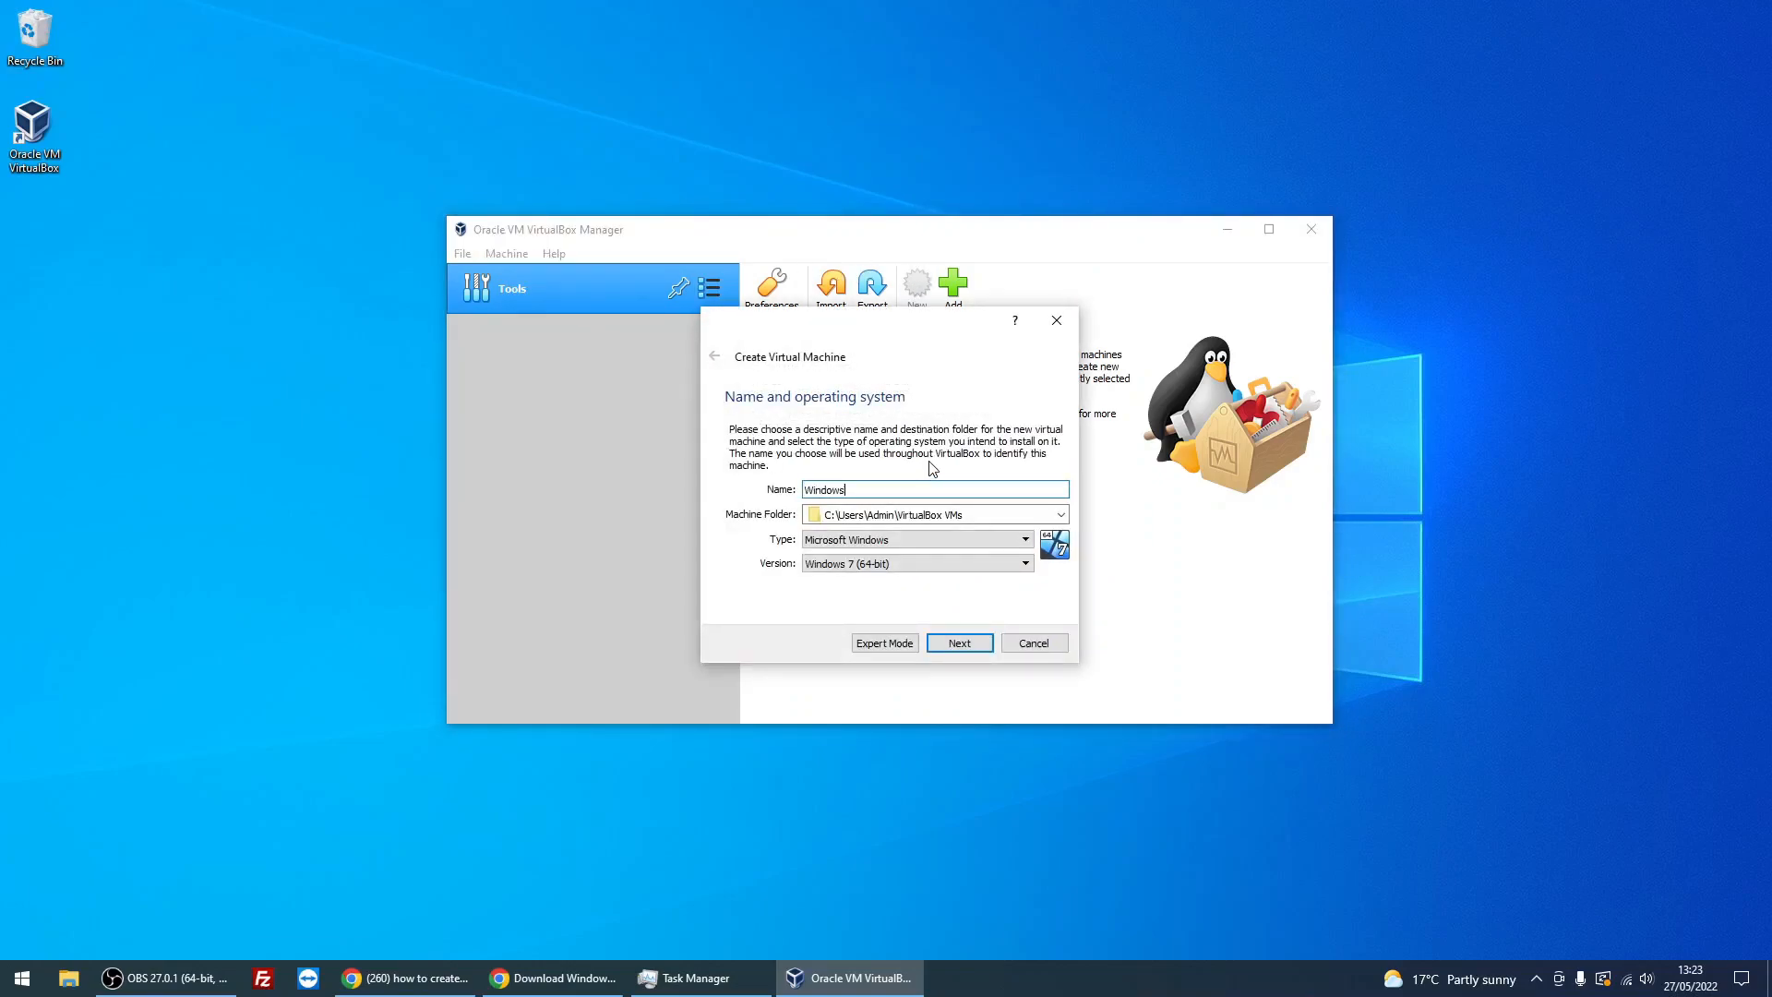
type("11")
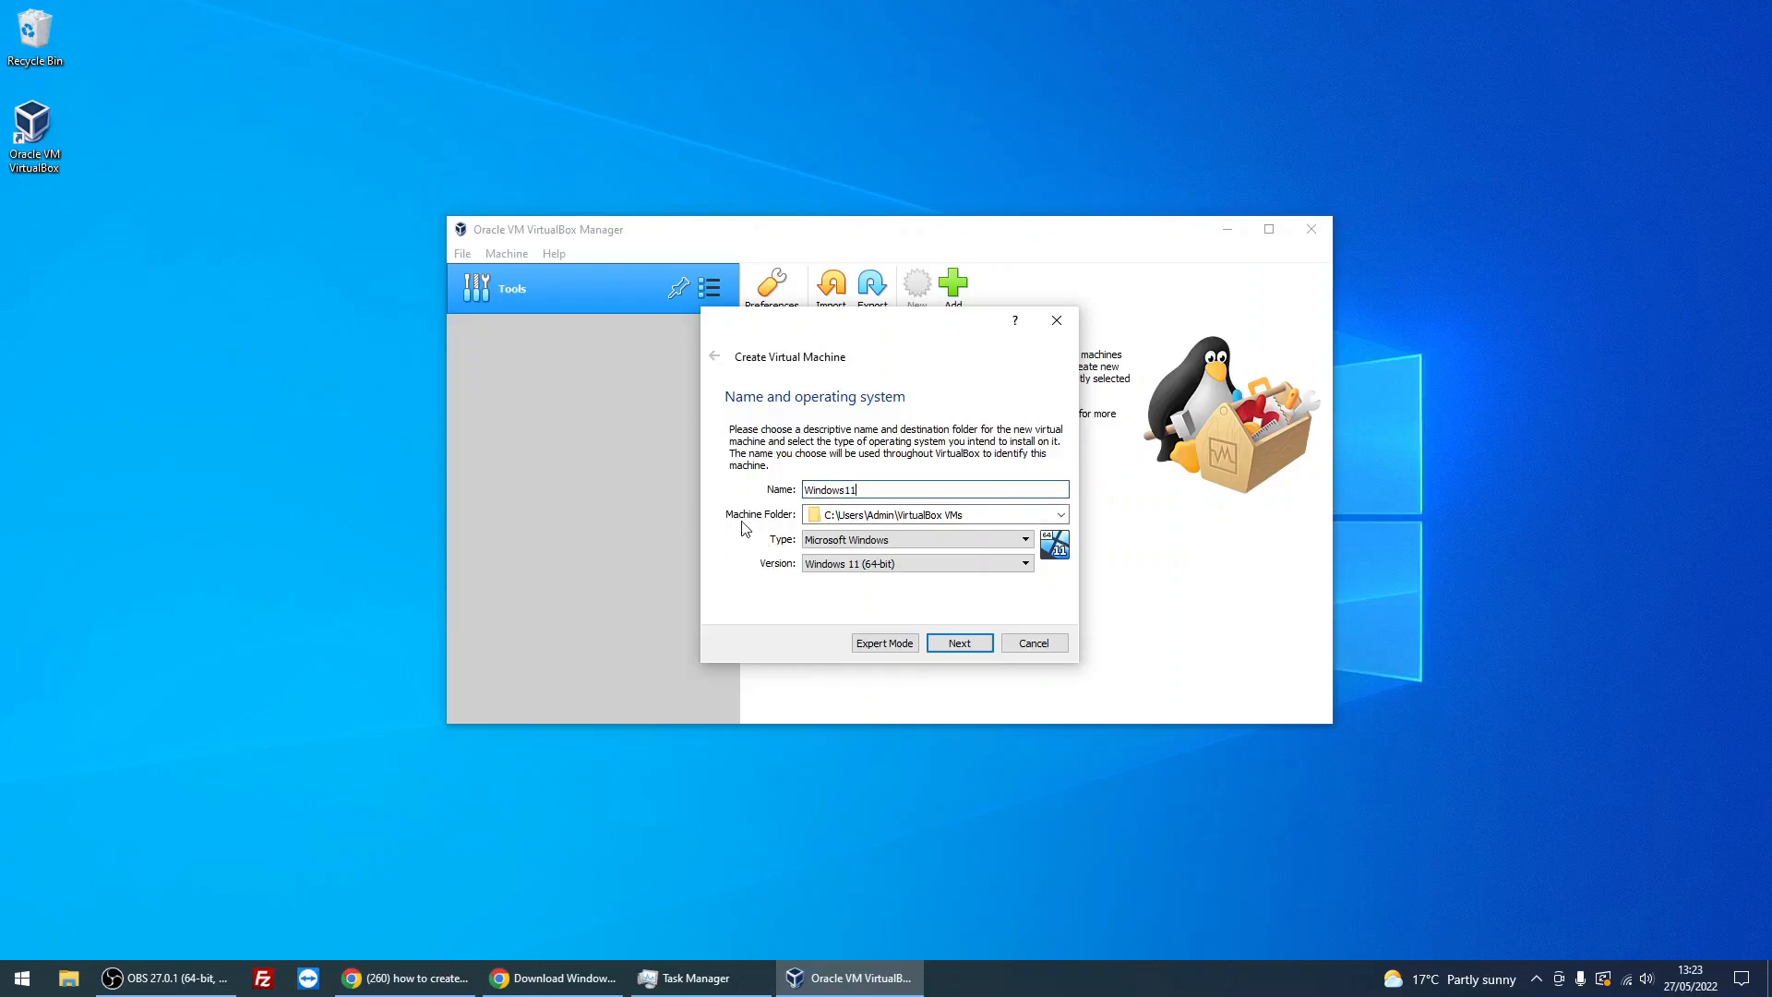
left_click(932, 515)
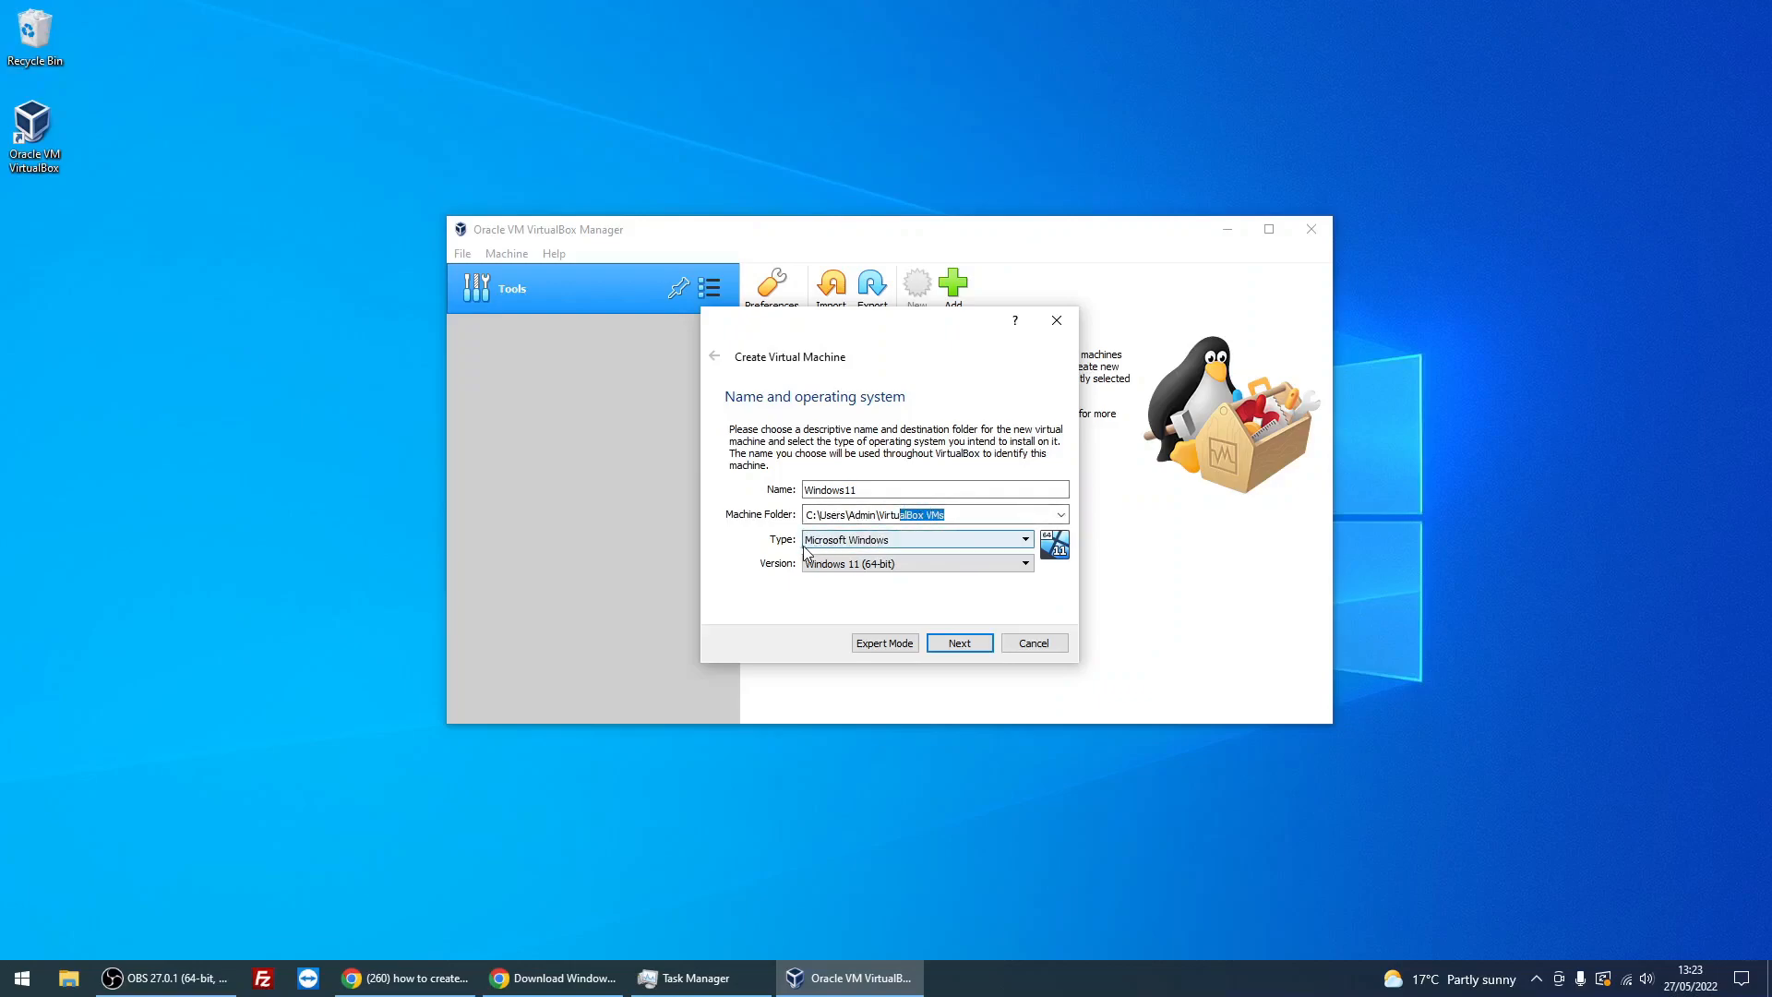
- Keep type Microsoft Windows, version Windows 11 (64-bit), and continue to memory
left_click(1025, 539)
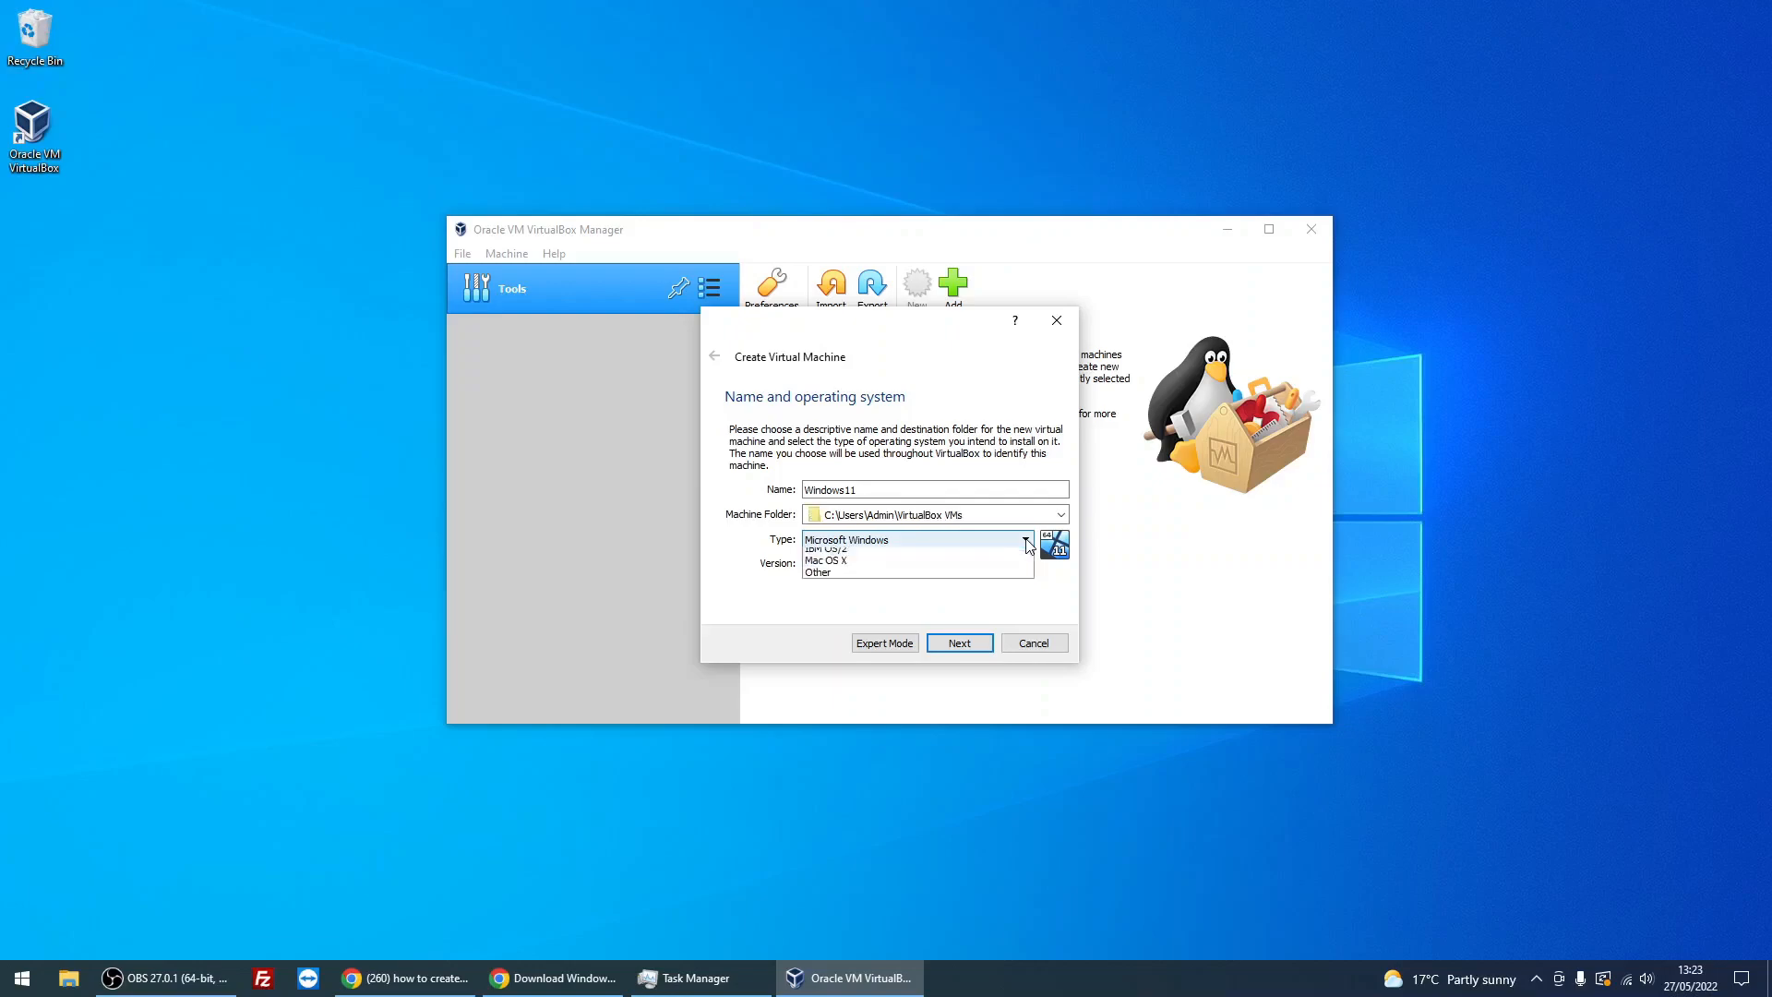
left_click(1024, 539)
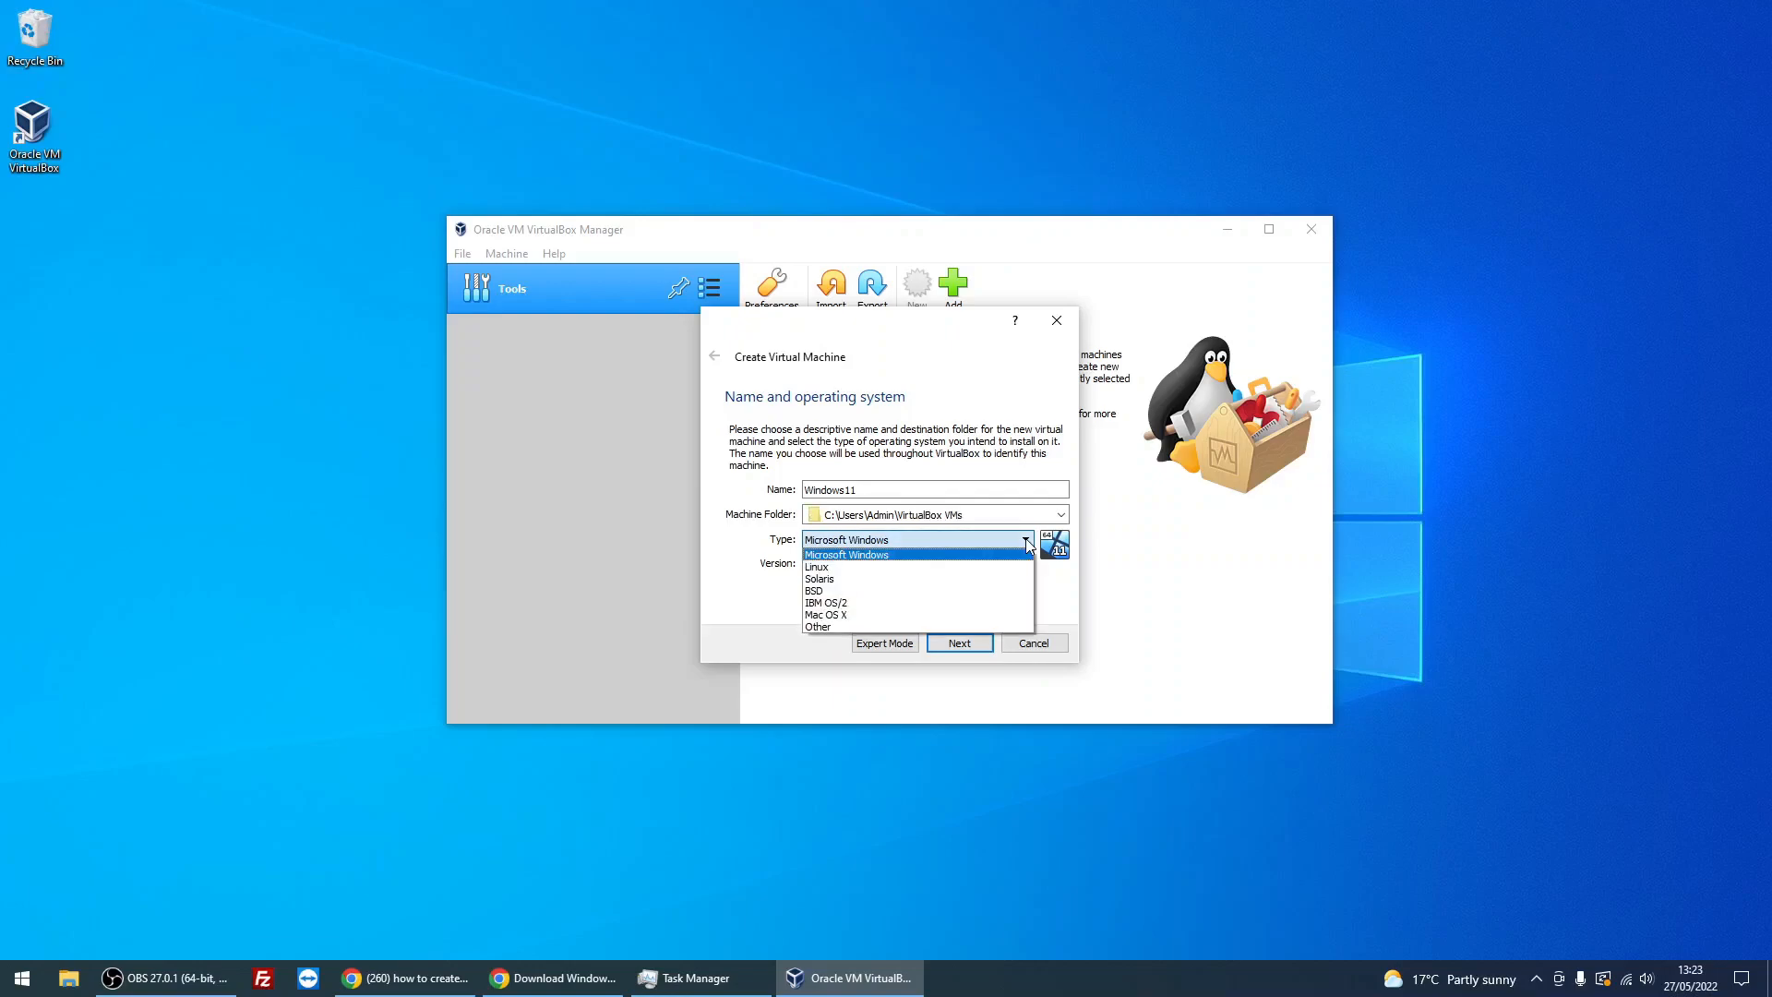
left_click(845, 554)
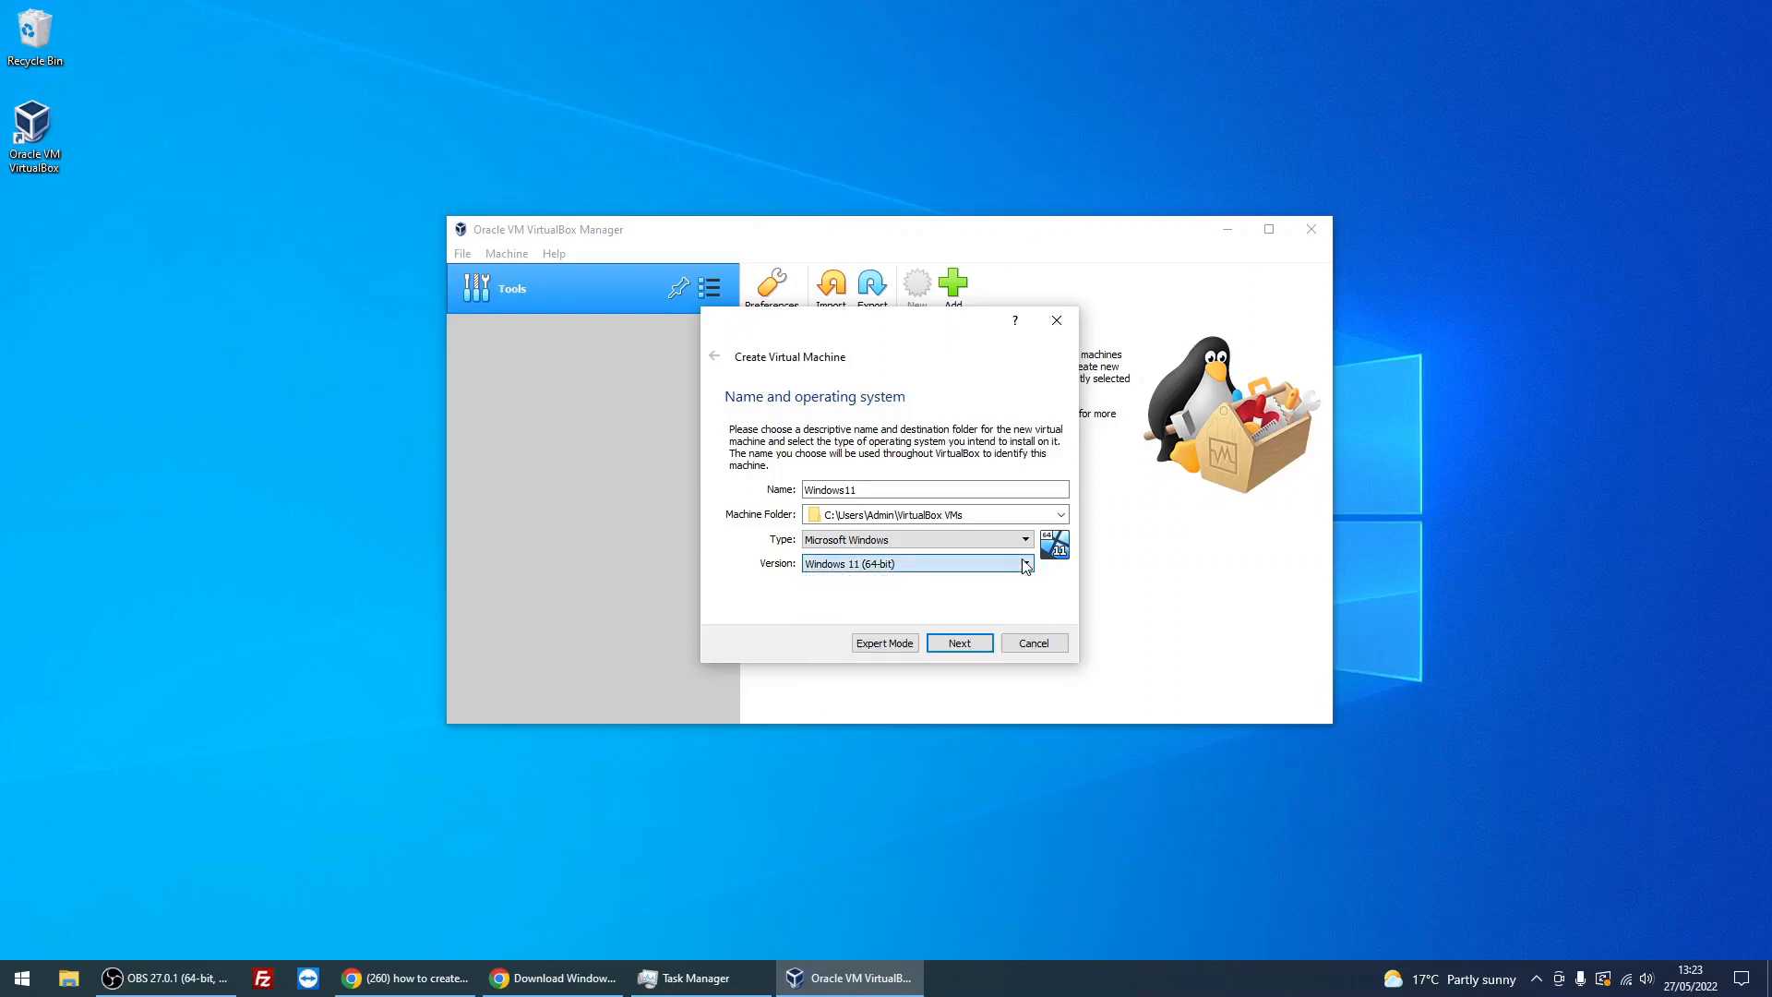
left_click(958, 642)
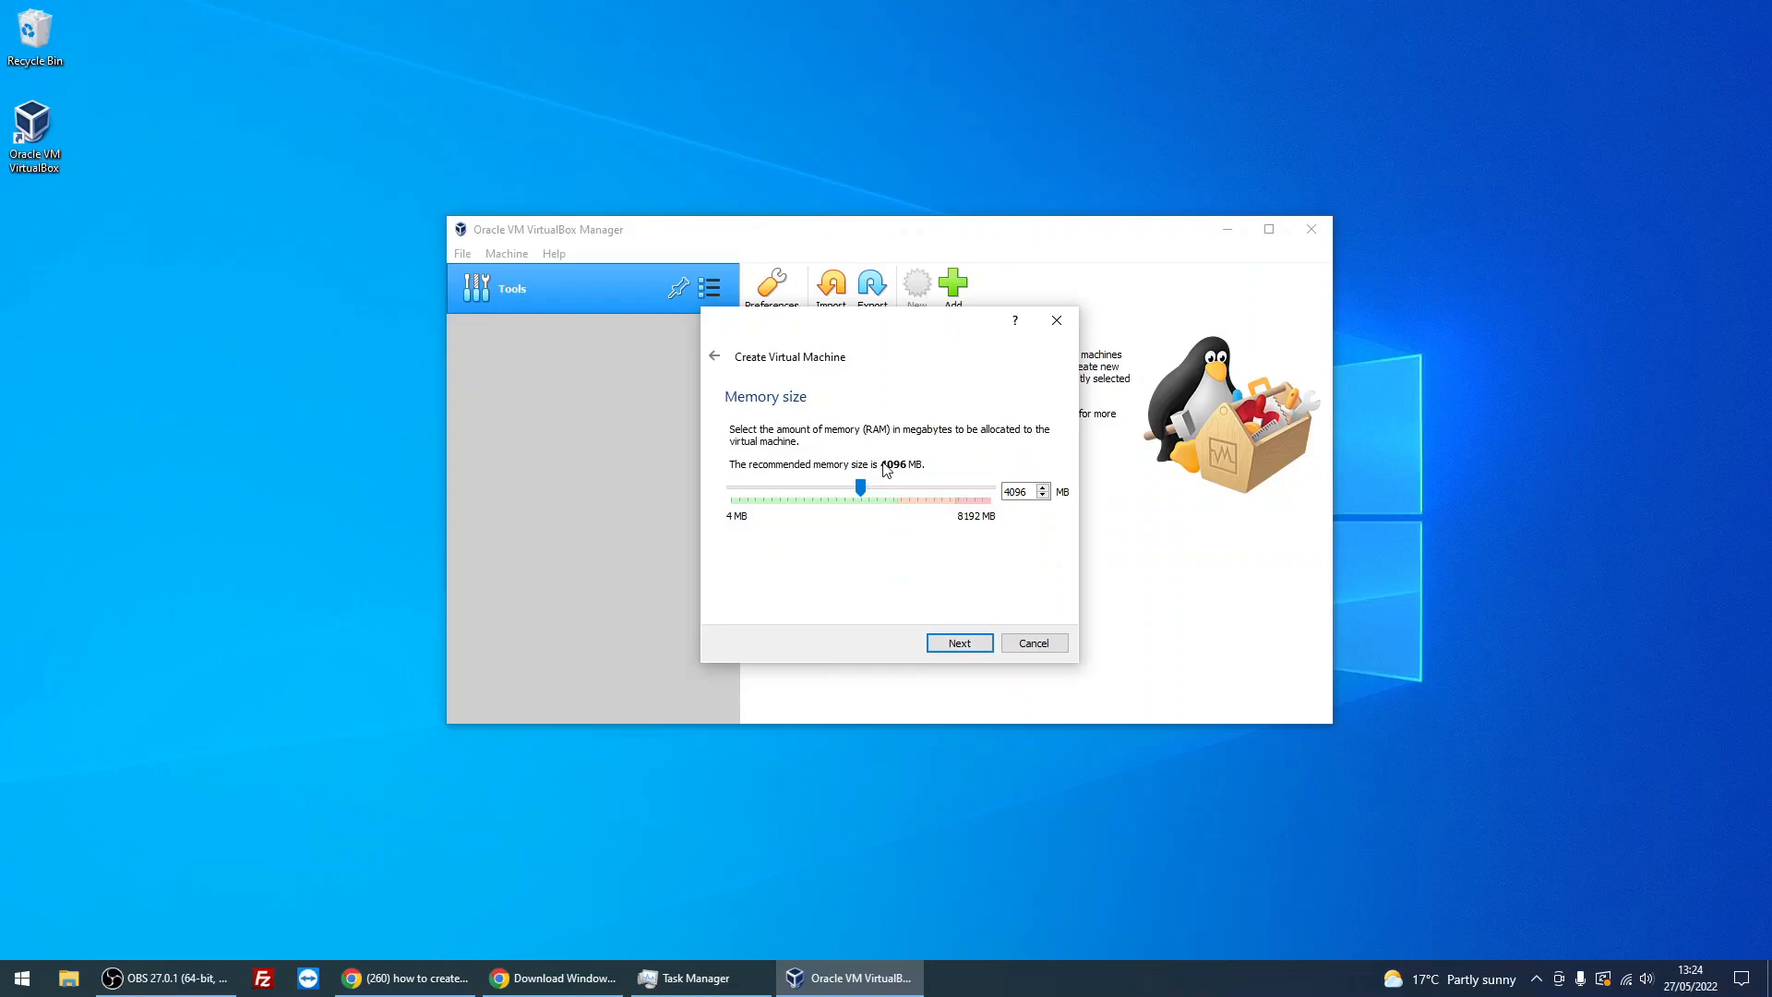
mouse_move(893, 474)
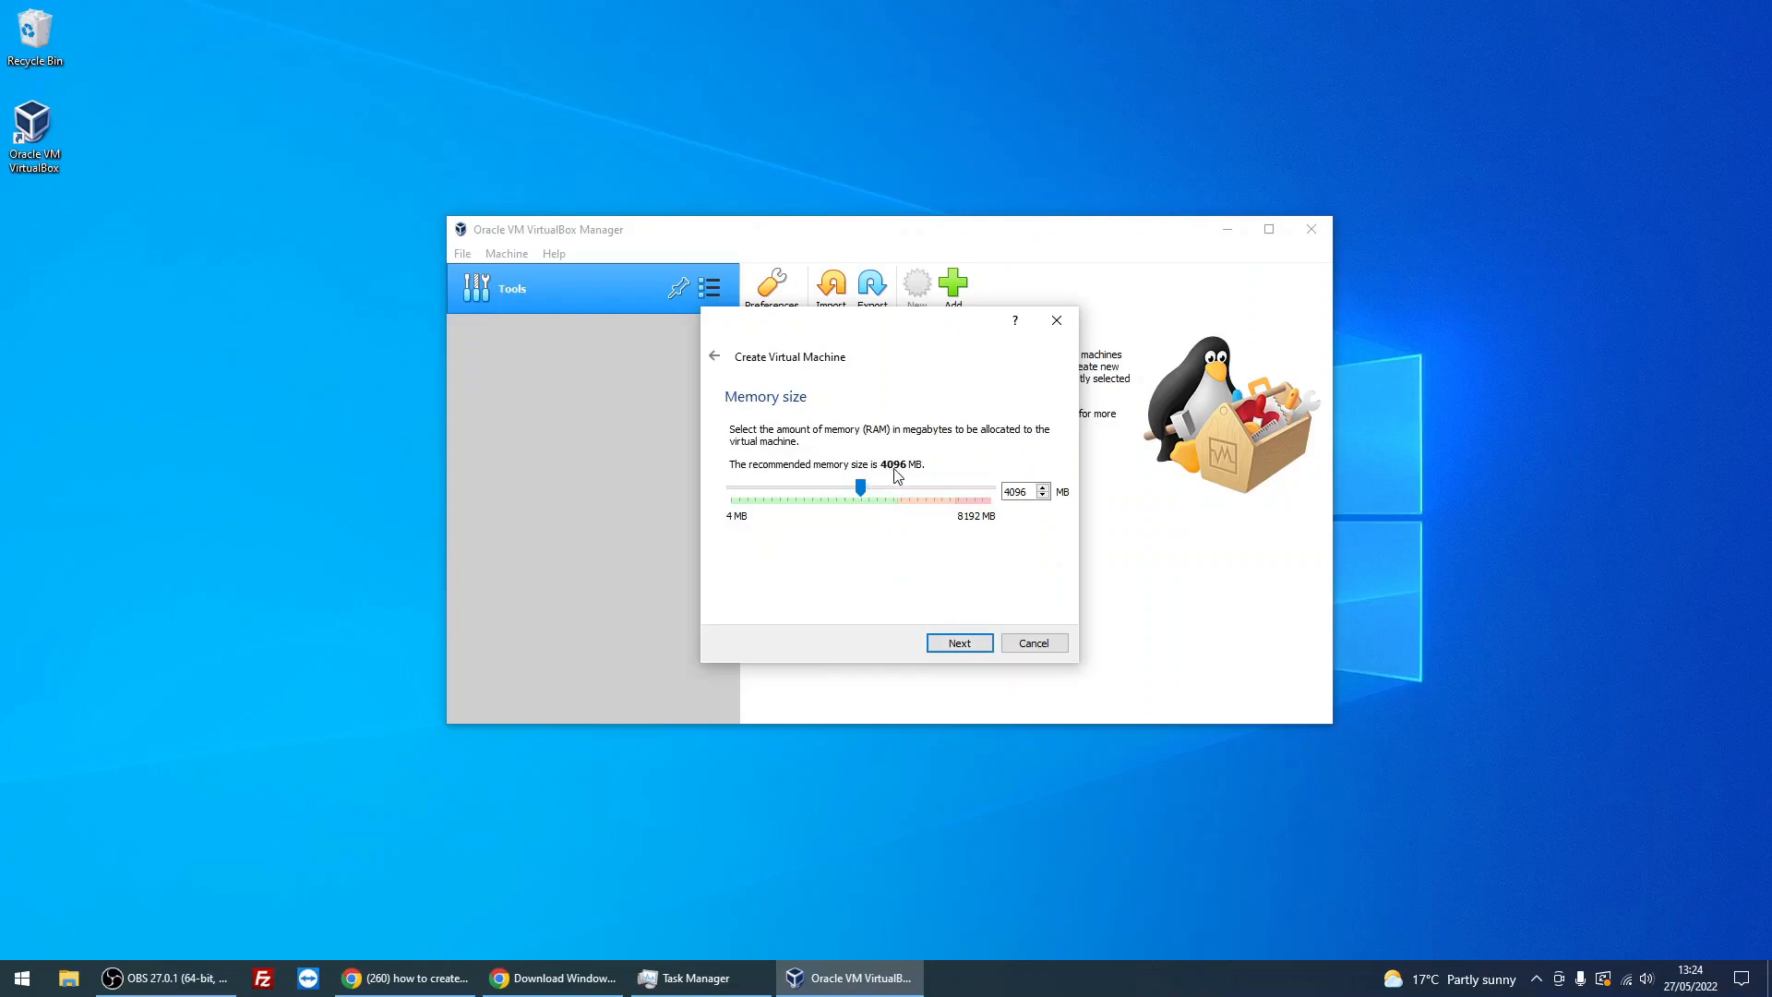
mouse_move(993, 532)
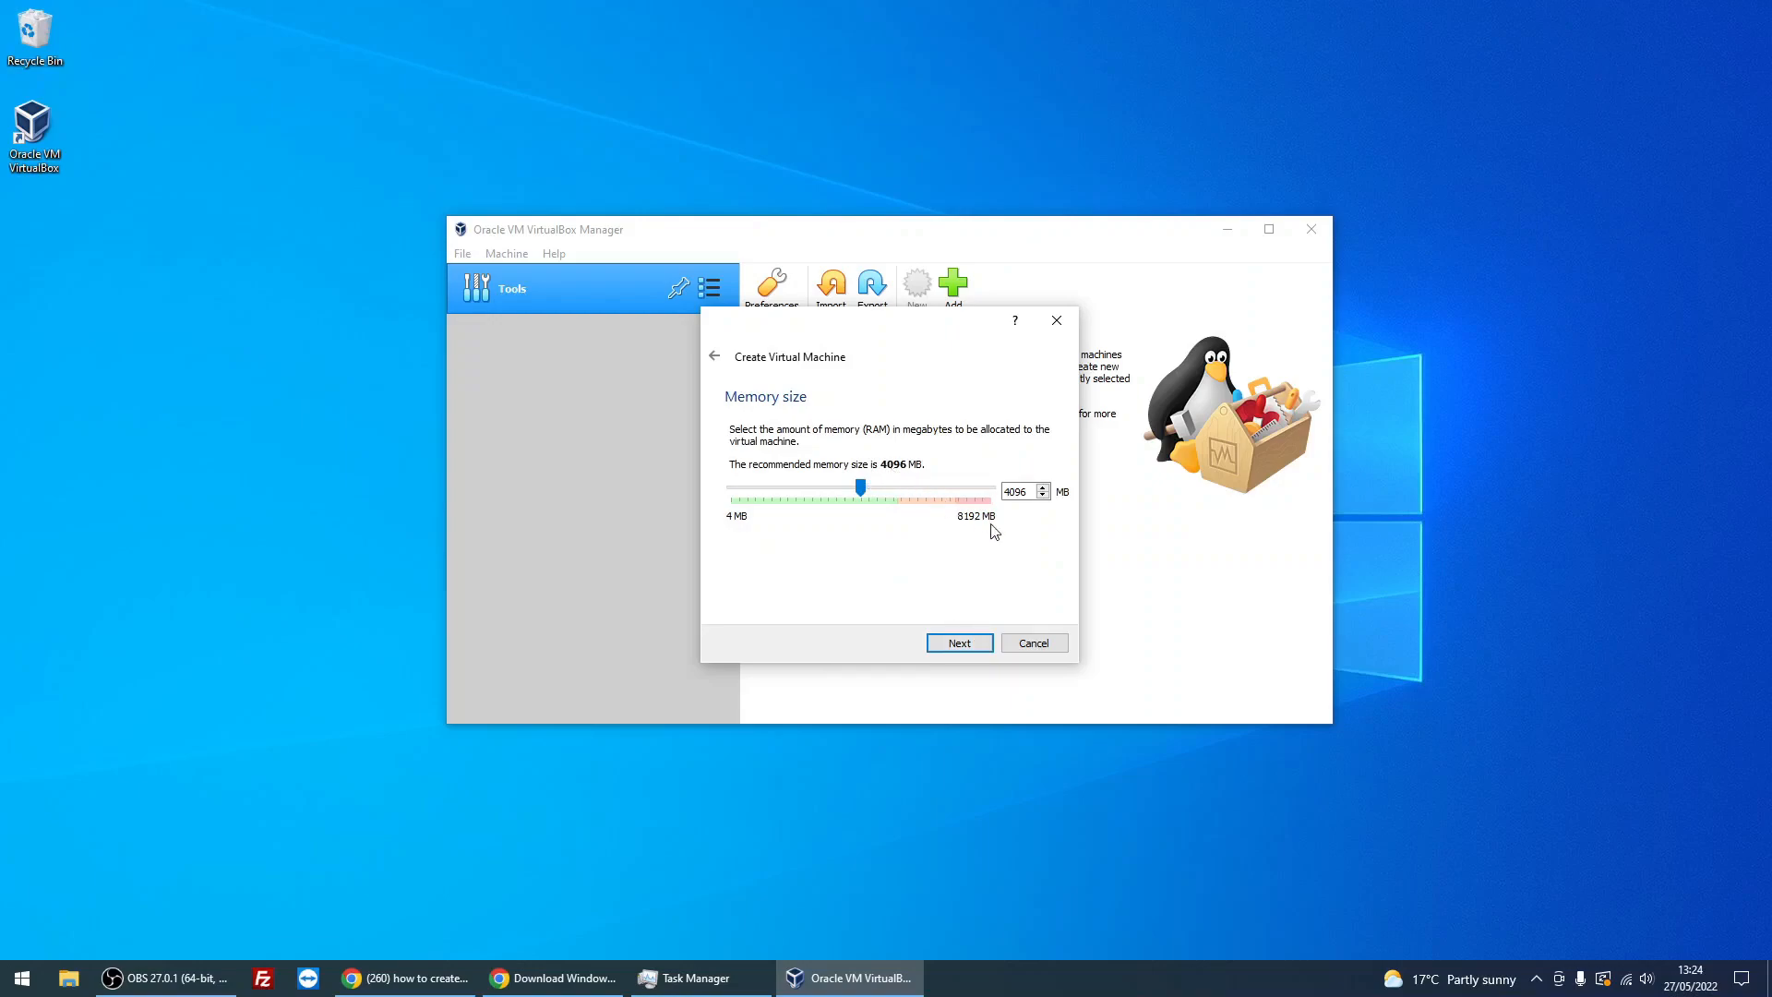
mouse_move(969, 528)
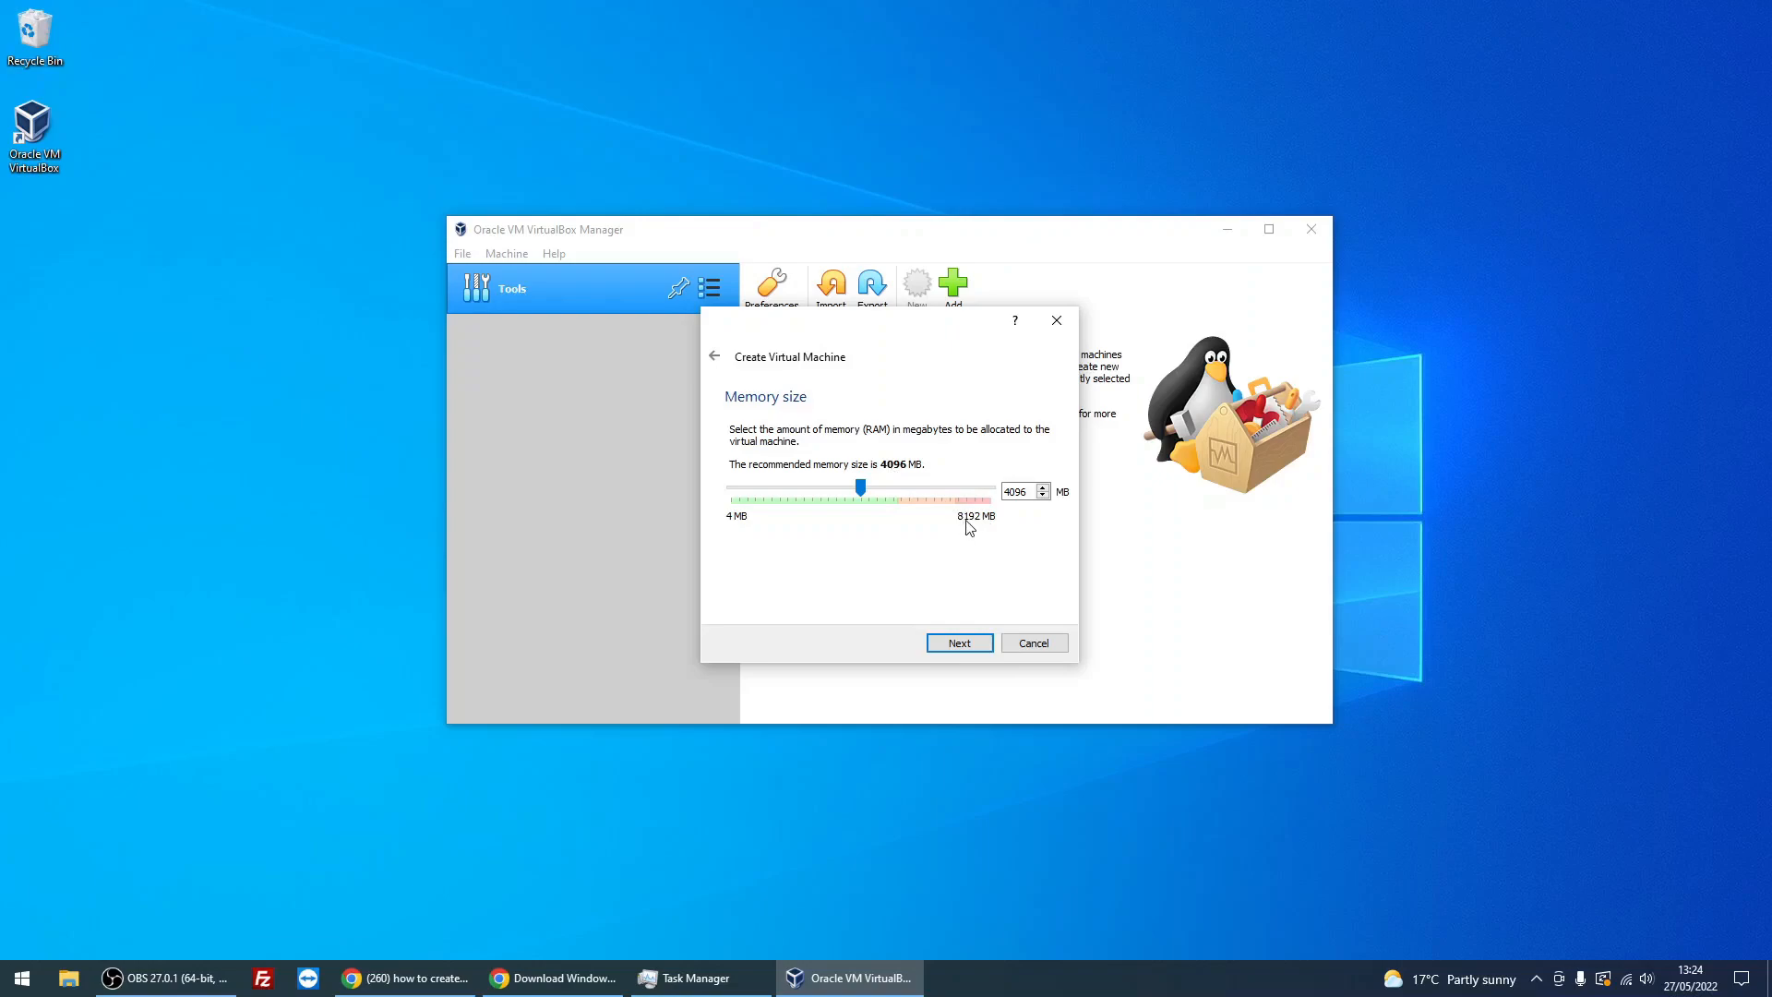
mouse_move(972, 528)
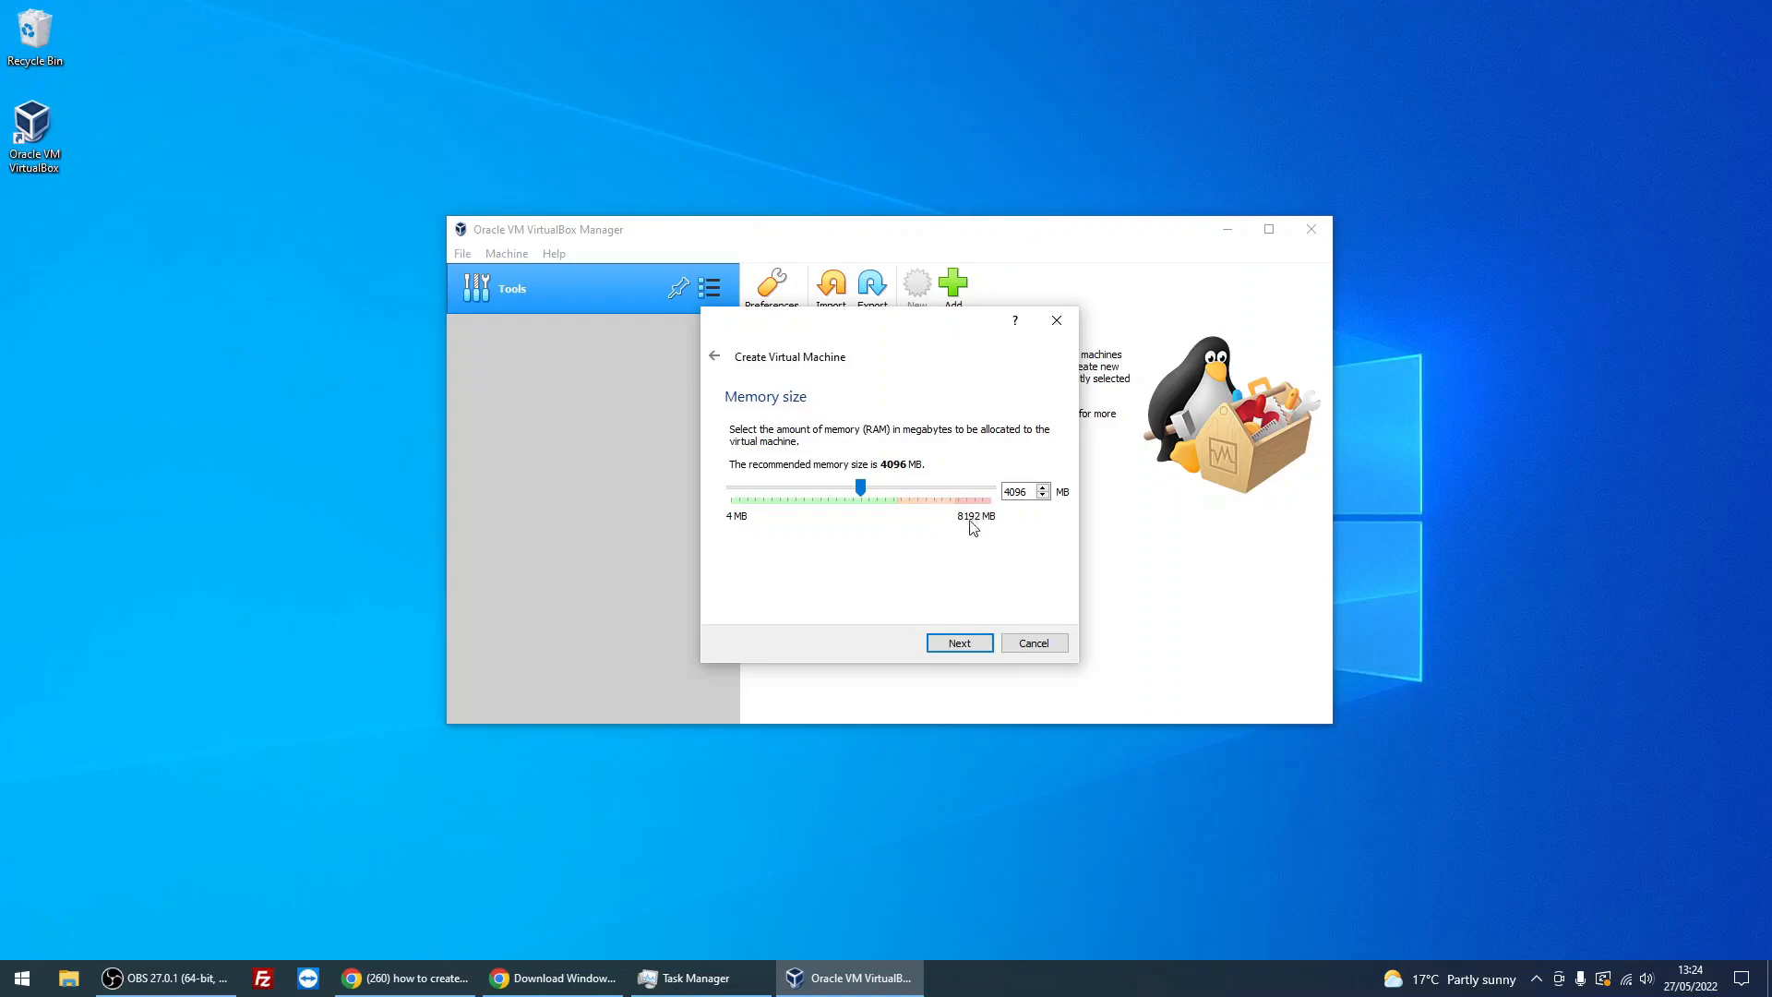
mouse_move(897, 489)
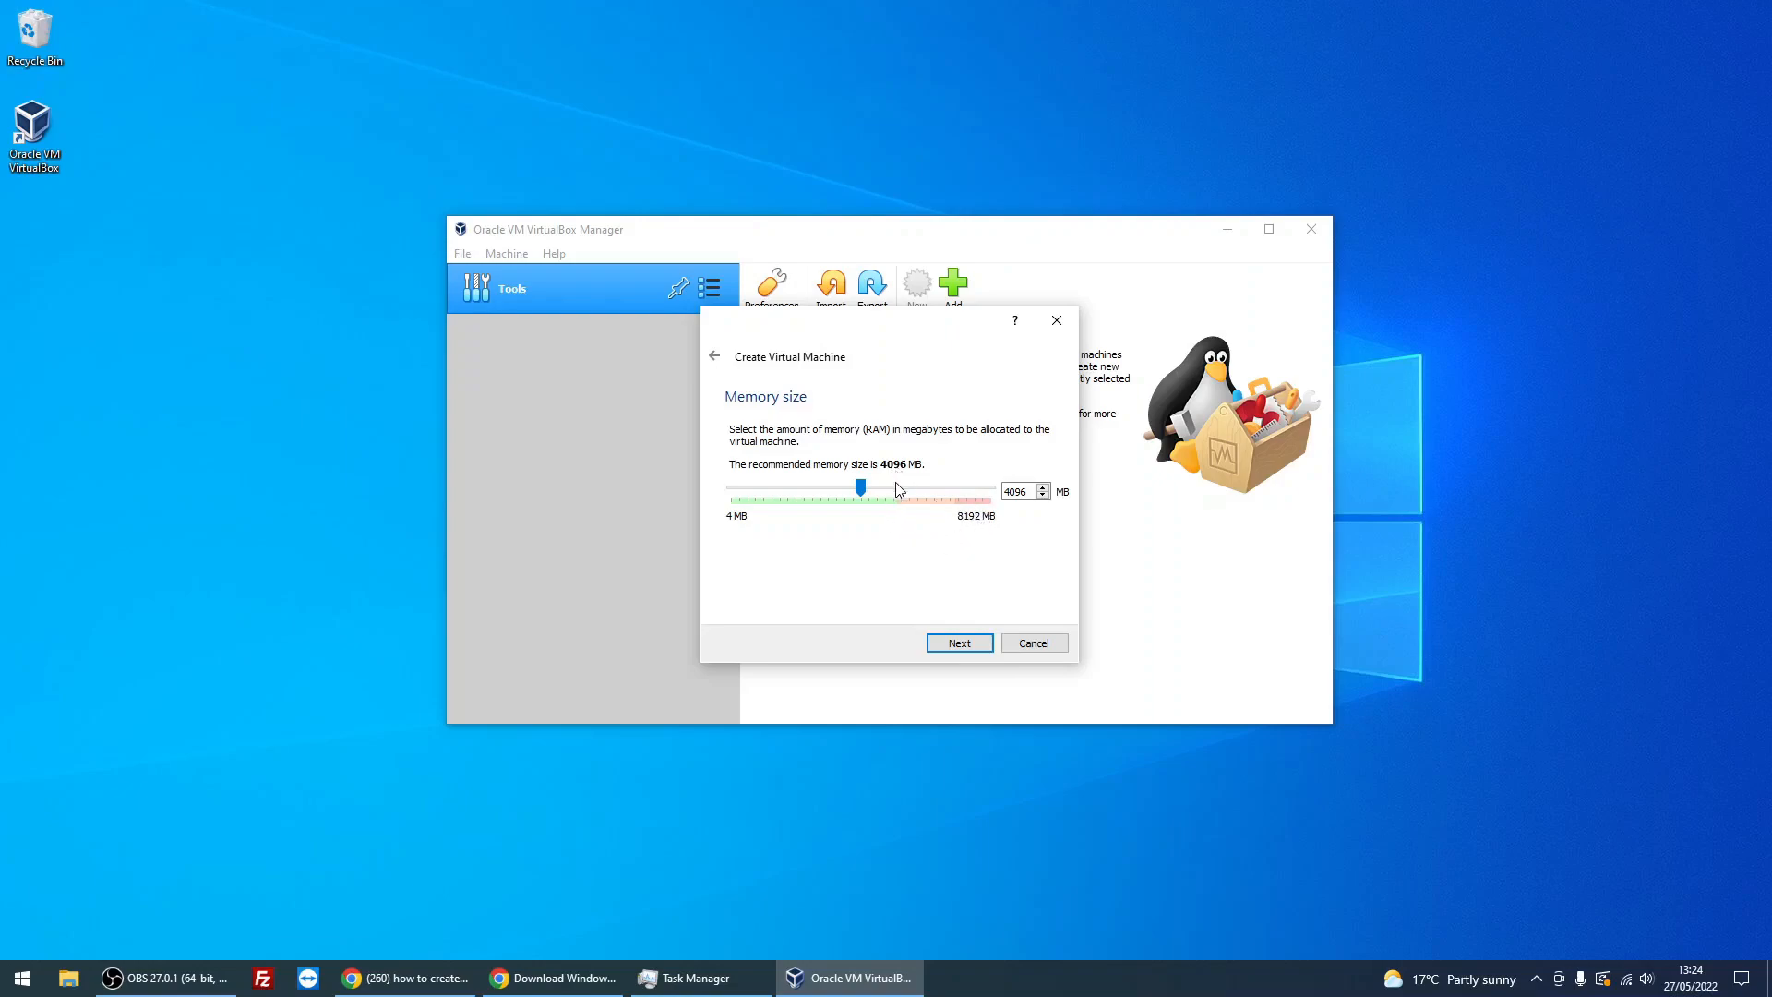
mouse_move(889, 475)
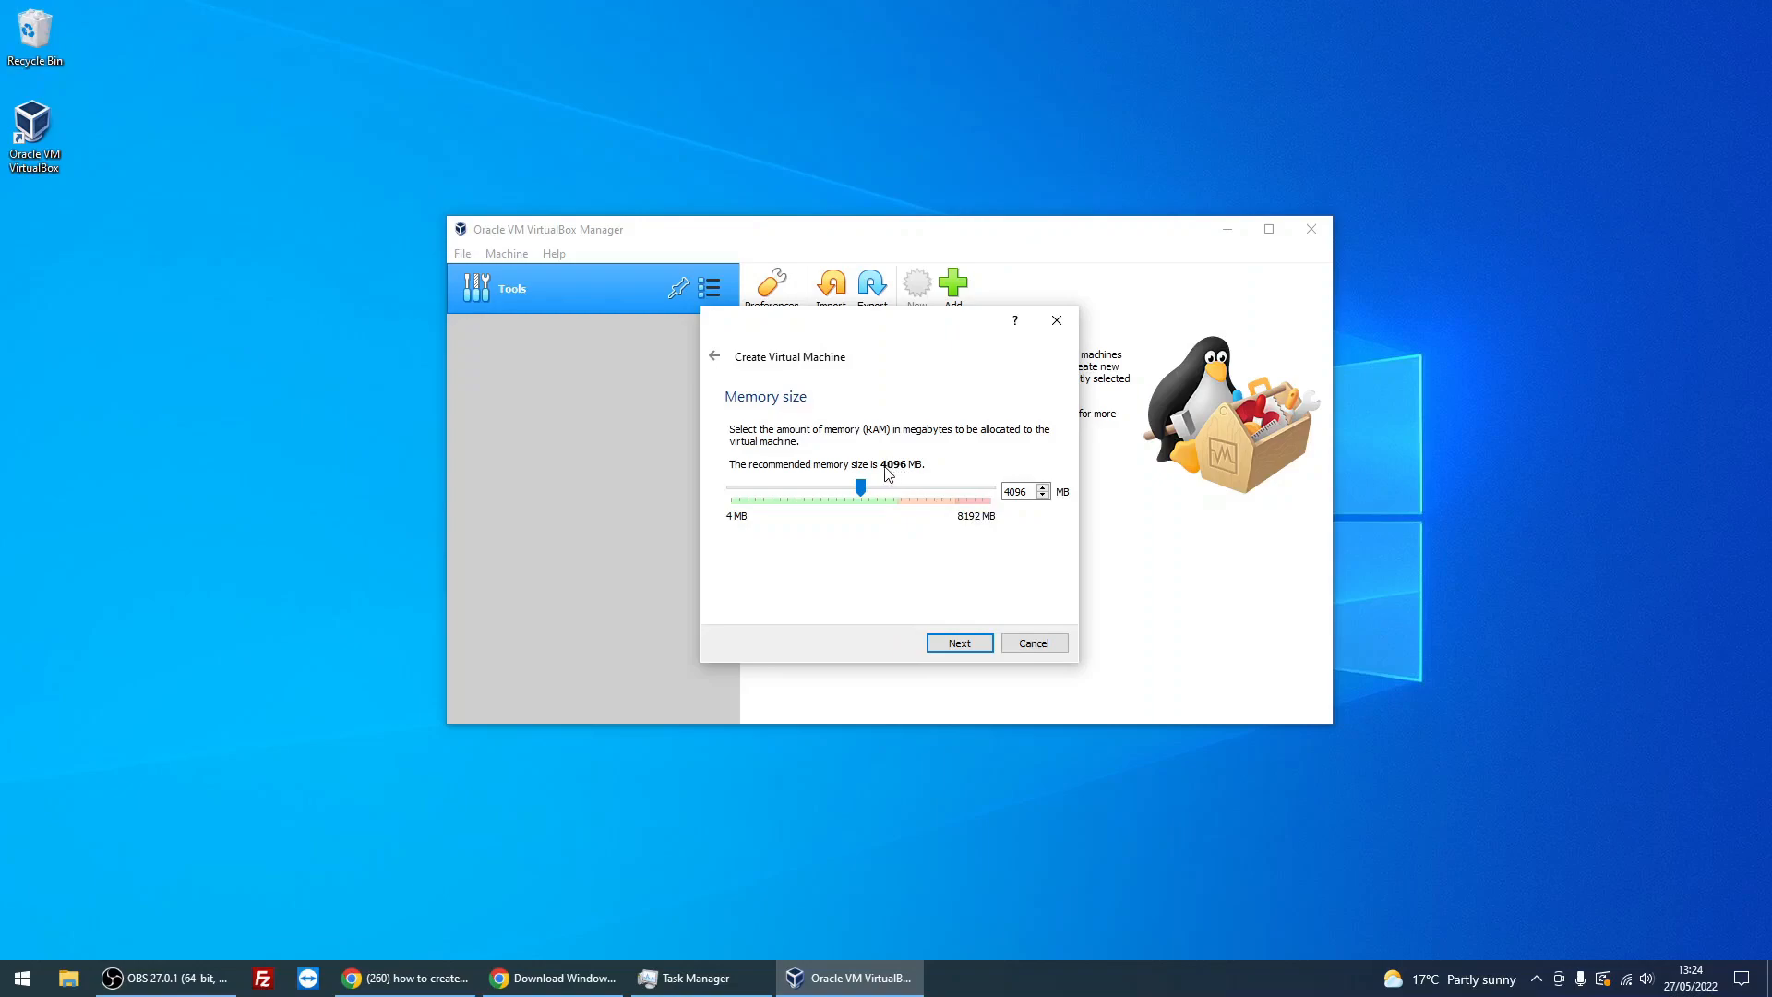
mouse_move(930, 532)
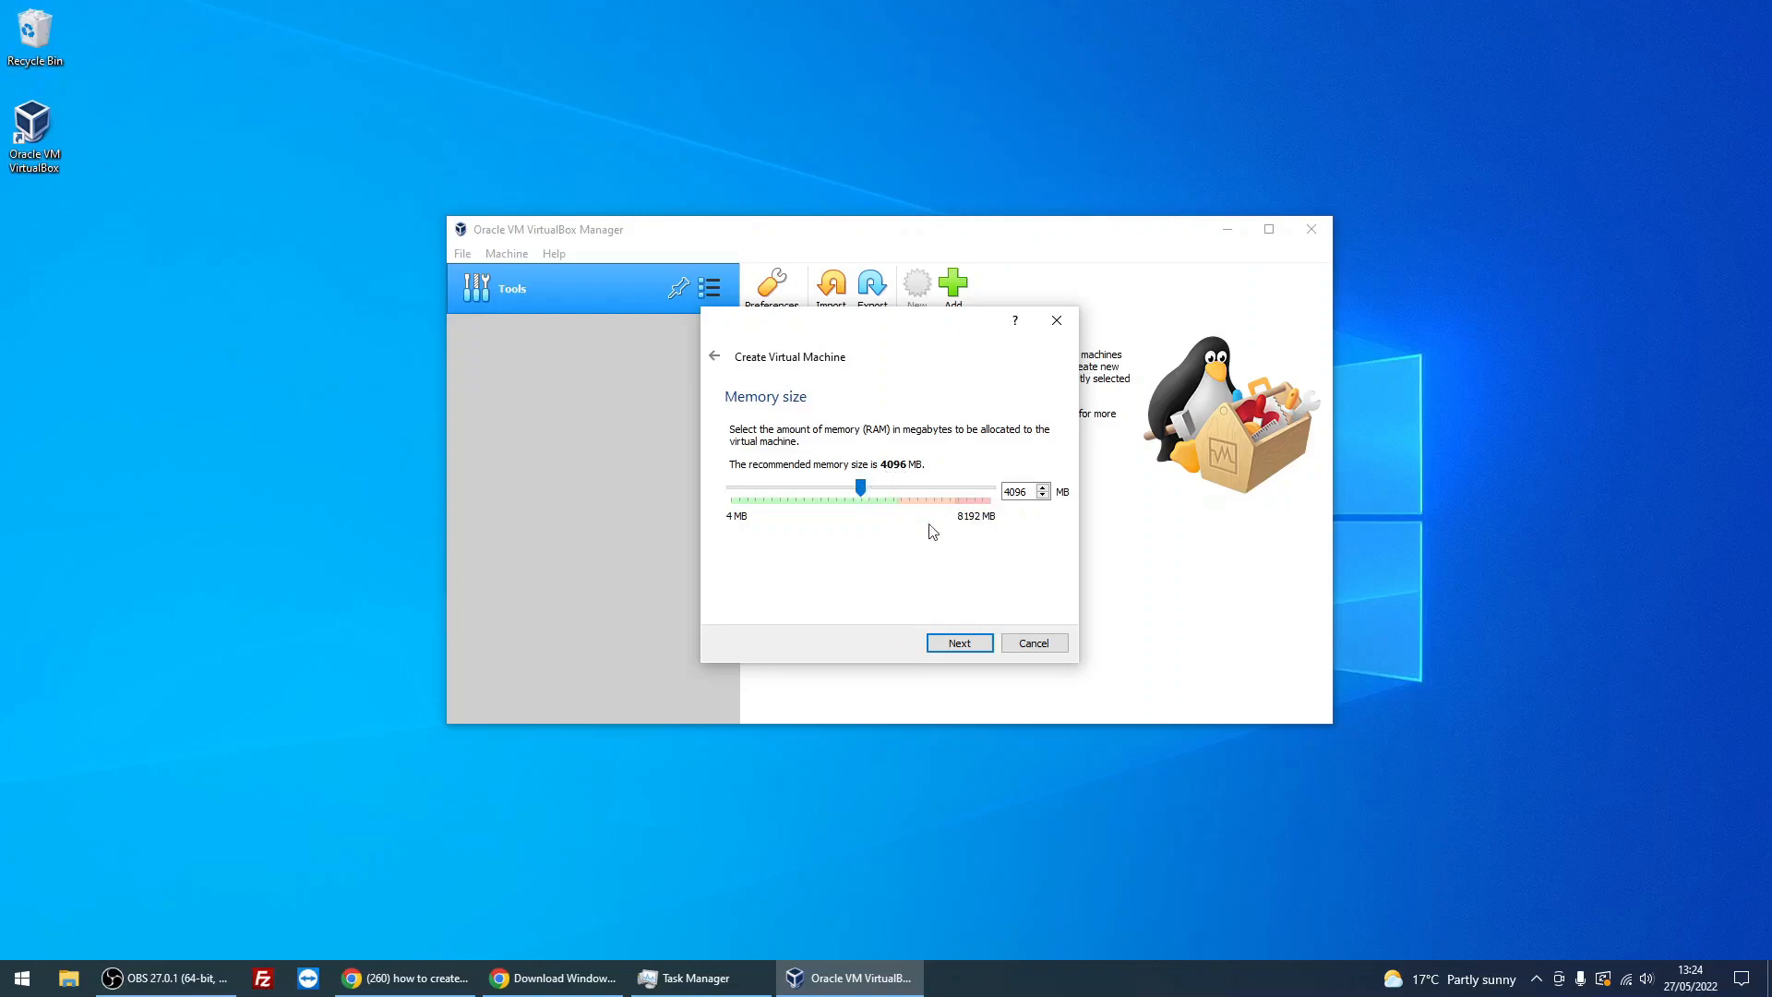
mouse_move(967, 626)
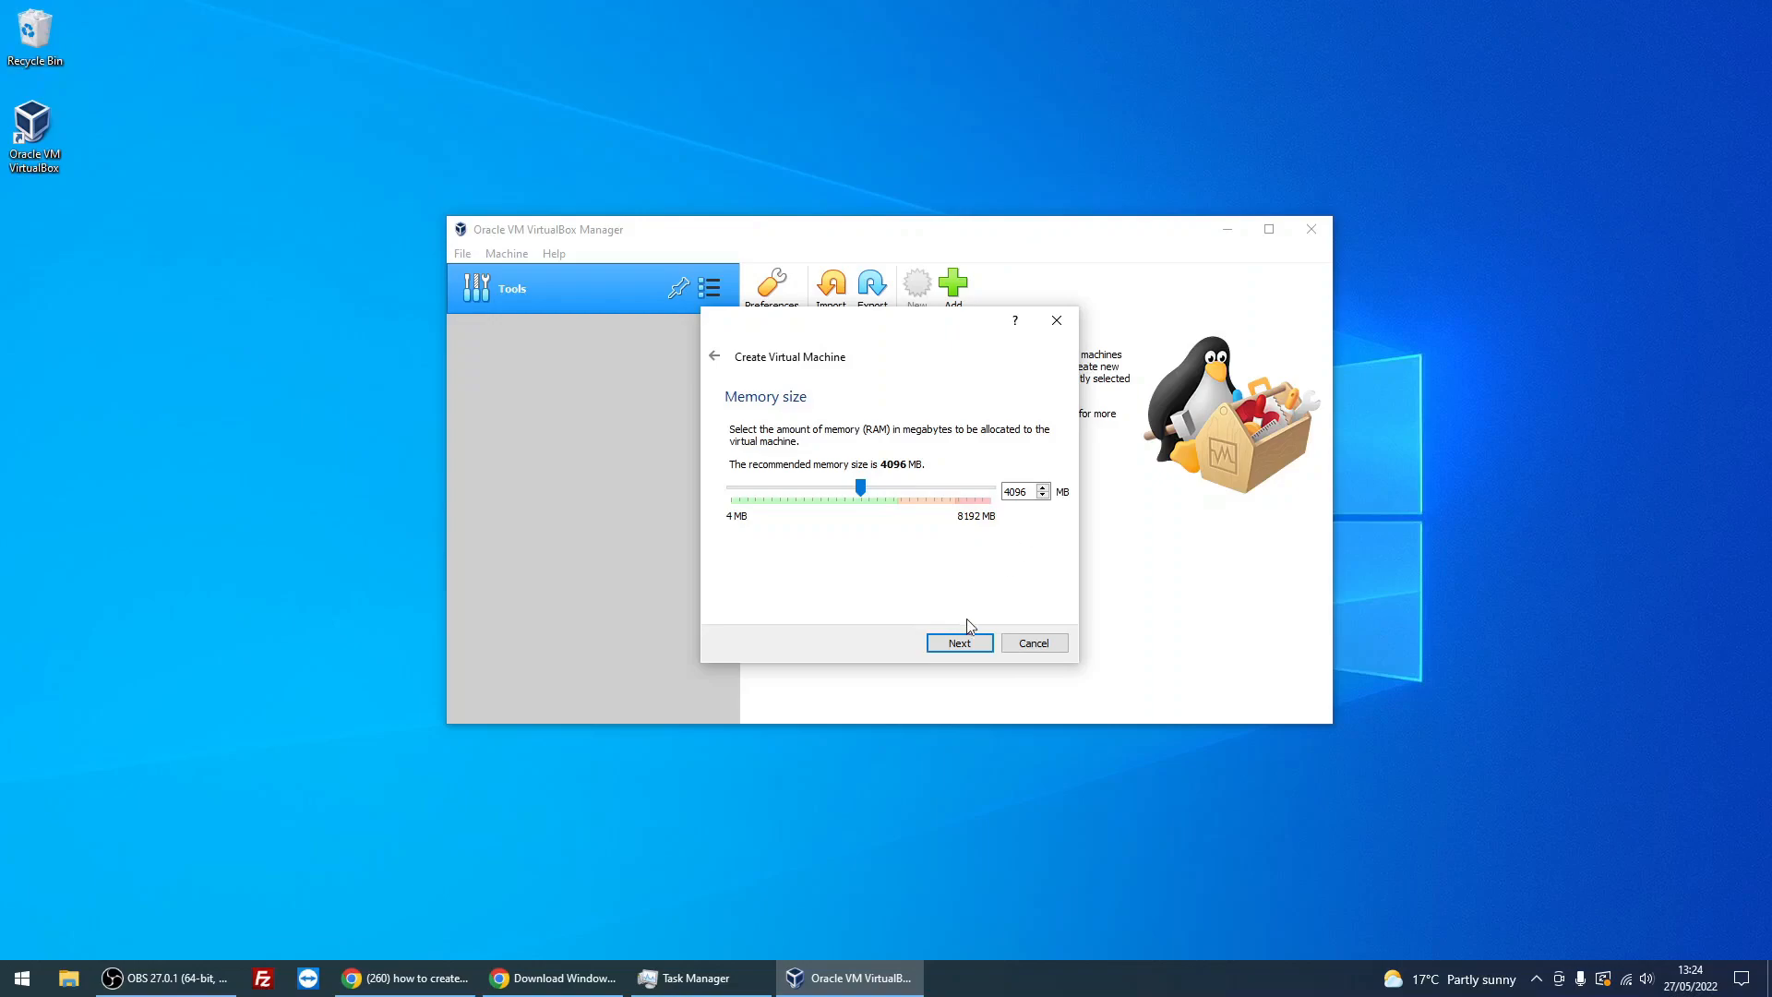
- Accept 4096 MB of memory and reach the hard disk step
left_click(958, 642)
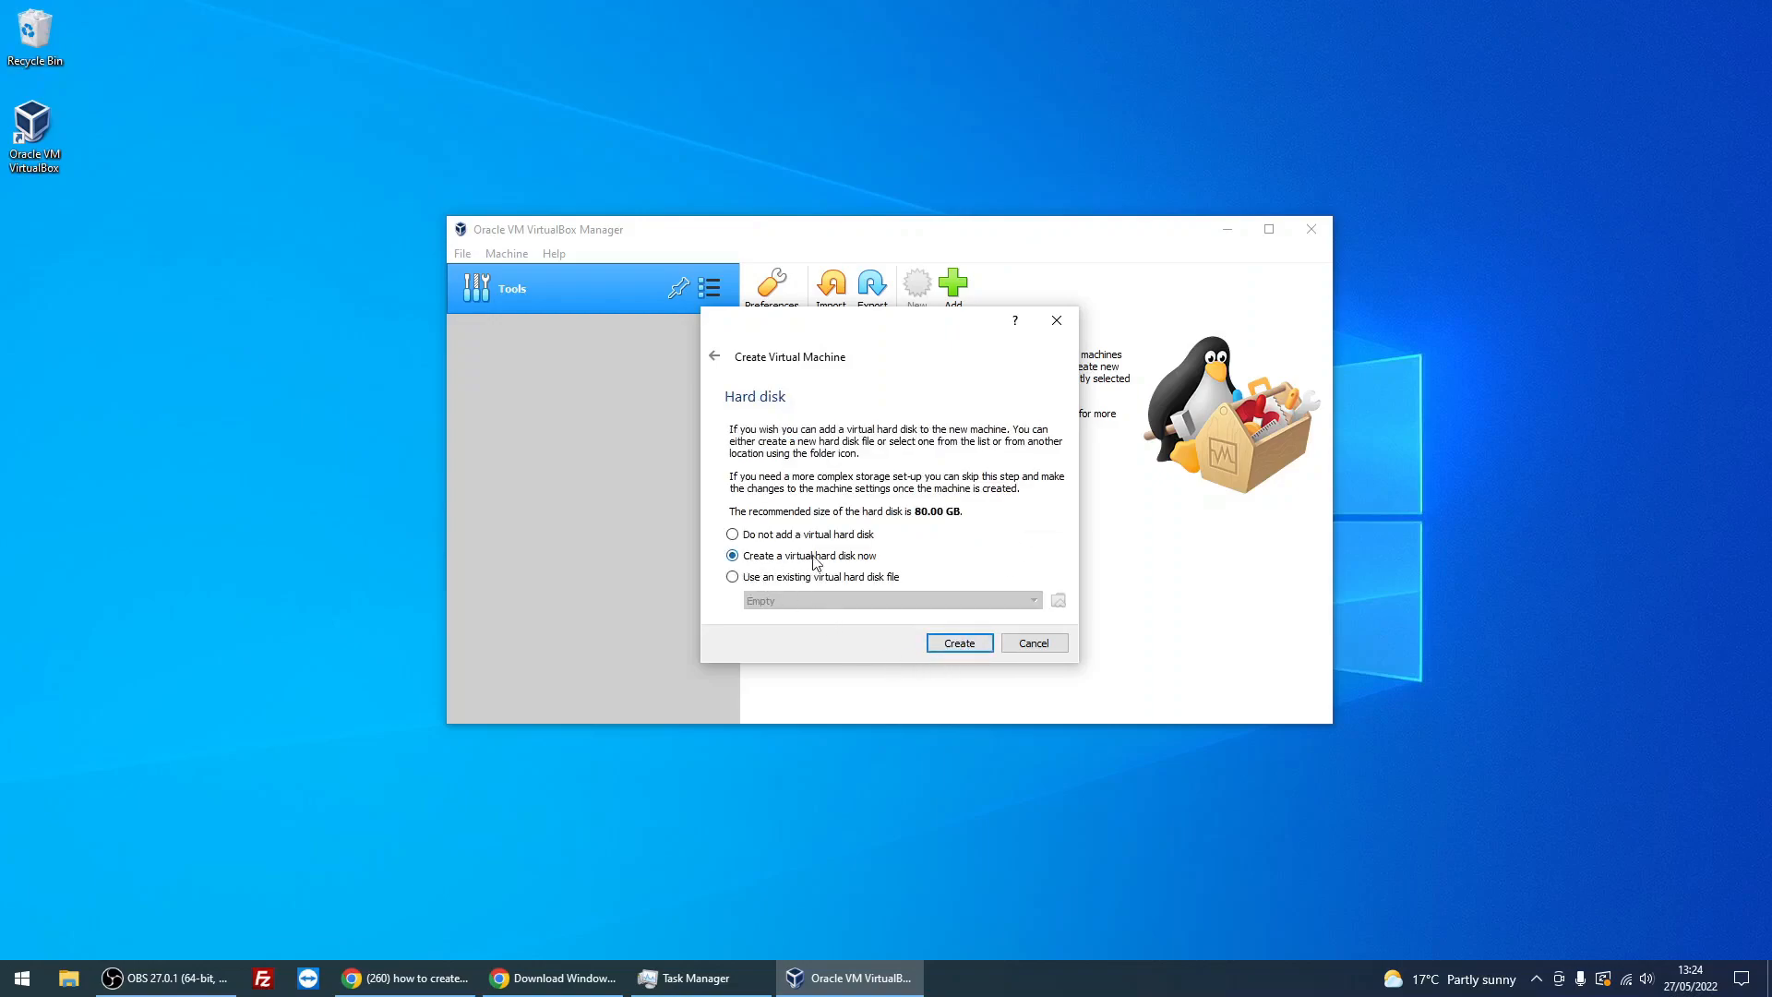
mouse_move(751, 567)
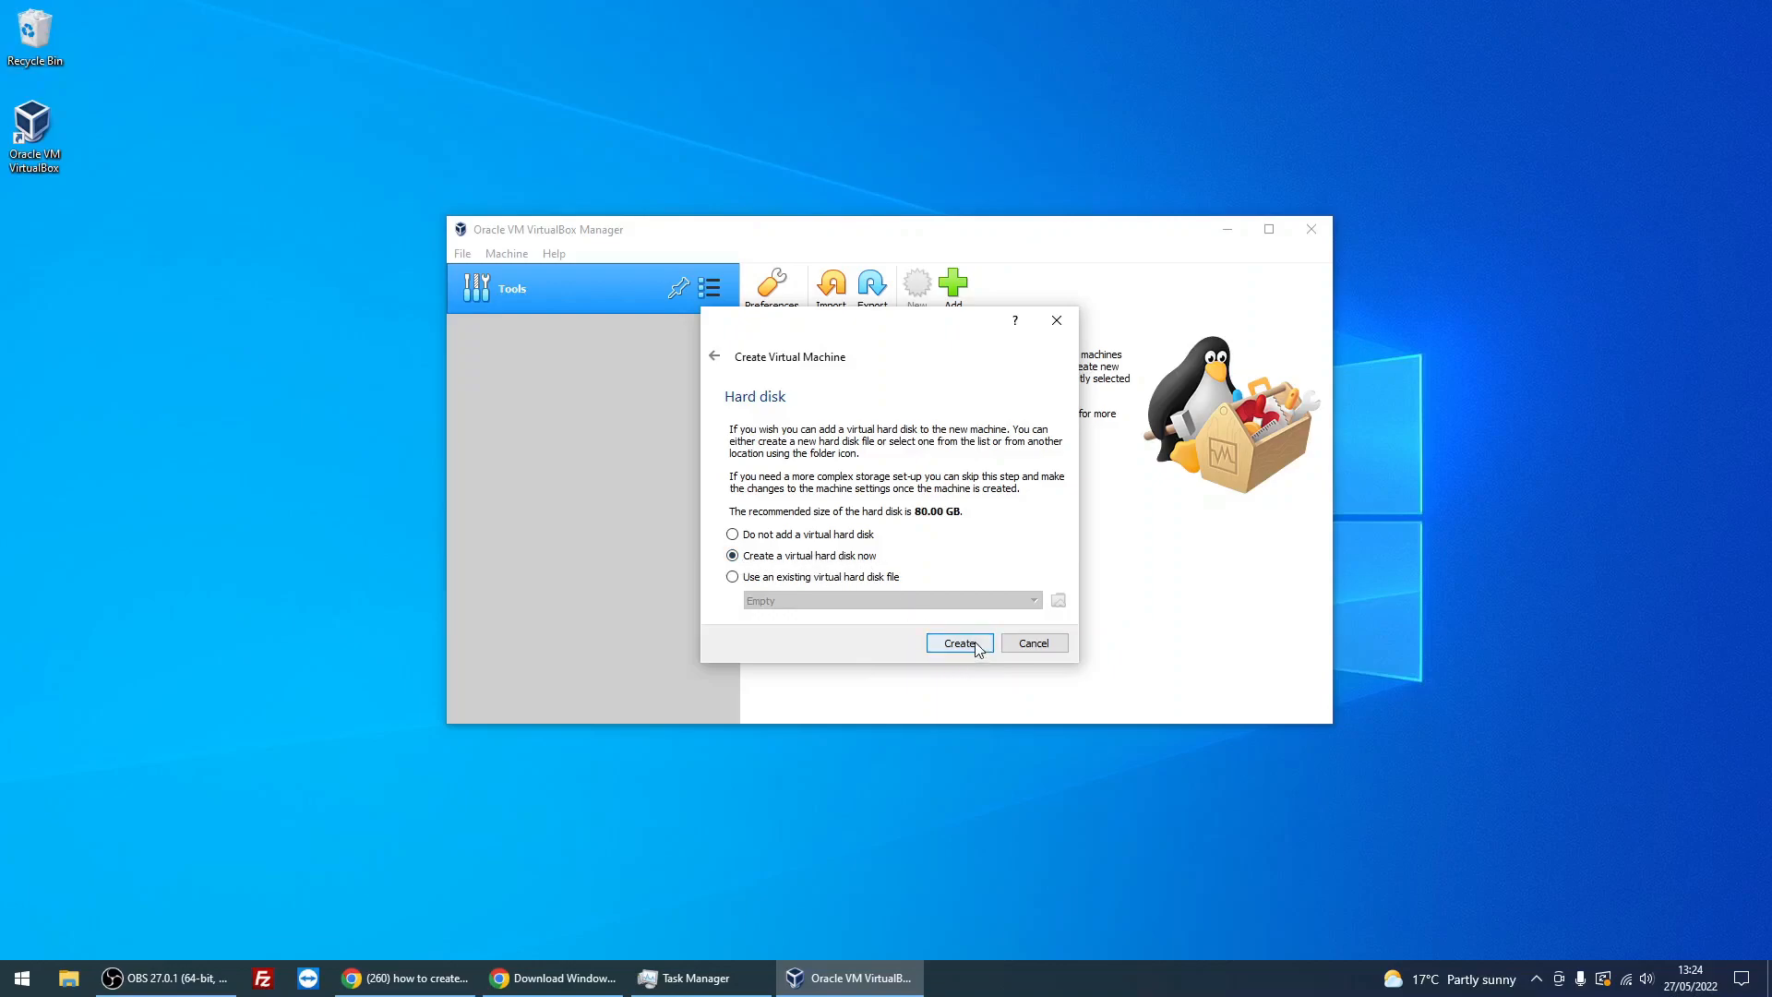
- Begin a new VDI disk, trying fixed size before settling on dynamically allocated
left_click(958, 643)
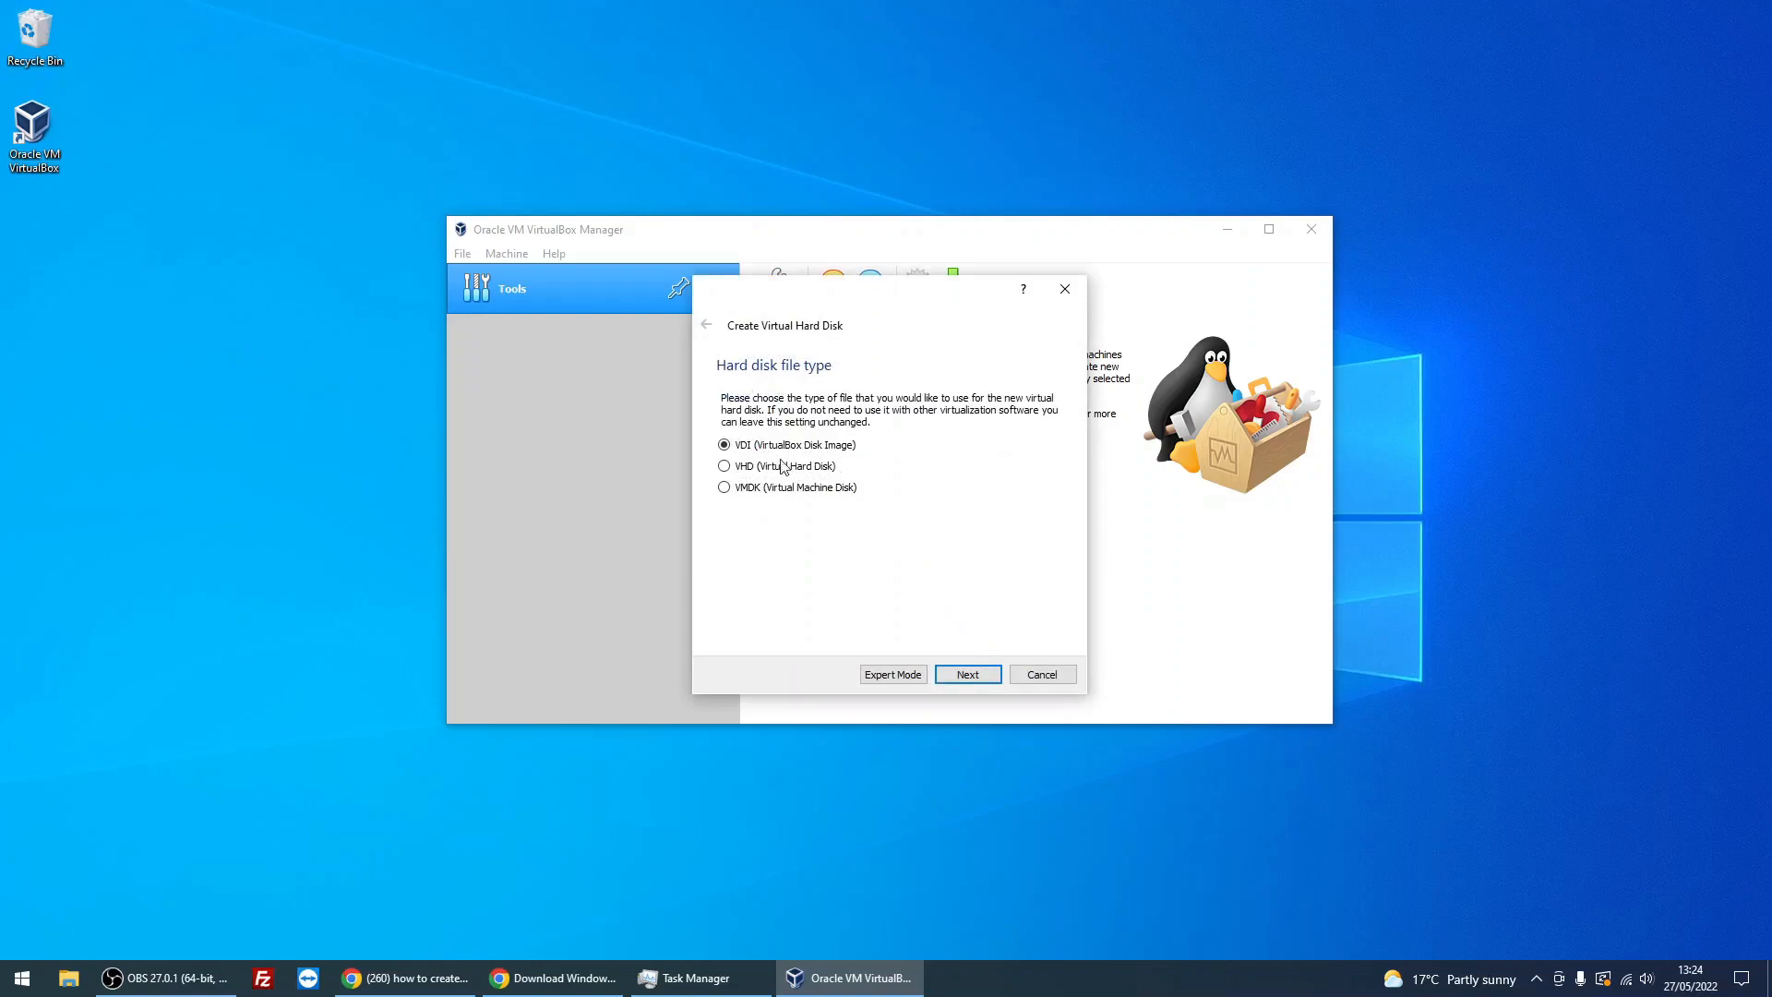
mouse_move(965, 673)
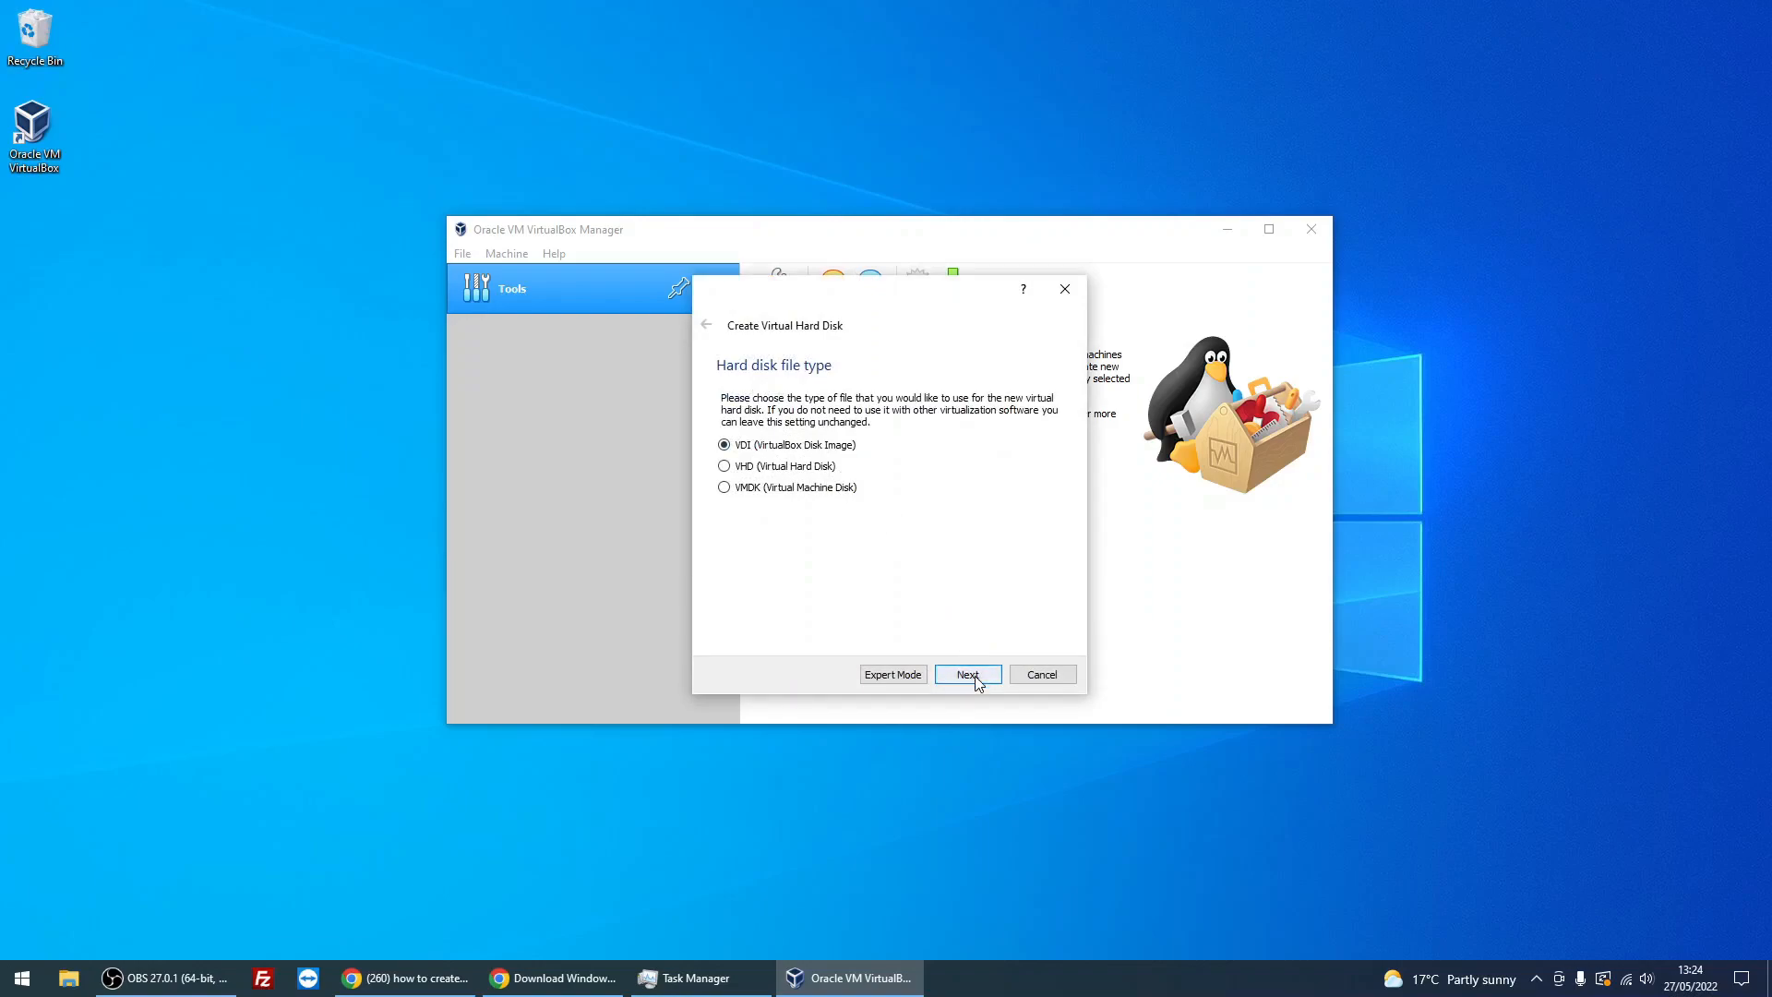
left_click(966, 674)
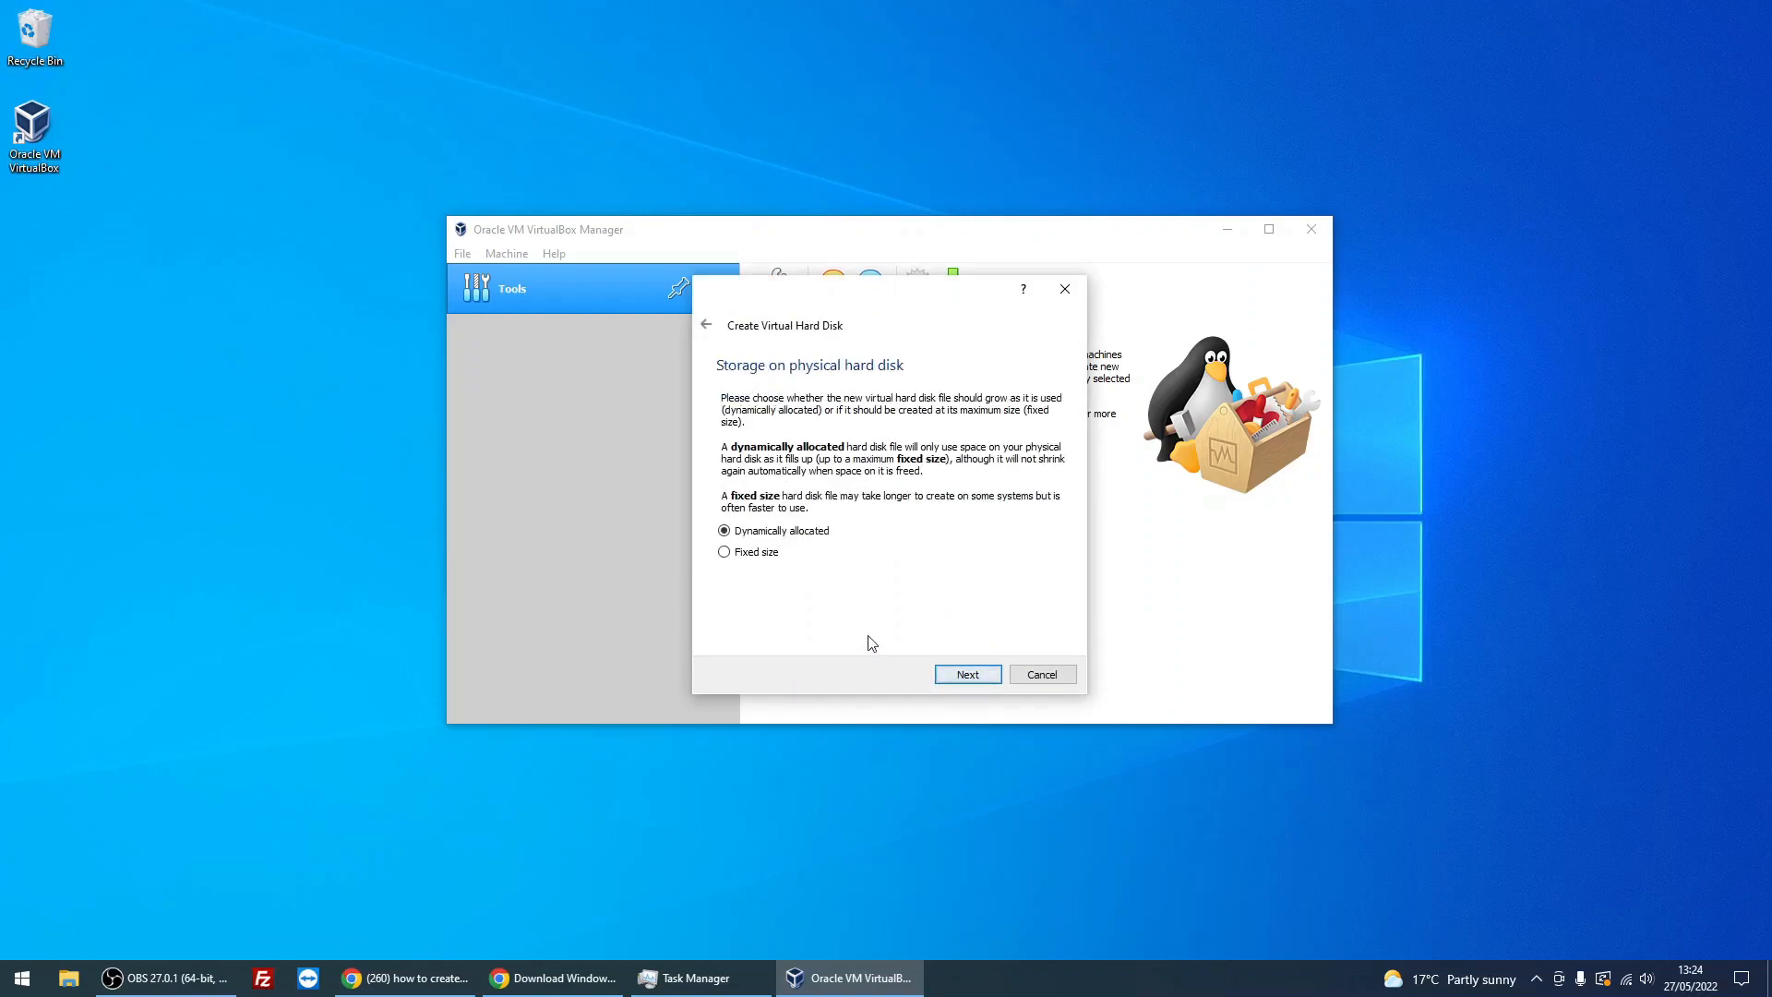
left_click(724, 552)
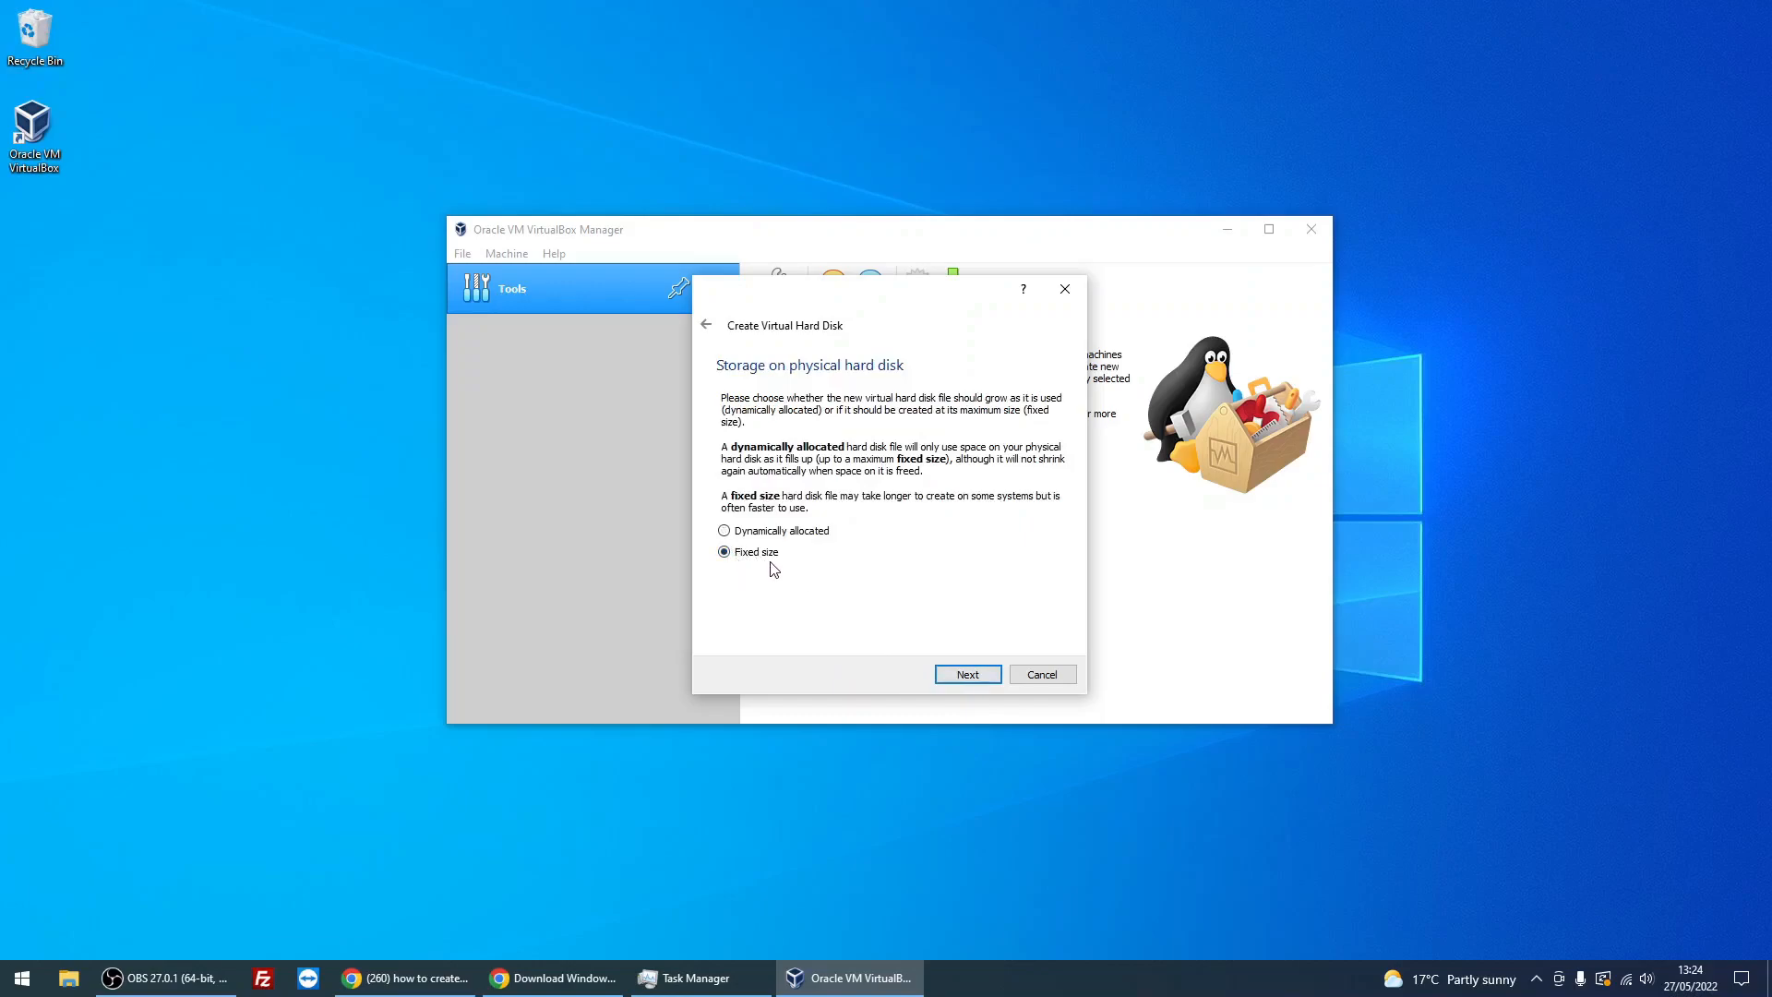
mouse_move(792, 650)
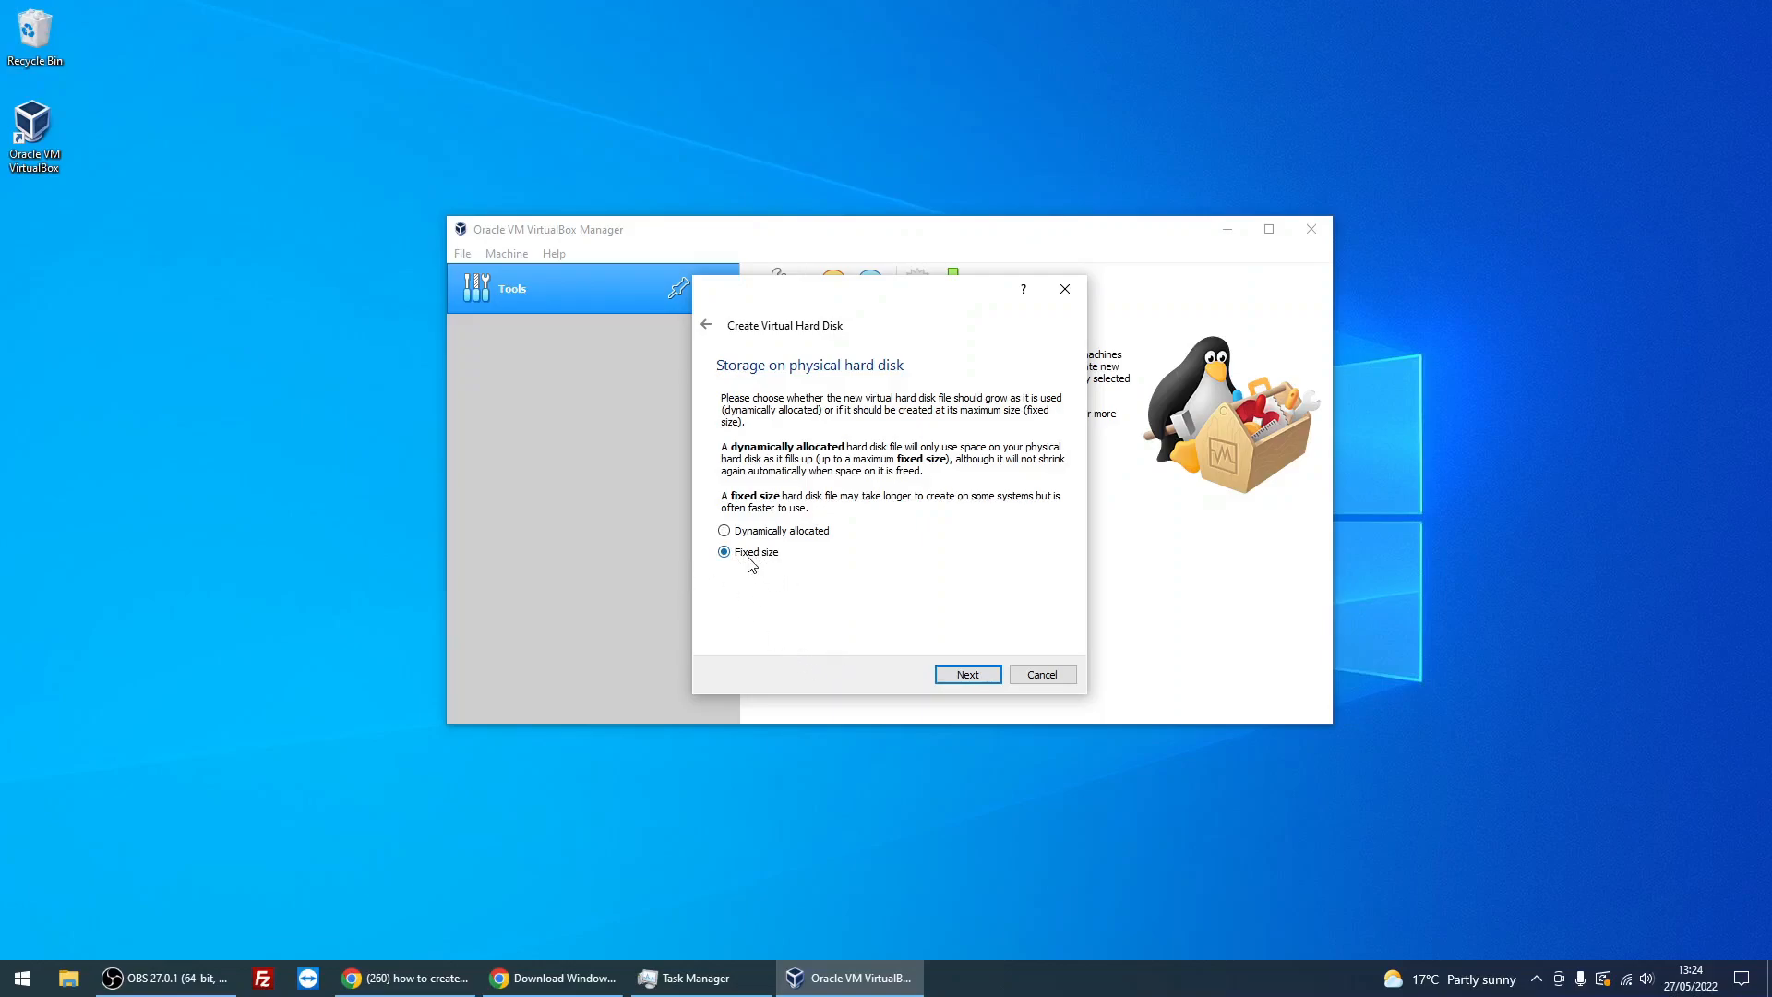
mouse_move(755, 578)
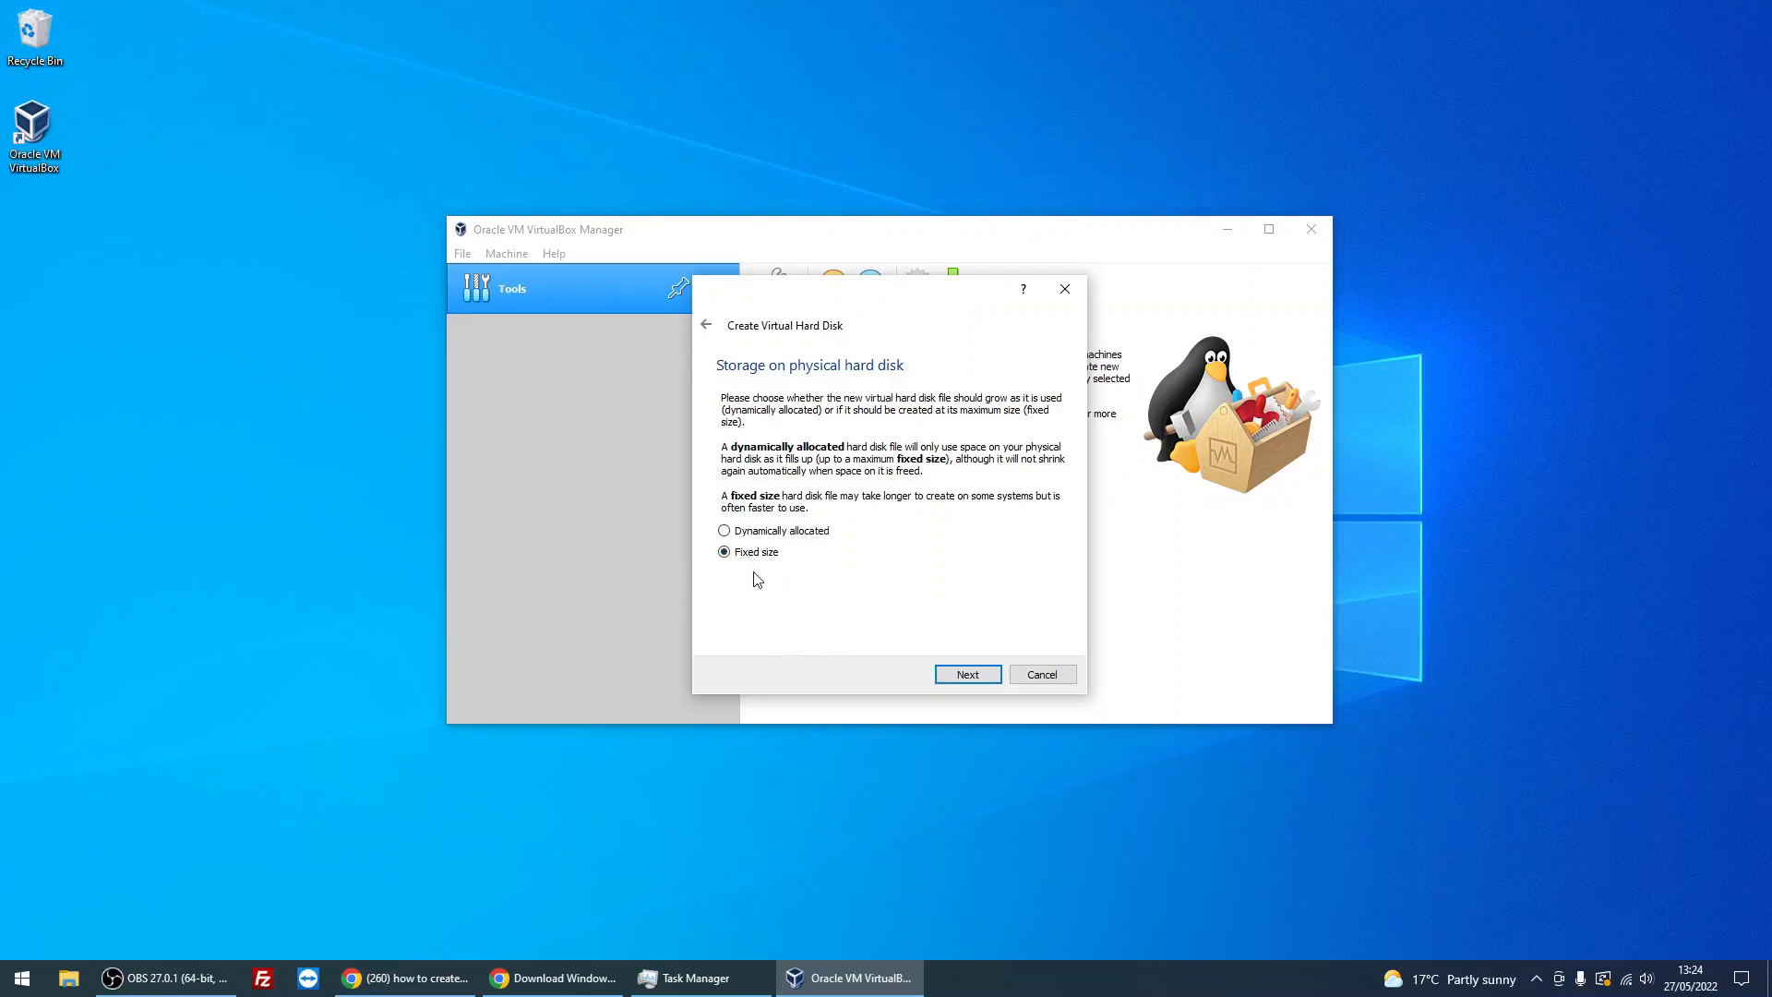
mouse_move(792, 611)
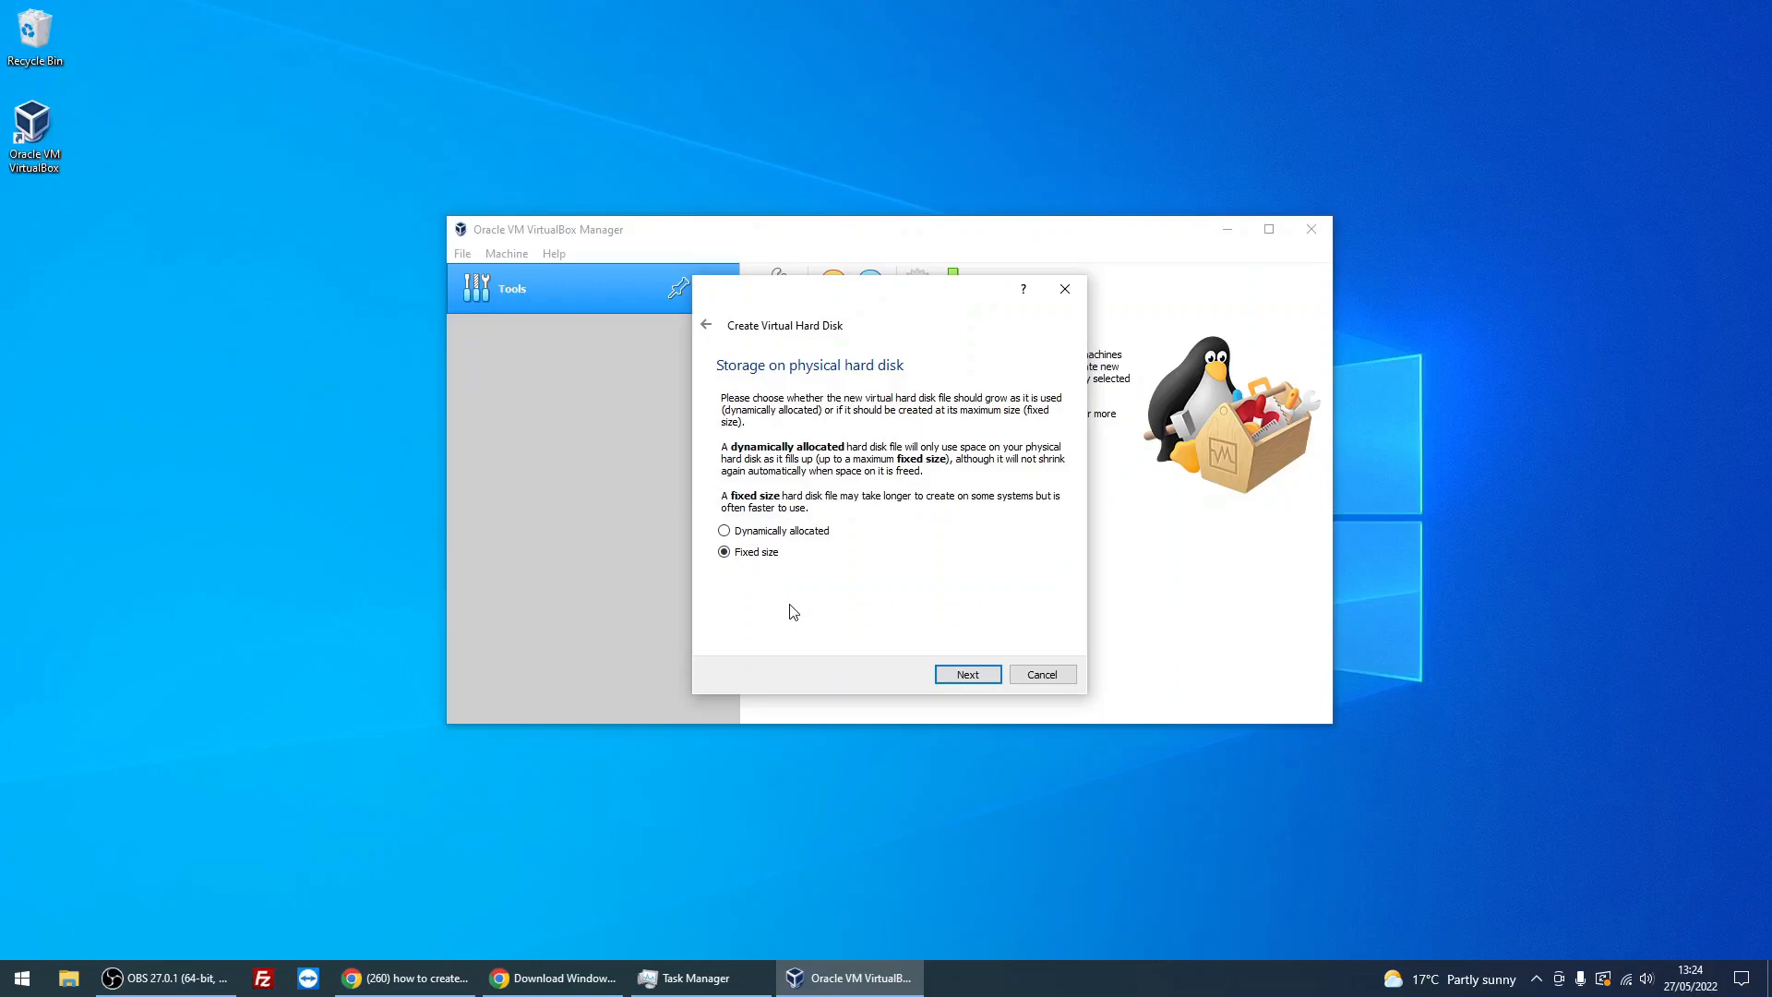
mouse_move(777, 540)
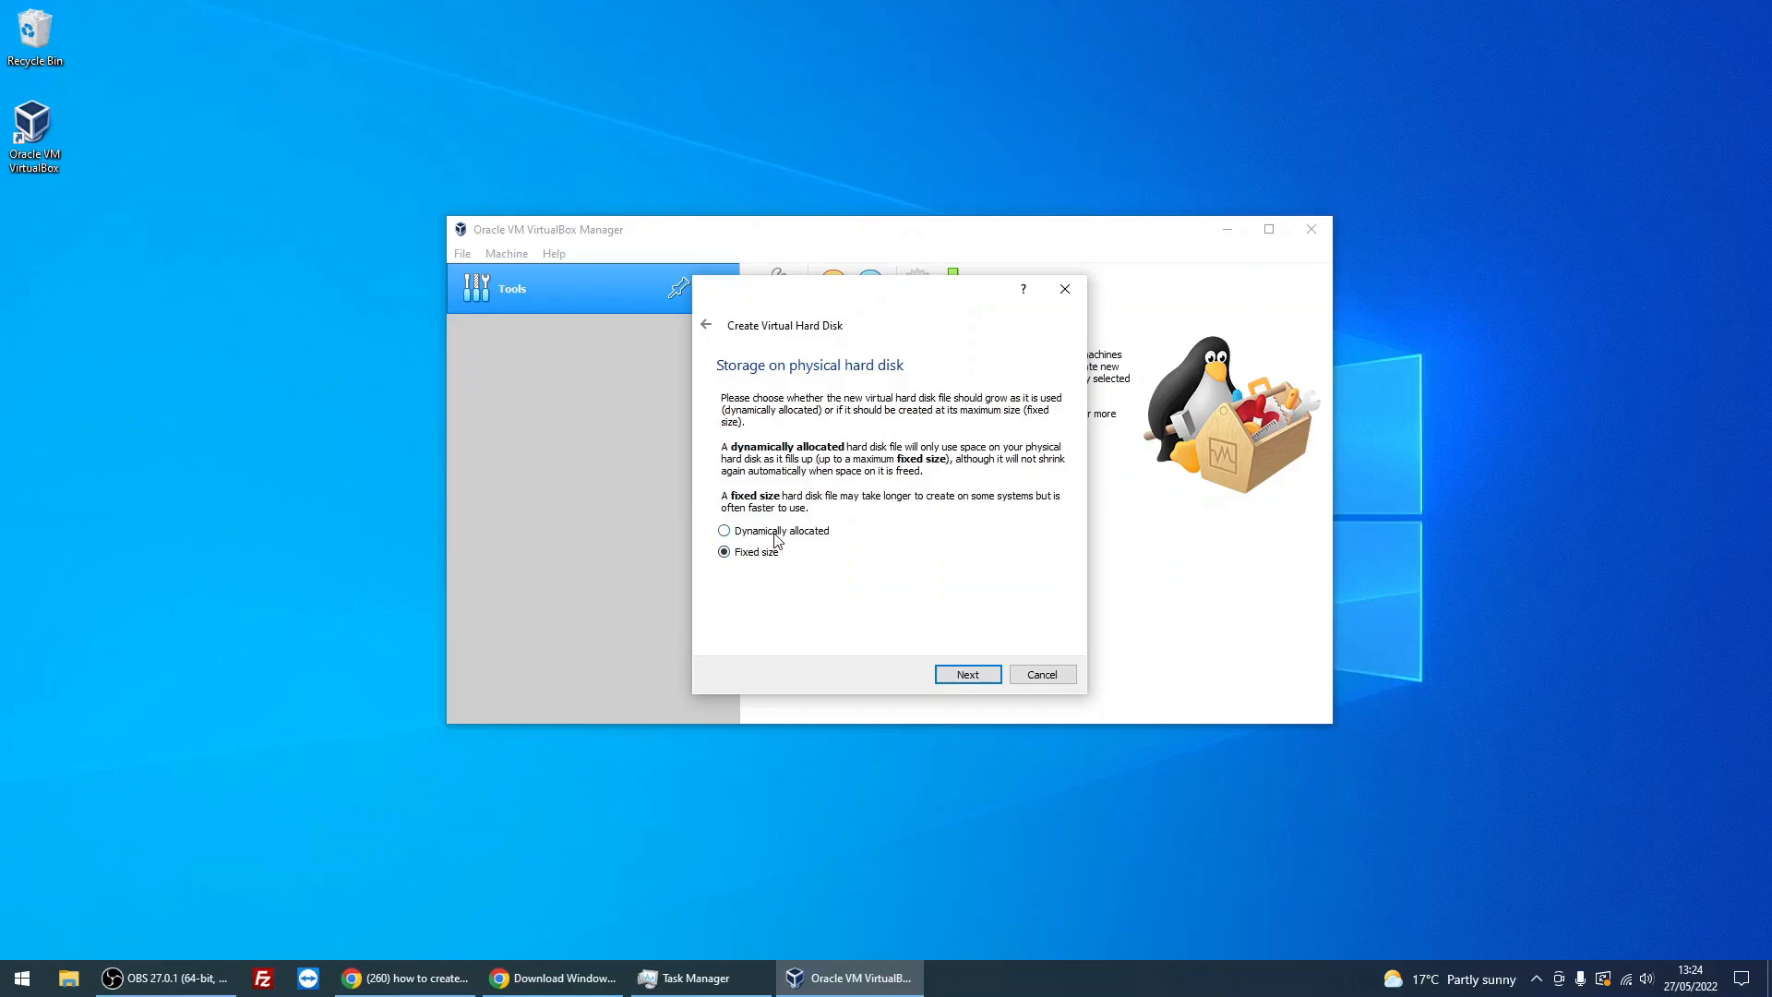
left_click(724, 530)
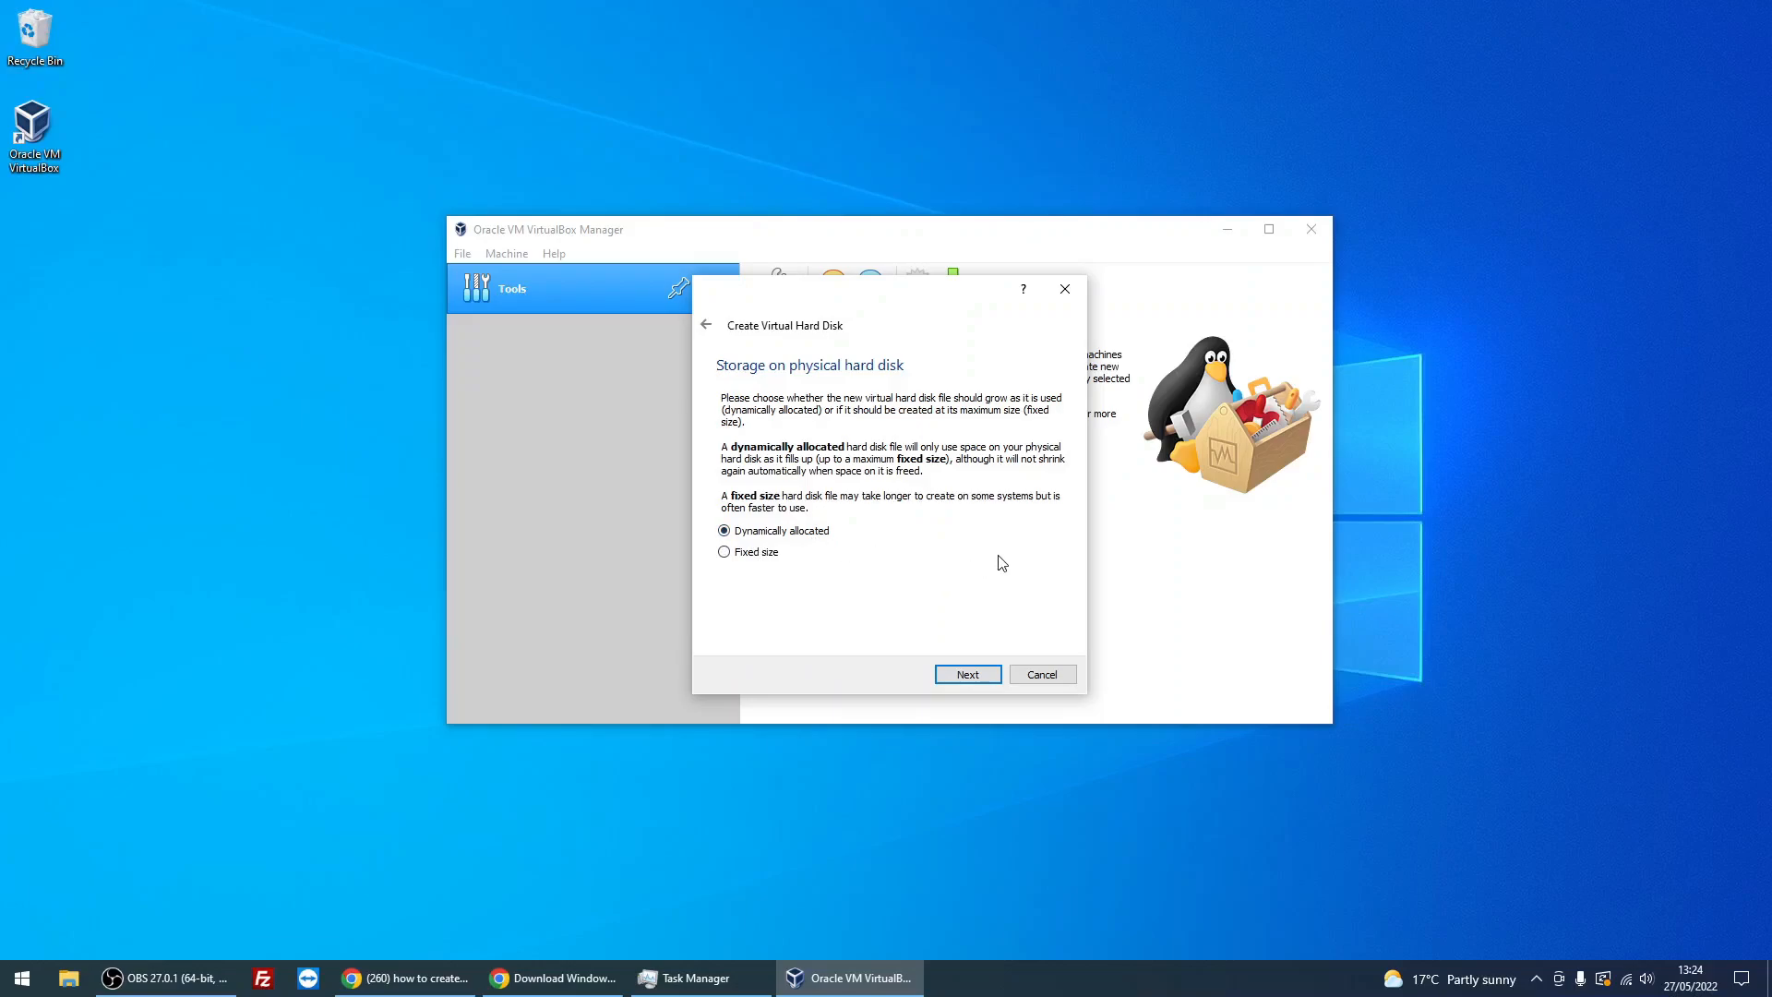
mouse_move(1006, 563)
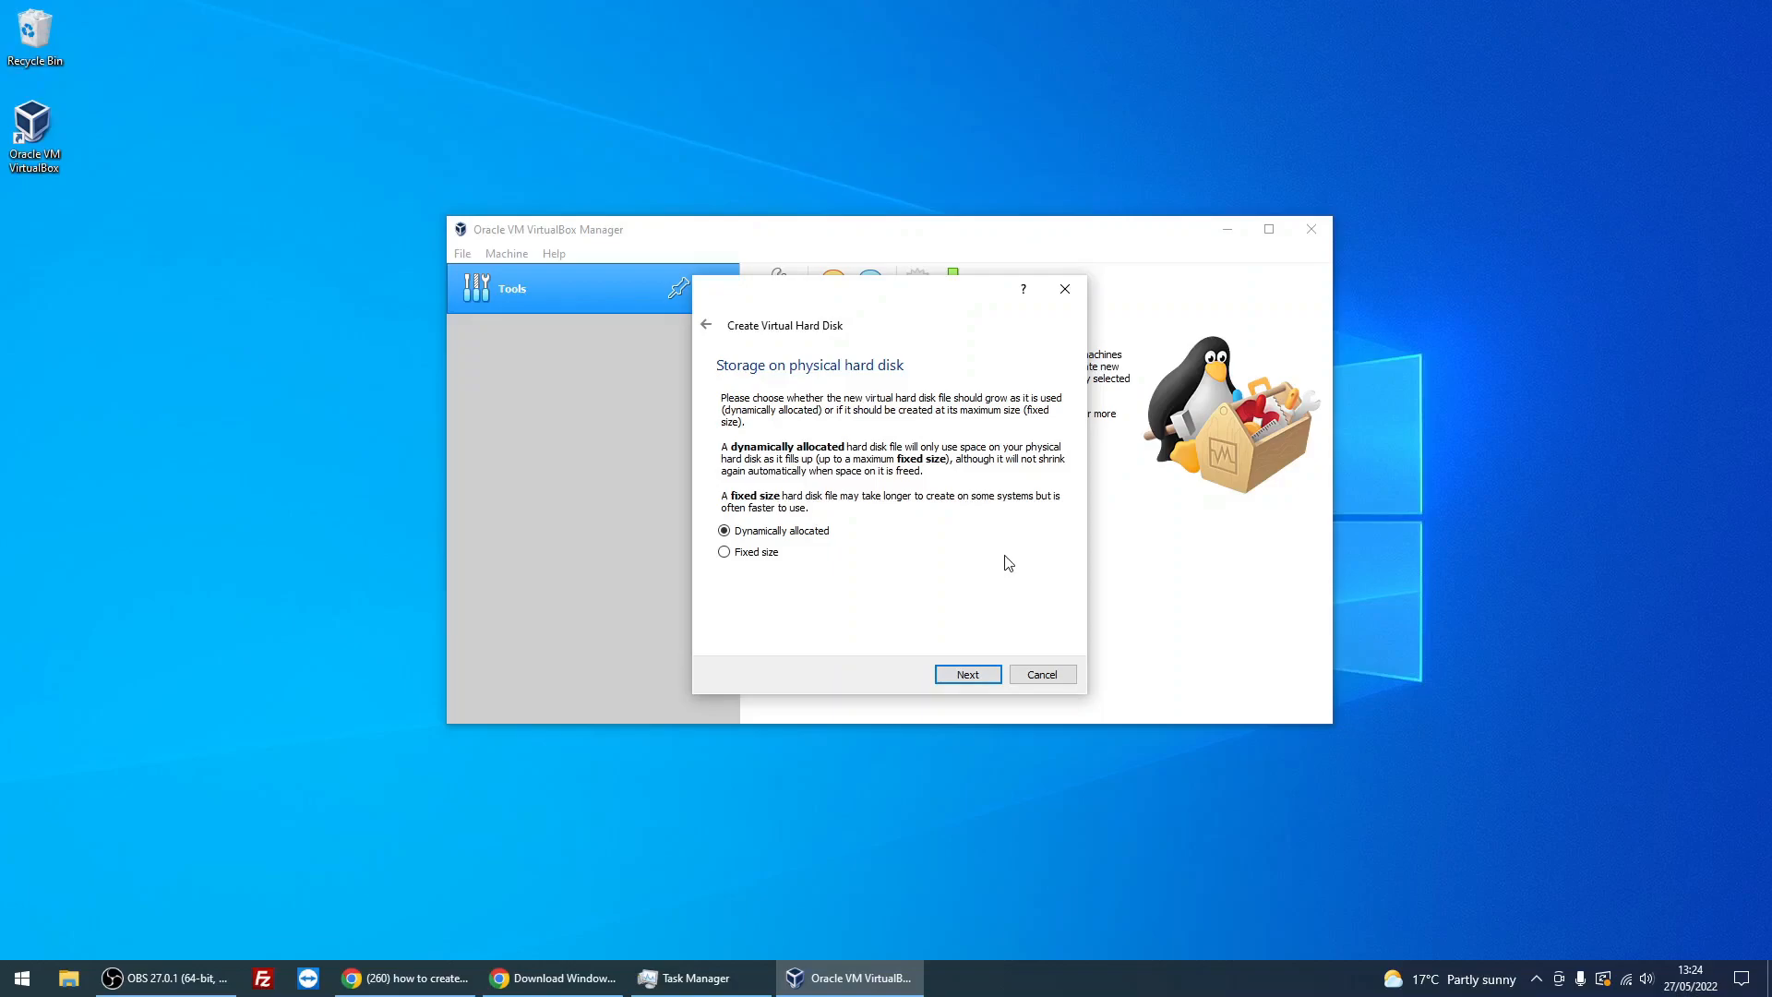
mouse_move(856, 564)
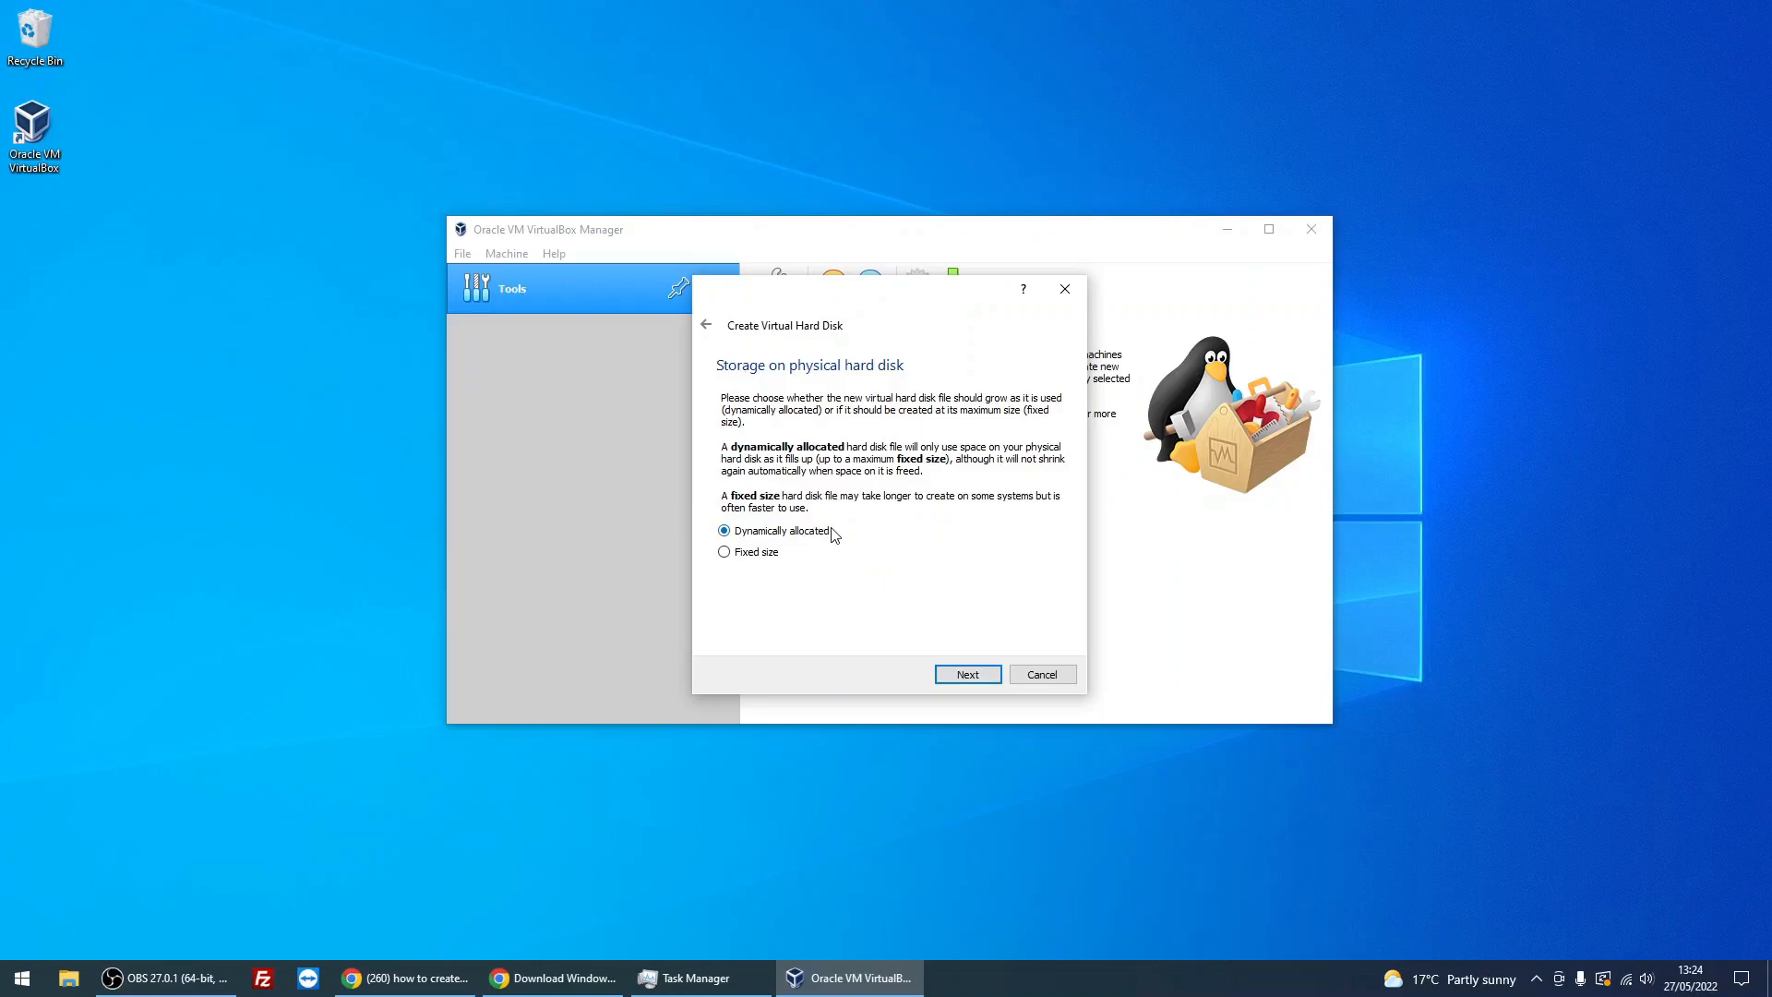
mouse_move(868, 567)
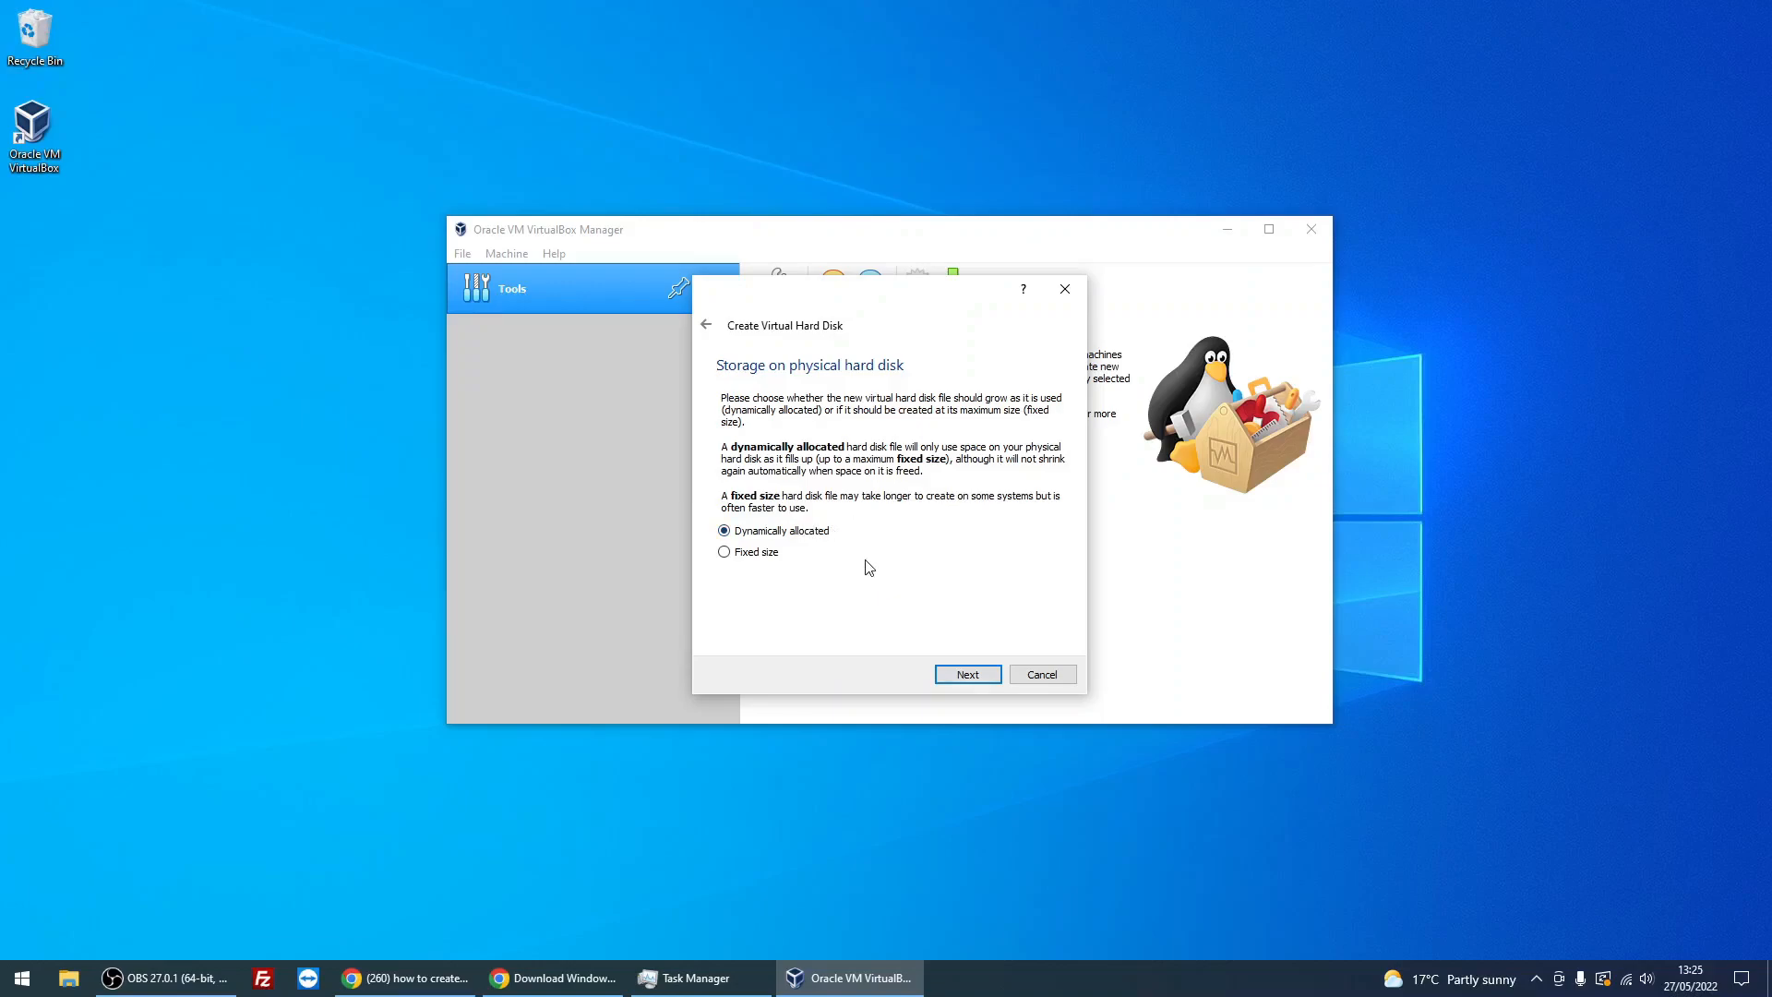
mouse_move(765, 546)
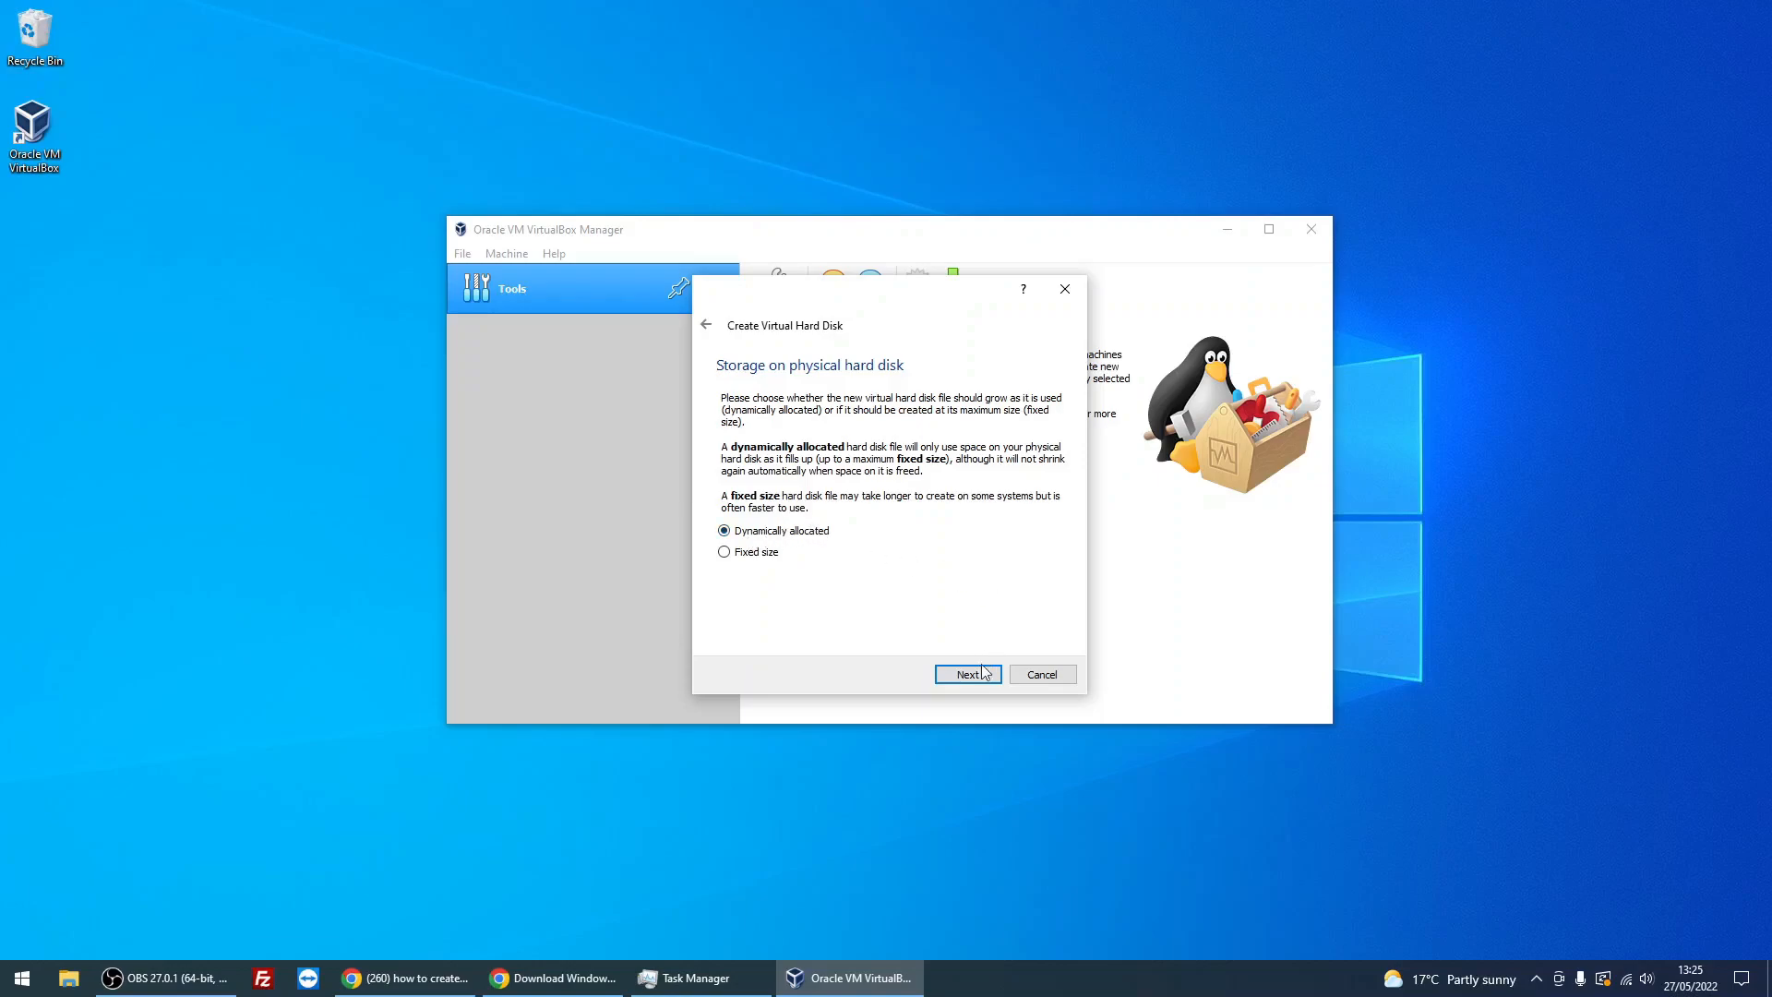
- Create the 80.00 GB Windows11.vdi disk, completing the Windows11 machine
left_click(966, 674)
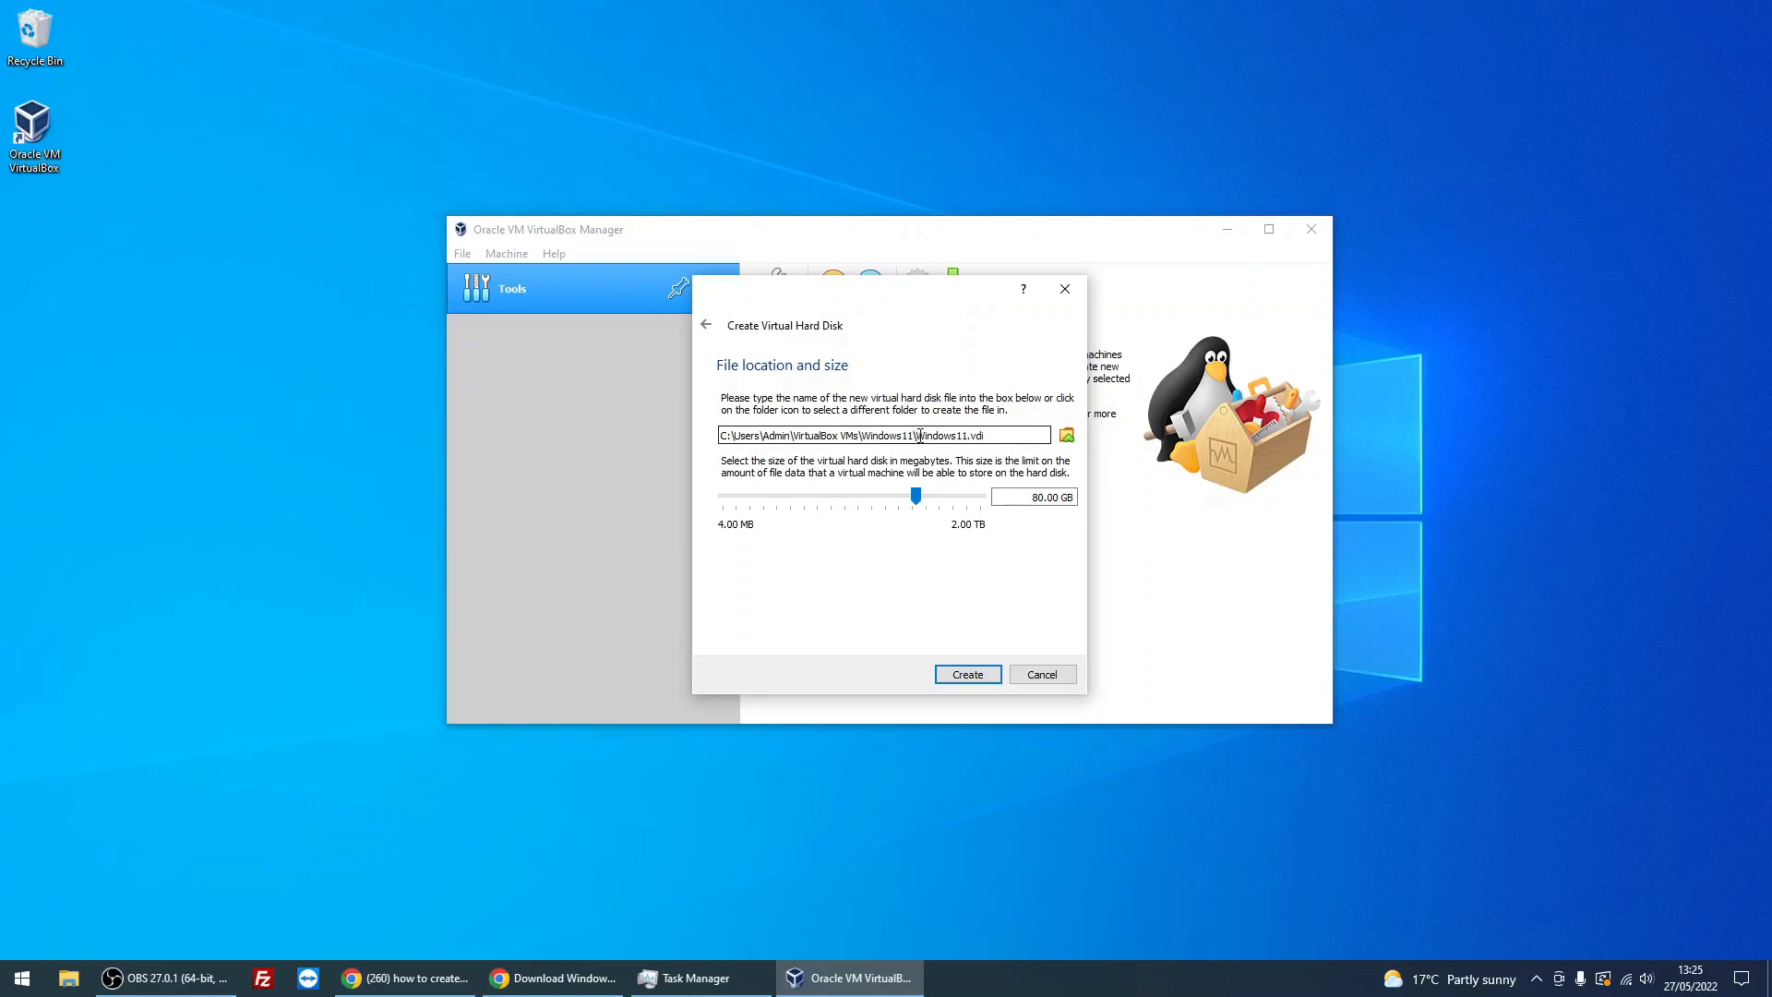
double_click(949, 436)
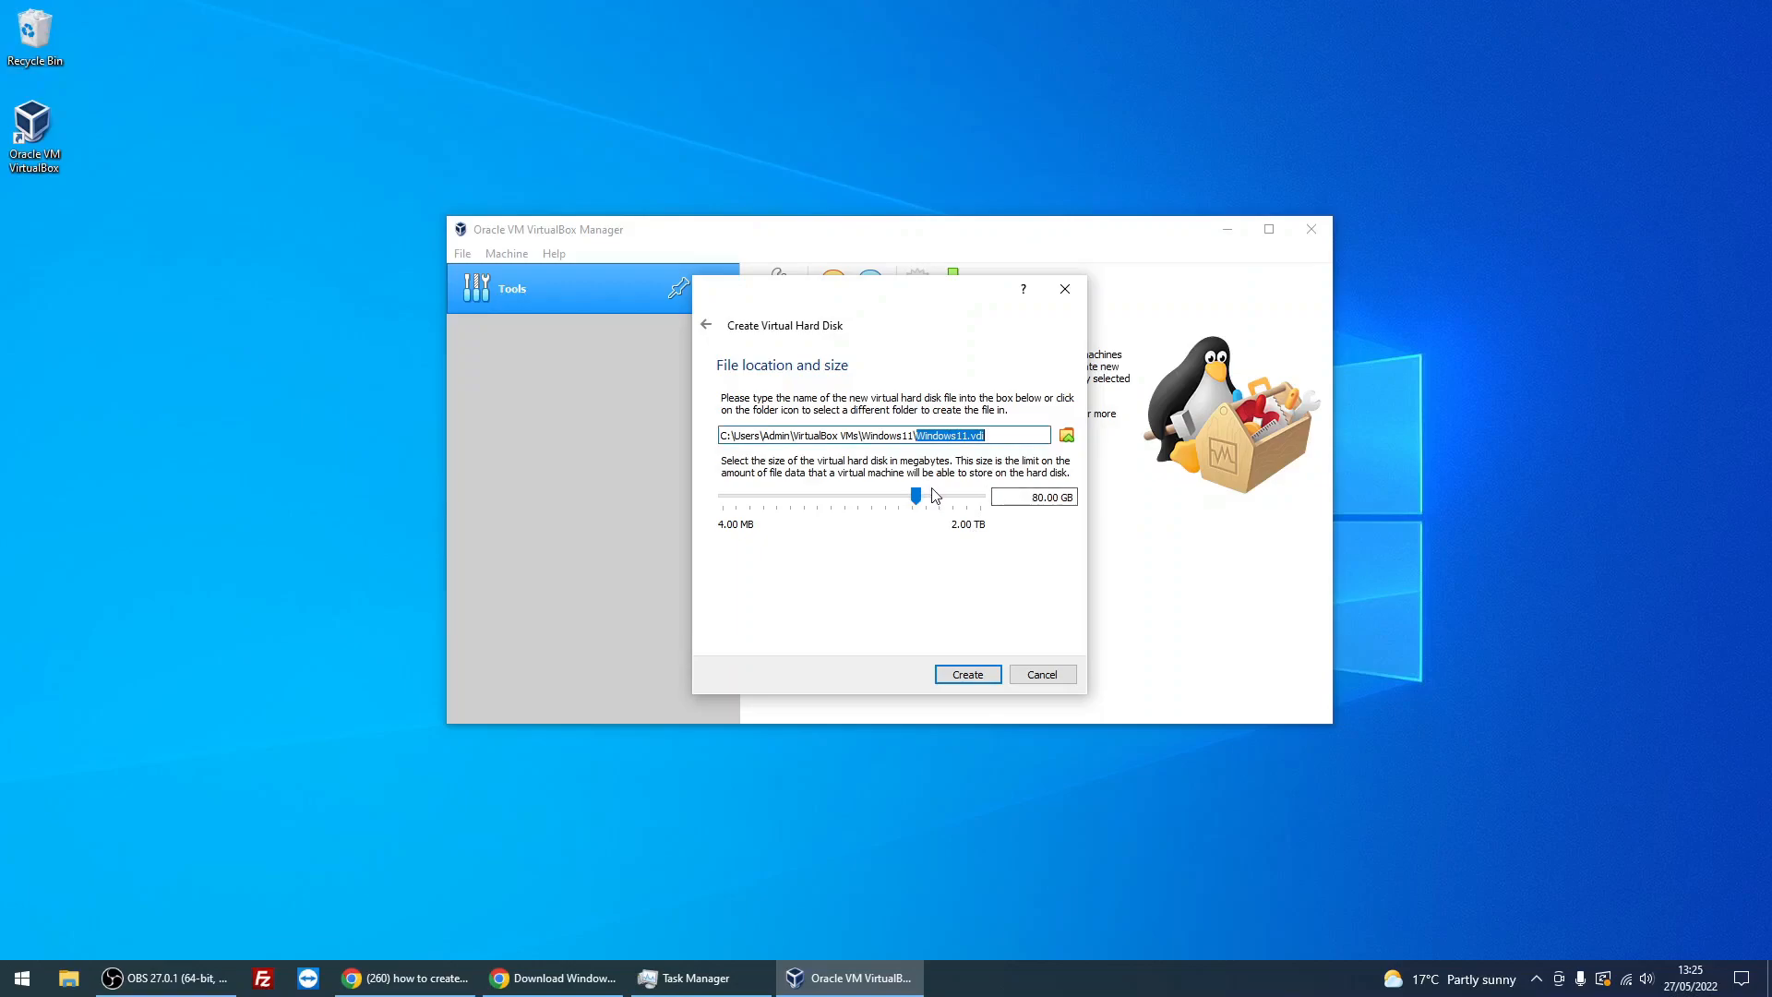
mouse_move(989, 508)
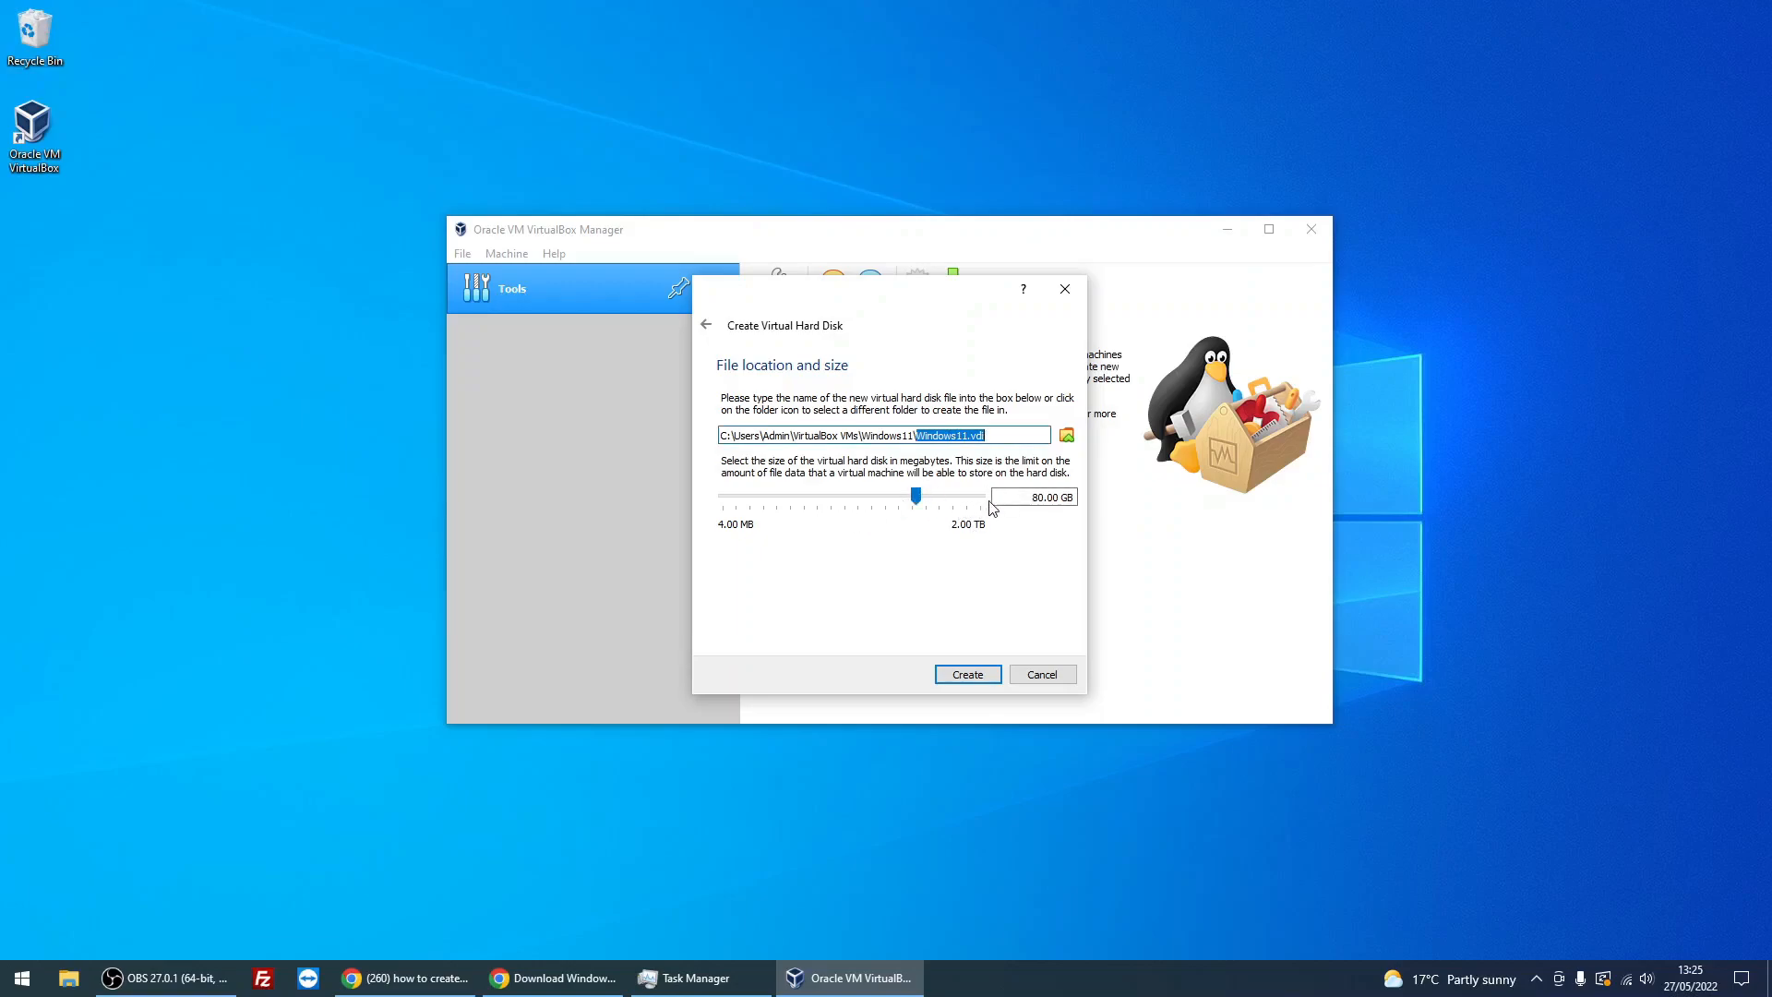
mouse_move(1088, 515)
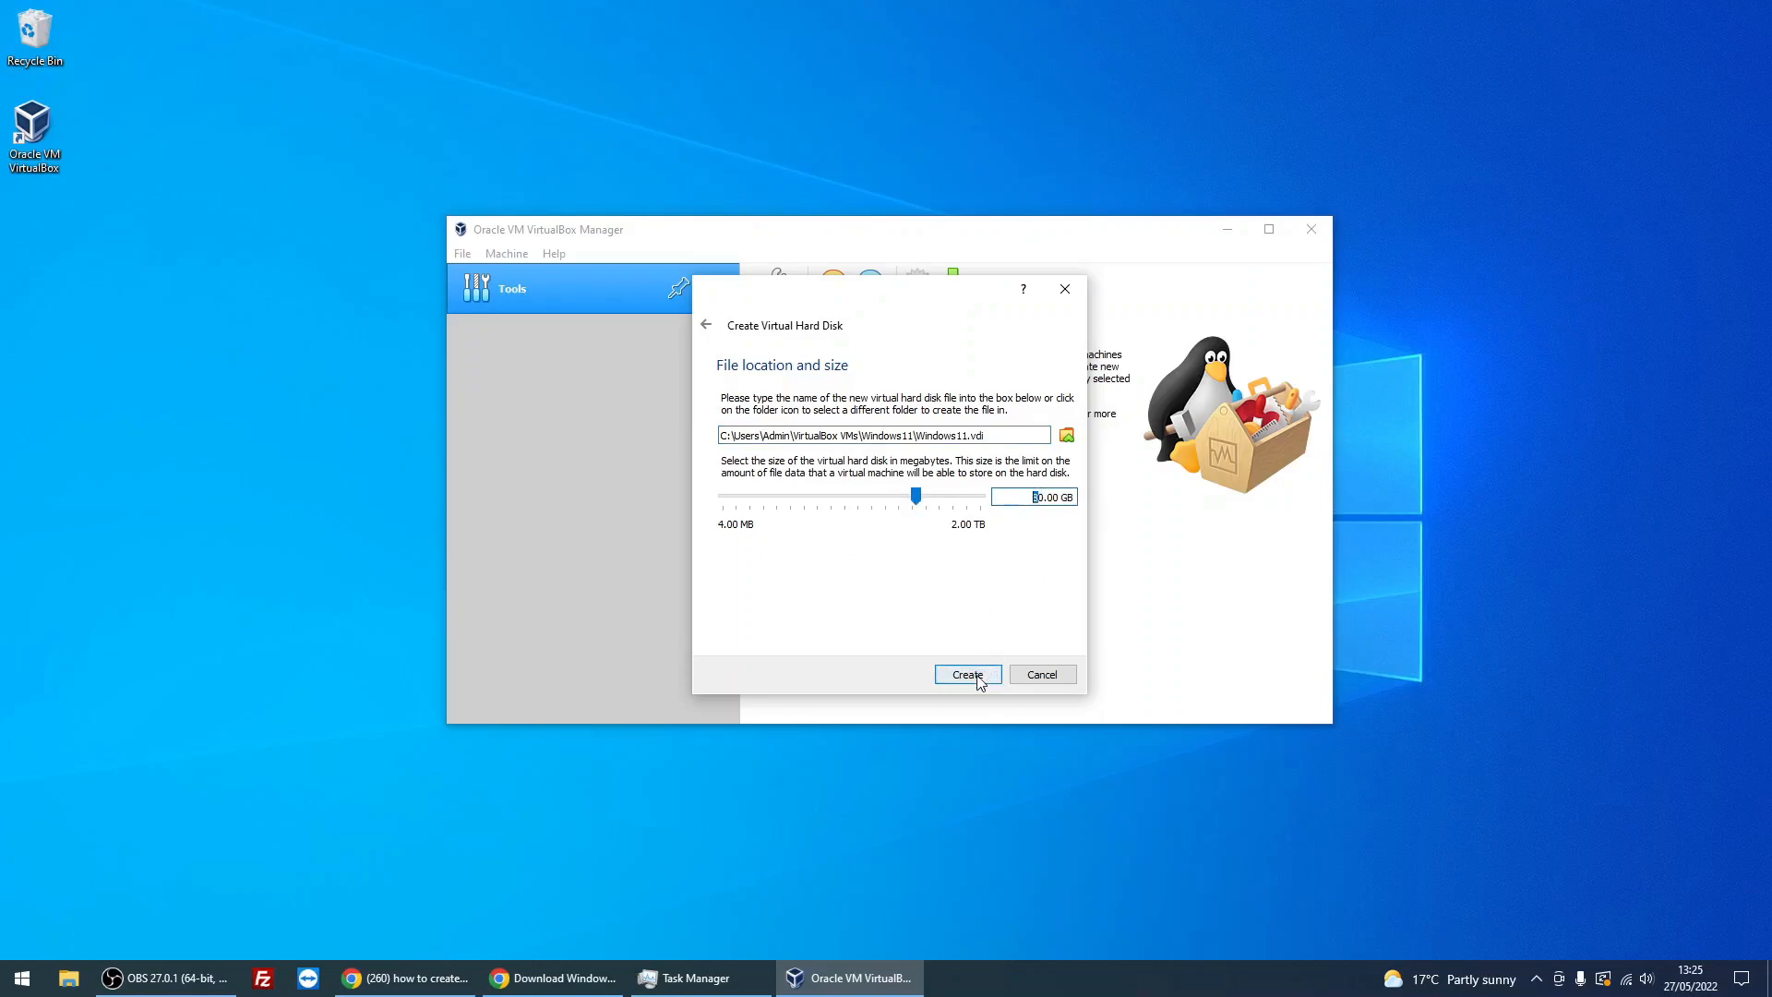
left_click(966, 674)
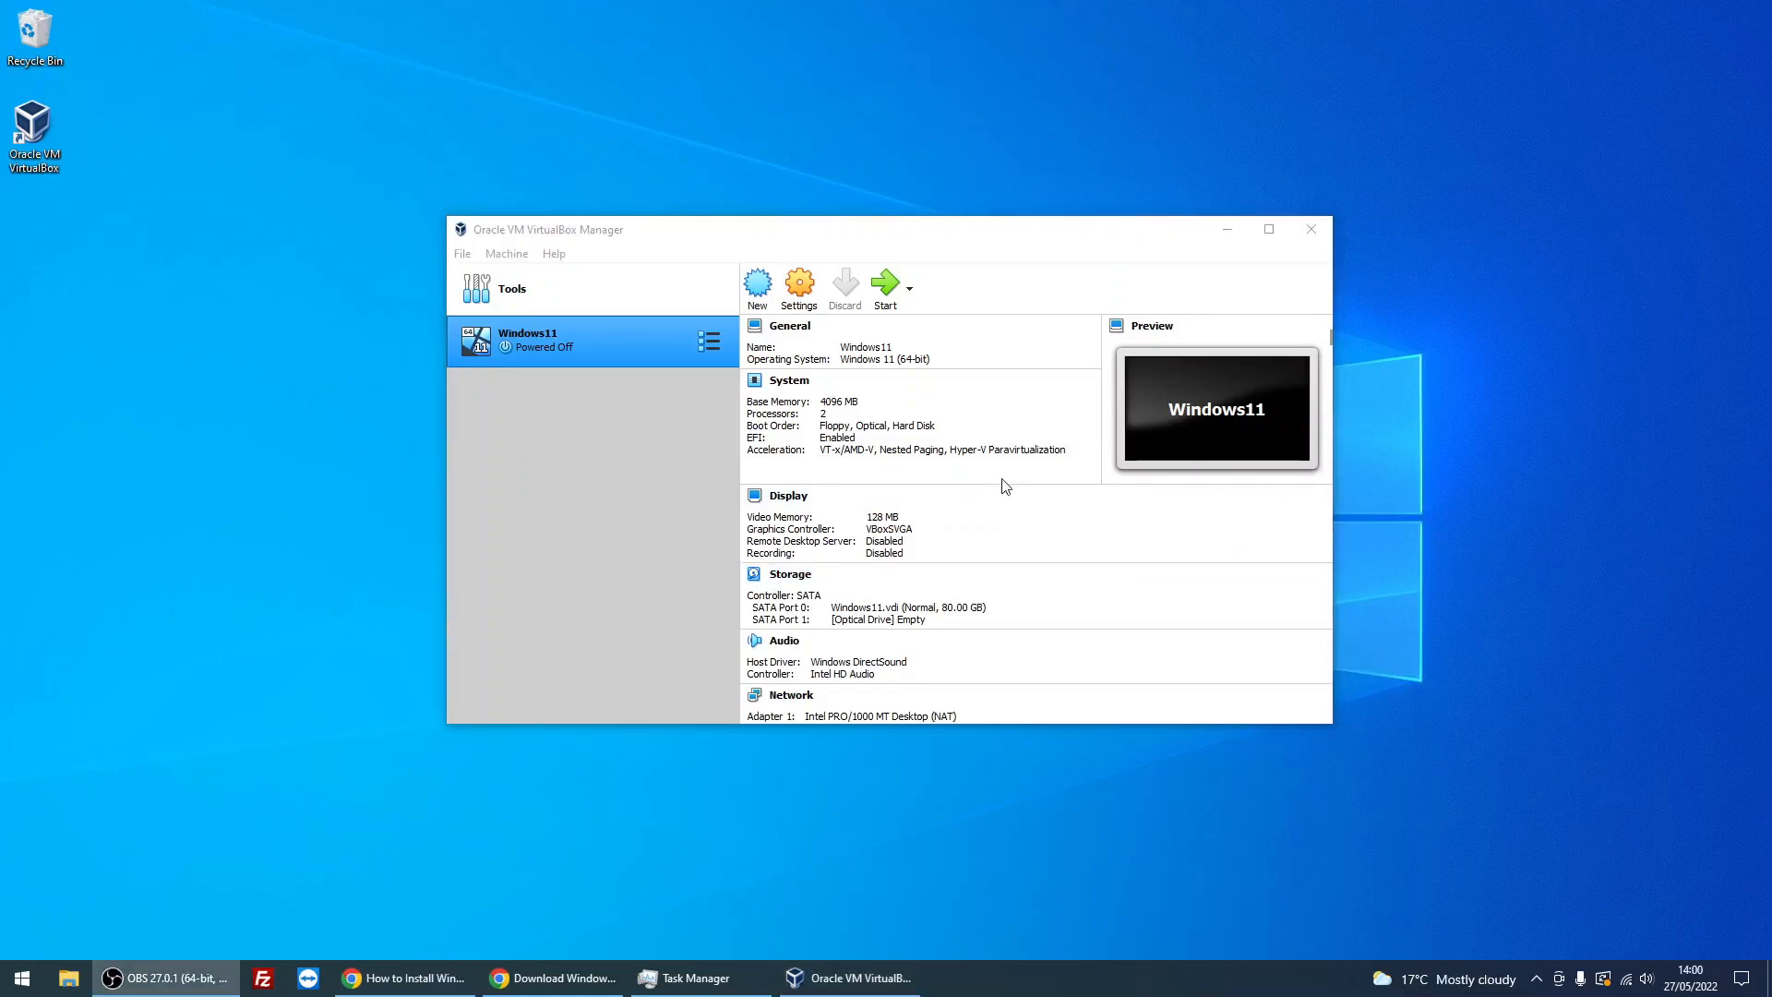
mouse_move(543, 350)
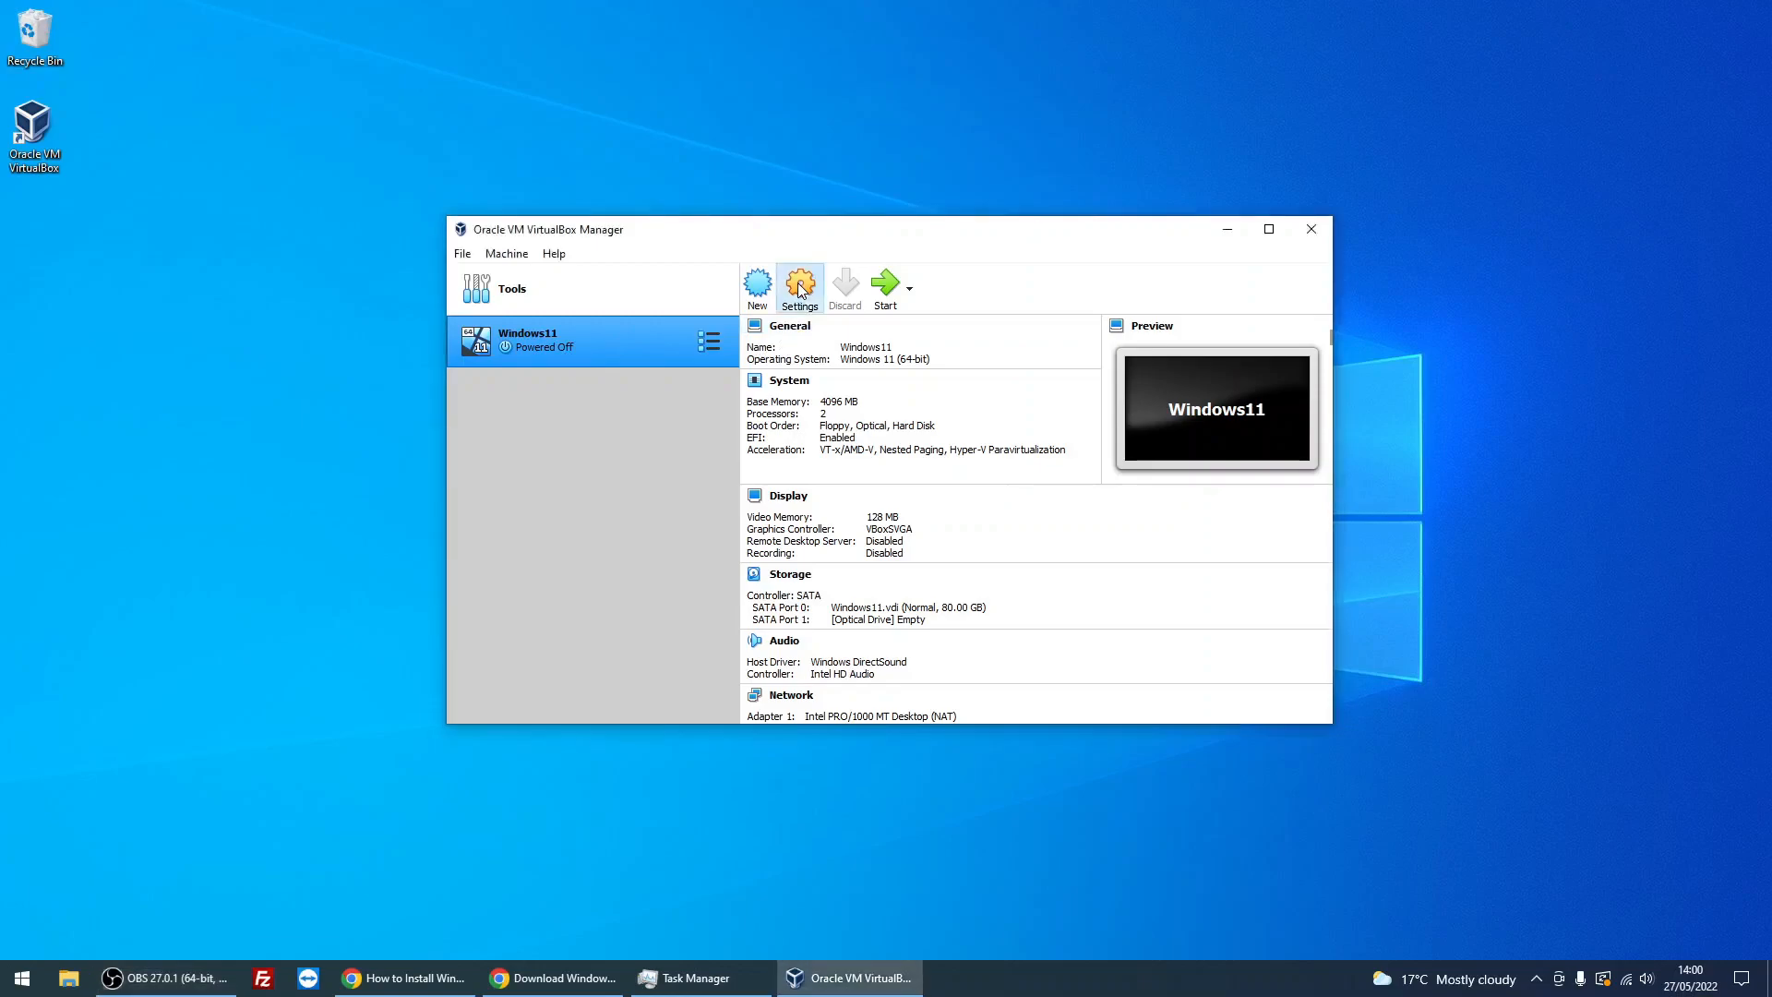
mouse_move(556, 419)
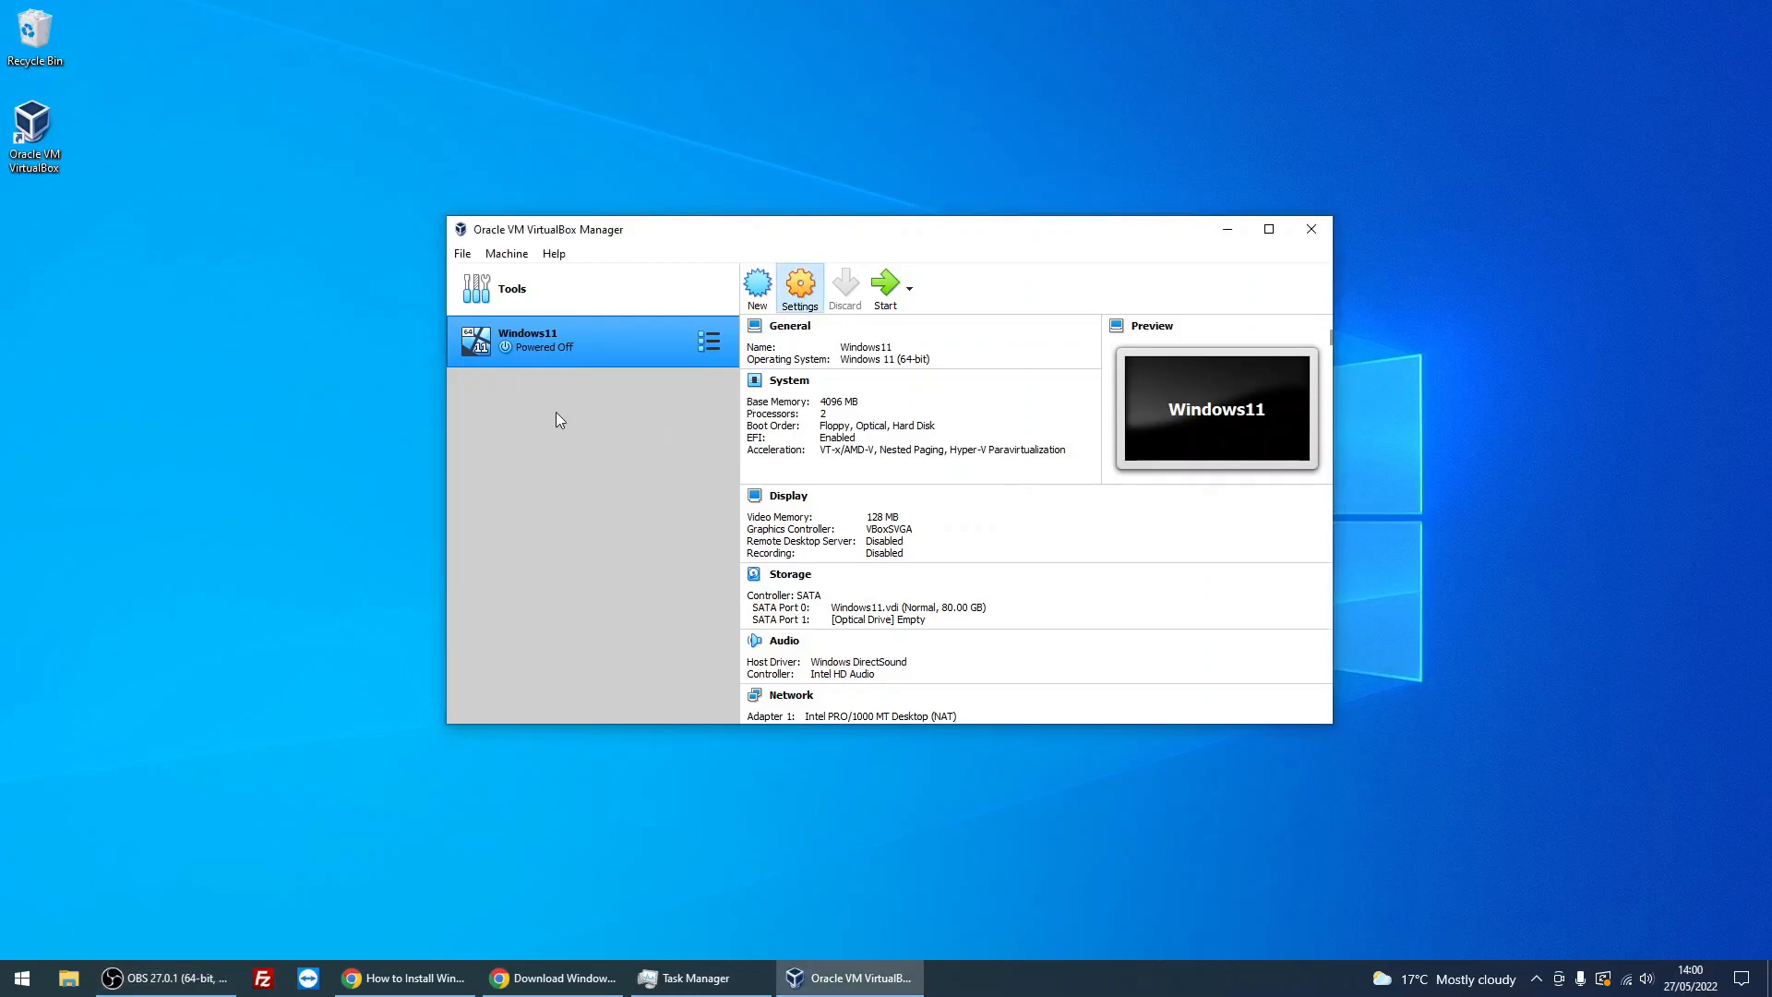
- Enable PAE/NX under the machine's System > Processor settings
left_click(800, 286)
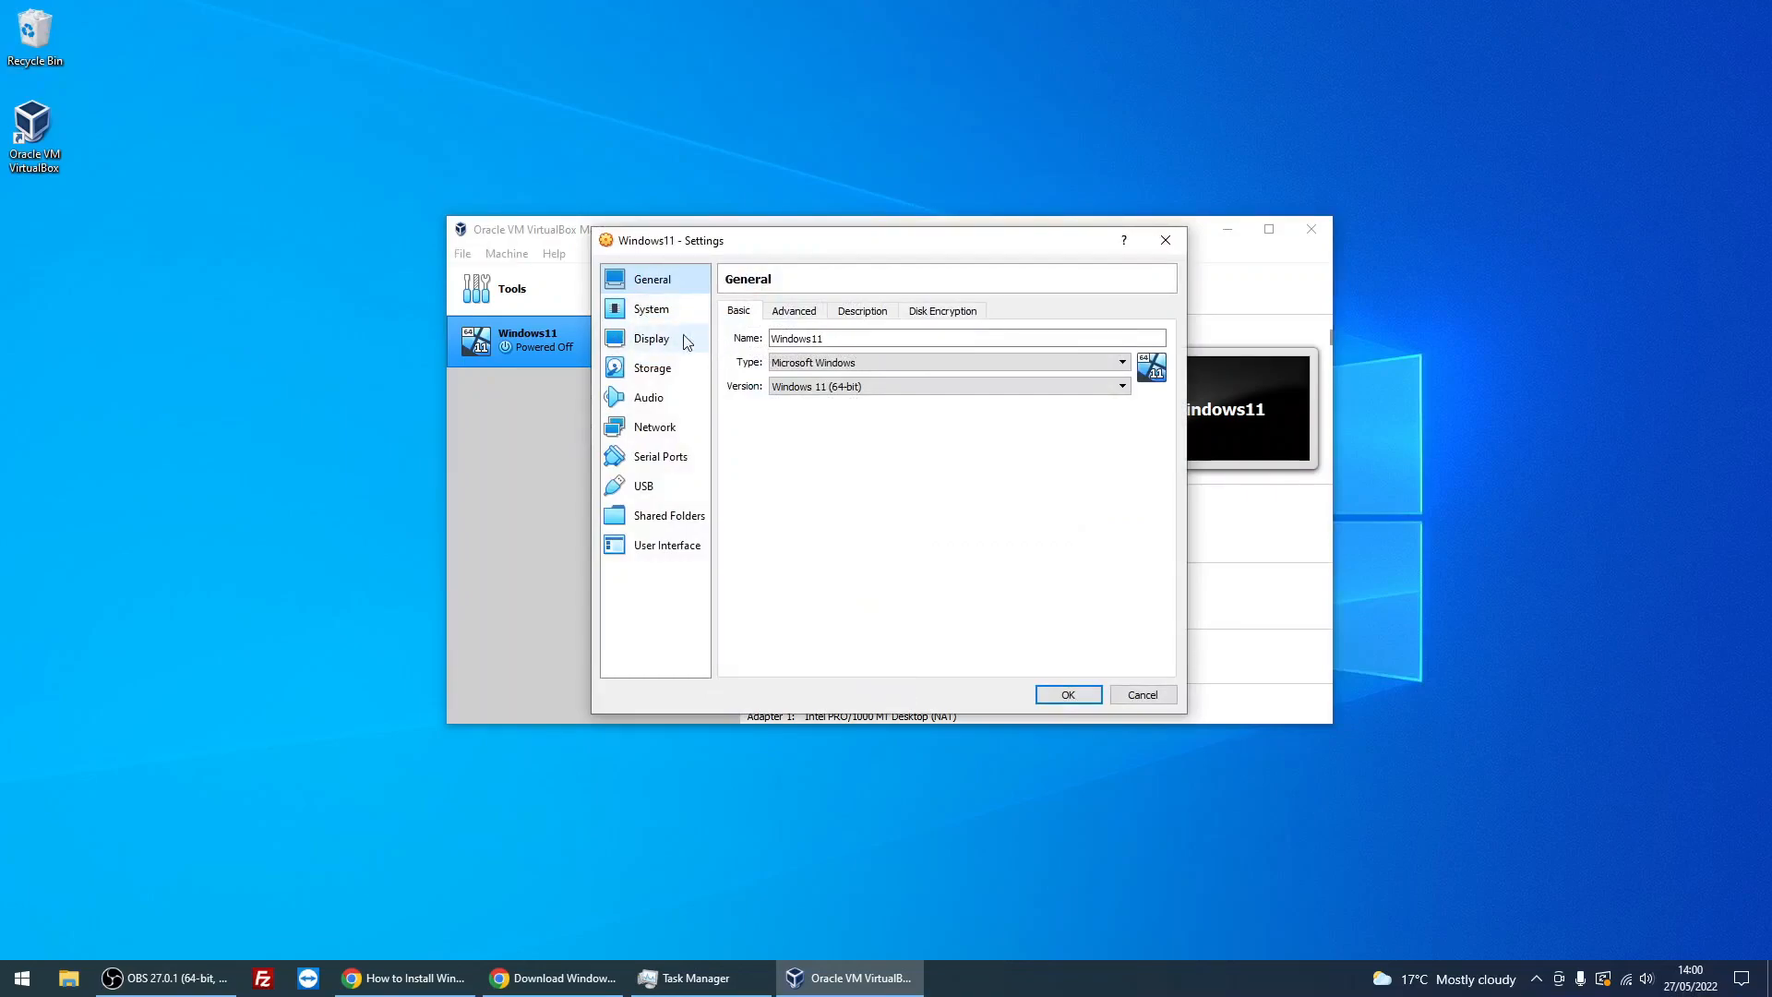
left_click(650, 309)
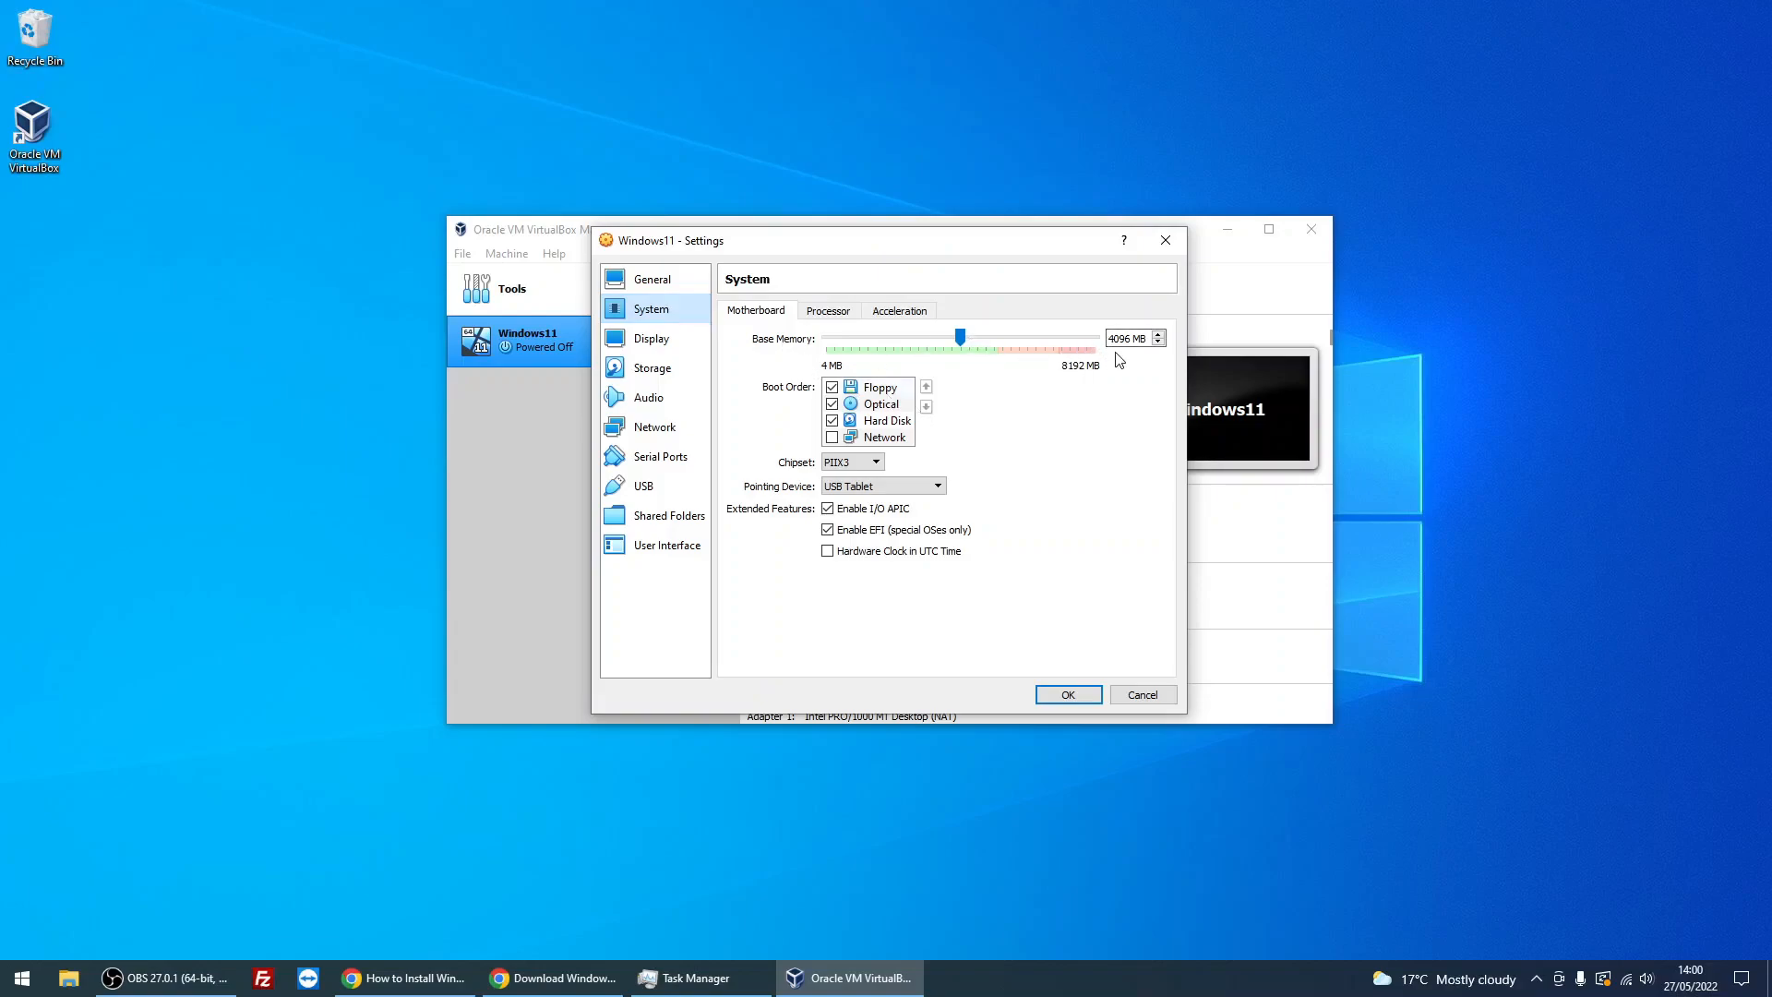
mouse_move(932, 355)
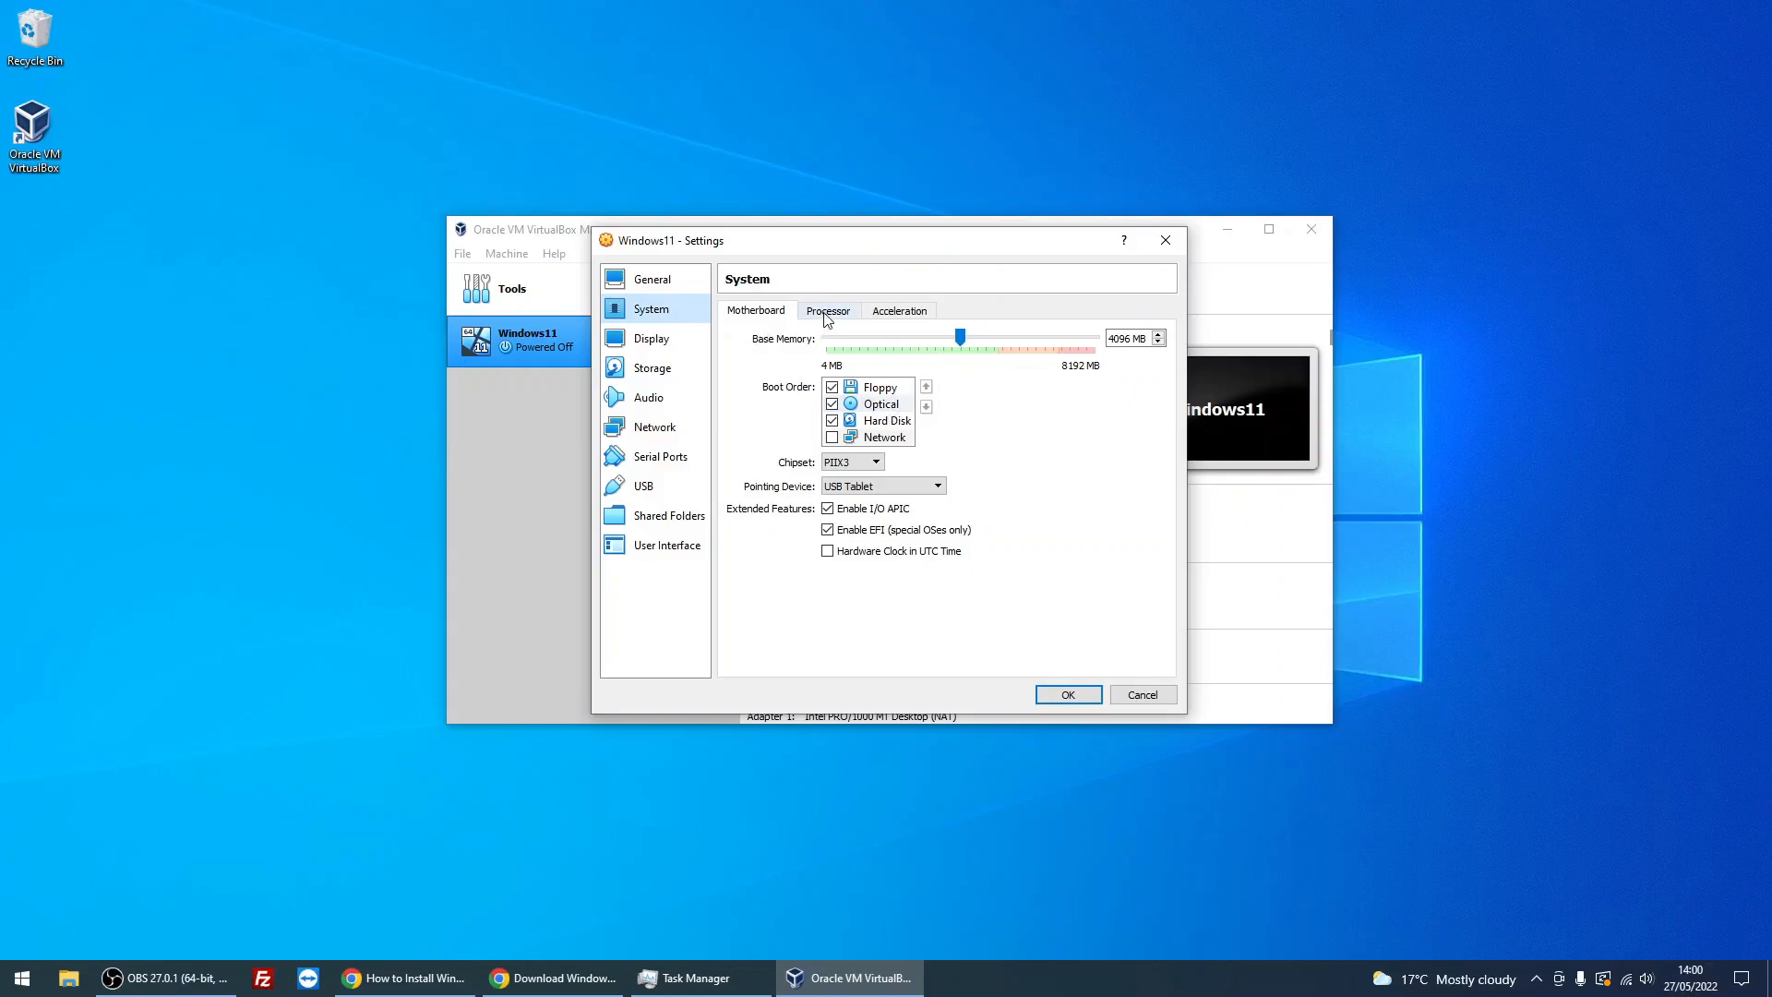
left_click(827, 310)
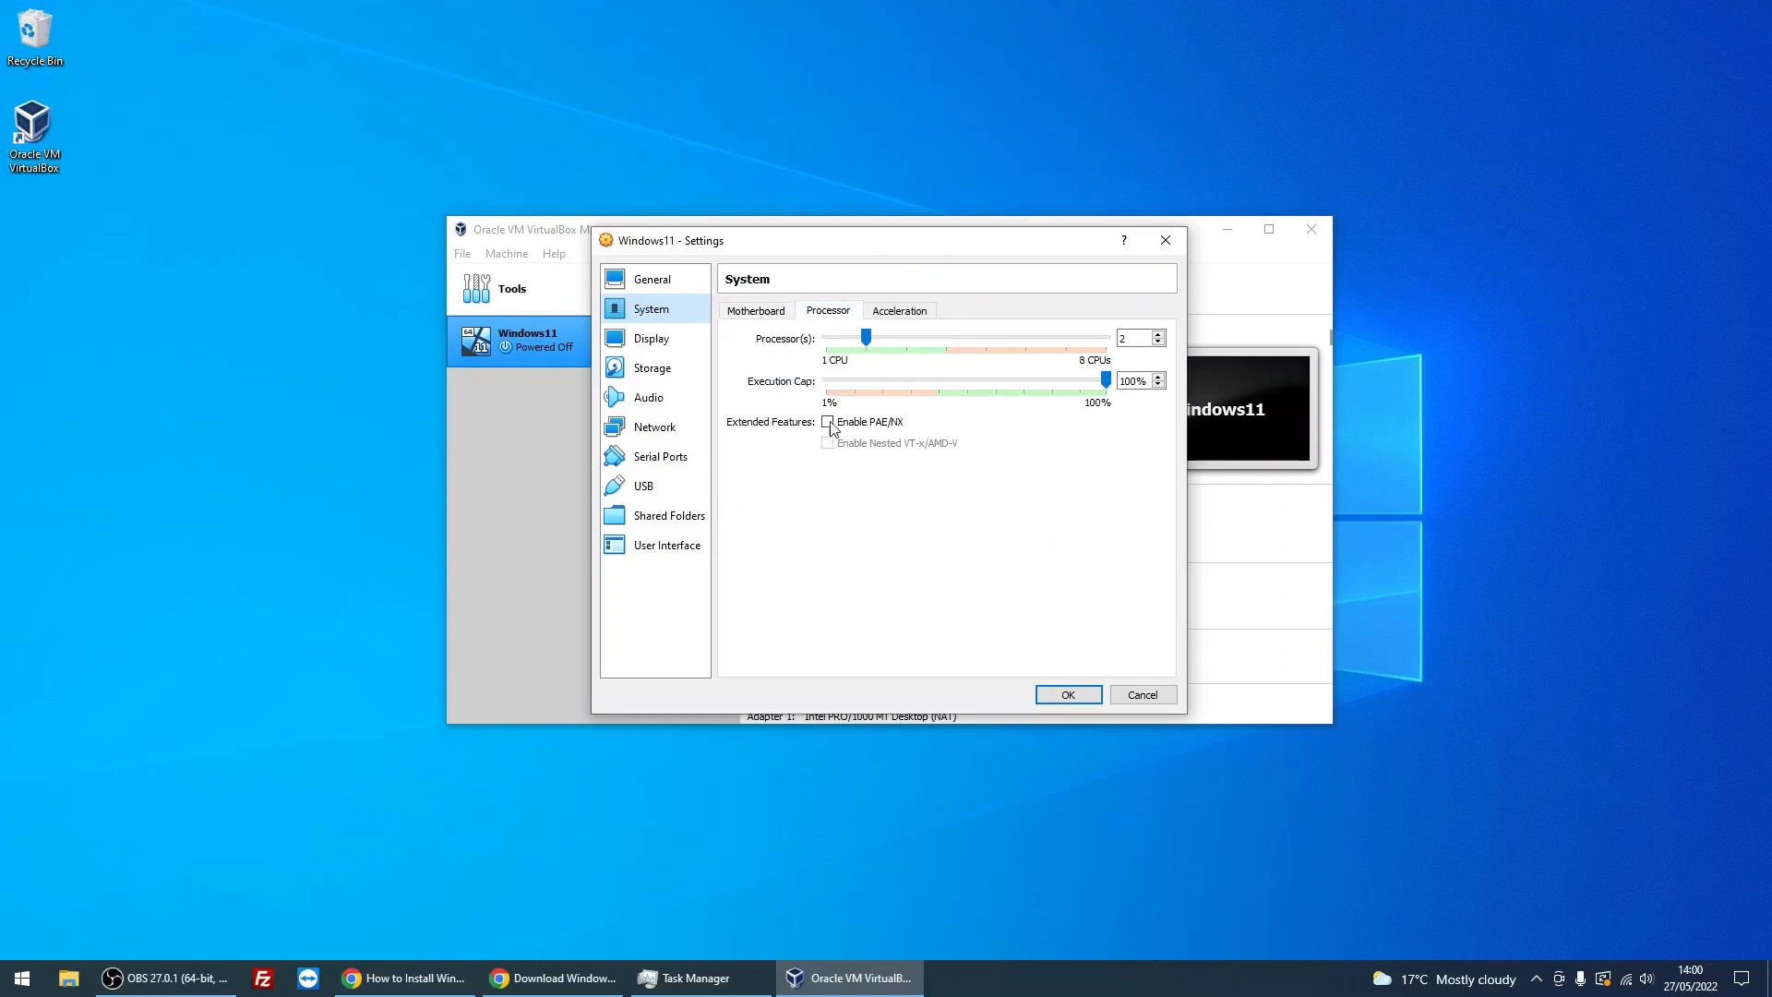
left_click(827, 421)
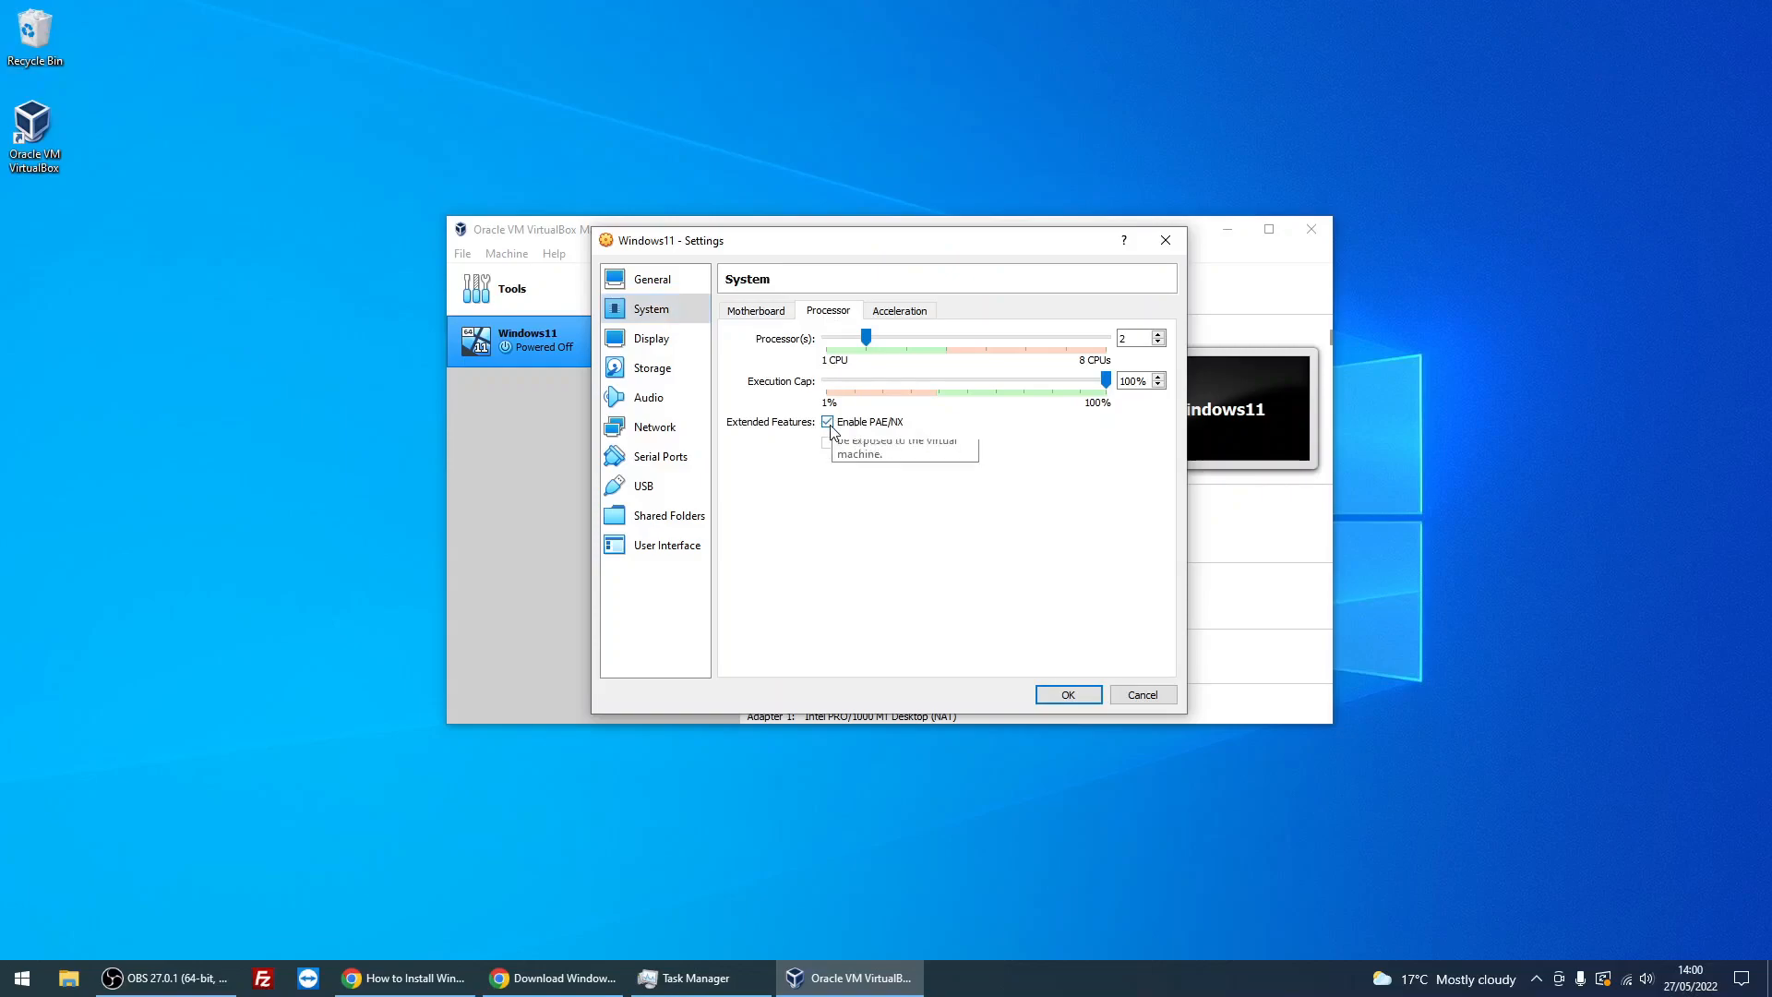
mouse_move(659, 343)
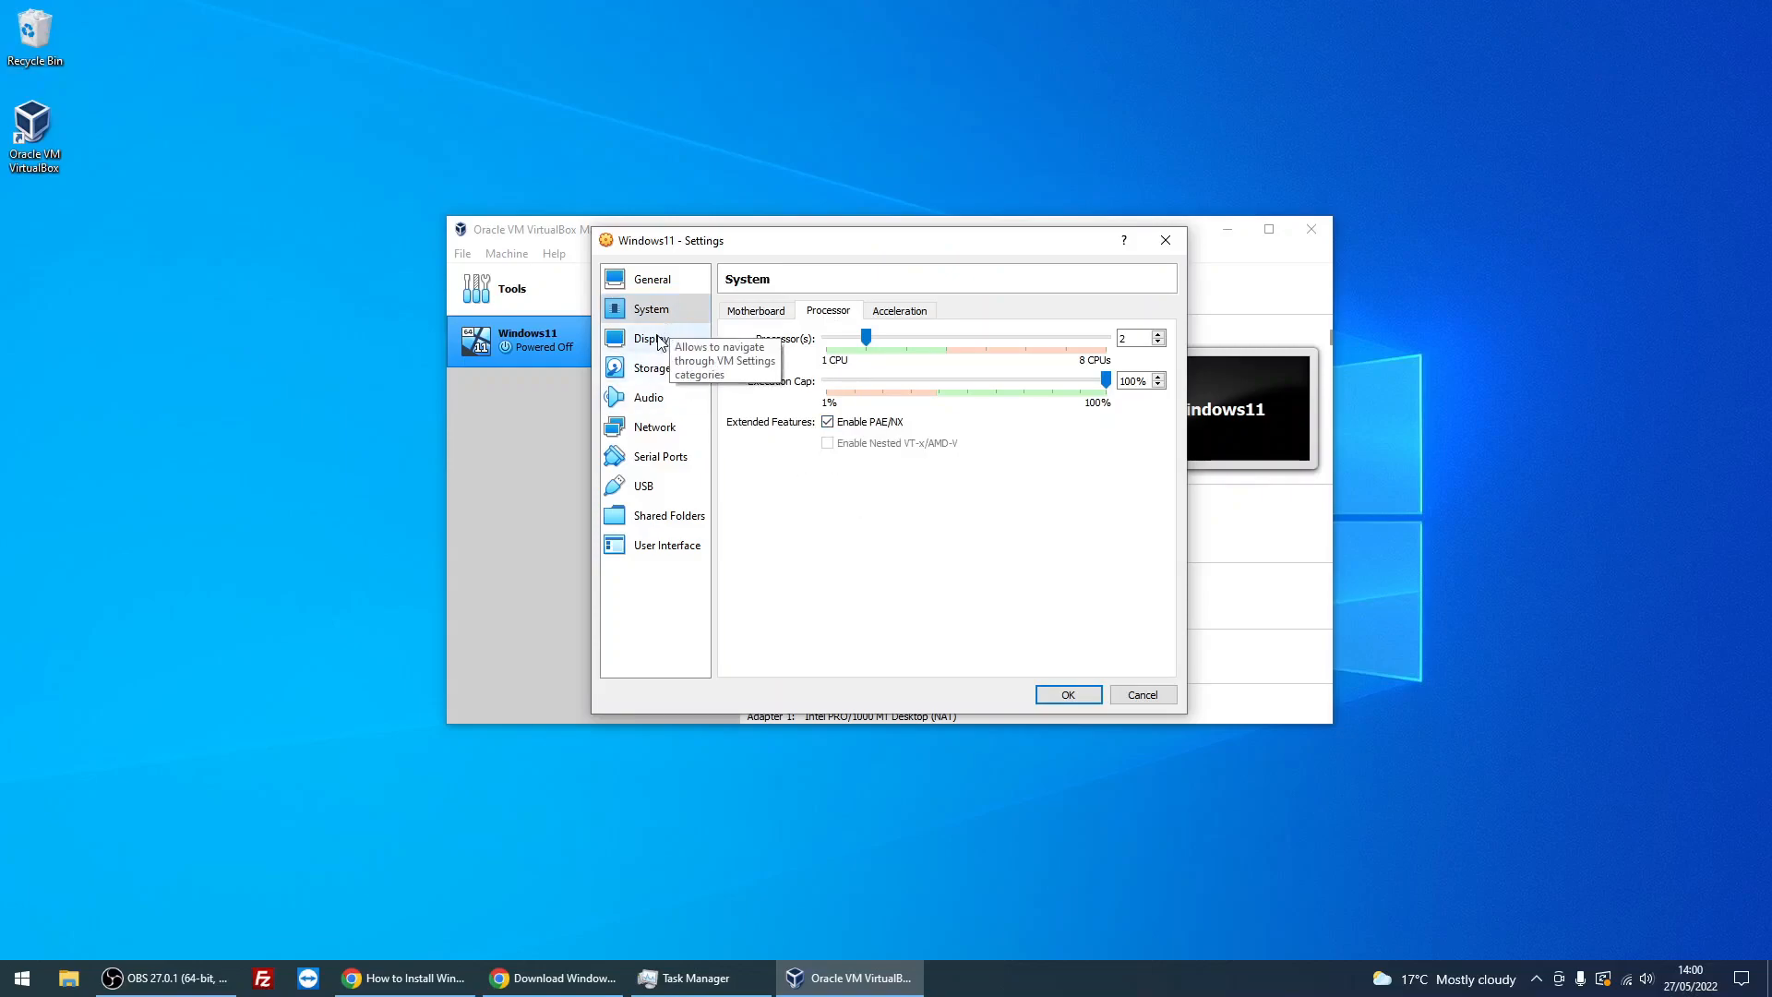
- Set 256 MB video memory and 3D acceleration in the Display settings
left_click(651, 338)
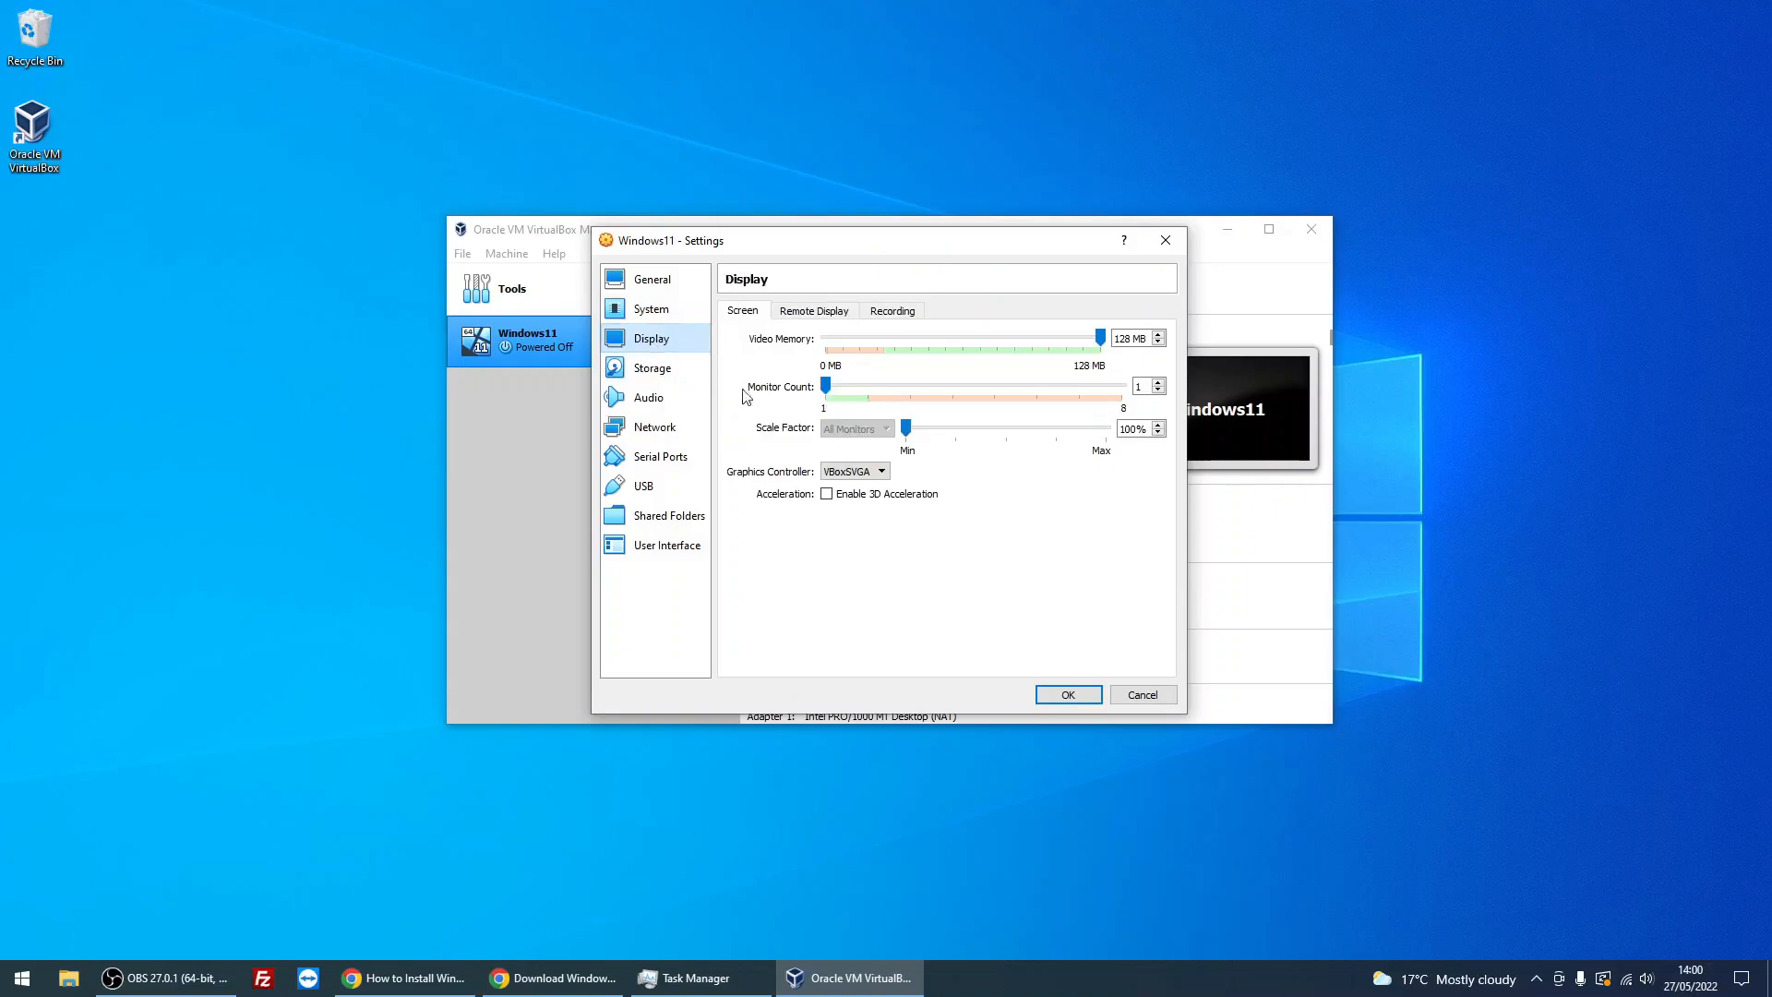
left_click(827, 495)
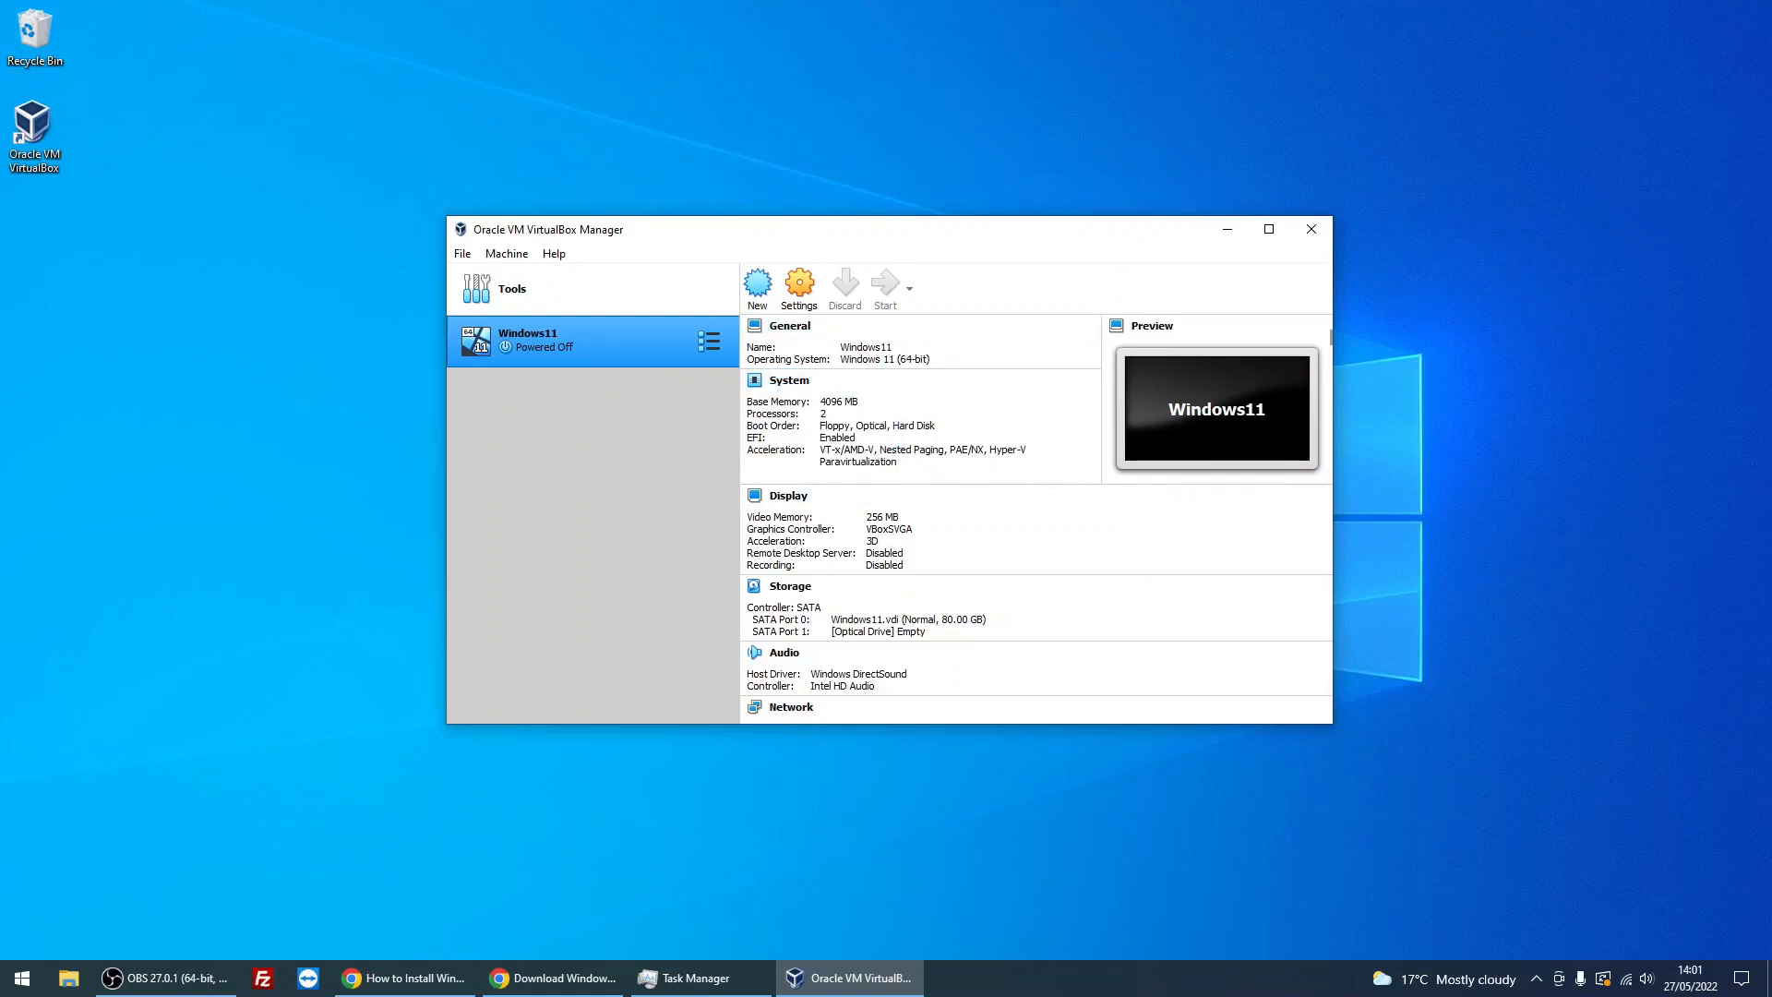
- Start the Windows11 machine and browse for a start-up disk image
left_click(884, 286)
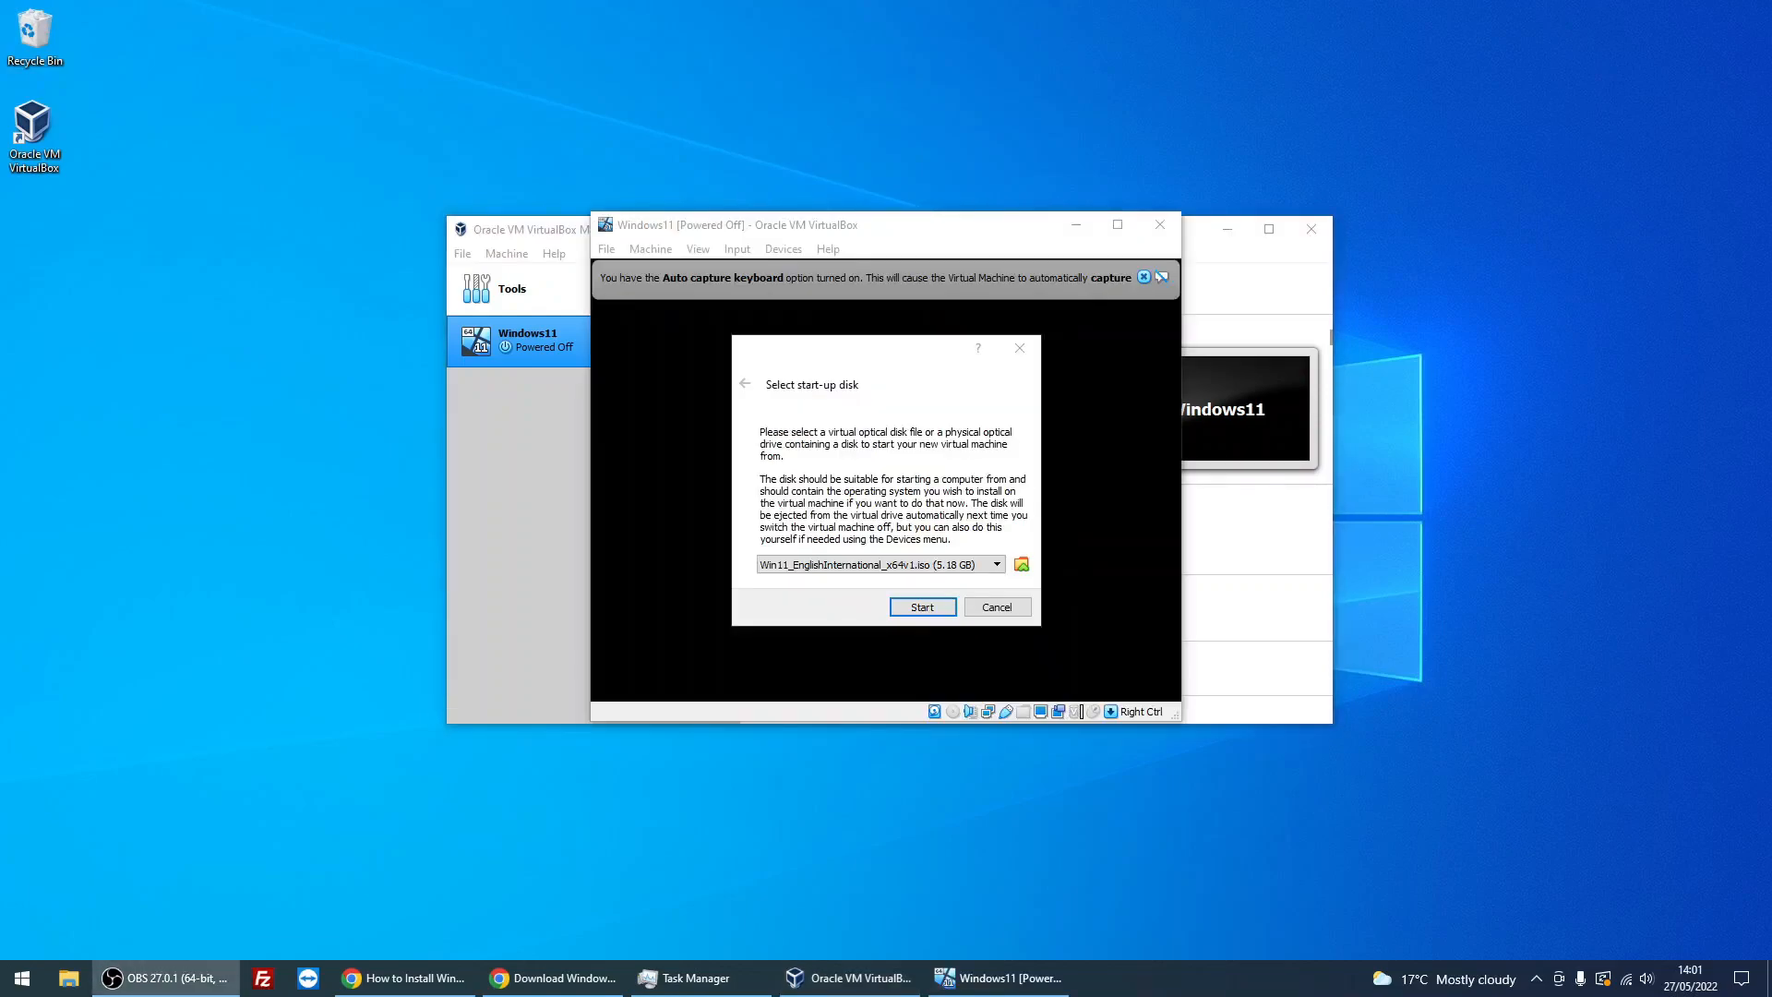
mouse_move(1102, 632)
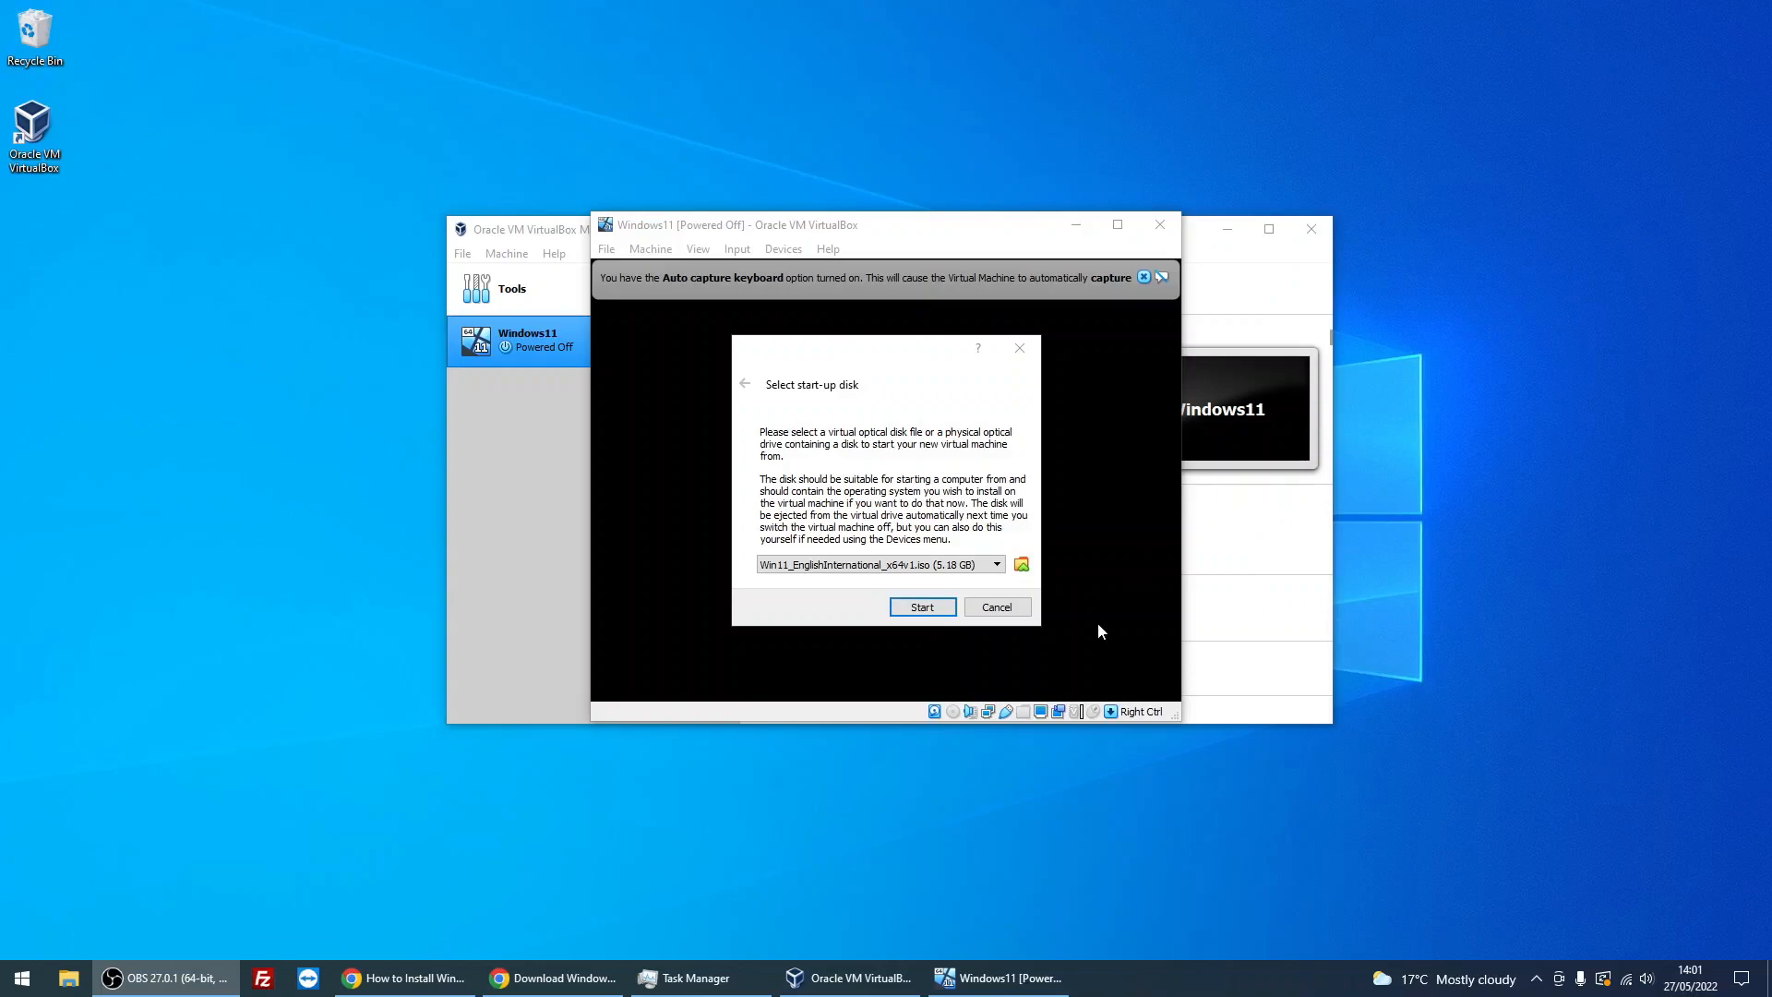
mouse_move(807, 402)
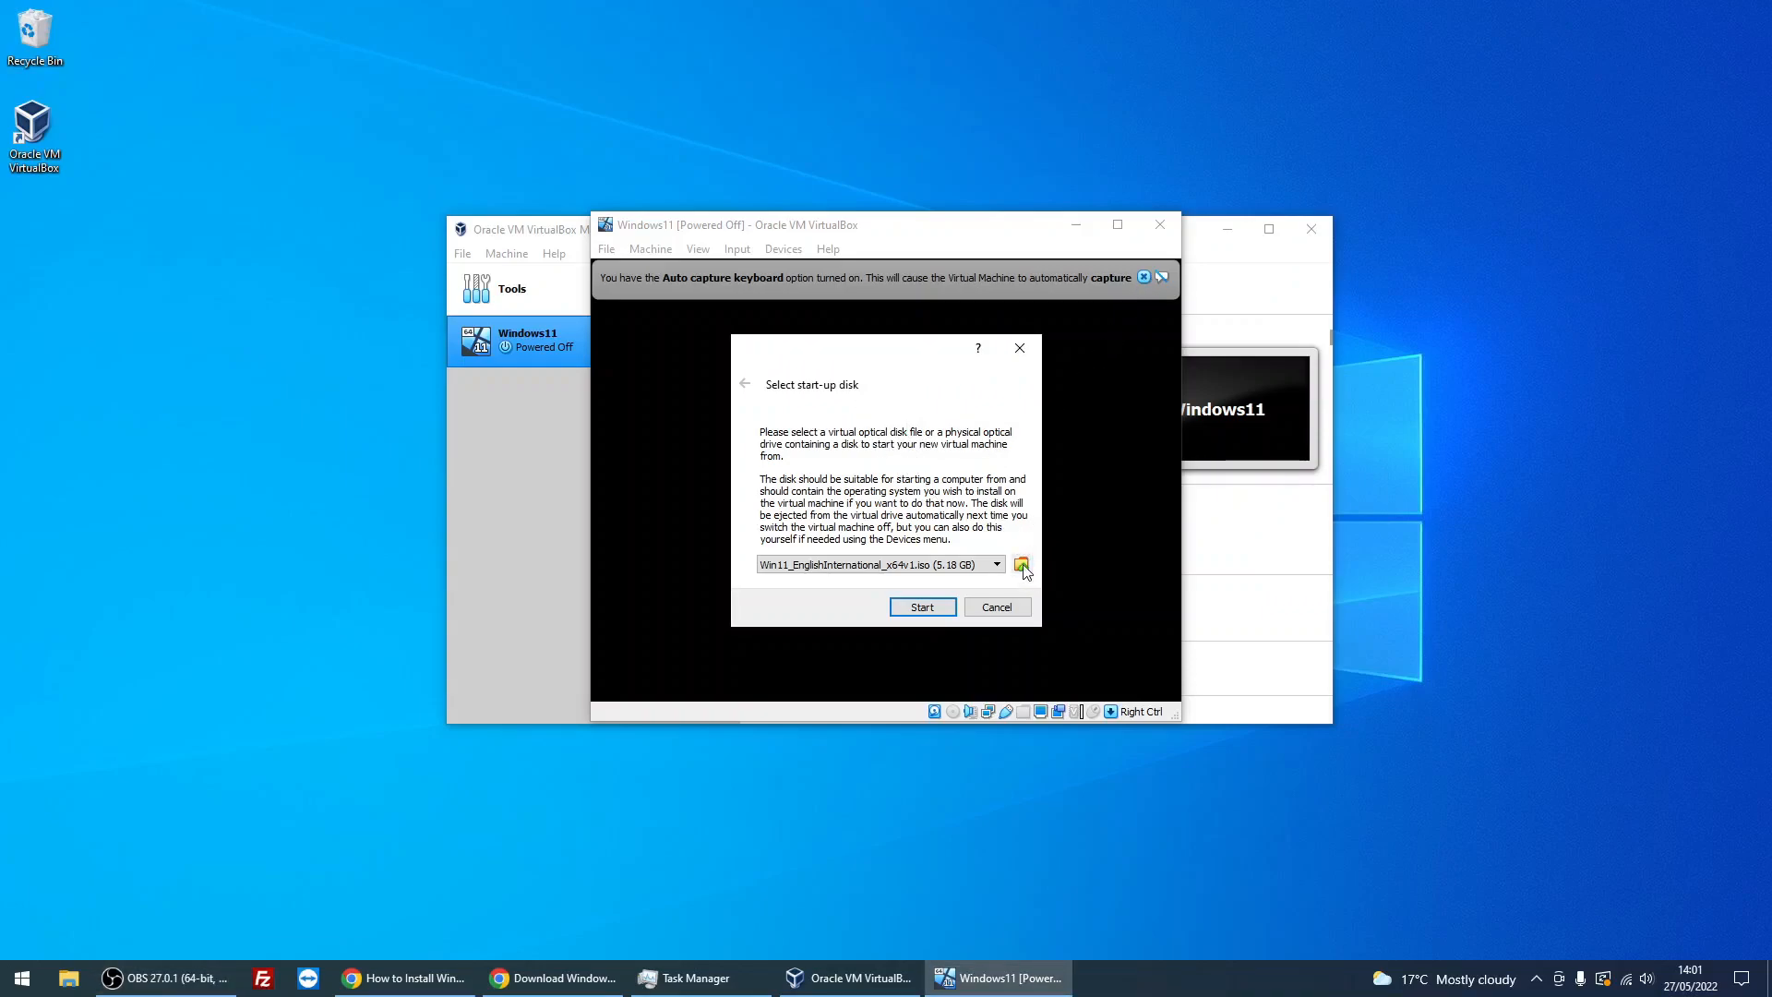
left_click(1021, 565)
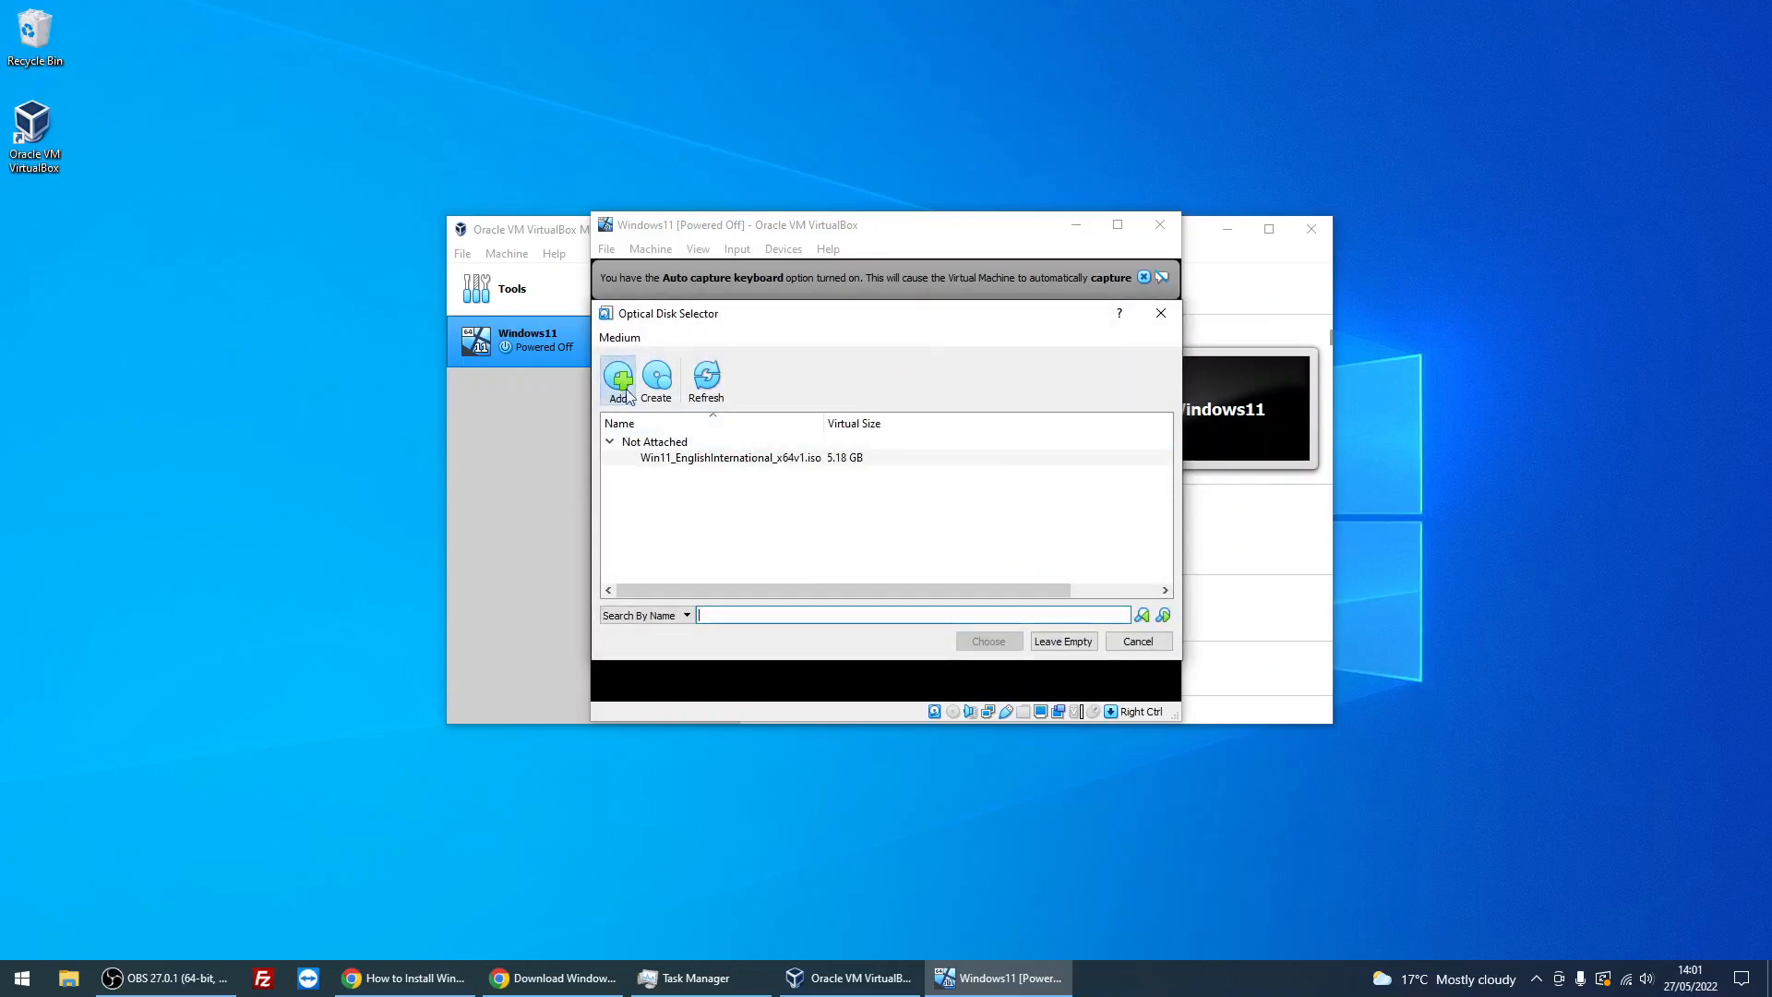
mouse_move(756, 427)
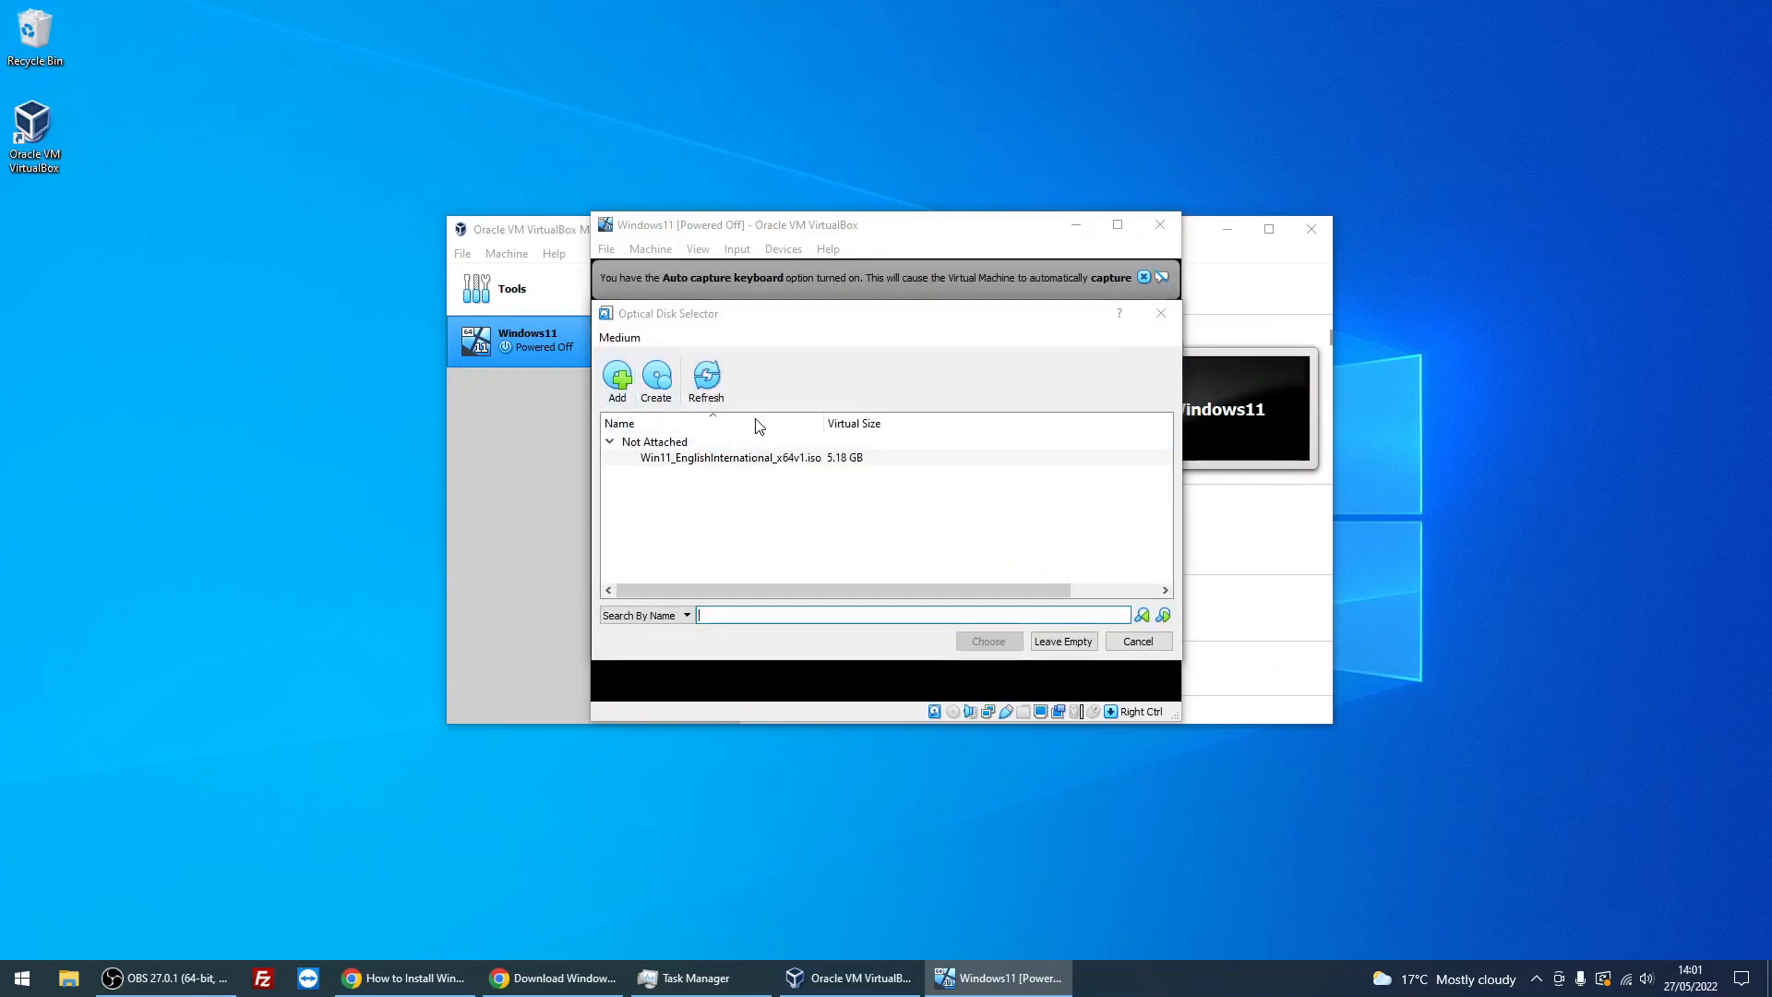
left_click(617, 378)
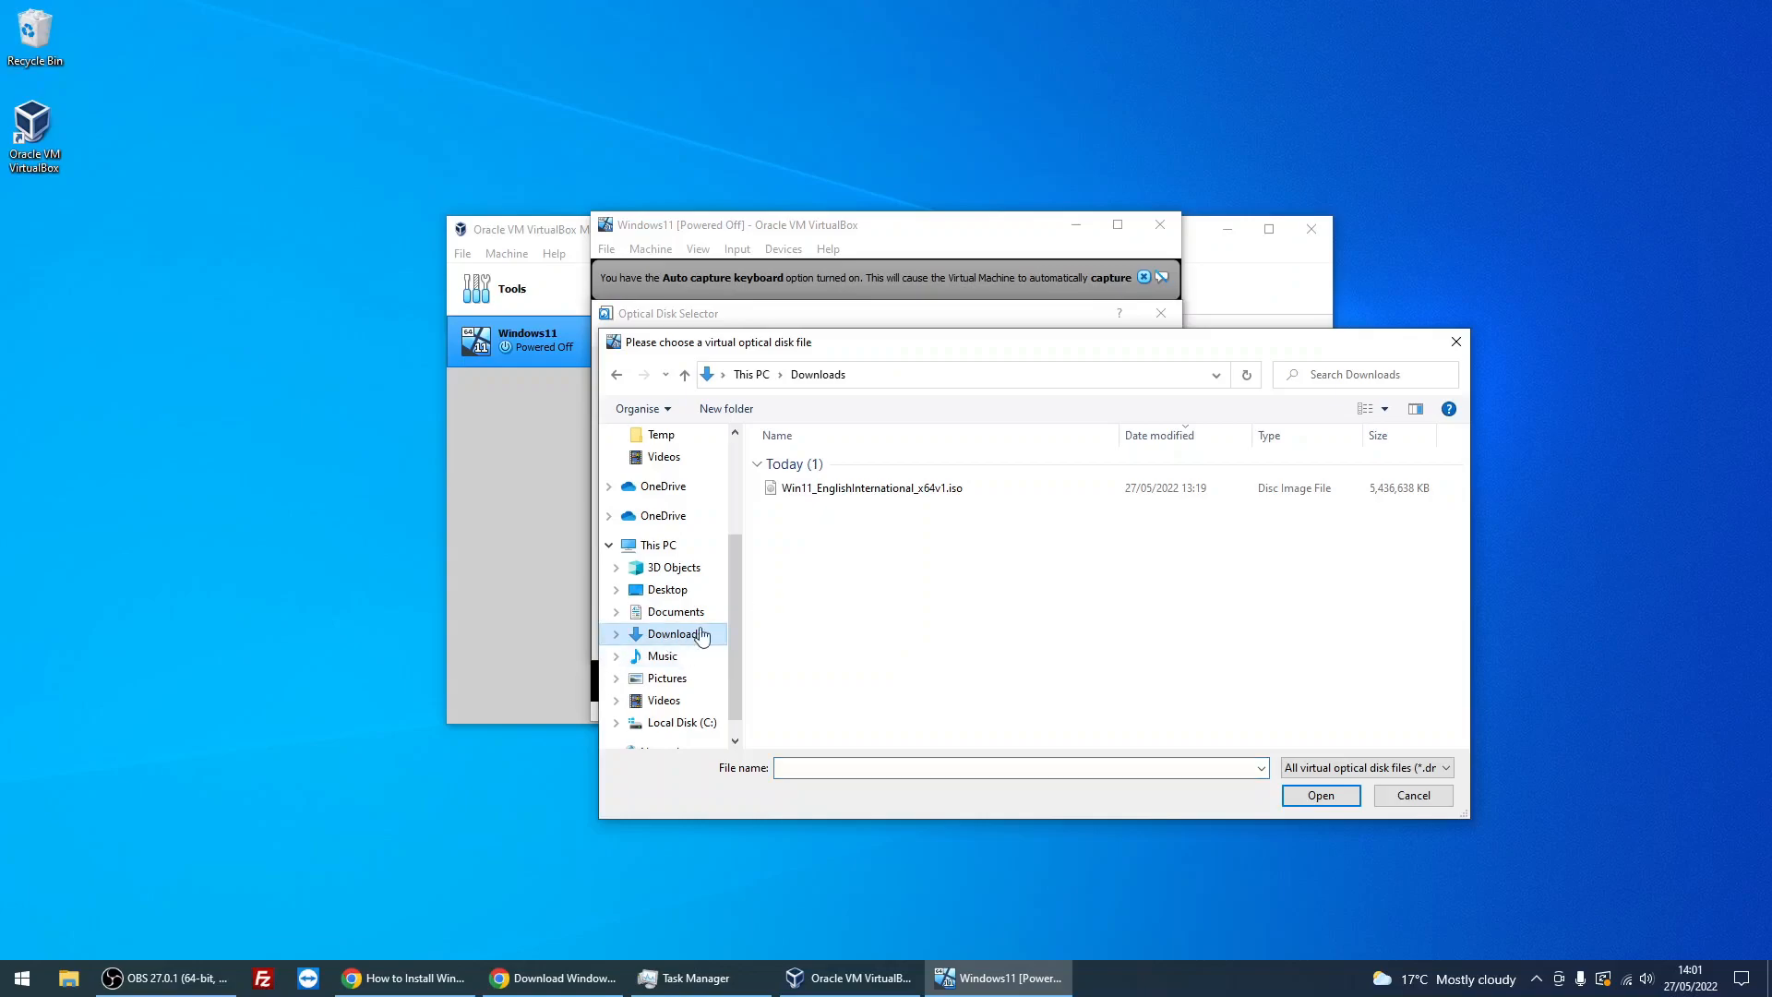
- Add the Windows 11 ISO from Downloads and choose it as the start-up disk
left_click(870, 487)
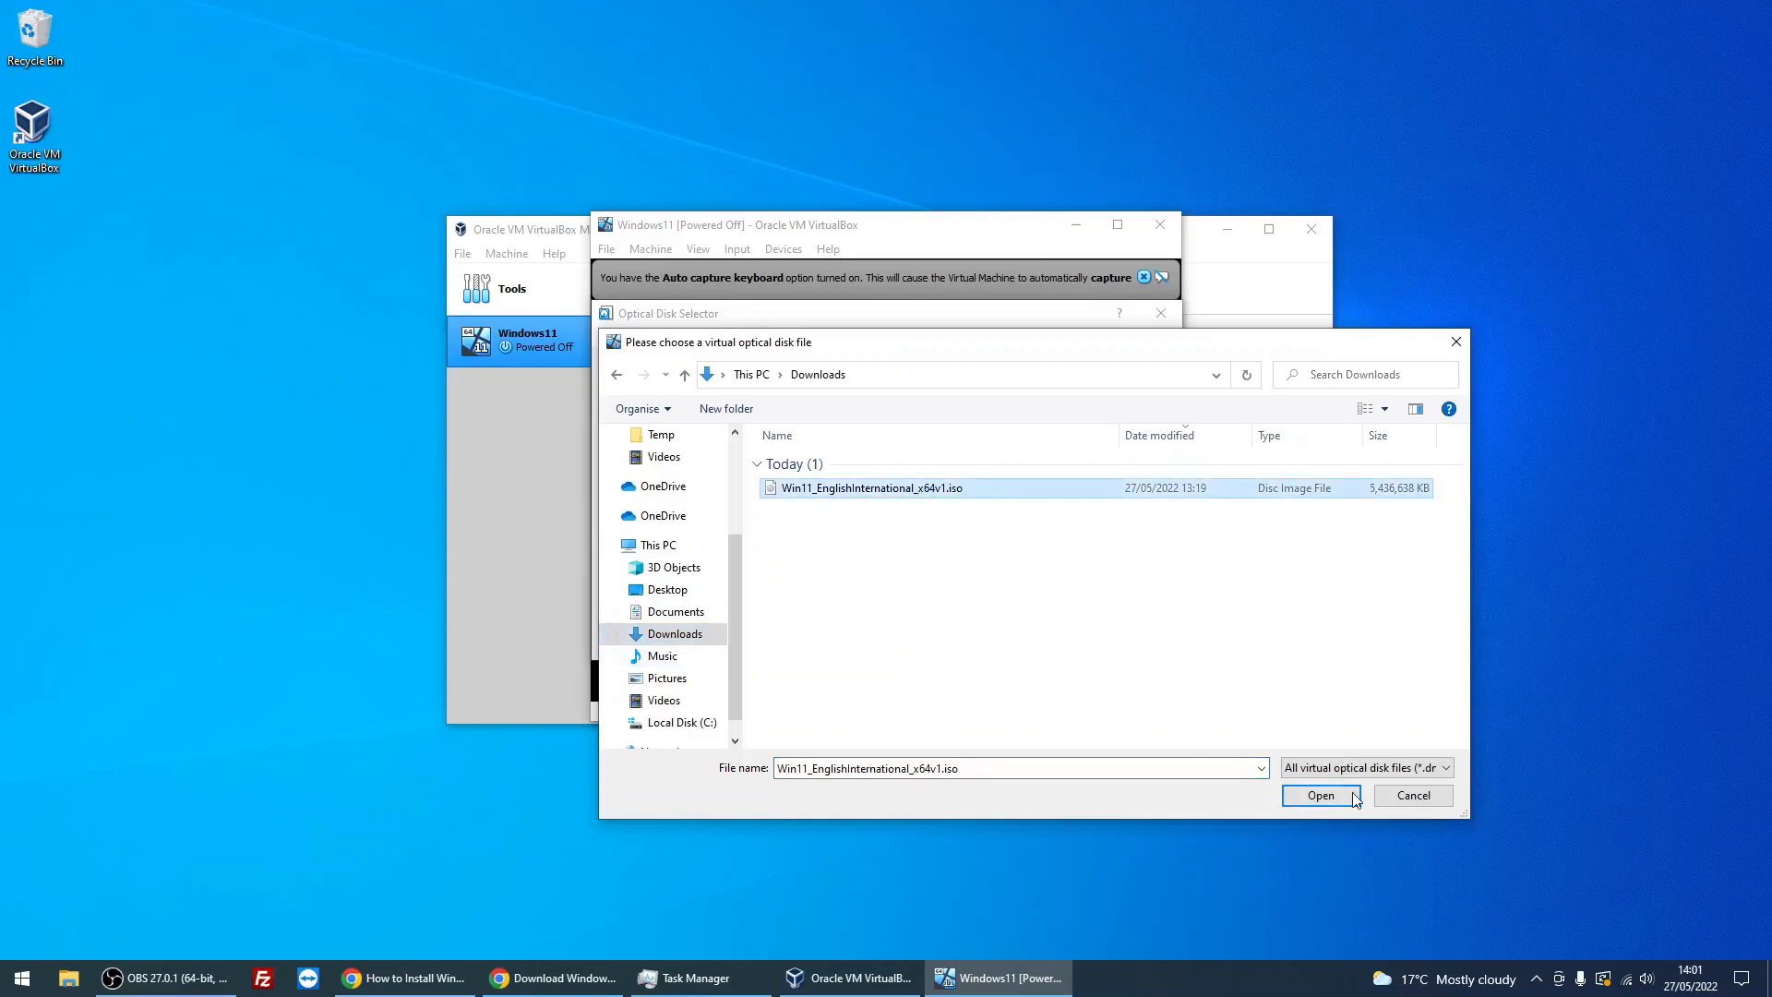
left_click(1319, 794)
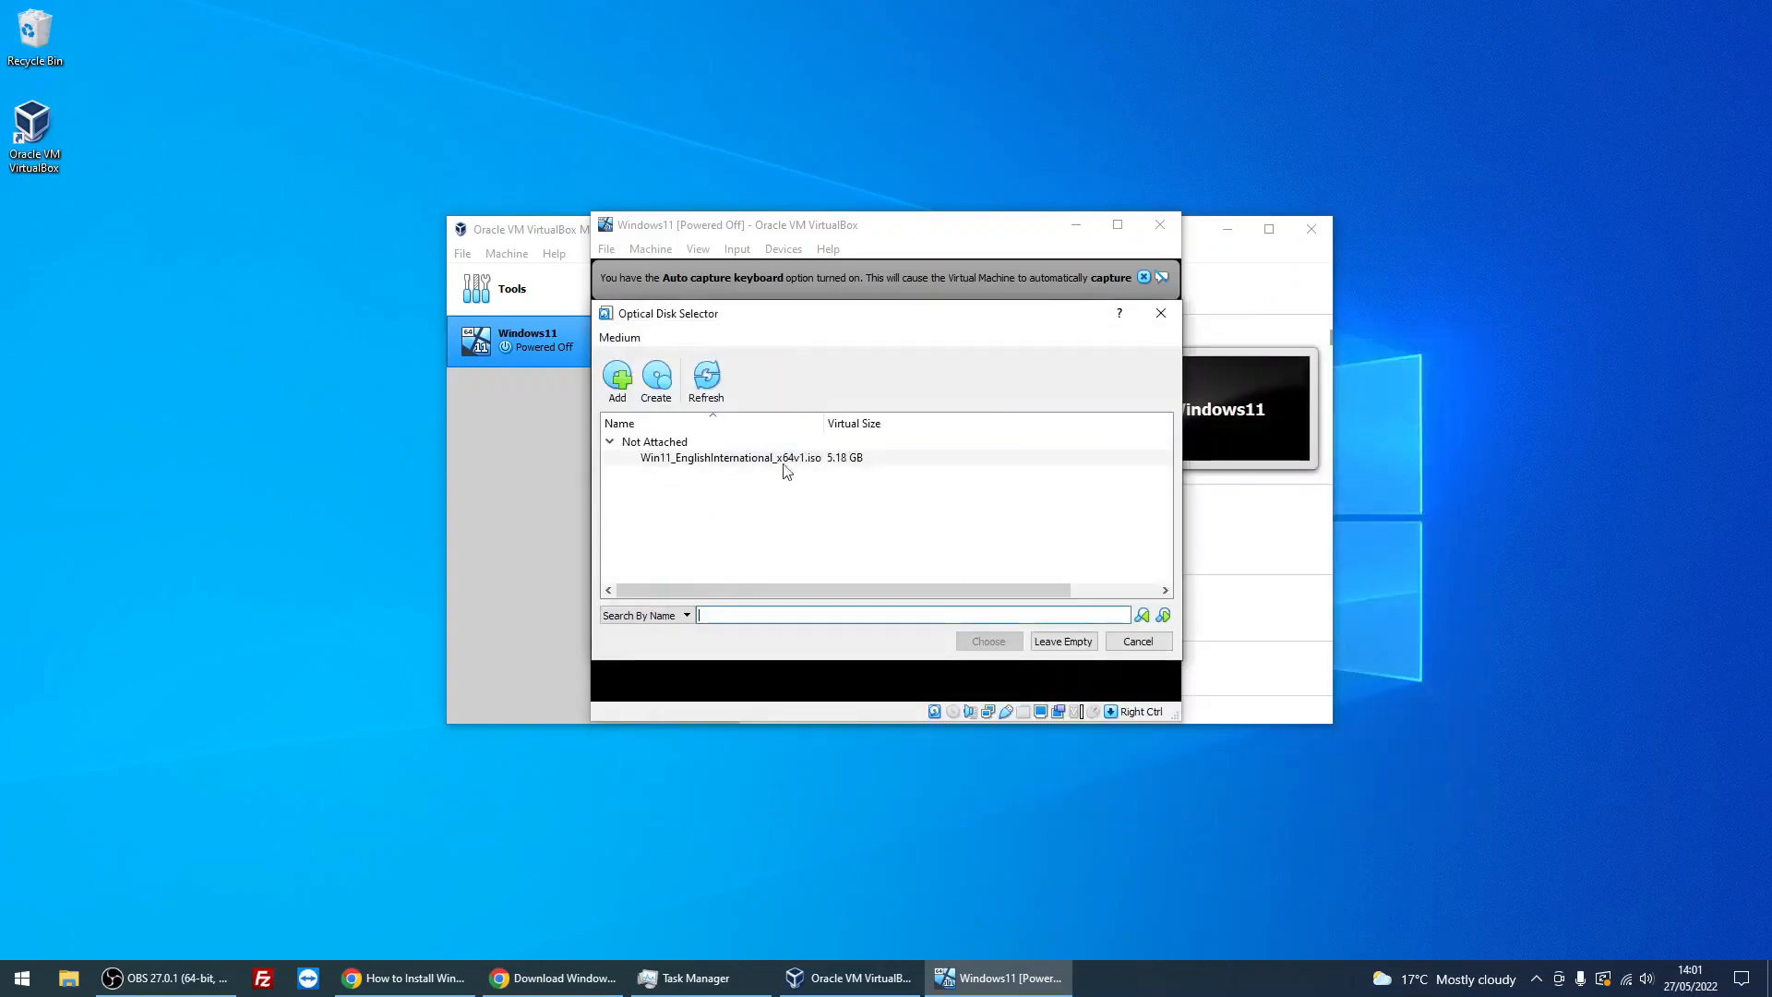
left_click(729, 458)
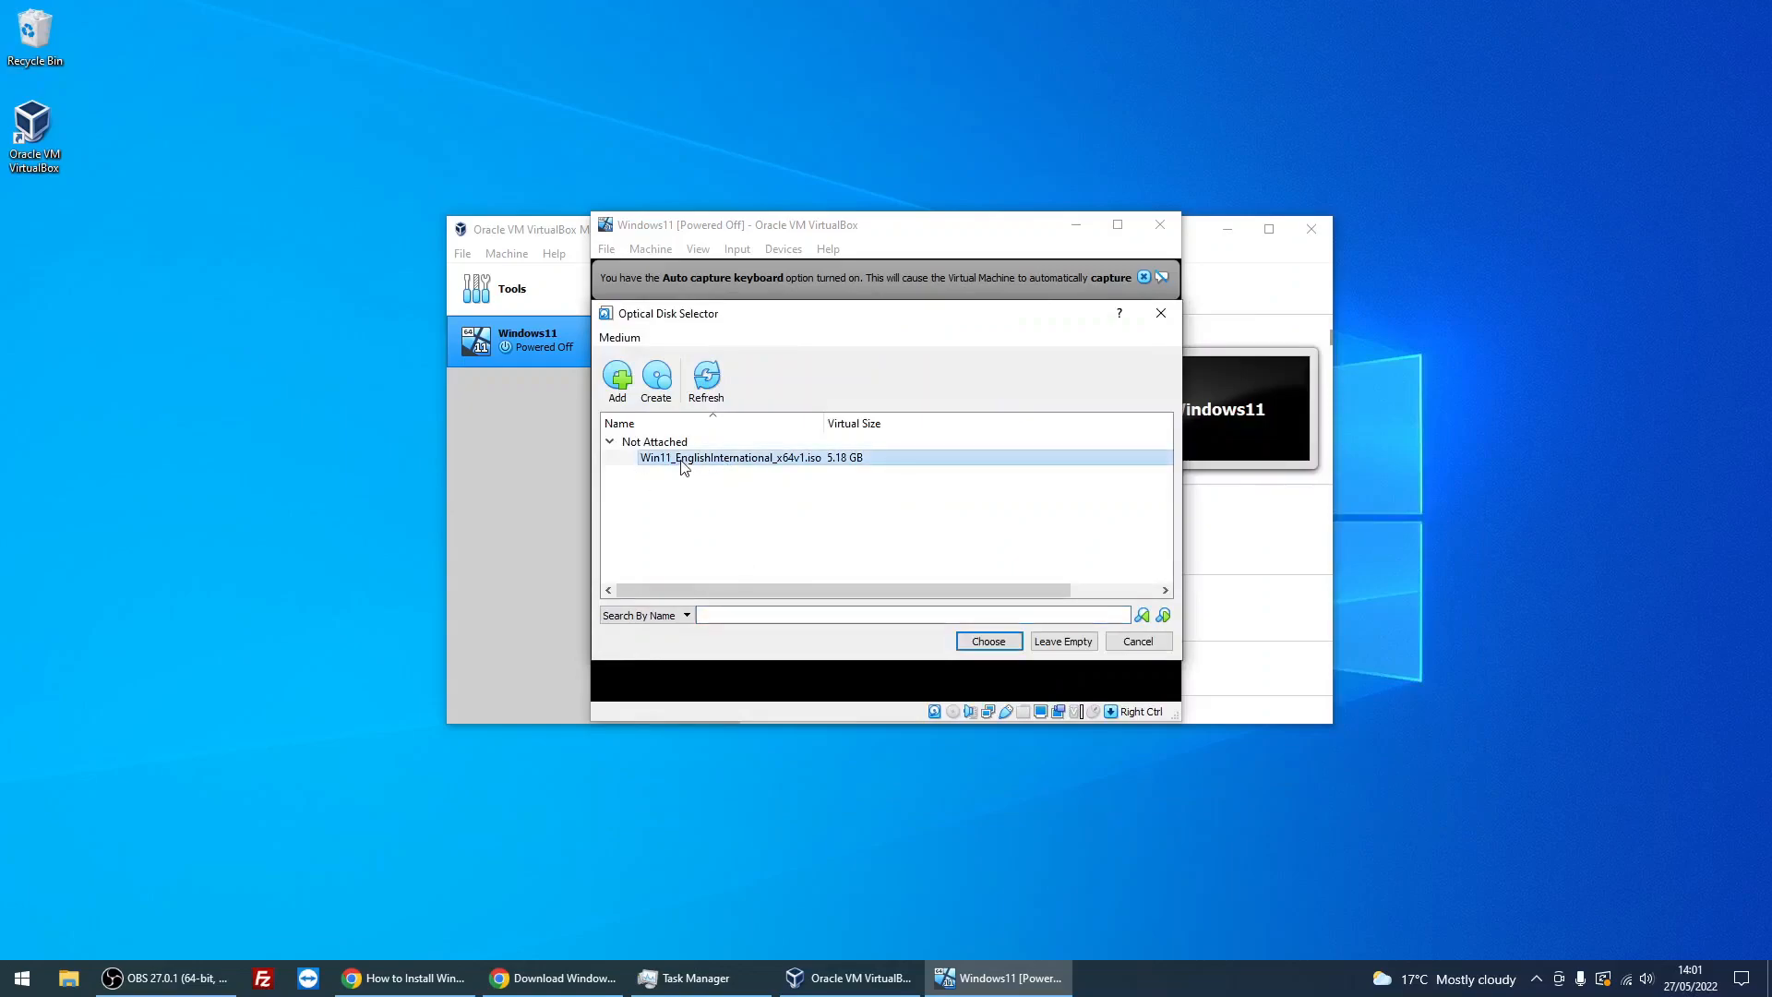
mouse_move(987, 640)
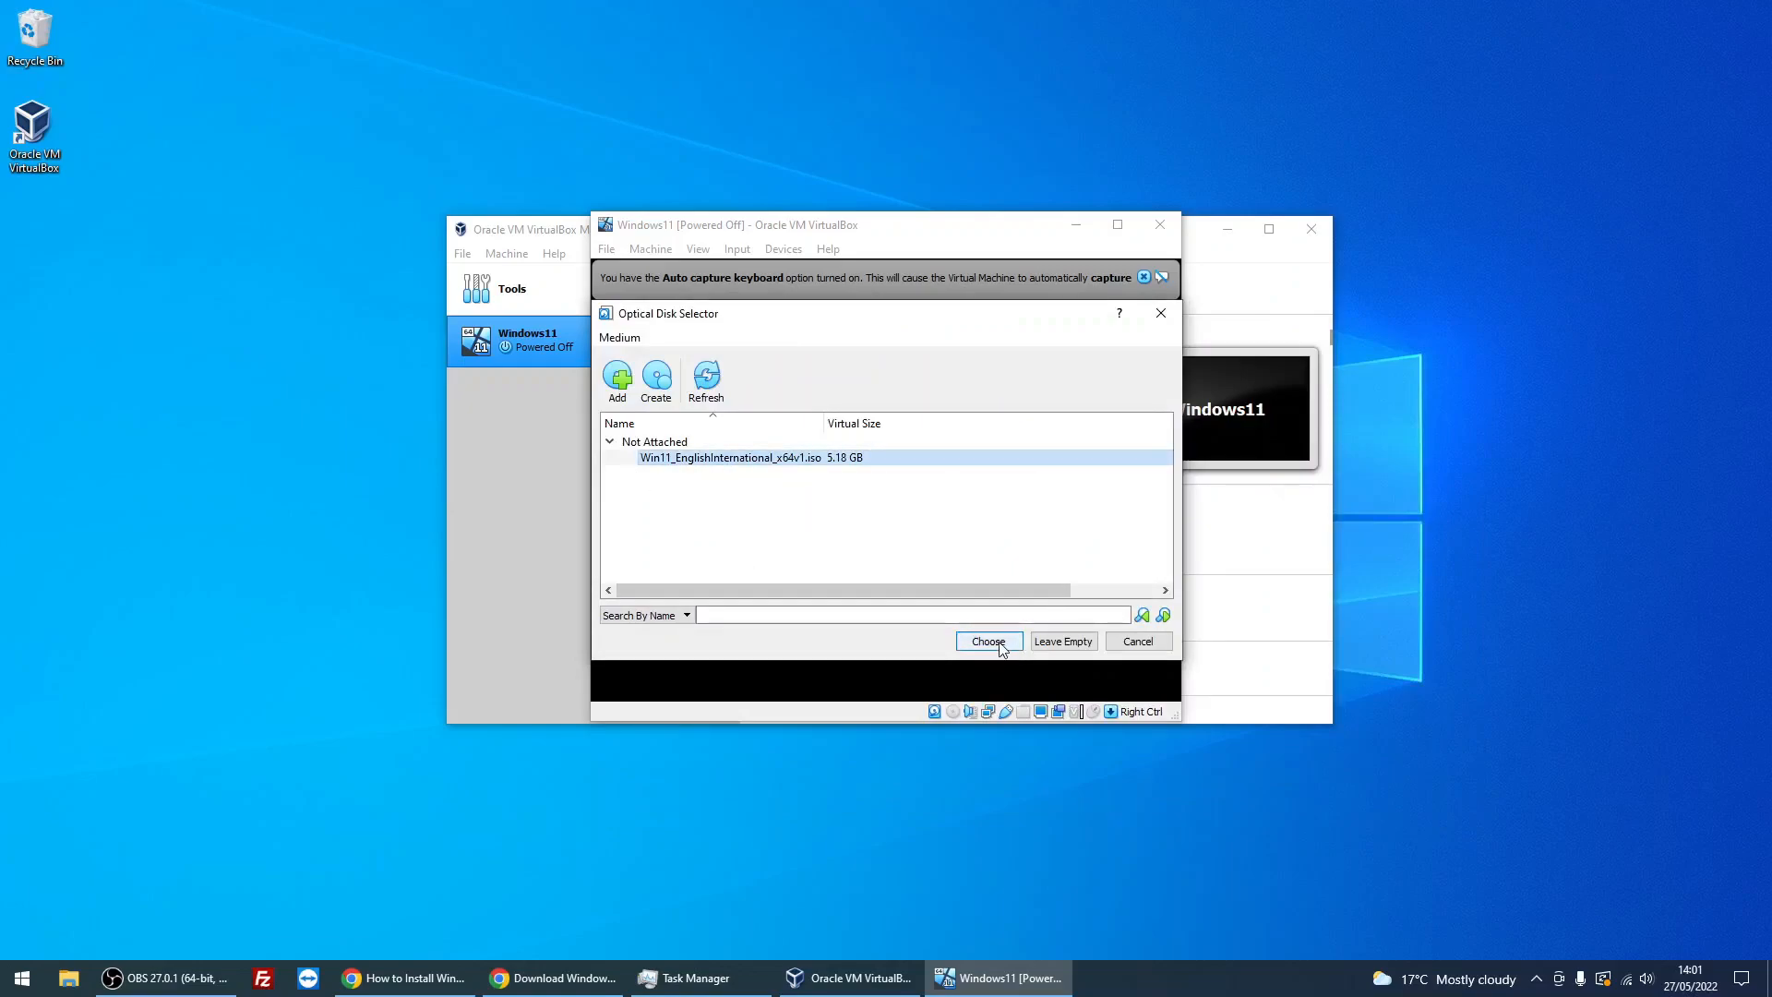
left_click(988, 640)
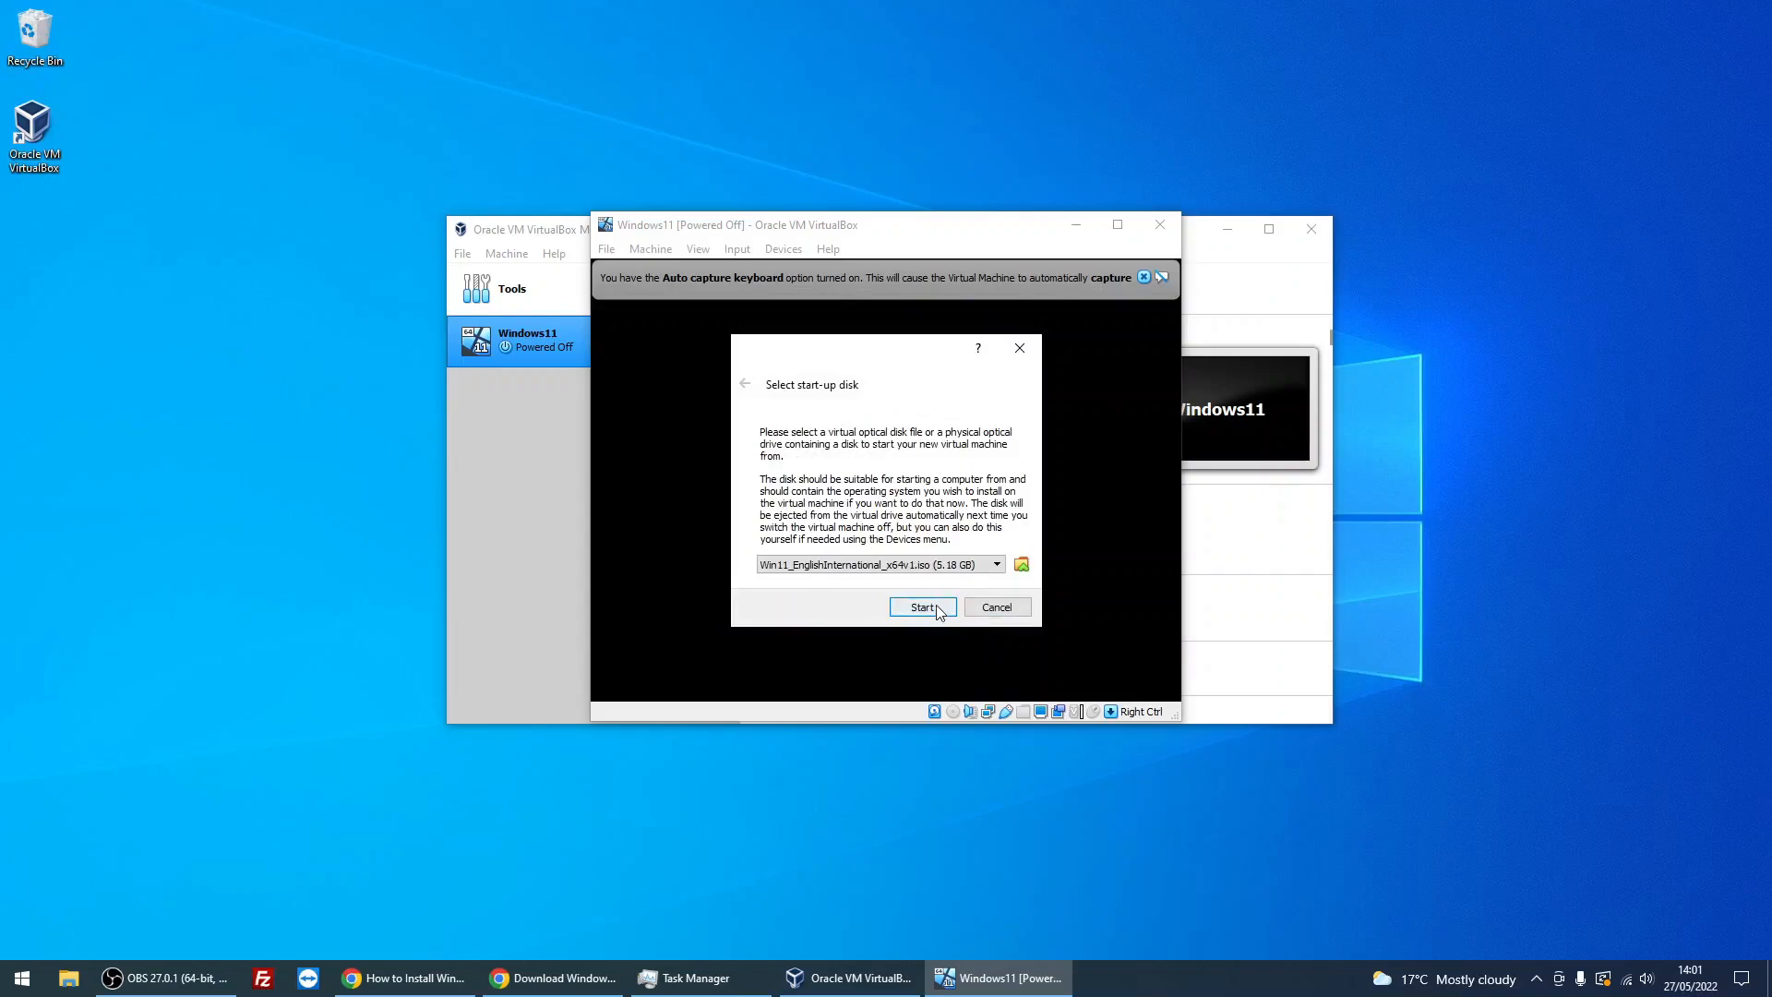
- Start the Windows11 machine from the chosen ISO so it boots into Windows Setup
left_click(921, 607)
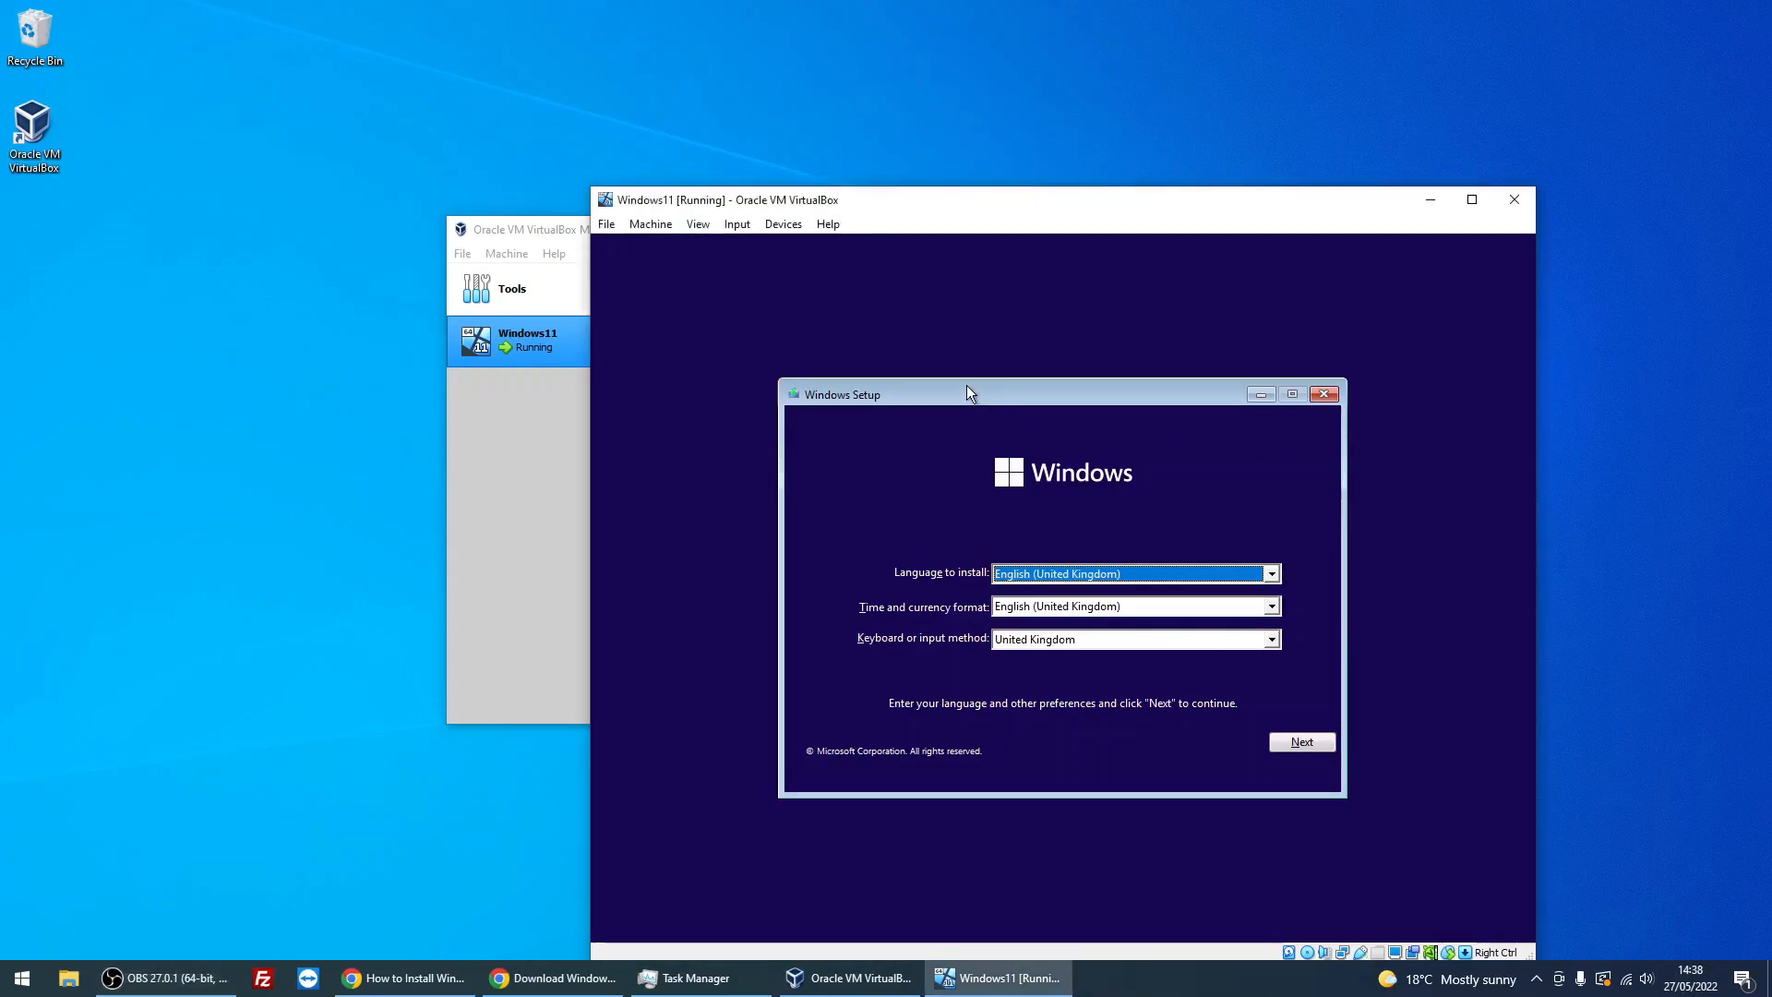
mouse_move(965, 297)
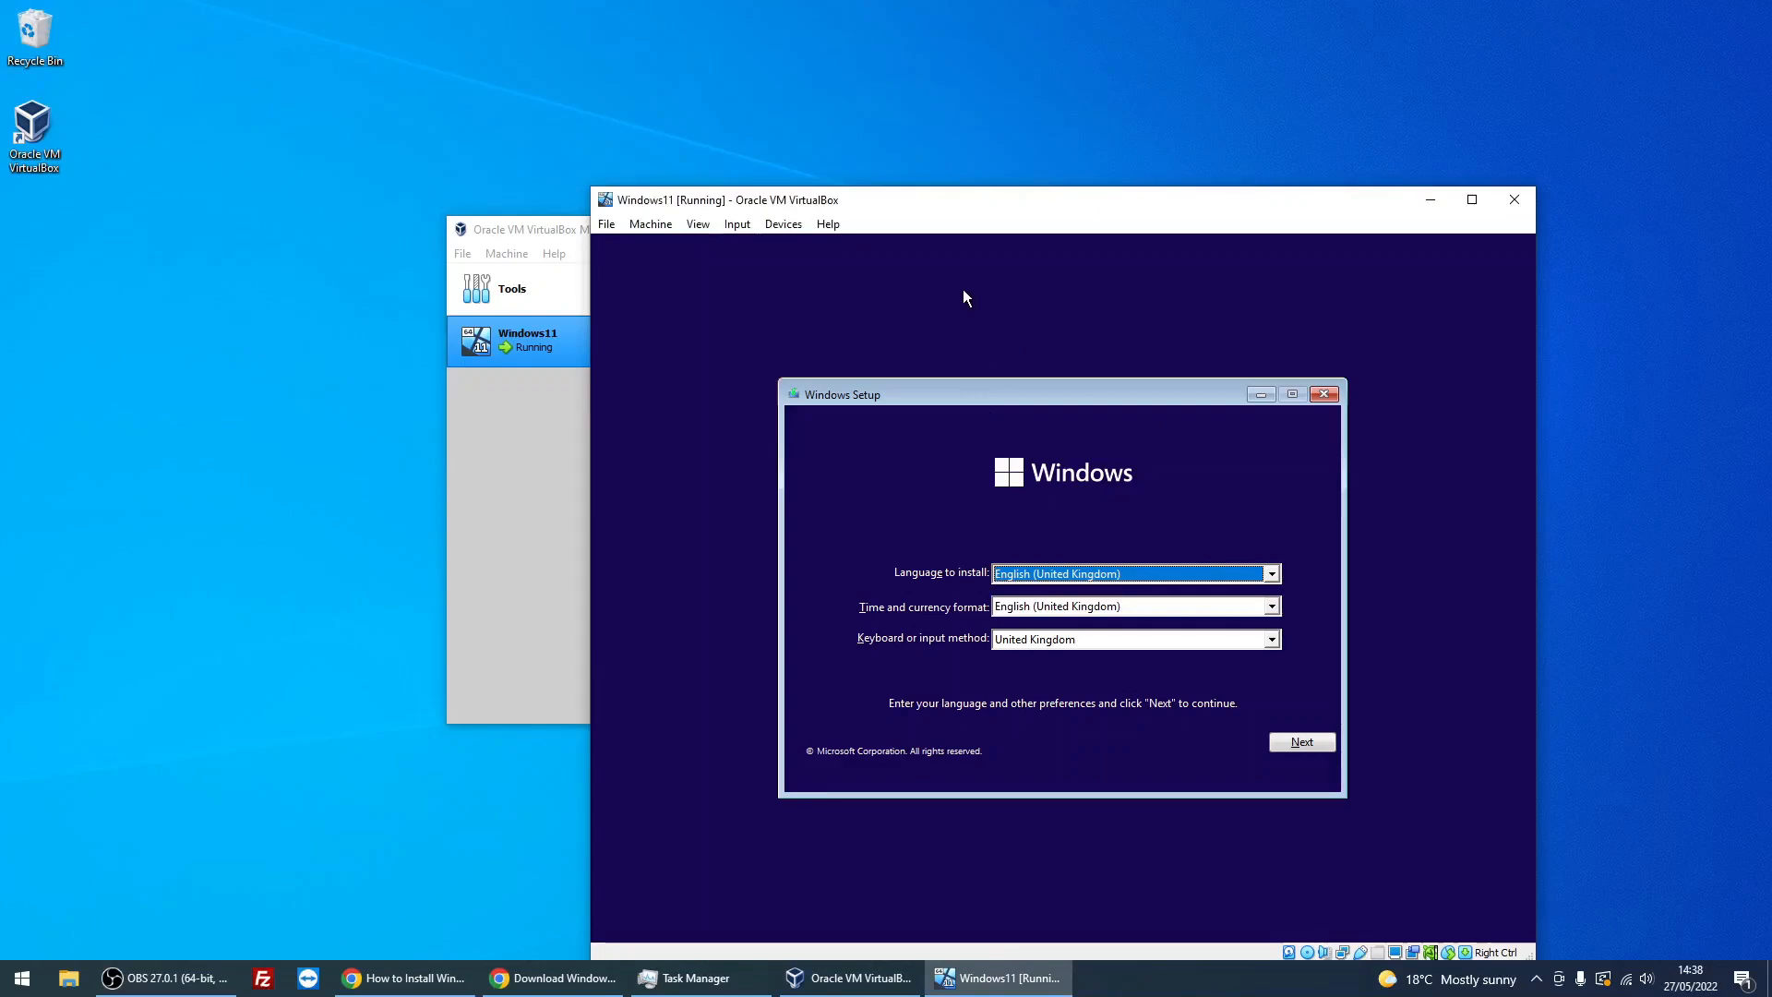
mouse_move(888, 286)
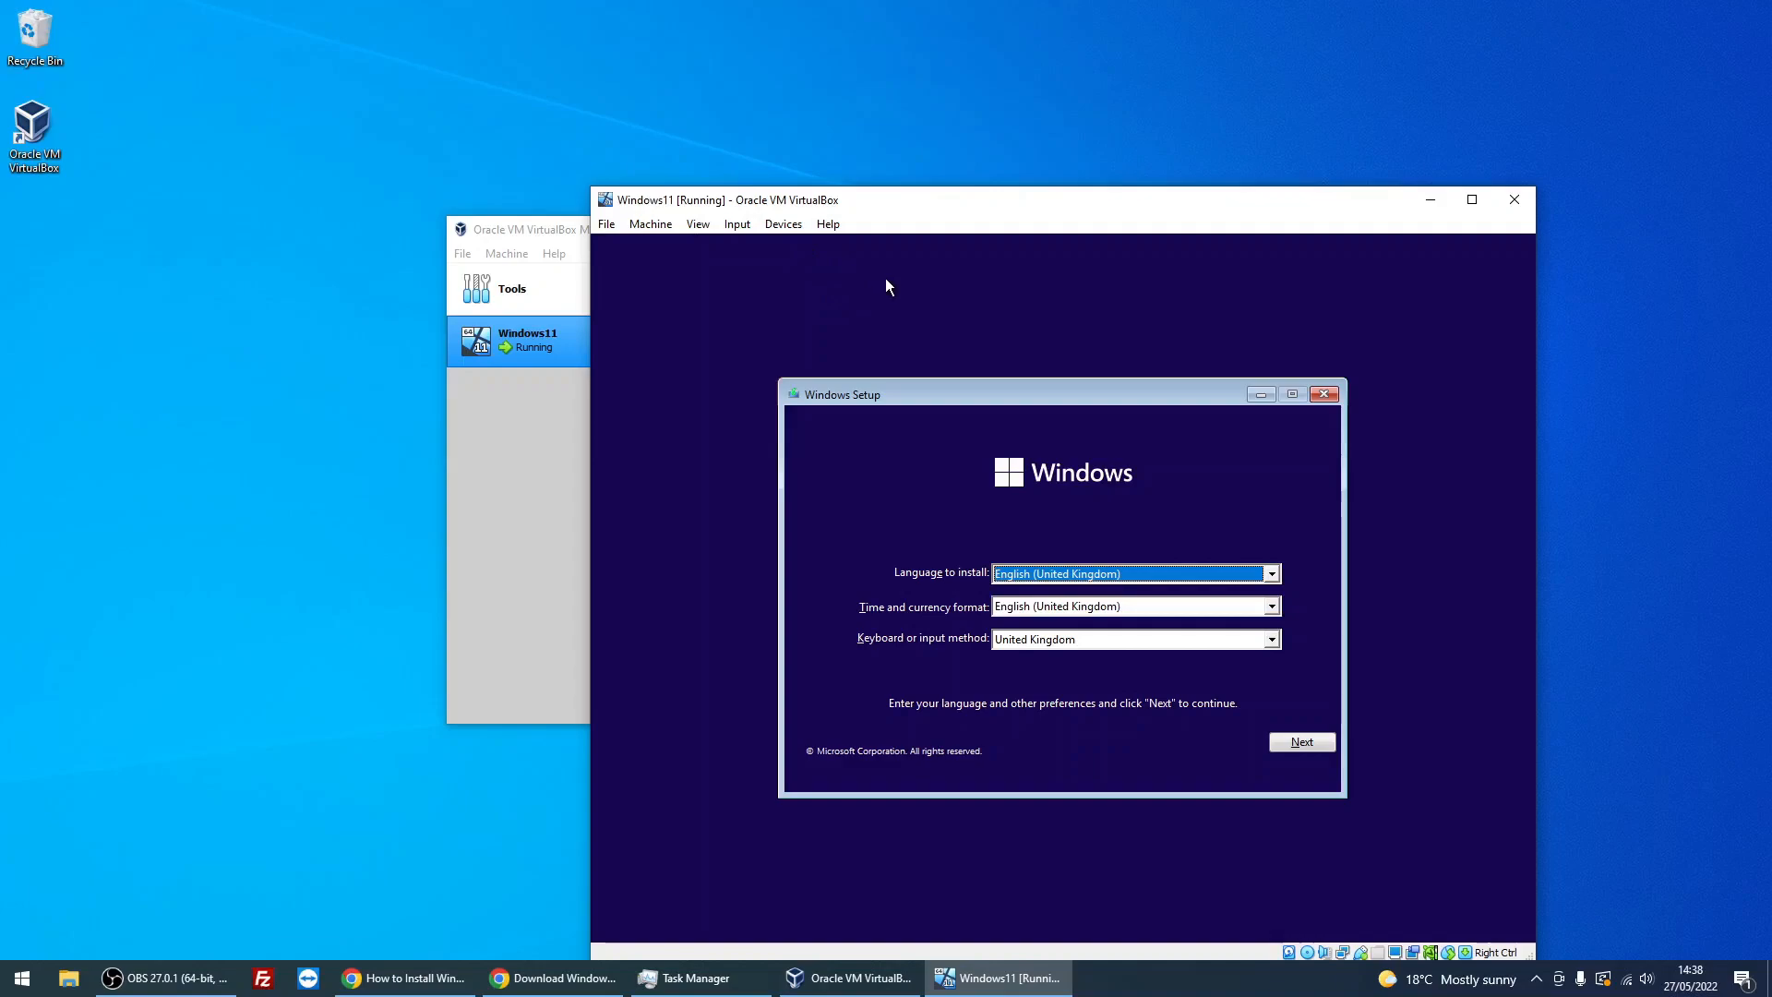
mouse_move(905, 290)
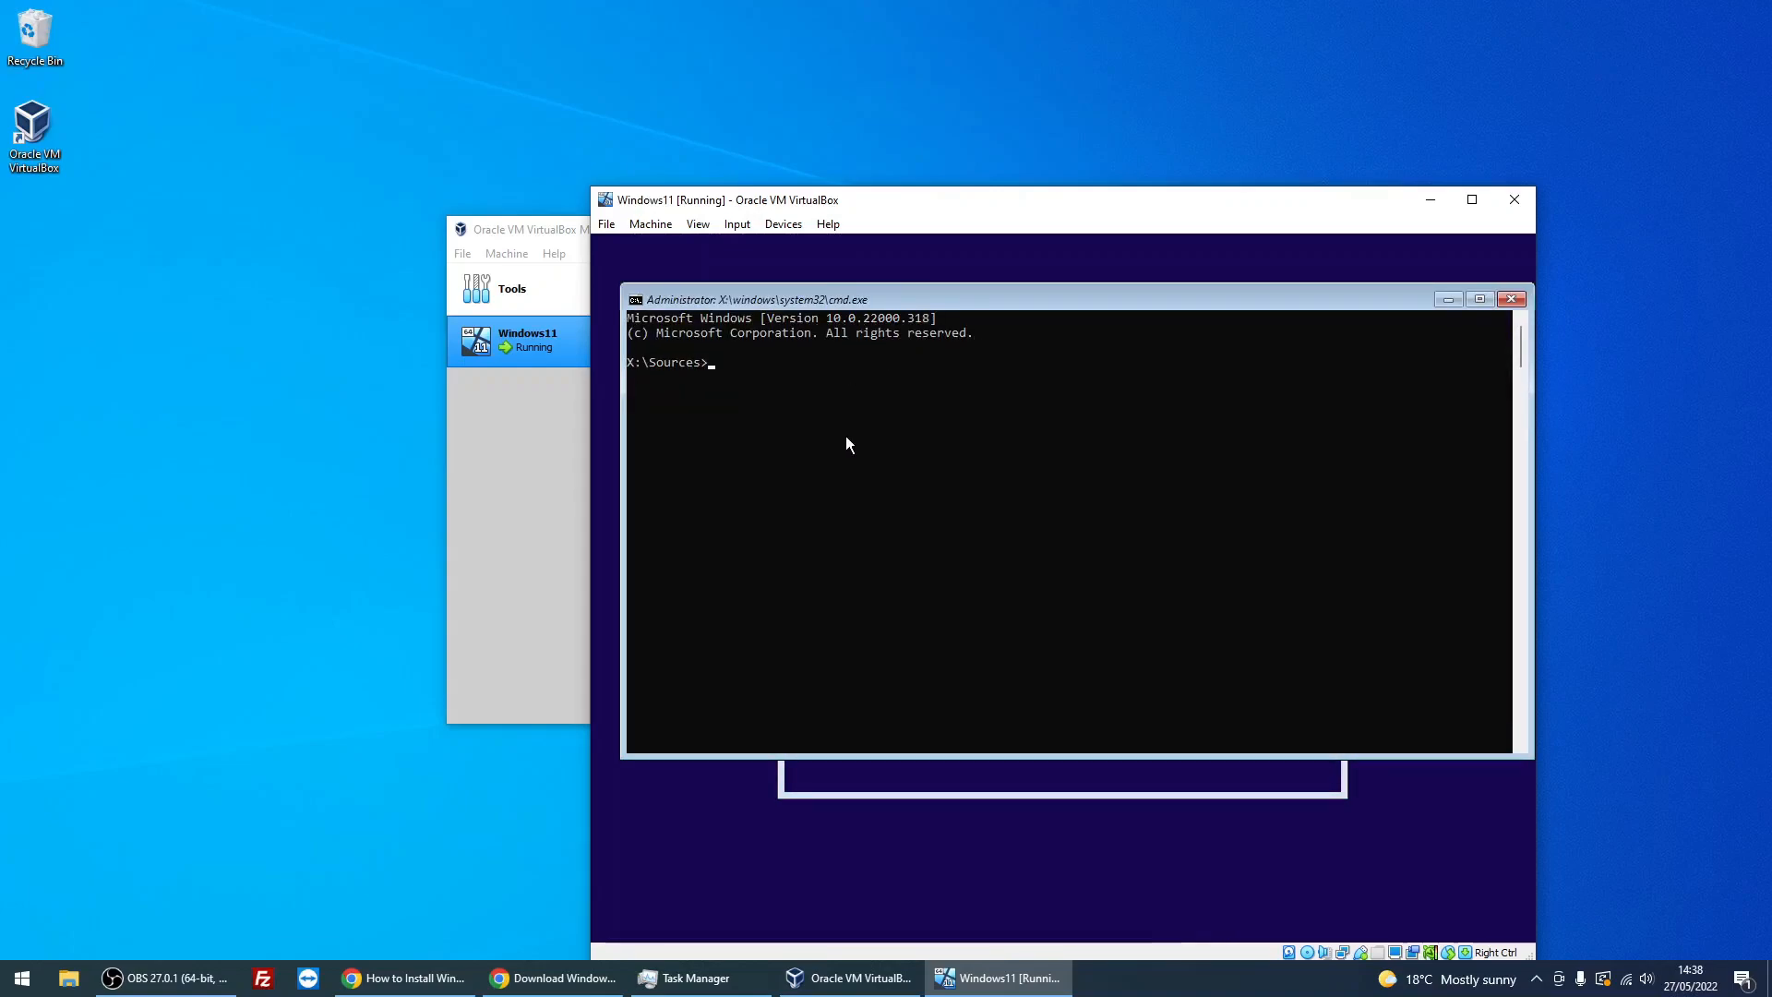
- Launch regedit and add a new LabConfig key under HKLM\SYSTEM\Setup
type("regedit")
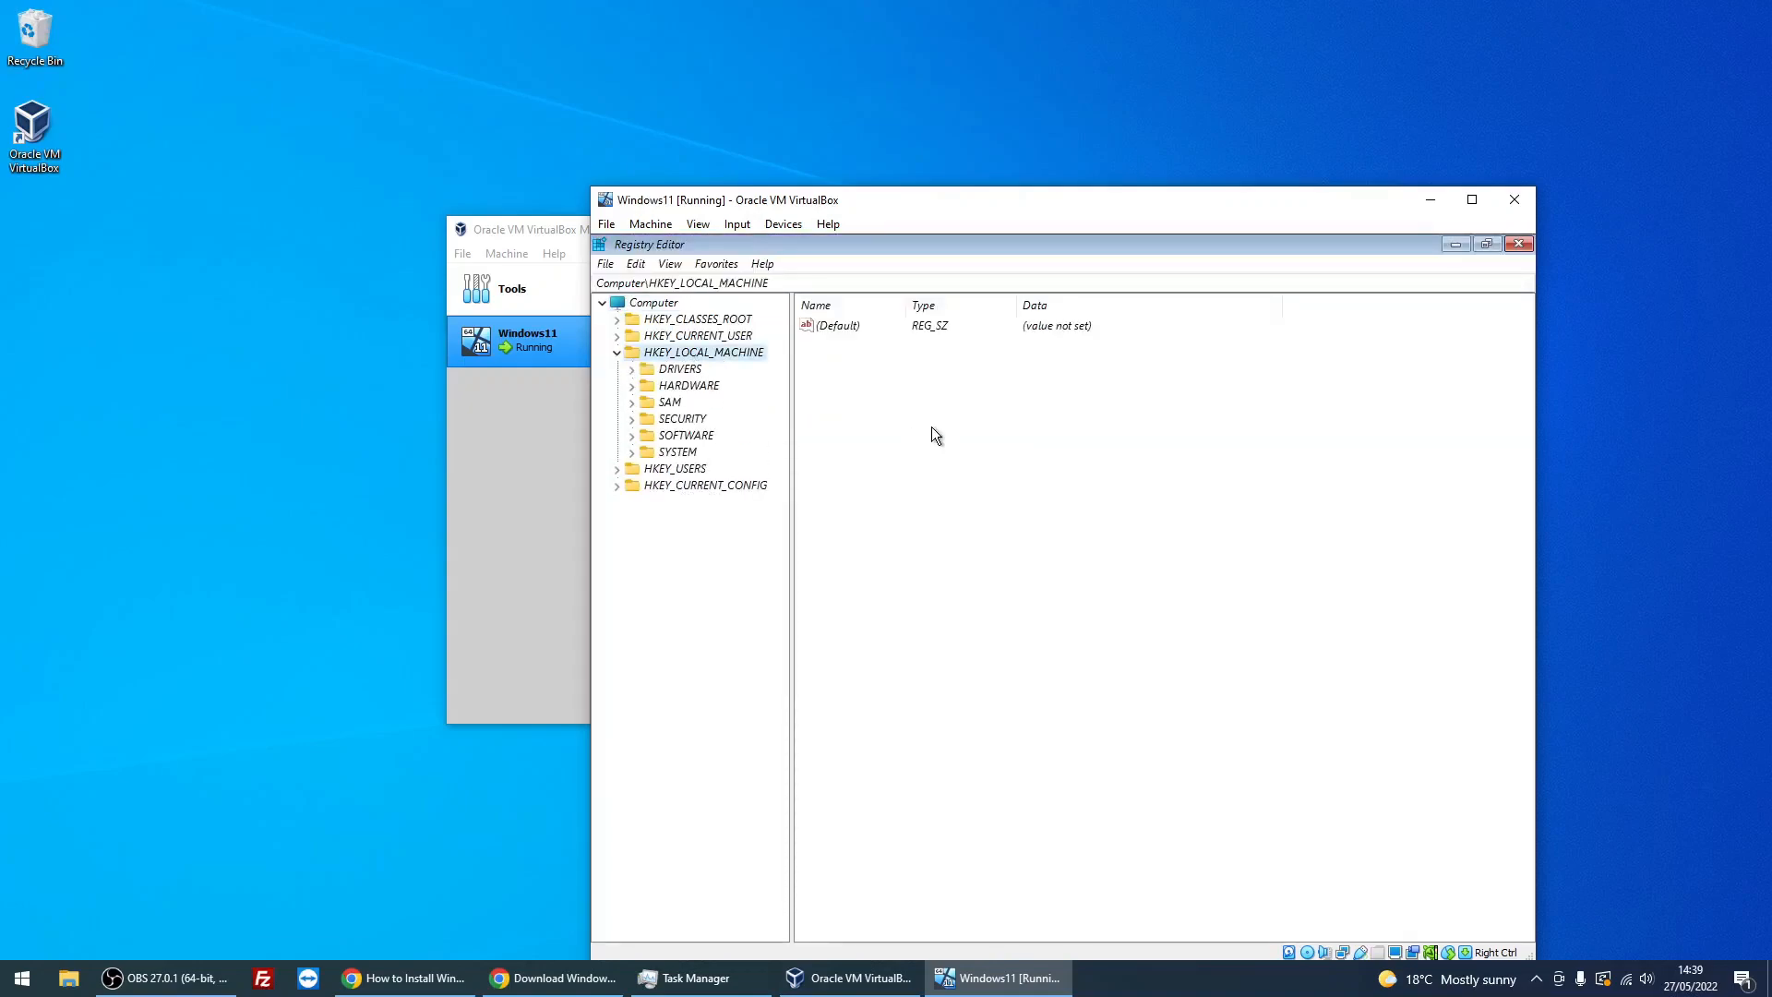
mouse_move(728, 467)
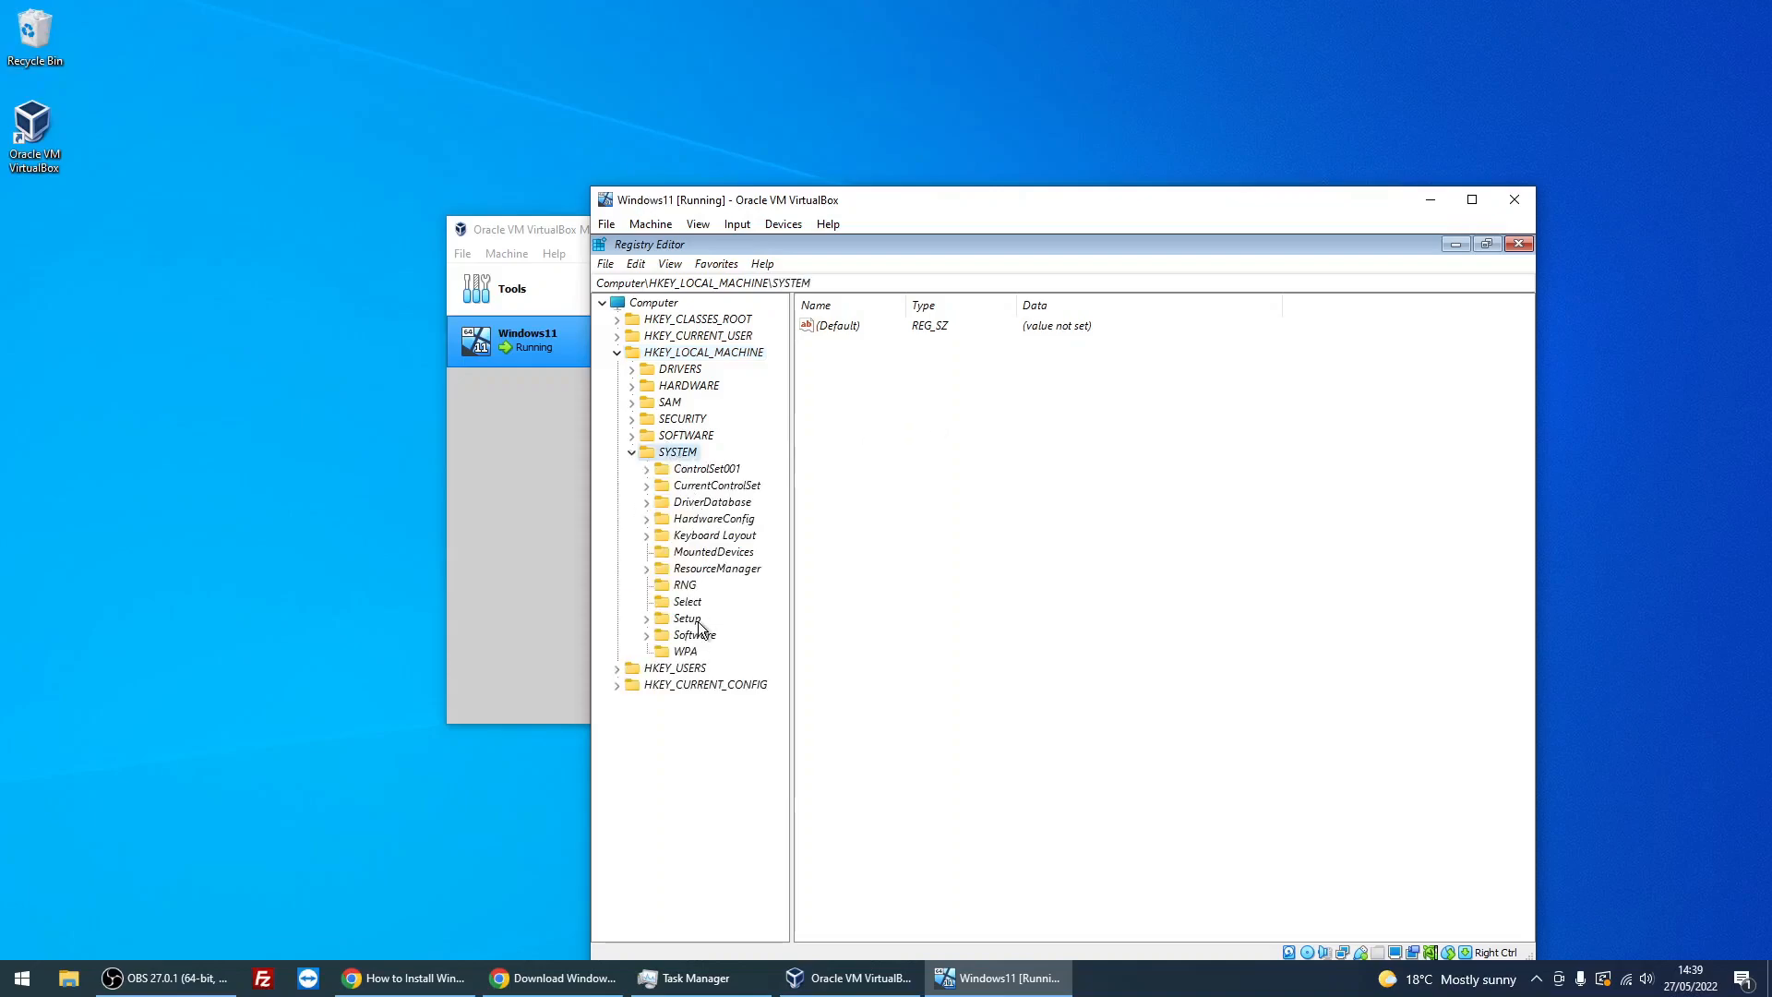
mouse_move(681, 631)
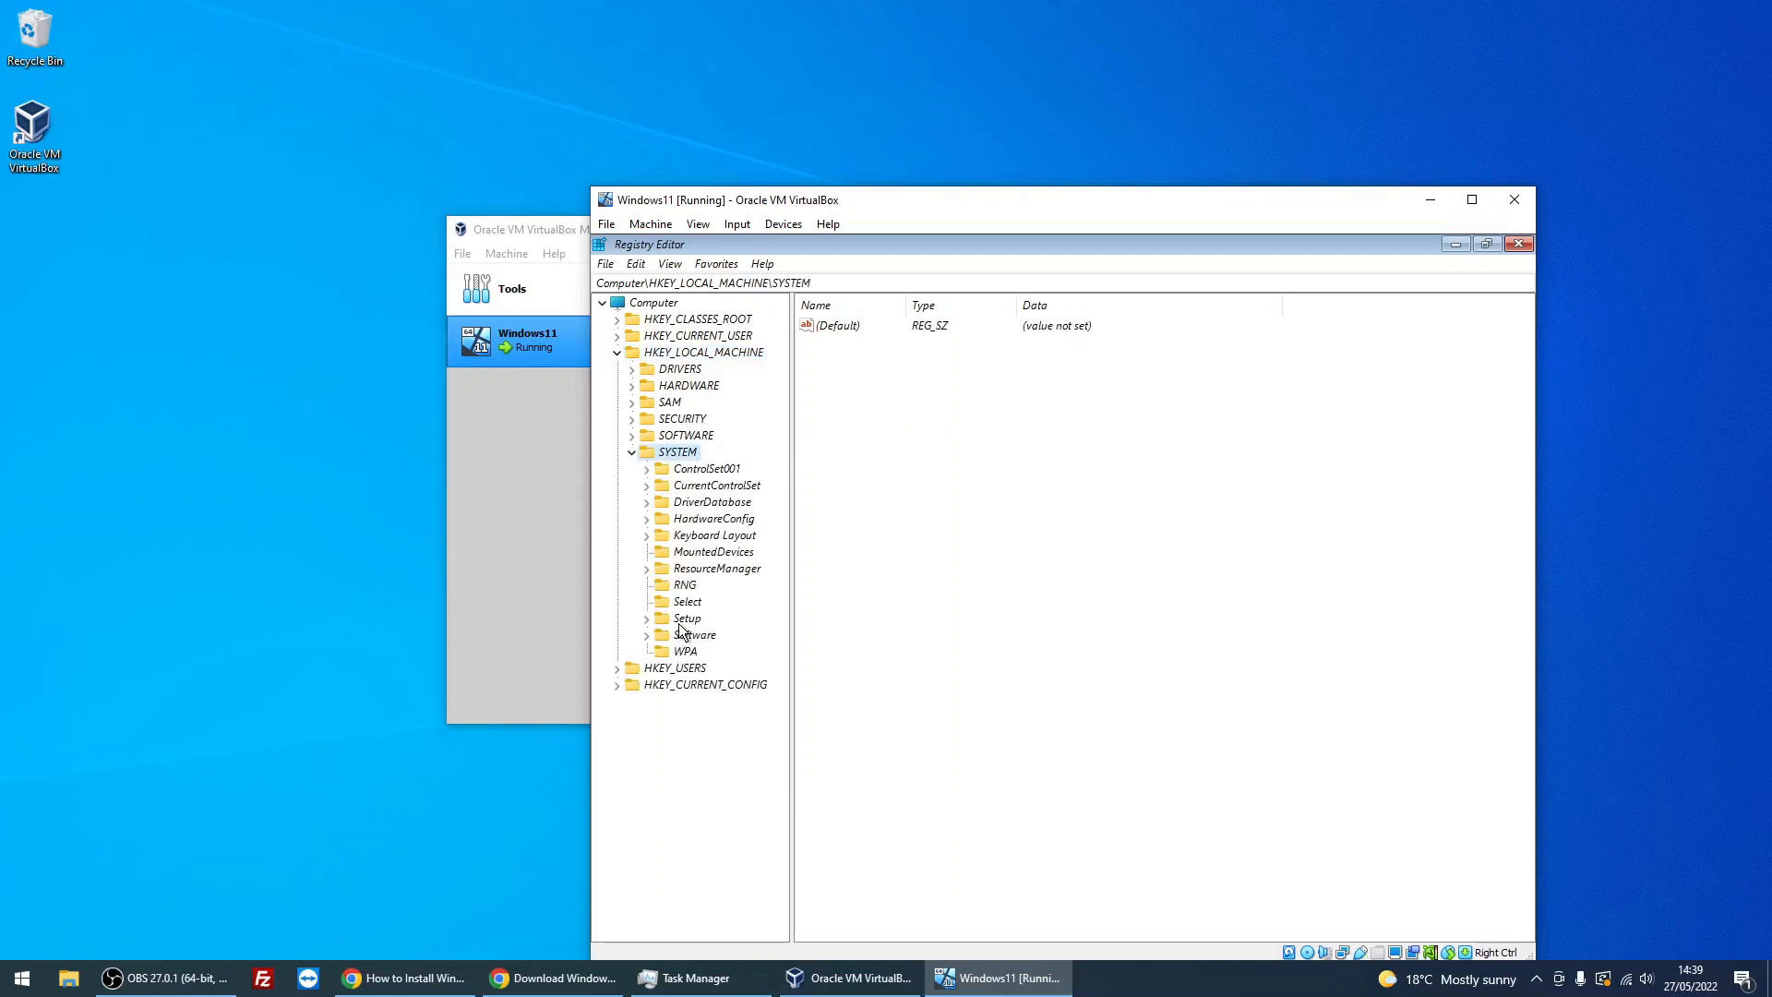
right_click(687, 619)
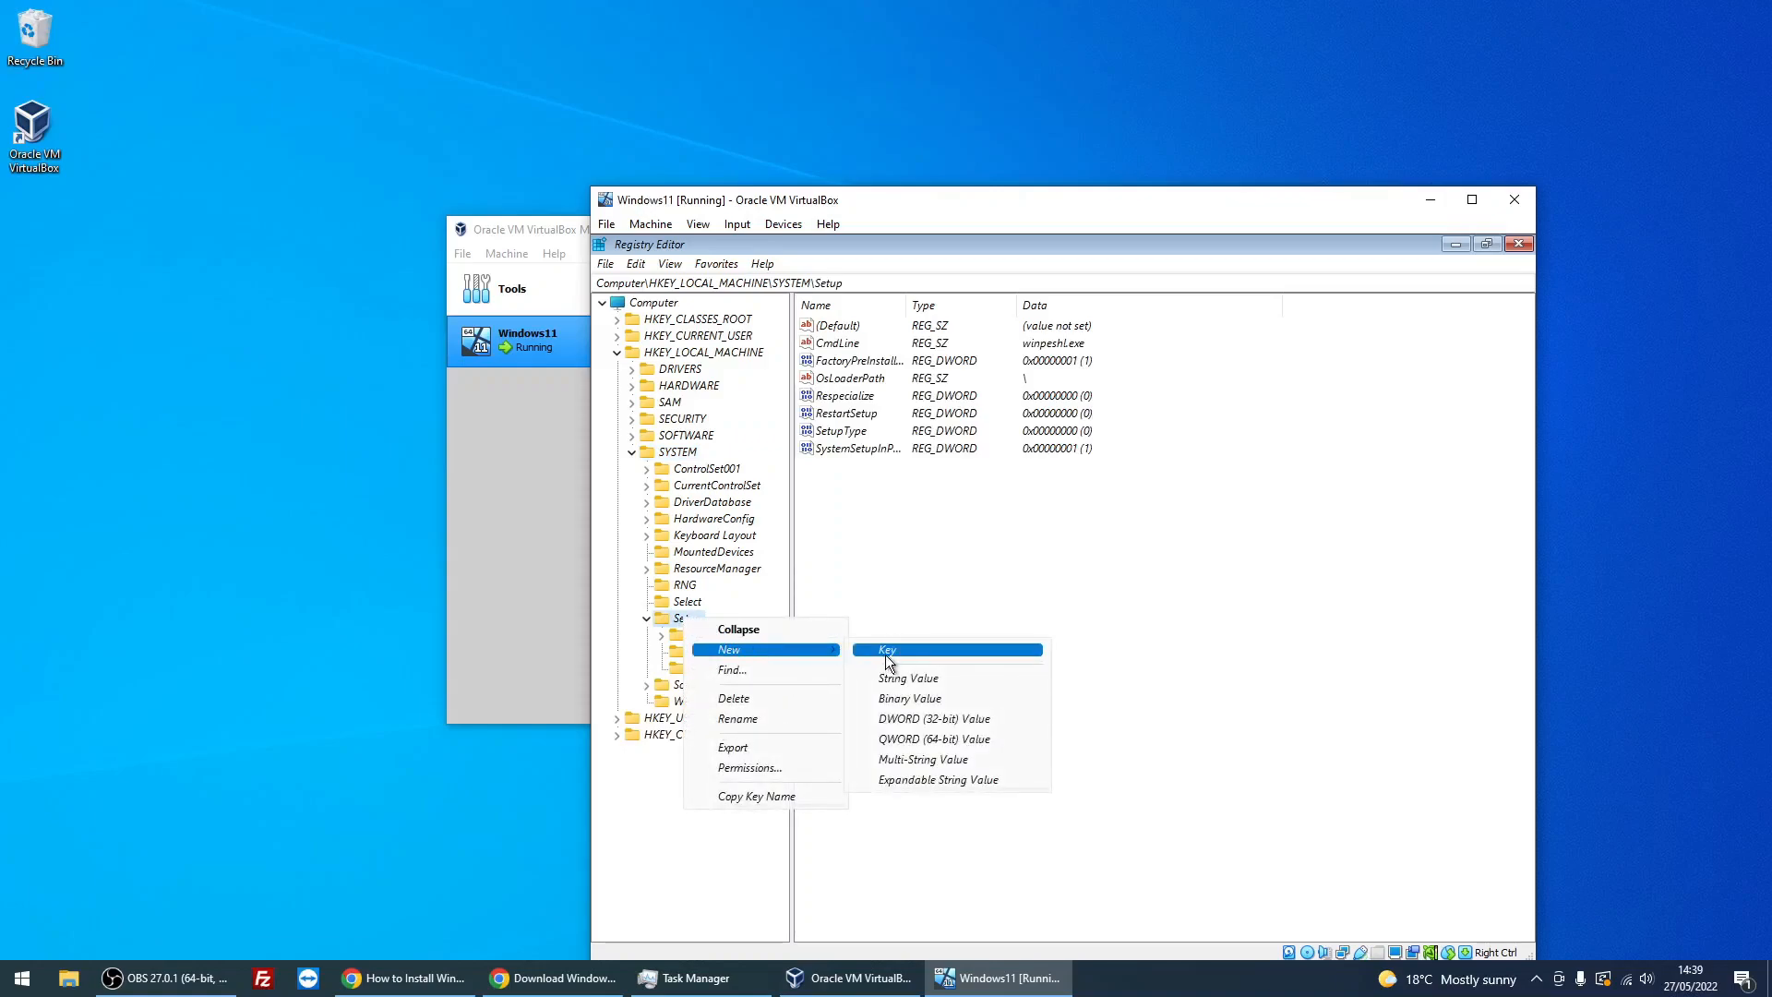
left_click(888, 648)
type("L")
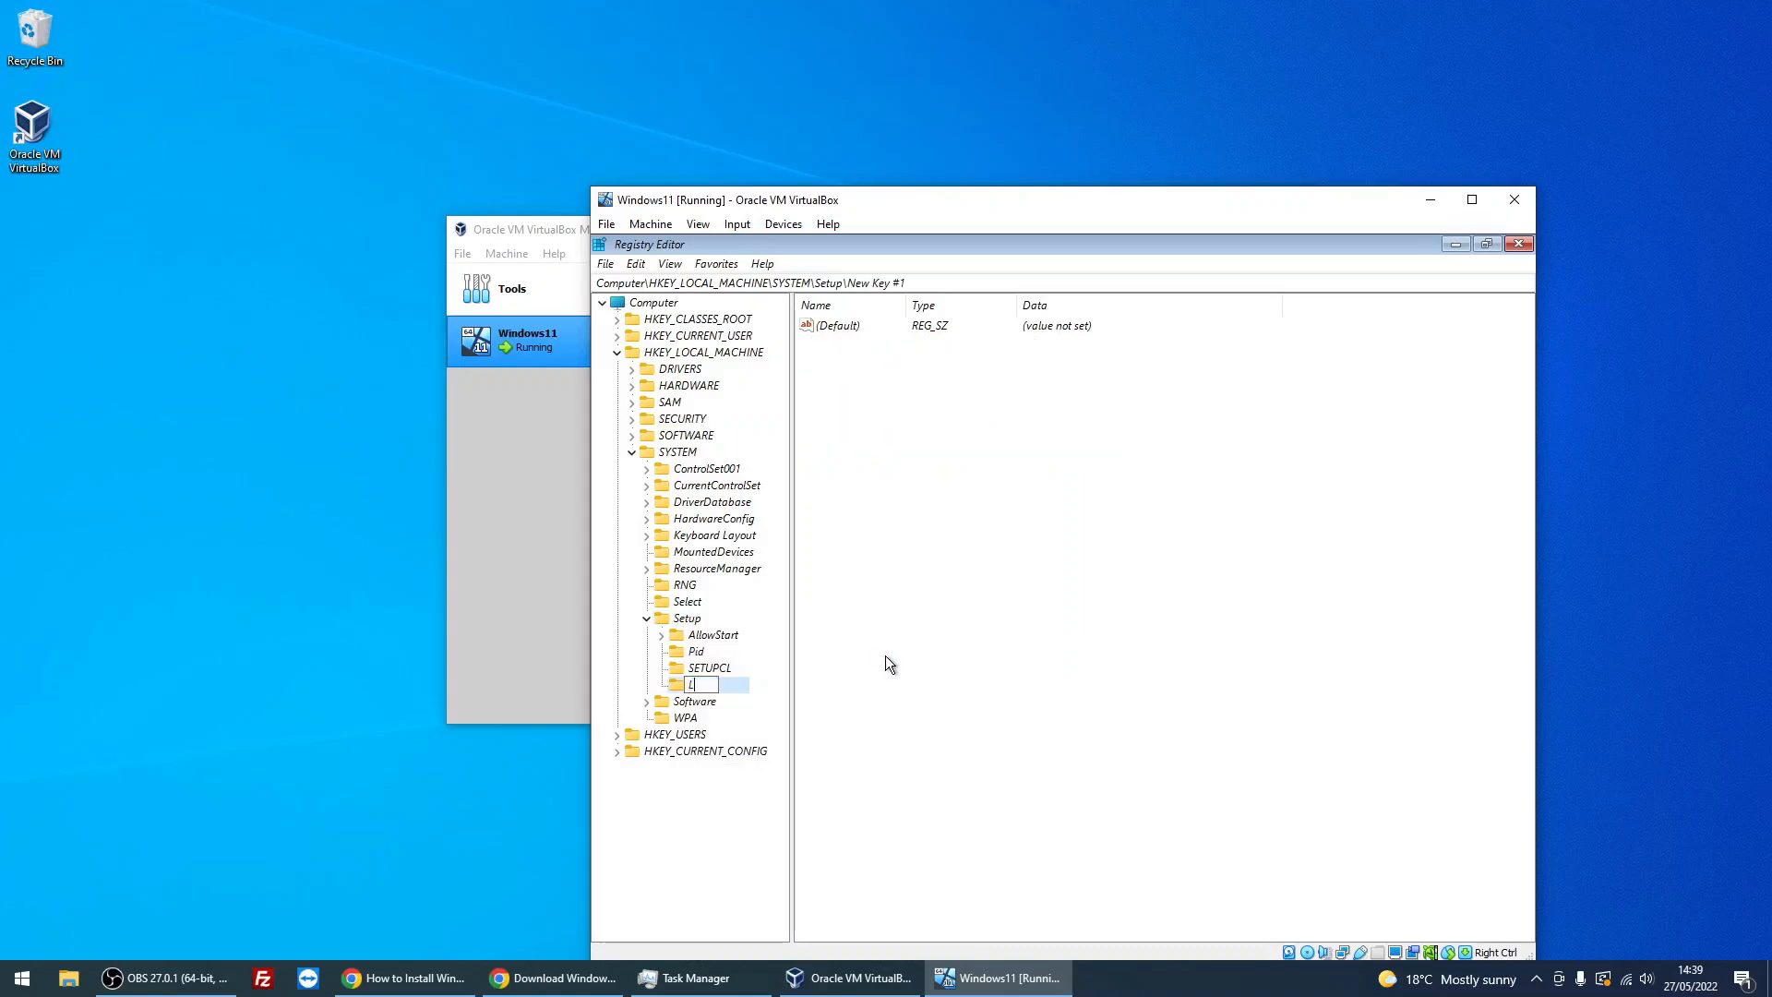
type("abConfig")
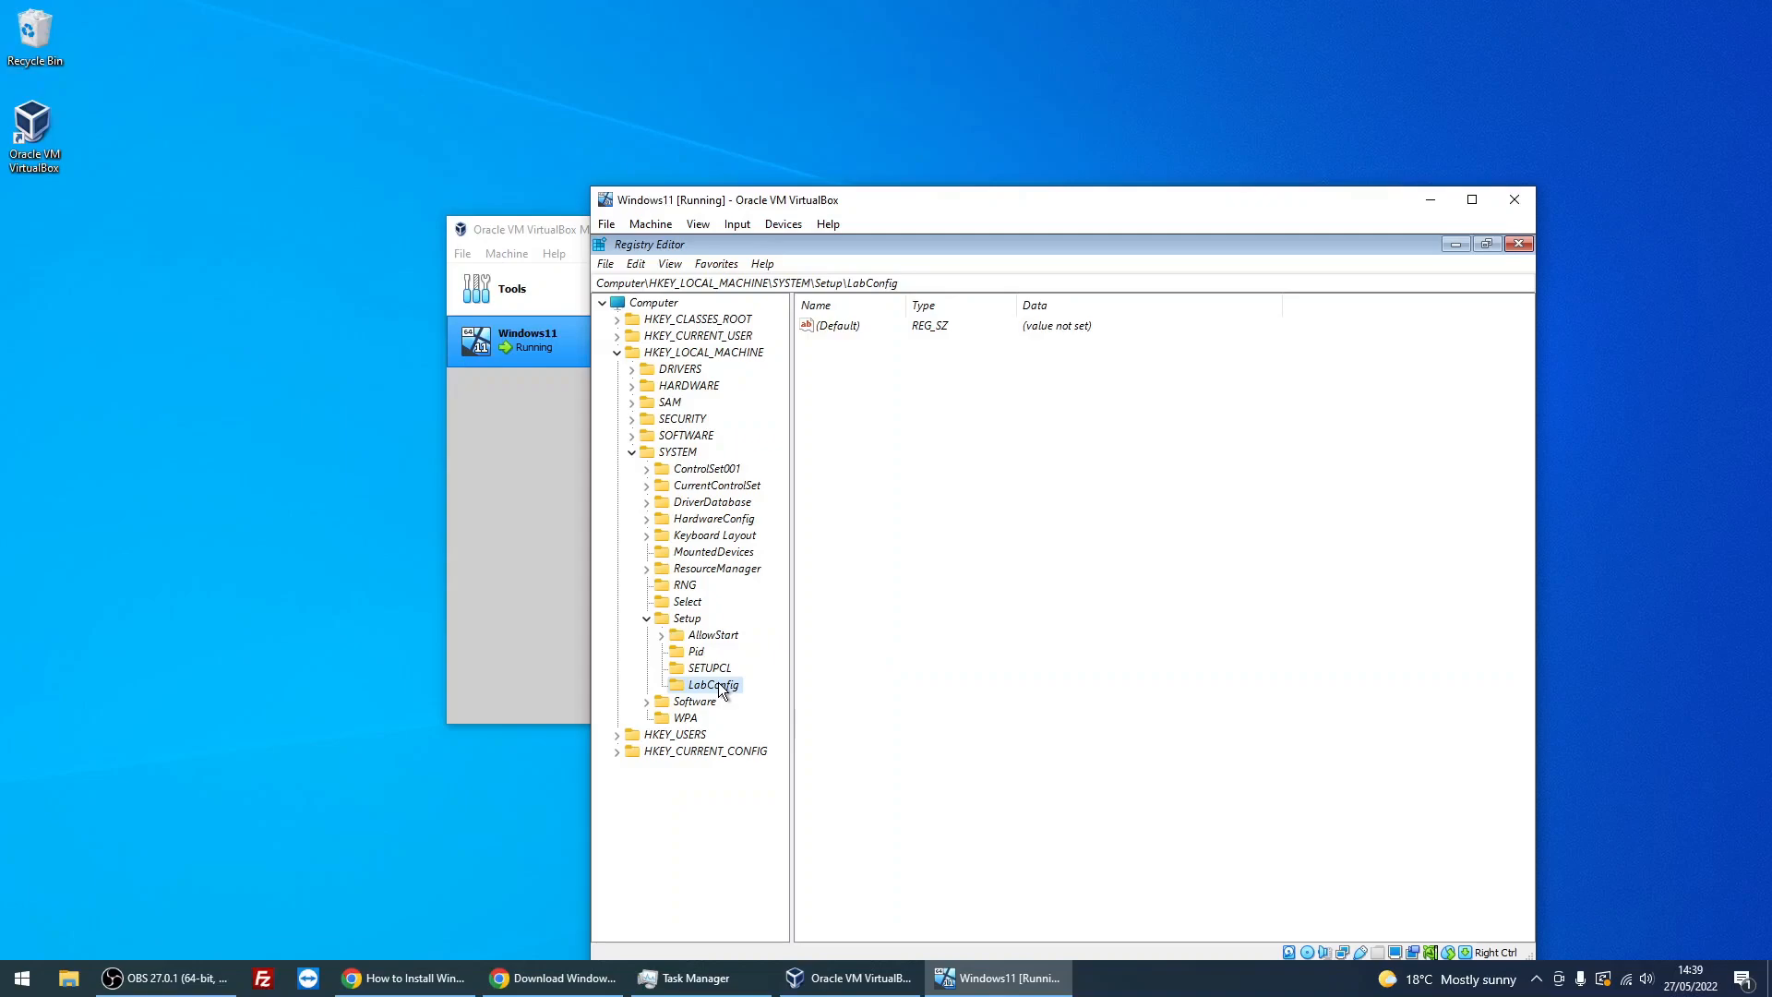
- Create DWORD values BypassTPMCheck, BypassRAMCheck and BypassSecureBootCheck under LabConfig
right_click(713, 685)
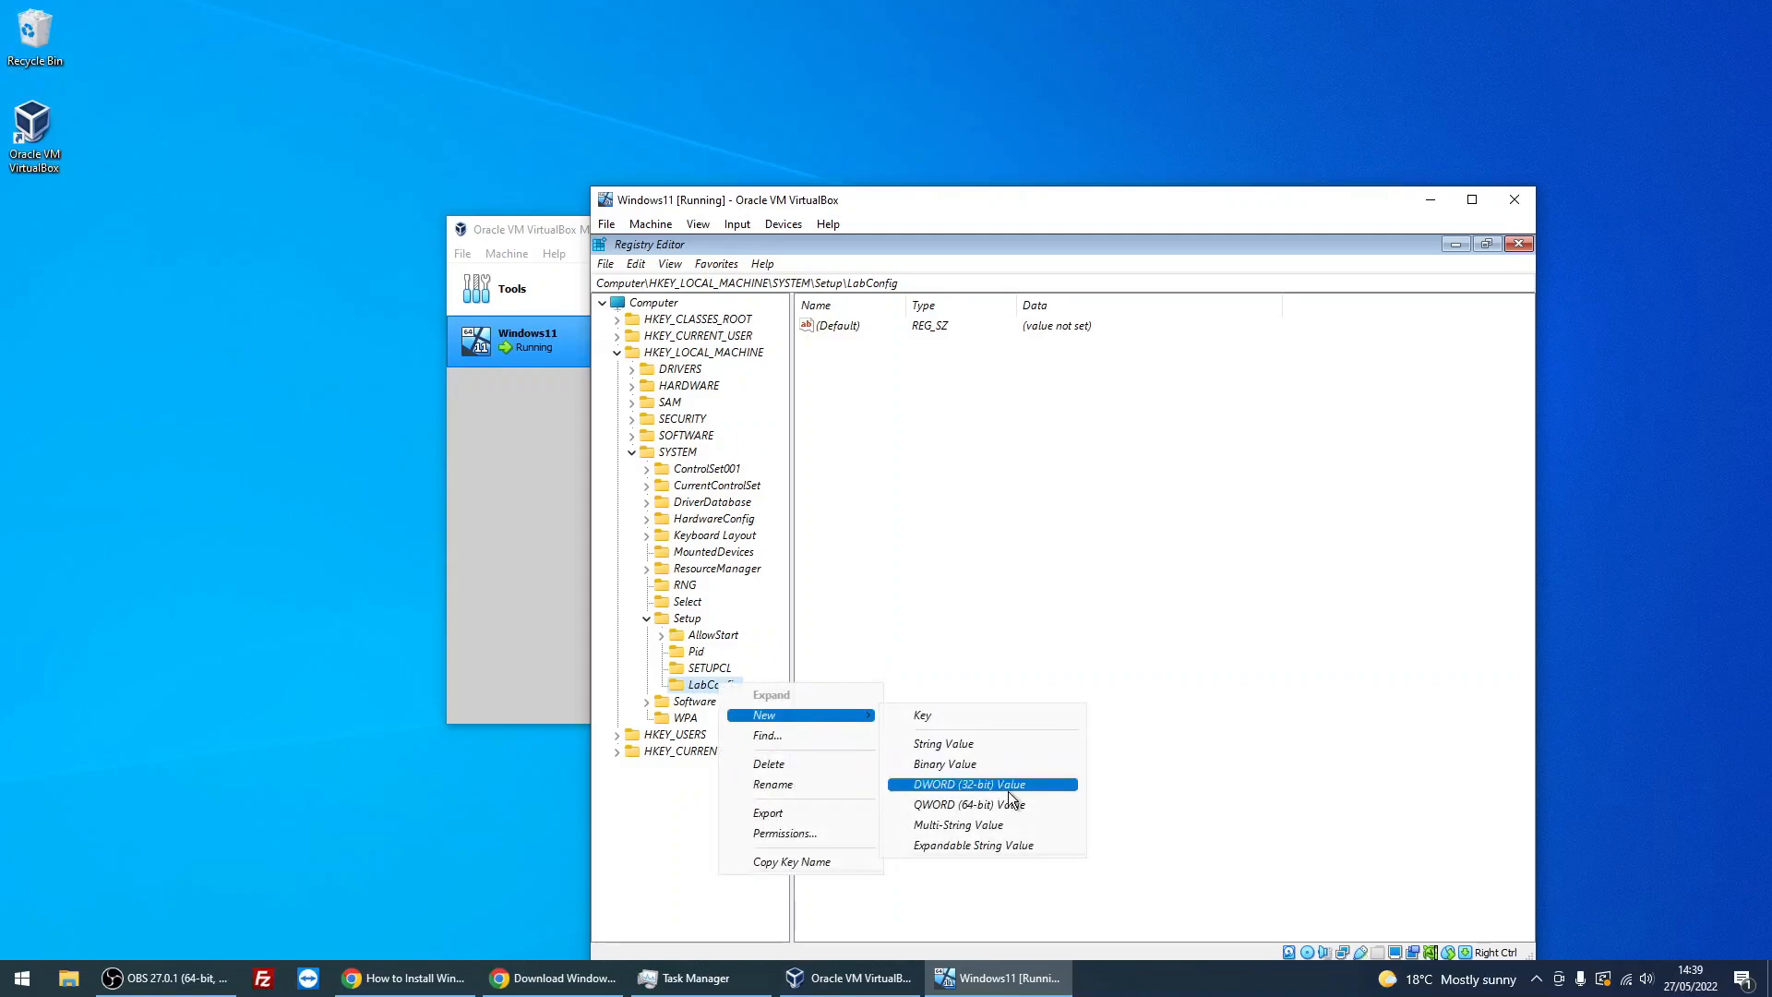
left_click(966, 785)
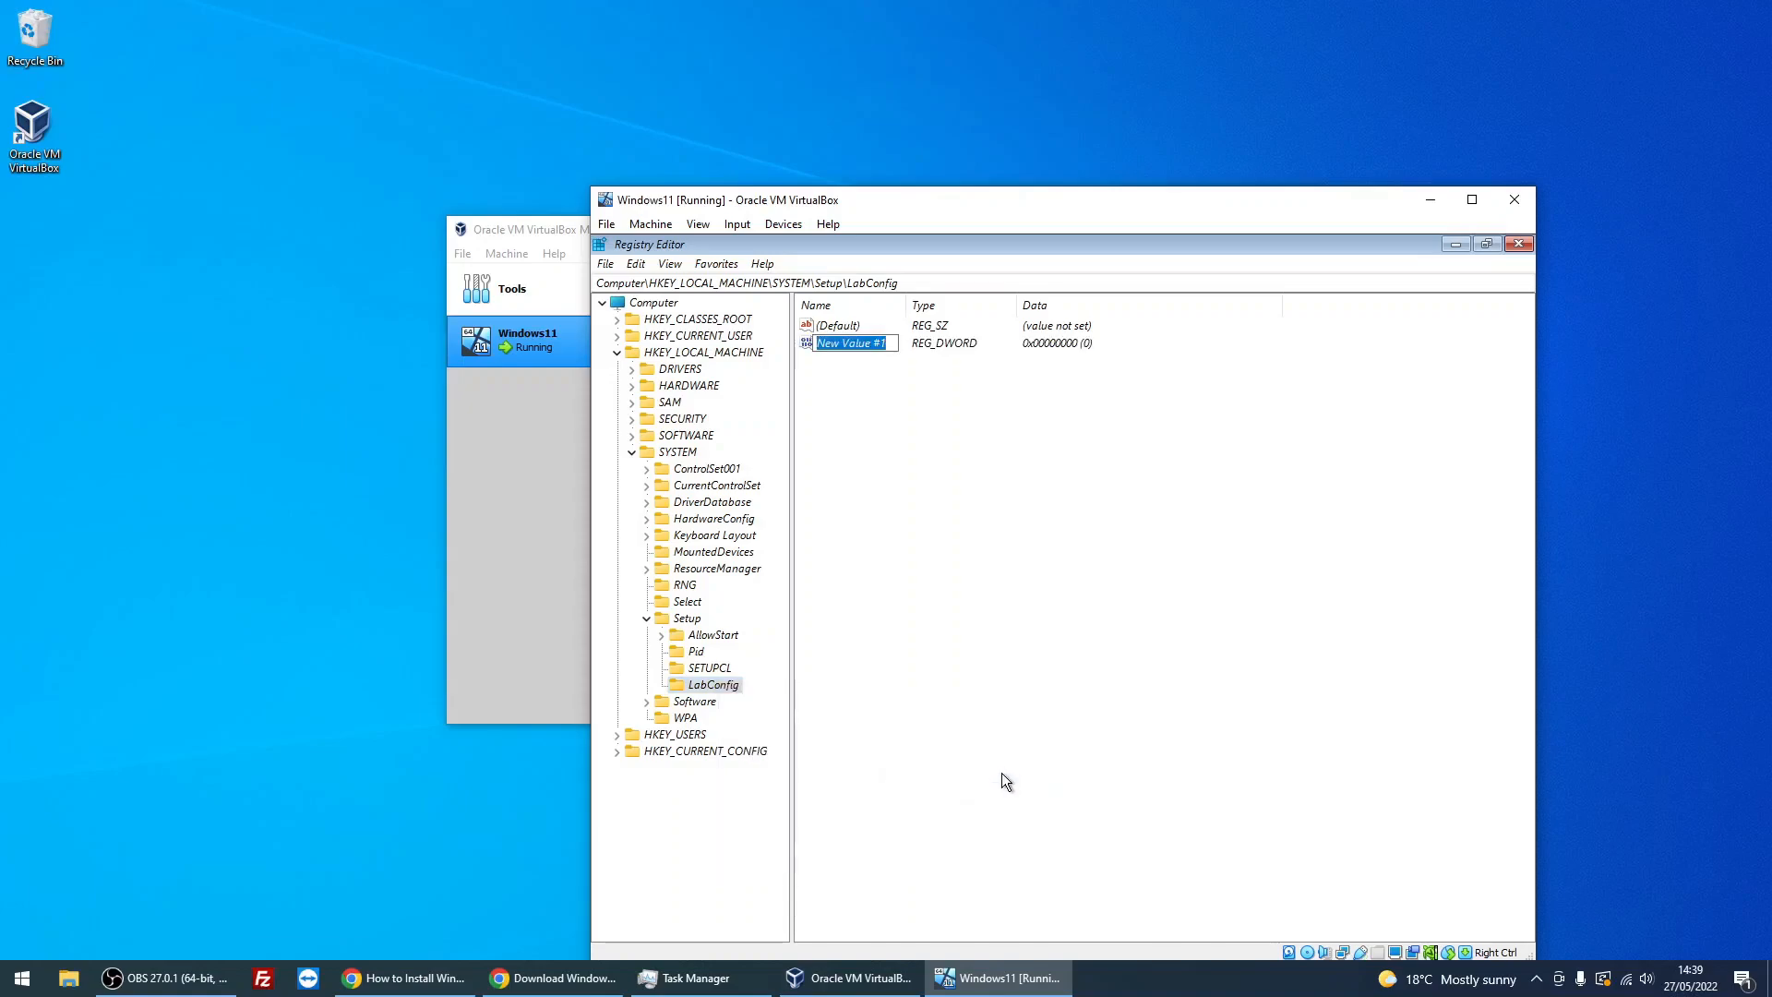
type("By")
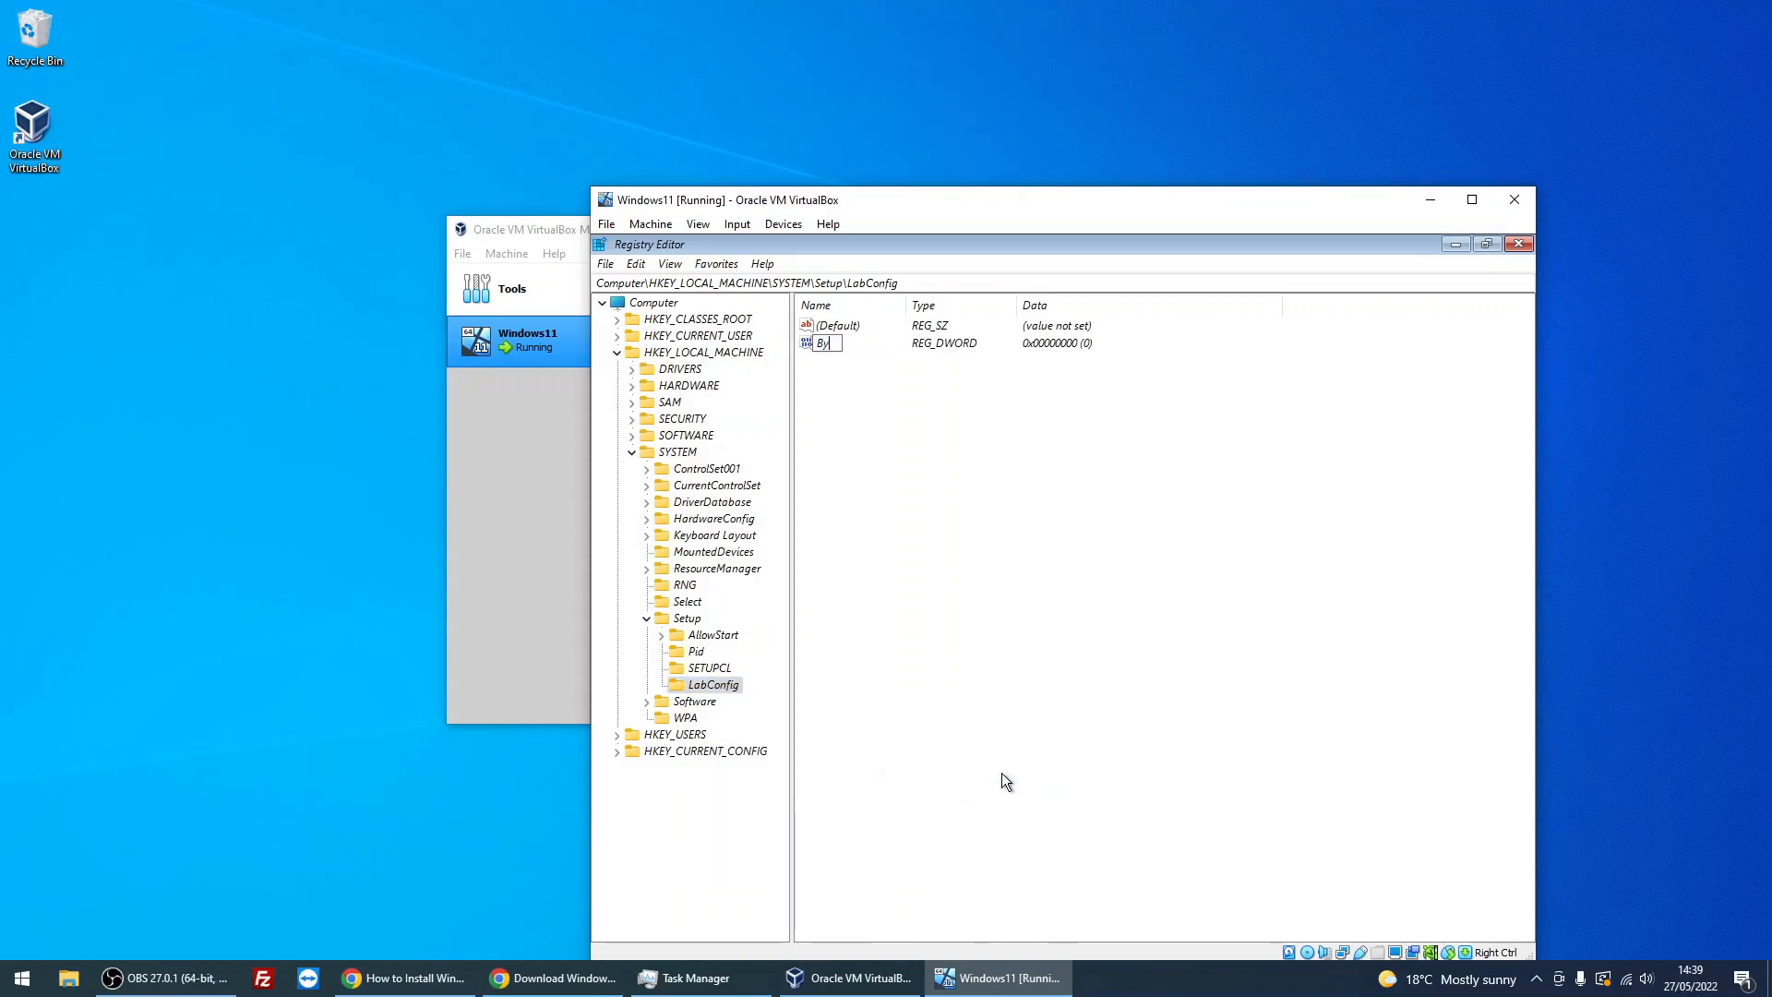
type("pass")
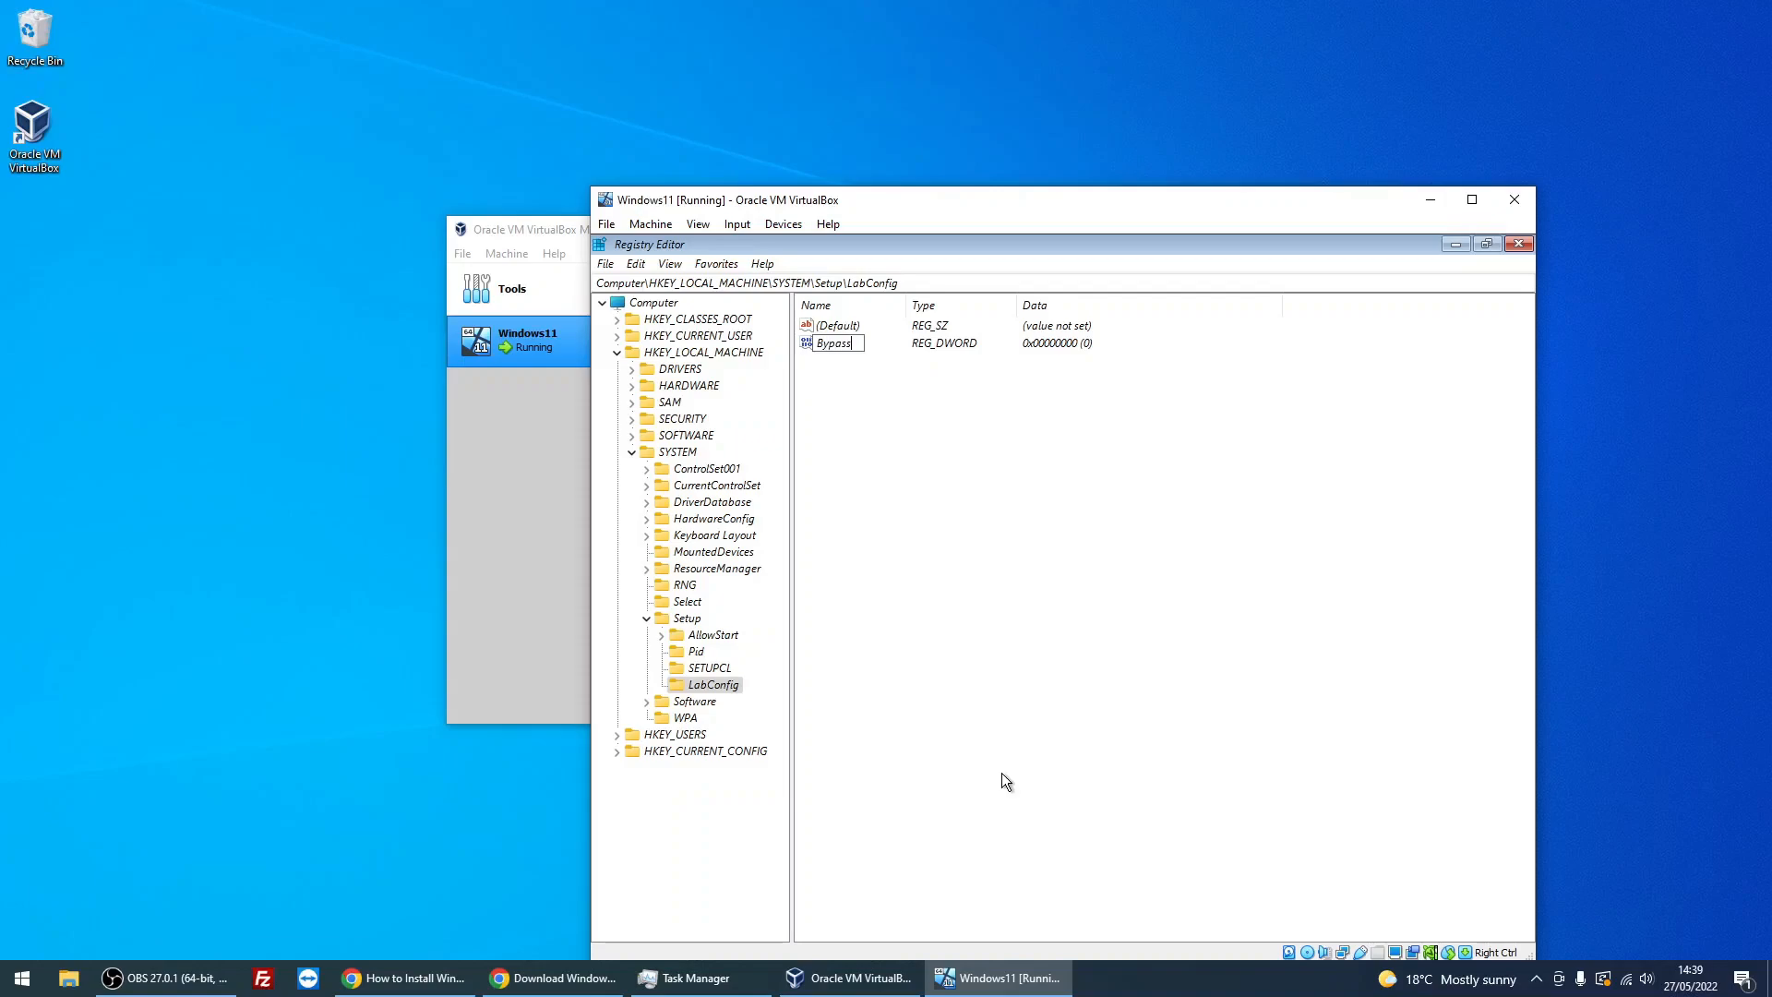
type("TPMCheck")
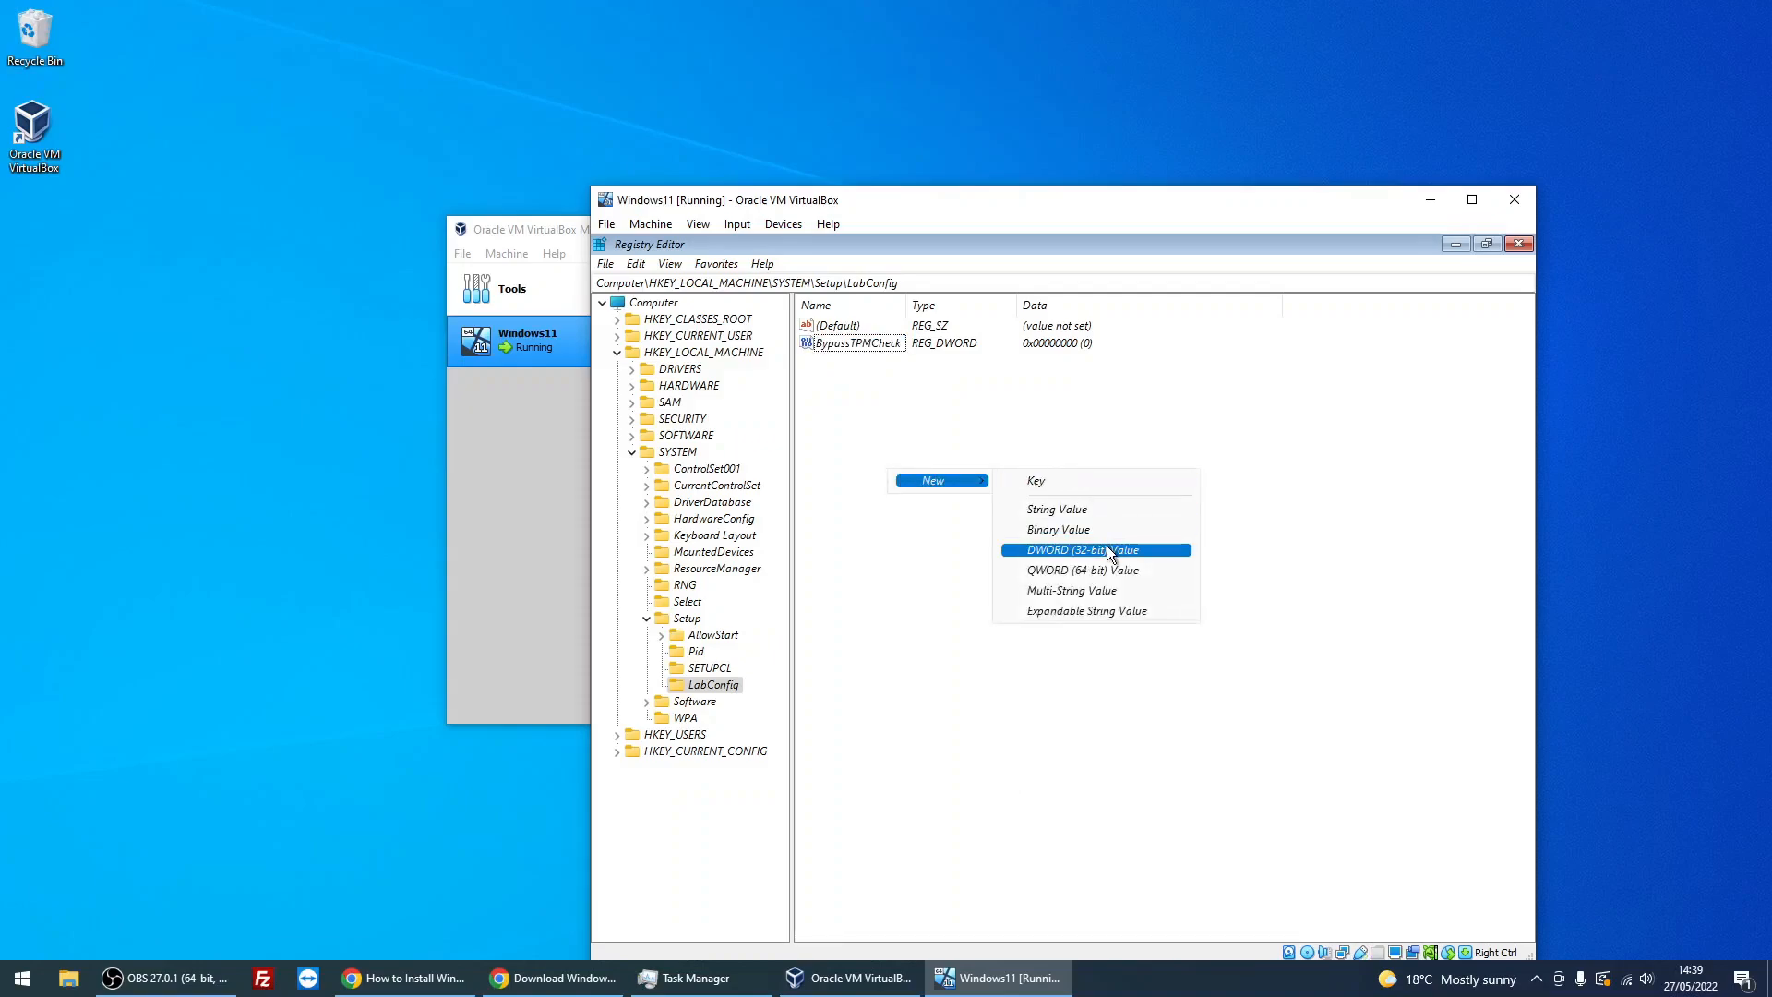
left_click(1080, 550)
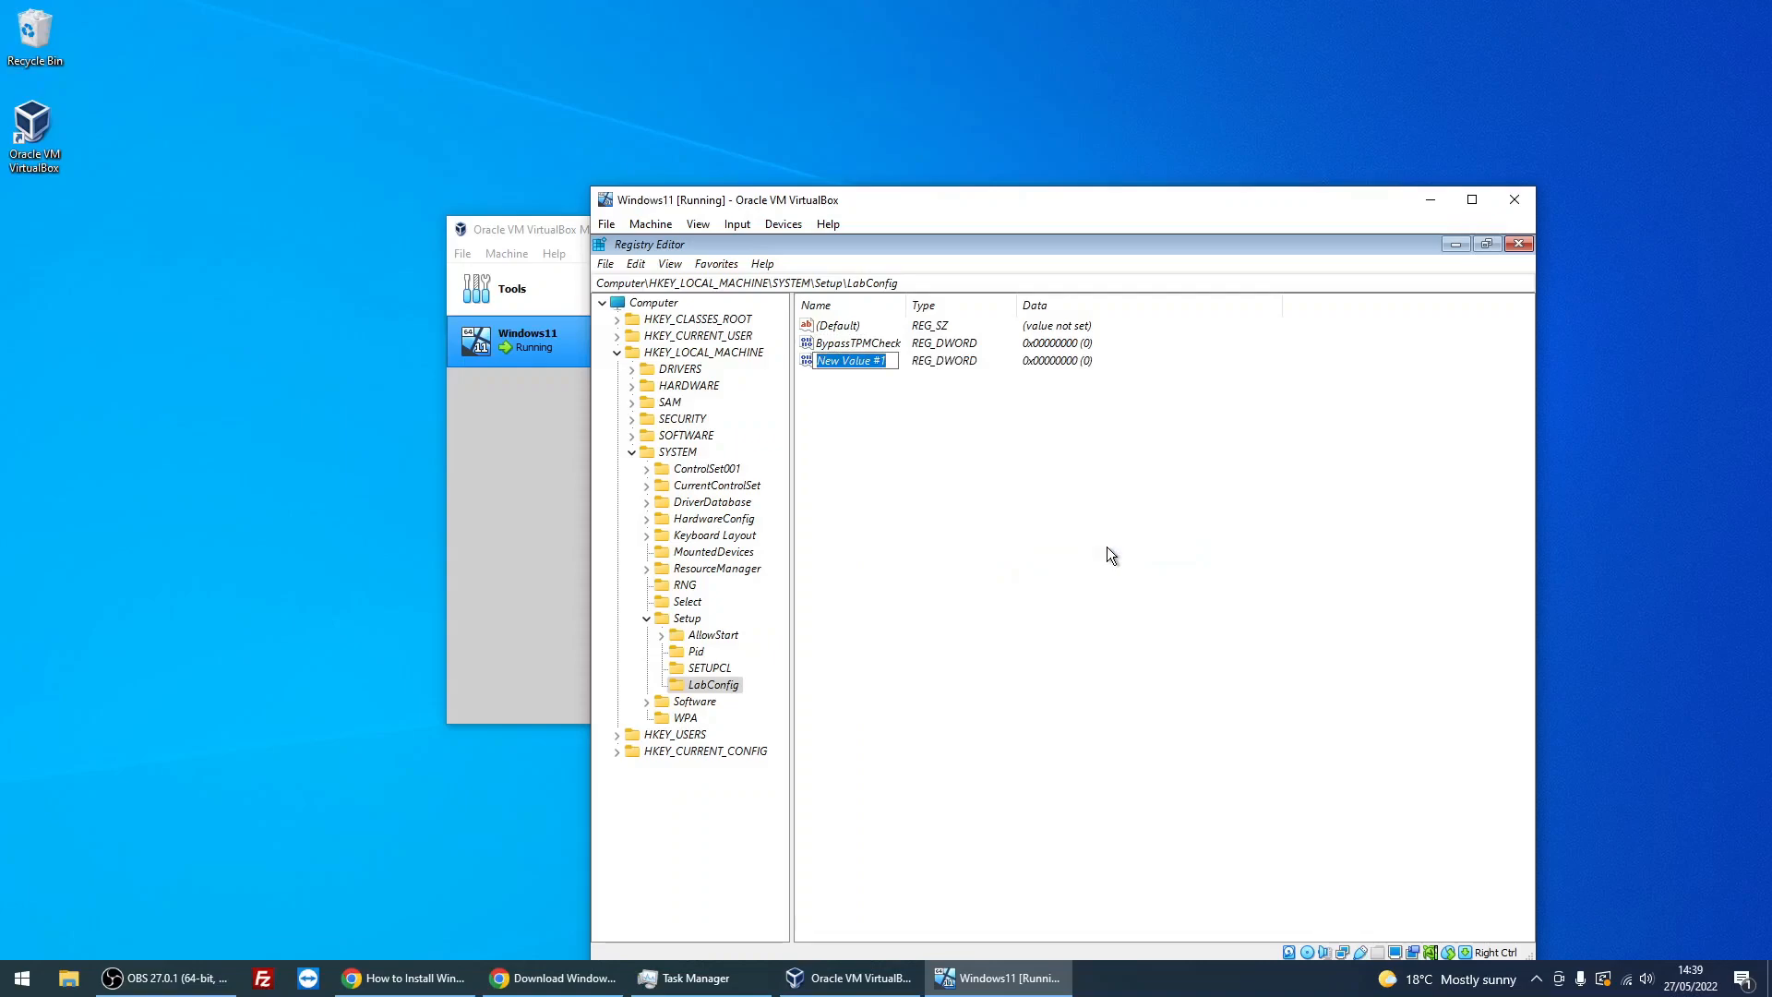
type("Bypass")
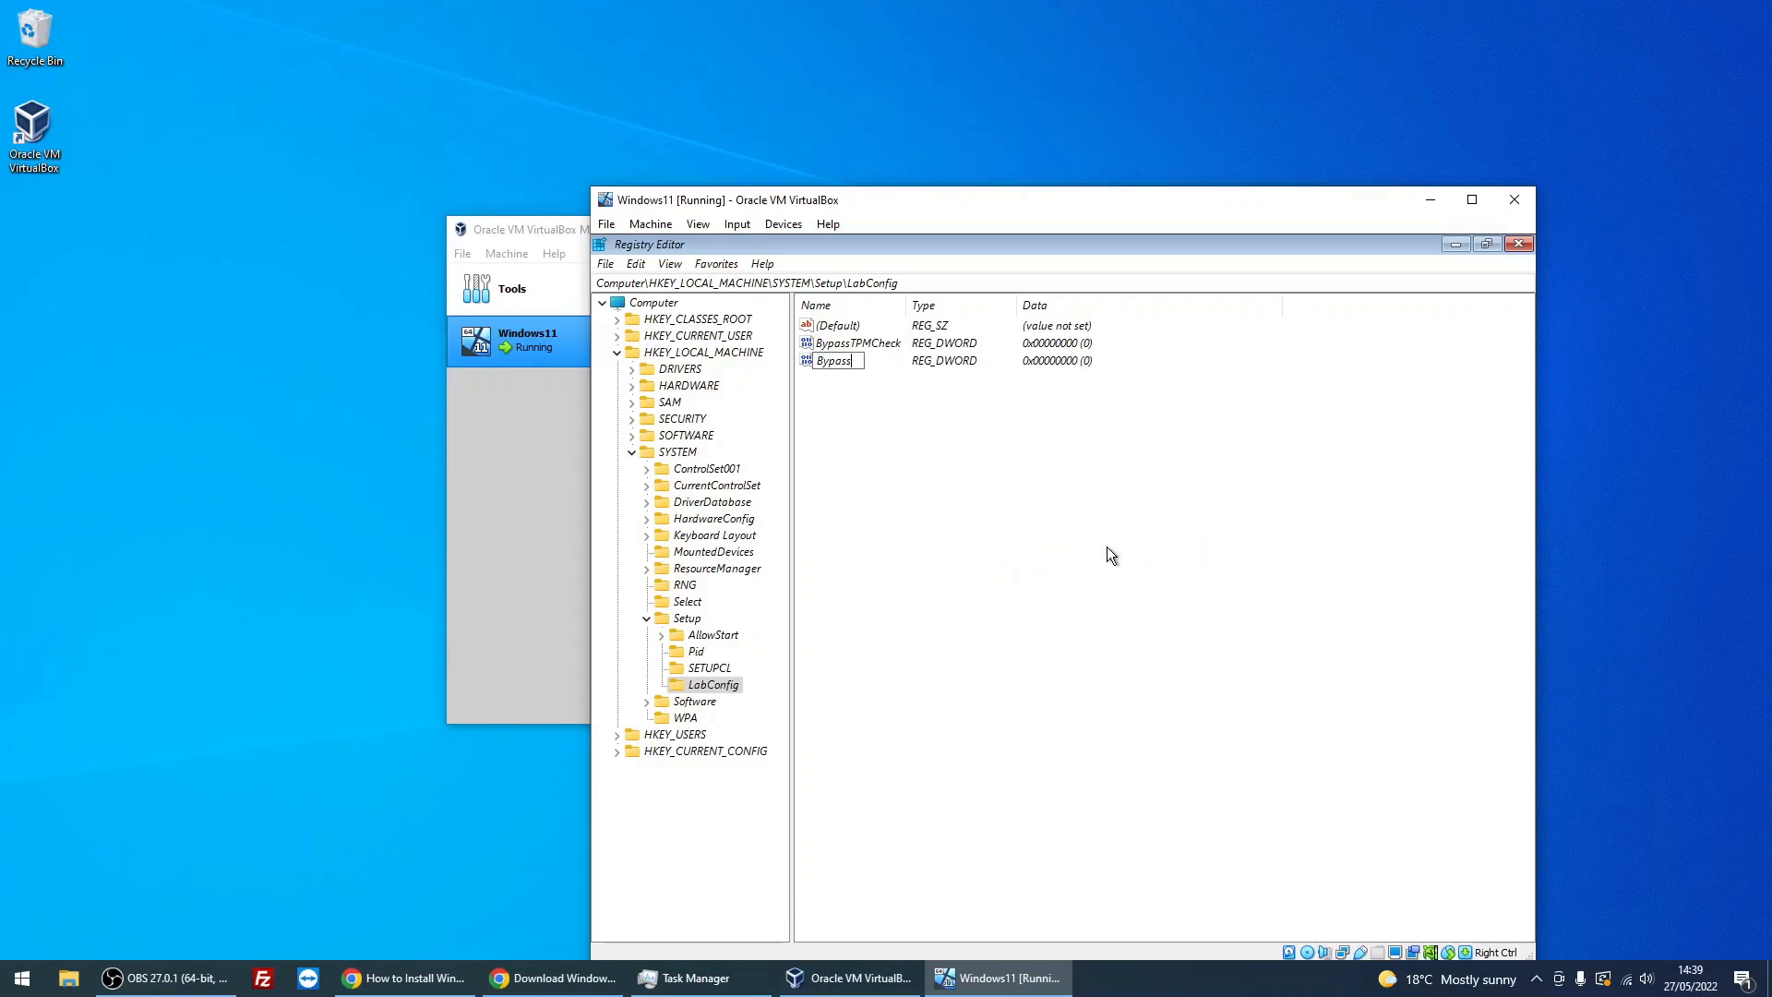
type("RAMCheck")
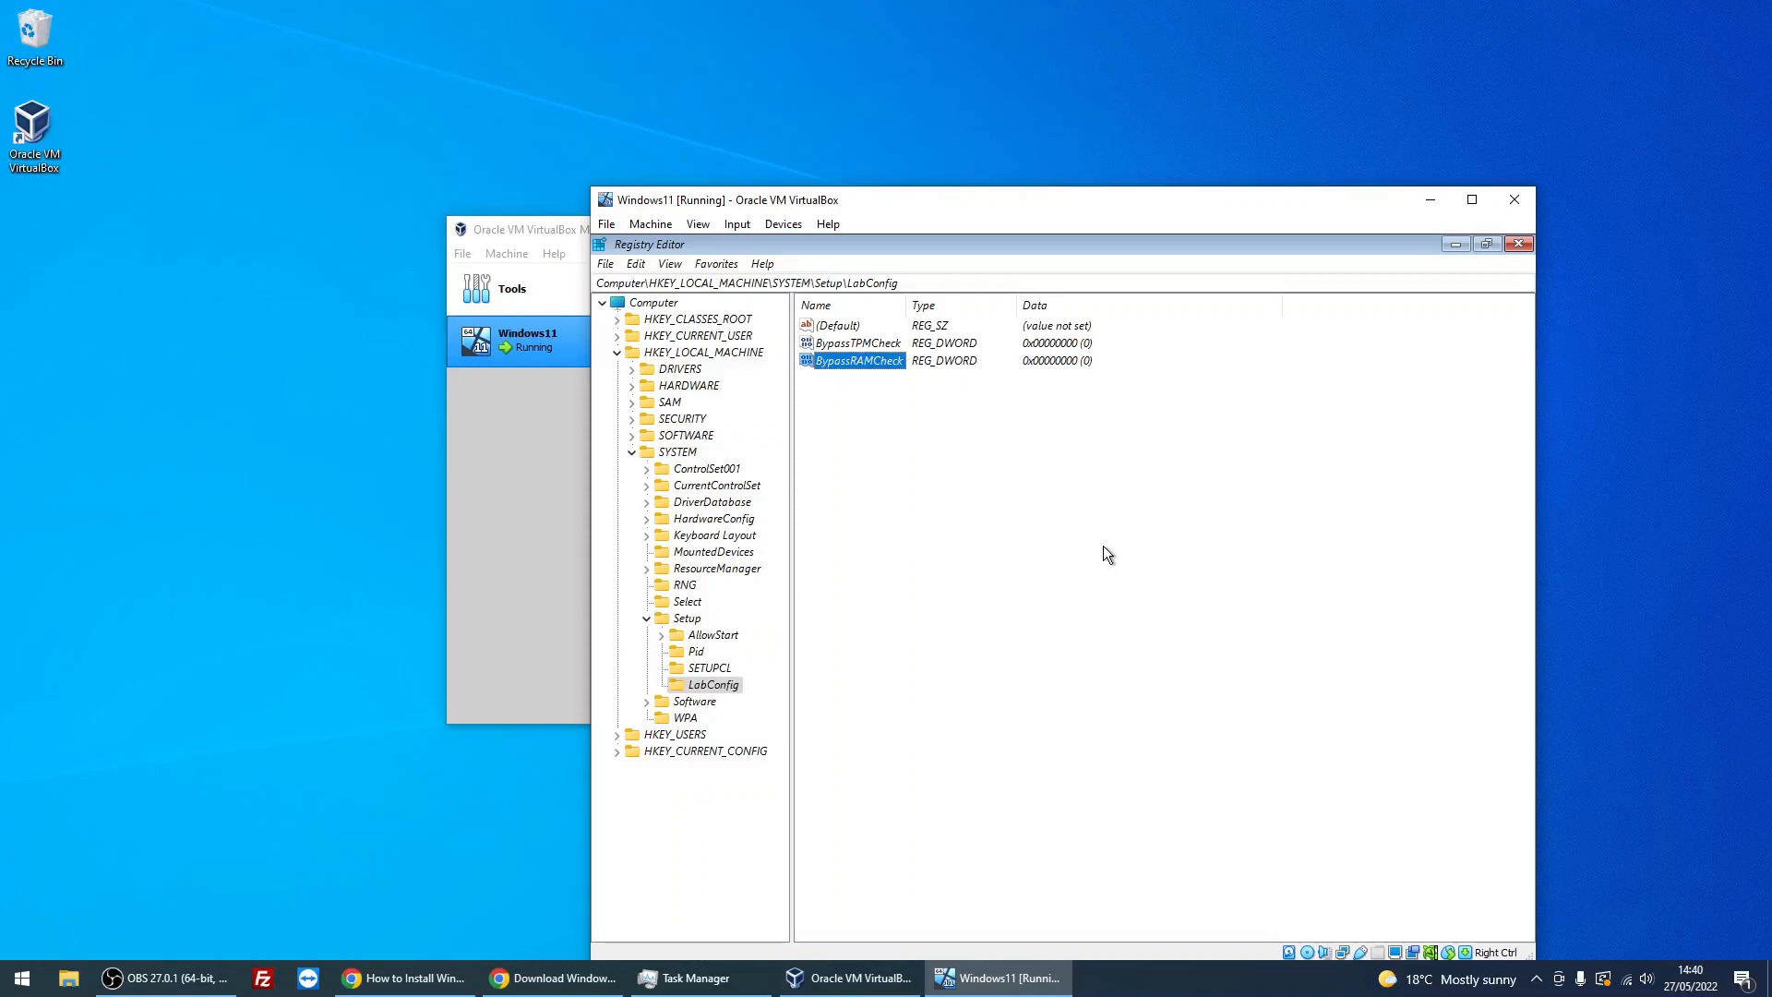
right_click(1108, 554)
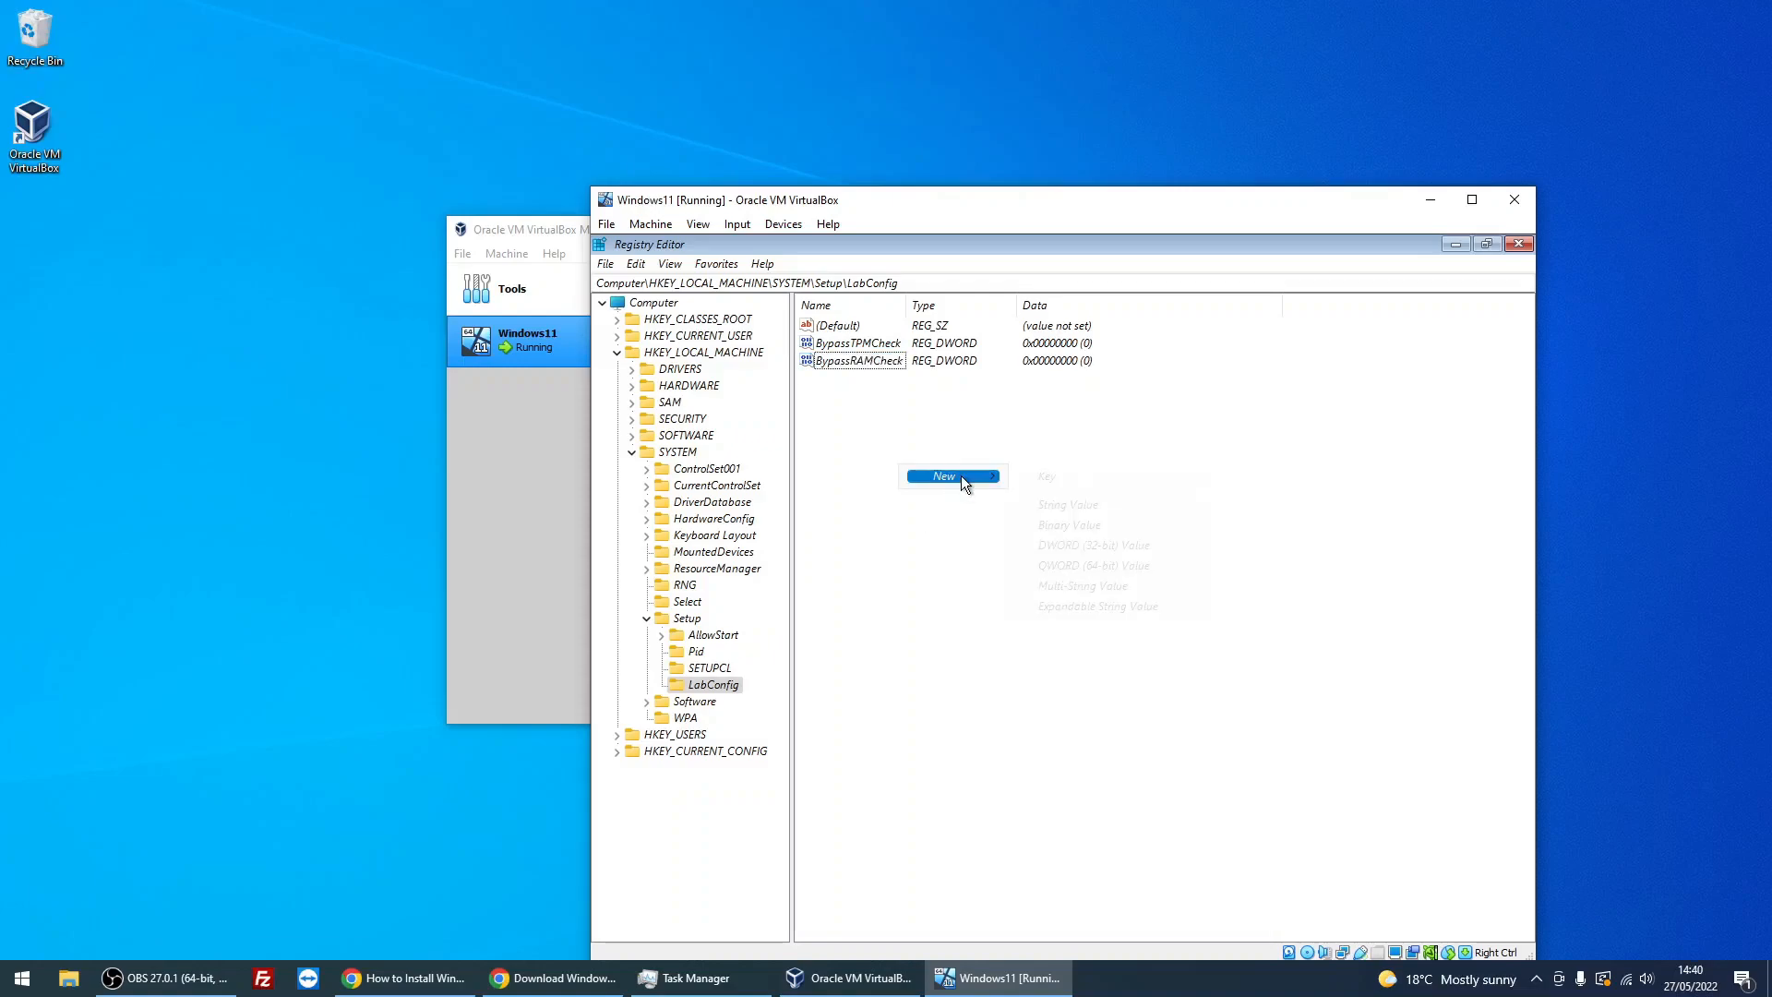
left_click(1093, 545)
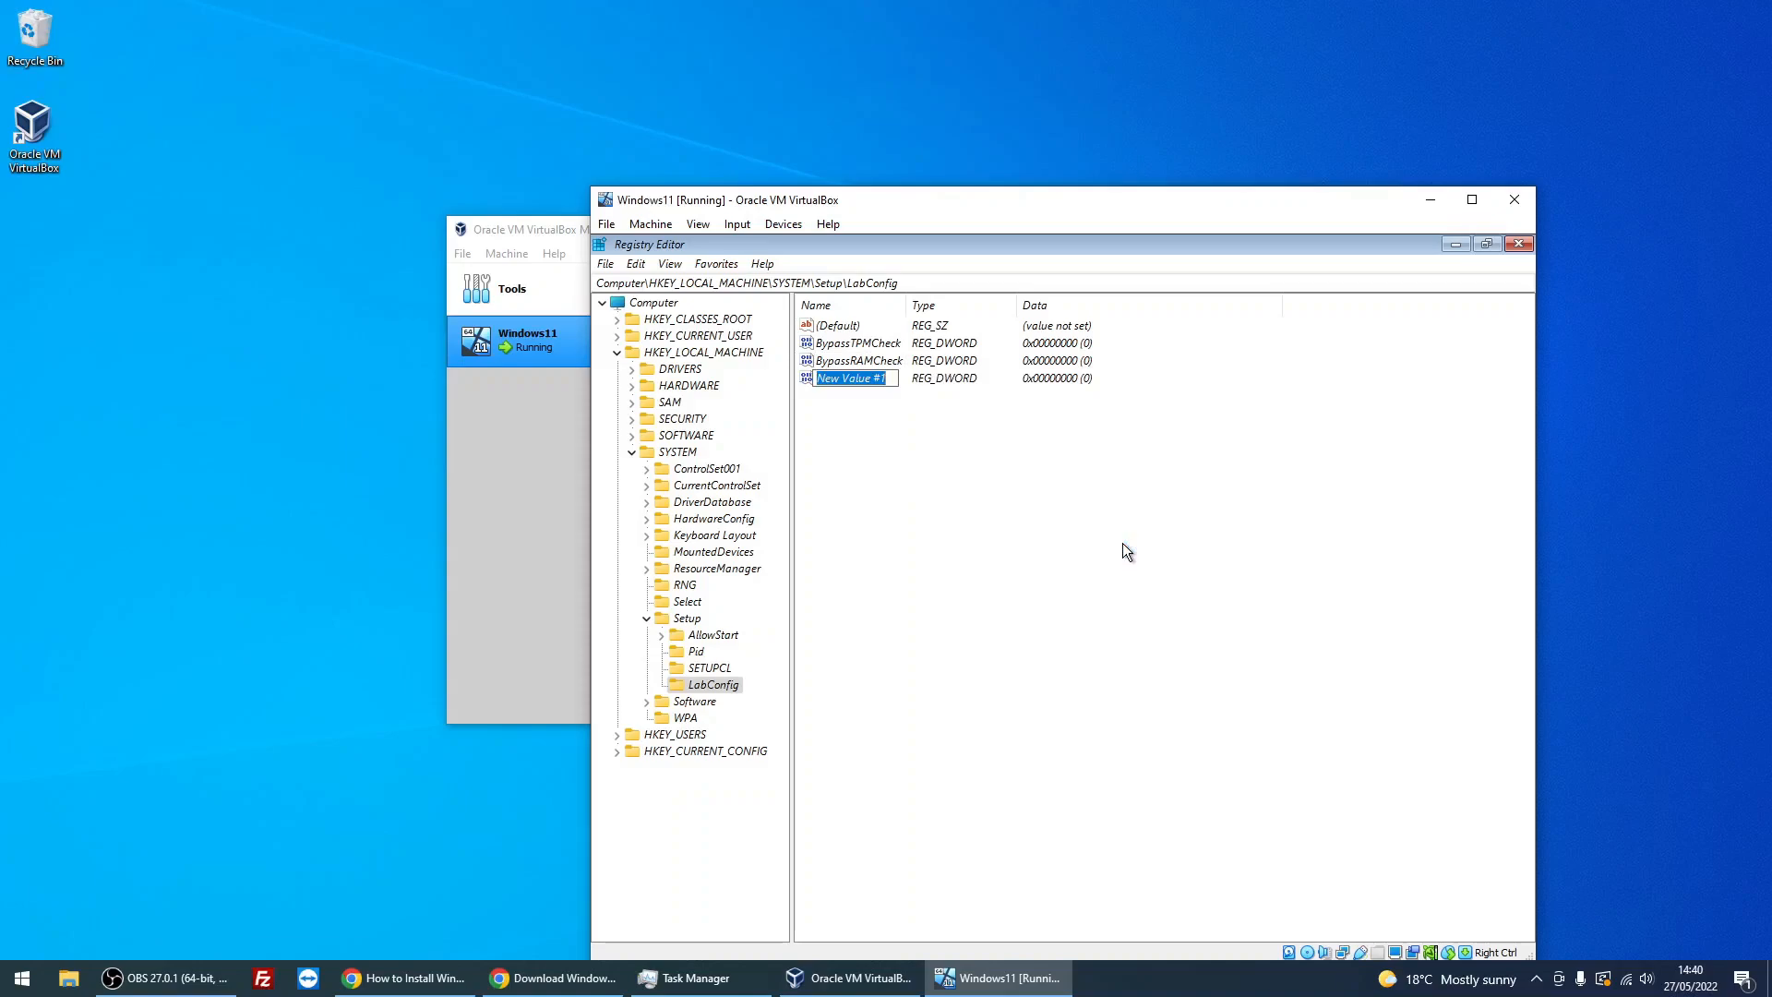
type("B")
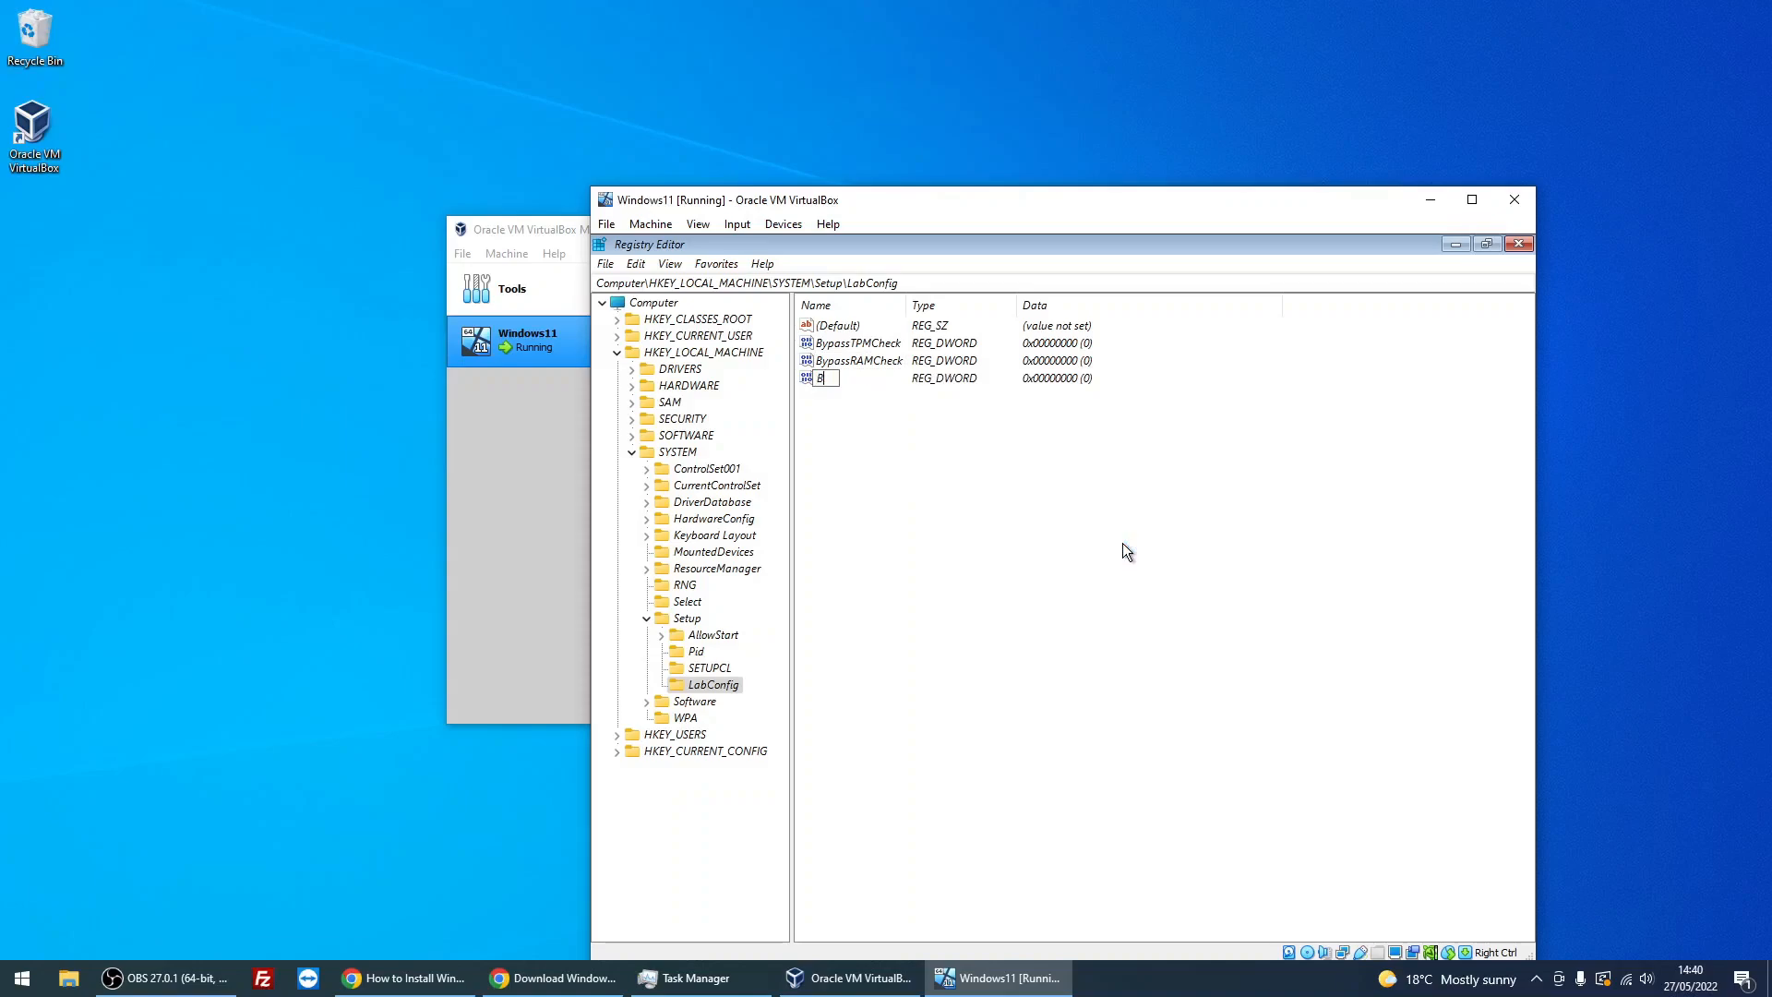
type("BypassSecure")
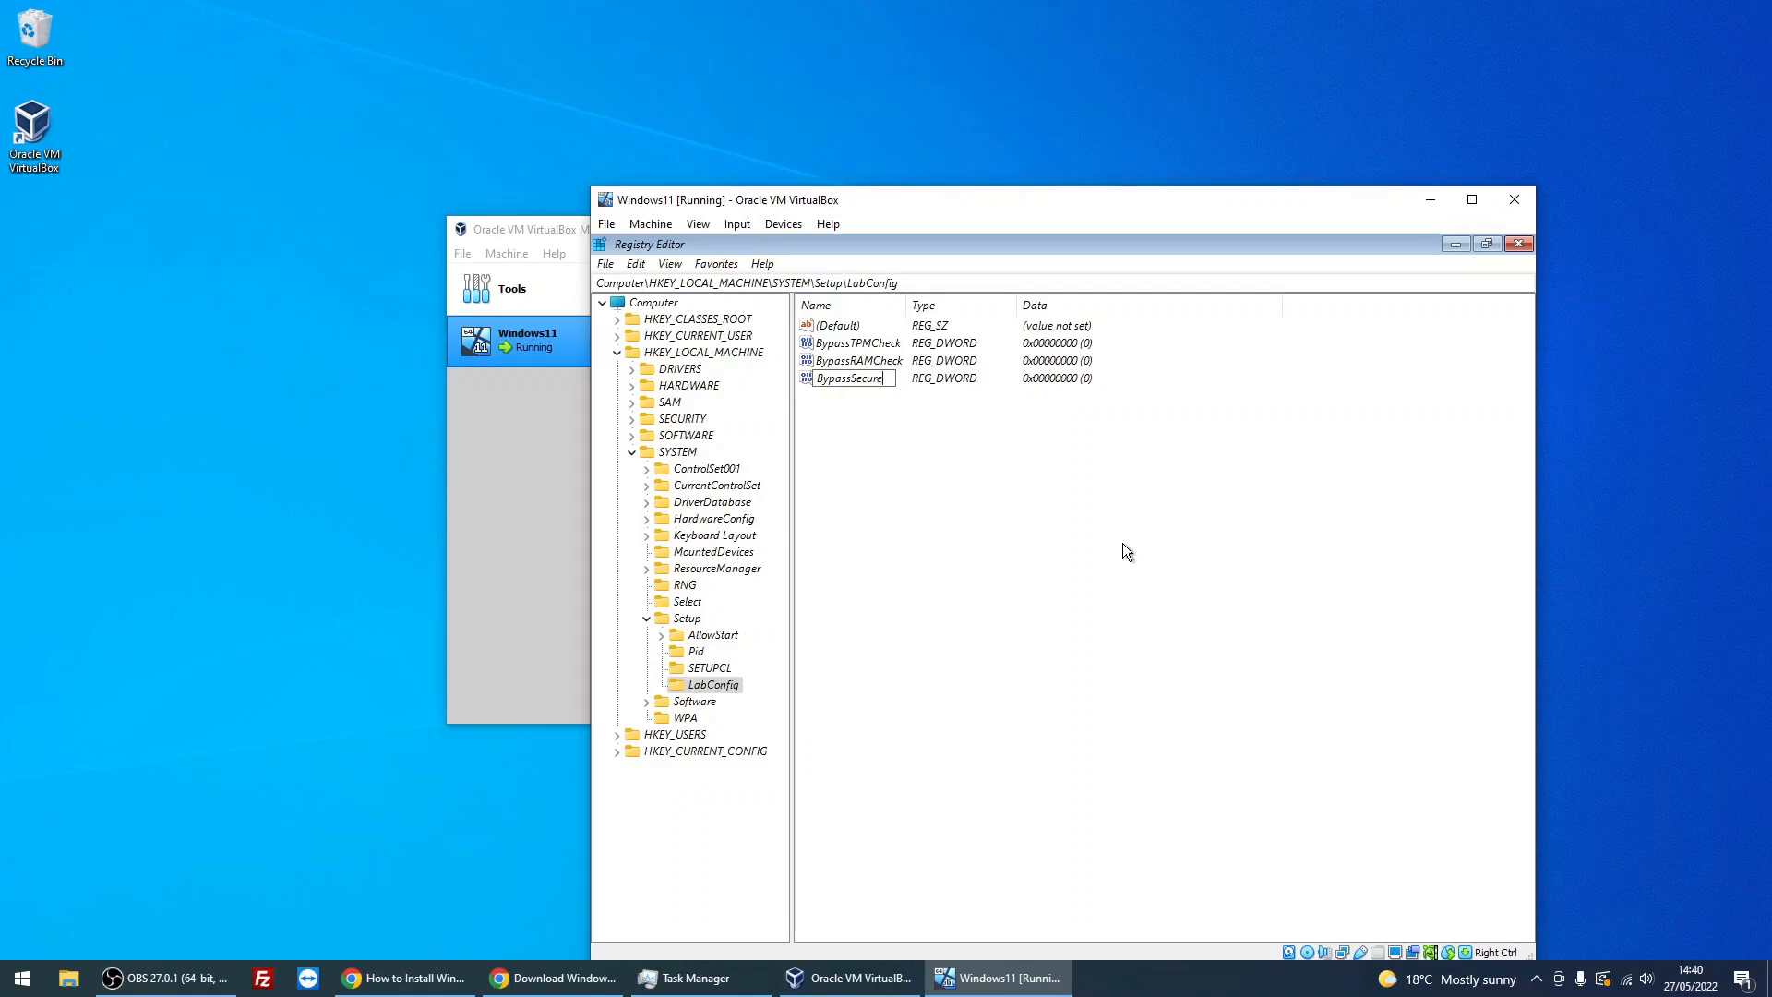
type("Boot")
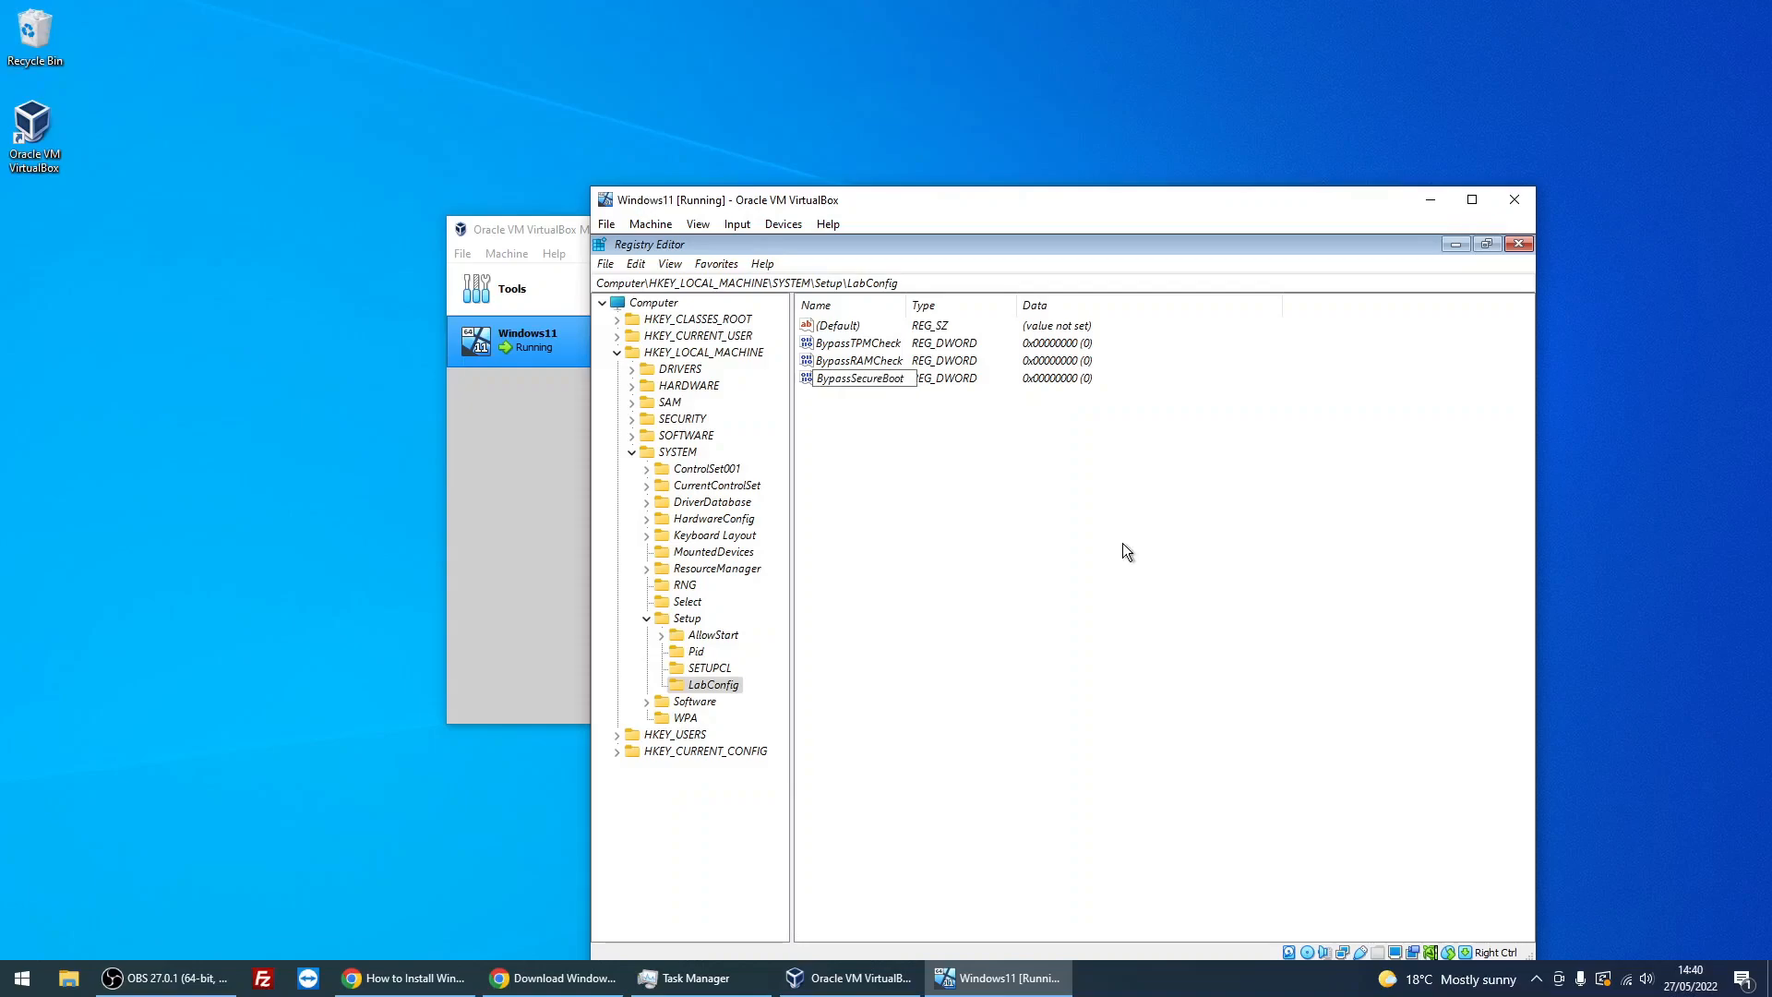
left_click(859, 376)
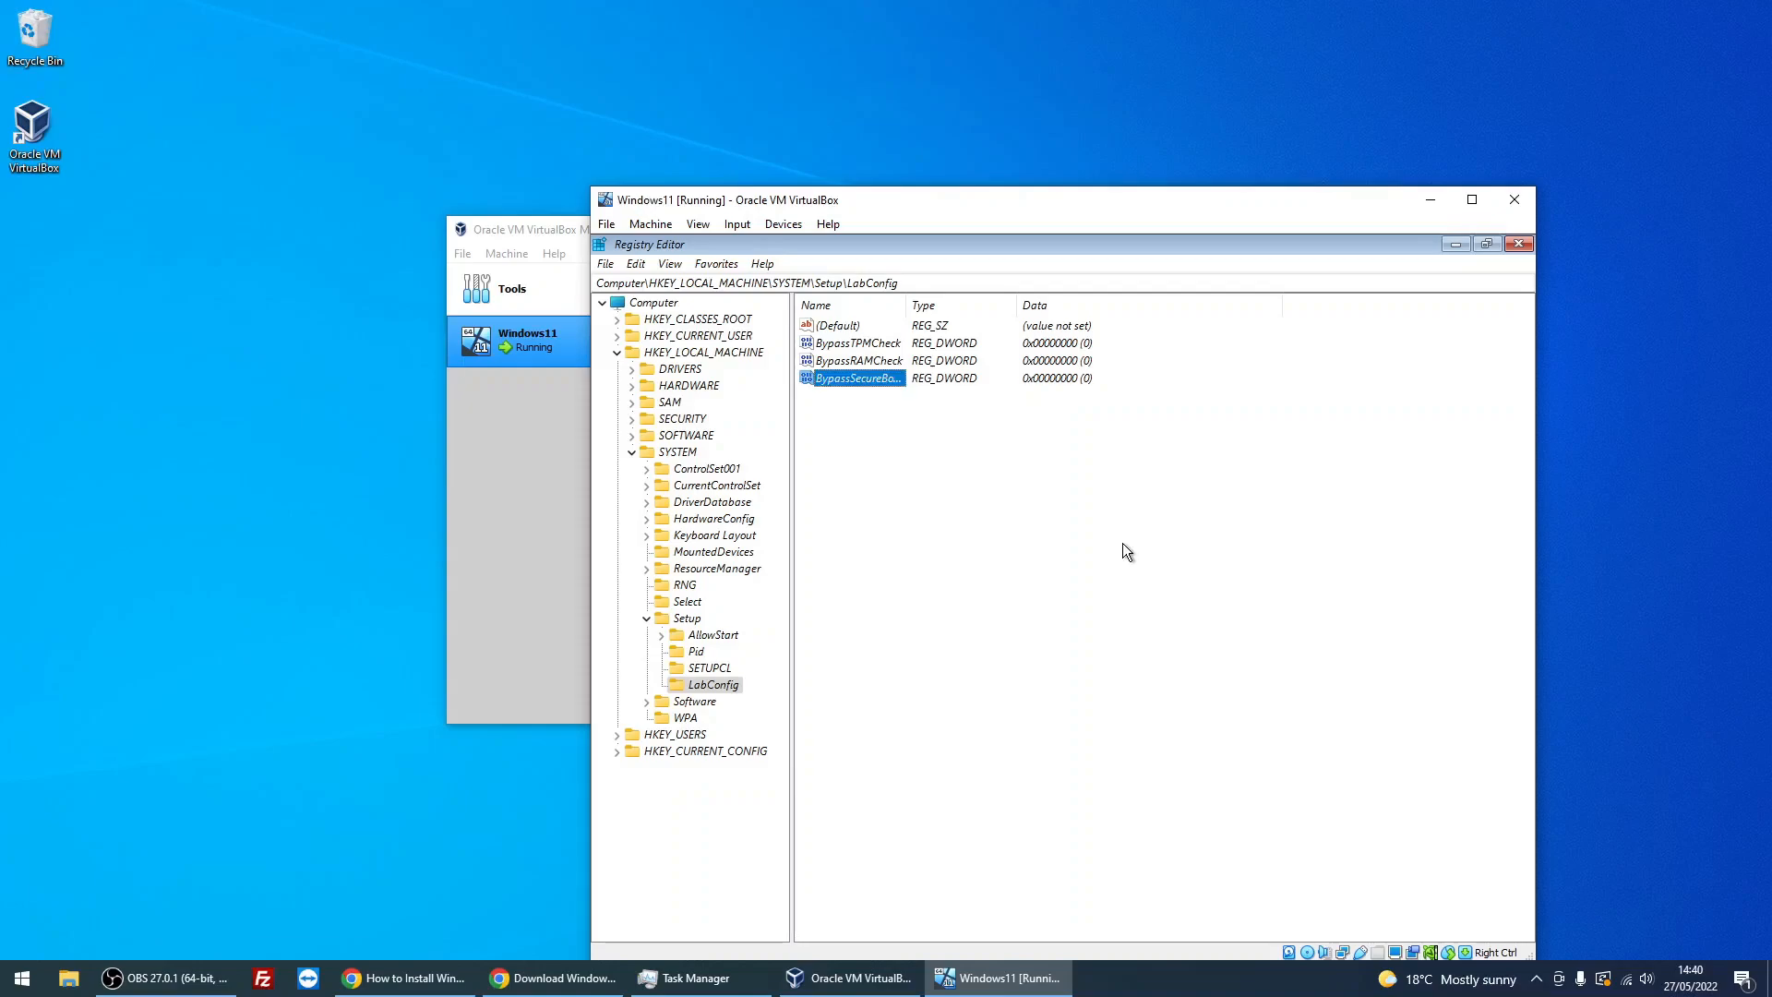
- Set BypassSecureBootCheck, BypassRAMCheck and BypassTPMCheck each to 1
double_click(855, 376)
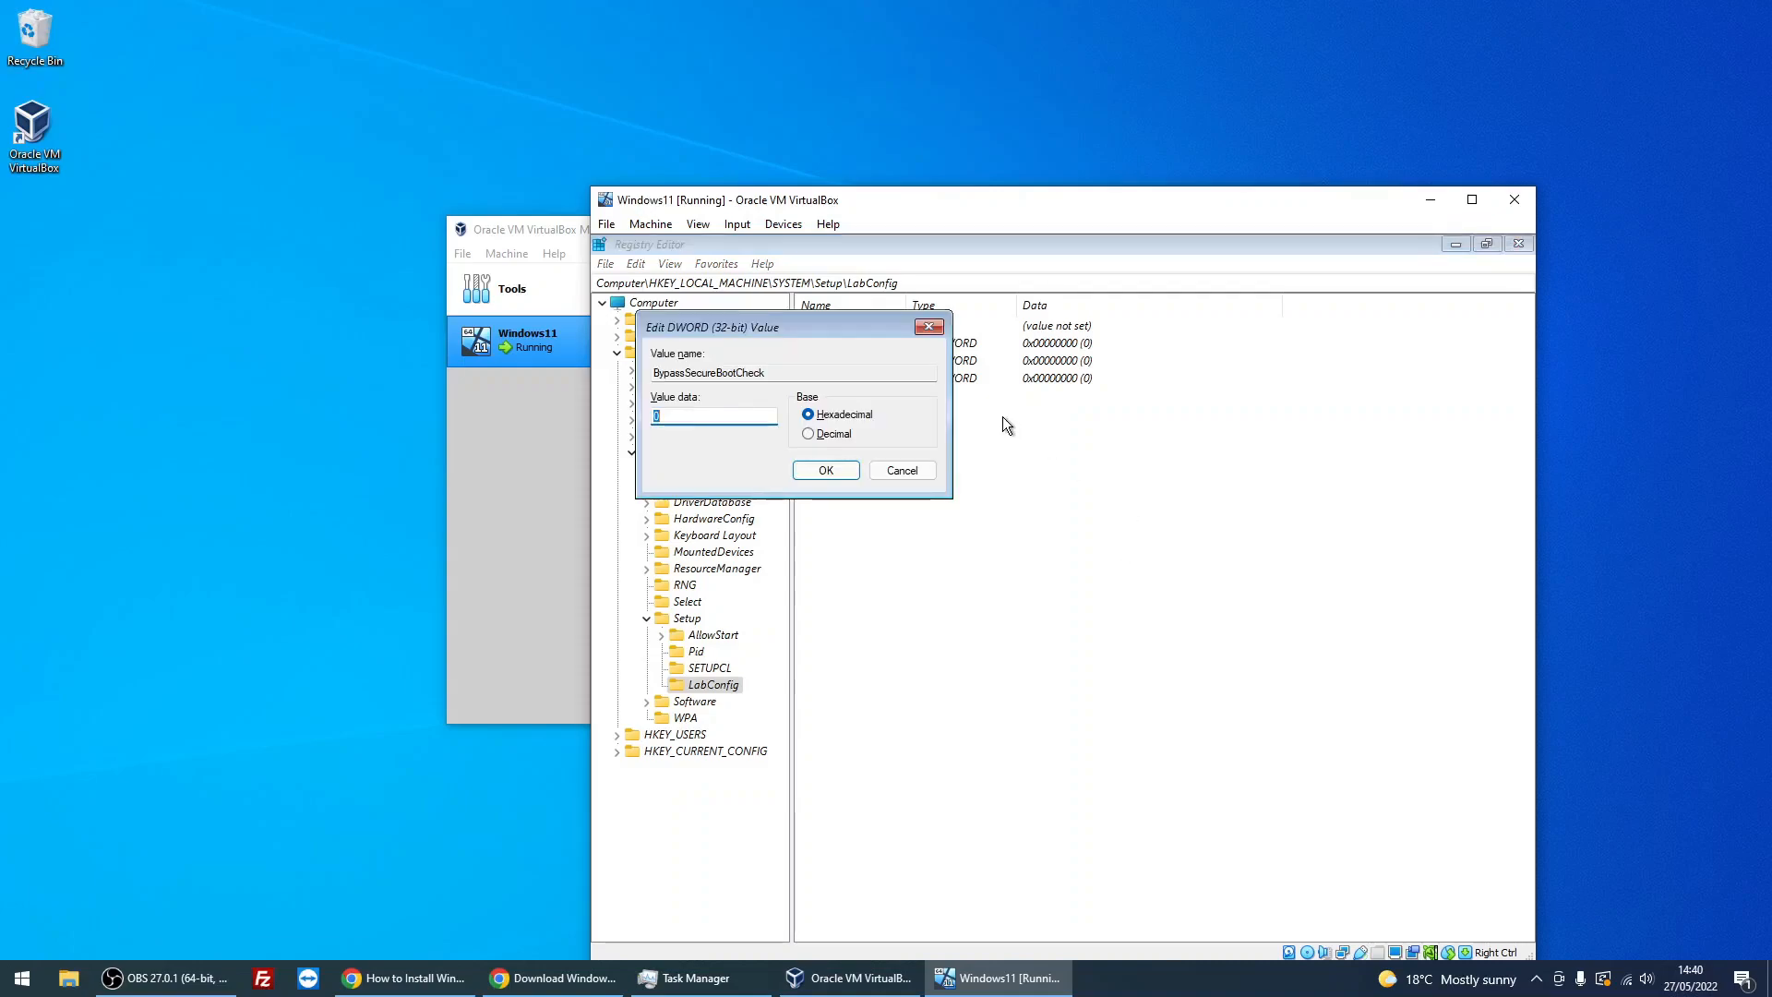
mouse_move(737, 449)
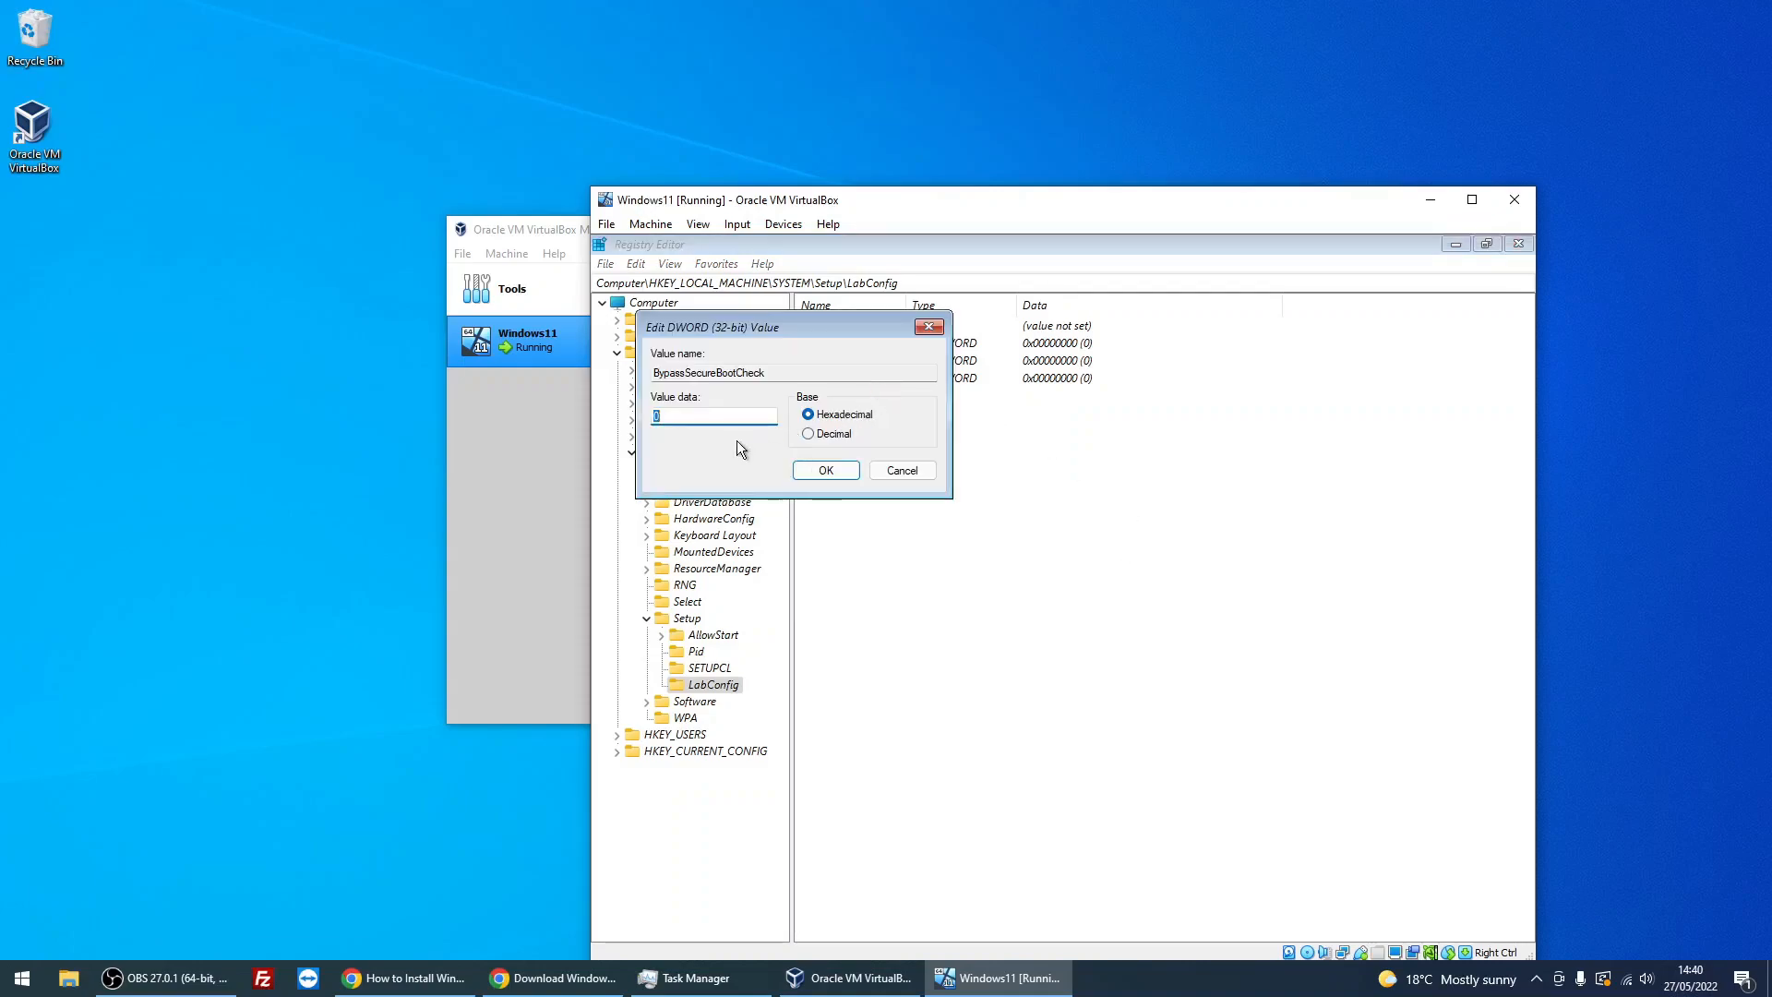
left_click(825, 471)
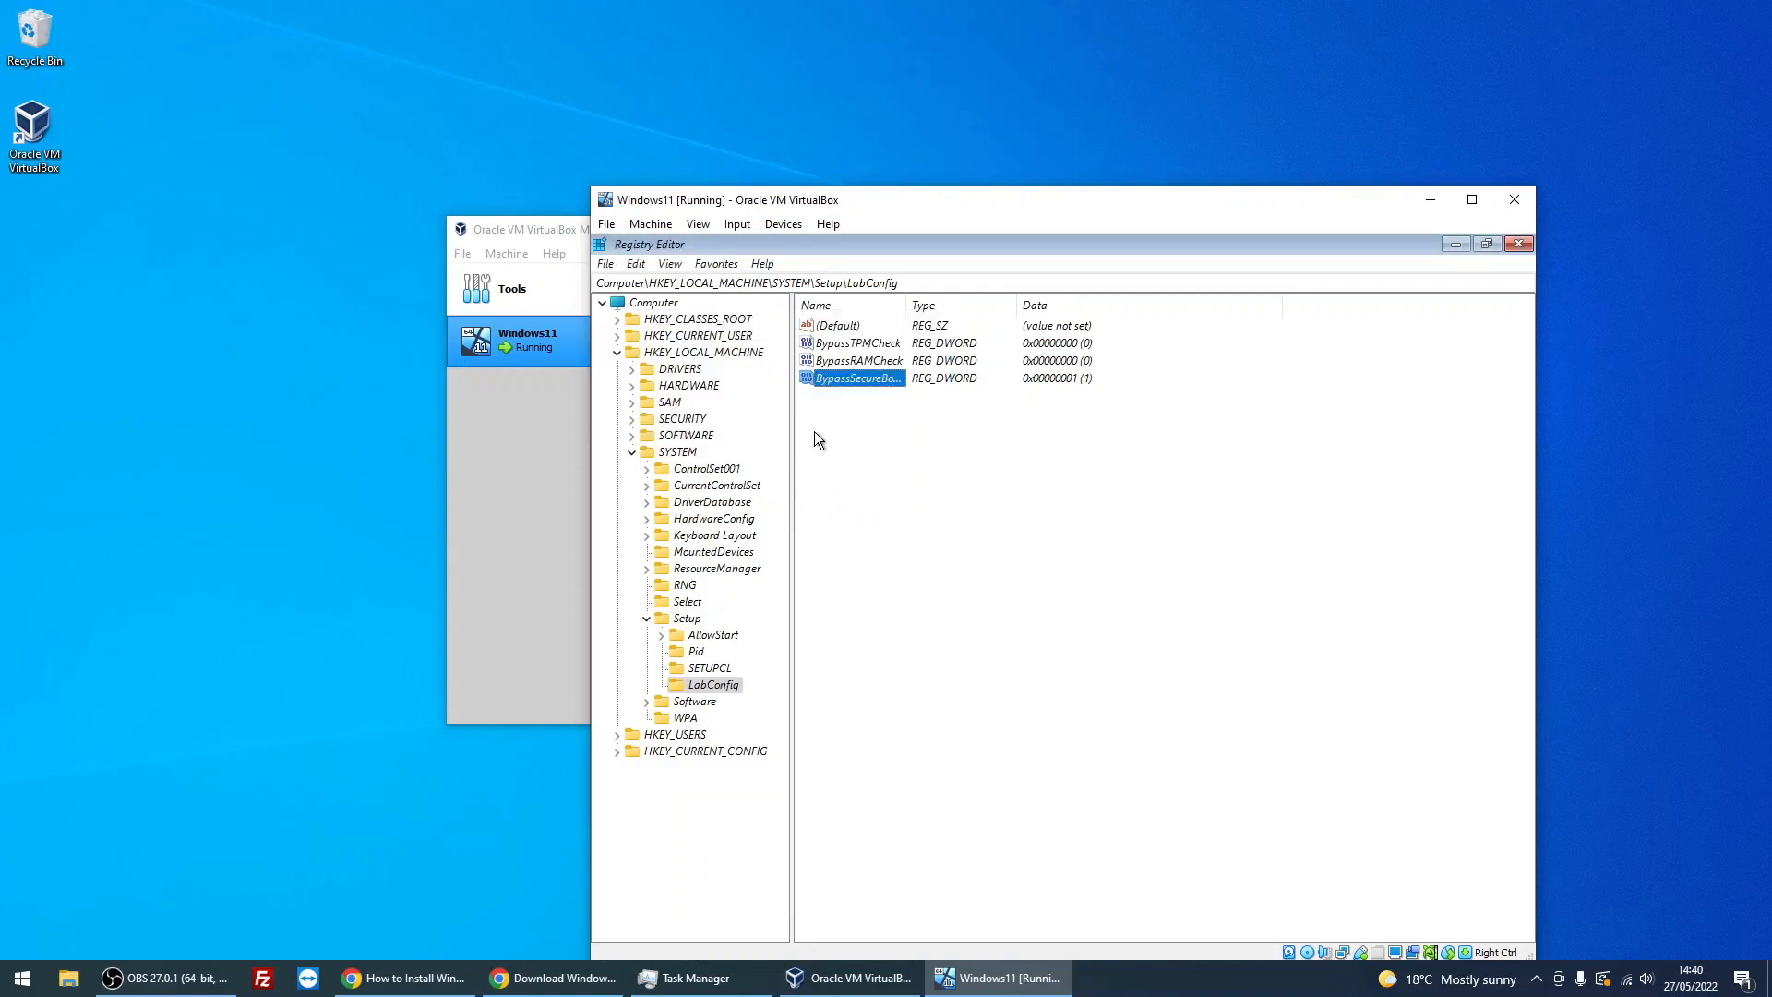
double_click(858, 360)
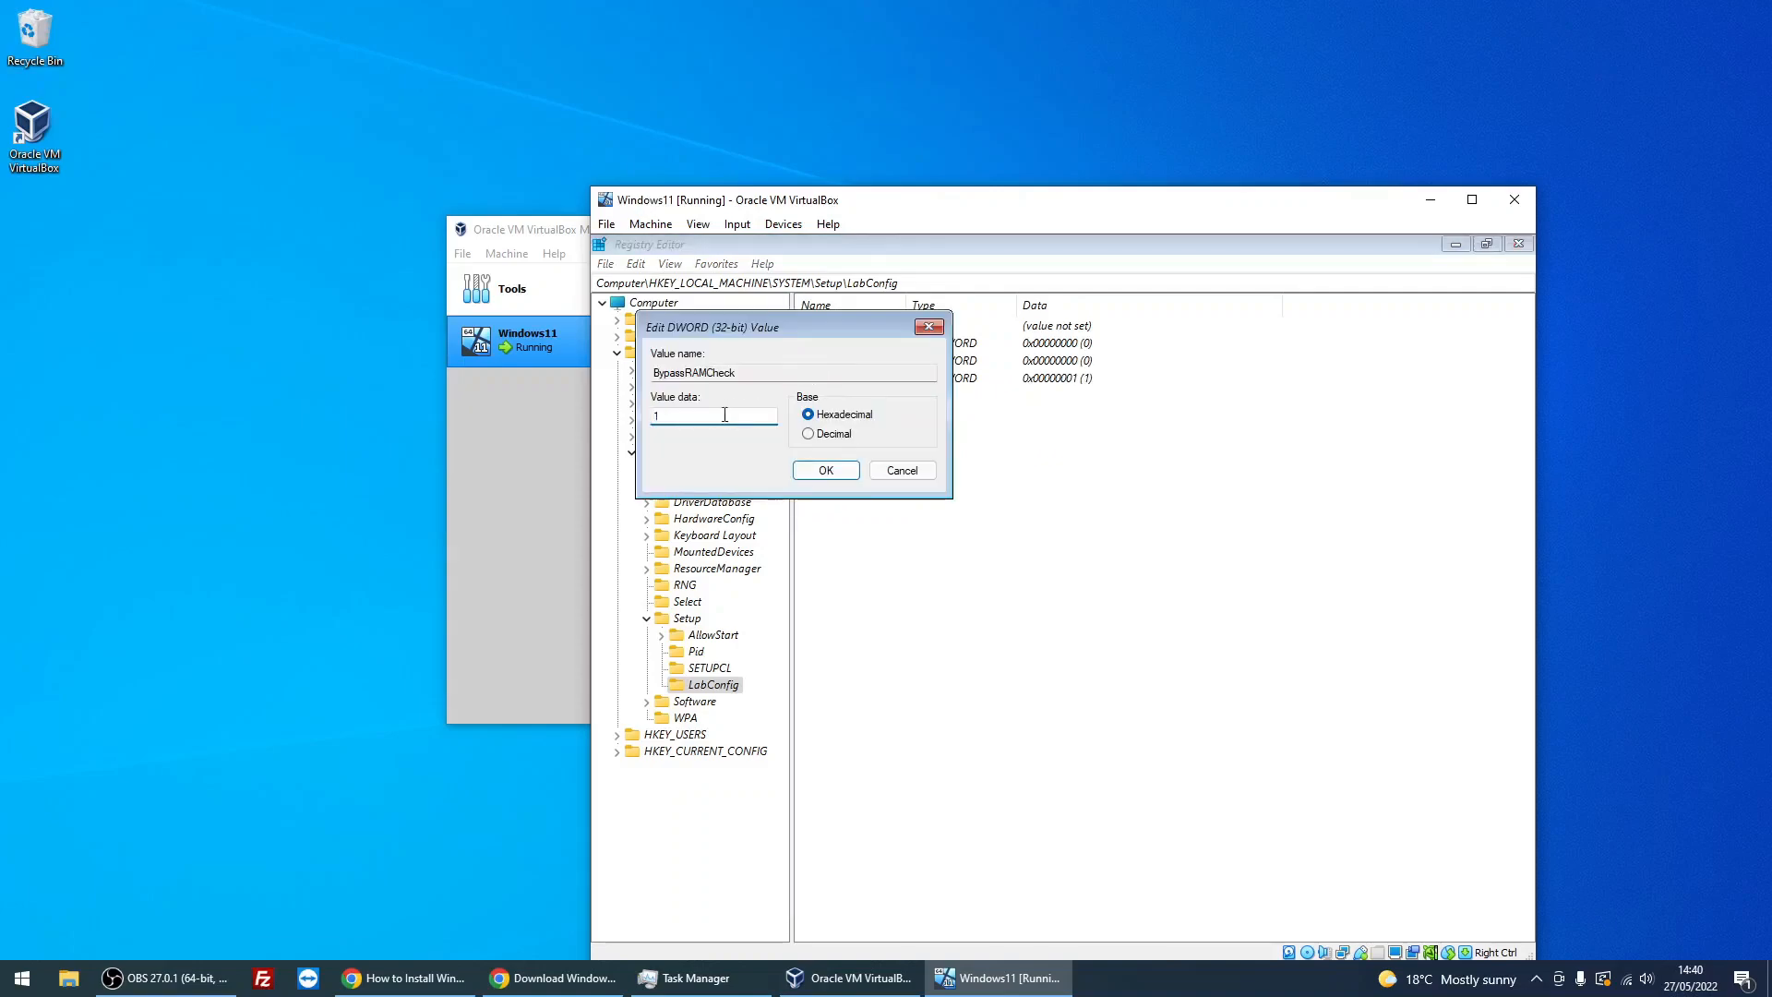
left_click(823, 471)
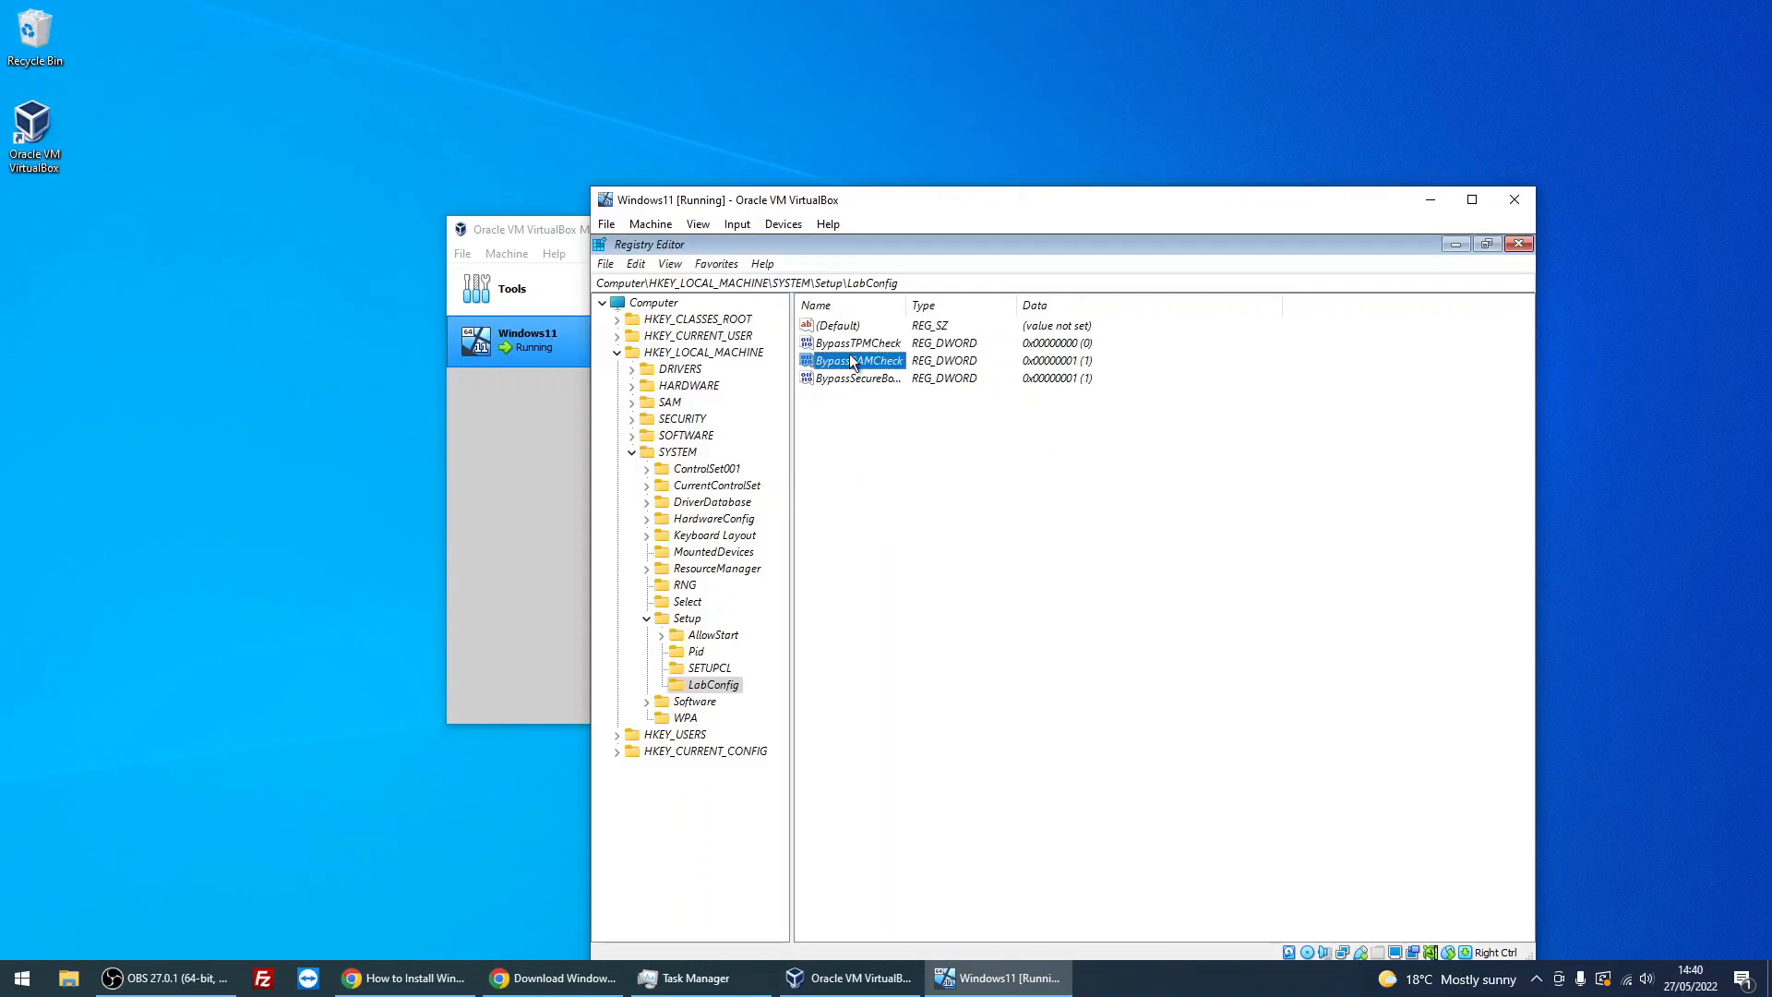
double_click(855, 344)
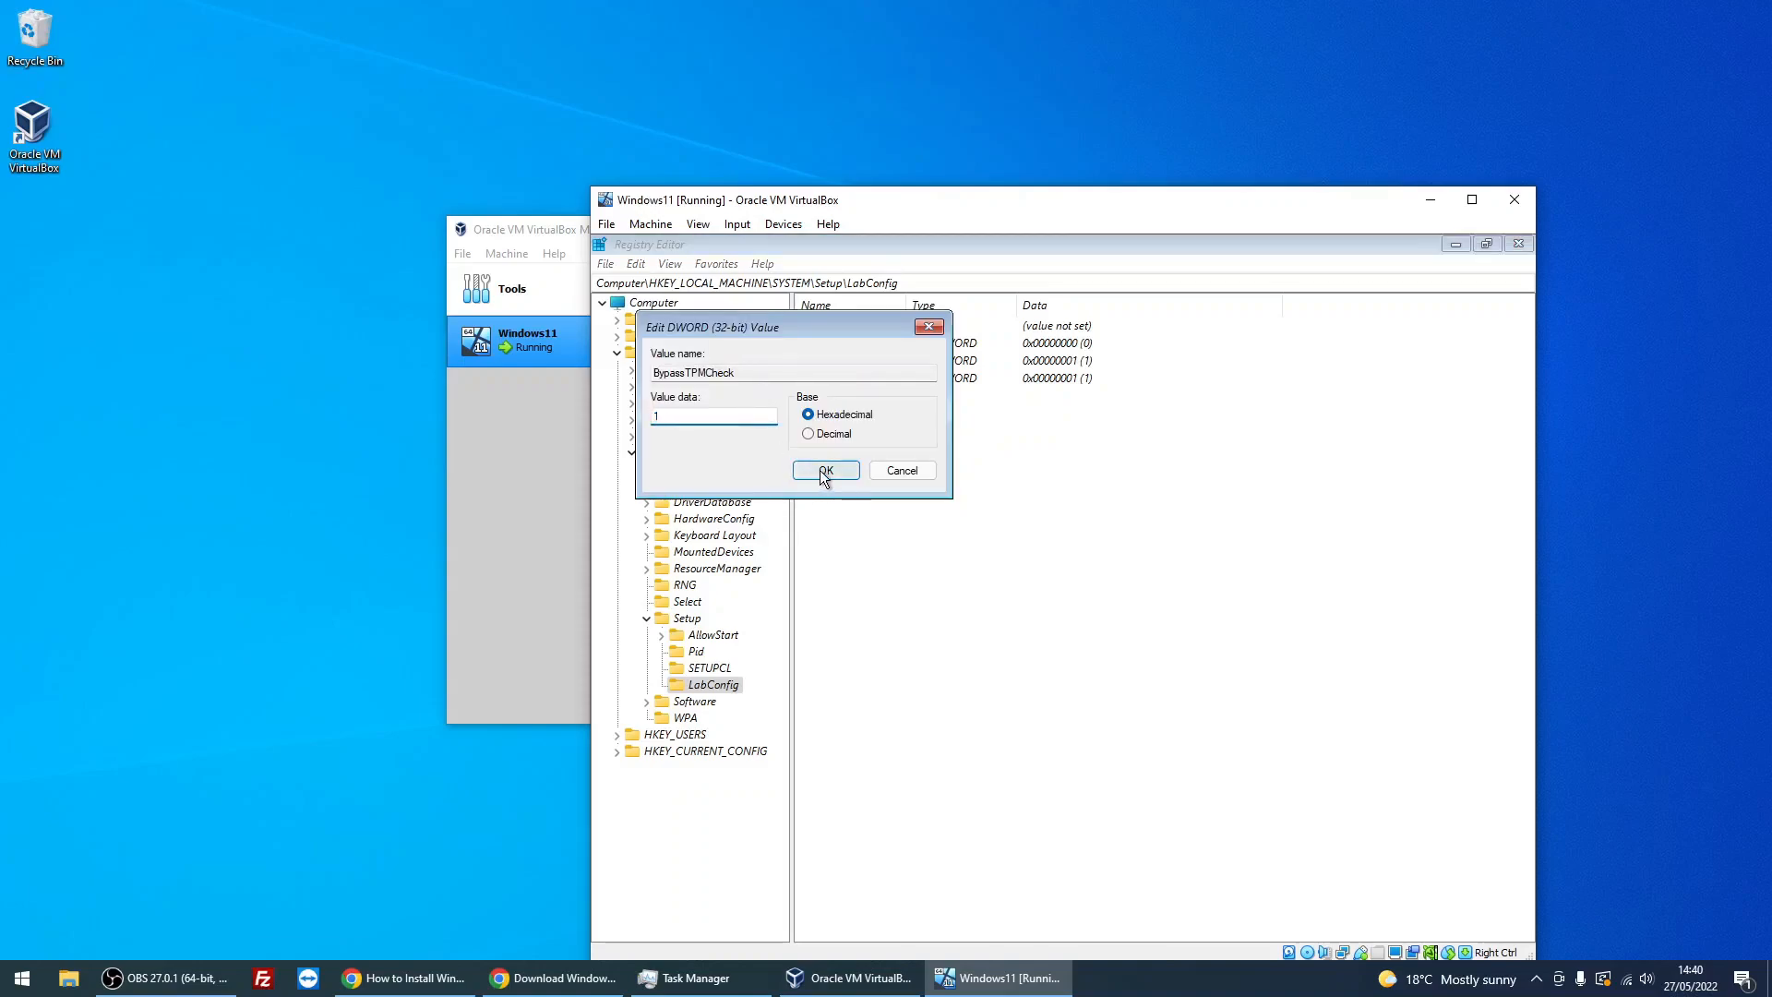
left_click(823, 471)
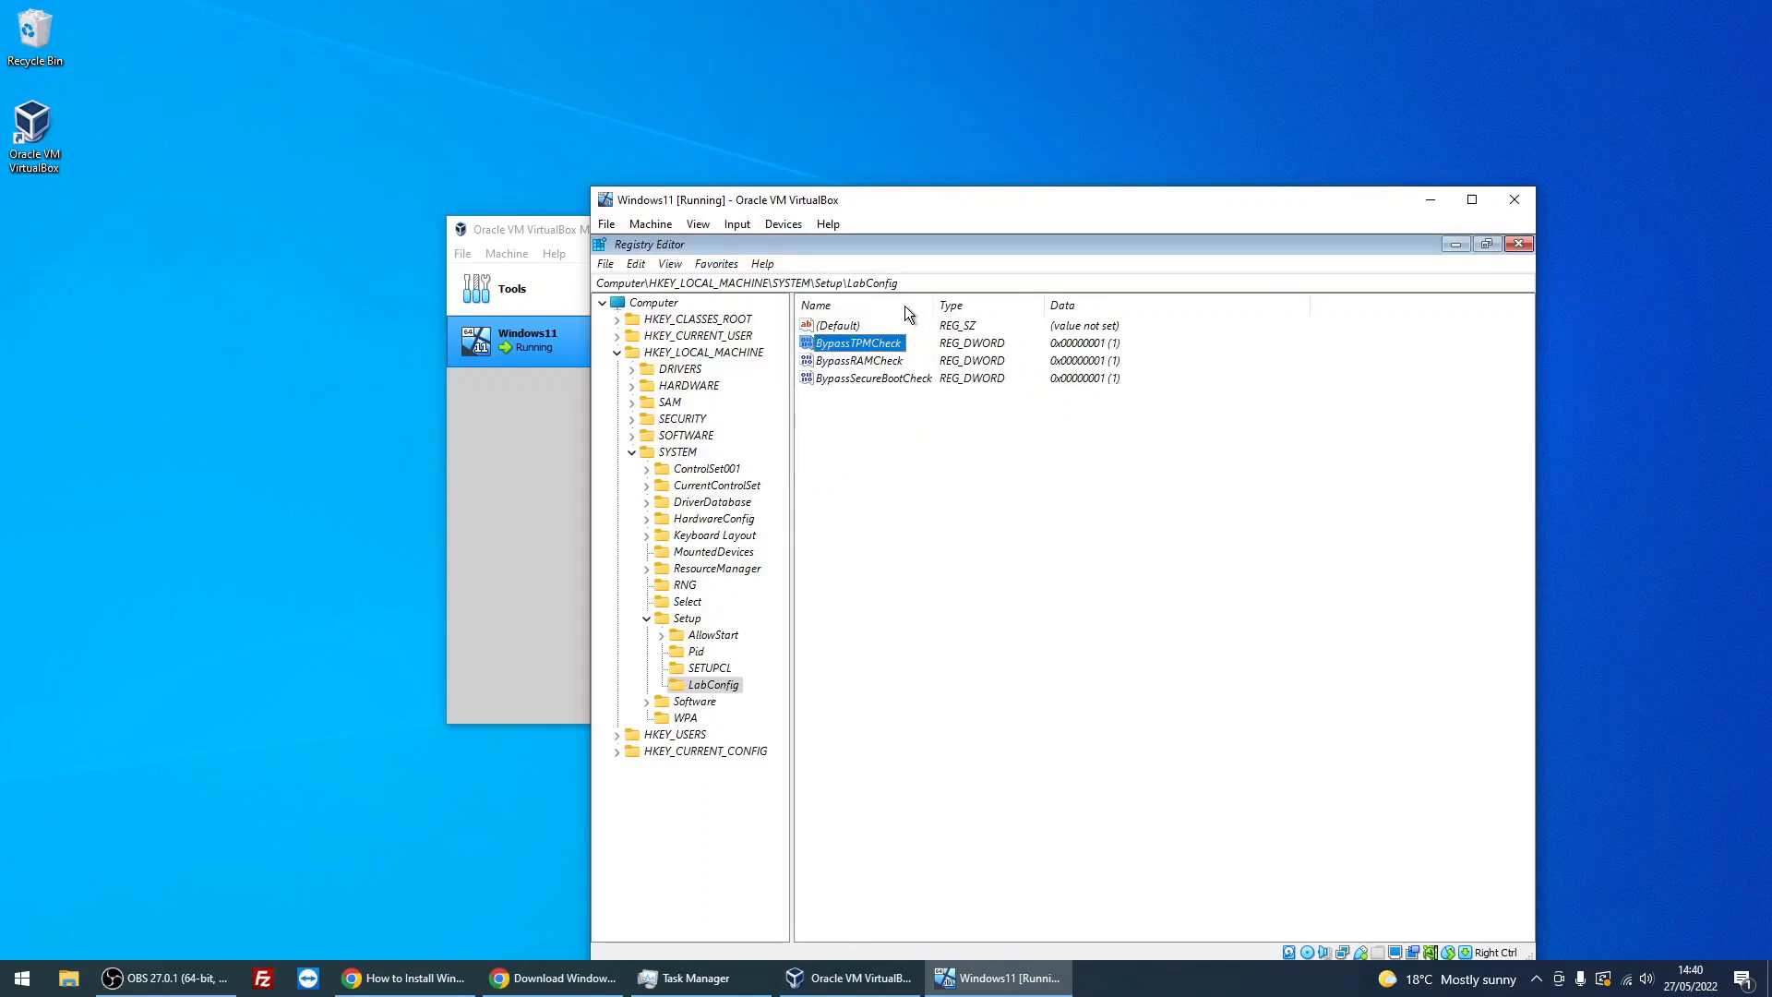
mouse_move(842, 354)
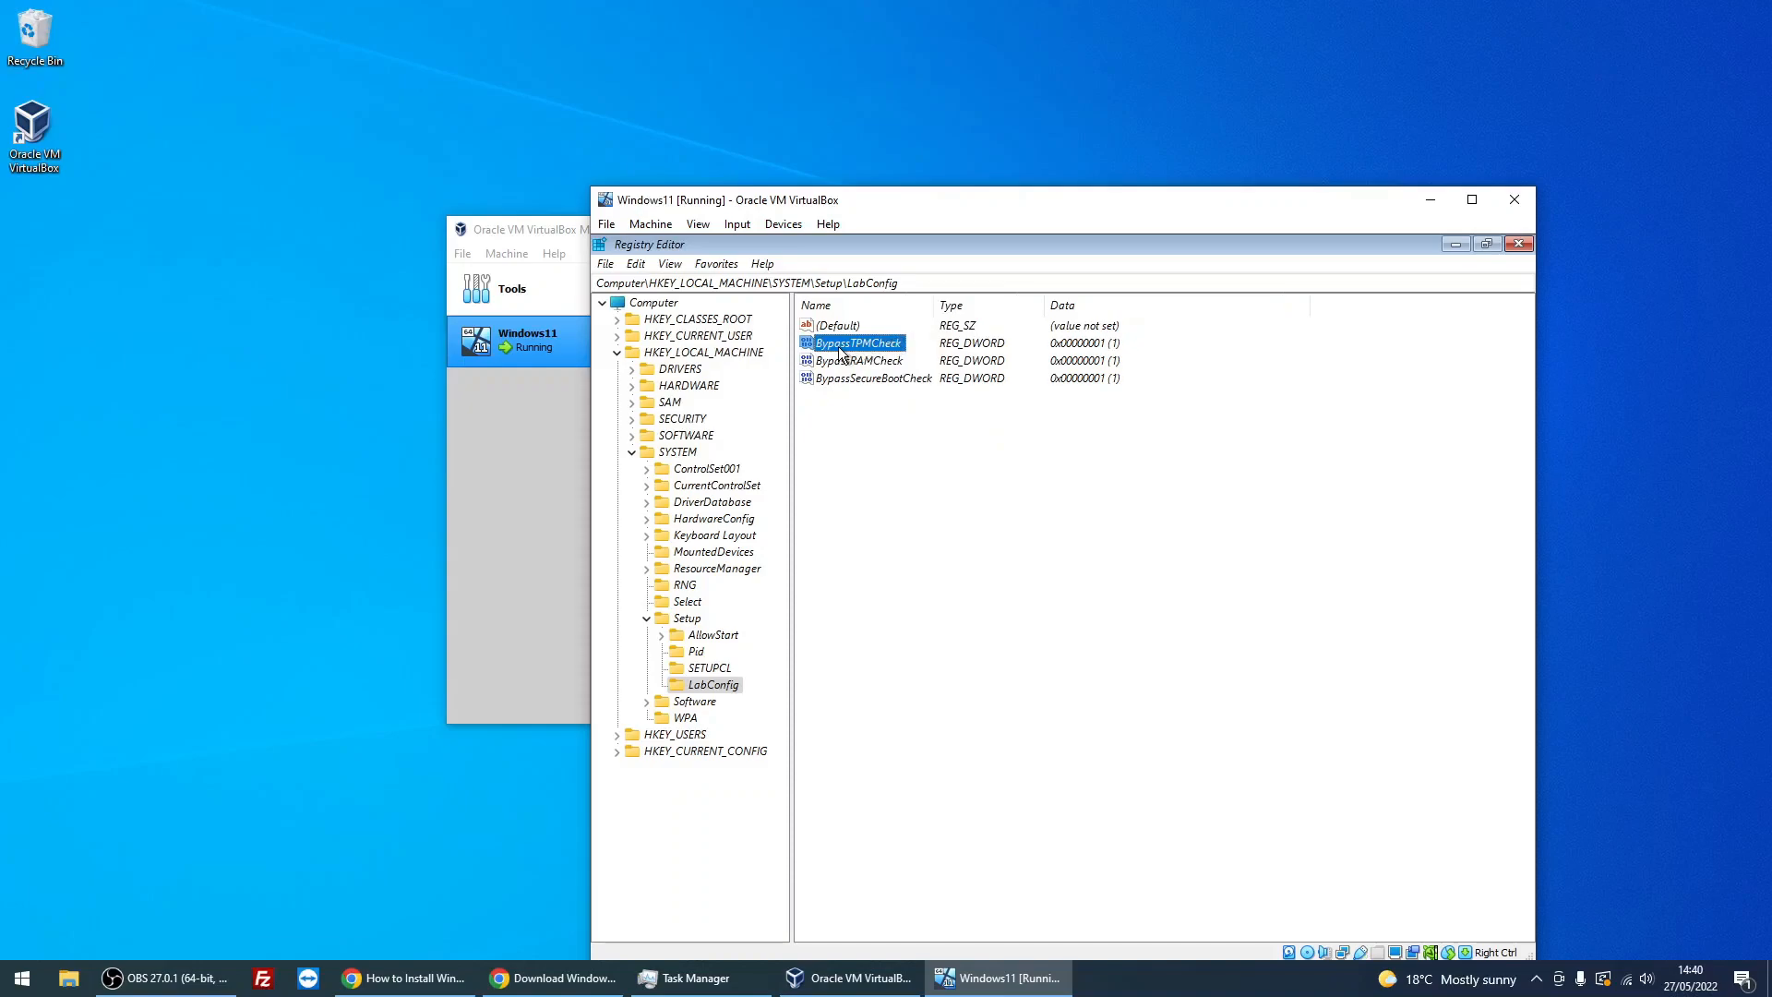
mouse_move(869, 360)
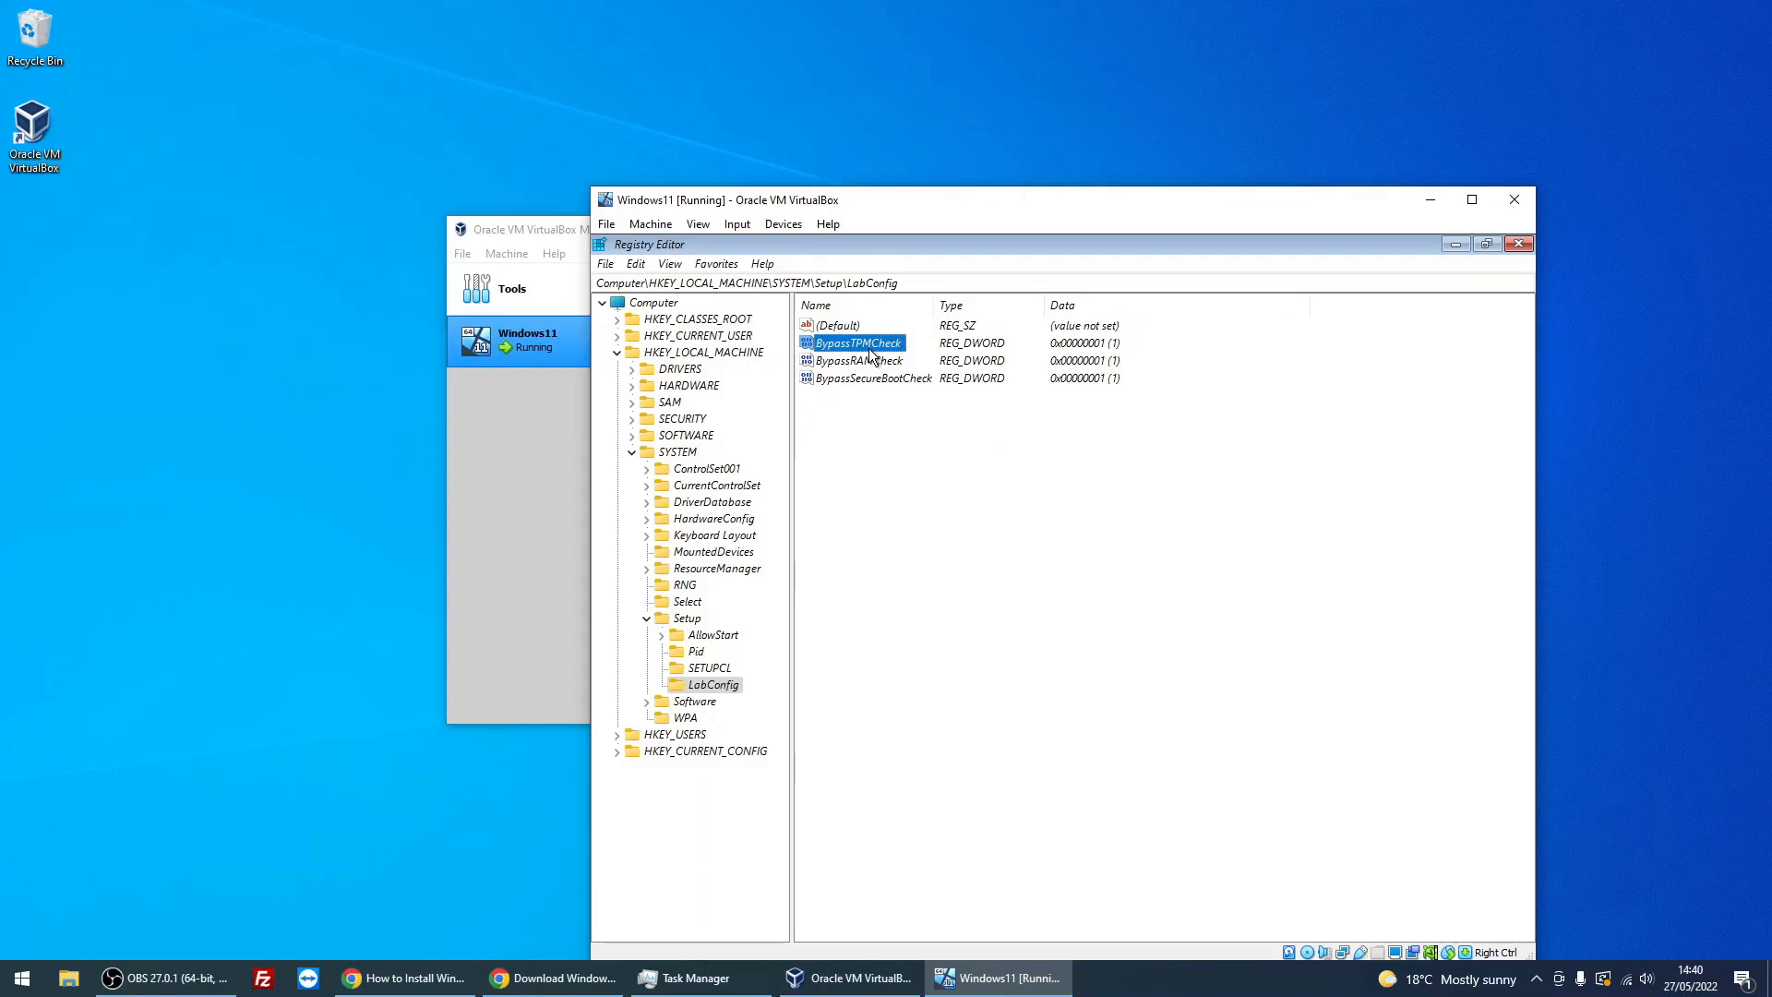
mouse_move(860, 369)
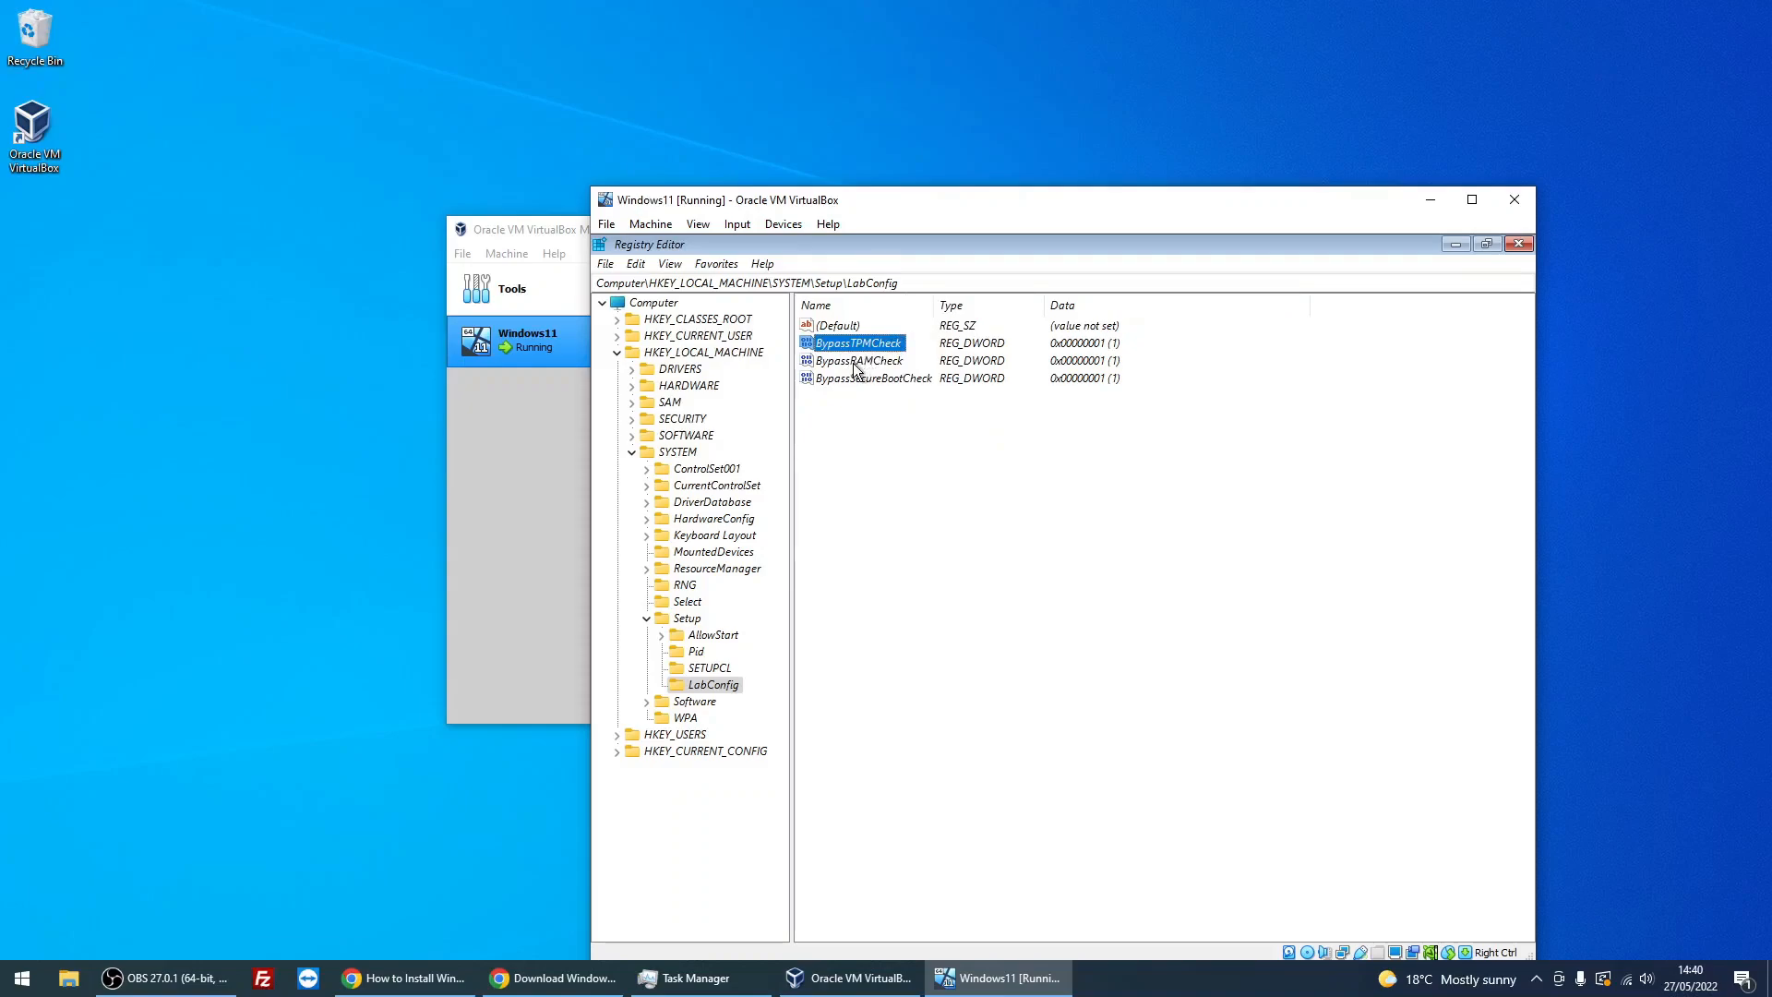
mouse_move(864, 373)
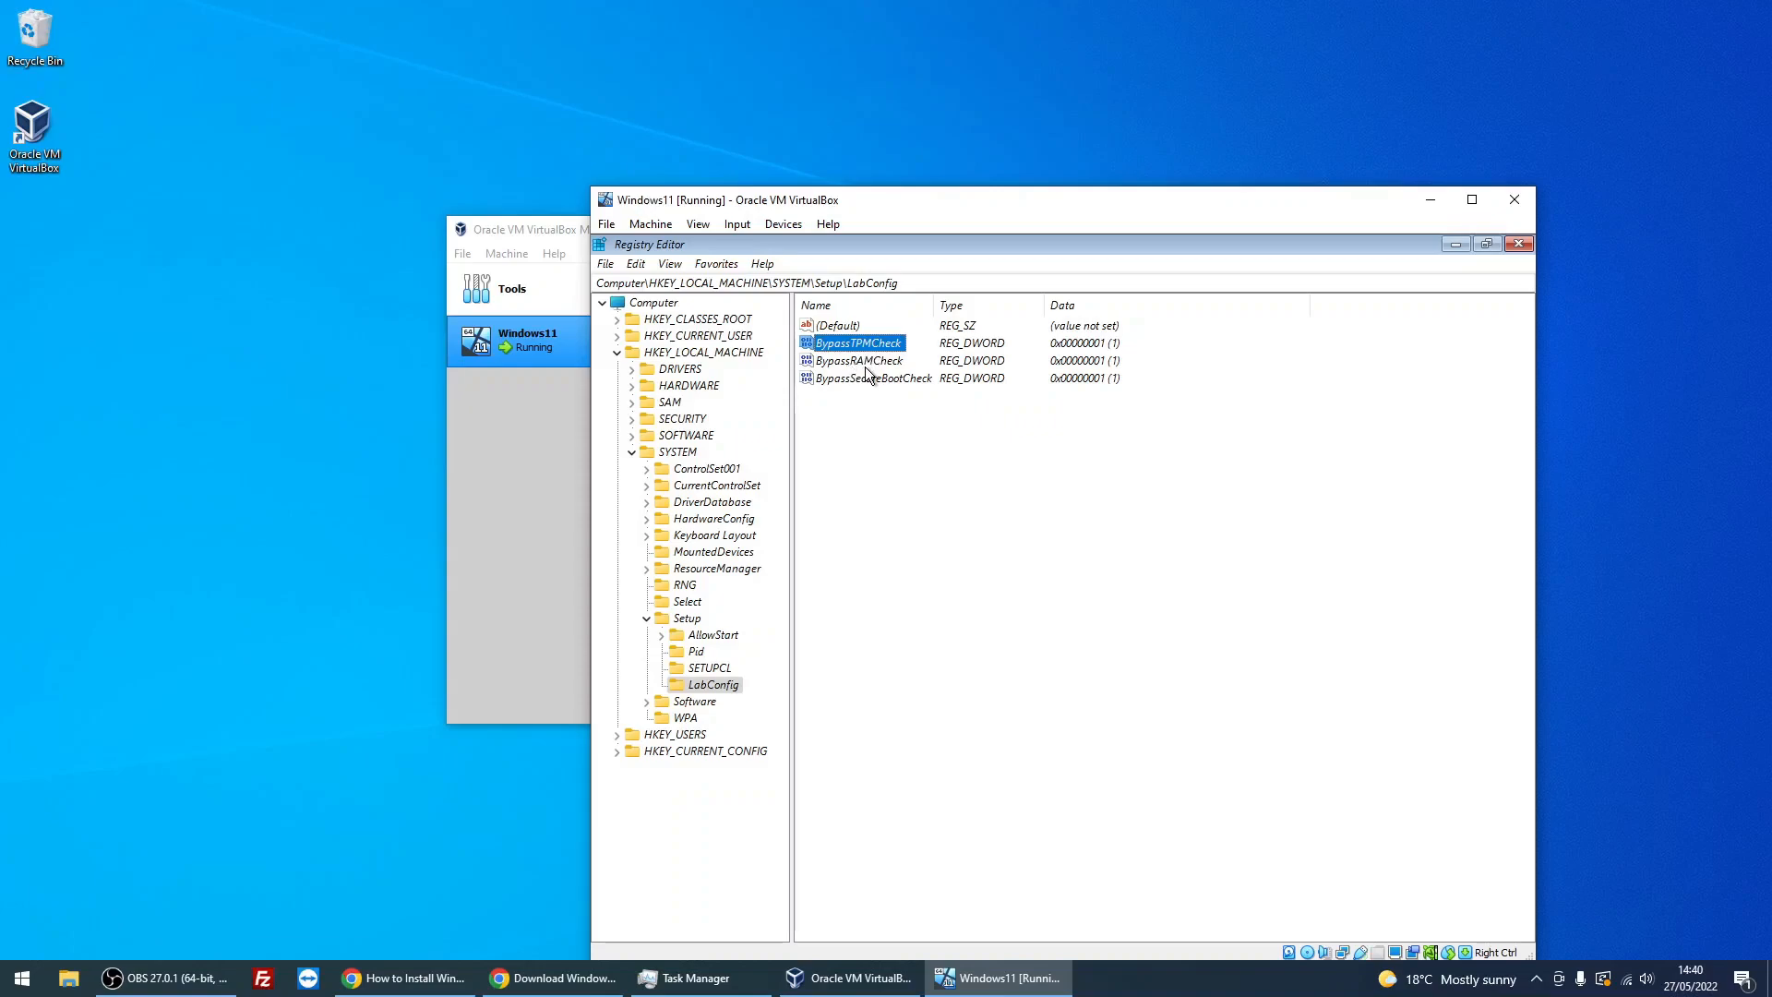
mouse_move(879, 386)
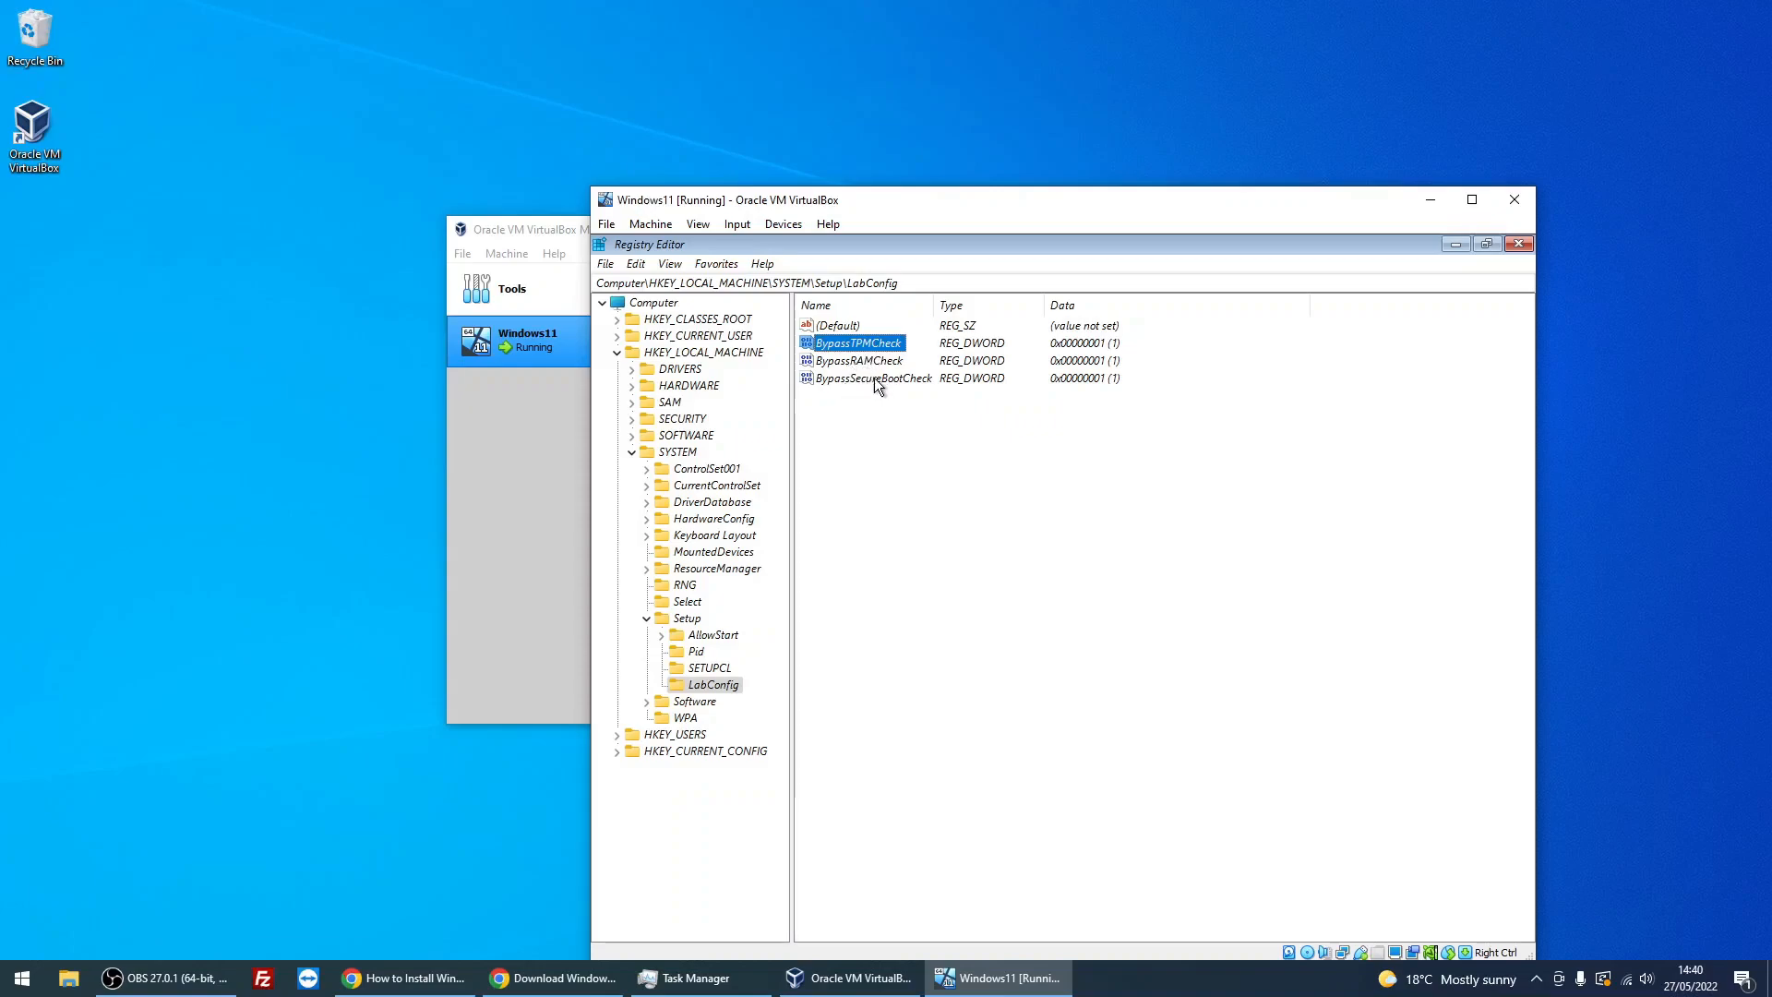
mouse_move(916, 365)
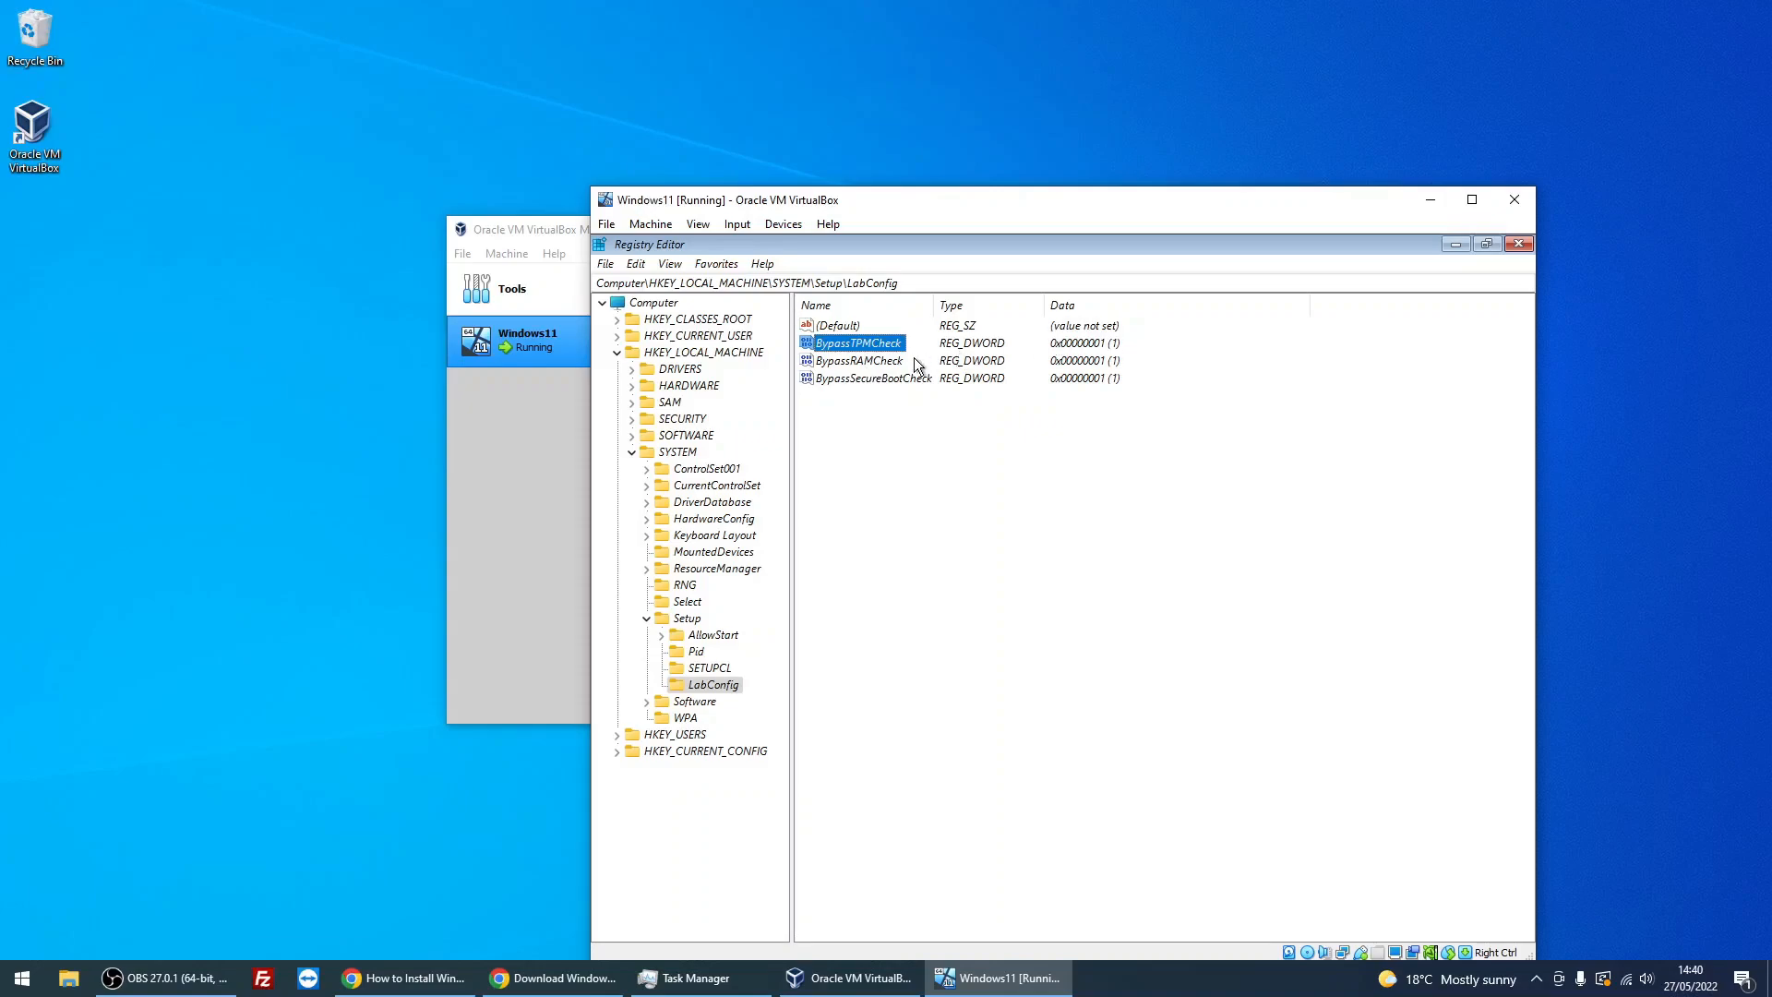
mouse_move(723, 714)
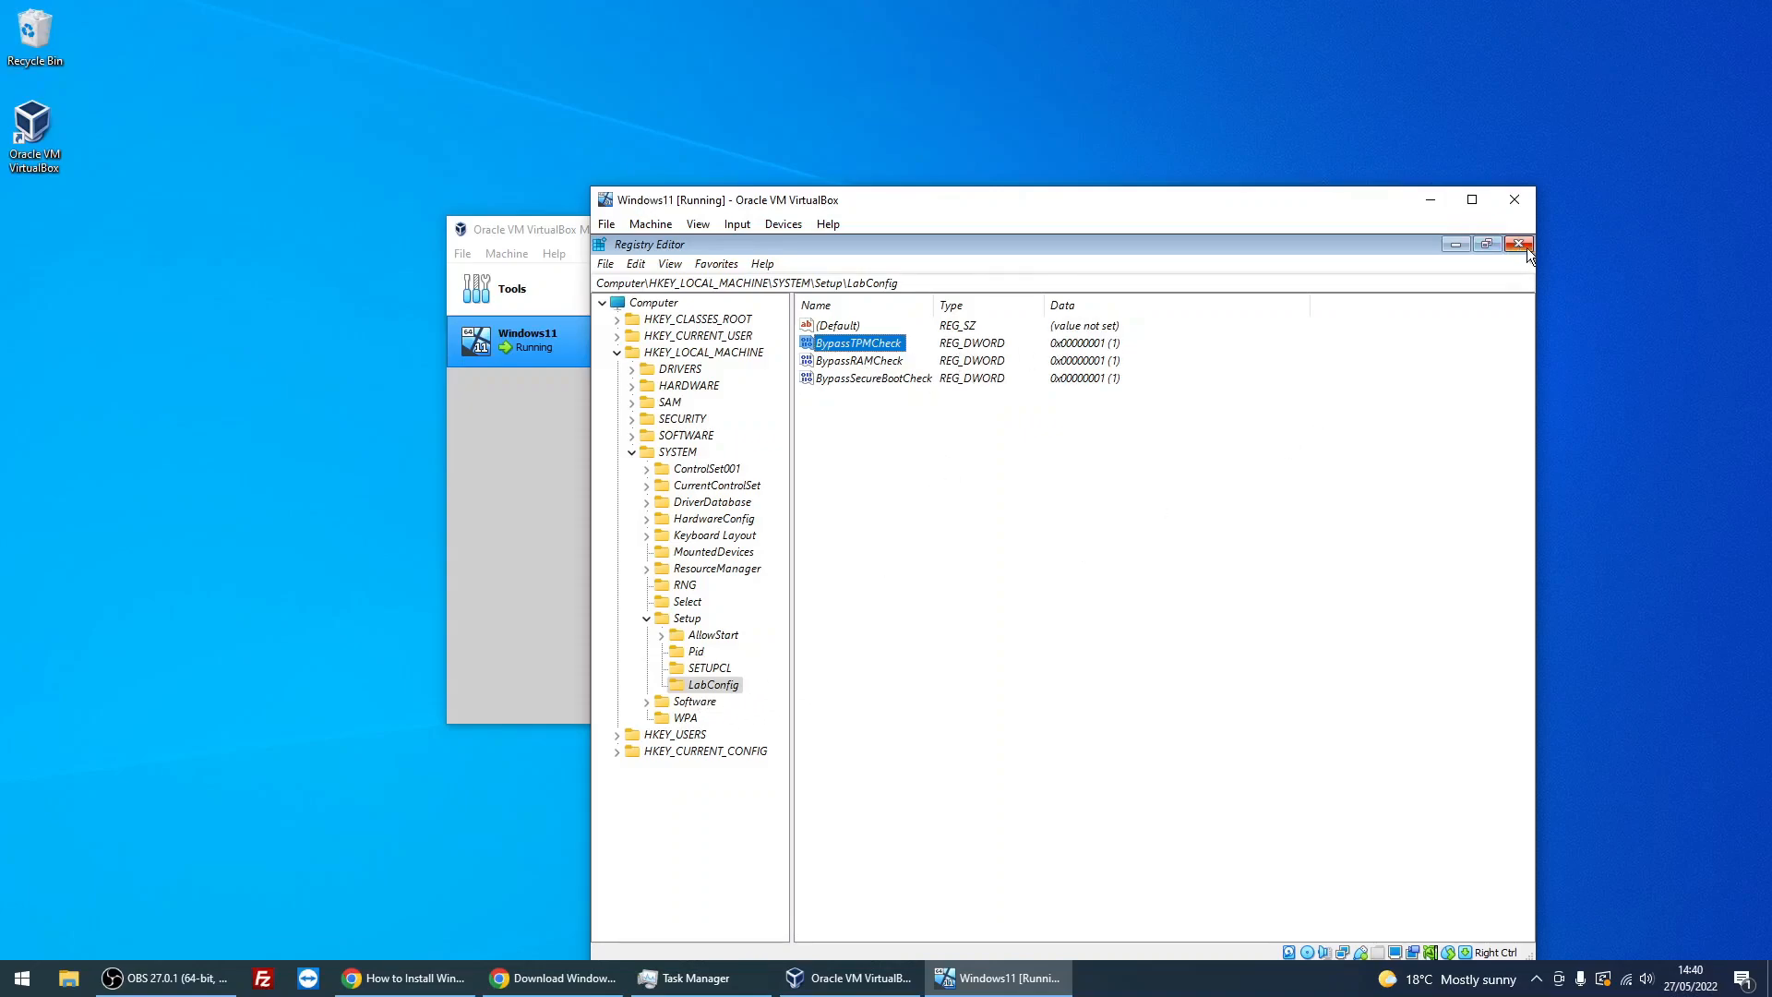
- Close Registry Editor and cmd, confirm language, start Install now and choose 'I don't have a product key'
left_click(1519, 244)
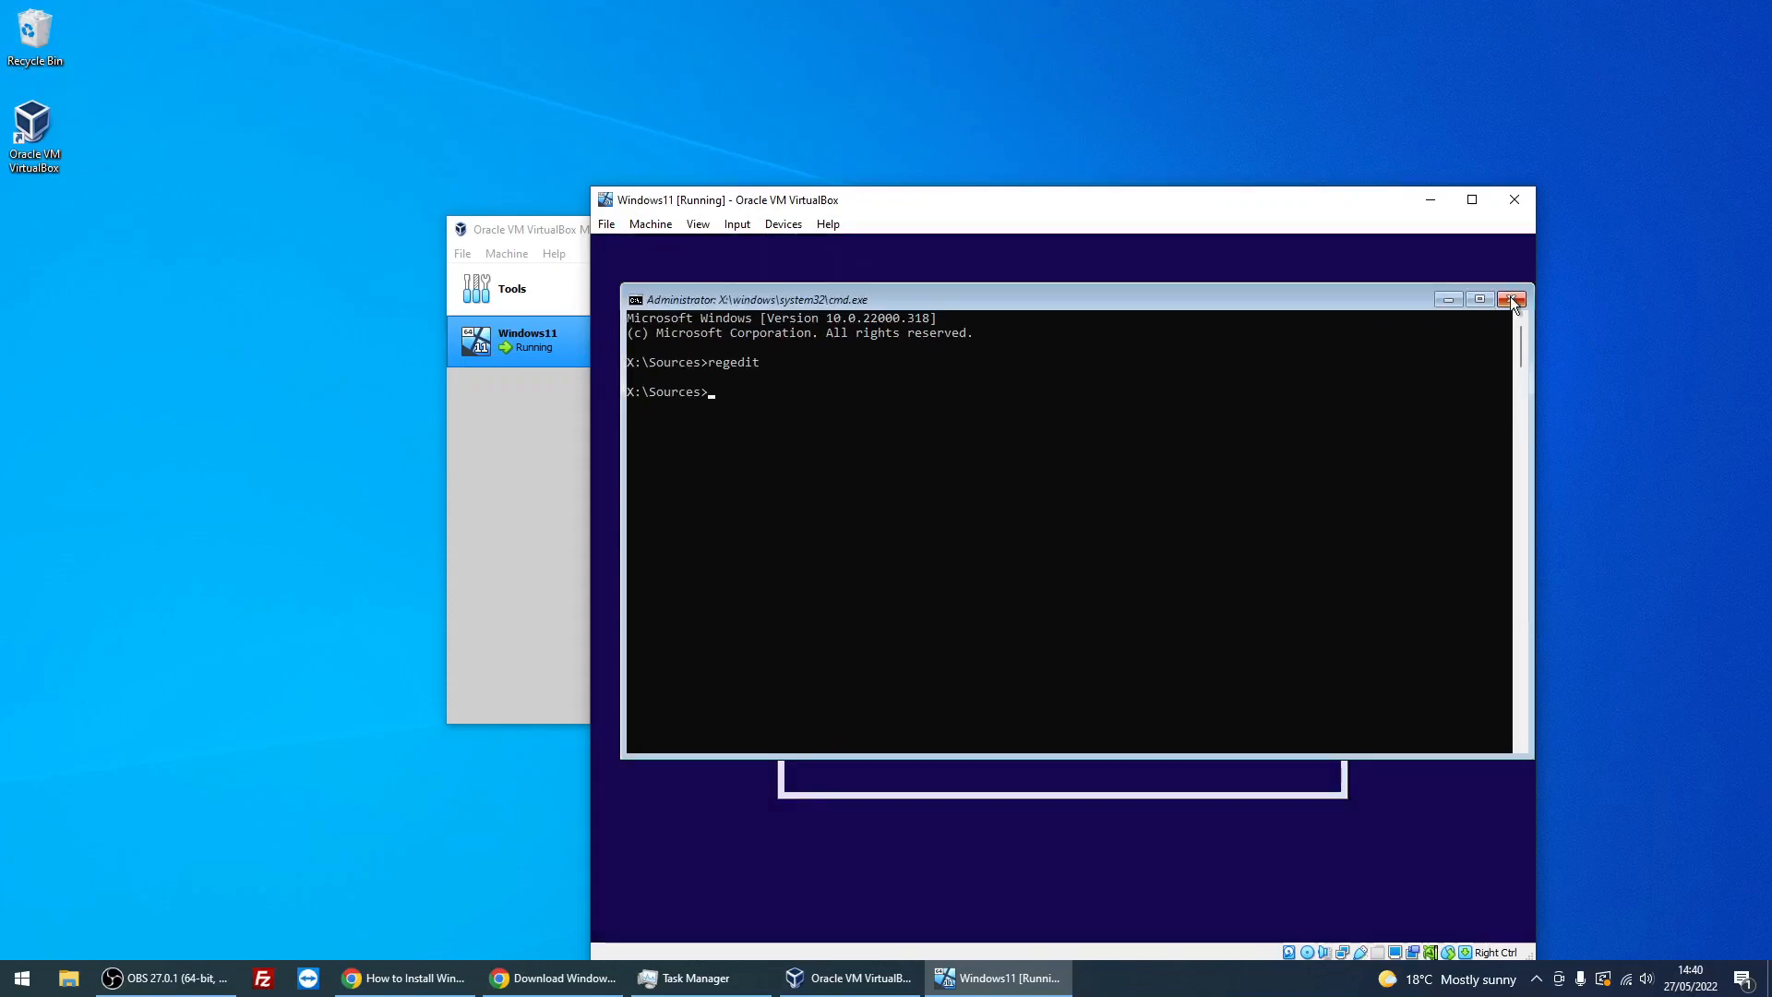
left_click(1513, 299)
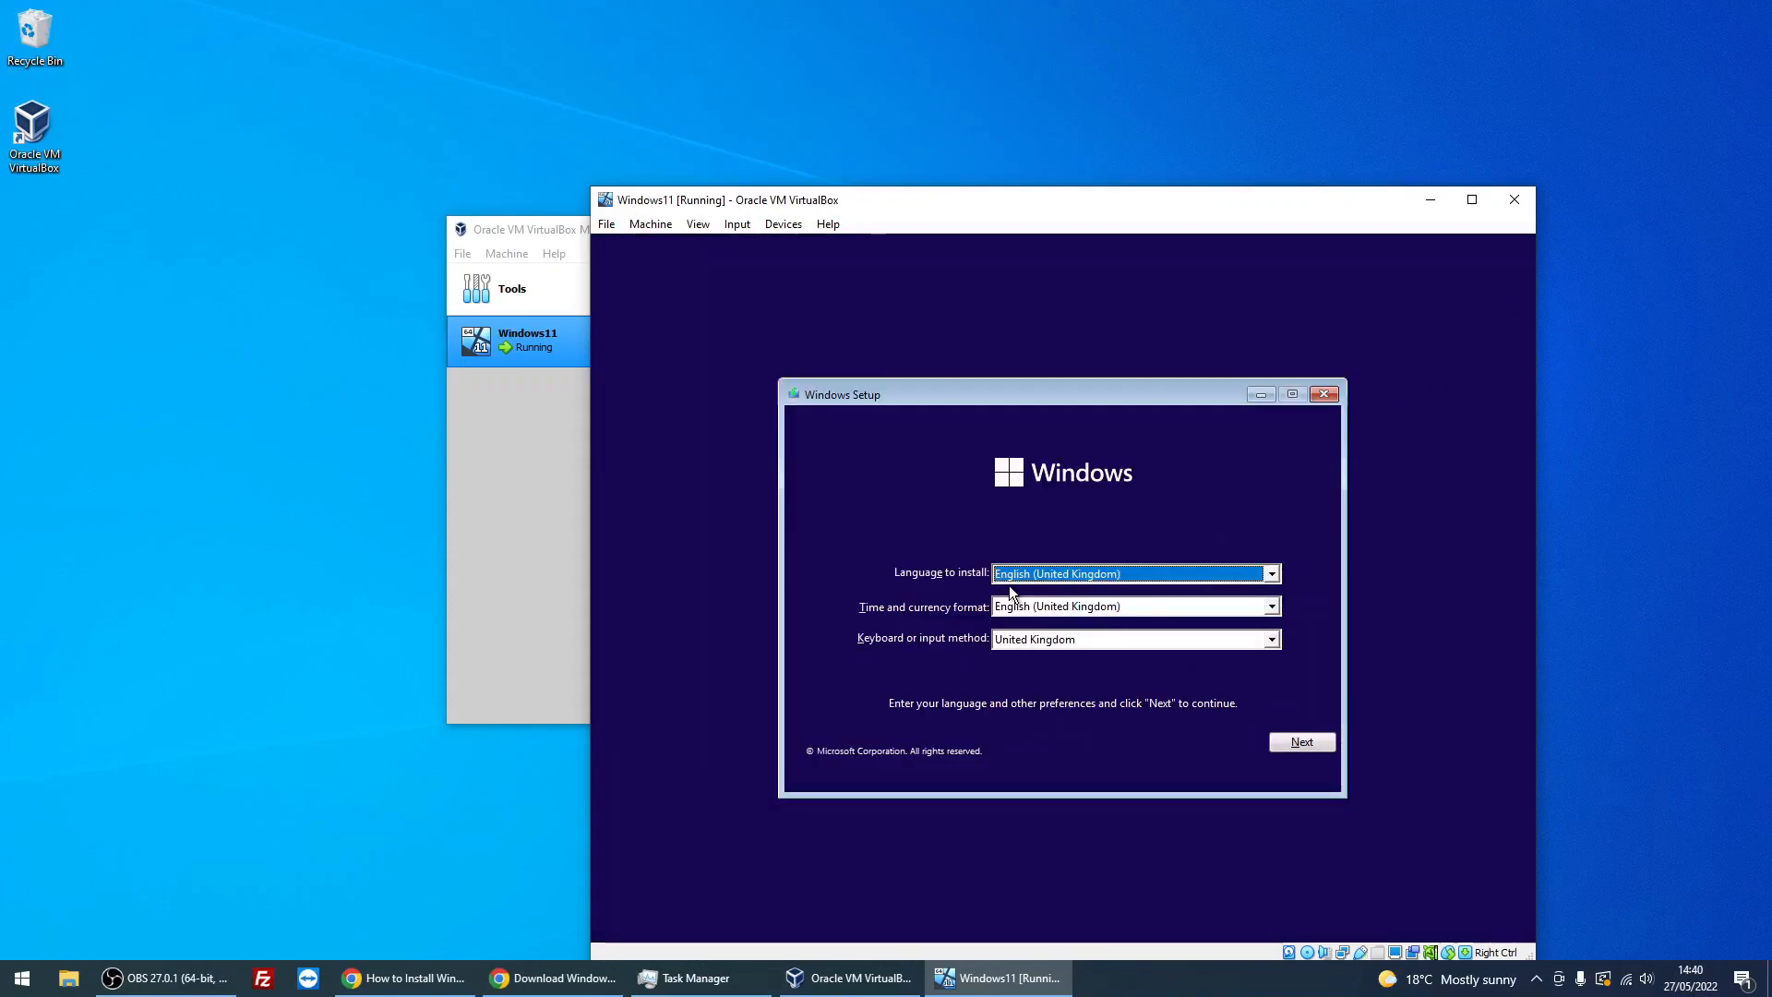
mouse_move(1091, 617)
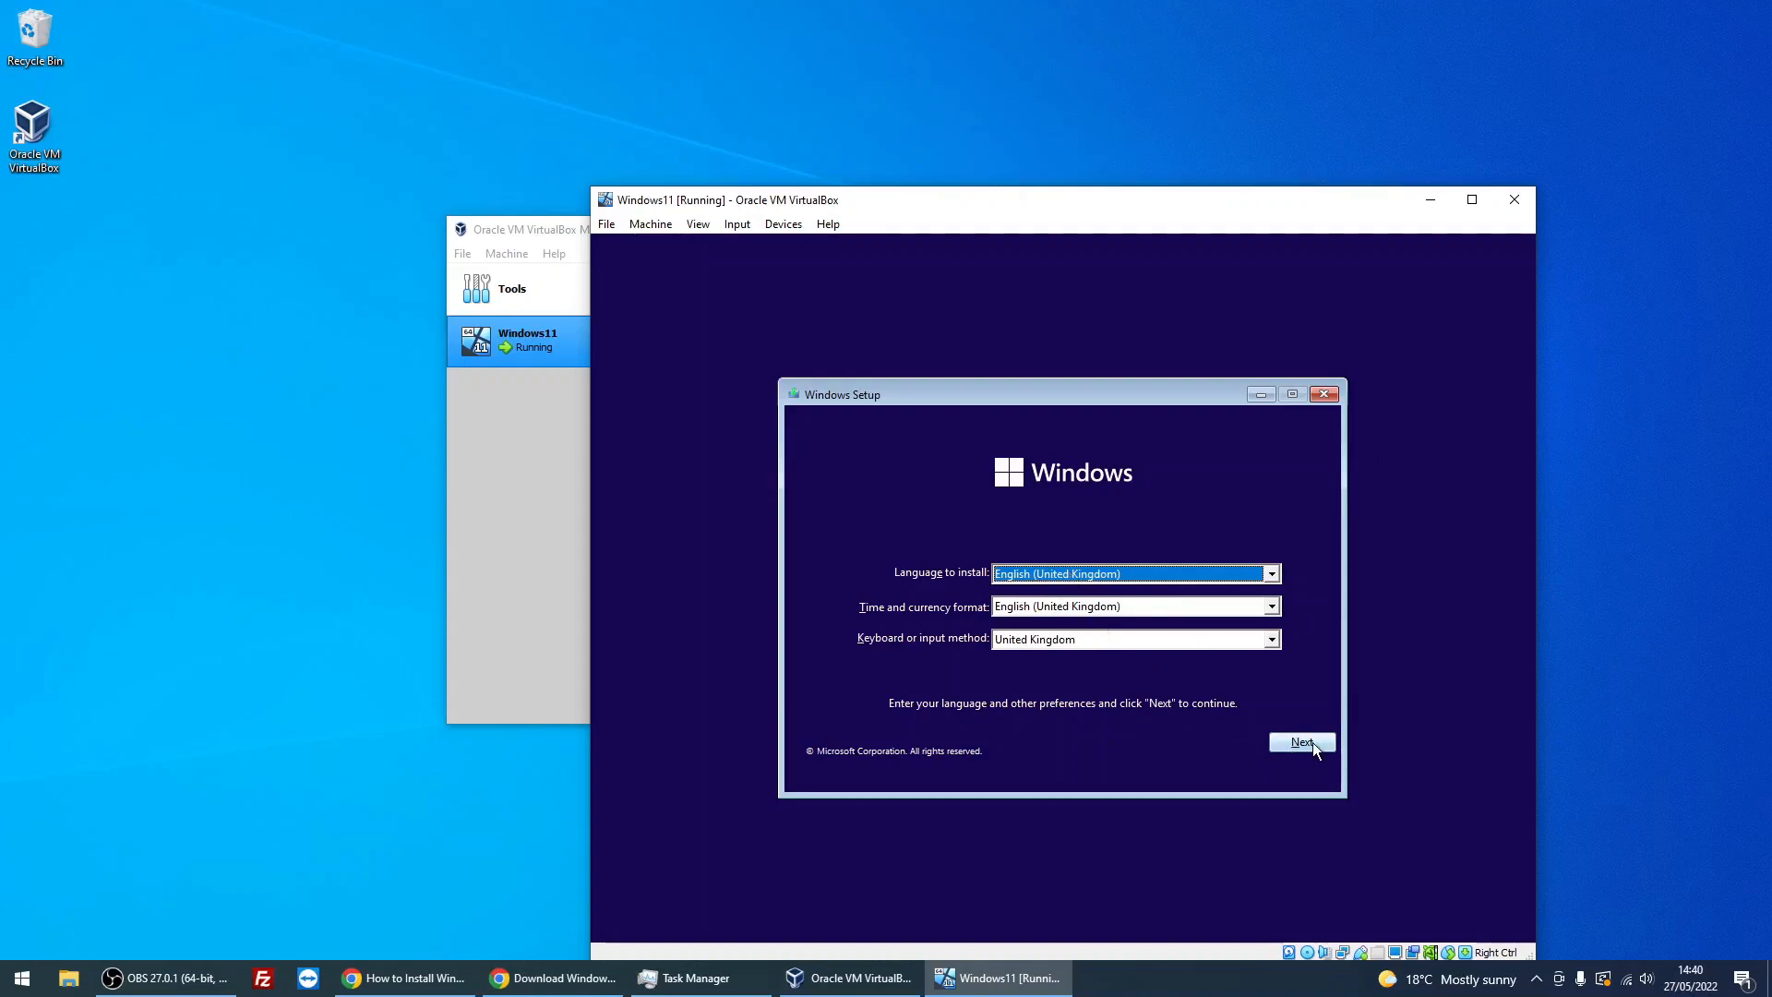
left_click(1302, 742)
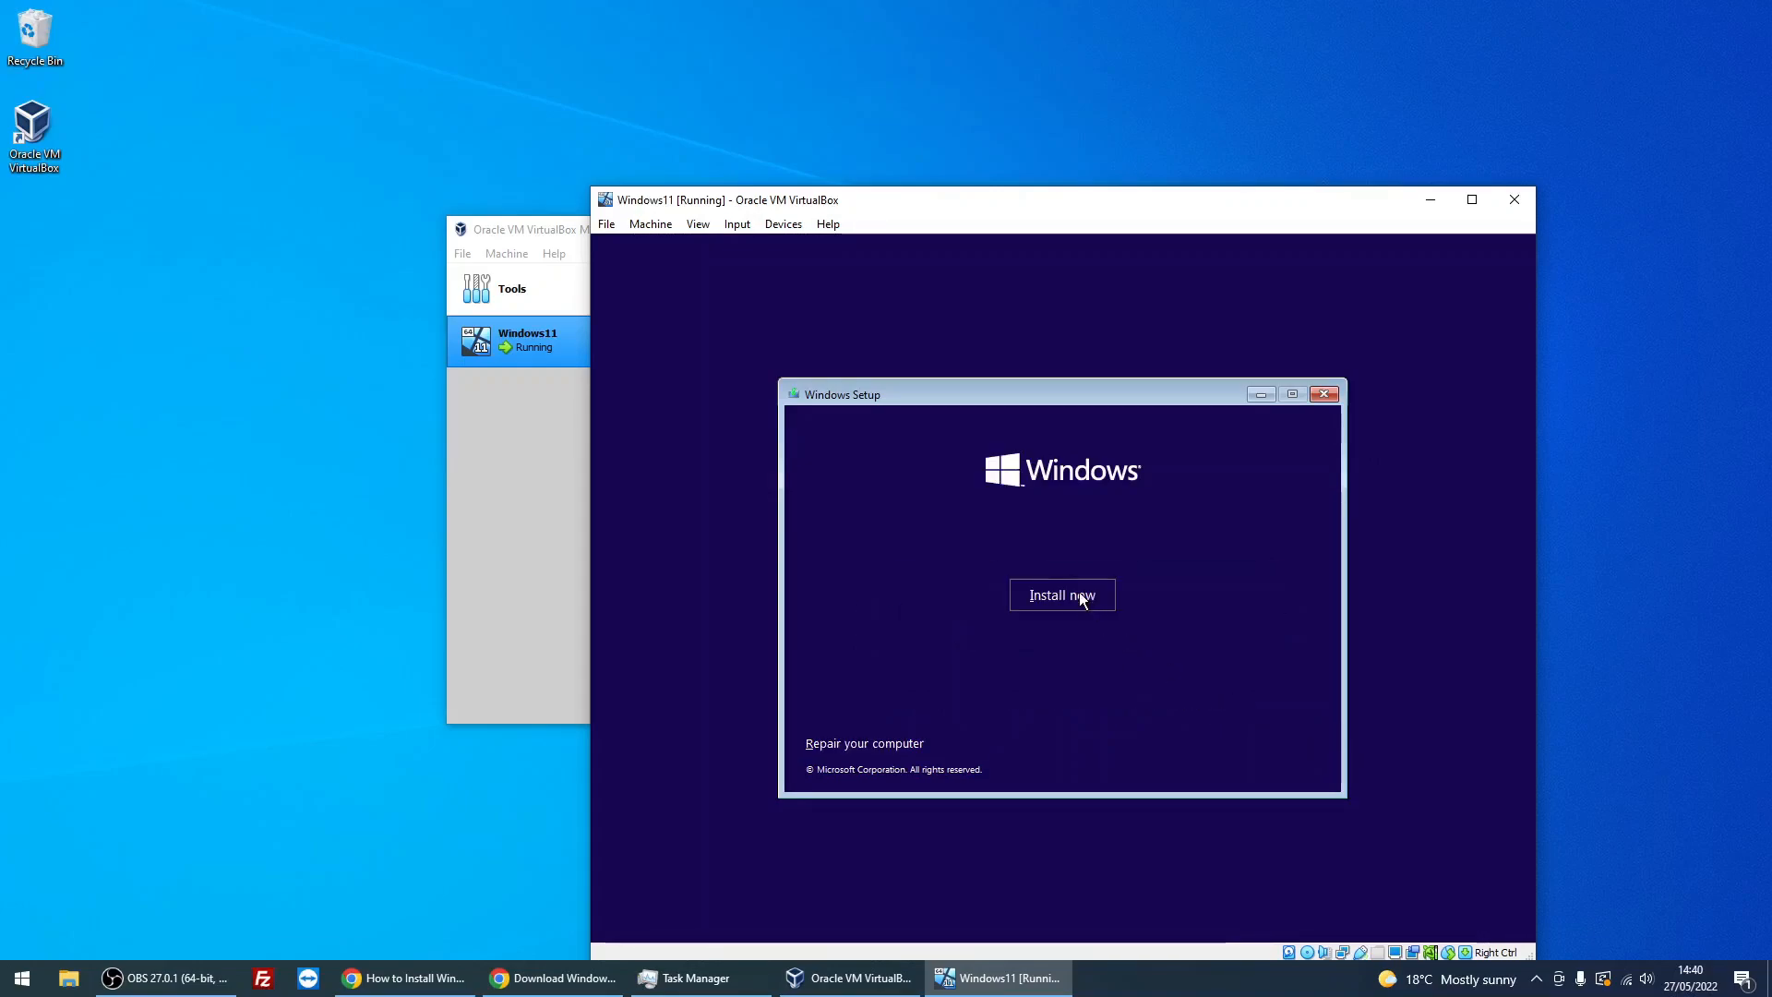
left_click(1061, 594)
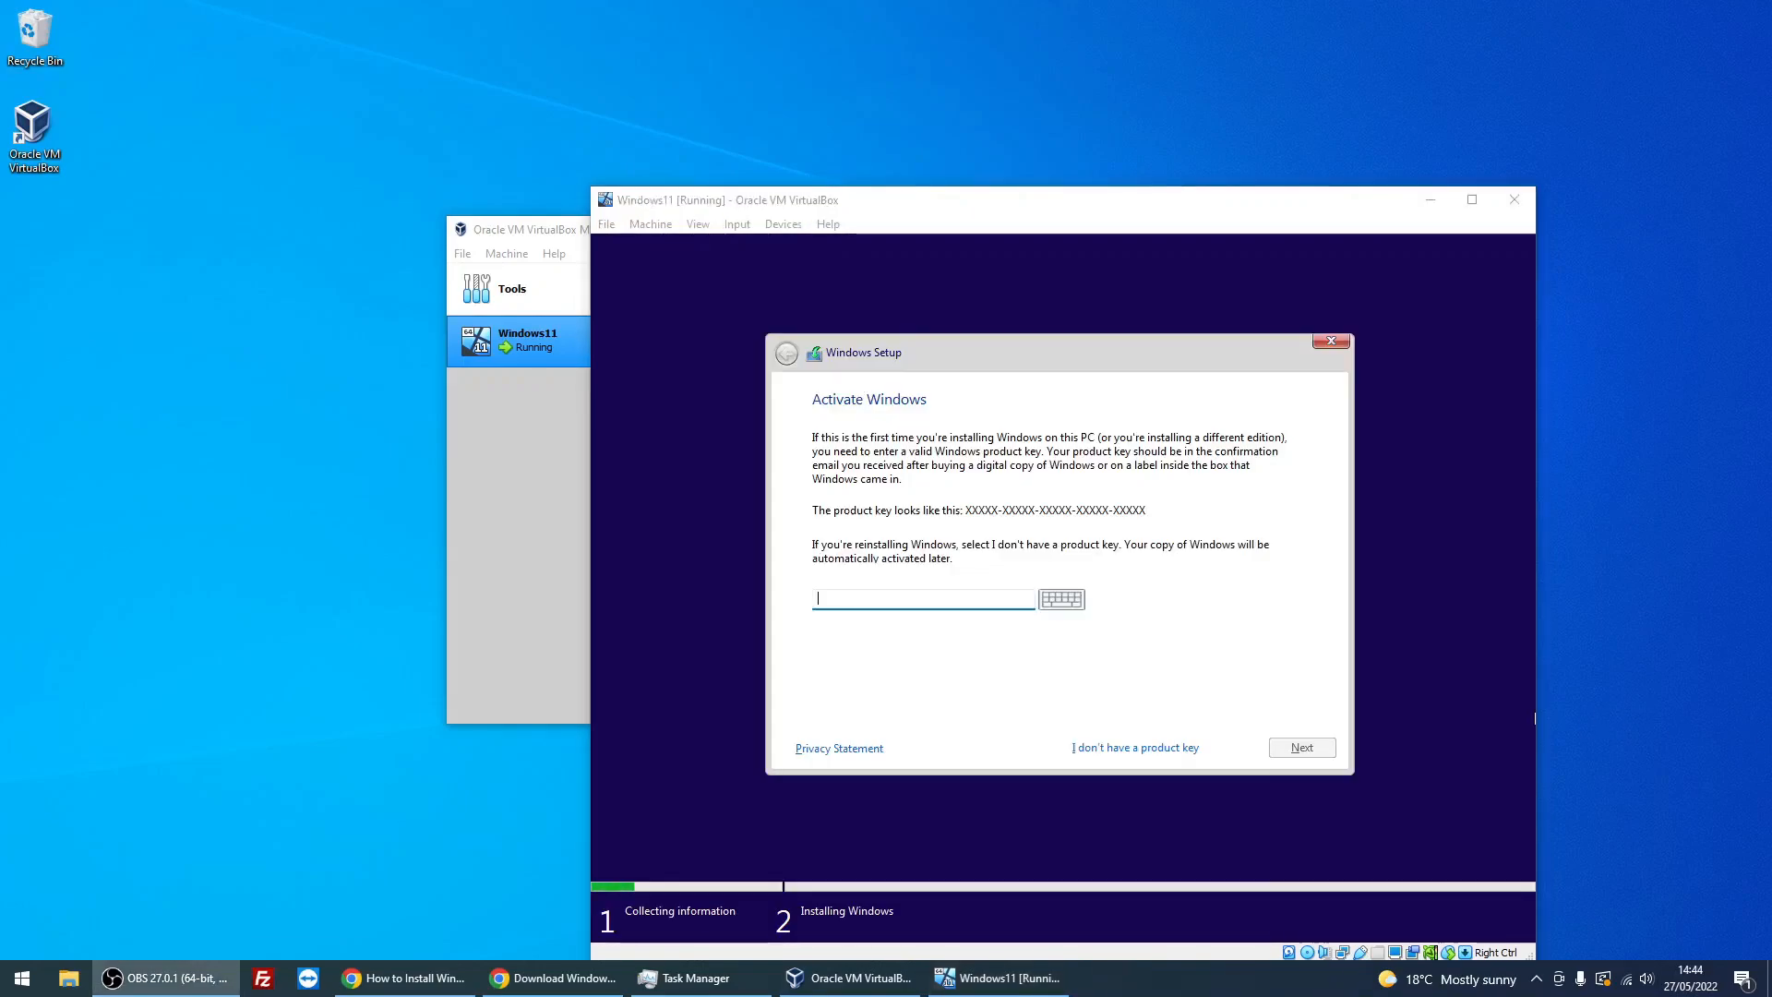
mouse_move(1039, 628)
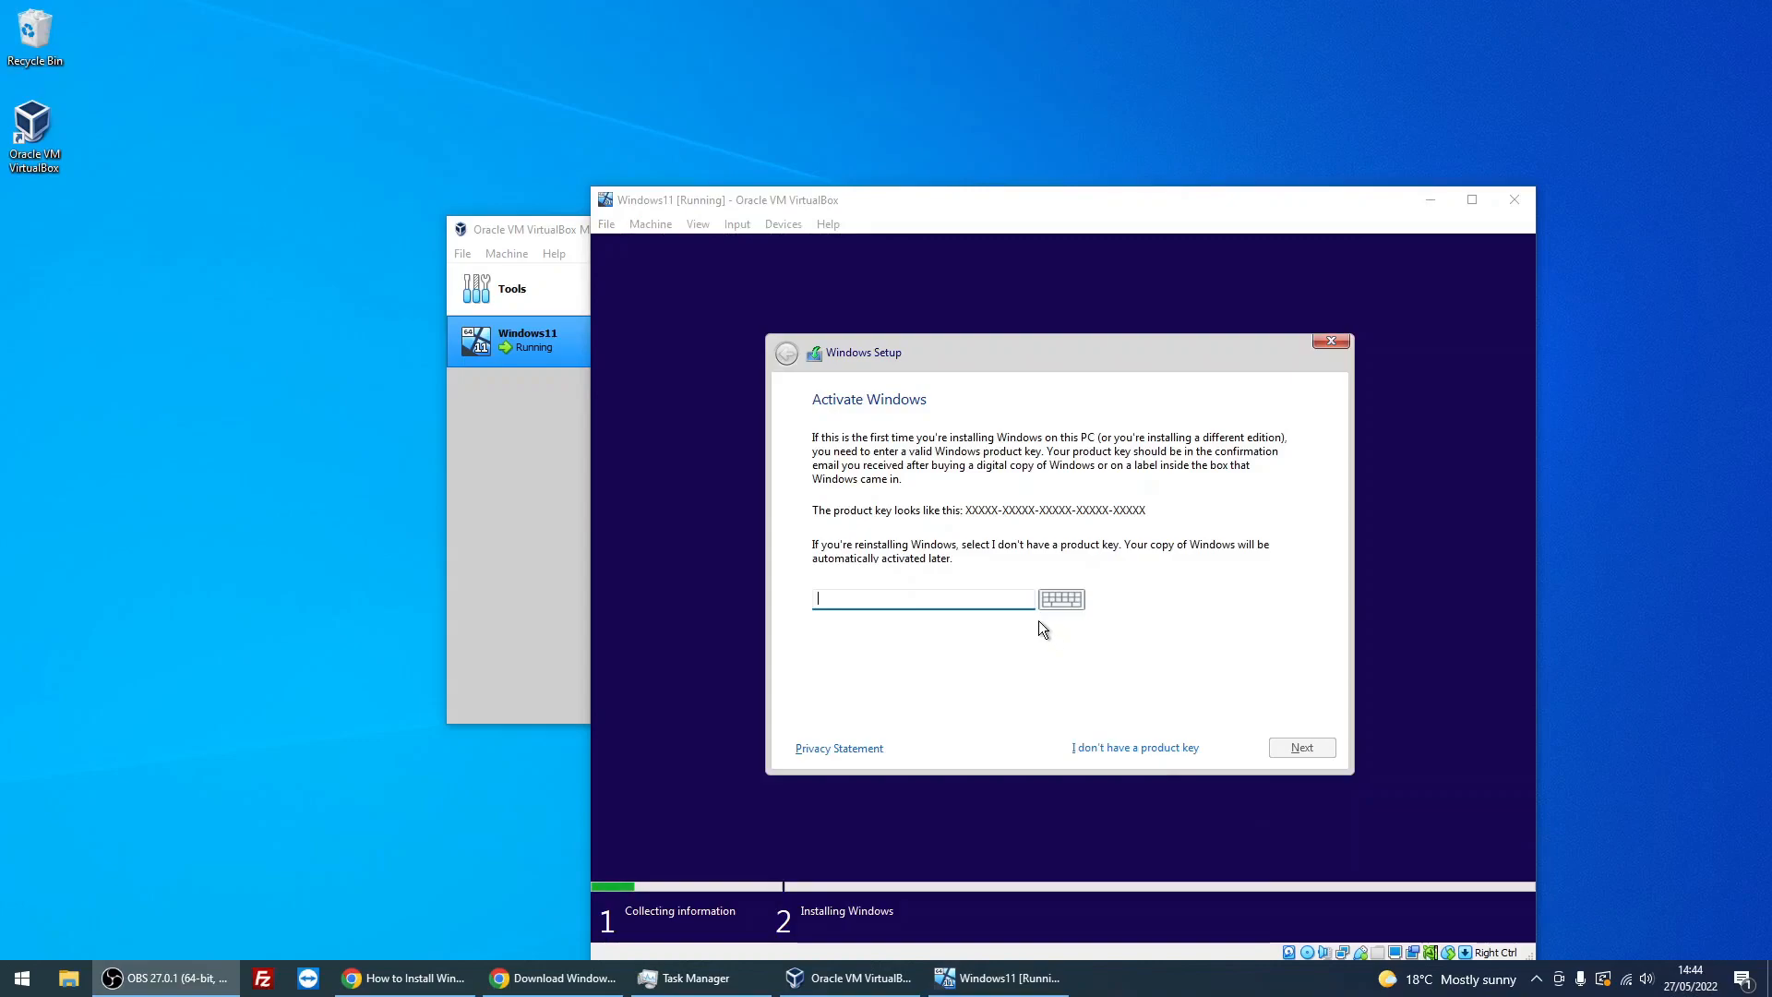
mouse_move(915, 611)
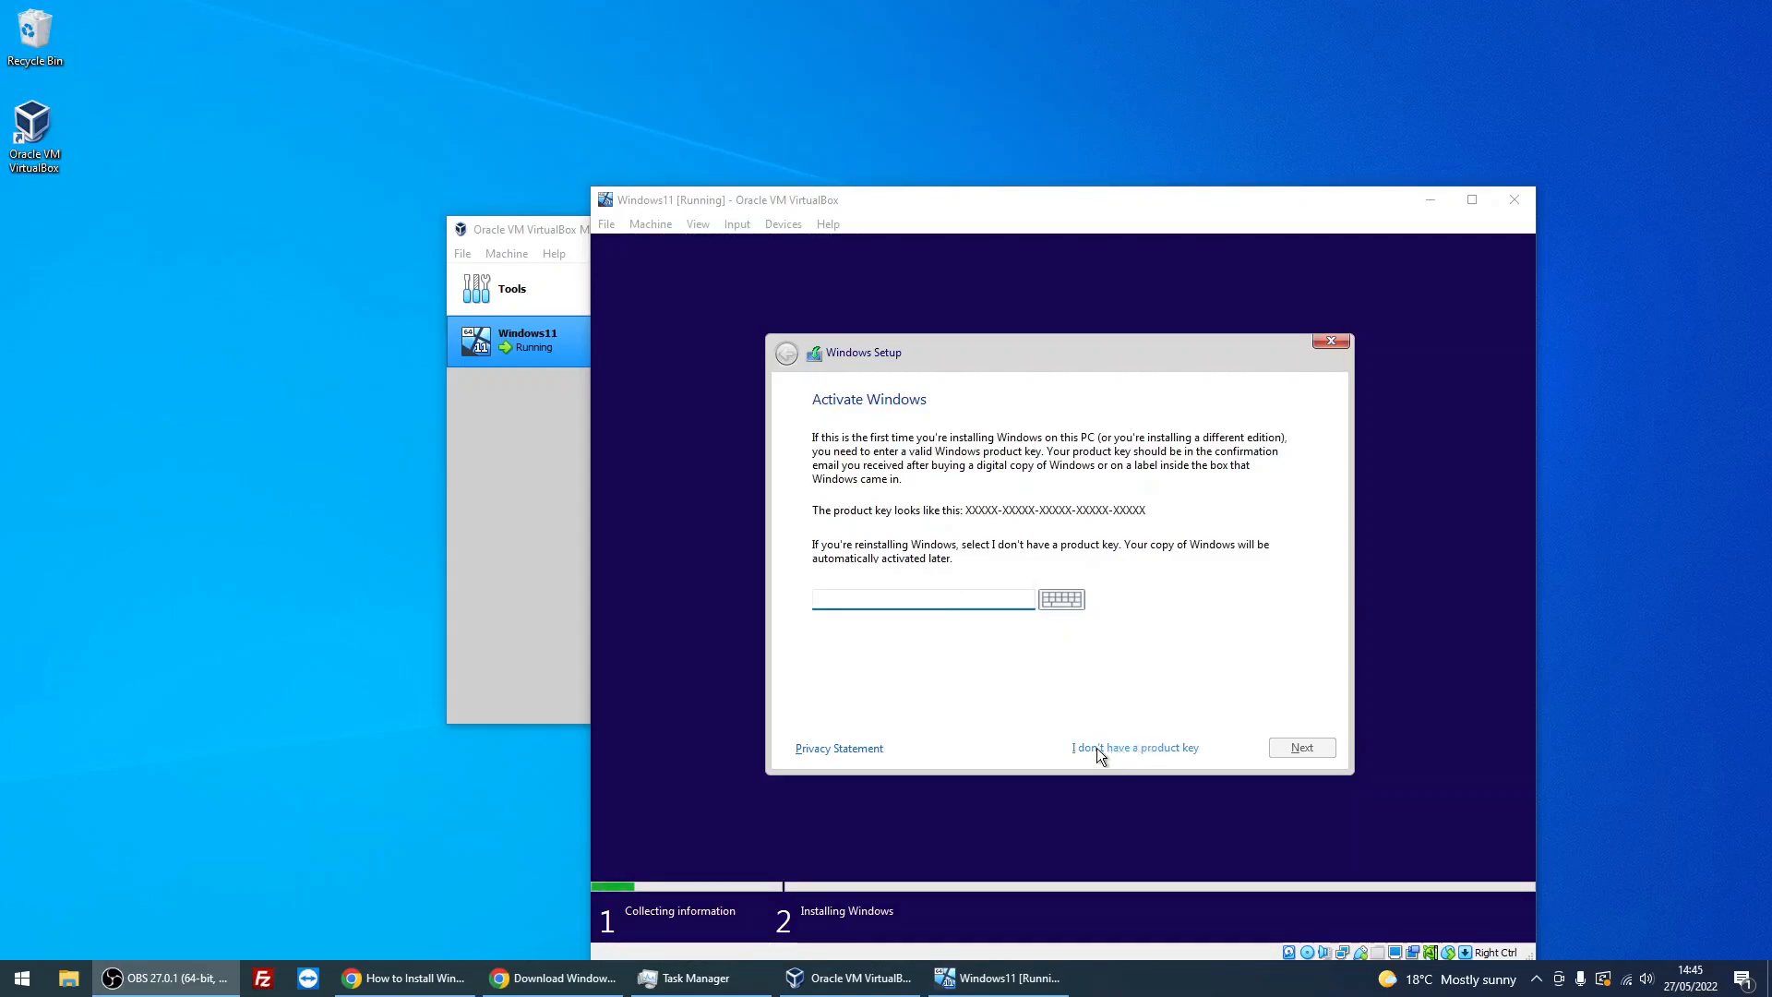
left_click(1135, 748)
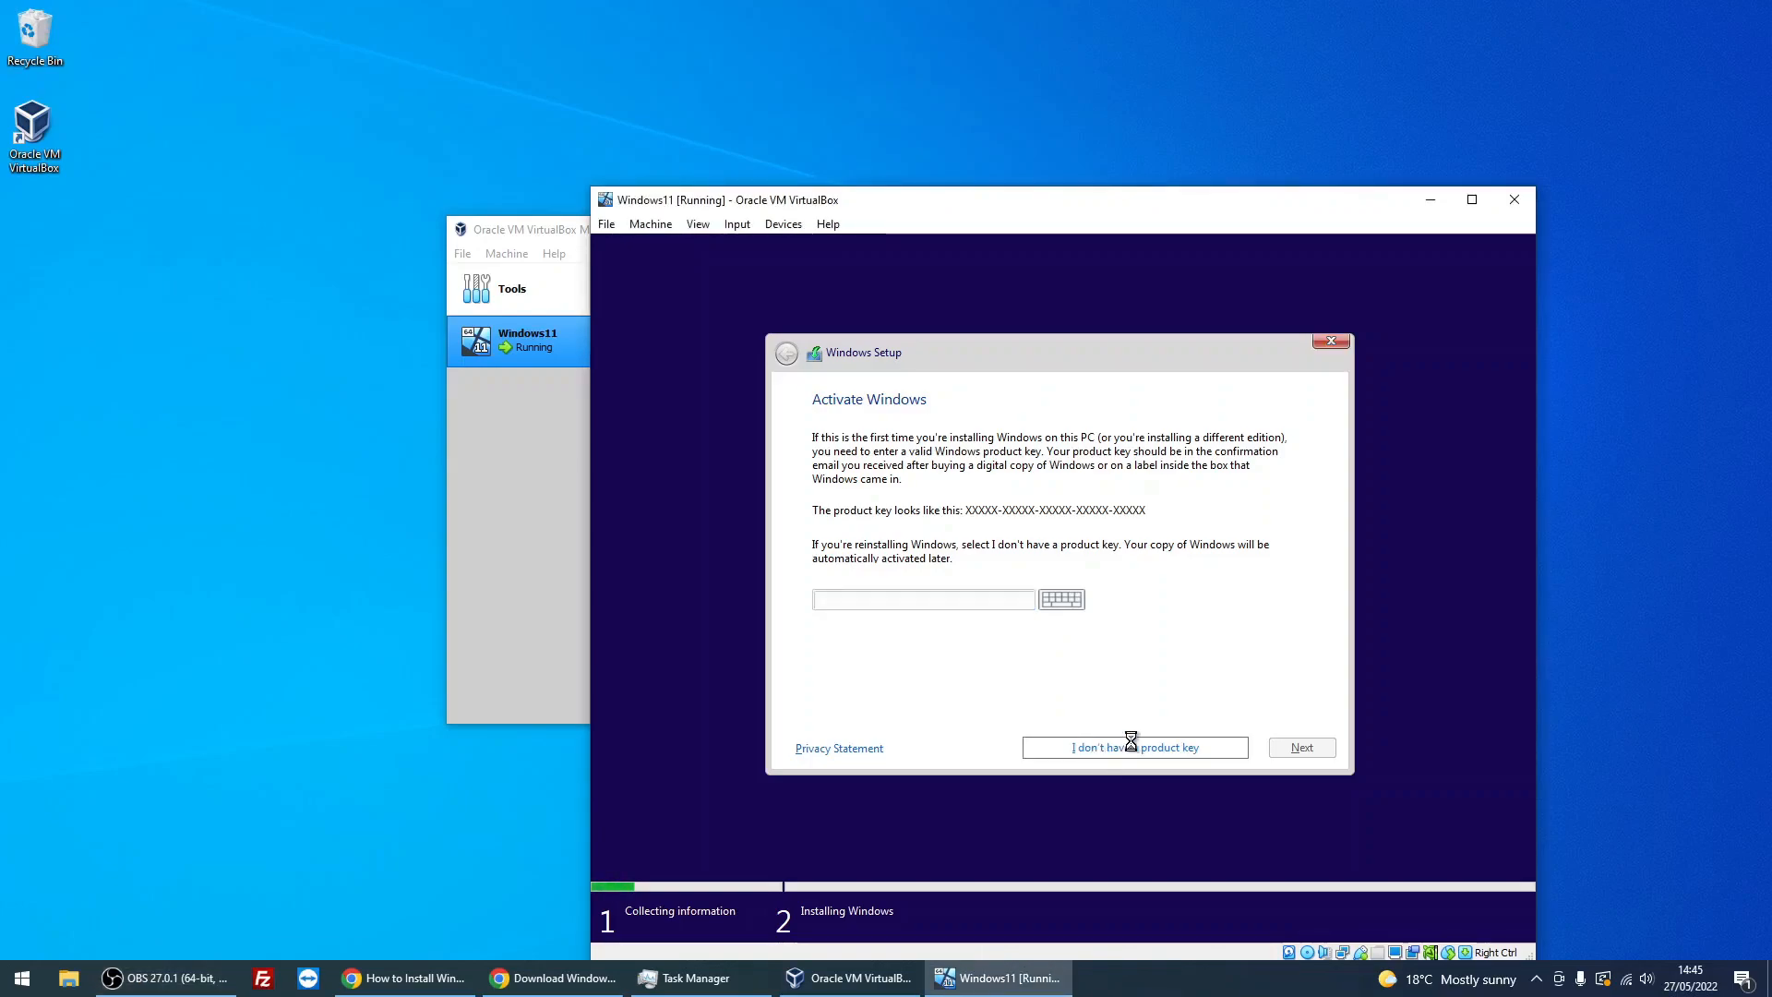
- Continue with Windows 11 Home, accept the licence terms and reach 'Which type of installation'
left_click(1135, 748)
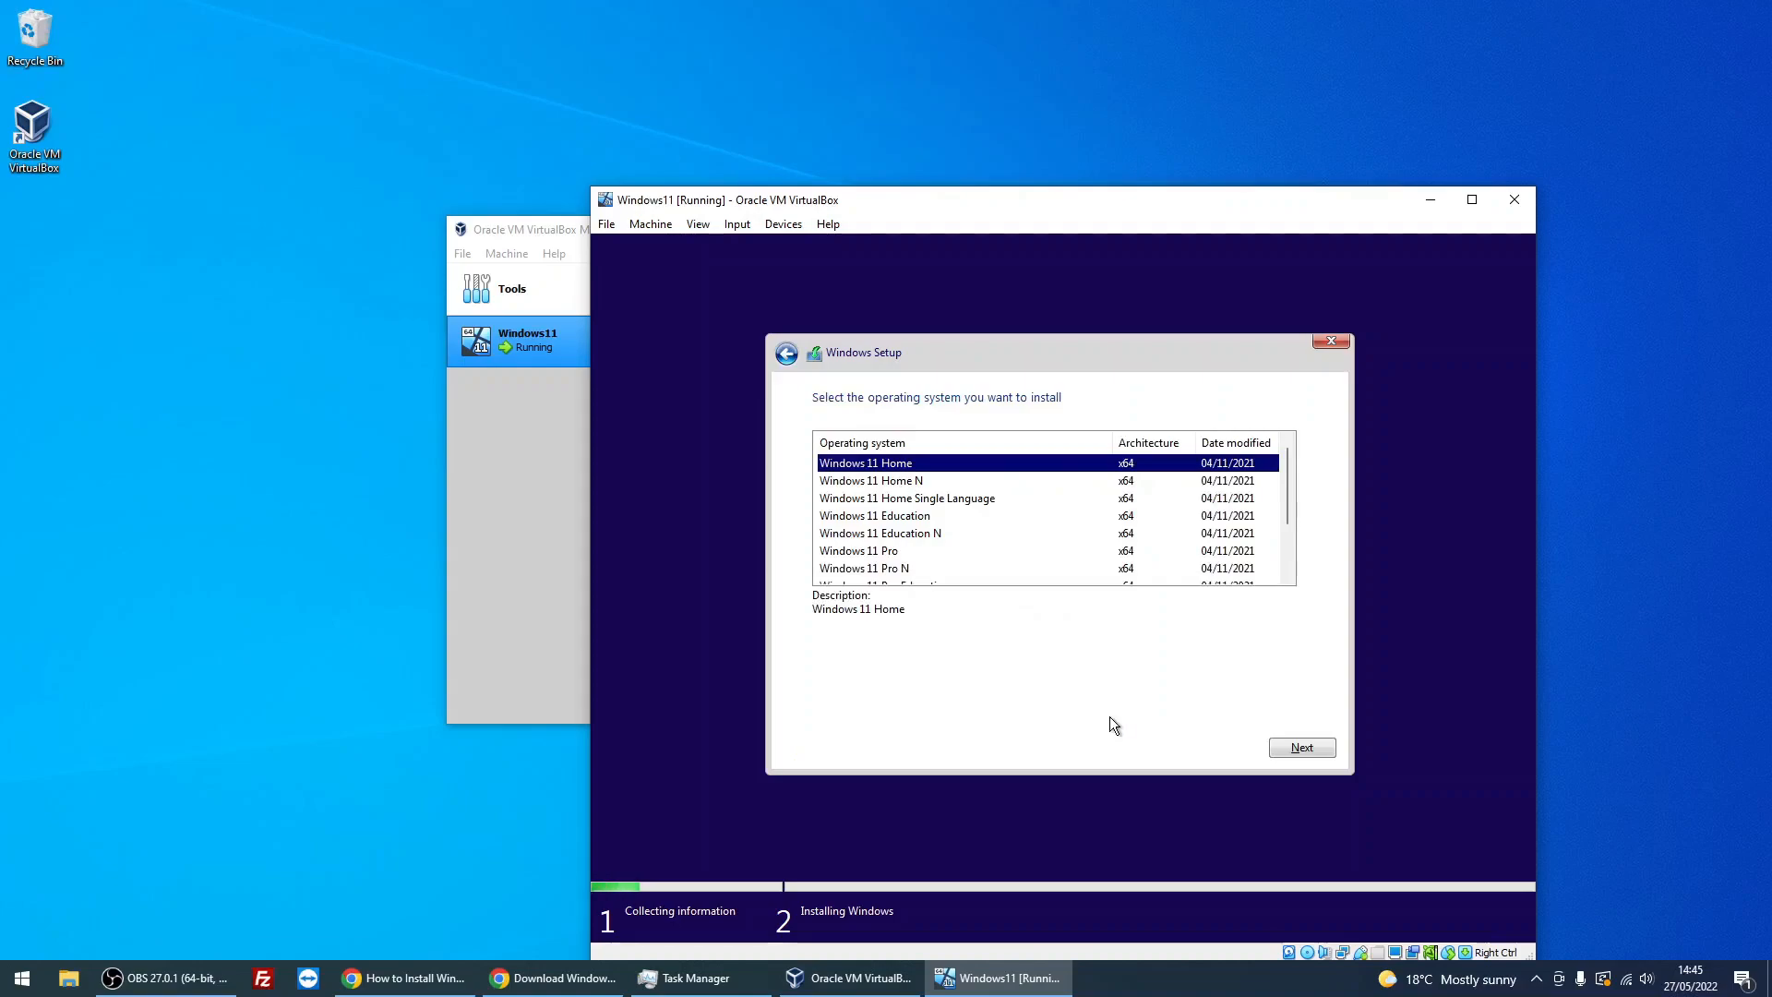
mouse_move(990, 526)
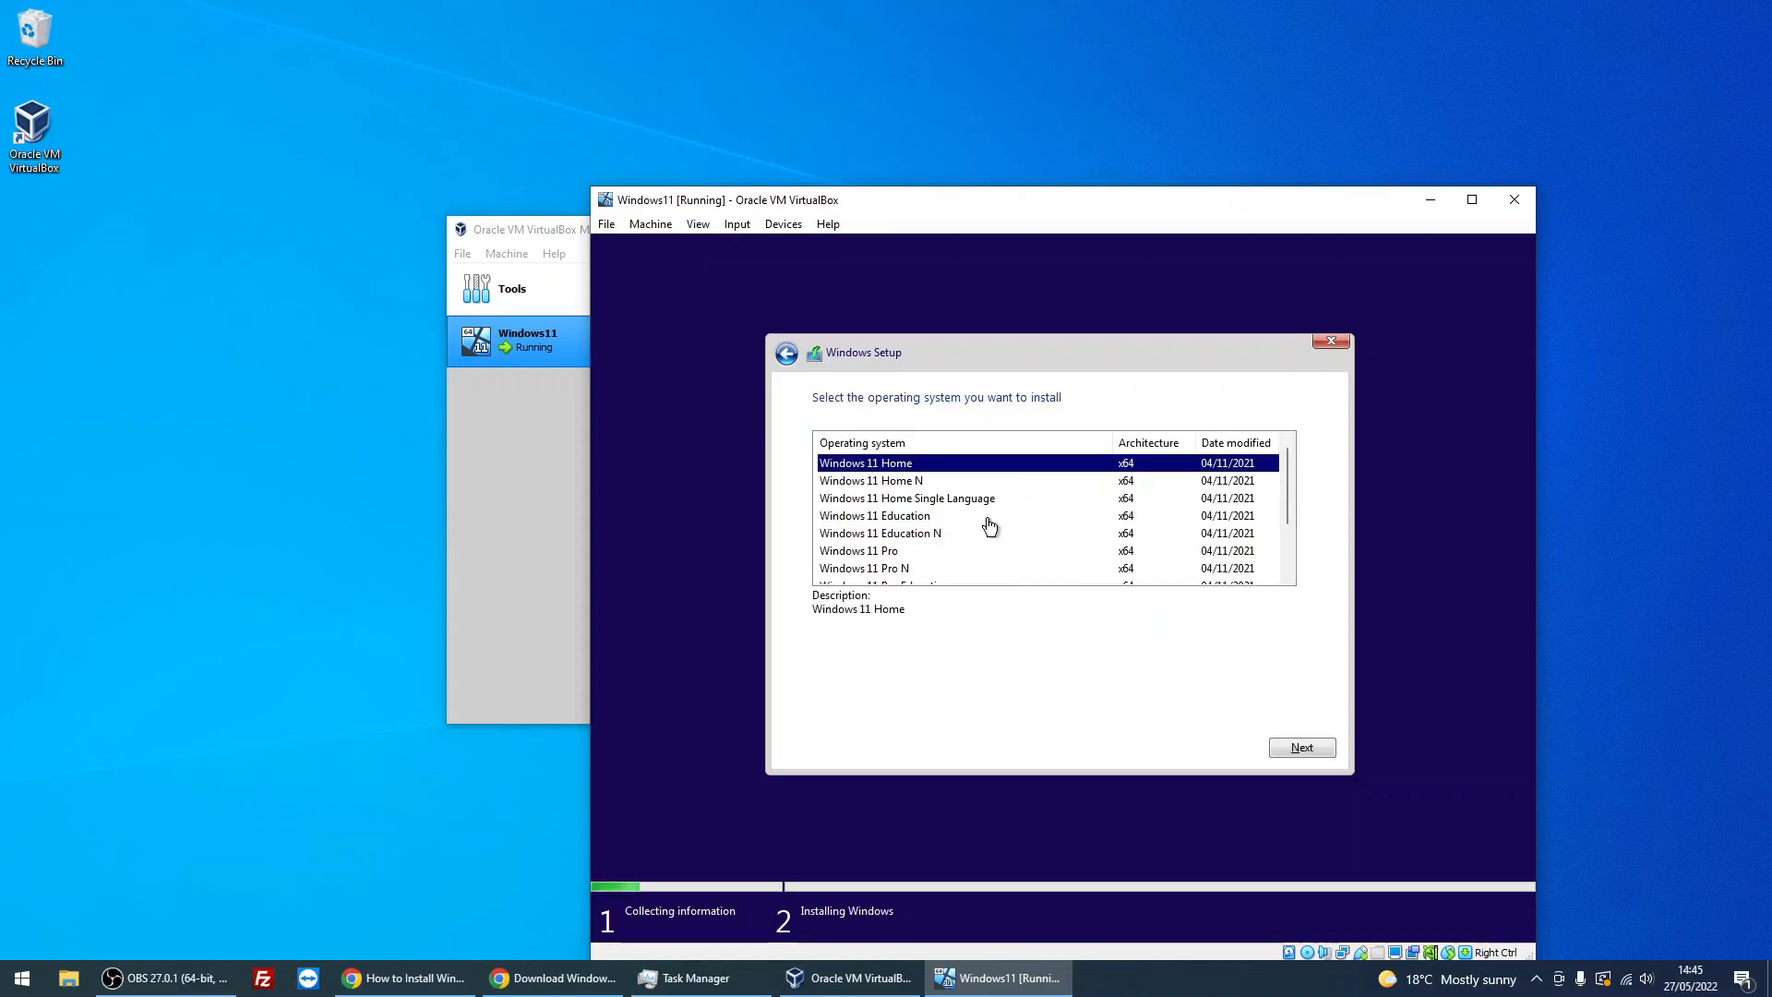
mouse_move(953, 552)
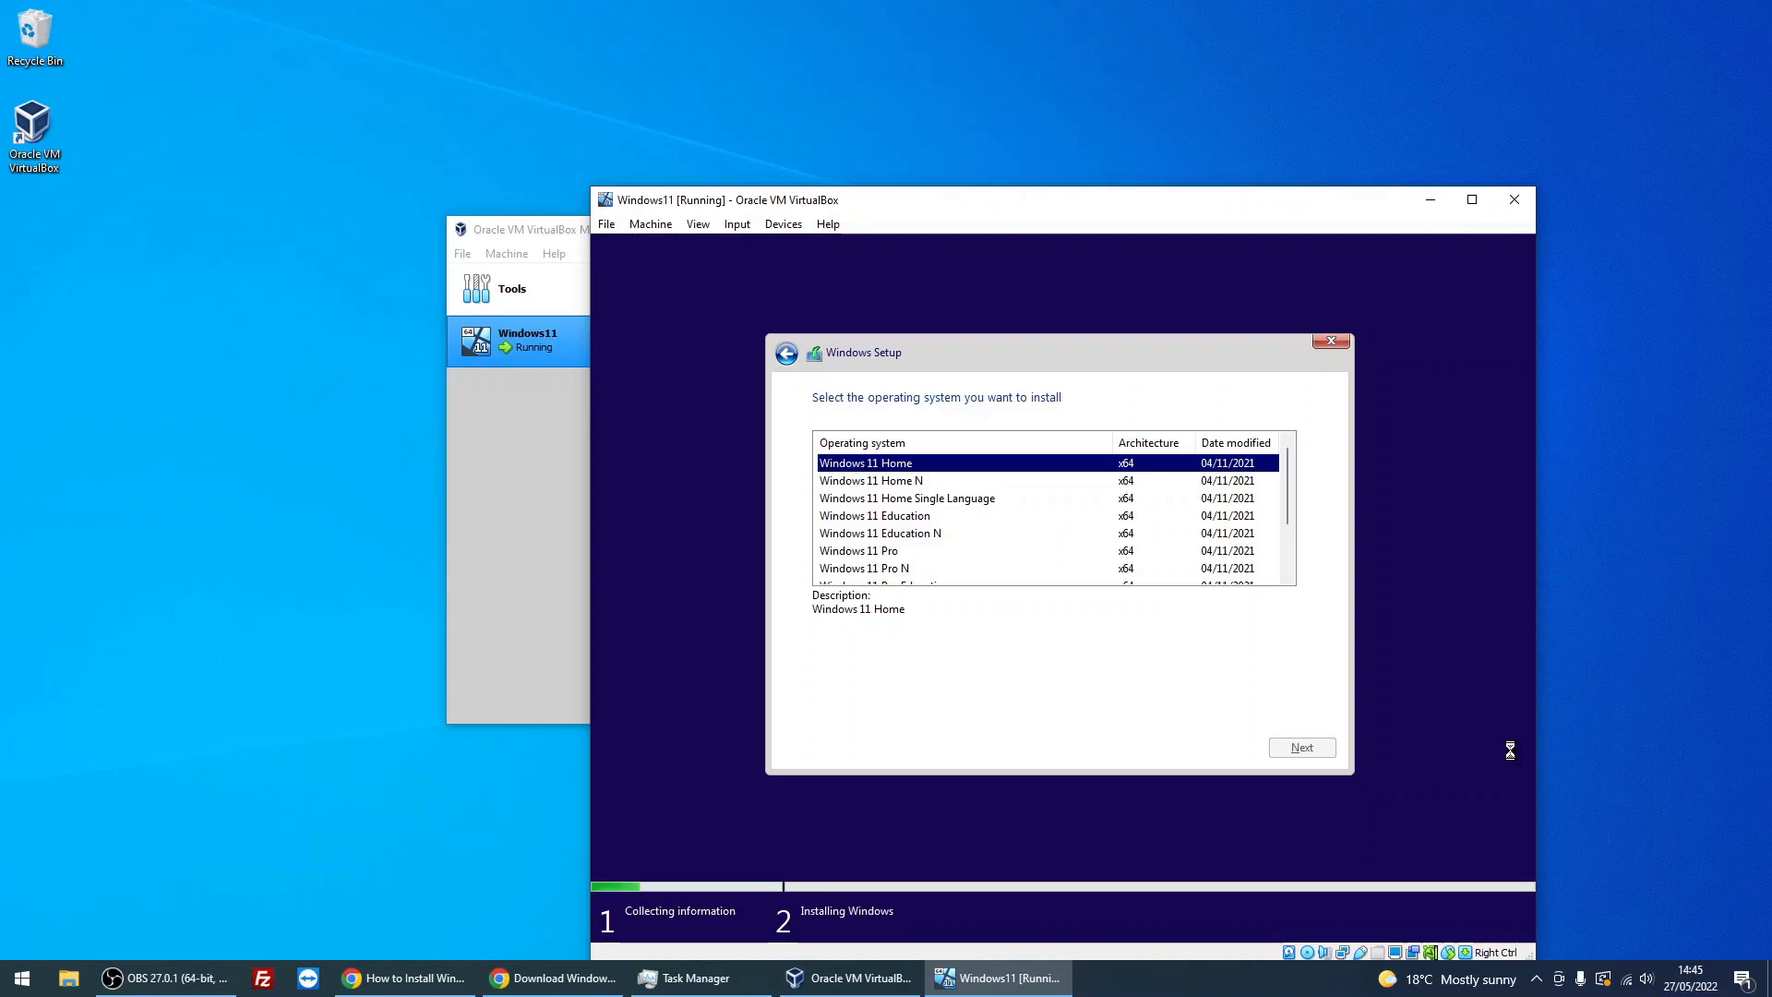
left_click(1299, 748)
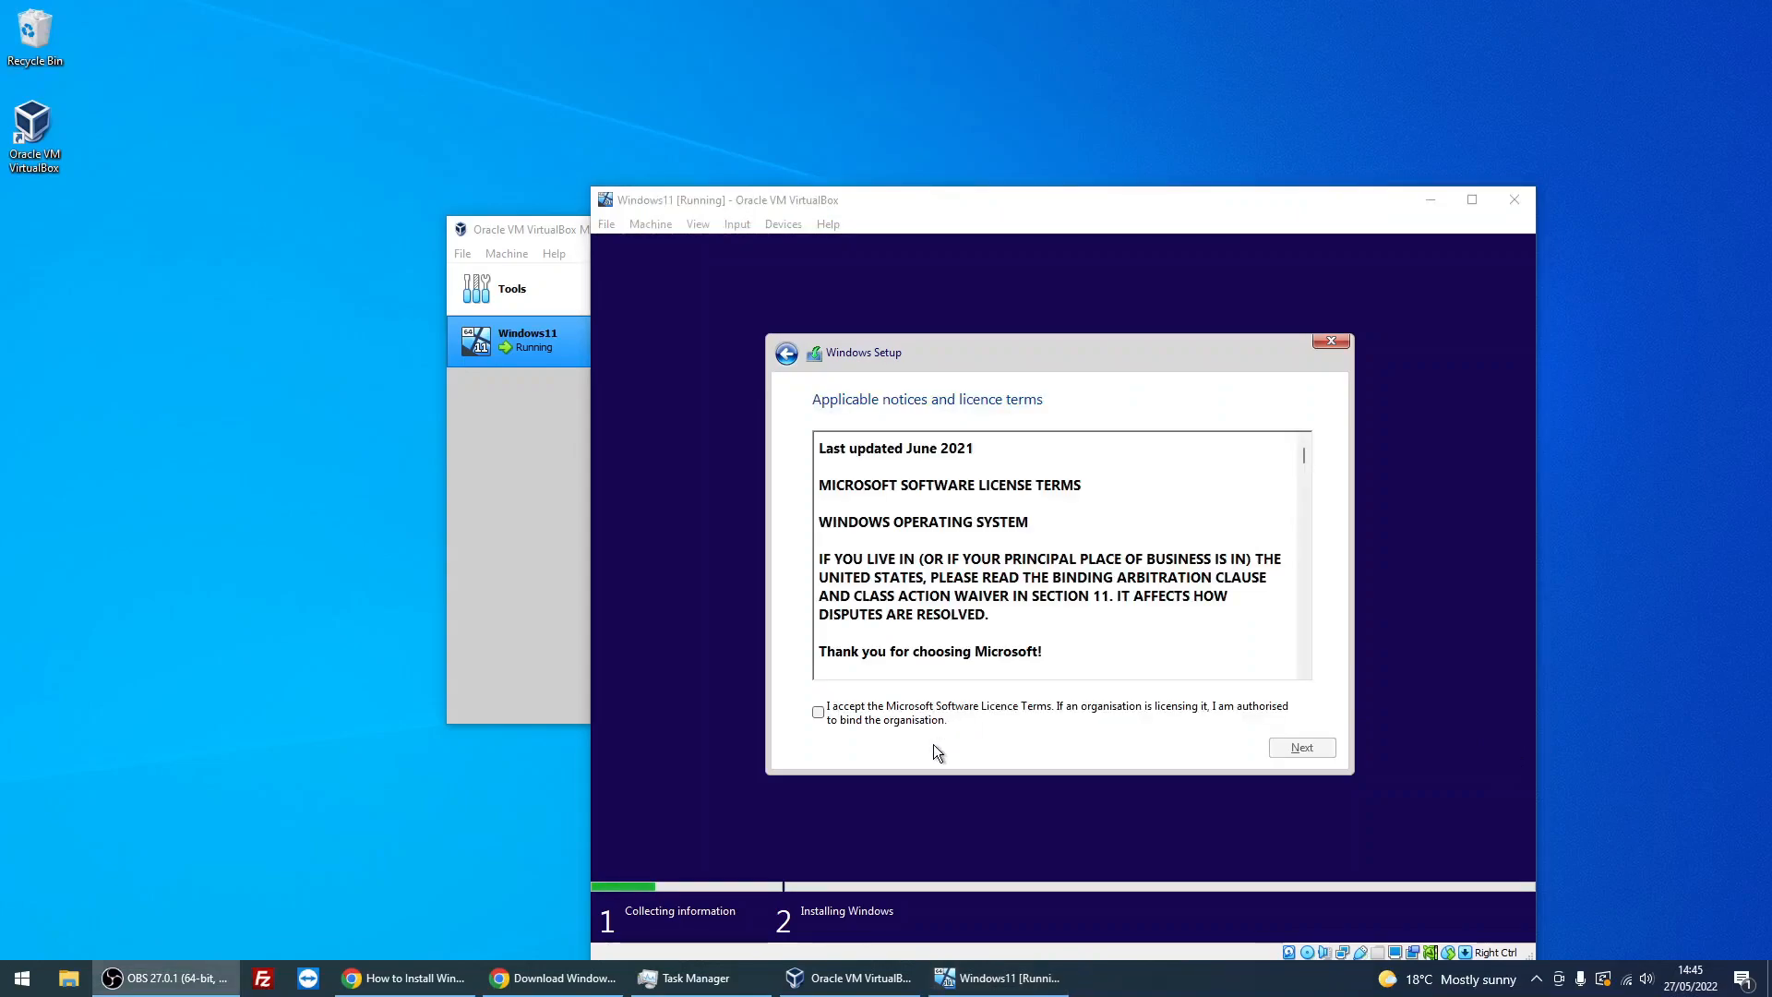
left_click(817, 712)
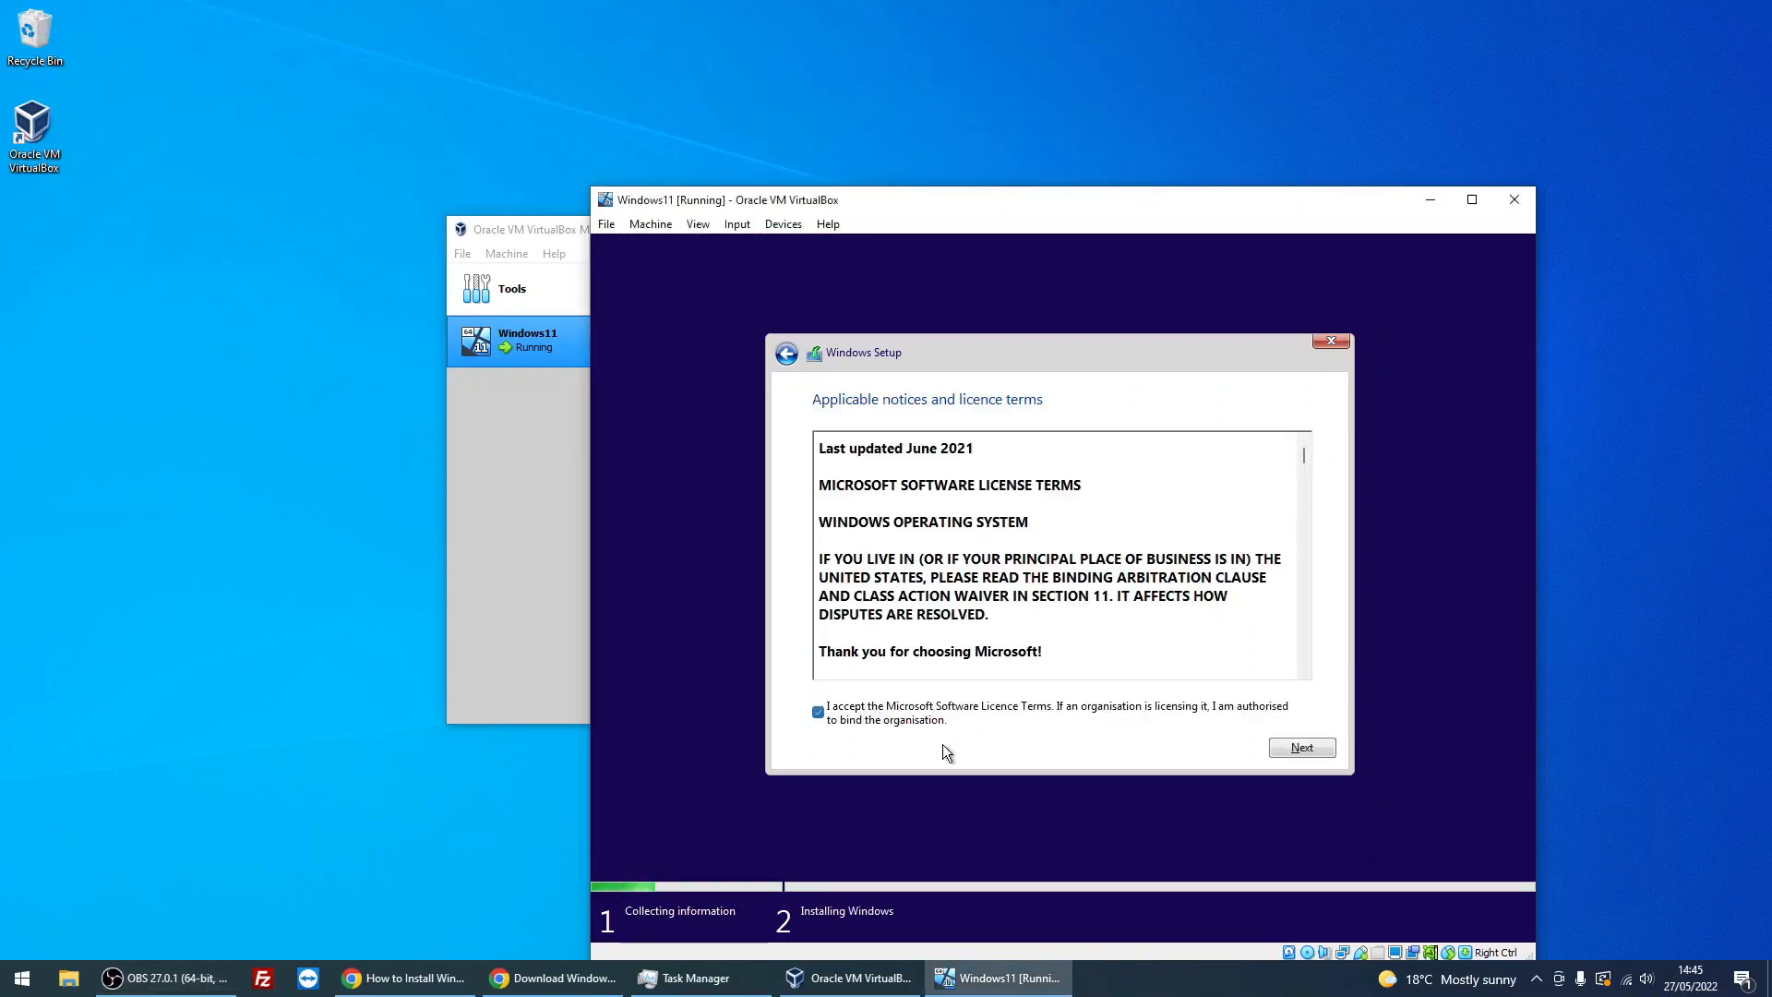
left_click(1301, 747)
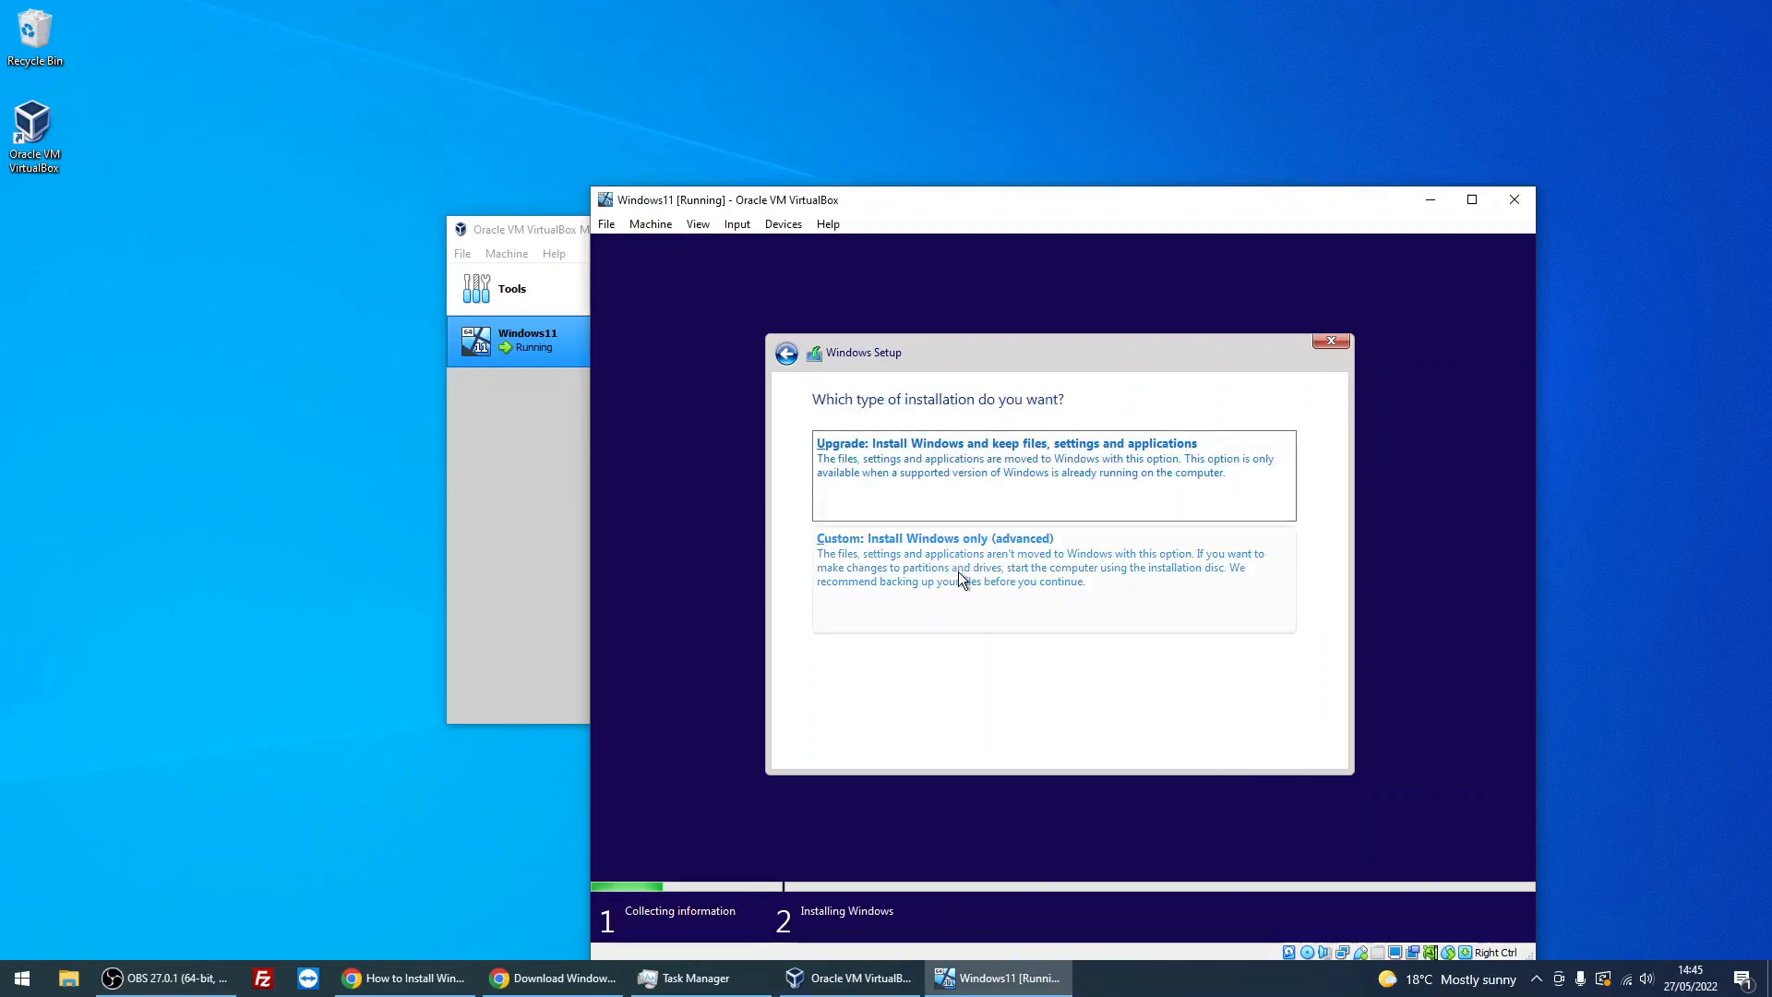
mouse_move(894, 563)
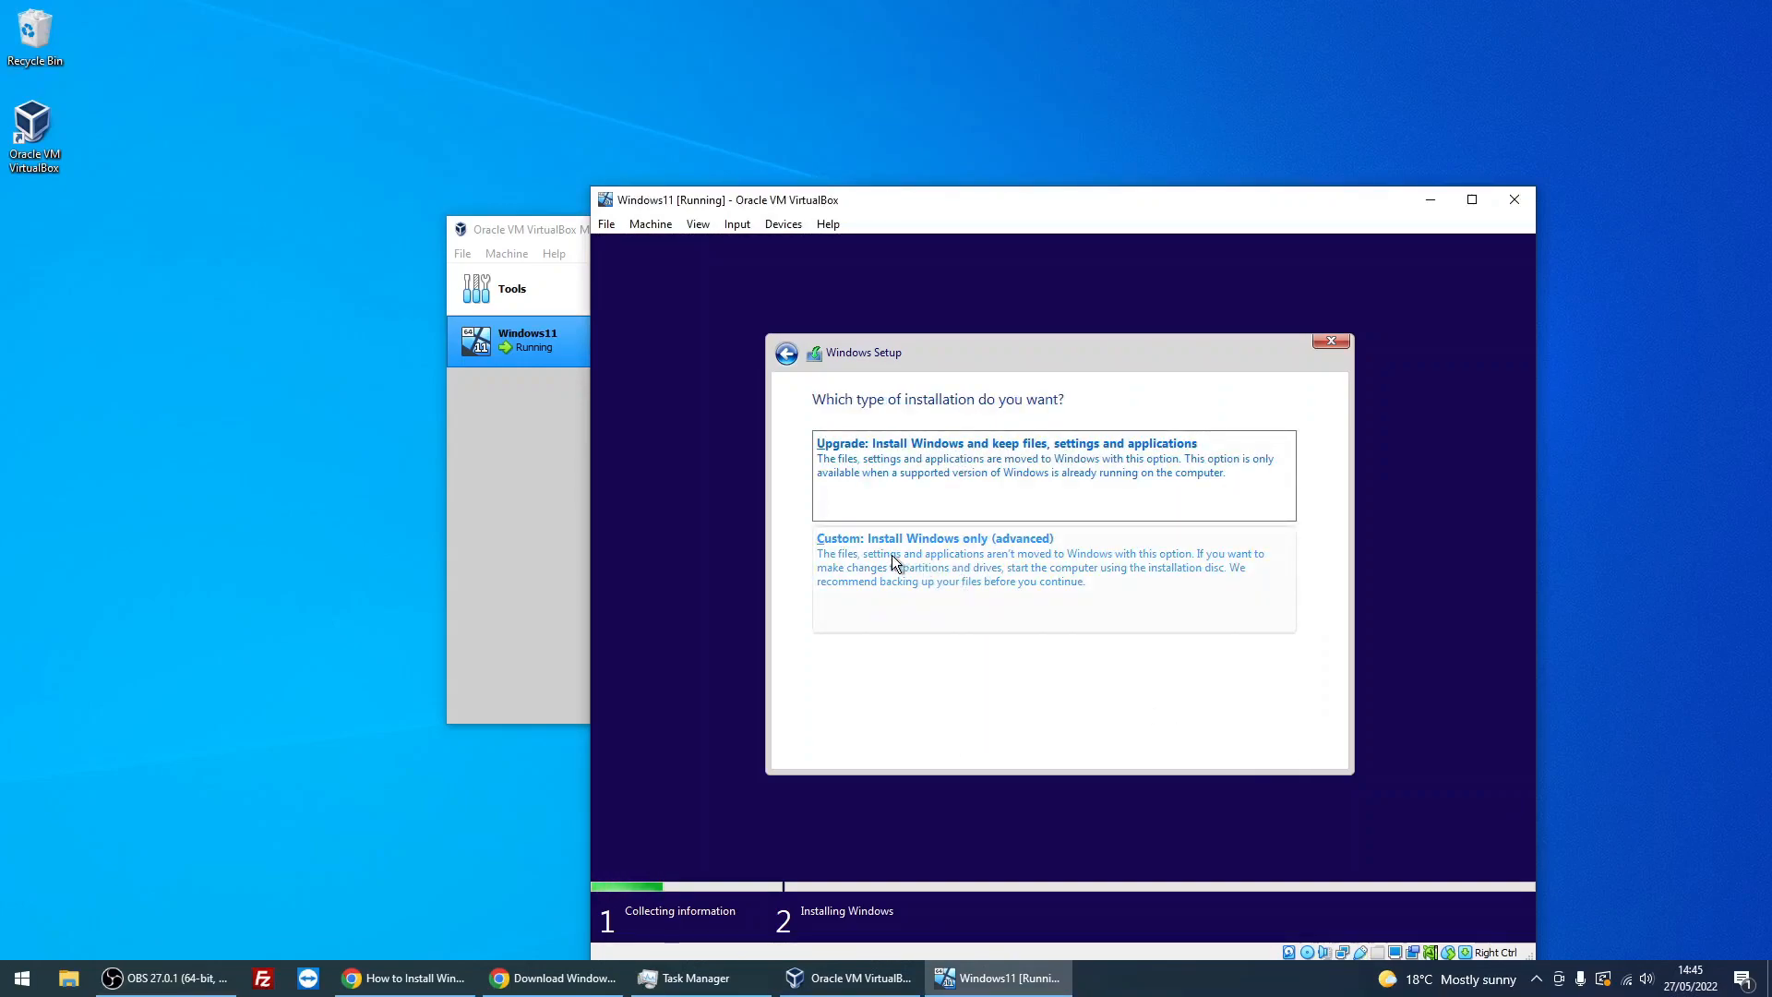
mouse_move(975, 490)
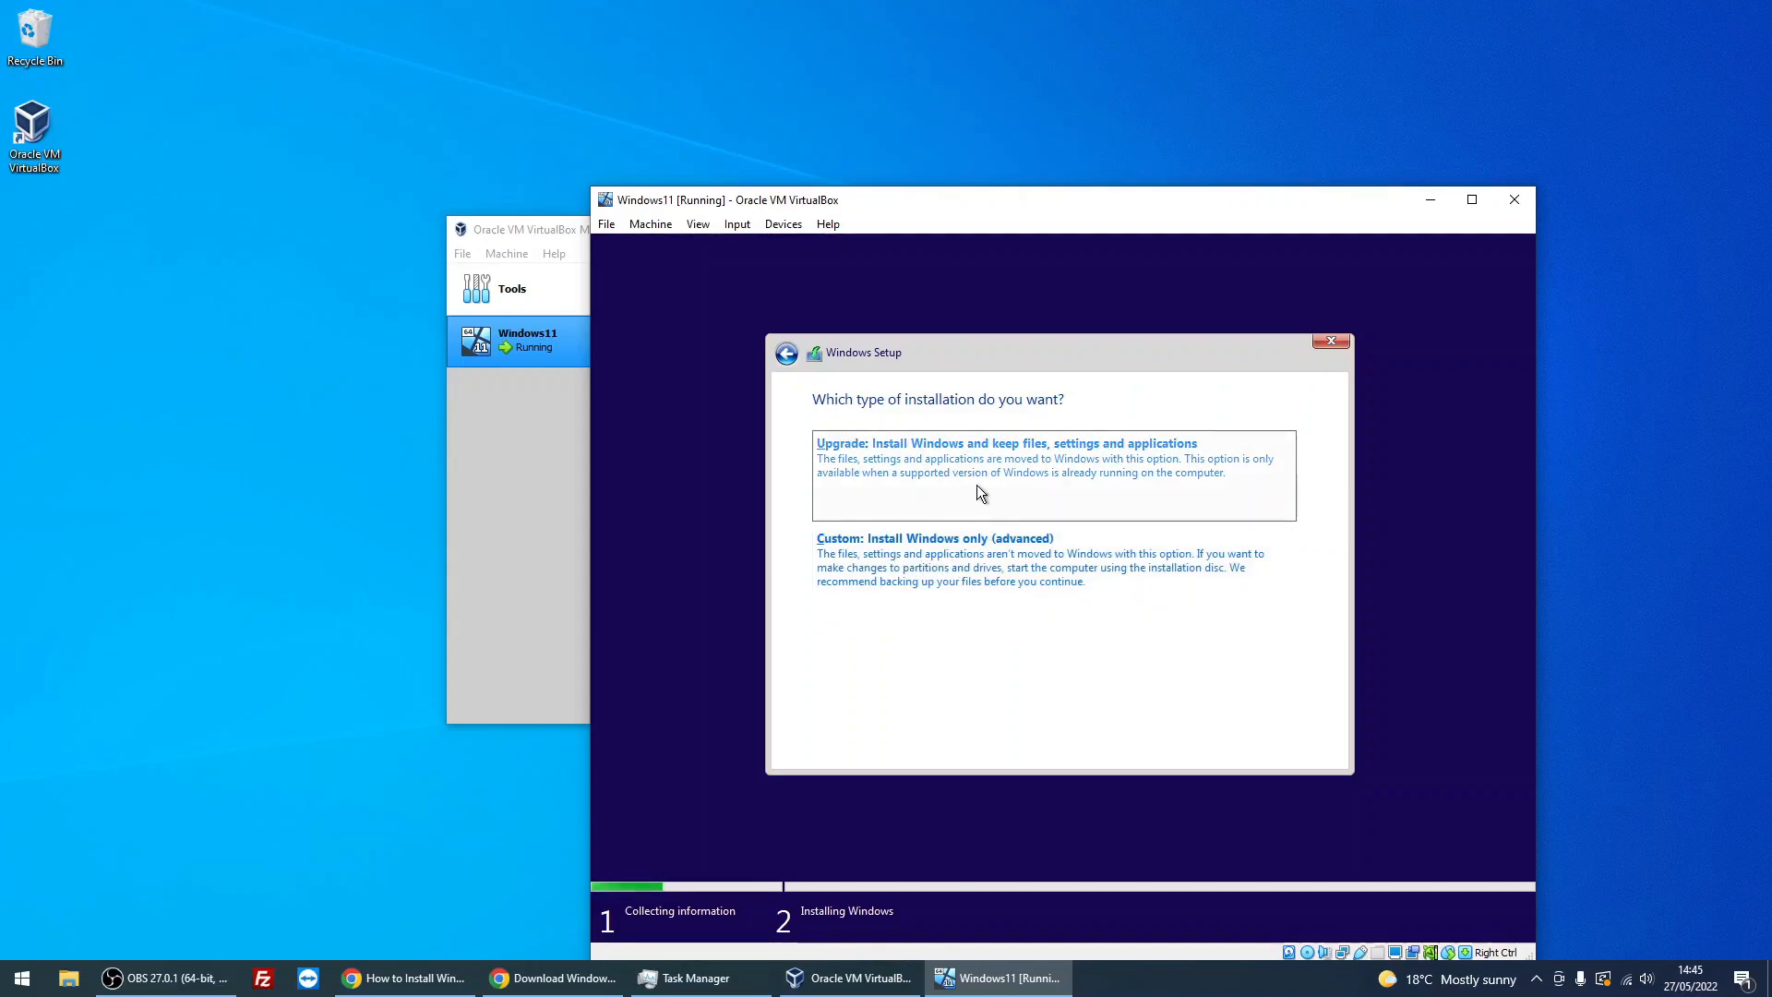
mouse_move(808, 498)
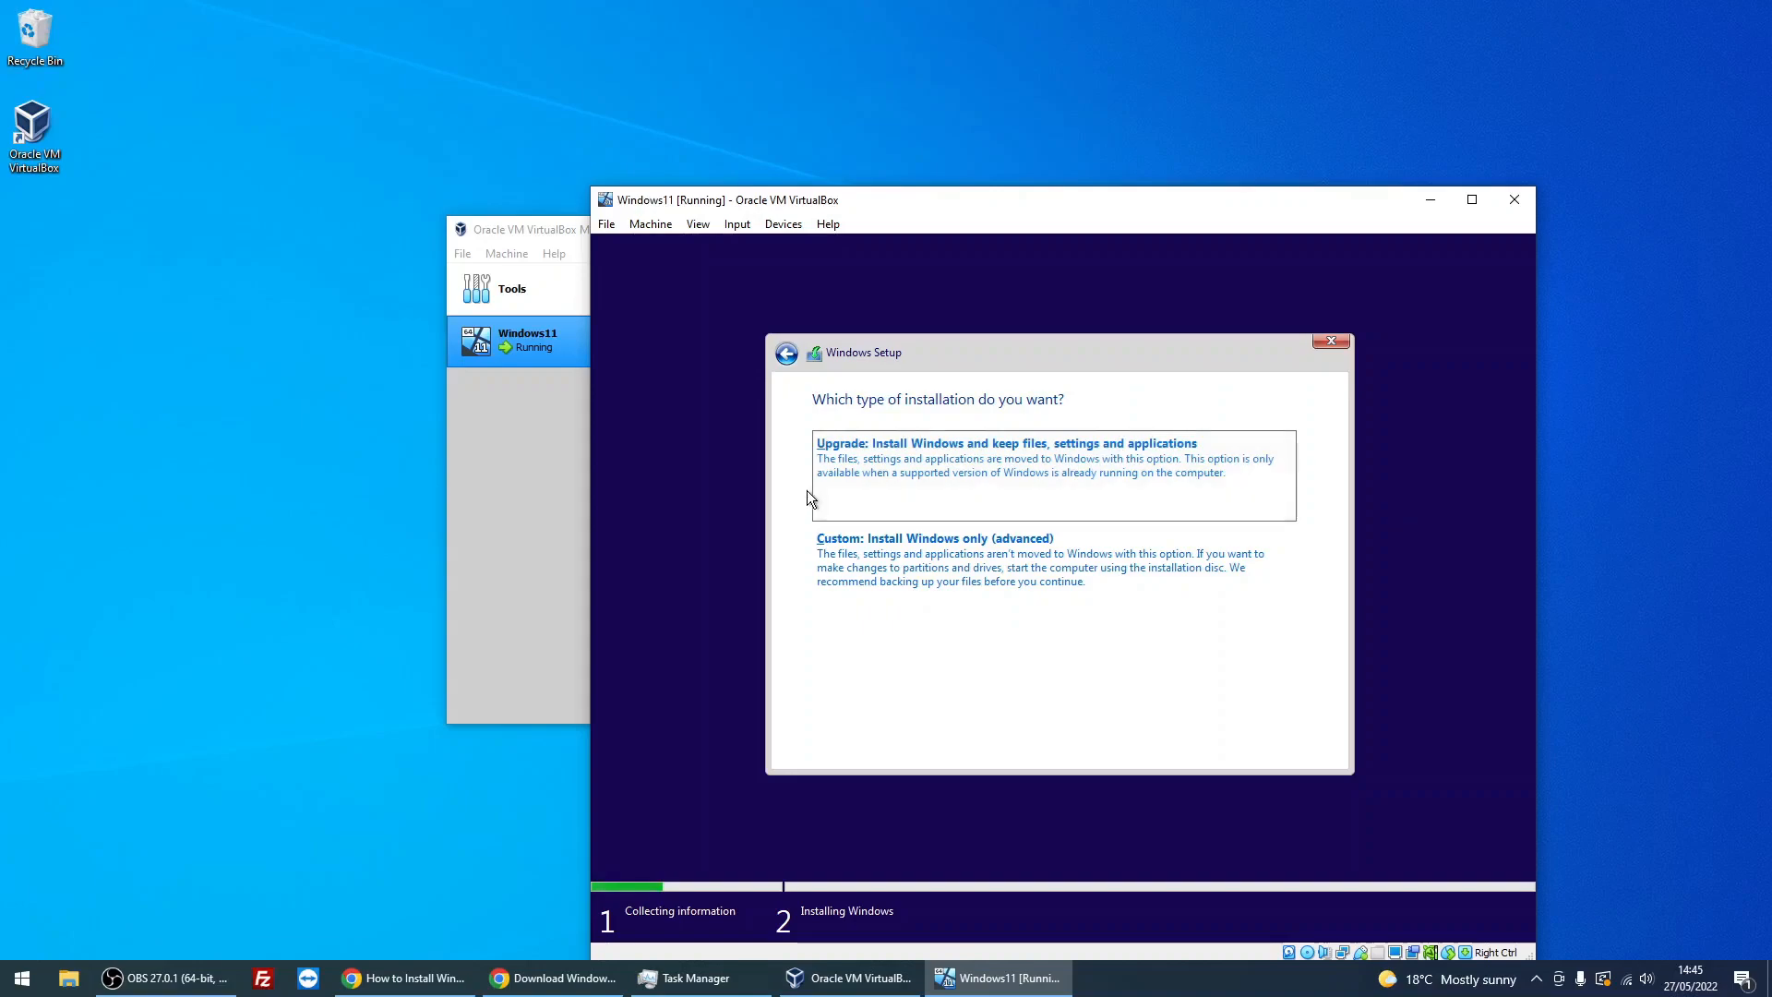
mouse_move(960, 520)
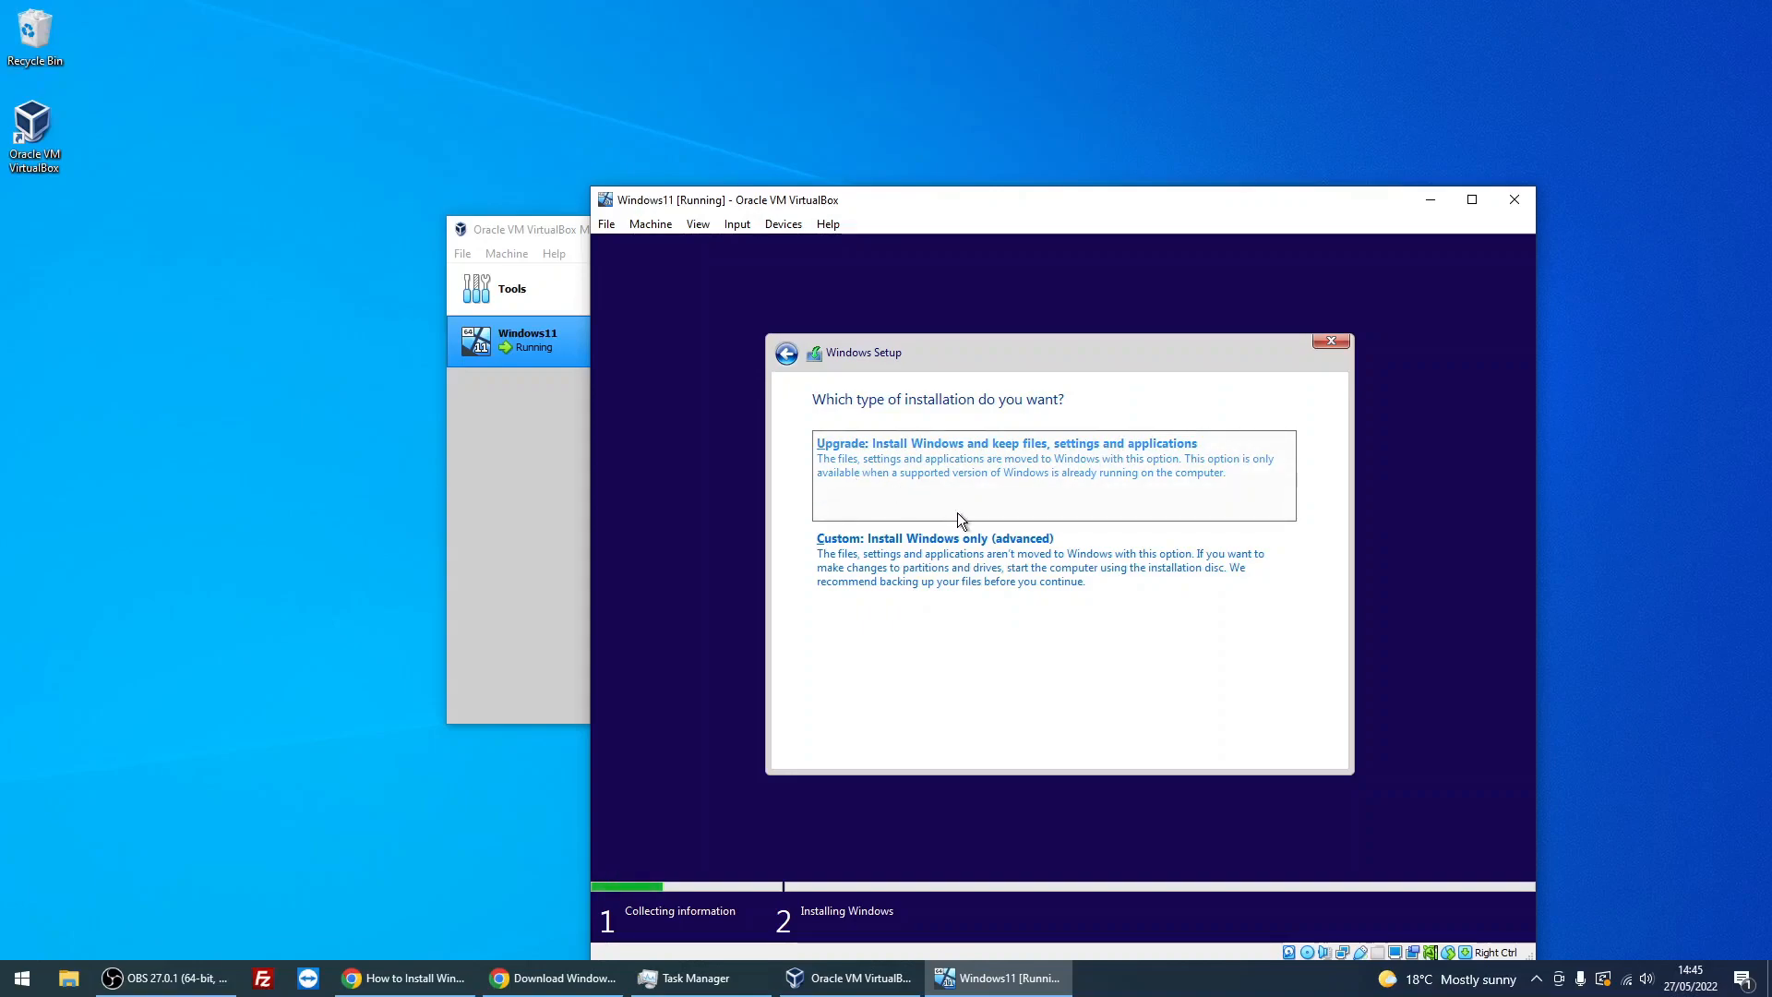
mouse_move(1039, 480)
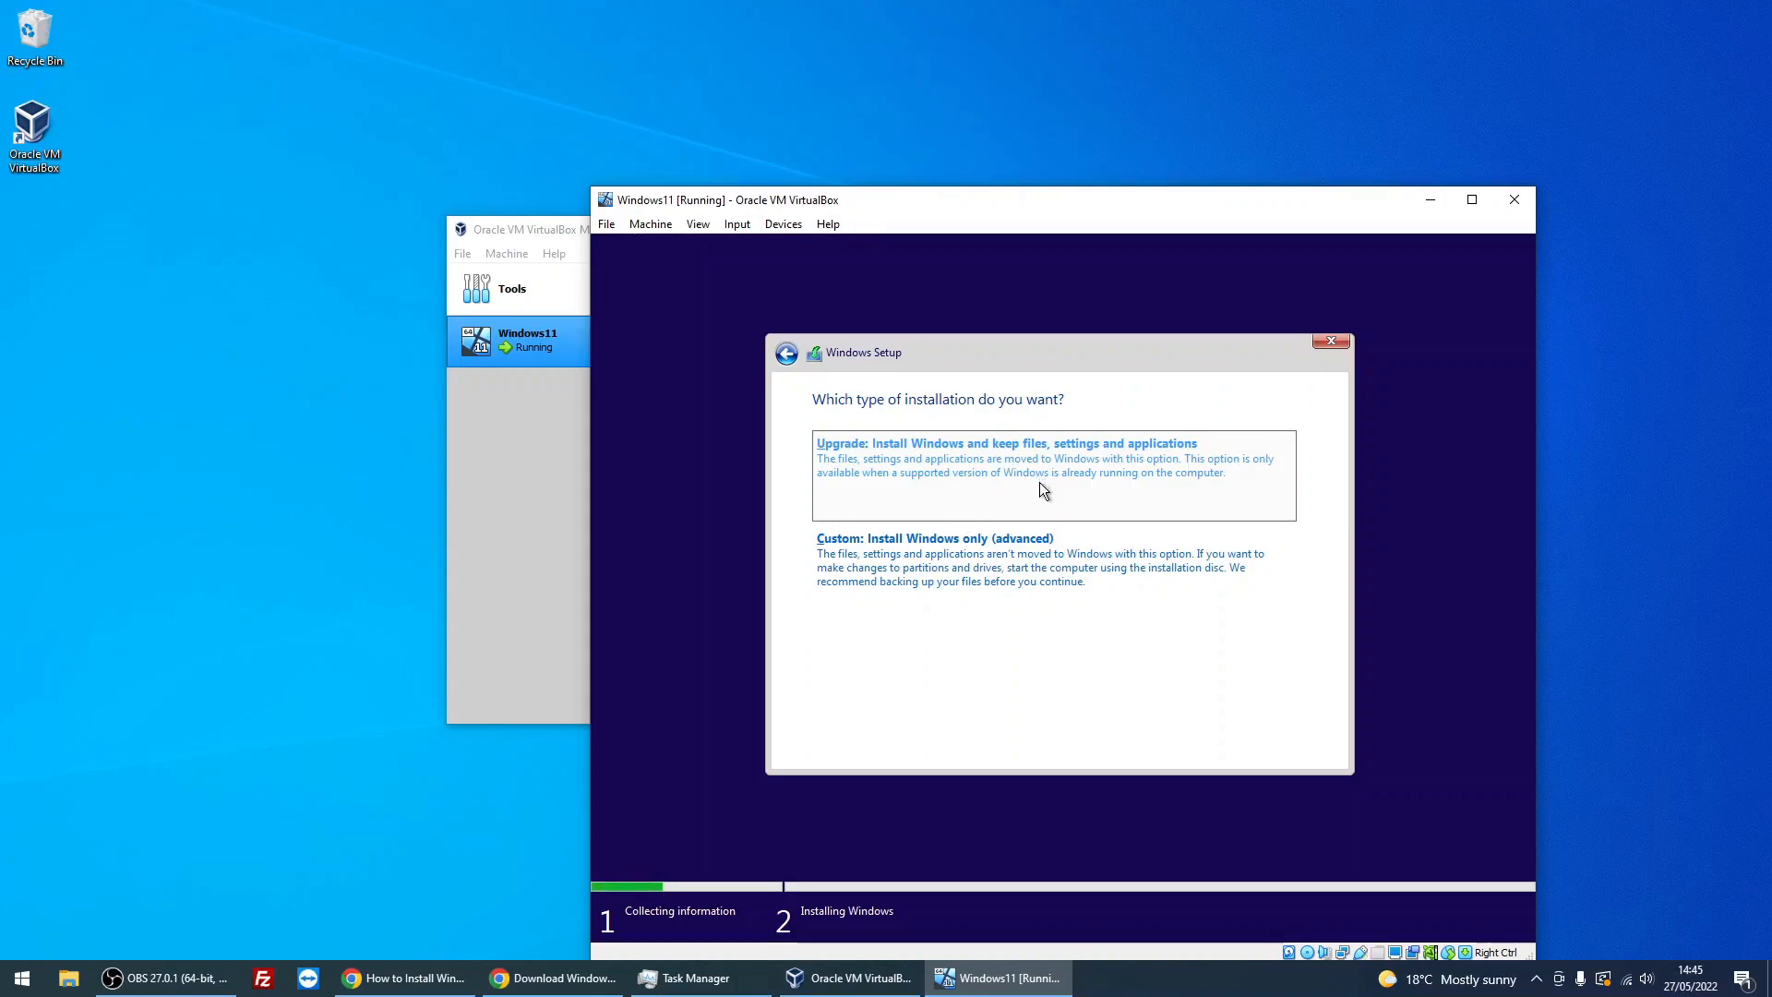
mouse_move(789, 611)
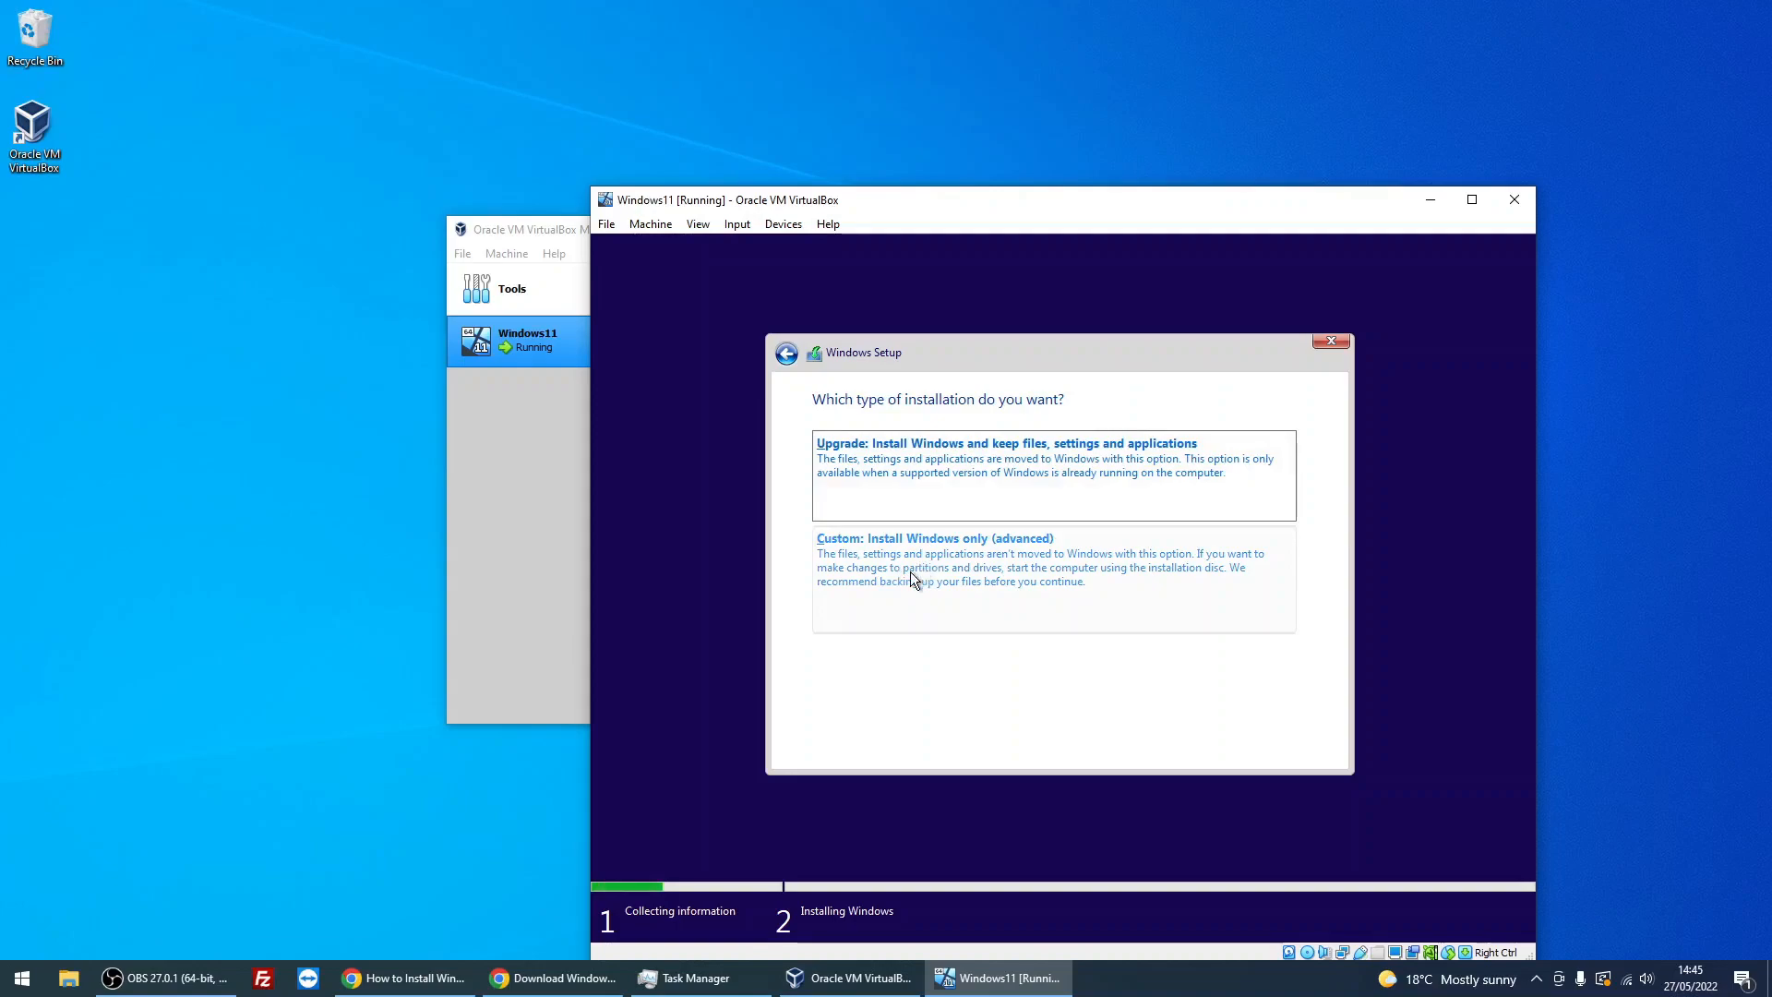
- Choose 'Custom: Install Windows only' onto Drive 0 Unallocated Space (80.0 GB)
left_click(934, 537)
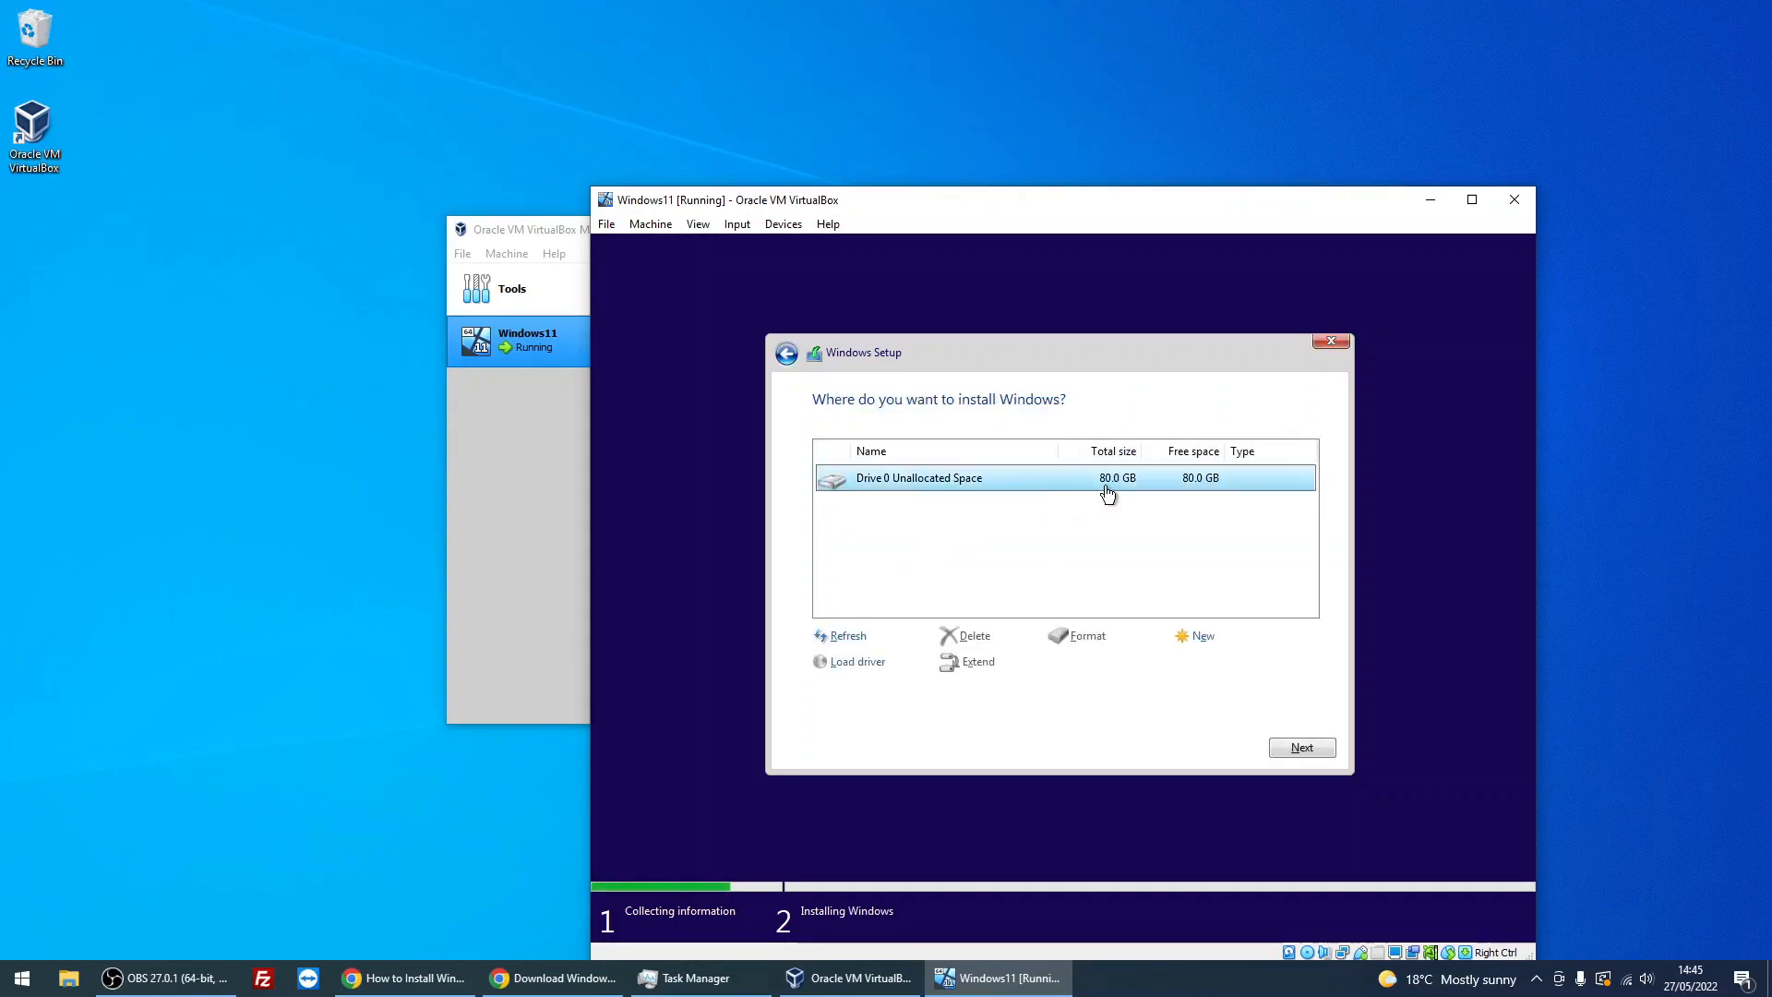
mouse_move(912, 480)
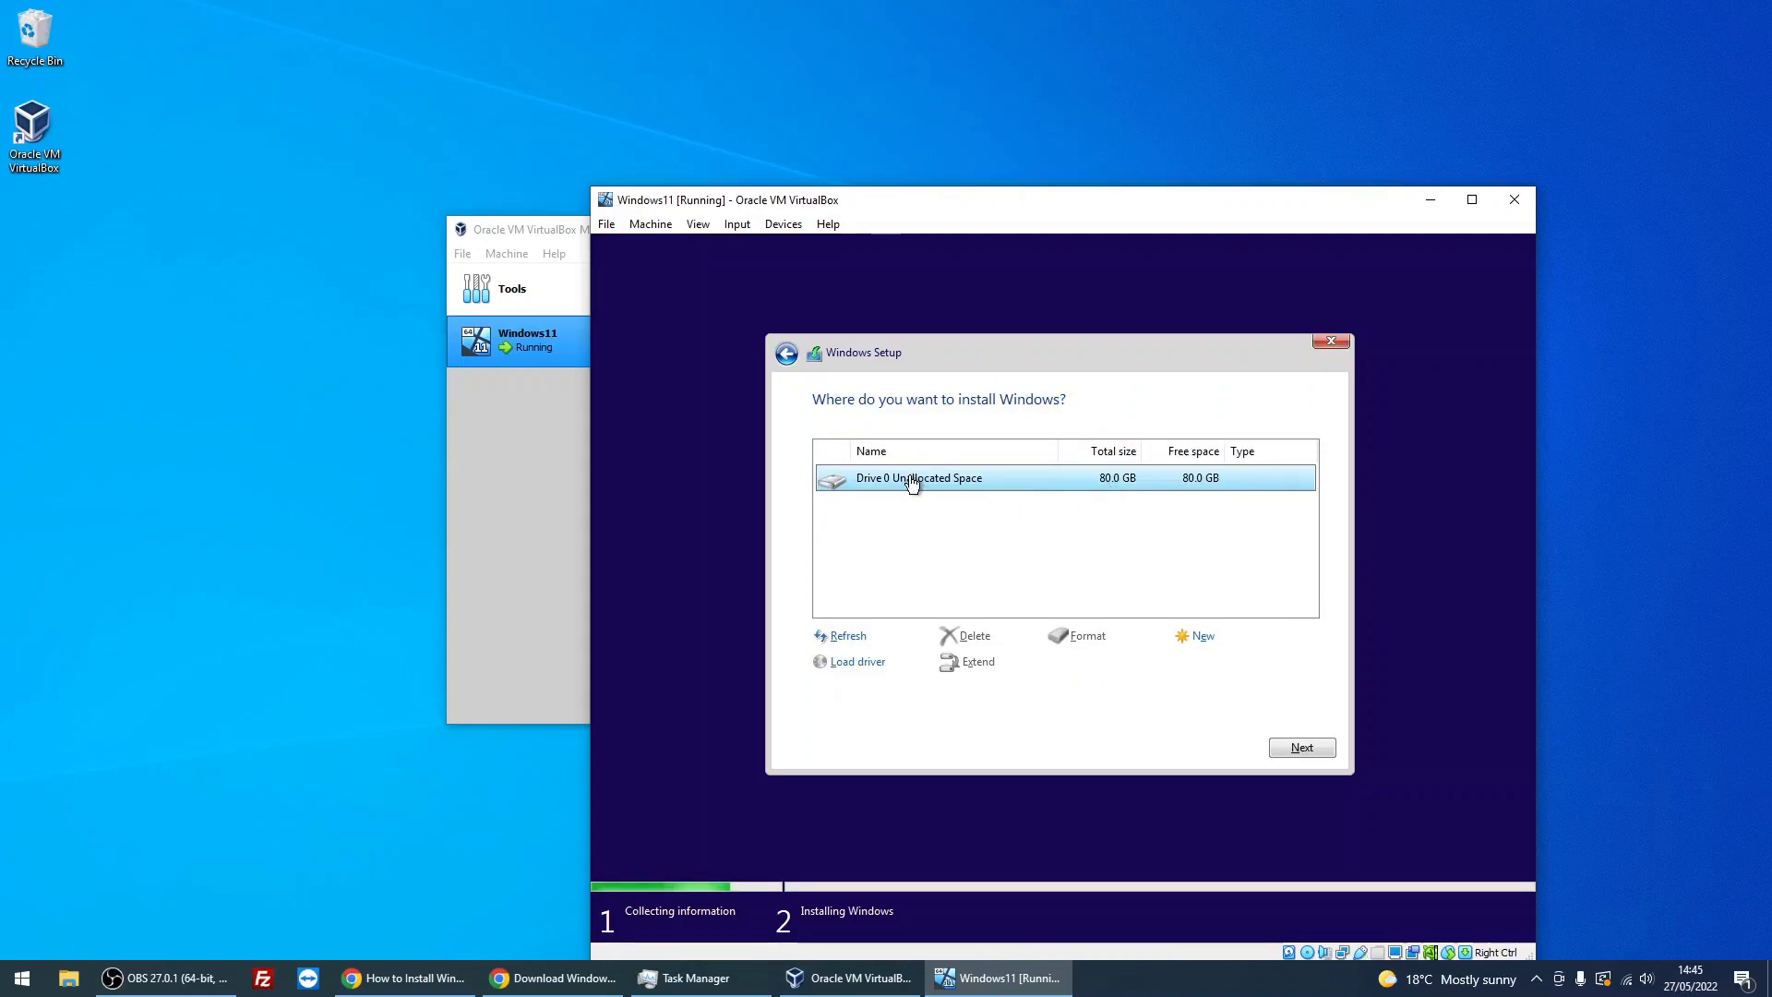
mouse_move(1242, 681)
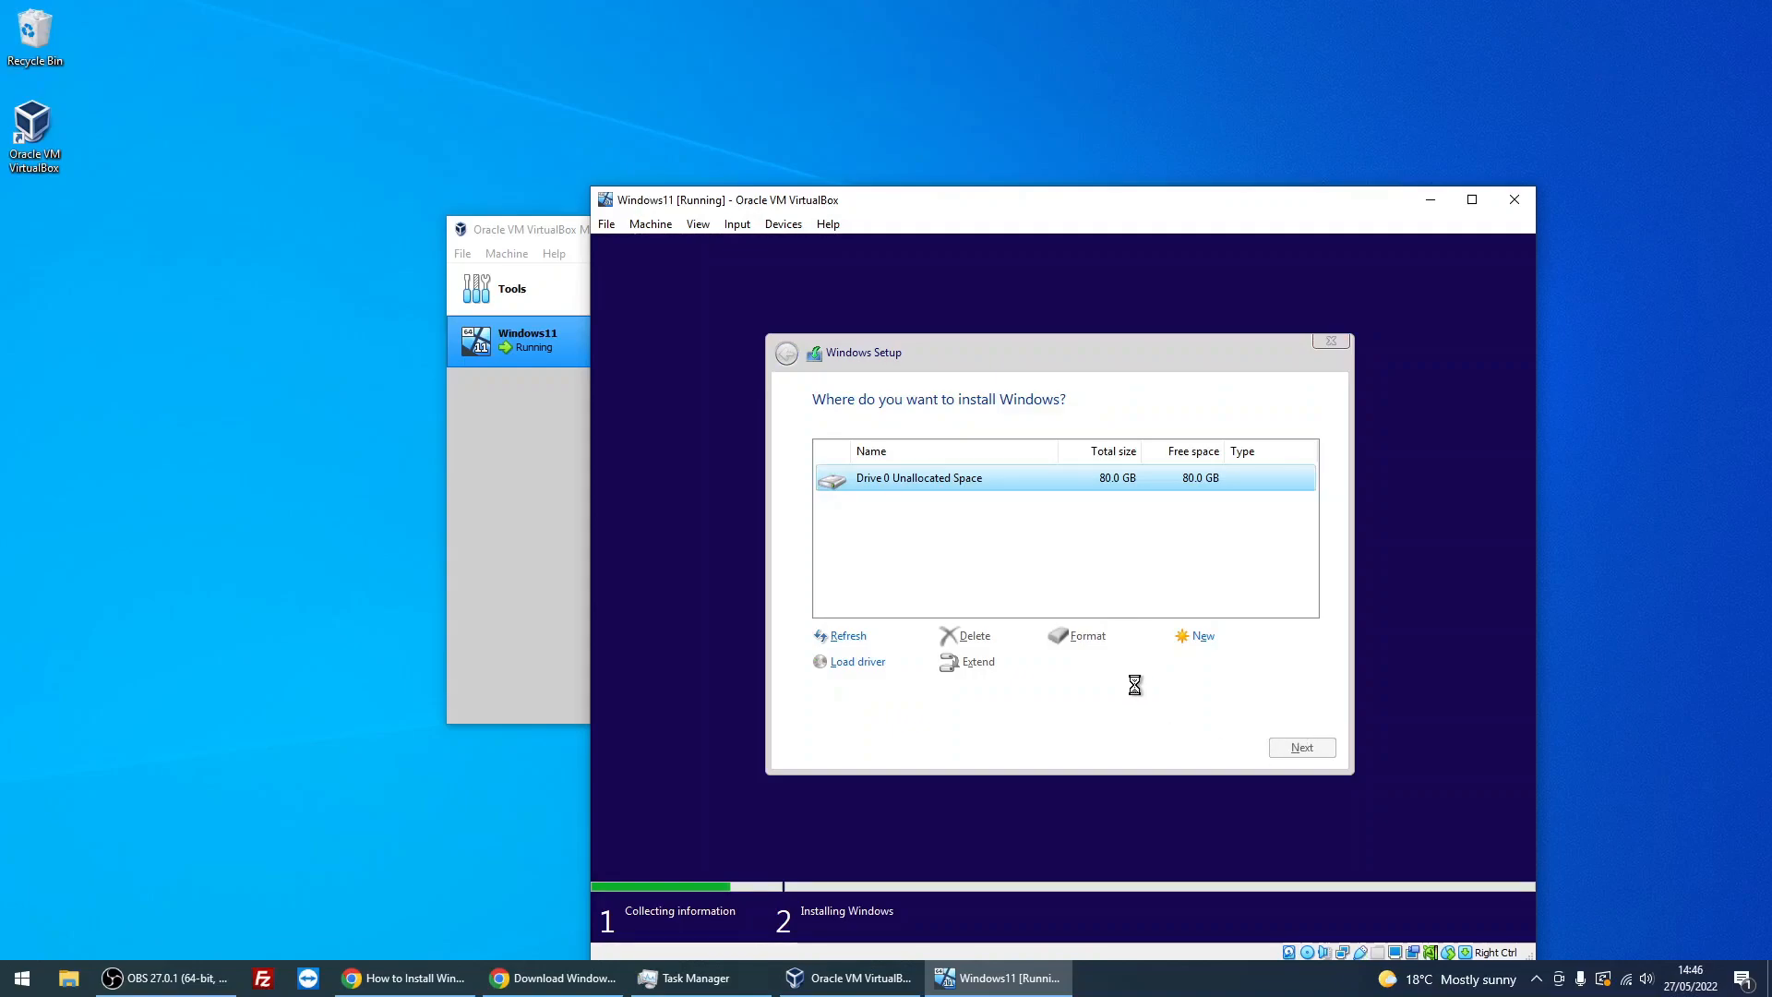
left_click(1301, 748)
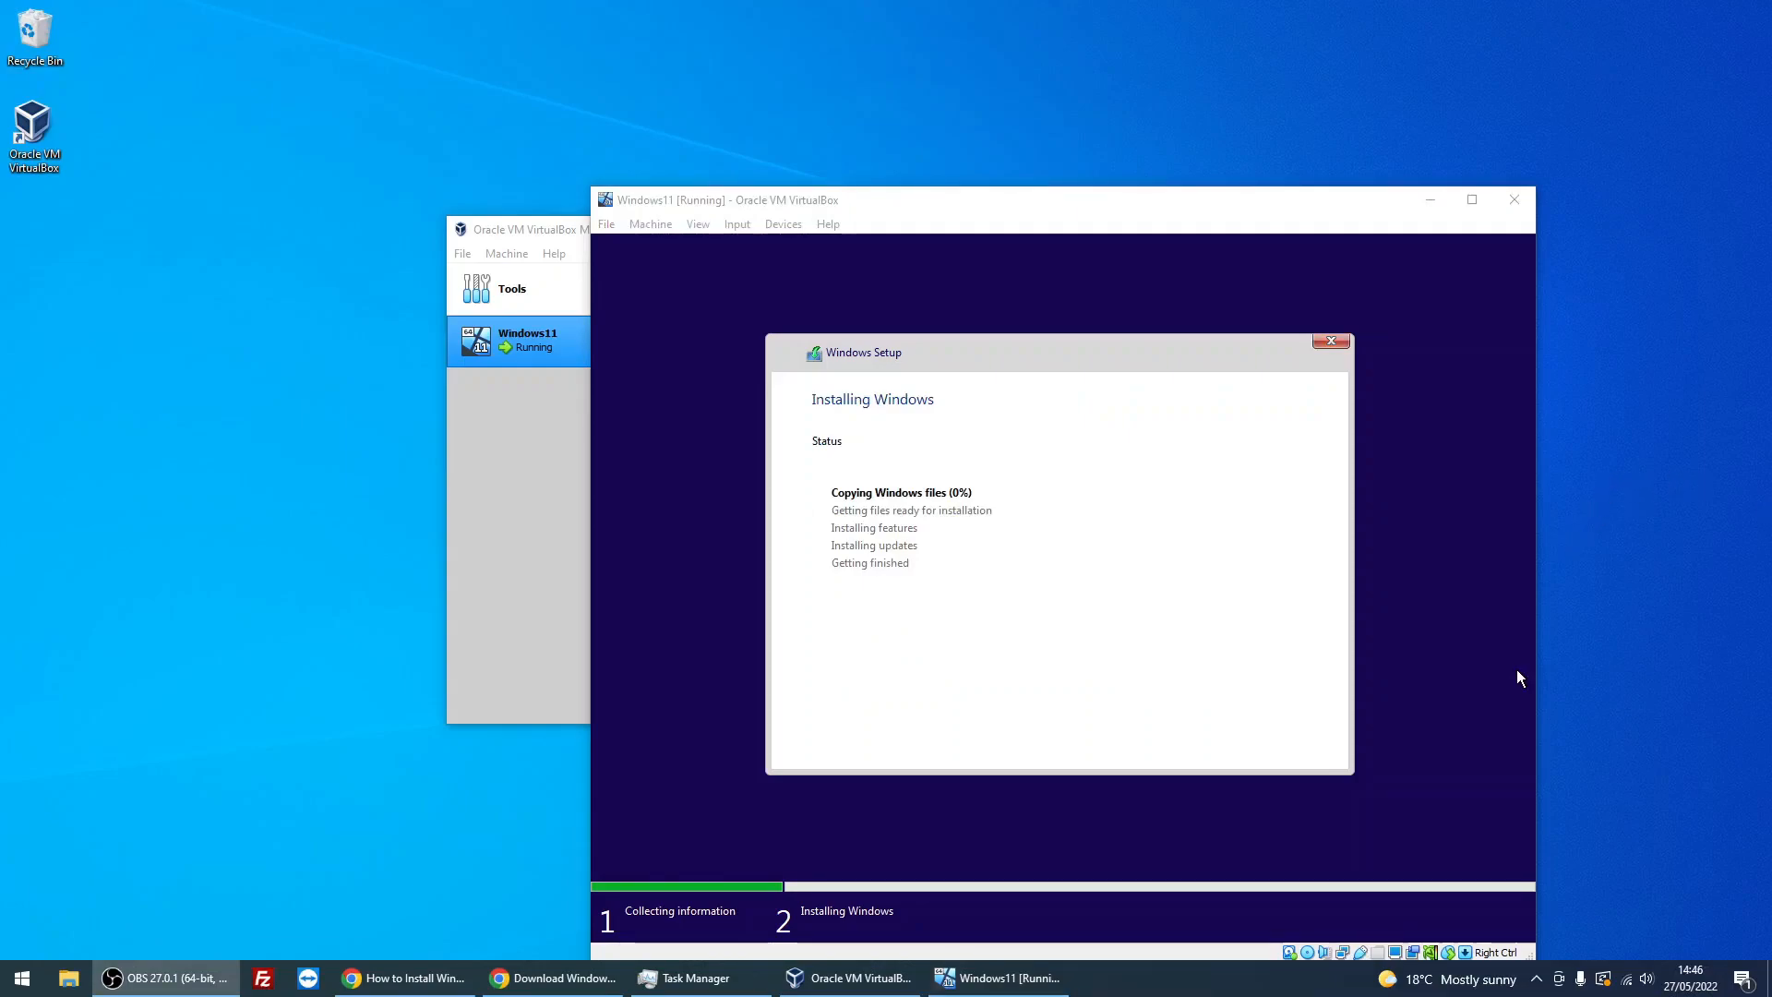
mouse_move(1119, 538)
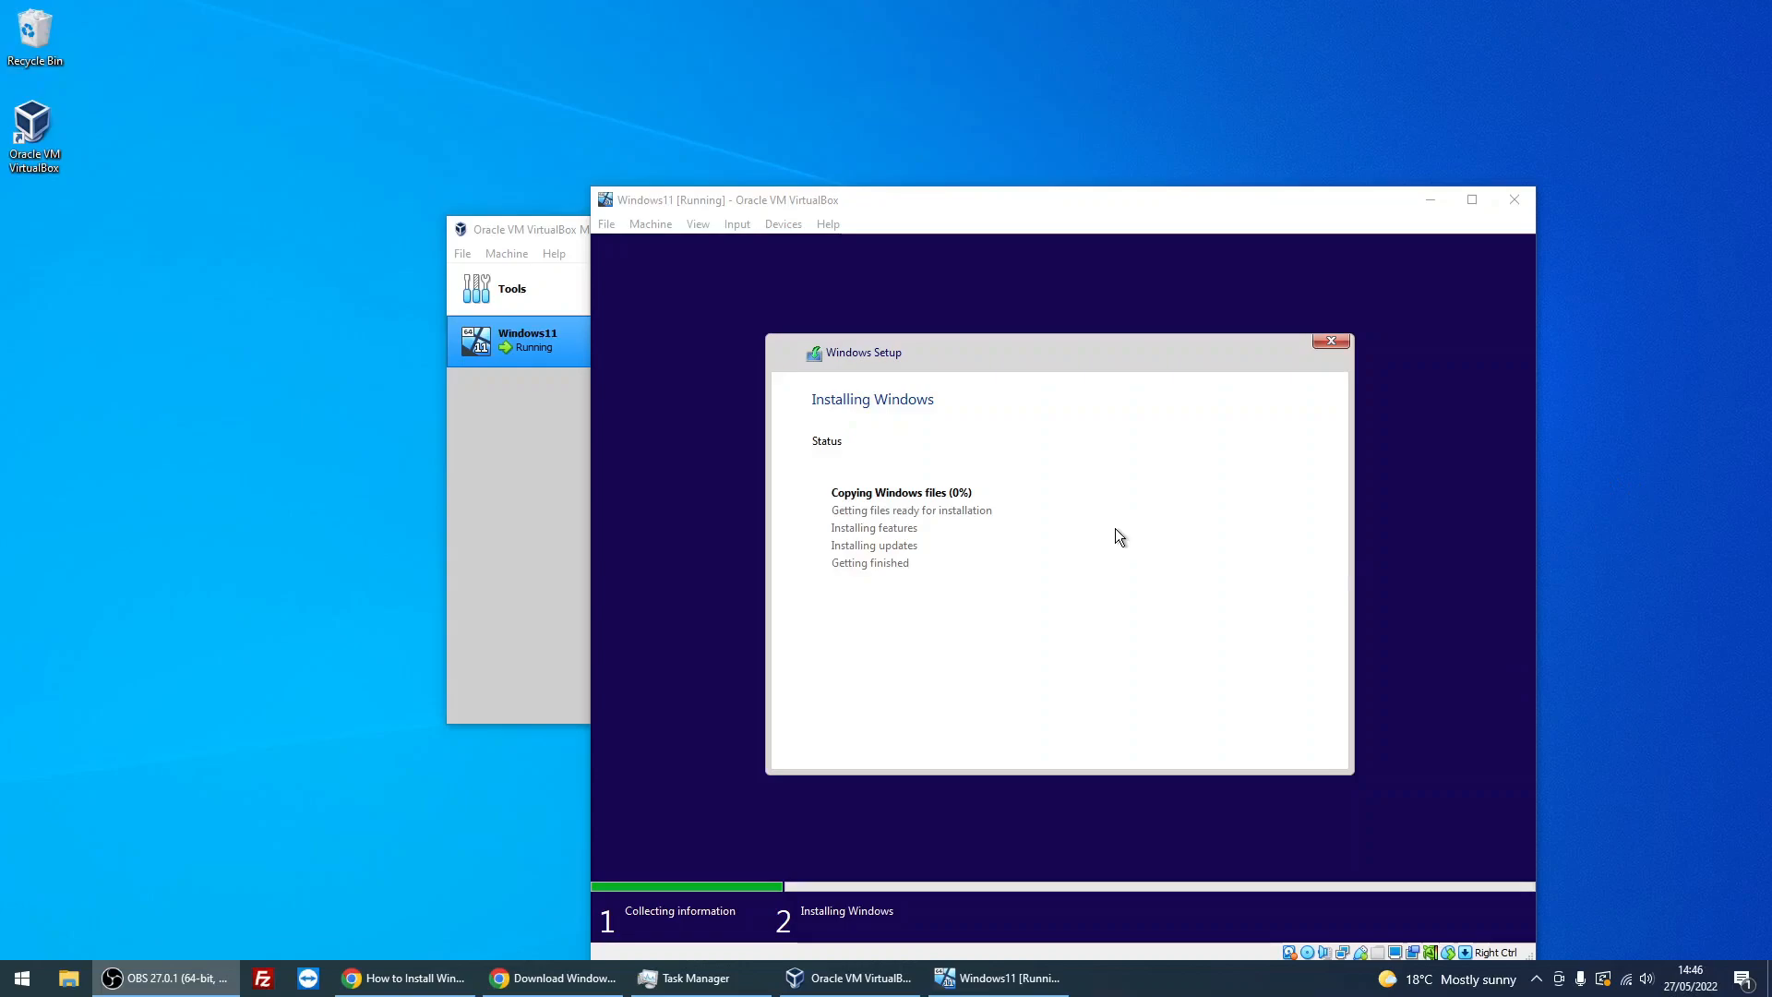
mouse_move(1515, 646)
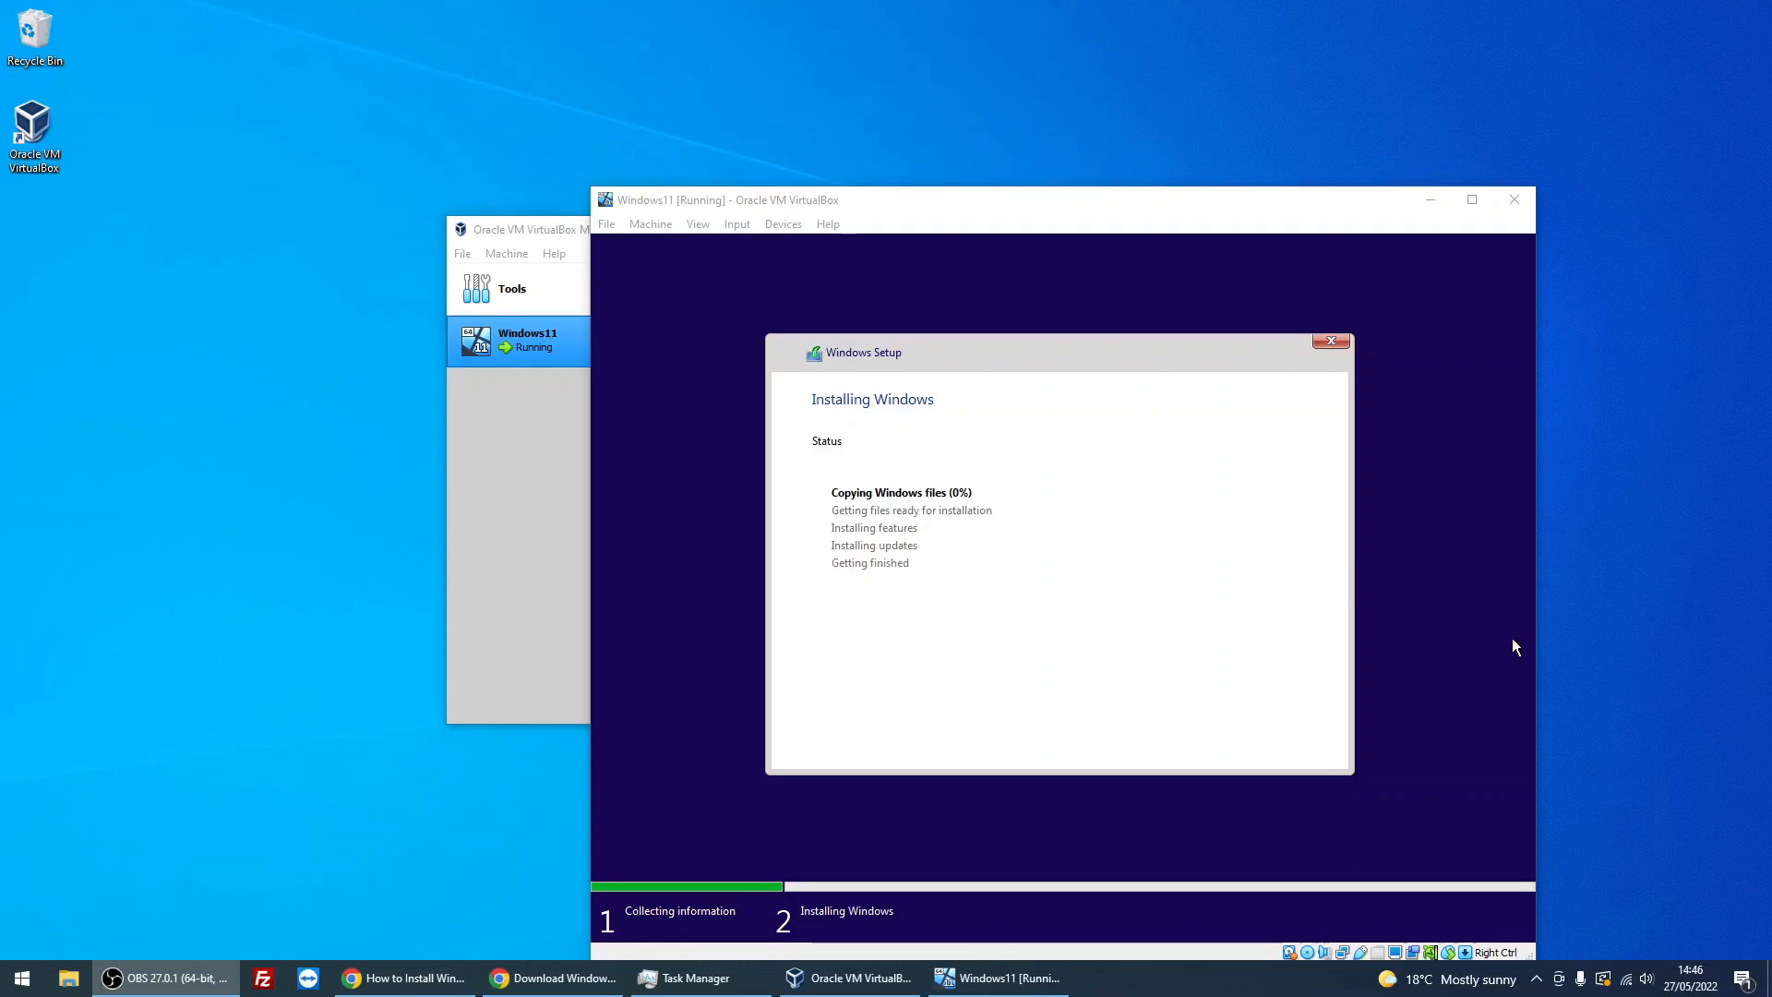